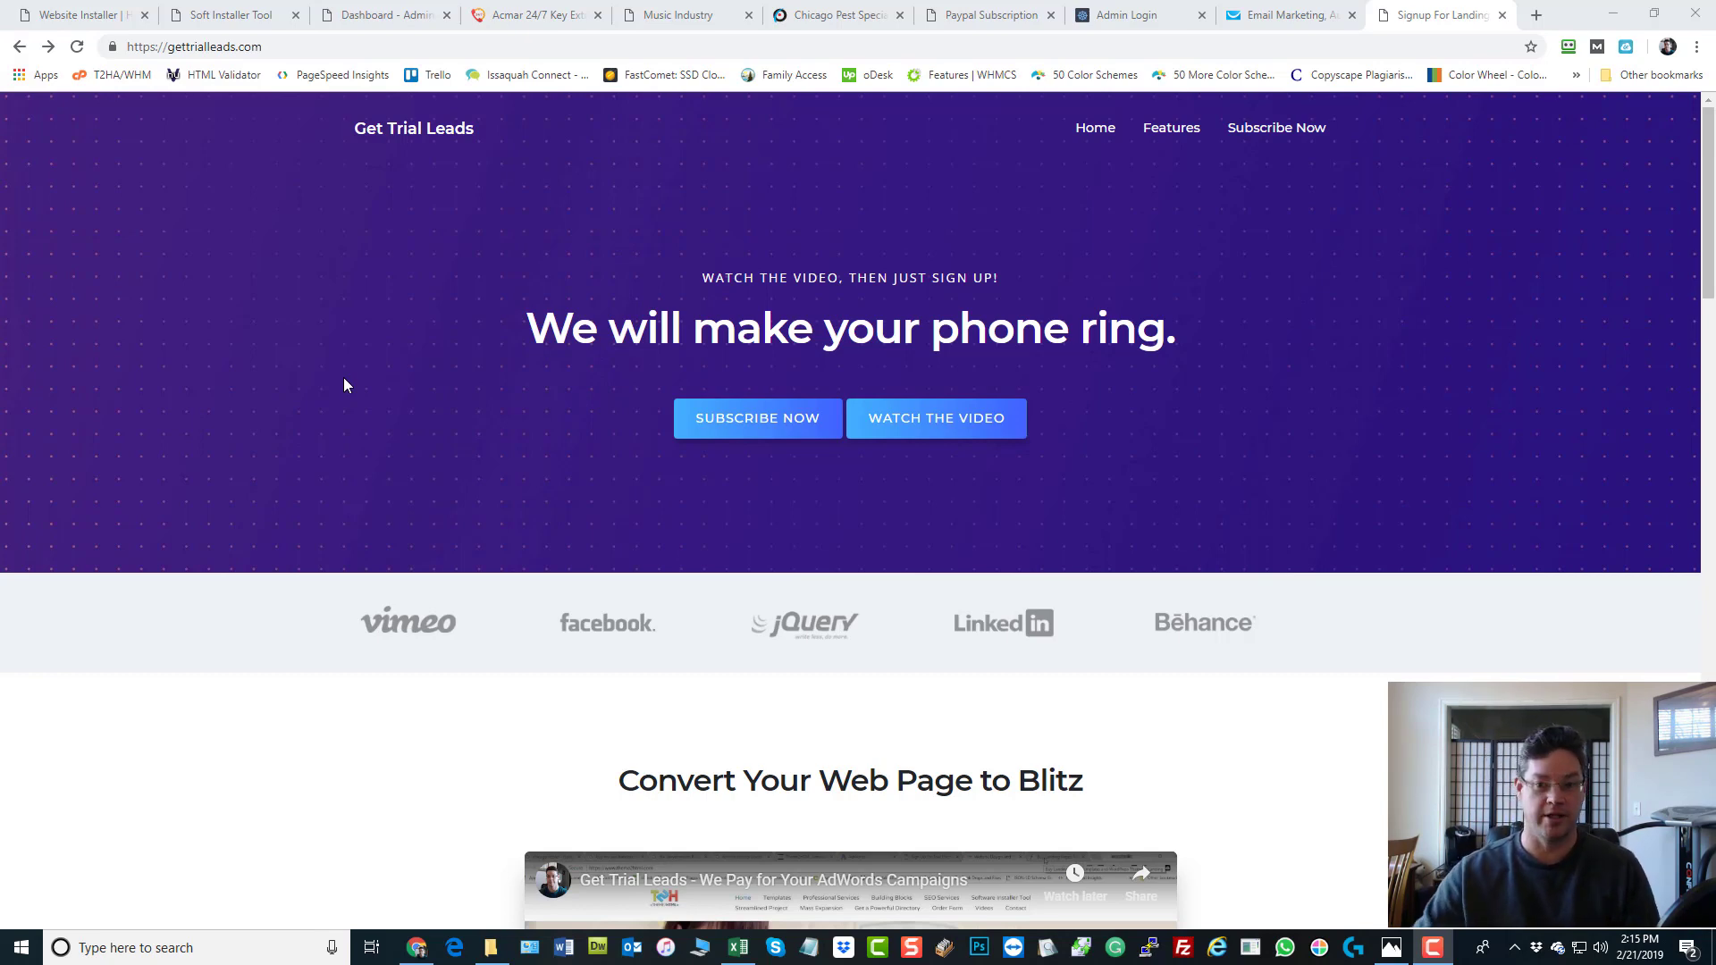
{"action": "mouse_move", "coordinate": [1204, 337]}
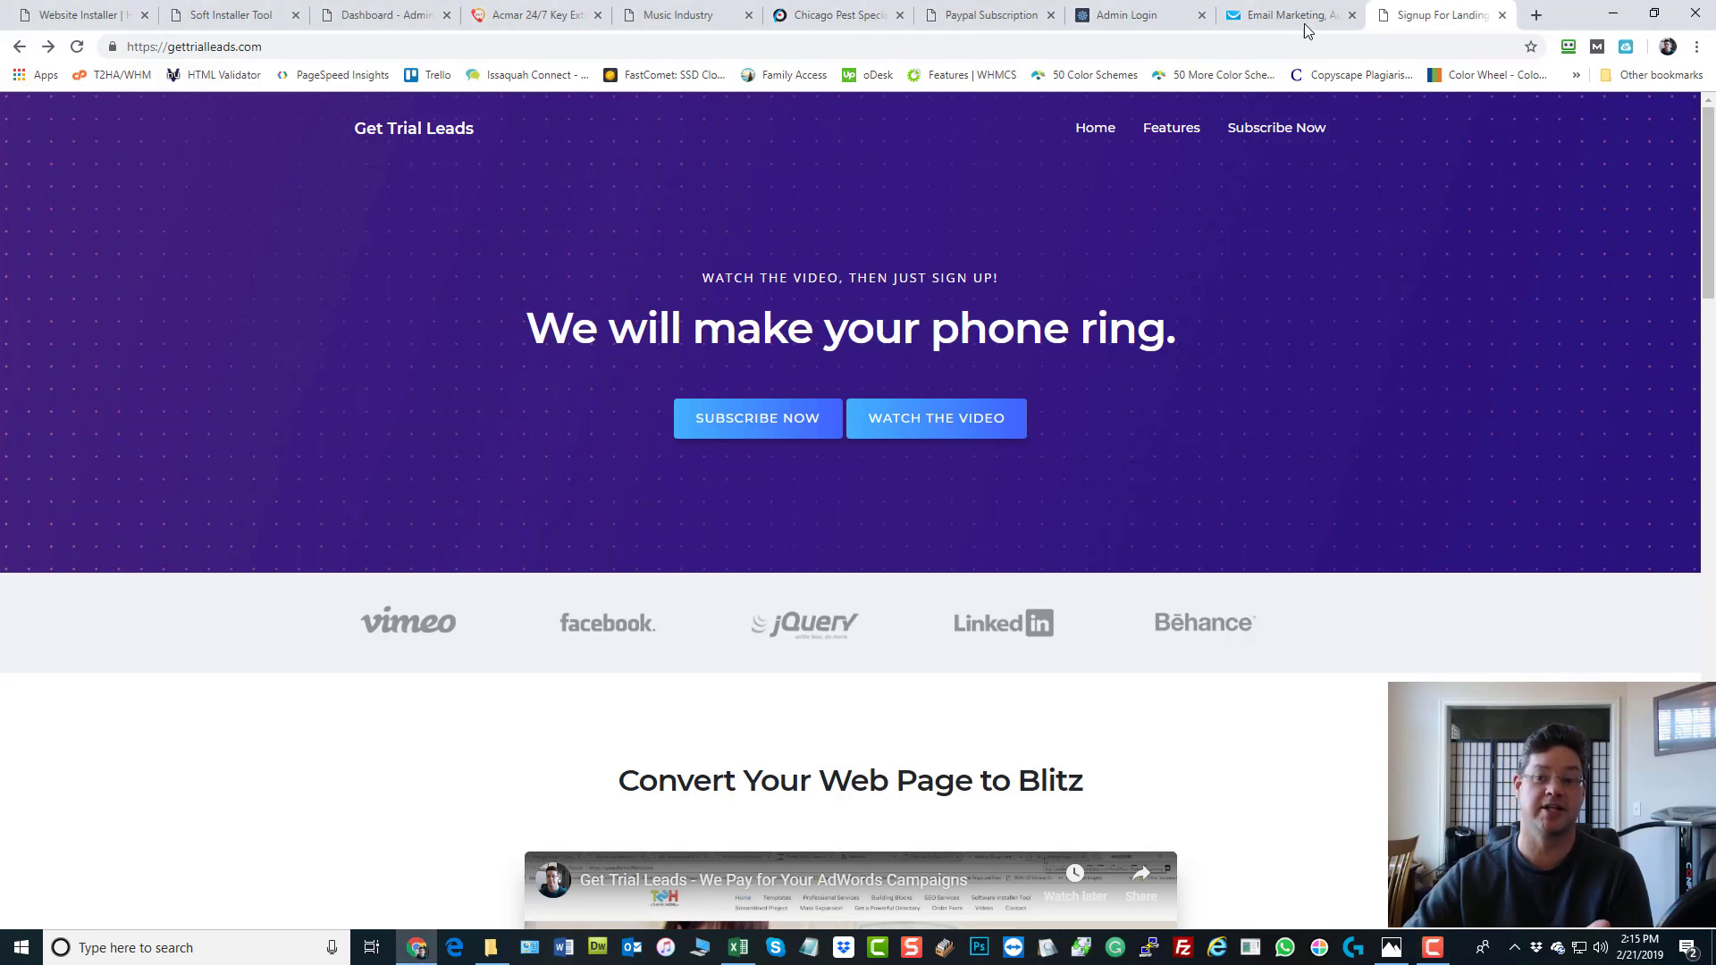
Switch to the Email Marketing tab to see the GetResponse dashboard with 2059 new contacts
{"action": "left_click", "coordinate": [1286, 14]}
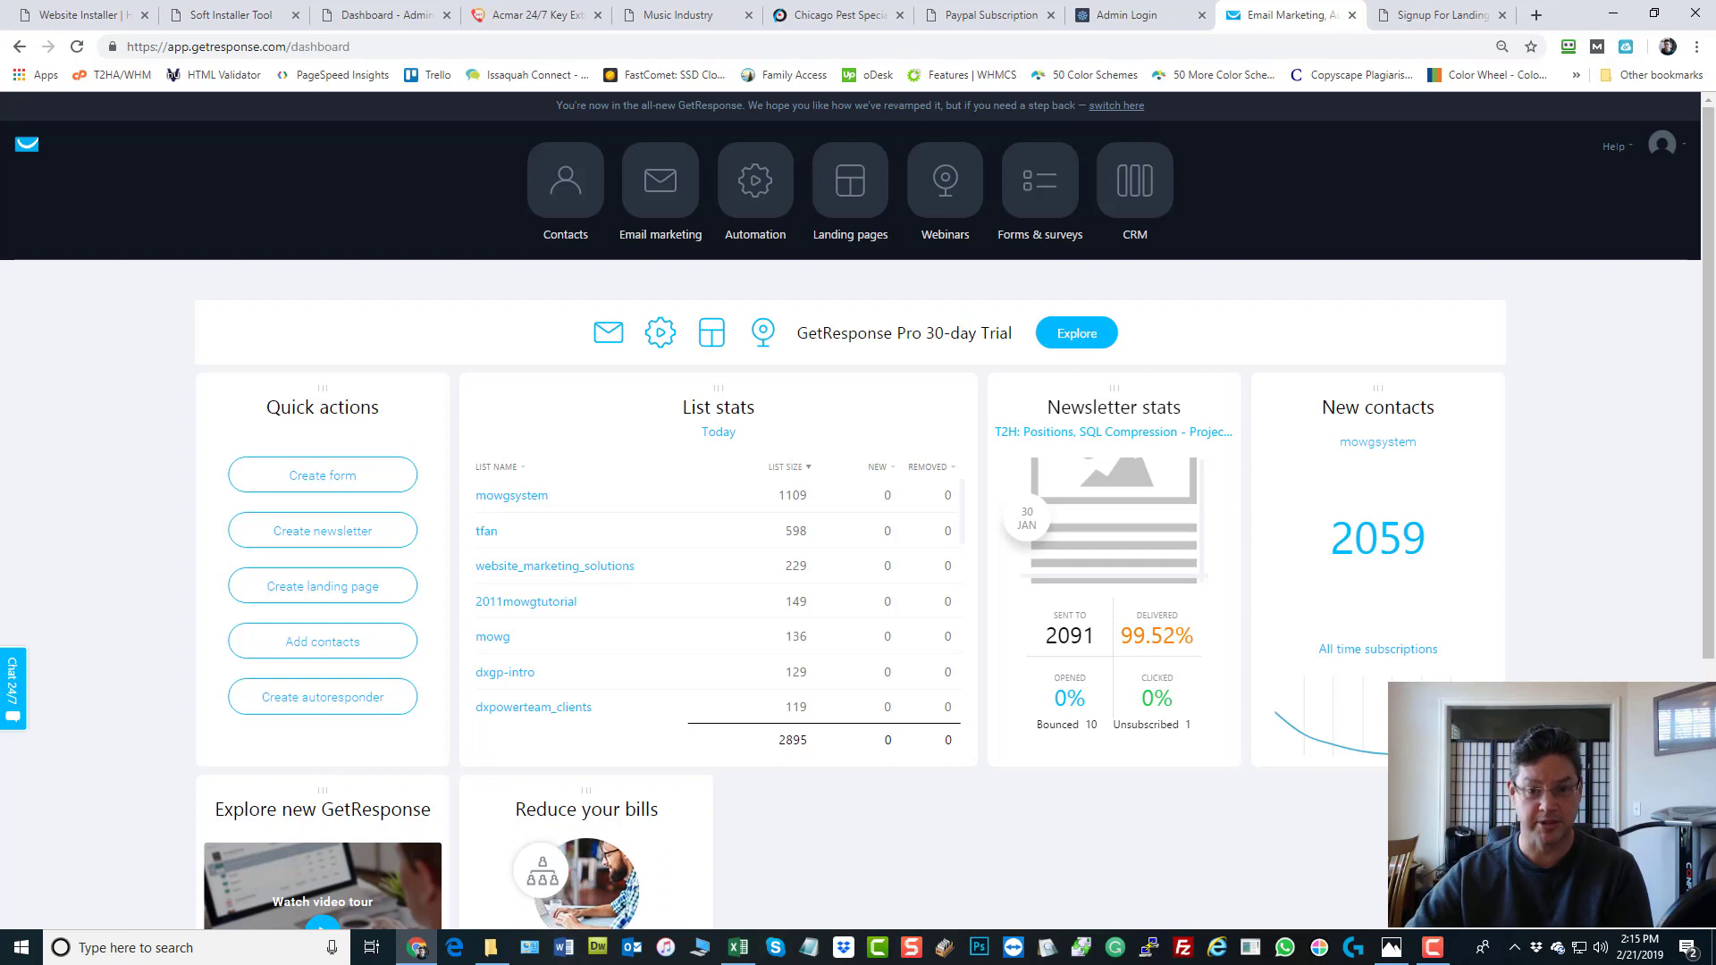
{"action": "mouse_move", "coordinate": [196, 277]}
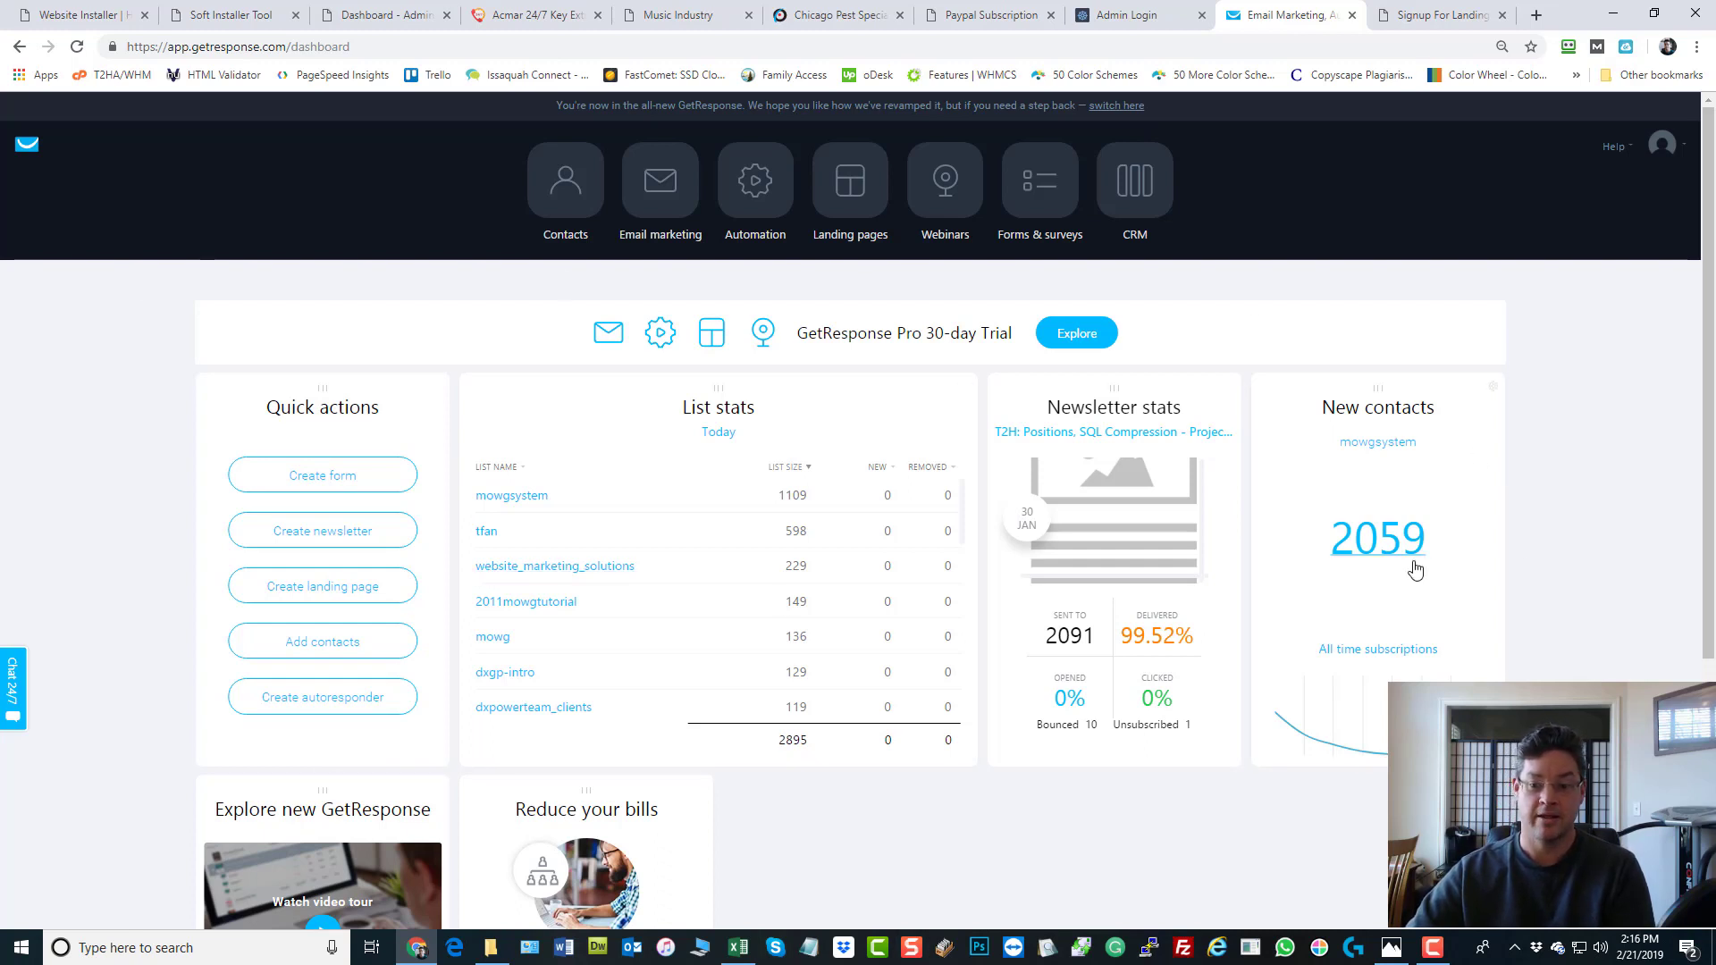
{"action": "mouse_move", "coordinate": [1389, 551]}
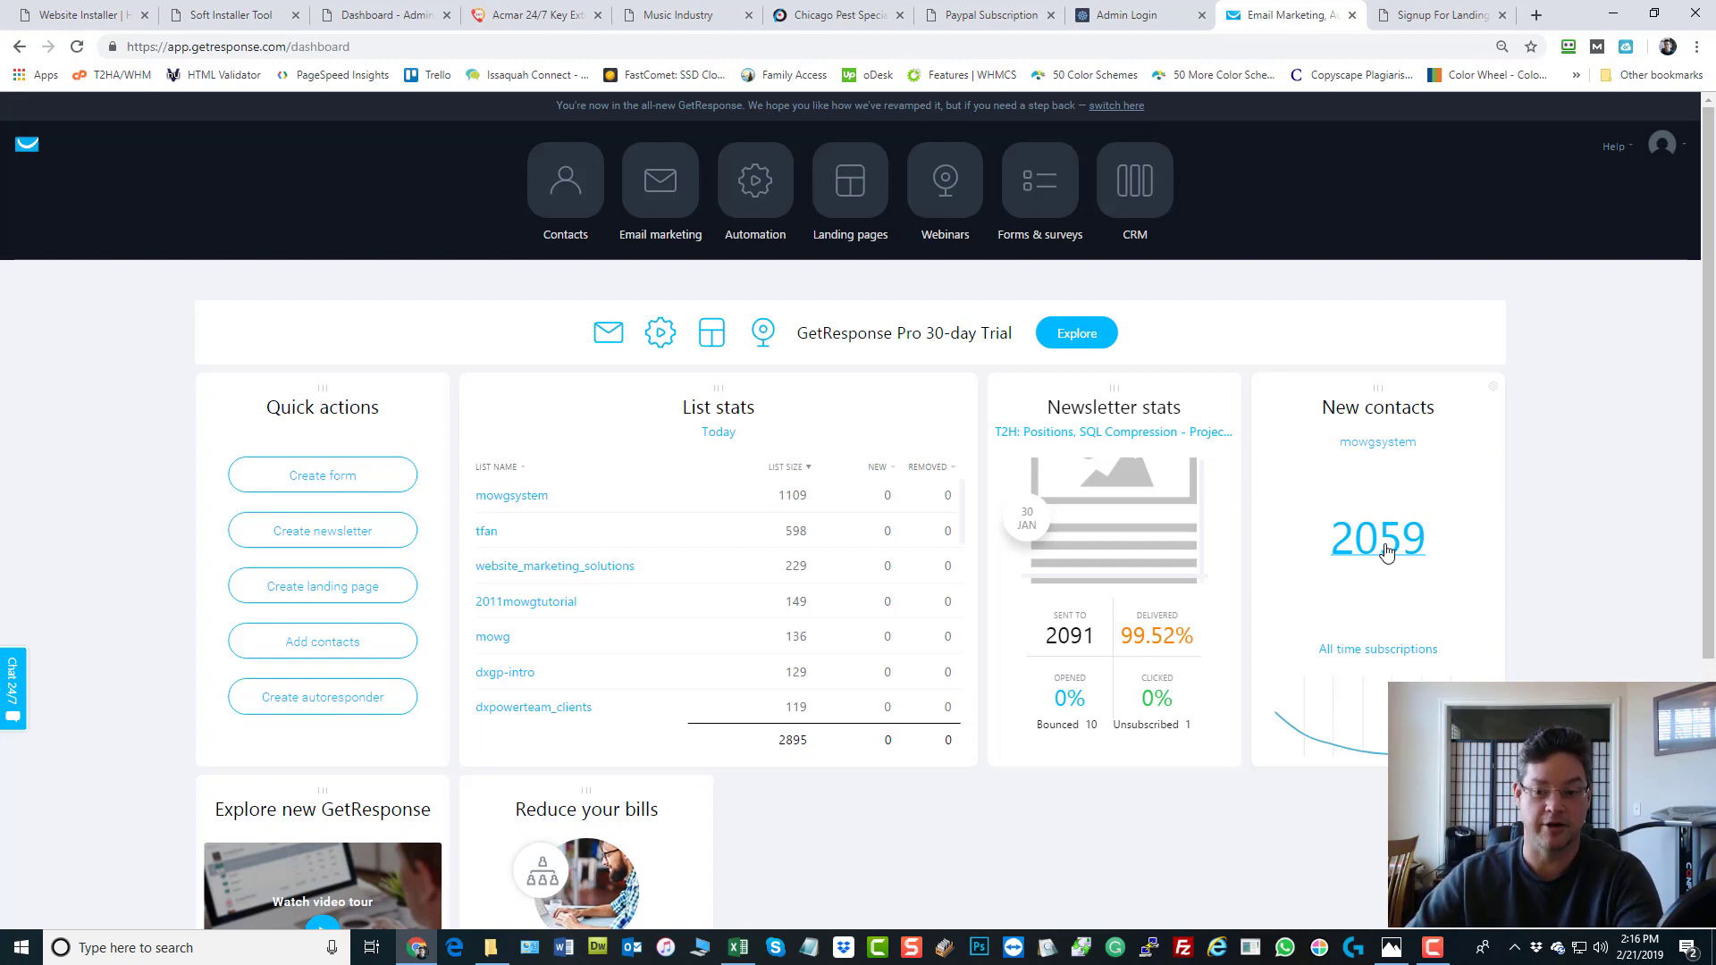
{"action": "mouse_move", "coordinate": [1365, 570]}
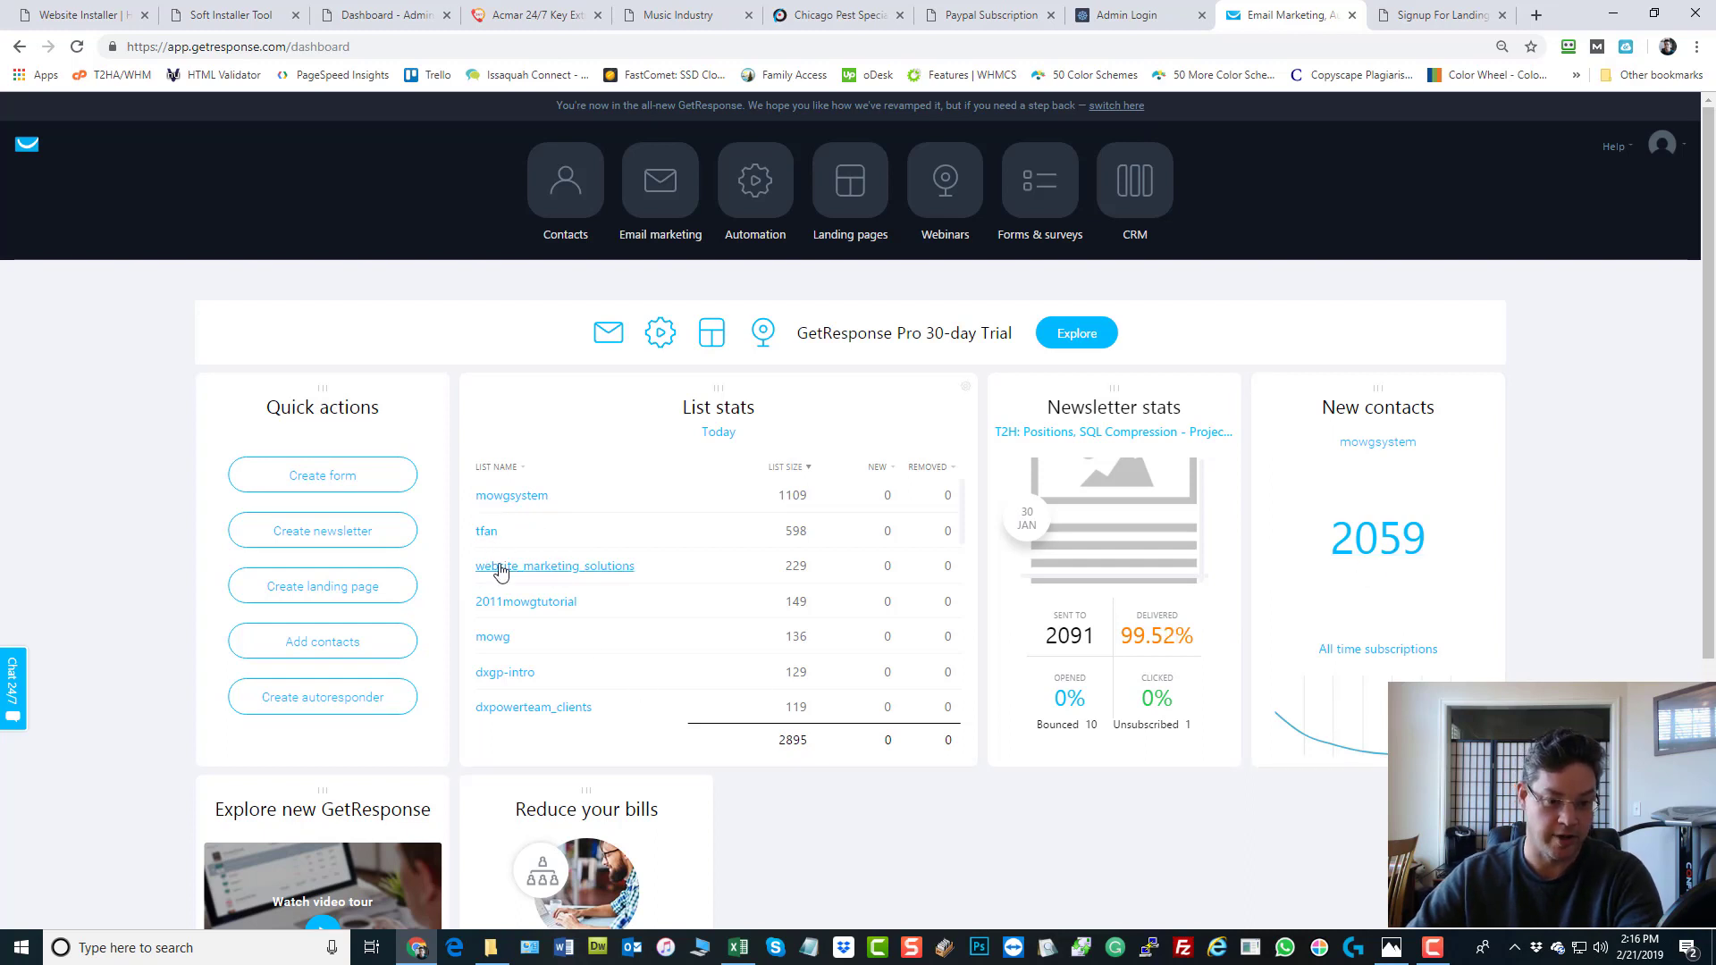
{"action": "mouse_move", "coordinate": [486, 536]}
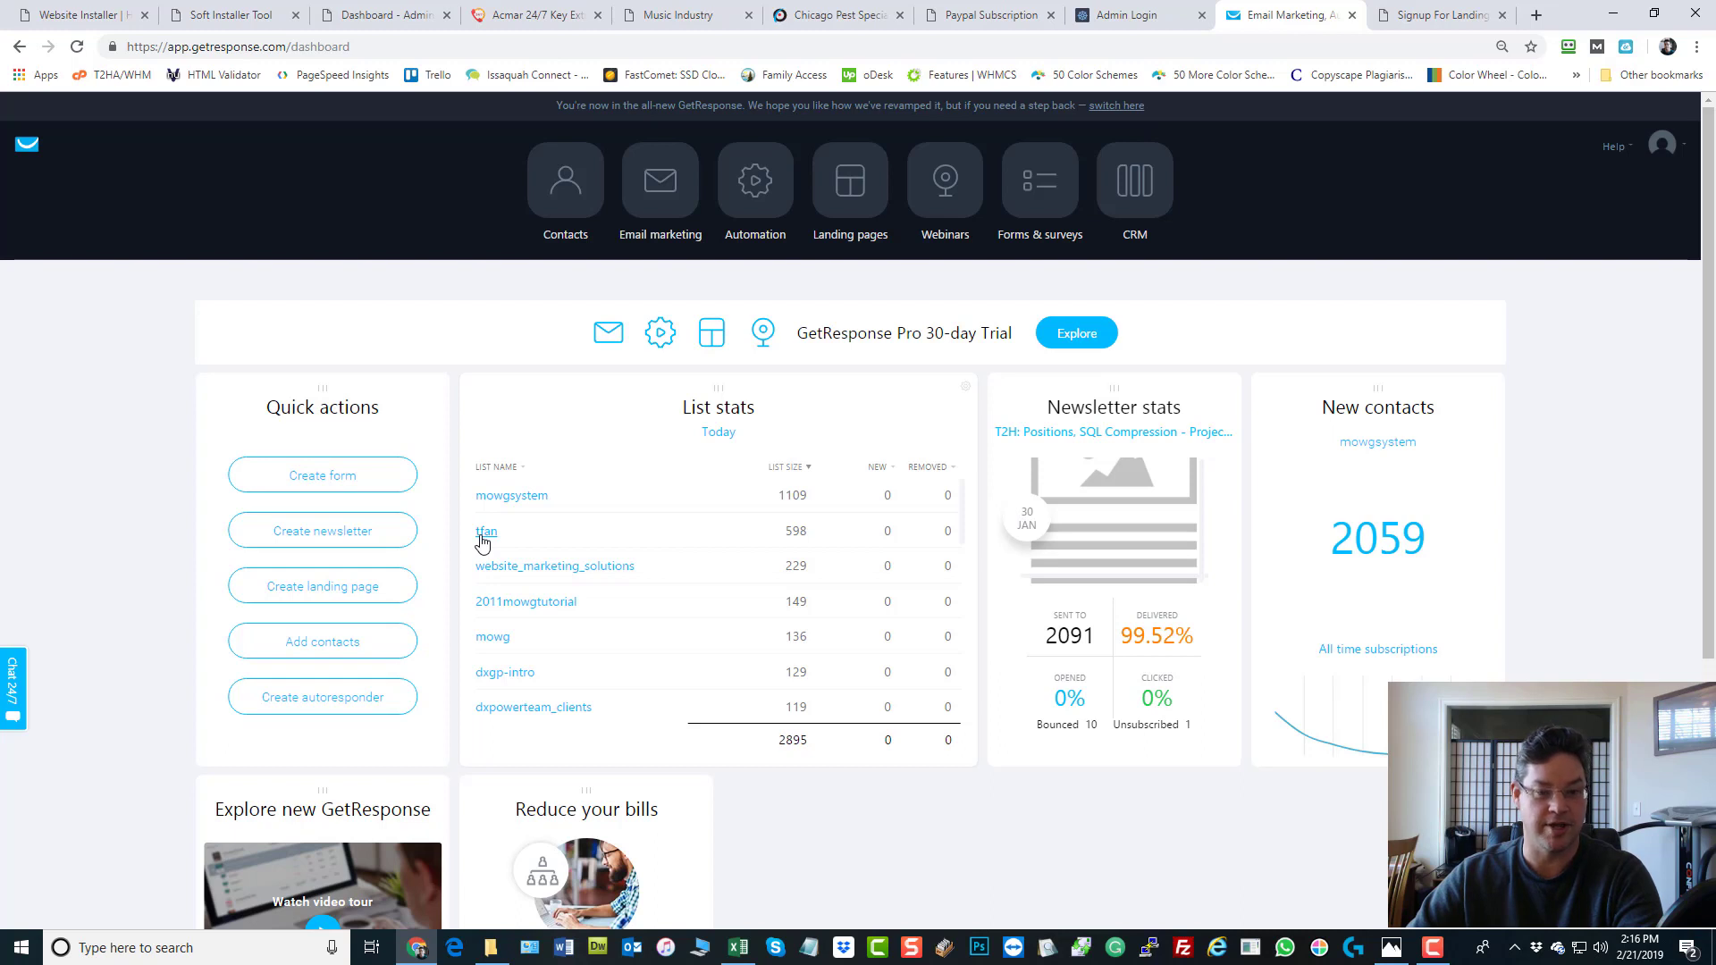
{"action": "mouse_move", "coordinate": [804, 537]}
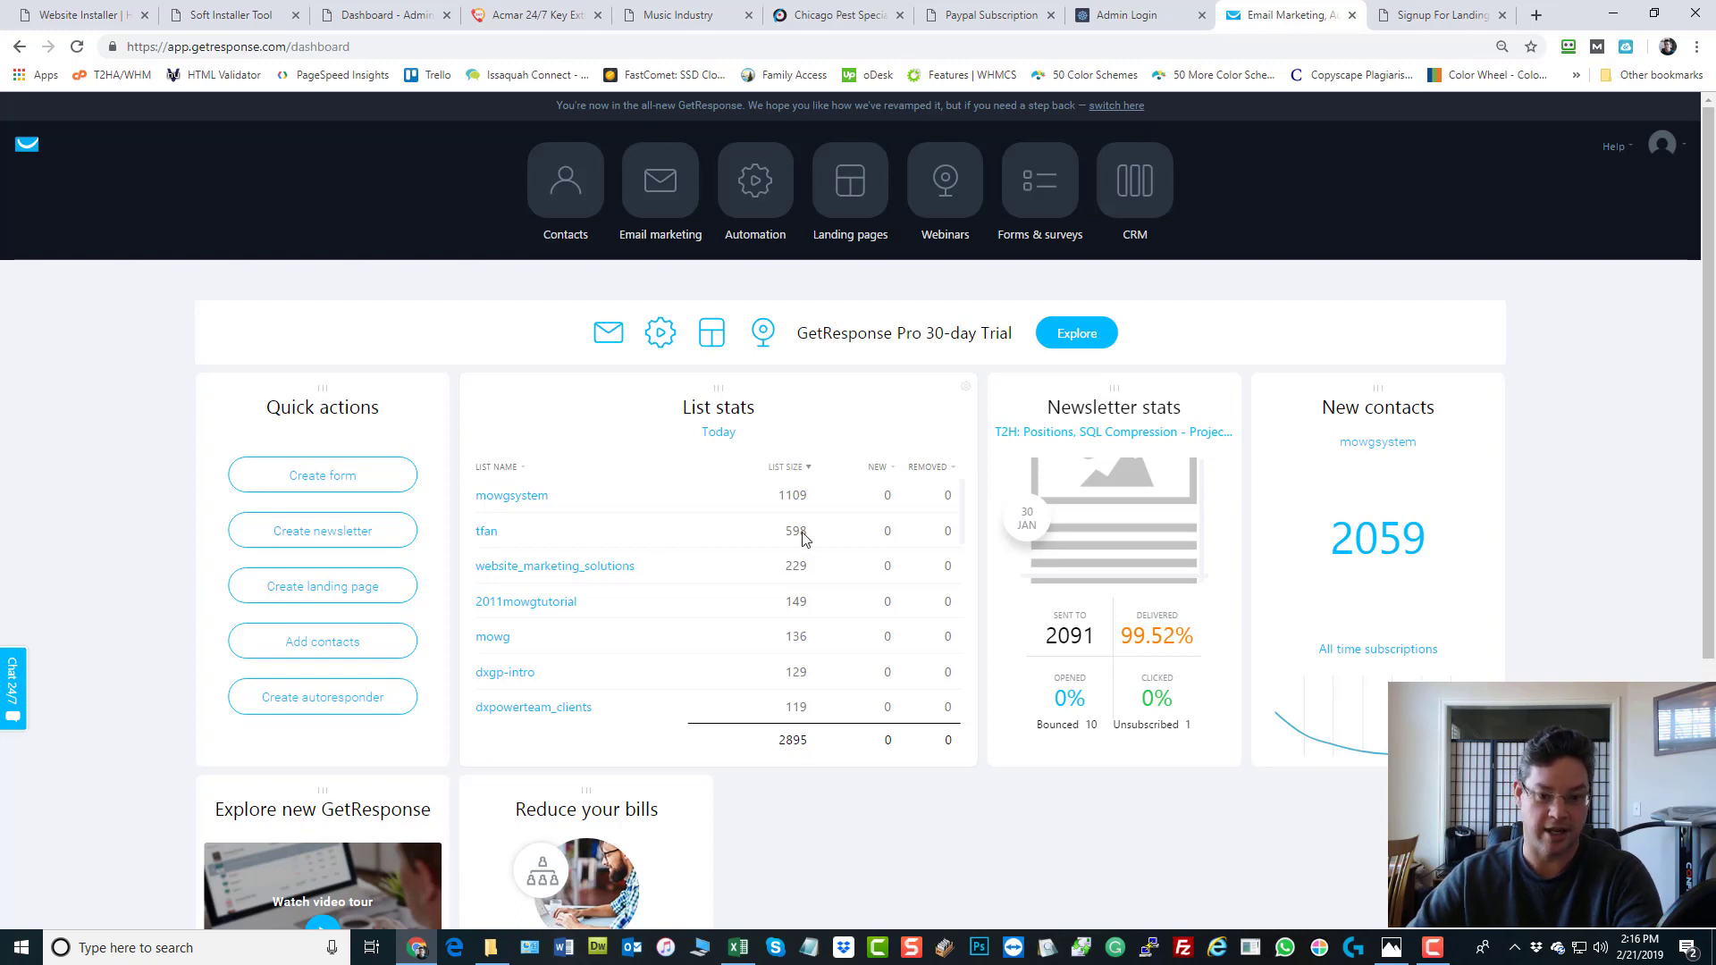
{"action": "mouse_move", "coordinate": [487, 537]}
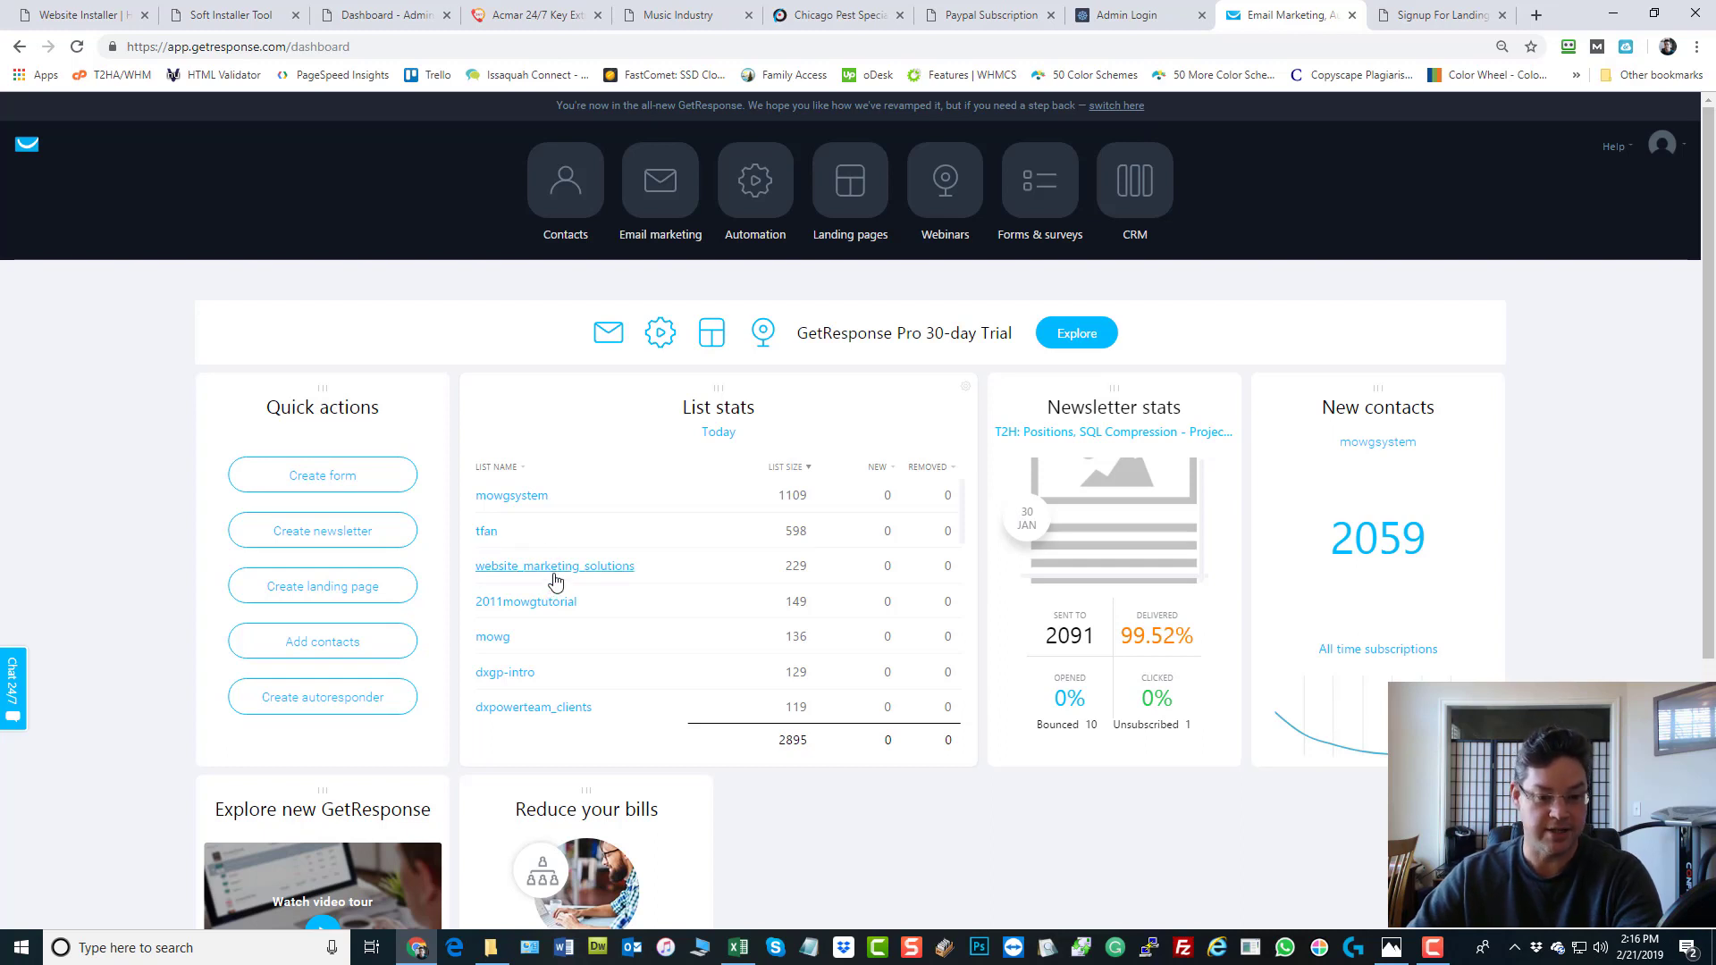
{"action": "mouse_move", "coordinate": [812, 578]}
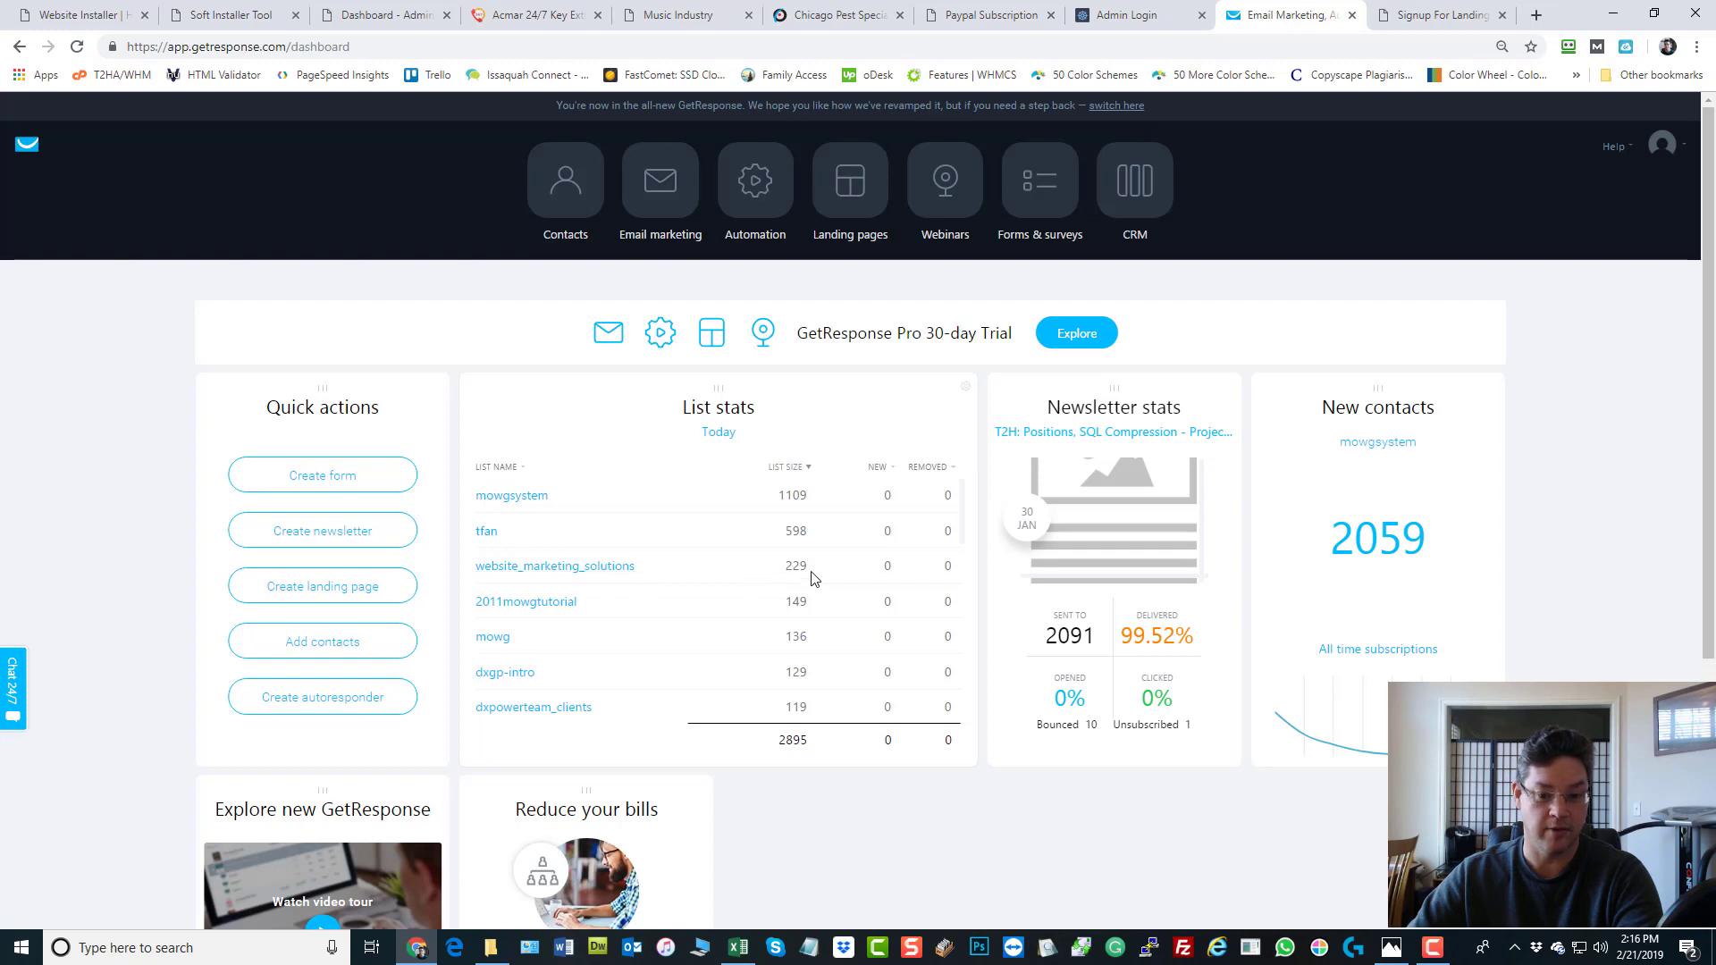
{"action": "mouse_move", "coordinate": [540, 615]}
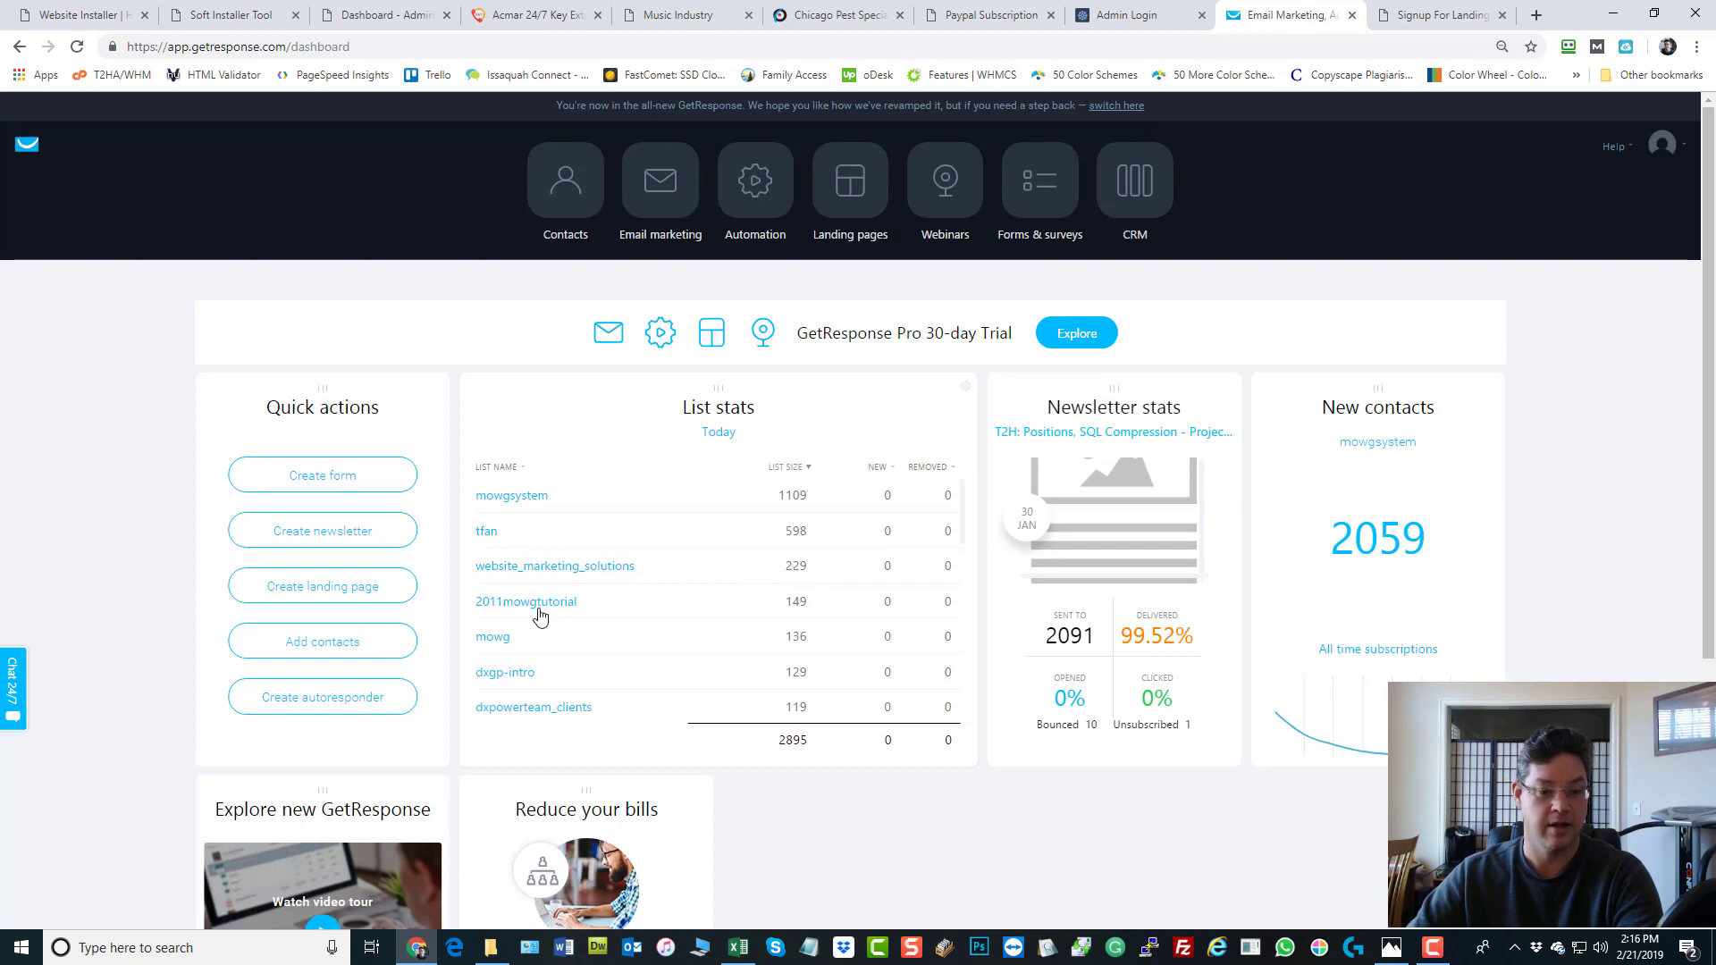
{"action": "mouse_move", "coordinate": [496, 609]}
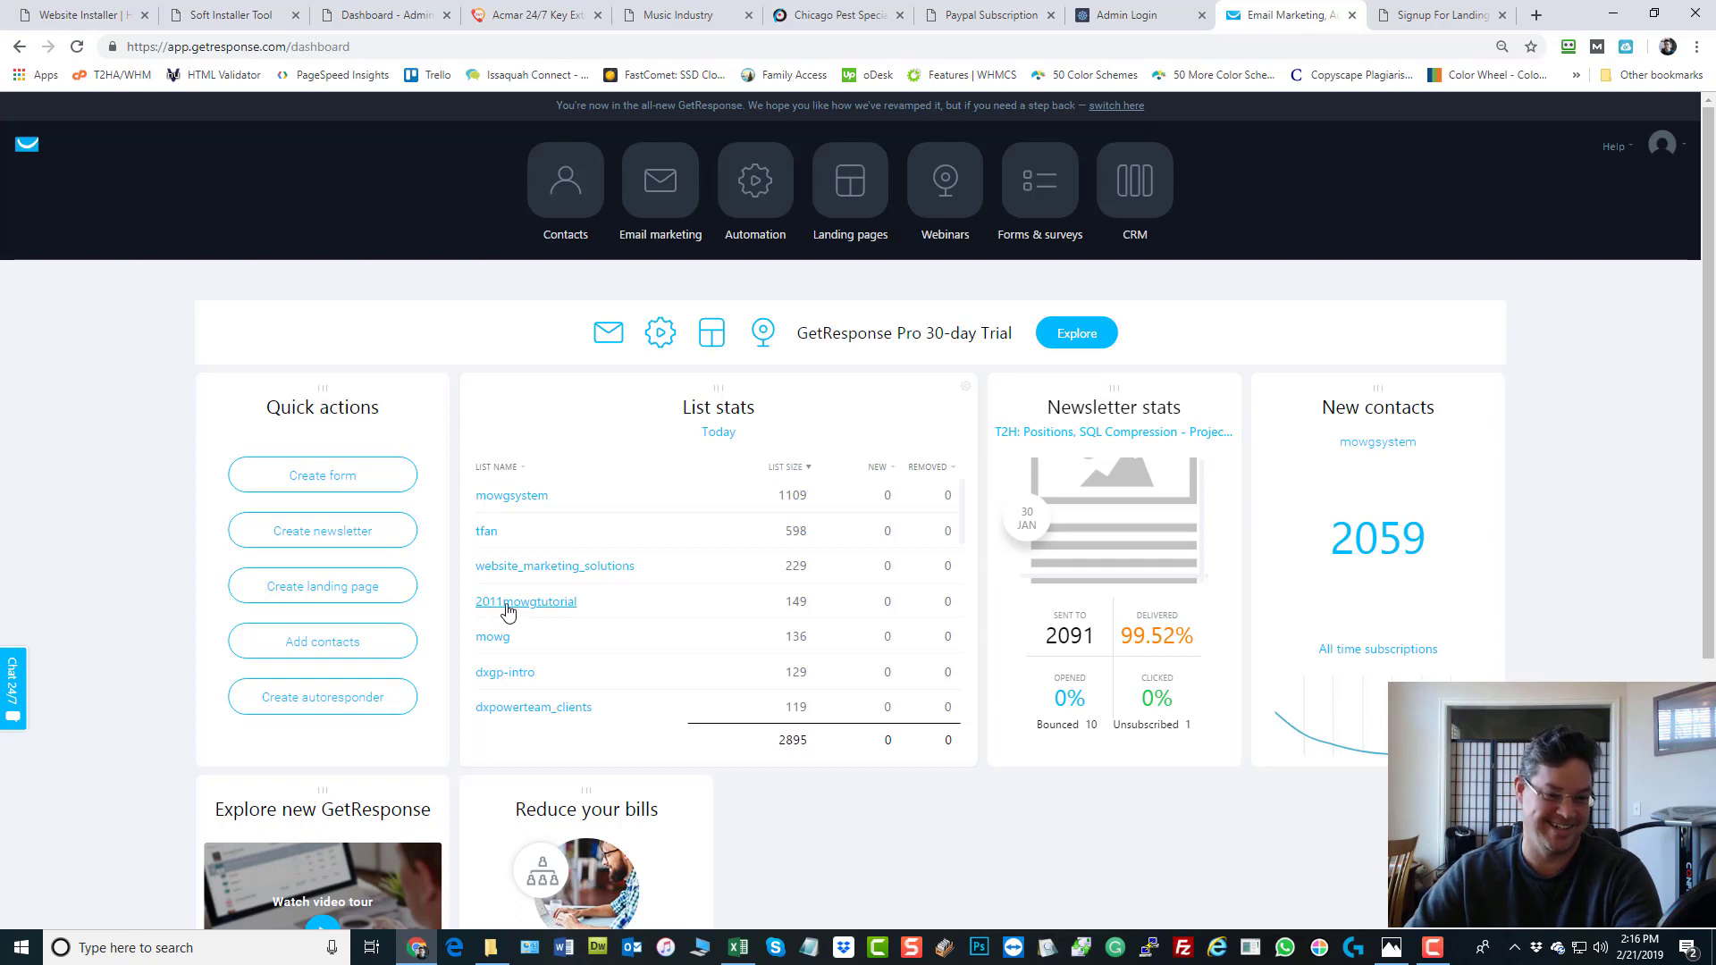
{"action": "mouse_move", "coordinate": [804, 610]}
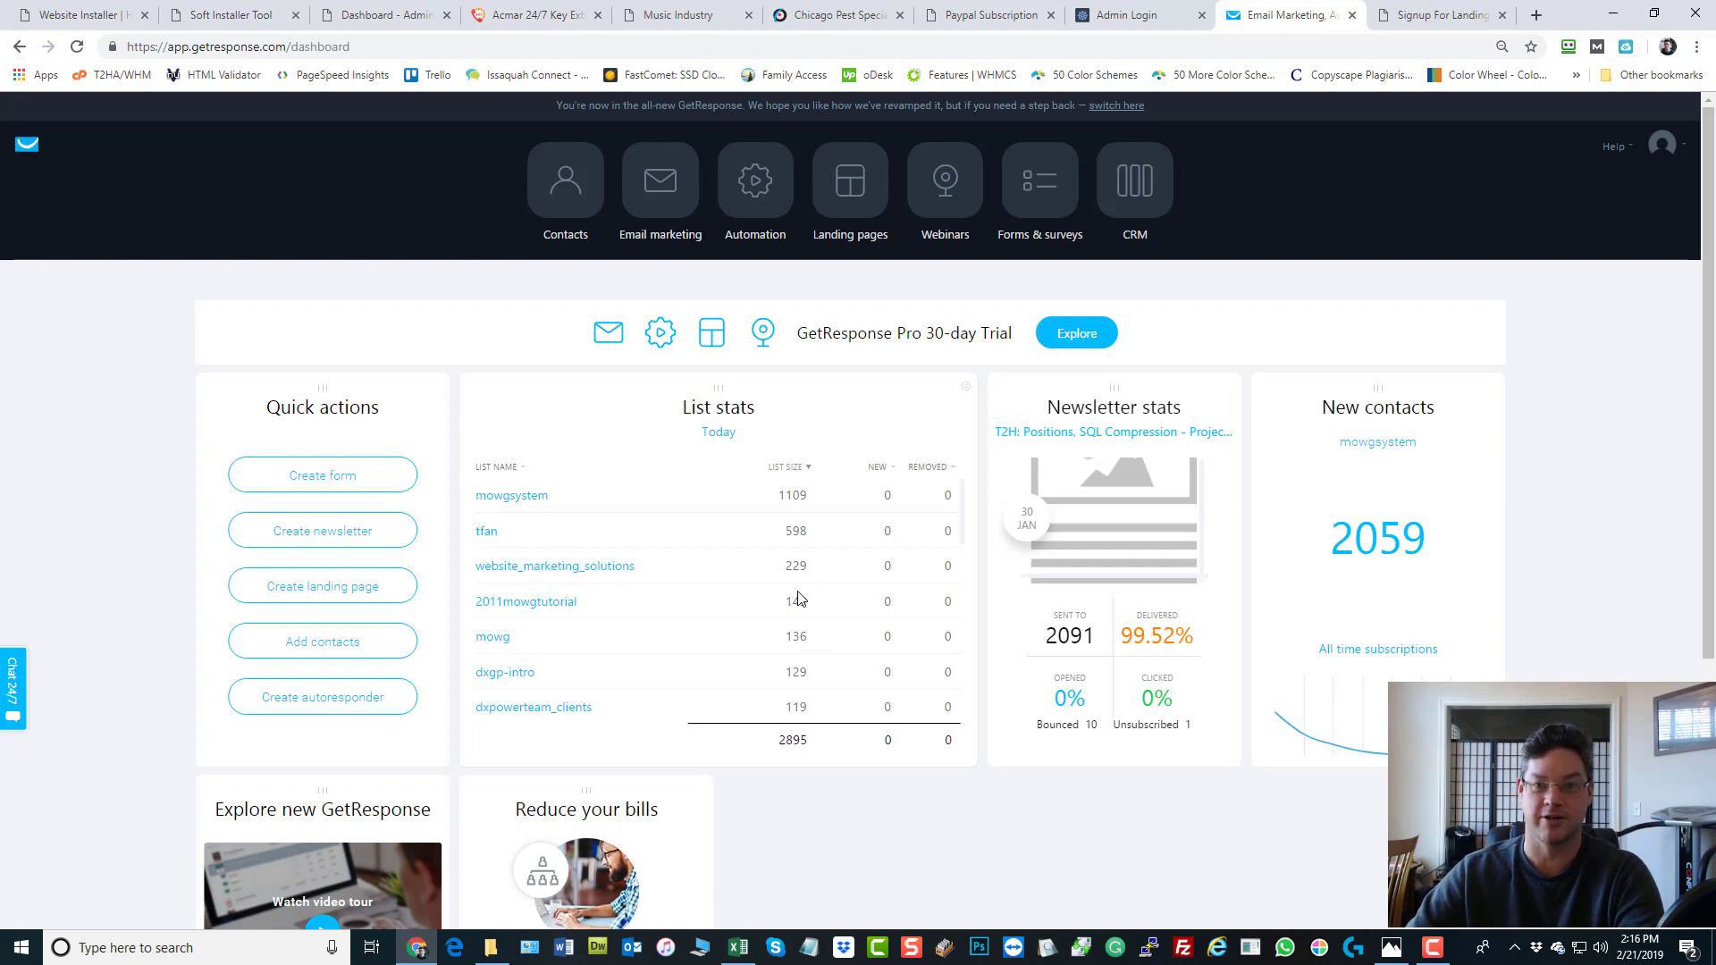
{"action": "mouse_move", "coordinate": [832, 595]}
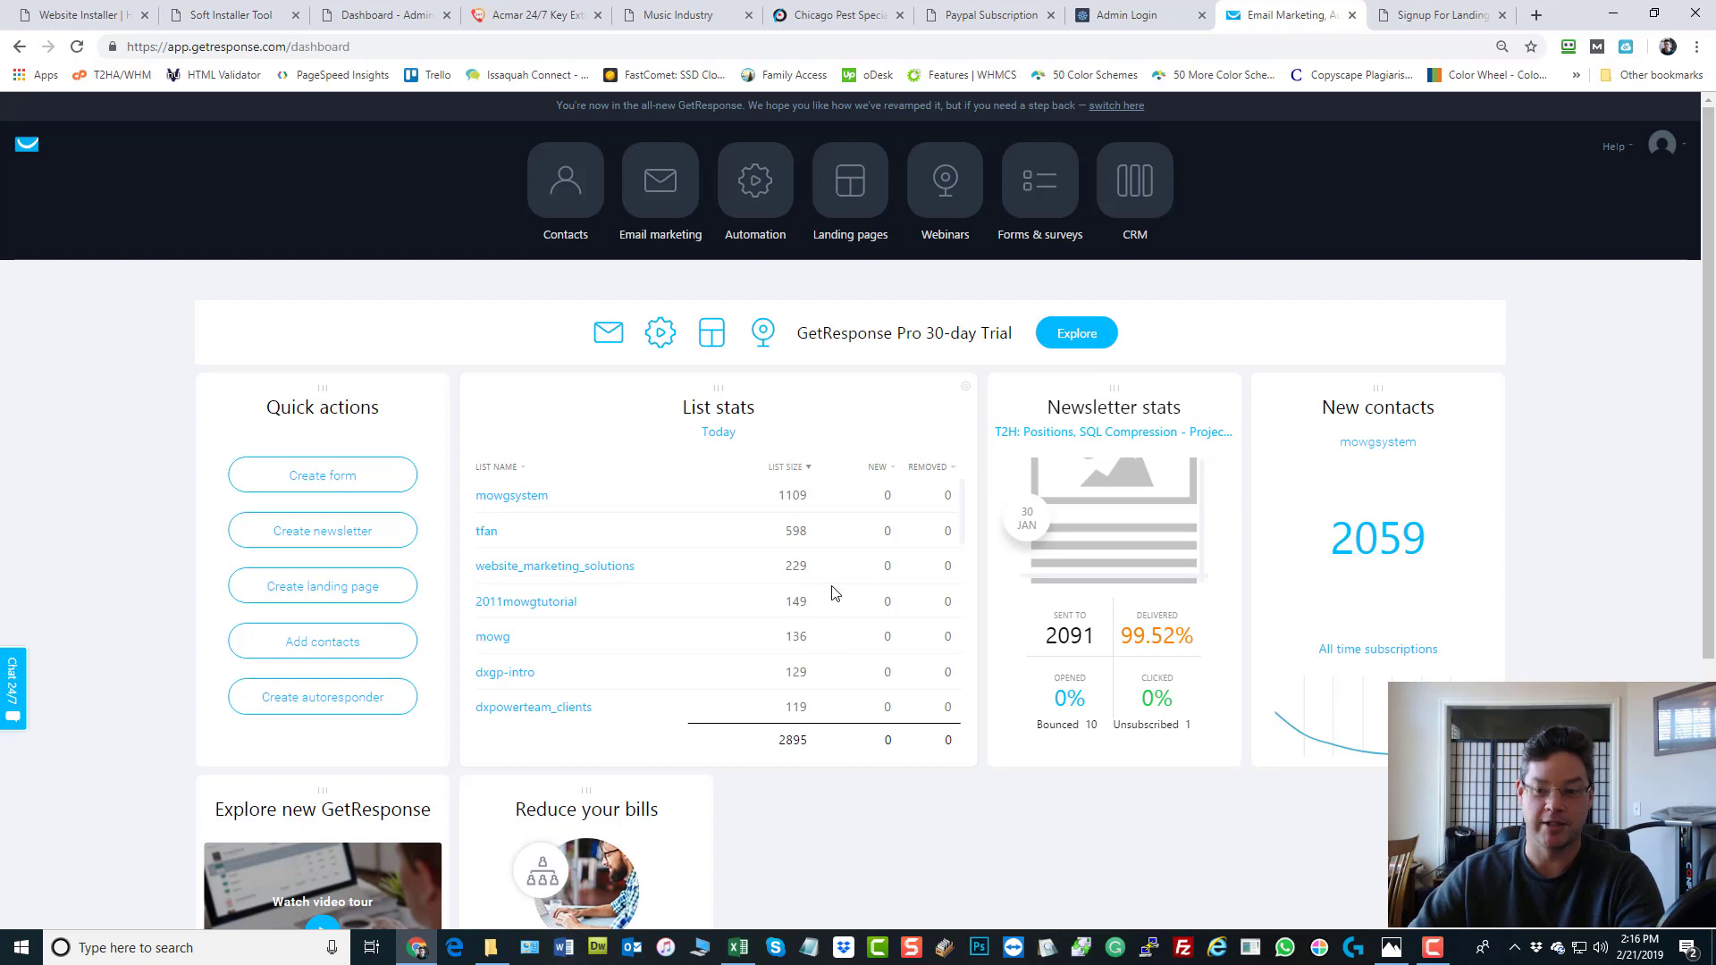
{"action": "mouse_move", "coordinate": [1376, 538]}
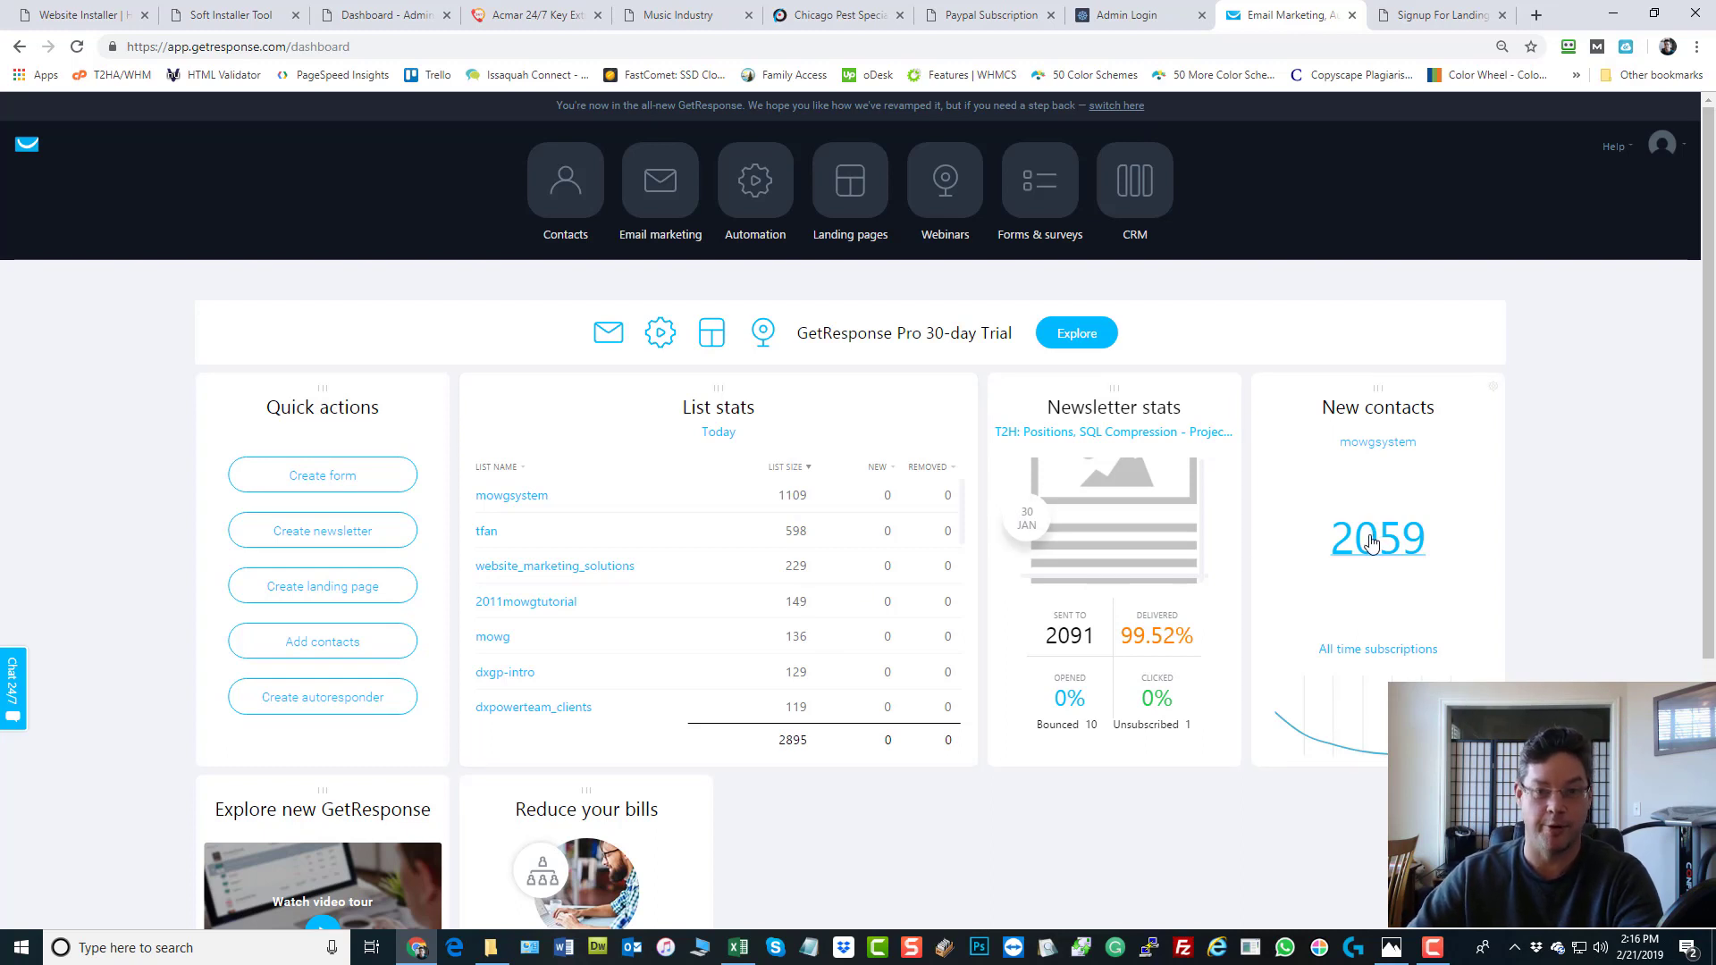
{"action": "mouse_move", "coordinate": [1526, 555]}
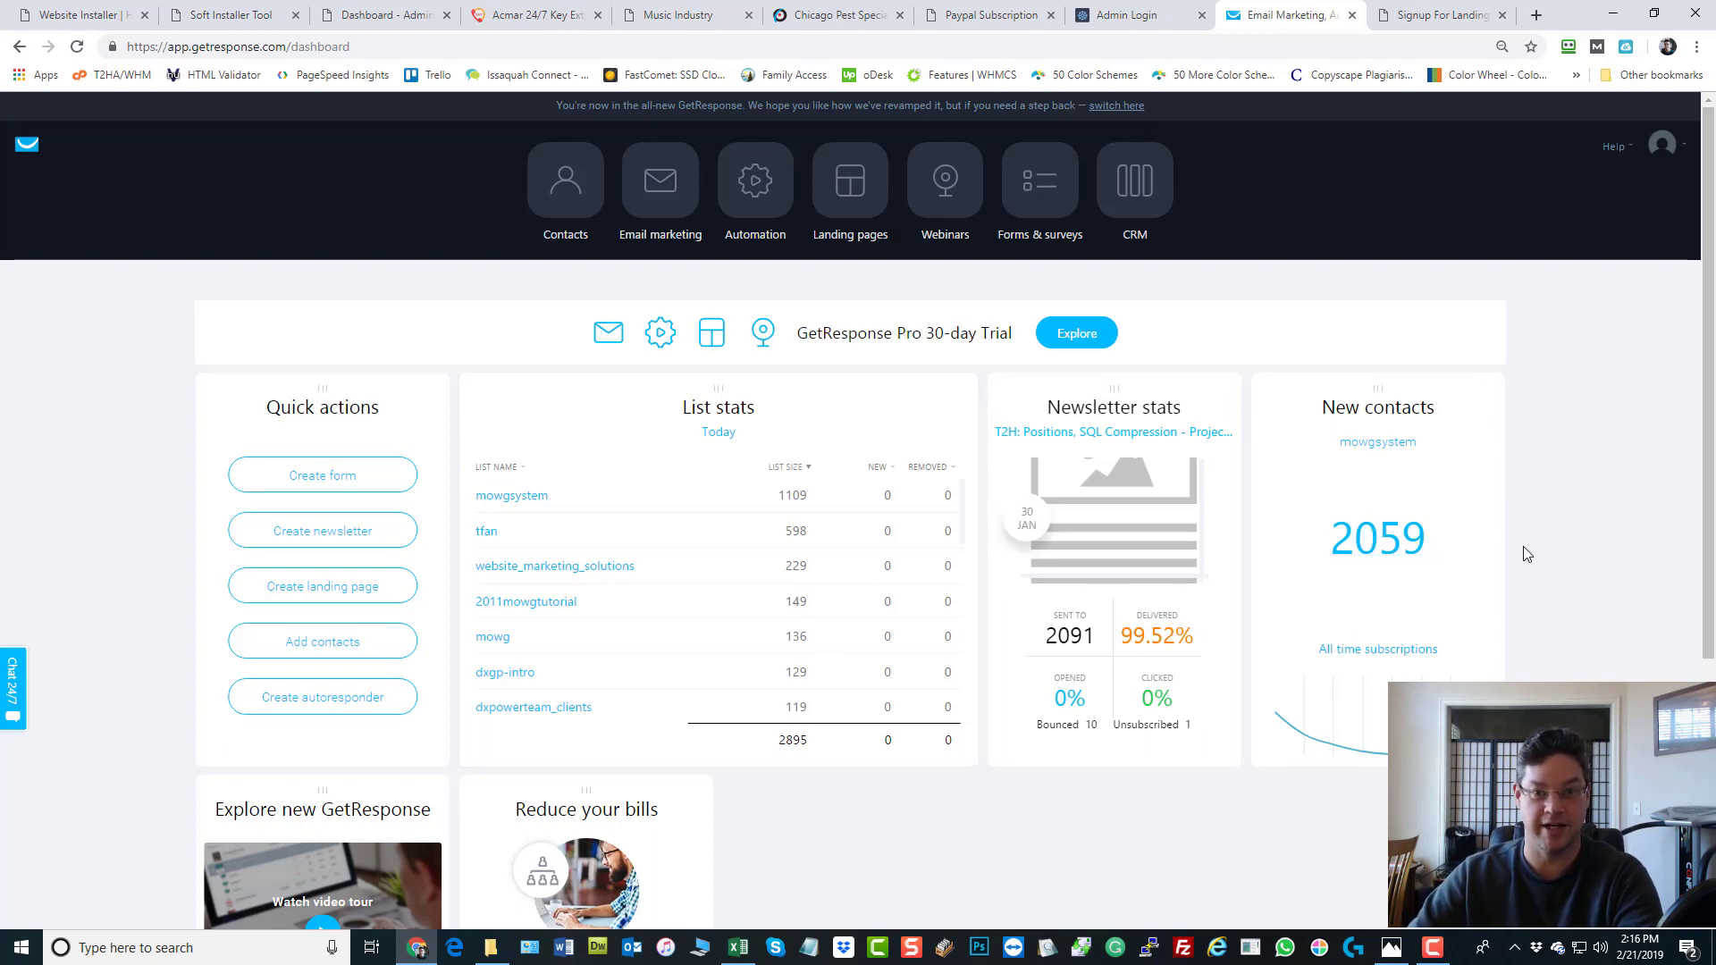
{"action": "mouse_move", "coordinate": [173, 355]}
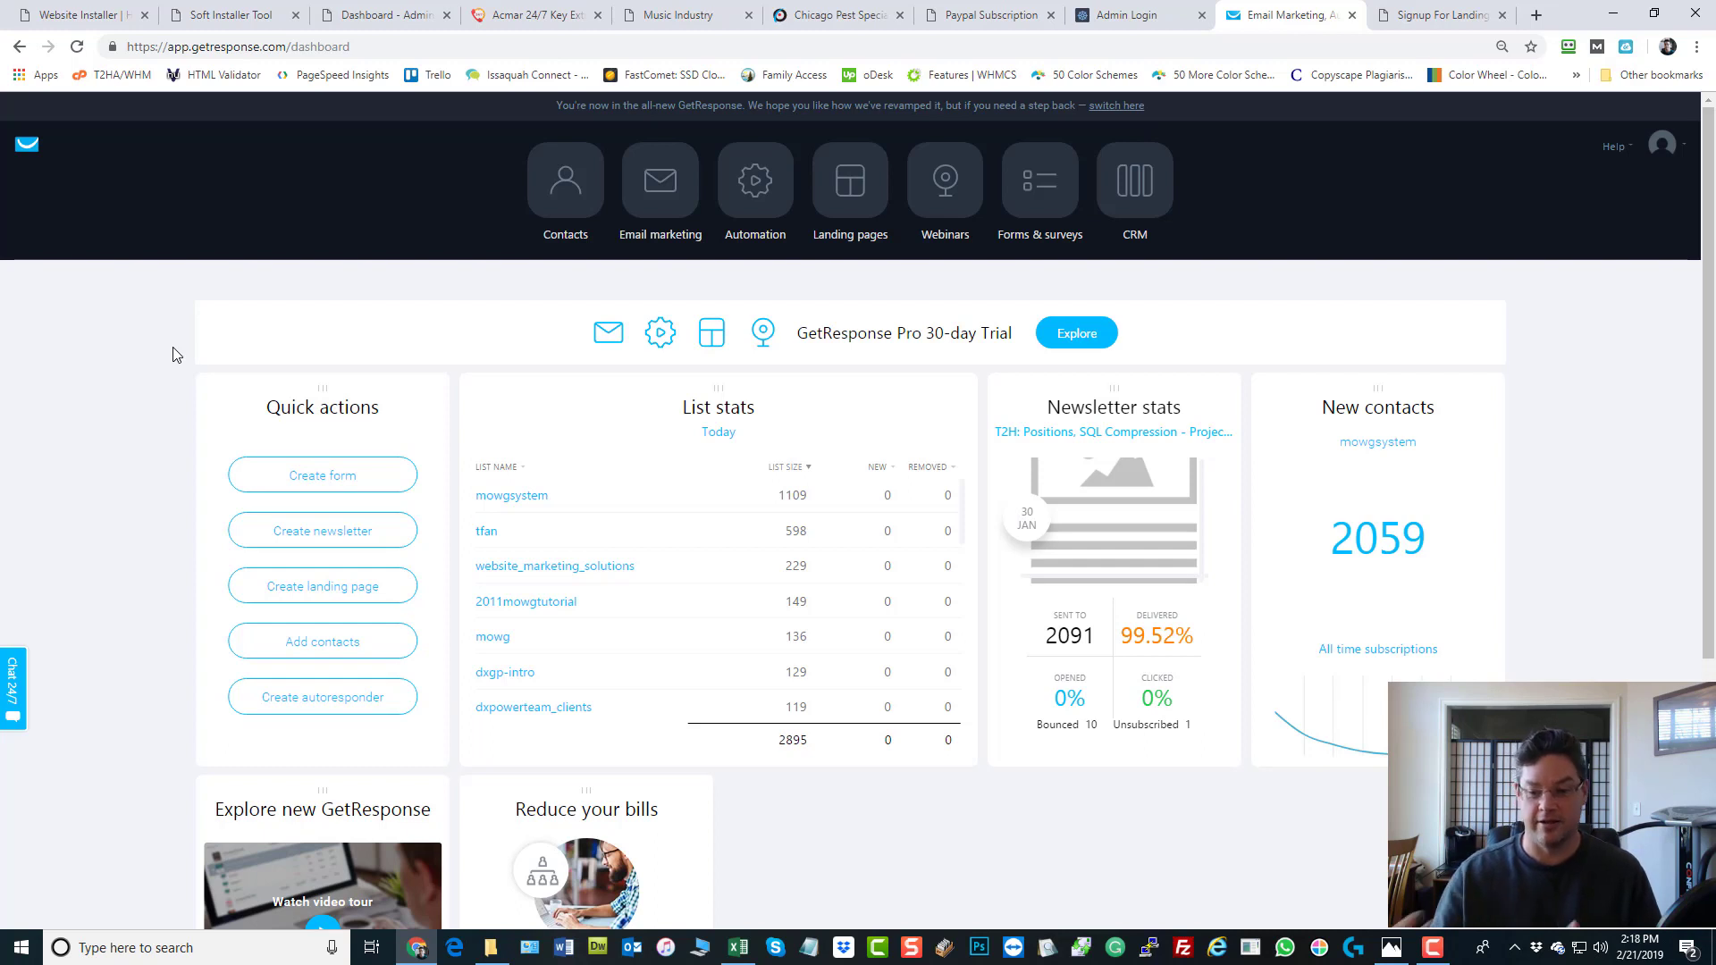
{"action": "mouse_move", "coordinate": [1273, 721]}
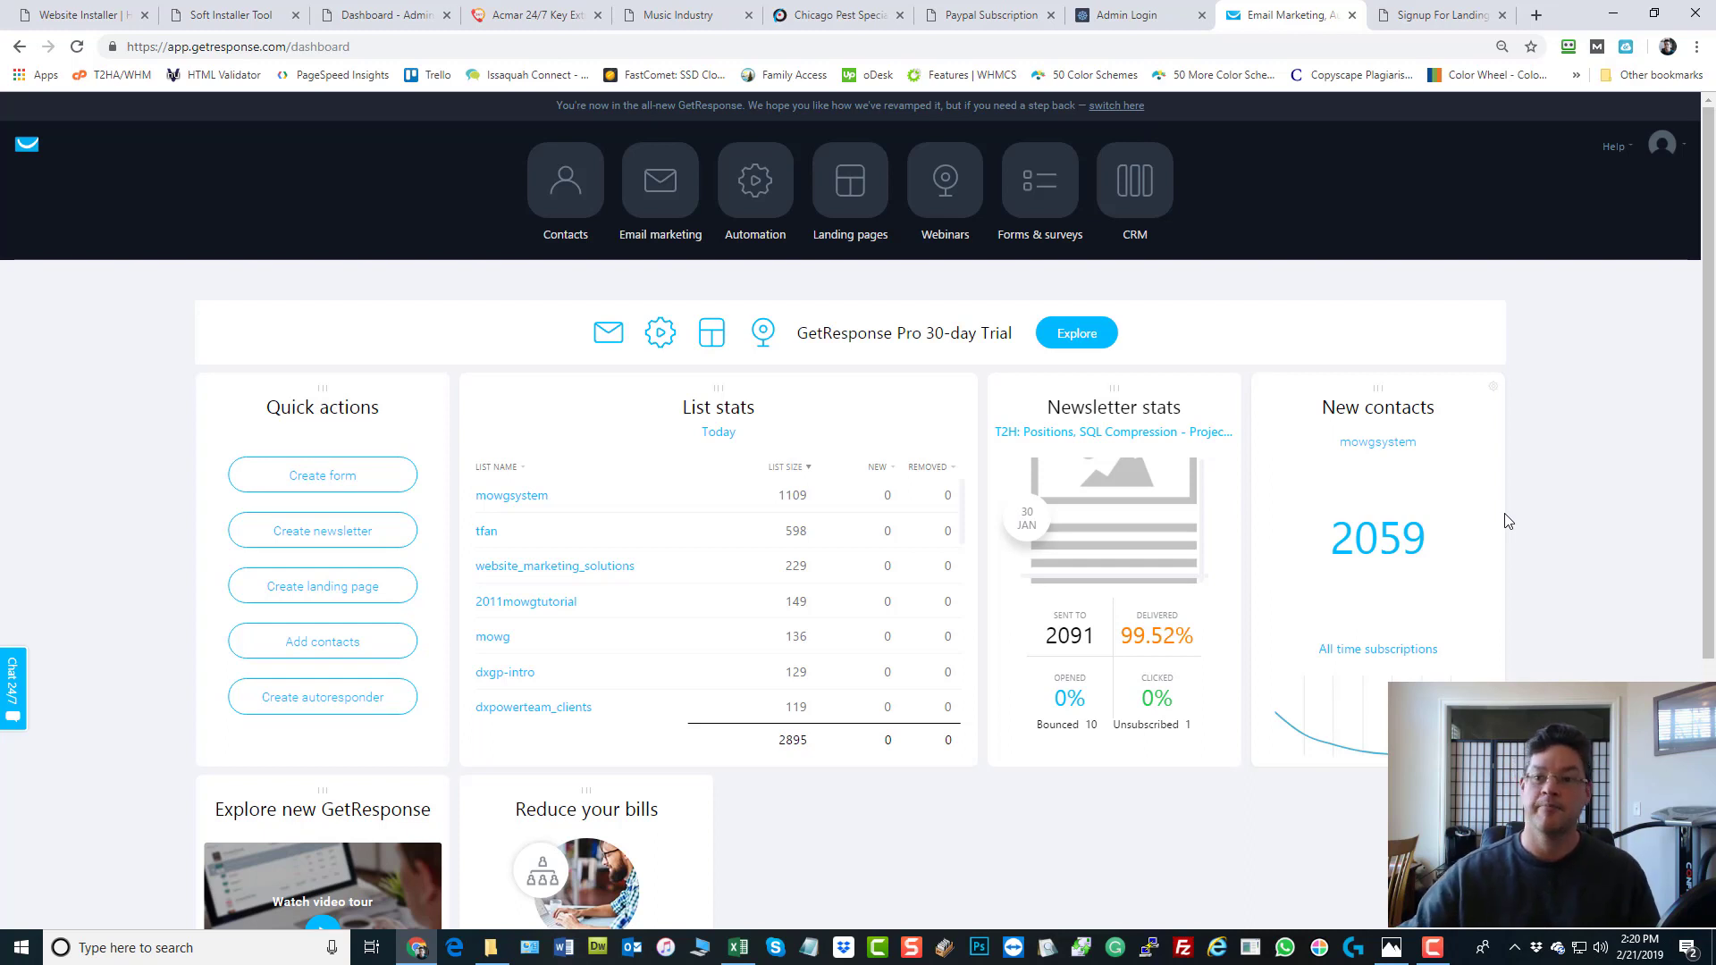
{"action": "mouse_move", "coordinate": [1537, 352]}
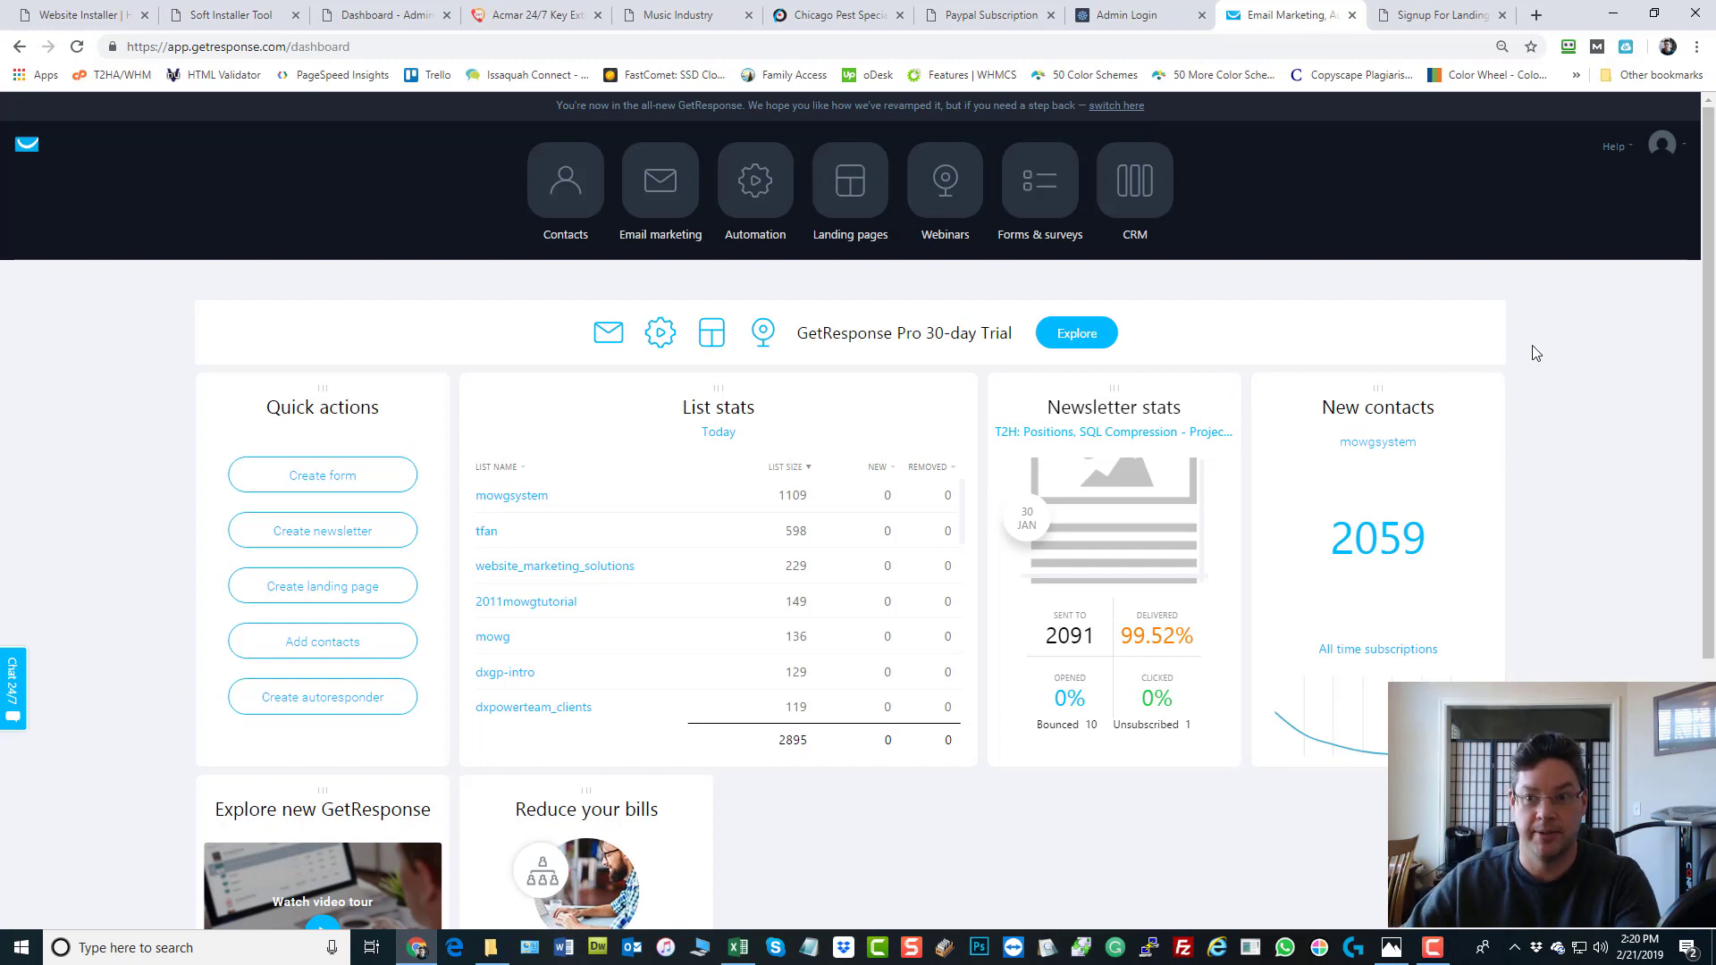
{"action": "mouse_move", "coordinate": [1436, 15]}
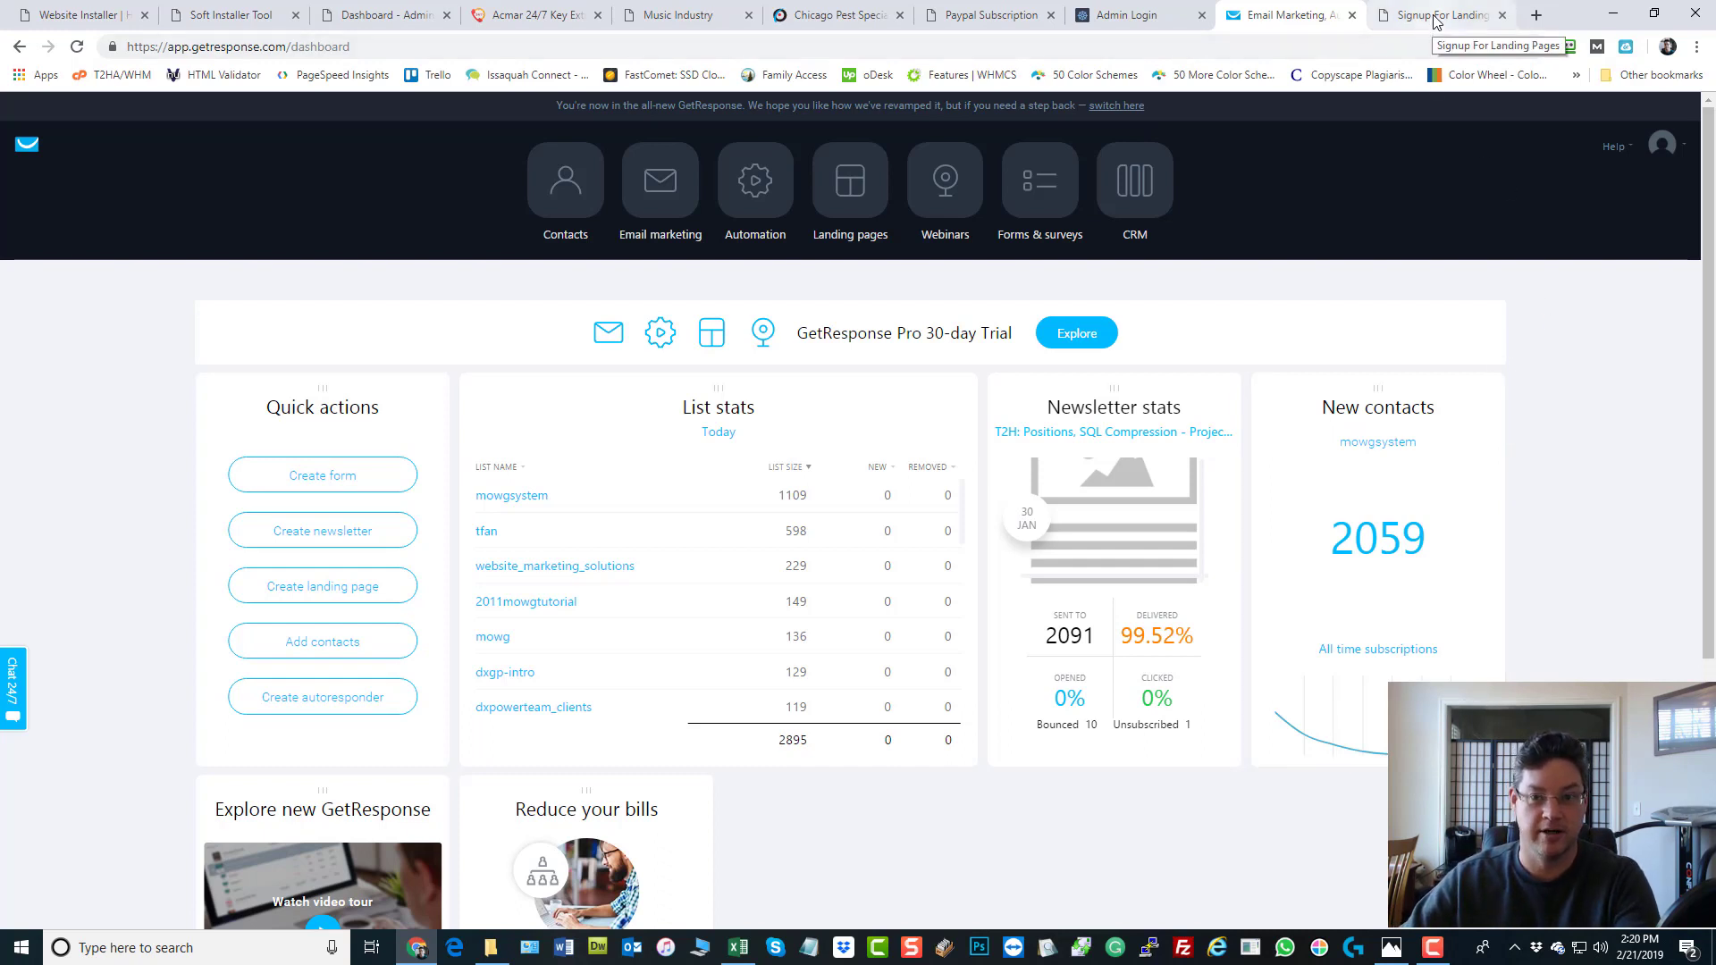
Switch to the 'Signup For Landing Pages' tab showing the Get Trial Leads homepage
{"action": "left_click", "coordinate": [1439, 14]}
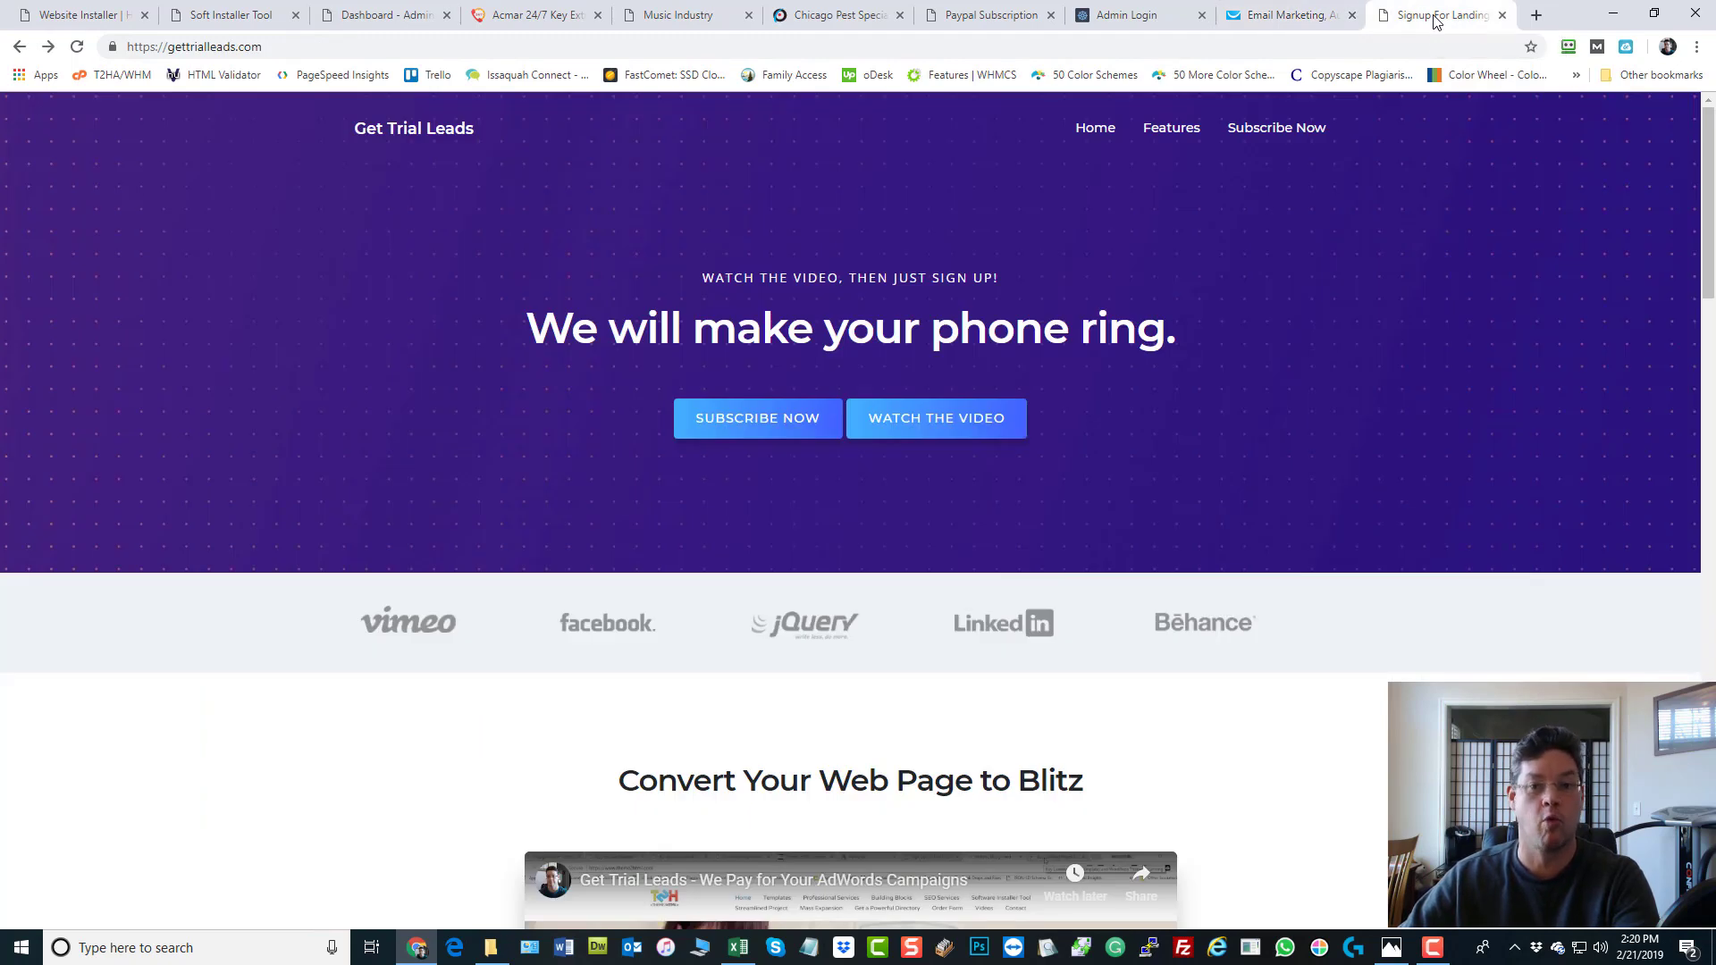
{"action": "left_click", "coordinate": [194, 45]}
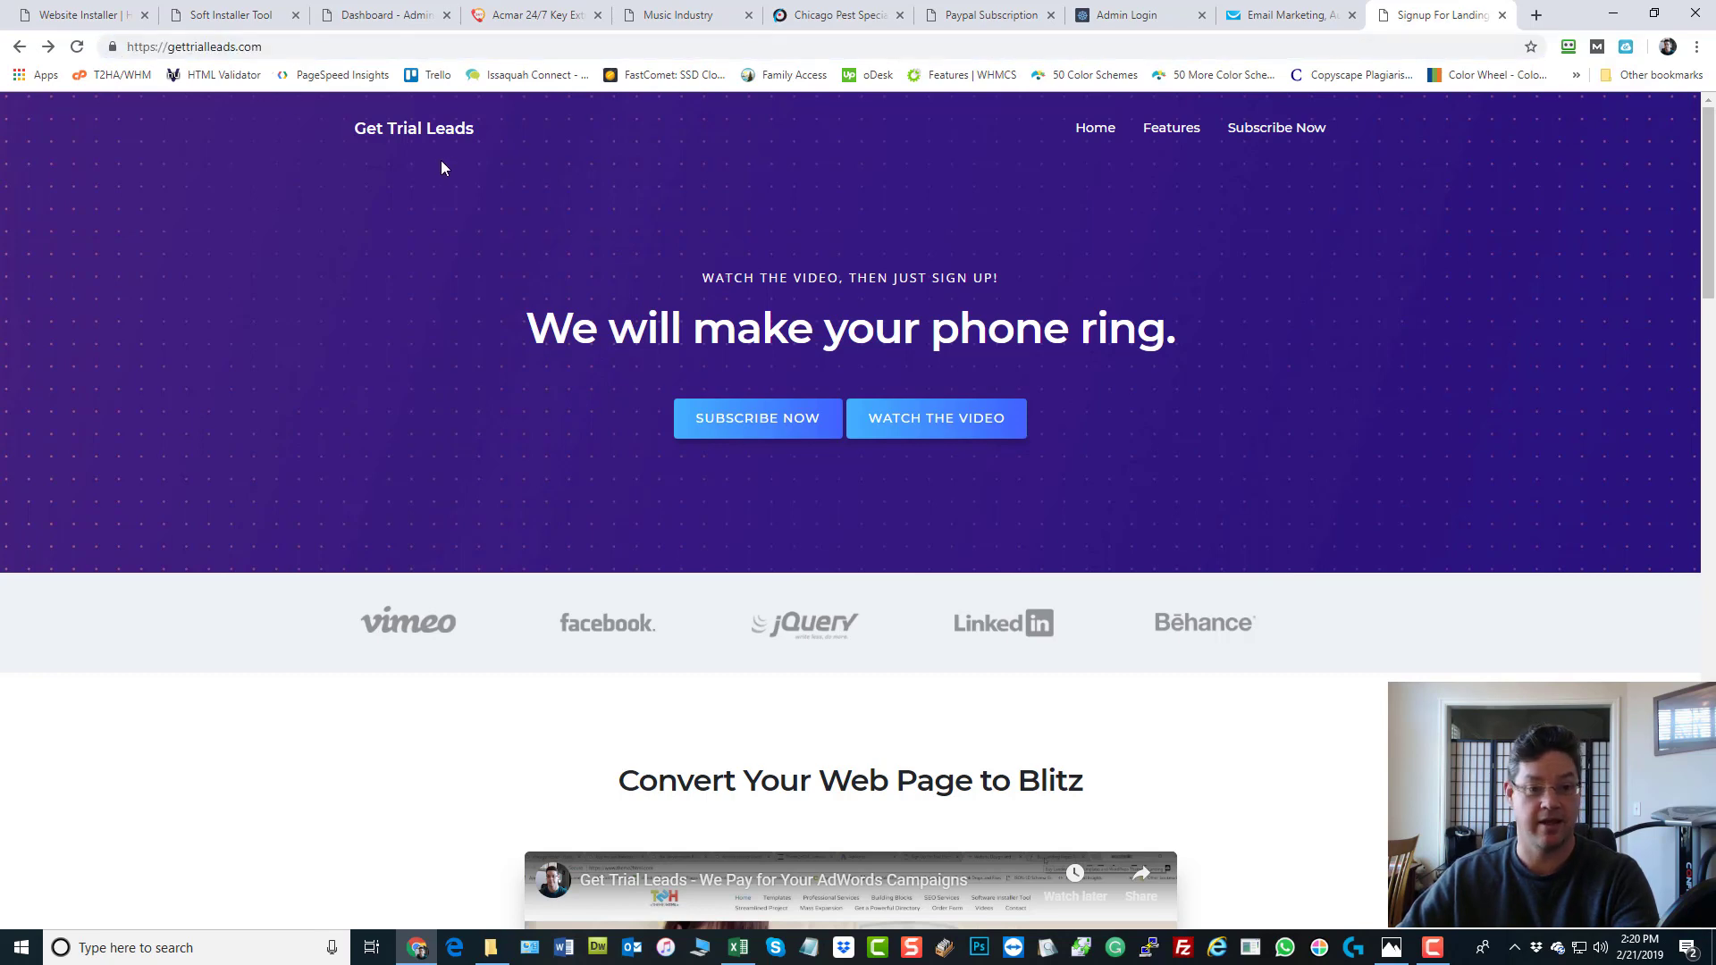
{"action": "mouse_move", "coordinate": [536, 169]}
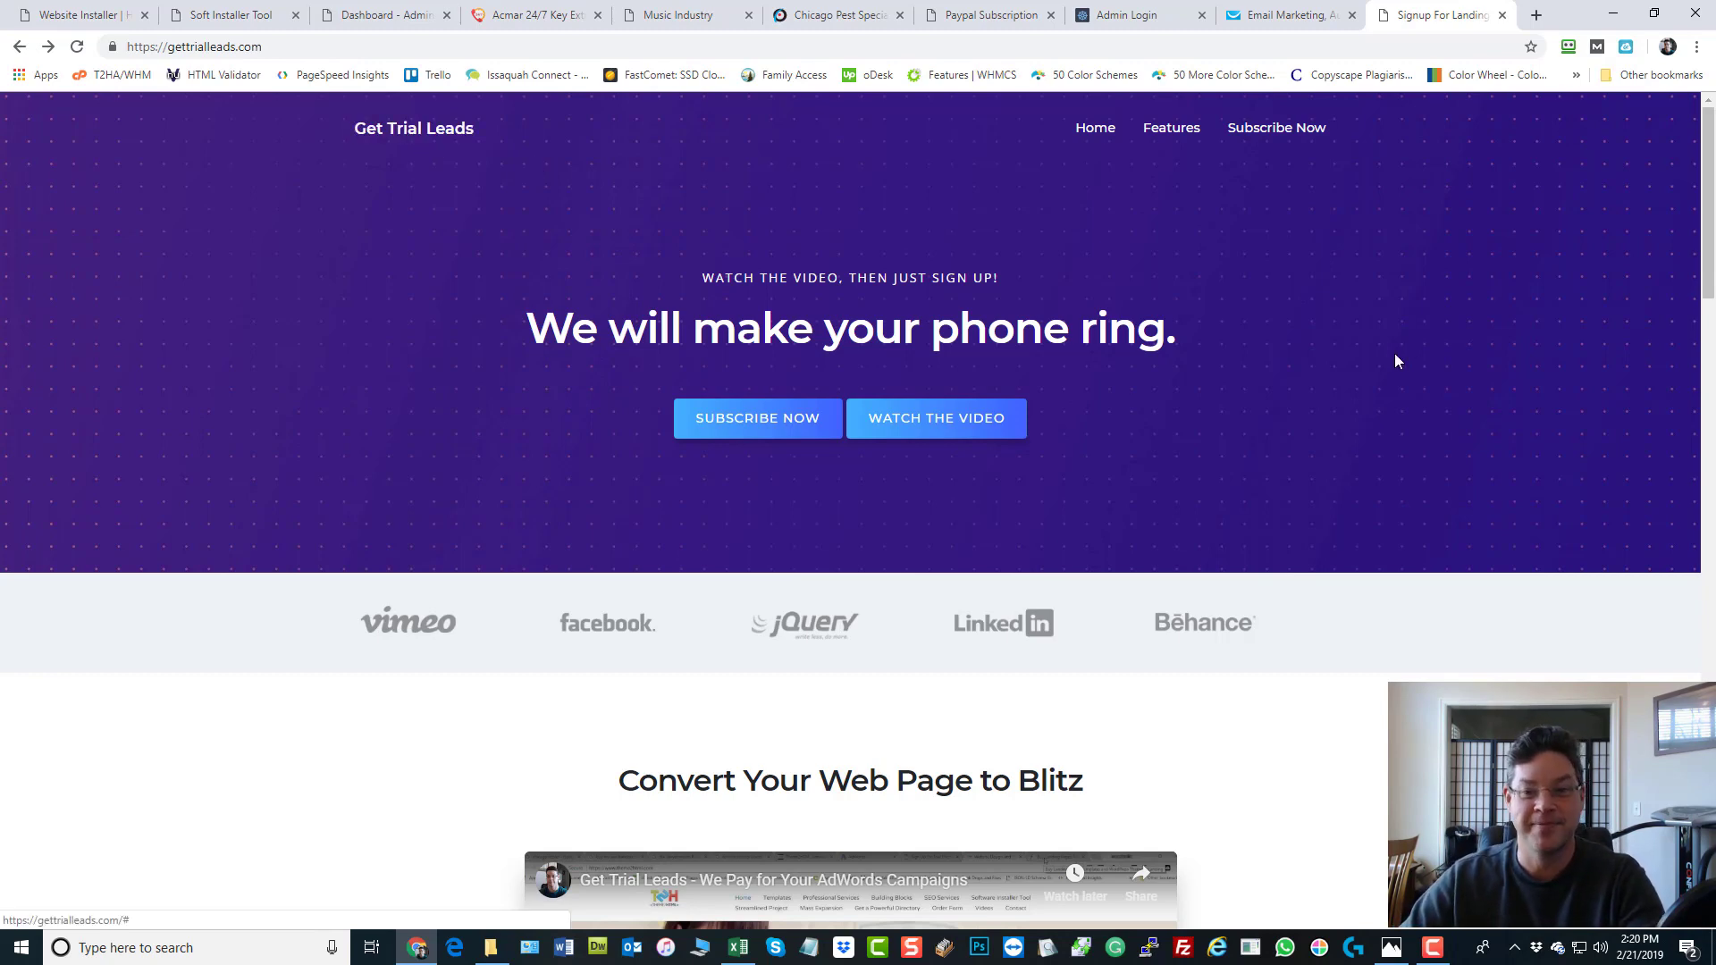
{"action": "mouse_move", "coordinate": [1364, 292]}
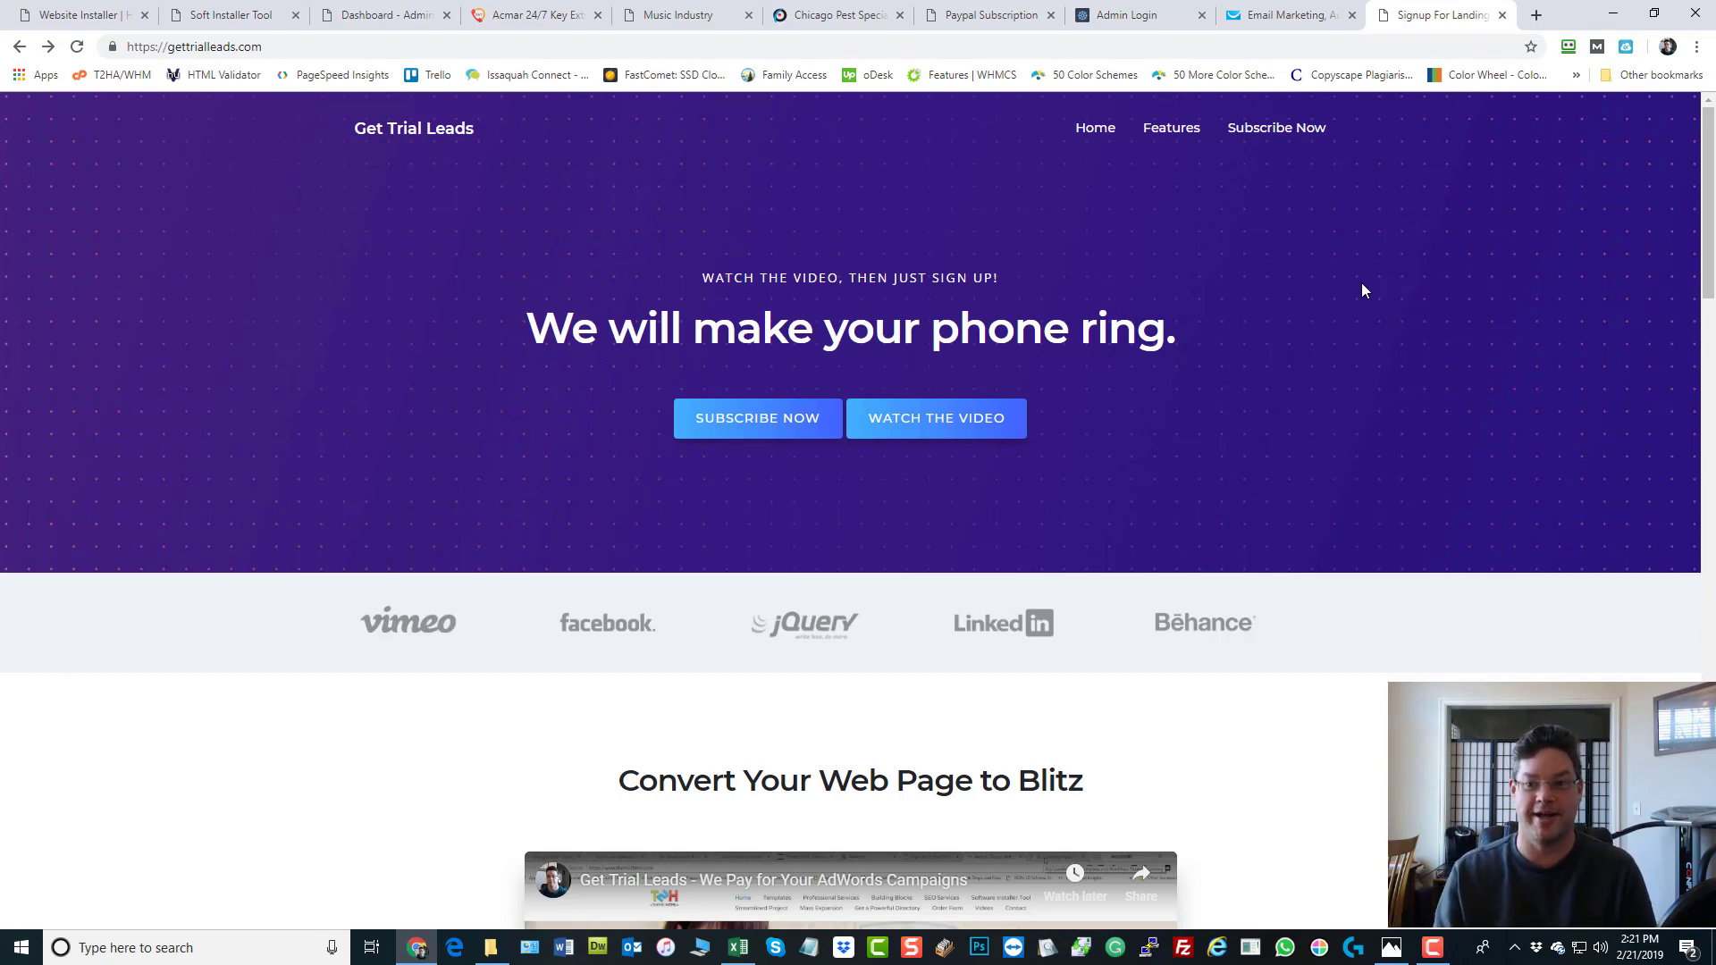
{"action": "mouse_move", "coordinate": [1352, 289]}
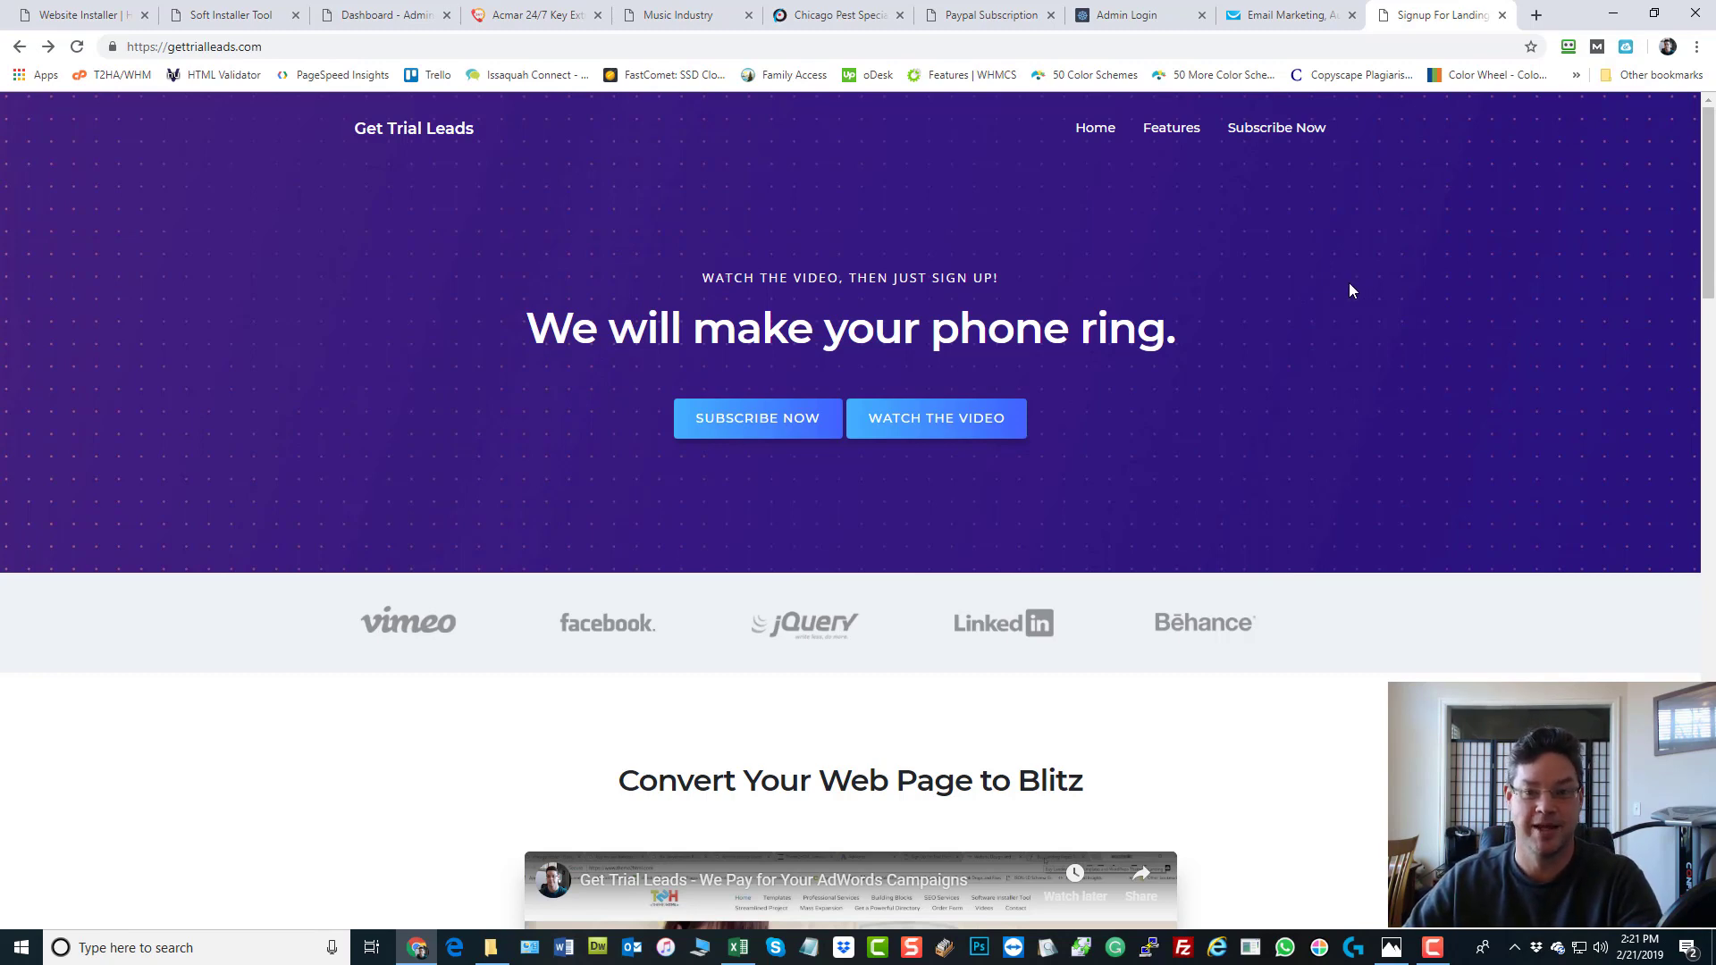
{"action": "left_click", "coordinate": [985, 14]}
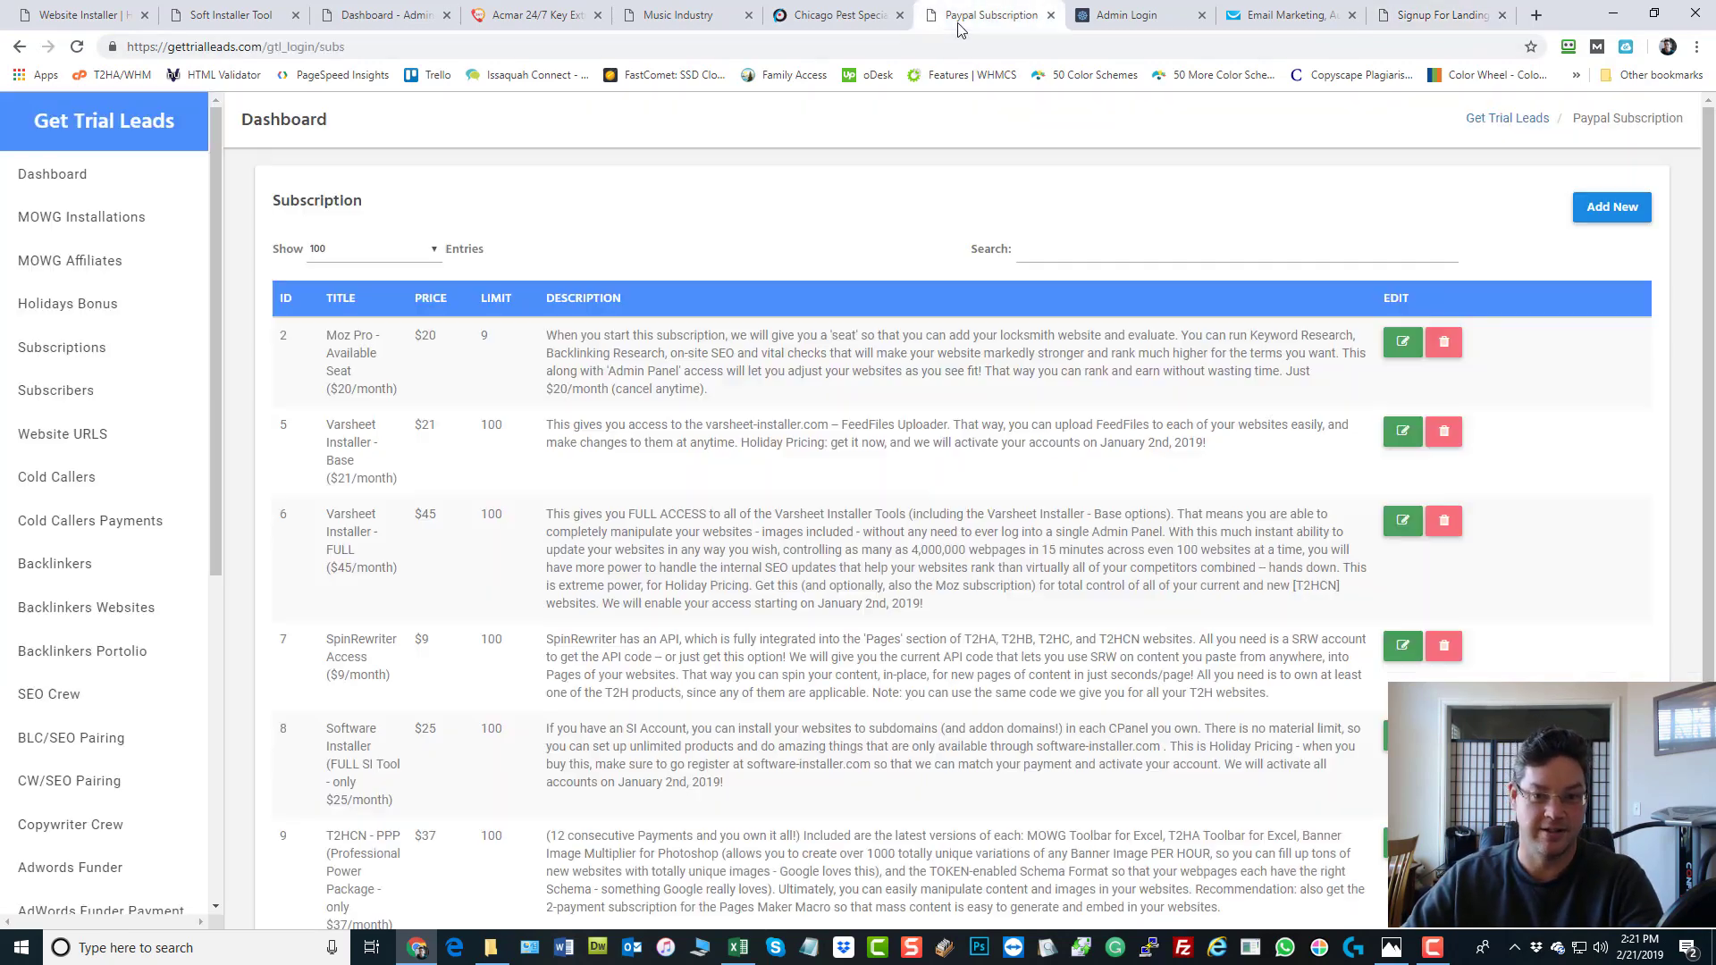
{"action": "scroll", "scroll_direction": "down", "scroll_amount": 3}
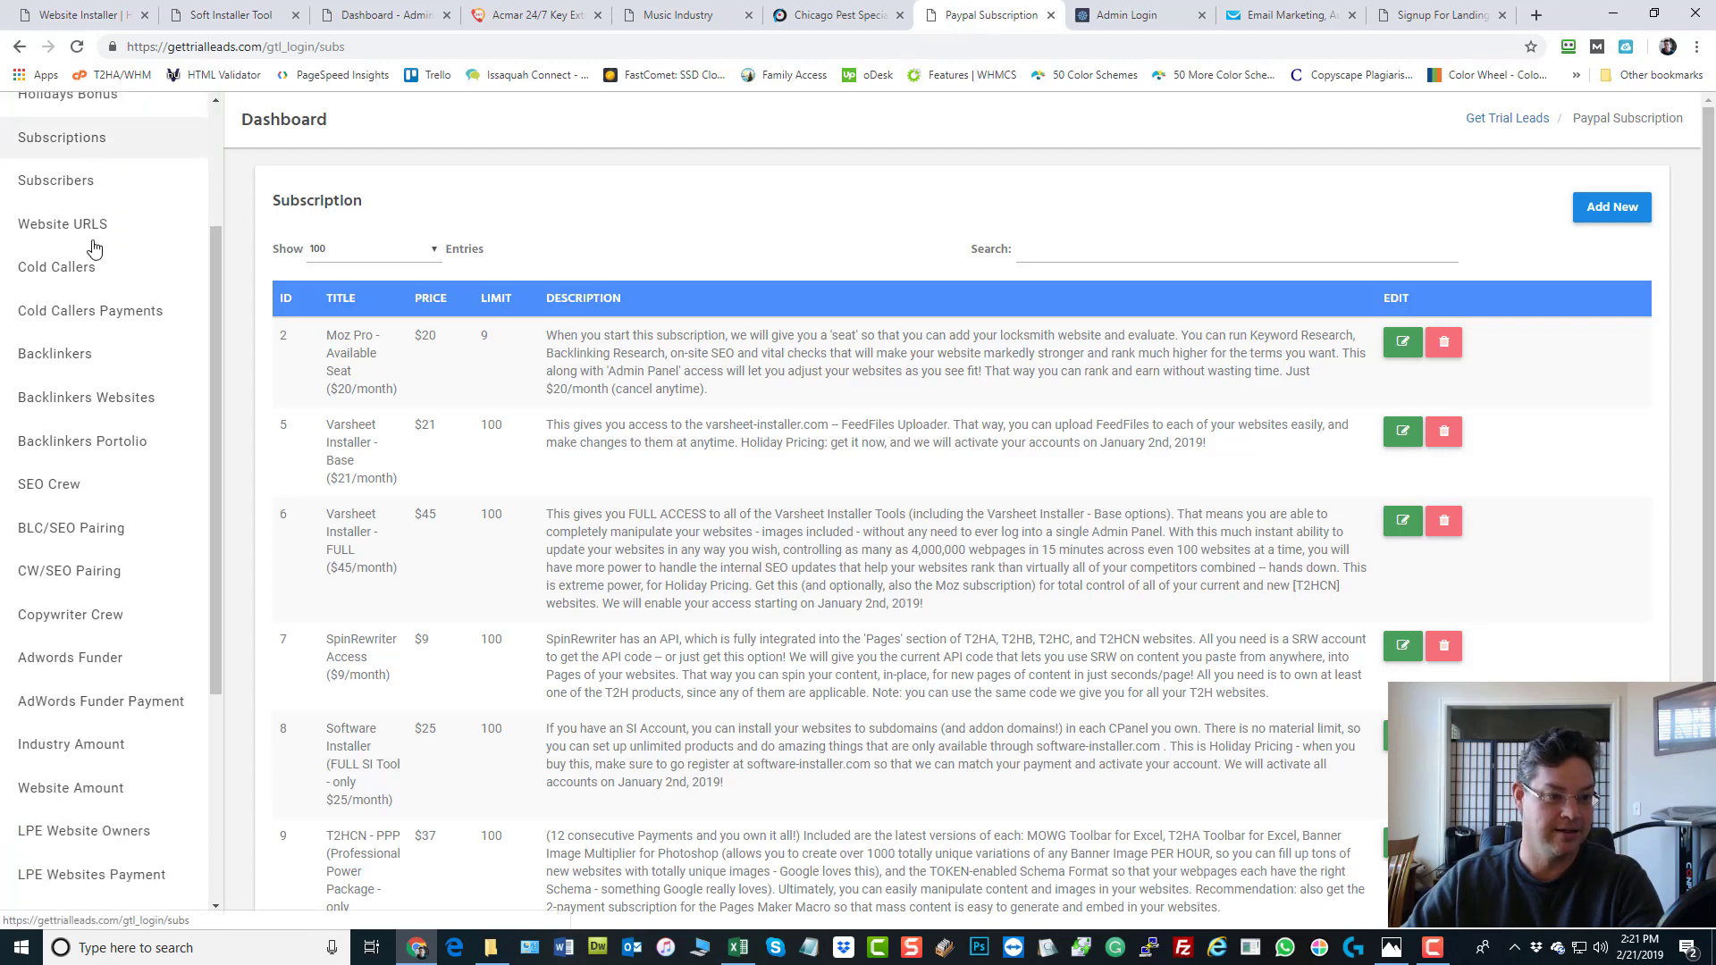
{"action": "scroll", "scroll_direction": "down", "scroll_amount": 3}
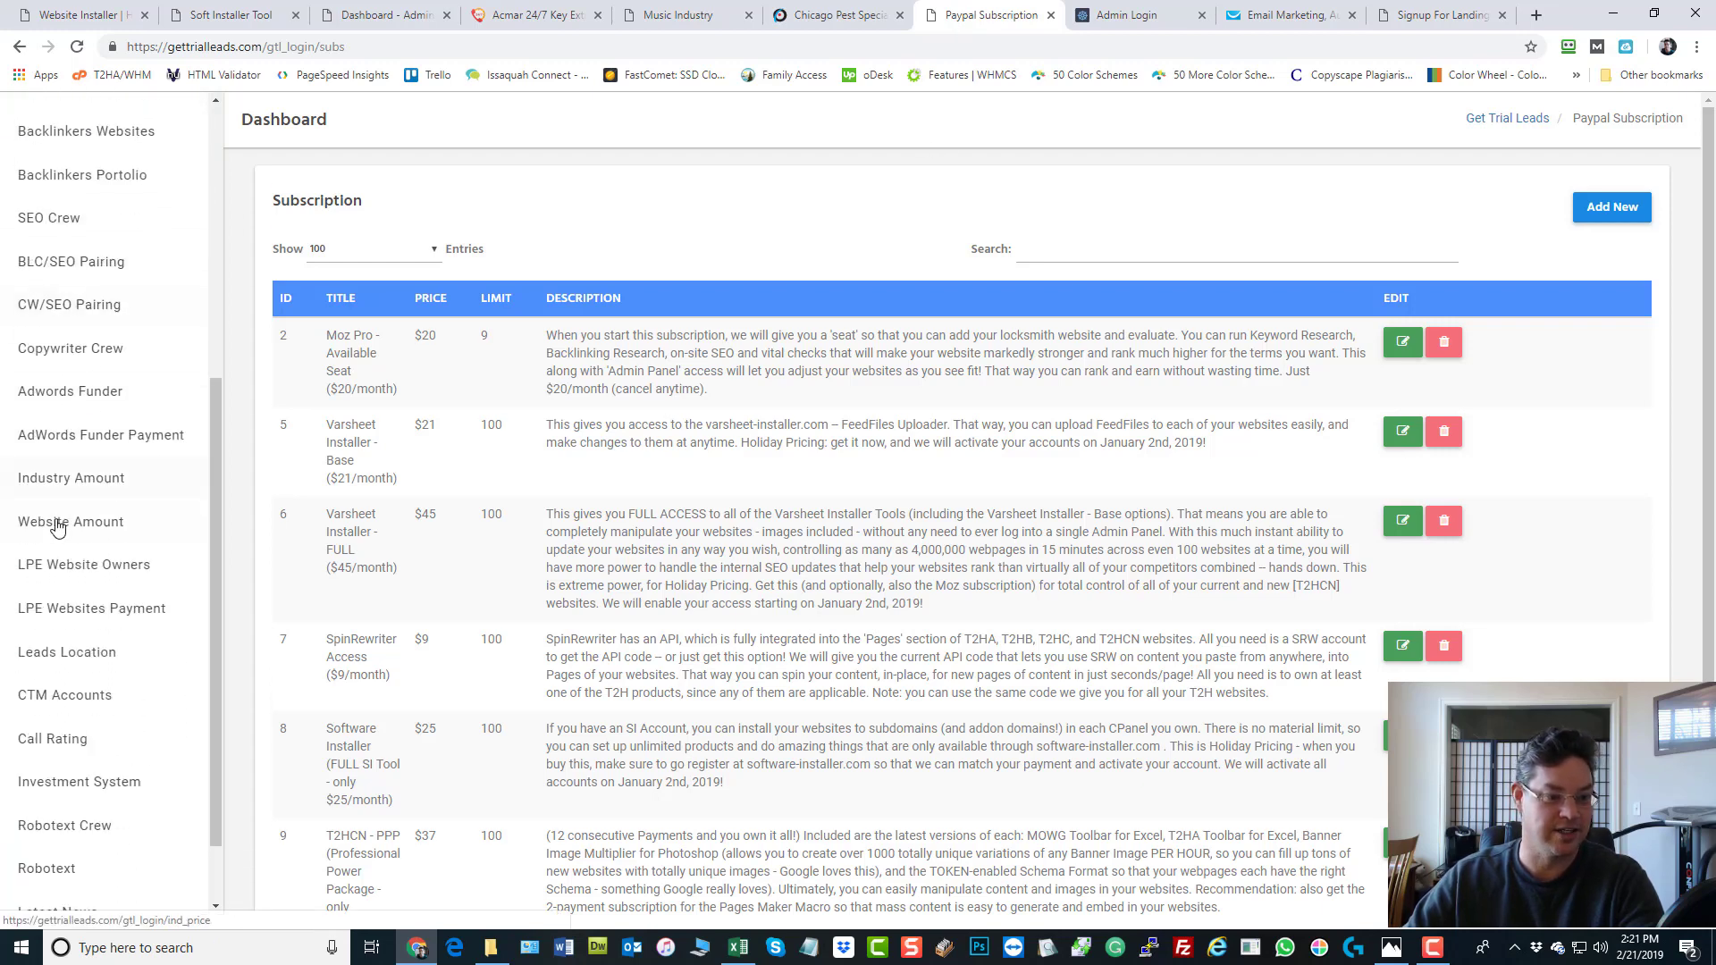
{"action": "scroll", "scroll_direction": "down", "scroll_amount": 3}
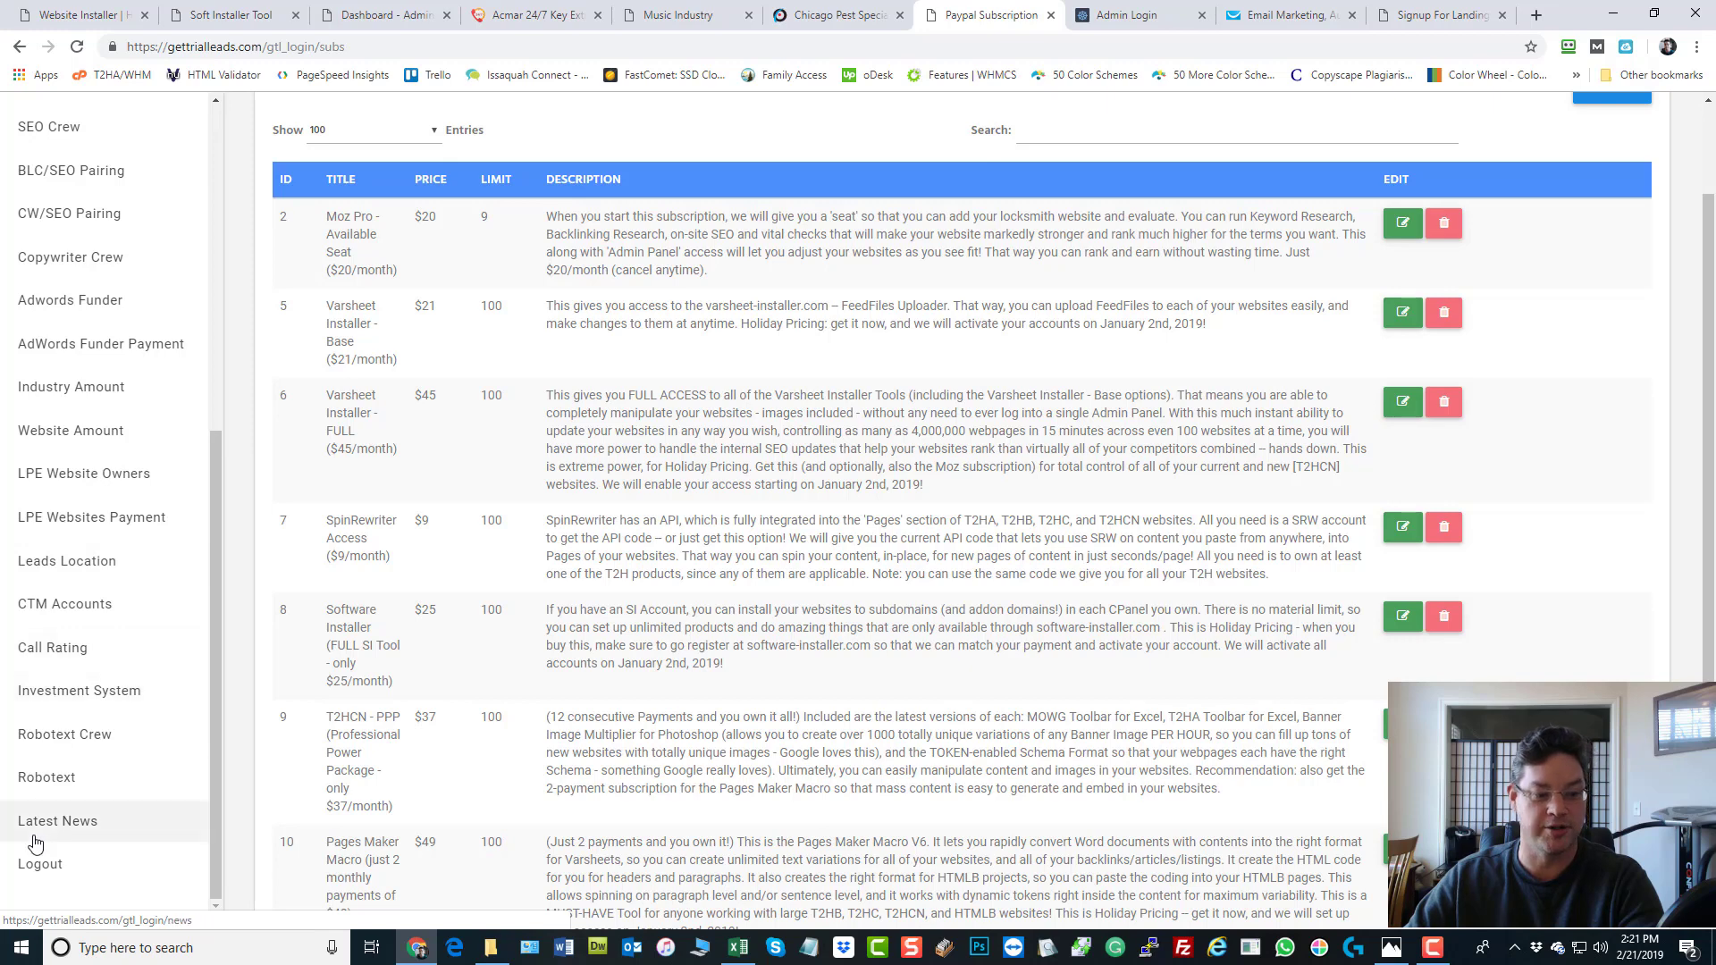
{"action": "scroll", "scroll_direction": "up", "scroll_amount": 3}
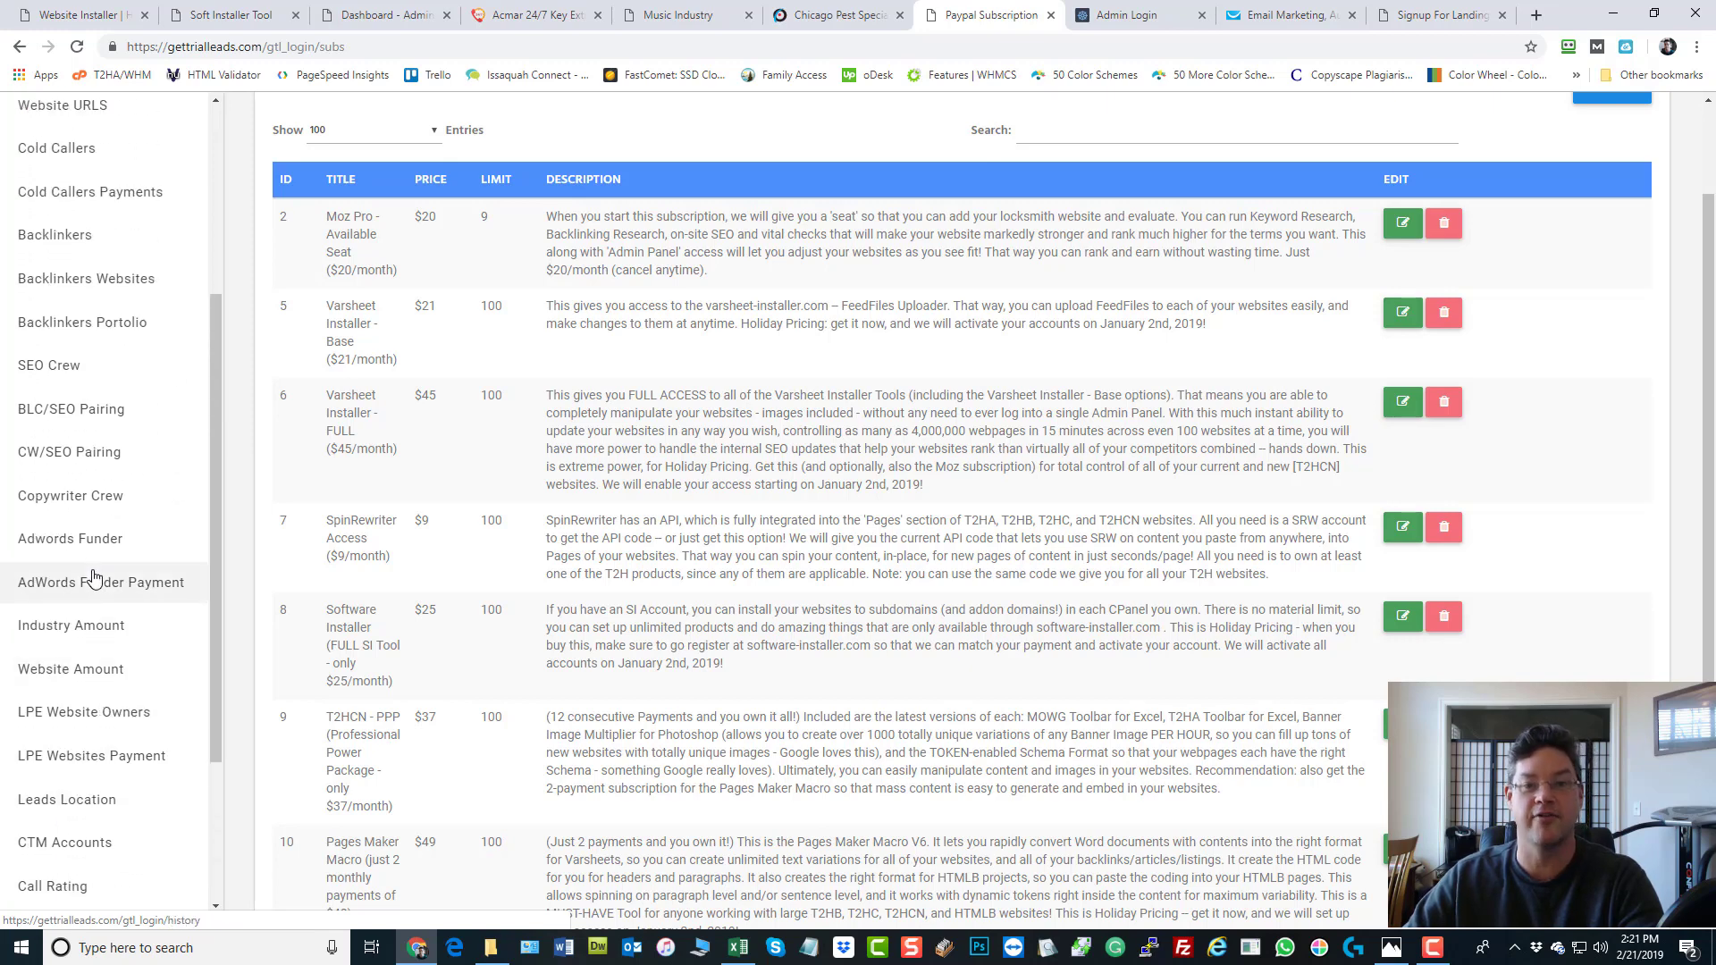
{"action": "scroll", "scroll_direction": "up", "scroll_amount": 3}
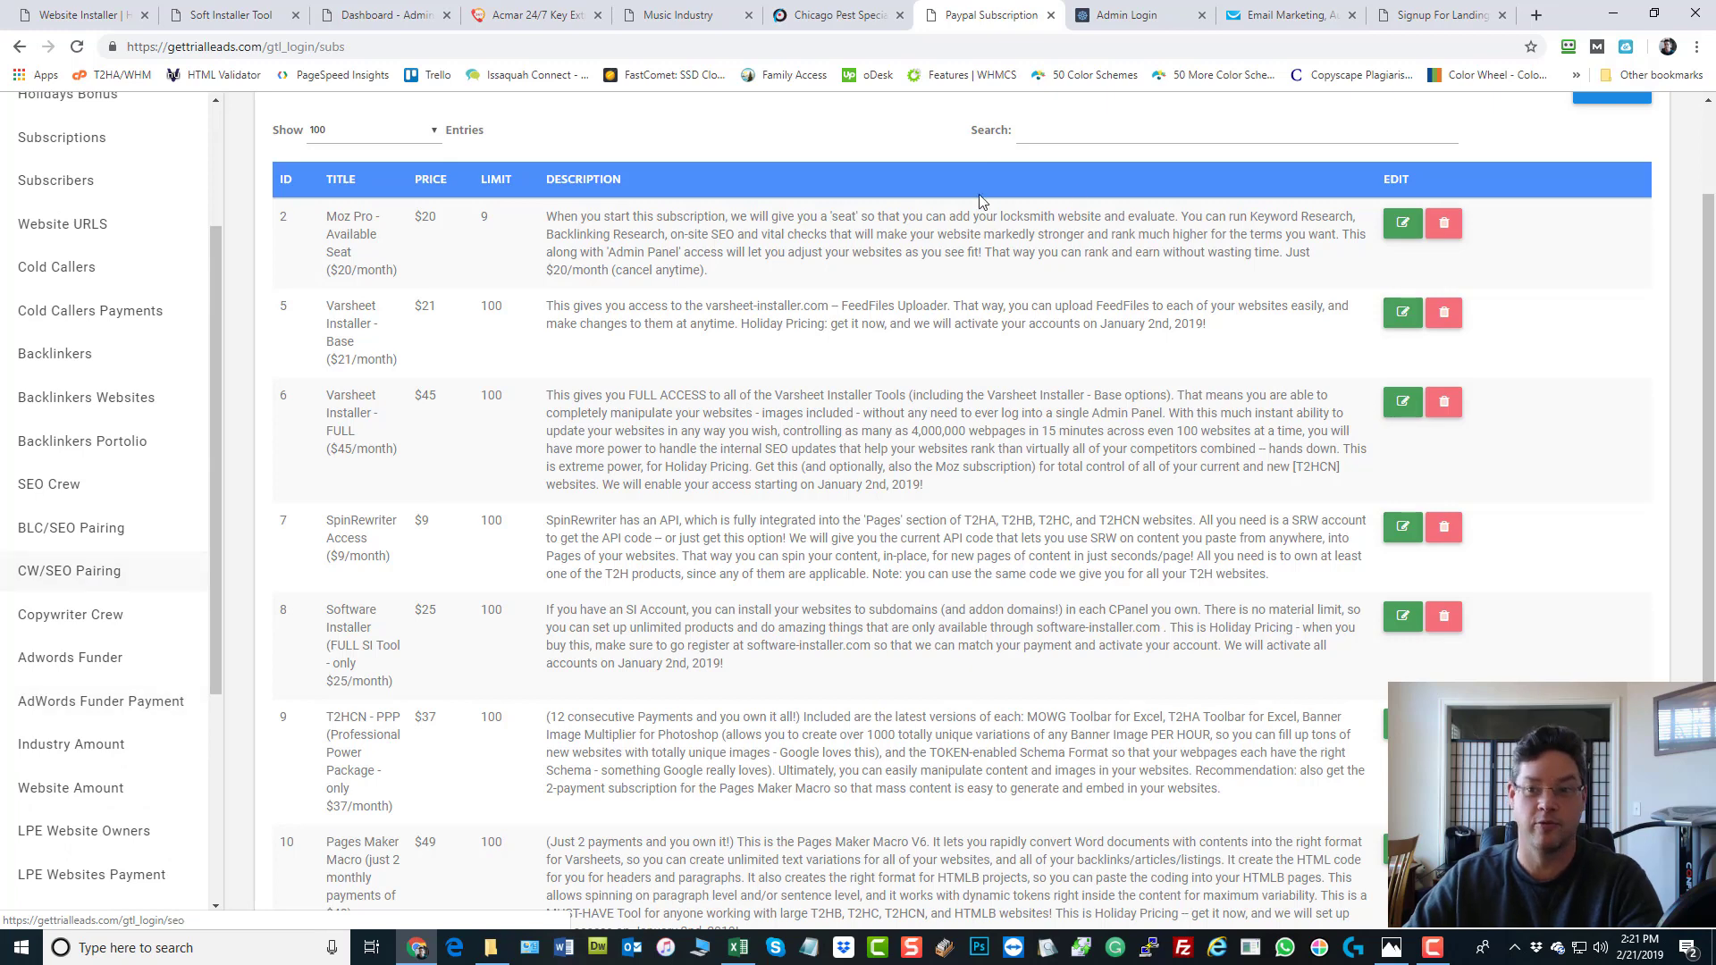
{"action": "mouse_move", "coordinate": [1291, 15]}
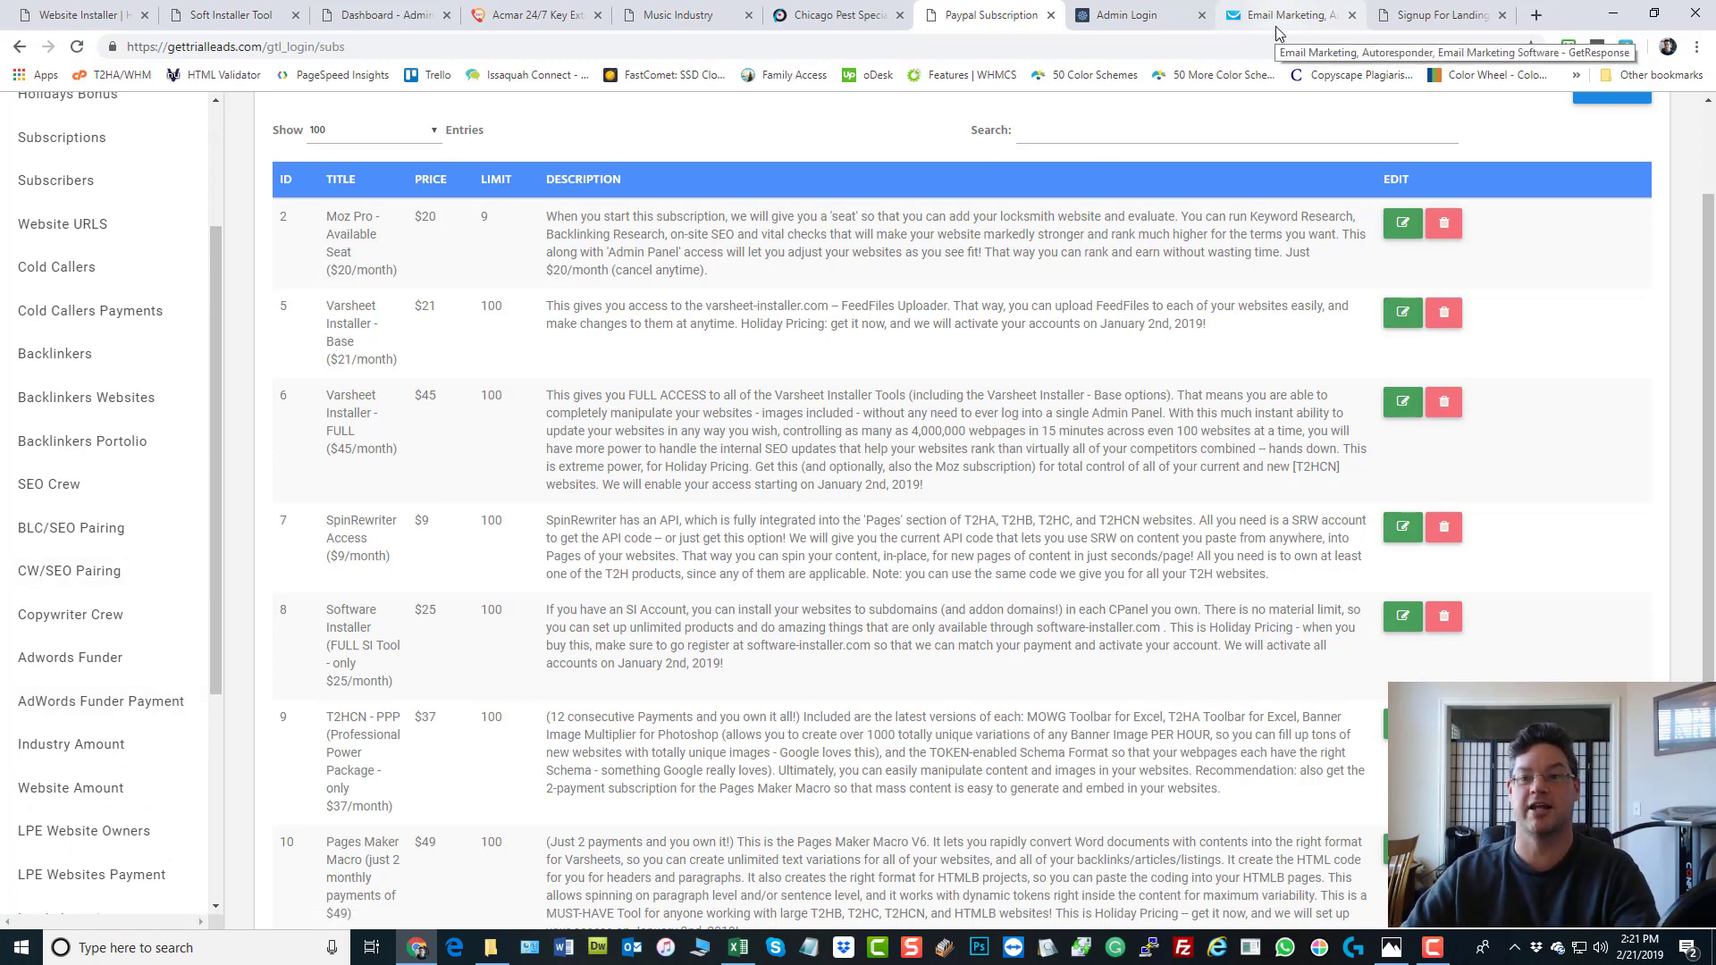
{"action": "mouse_move", "coordinate": [1423, 10]}
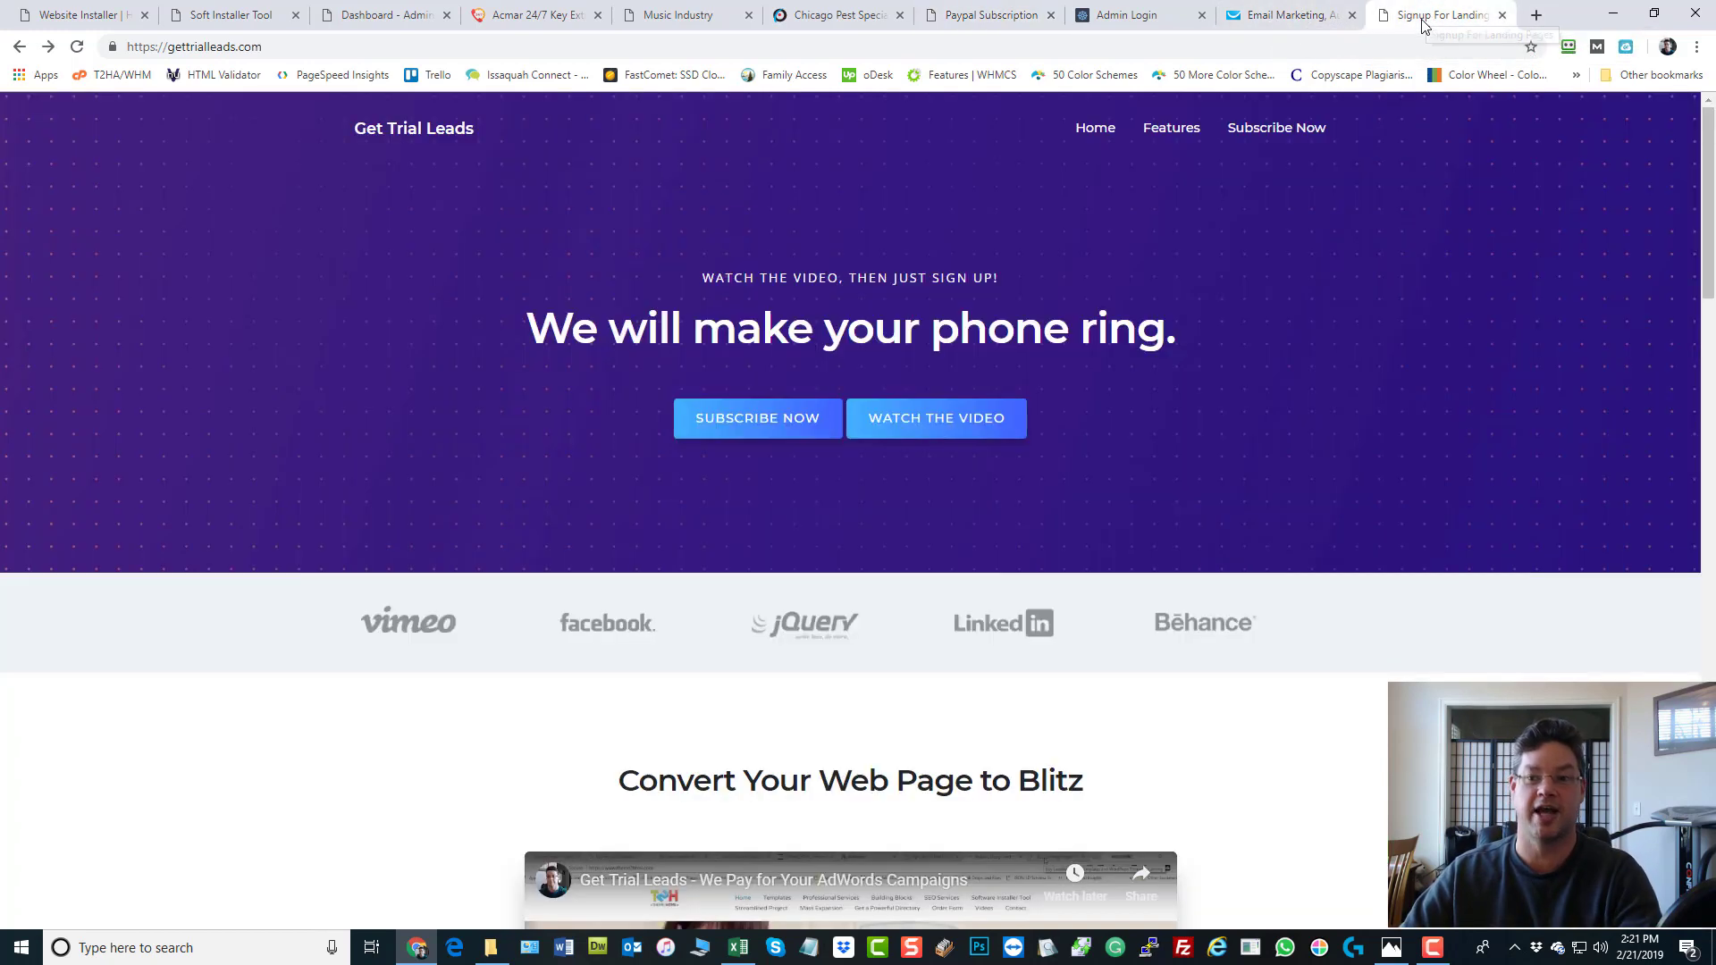
{"action": "mouse_move", "coordinate": [1485, 244]}
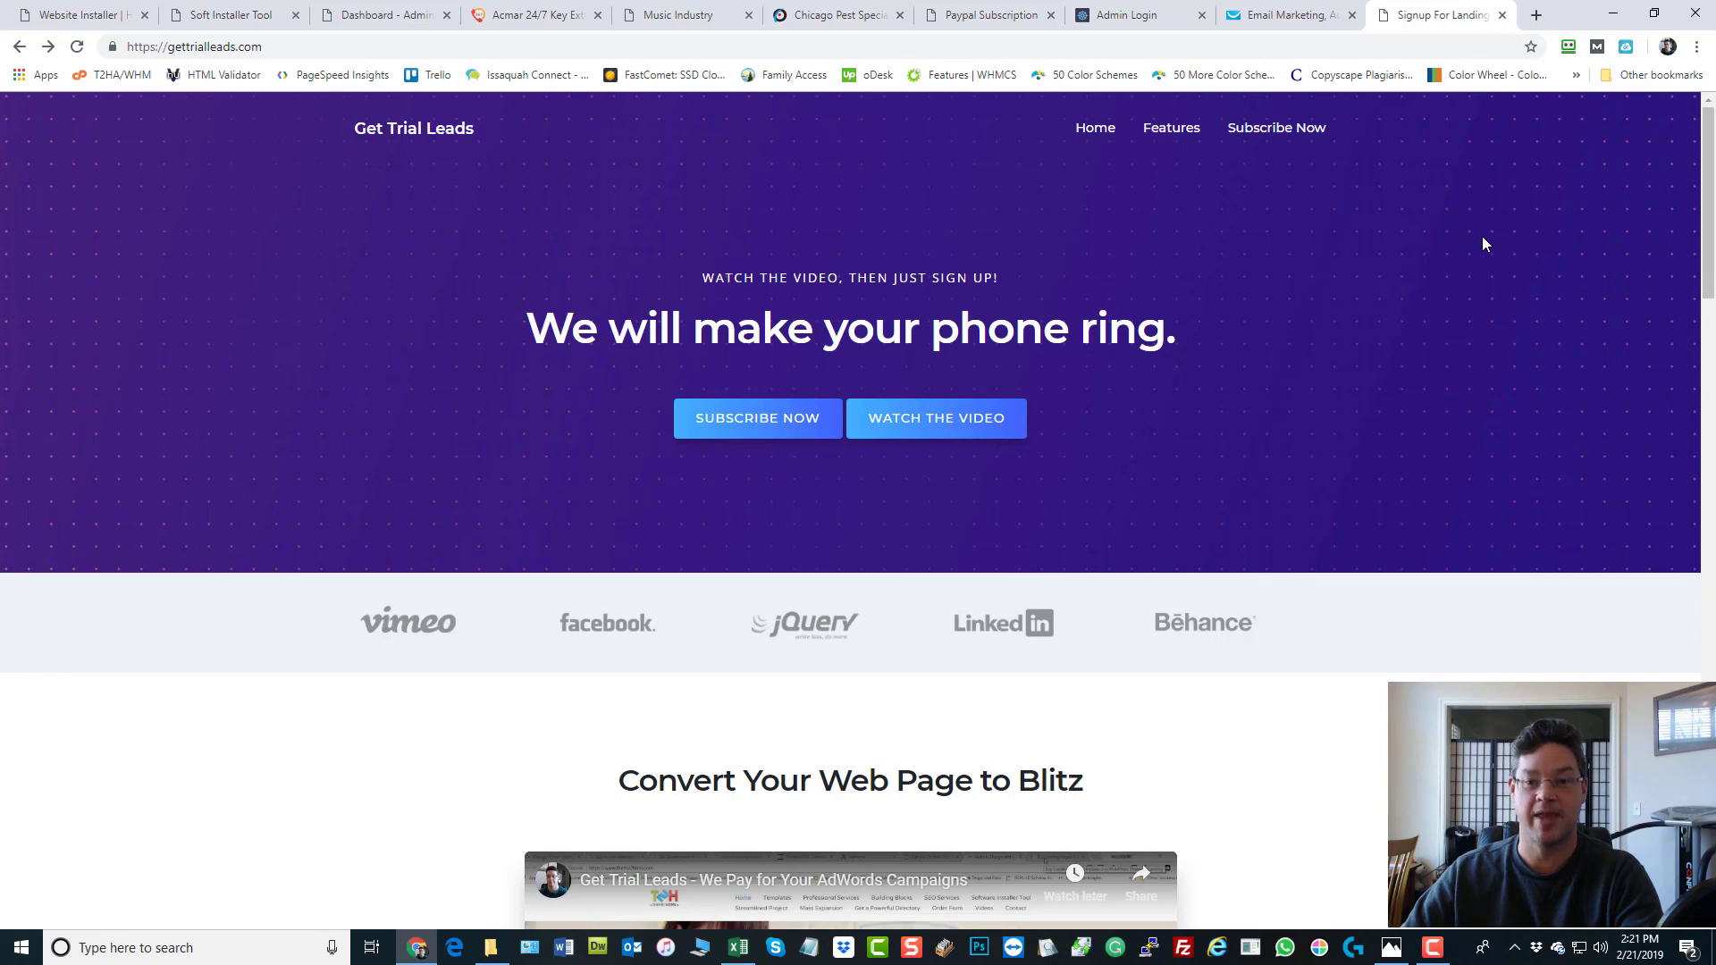
{"action": "mouse_move", "coordinate": [925, 449]}
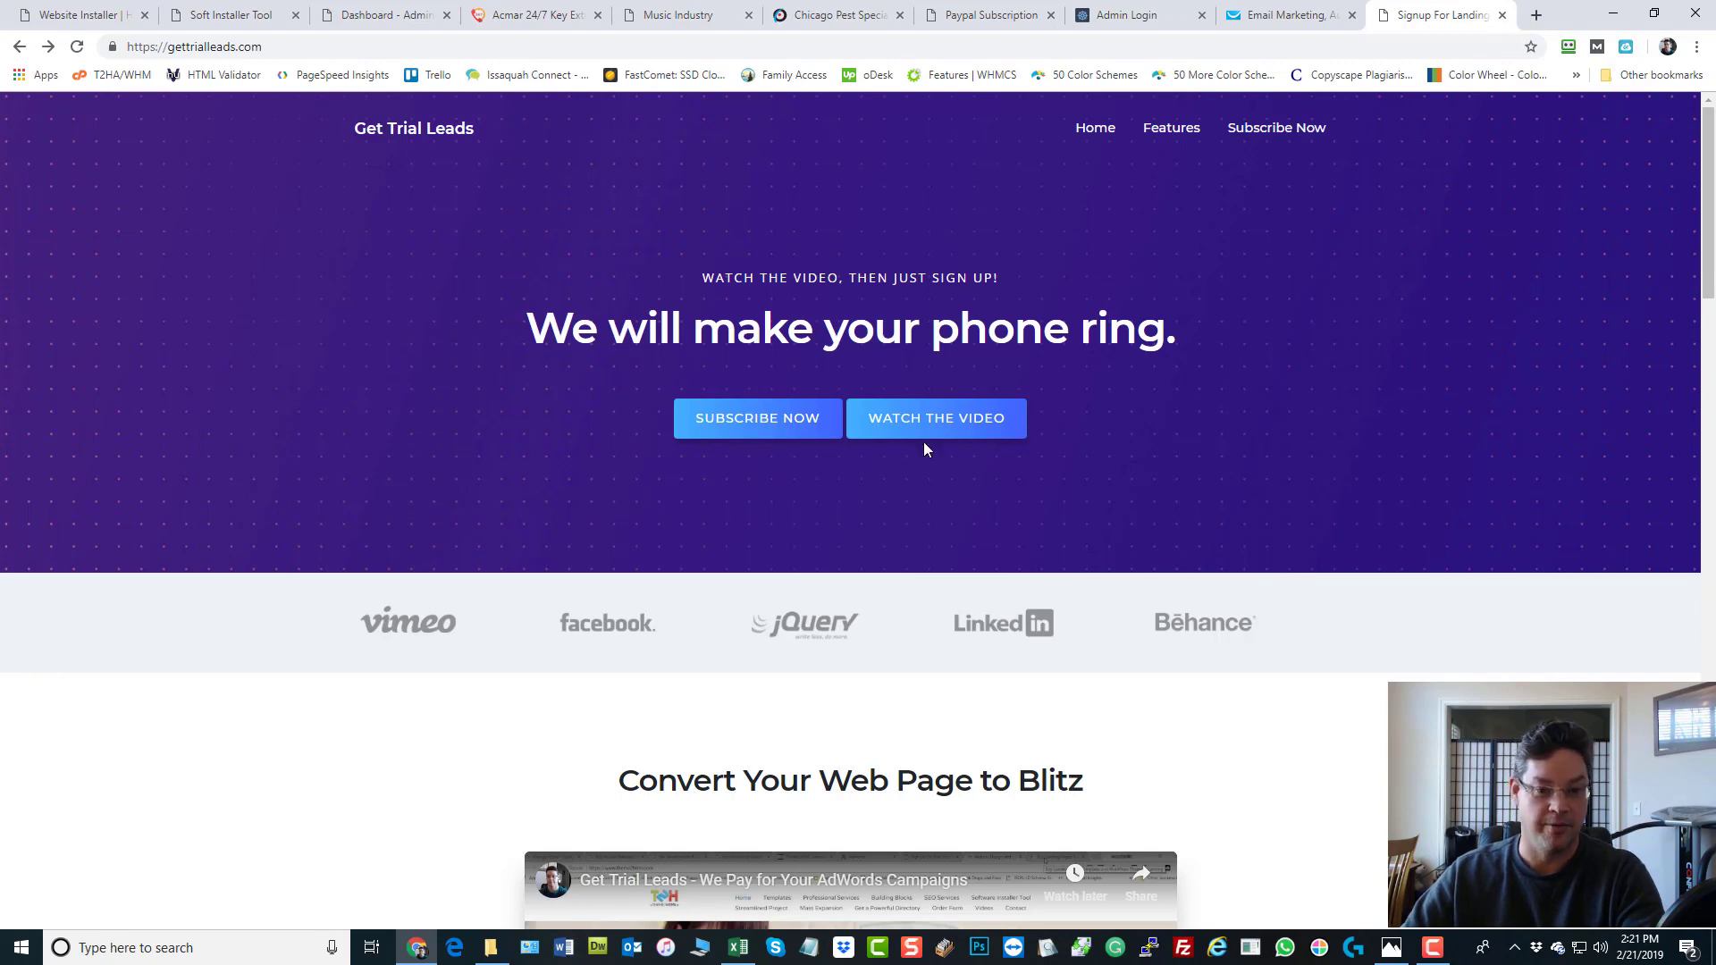
{"action": "mouse_move", "coordinate": [756, 424]}
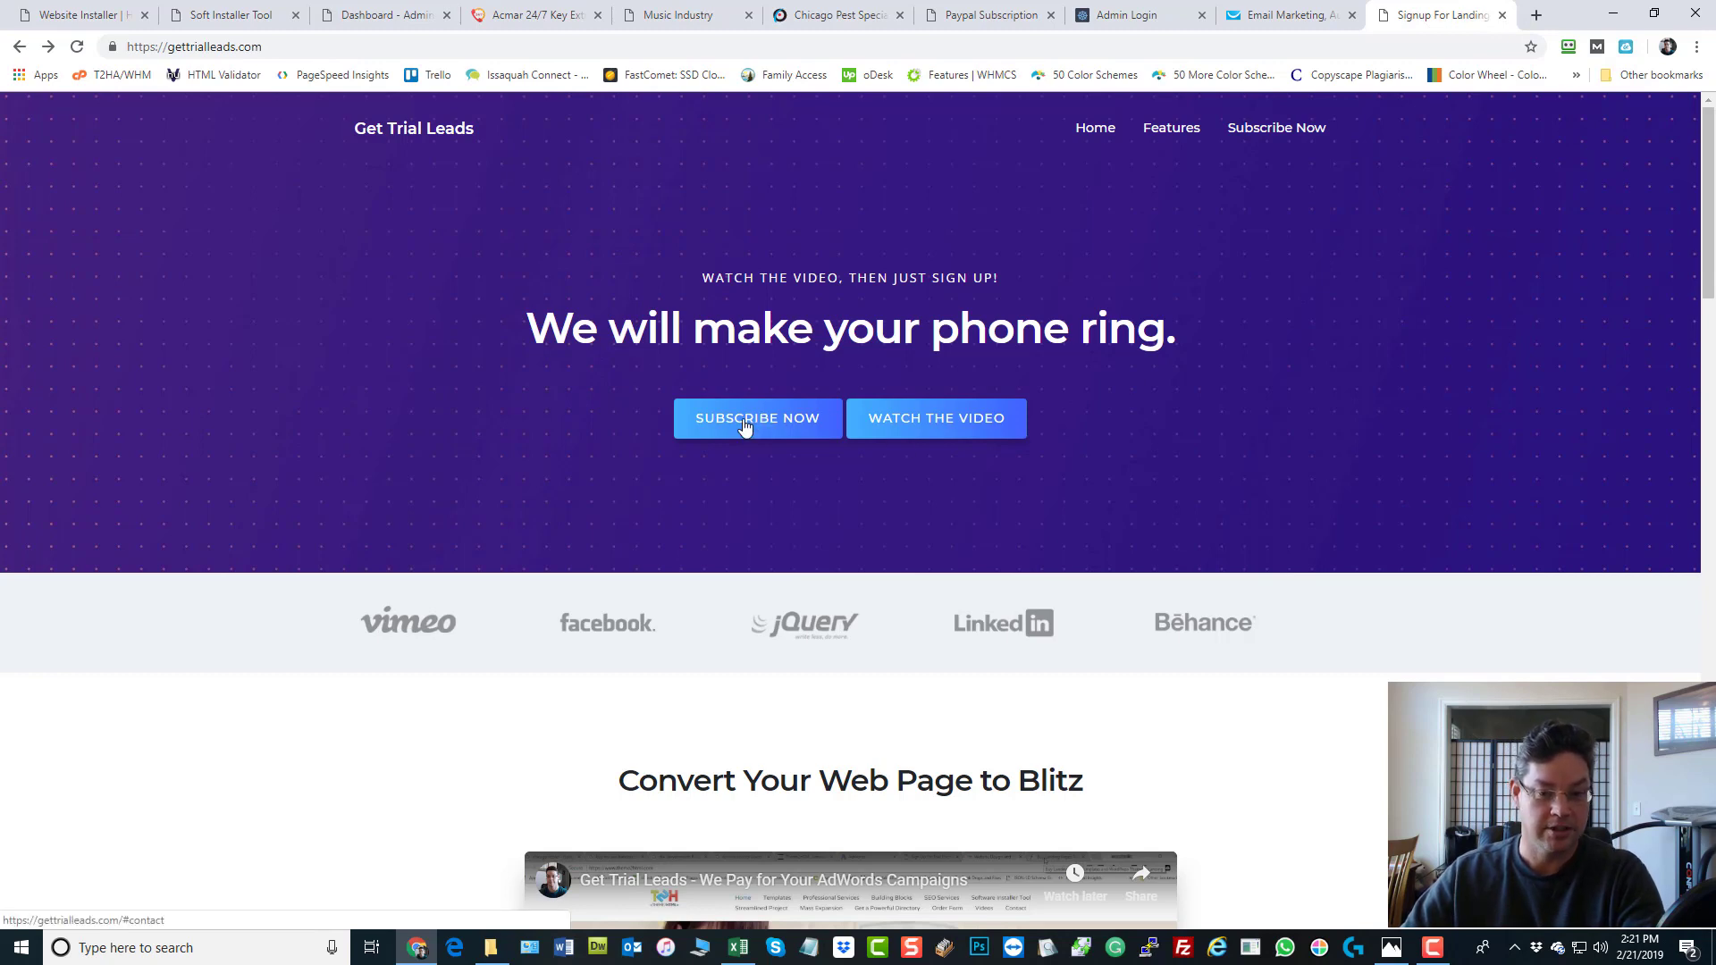
Scroll the landing page to view the video and the free-software signup form
{"action": "scroll", "scroll_direction": "down", "scroll_amount": 3}
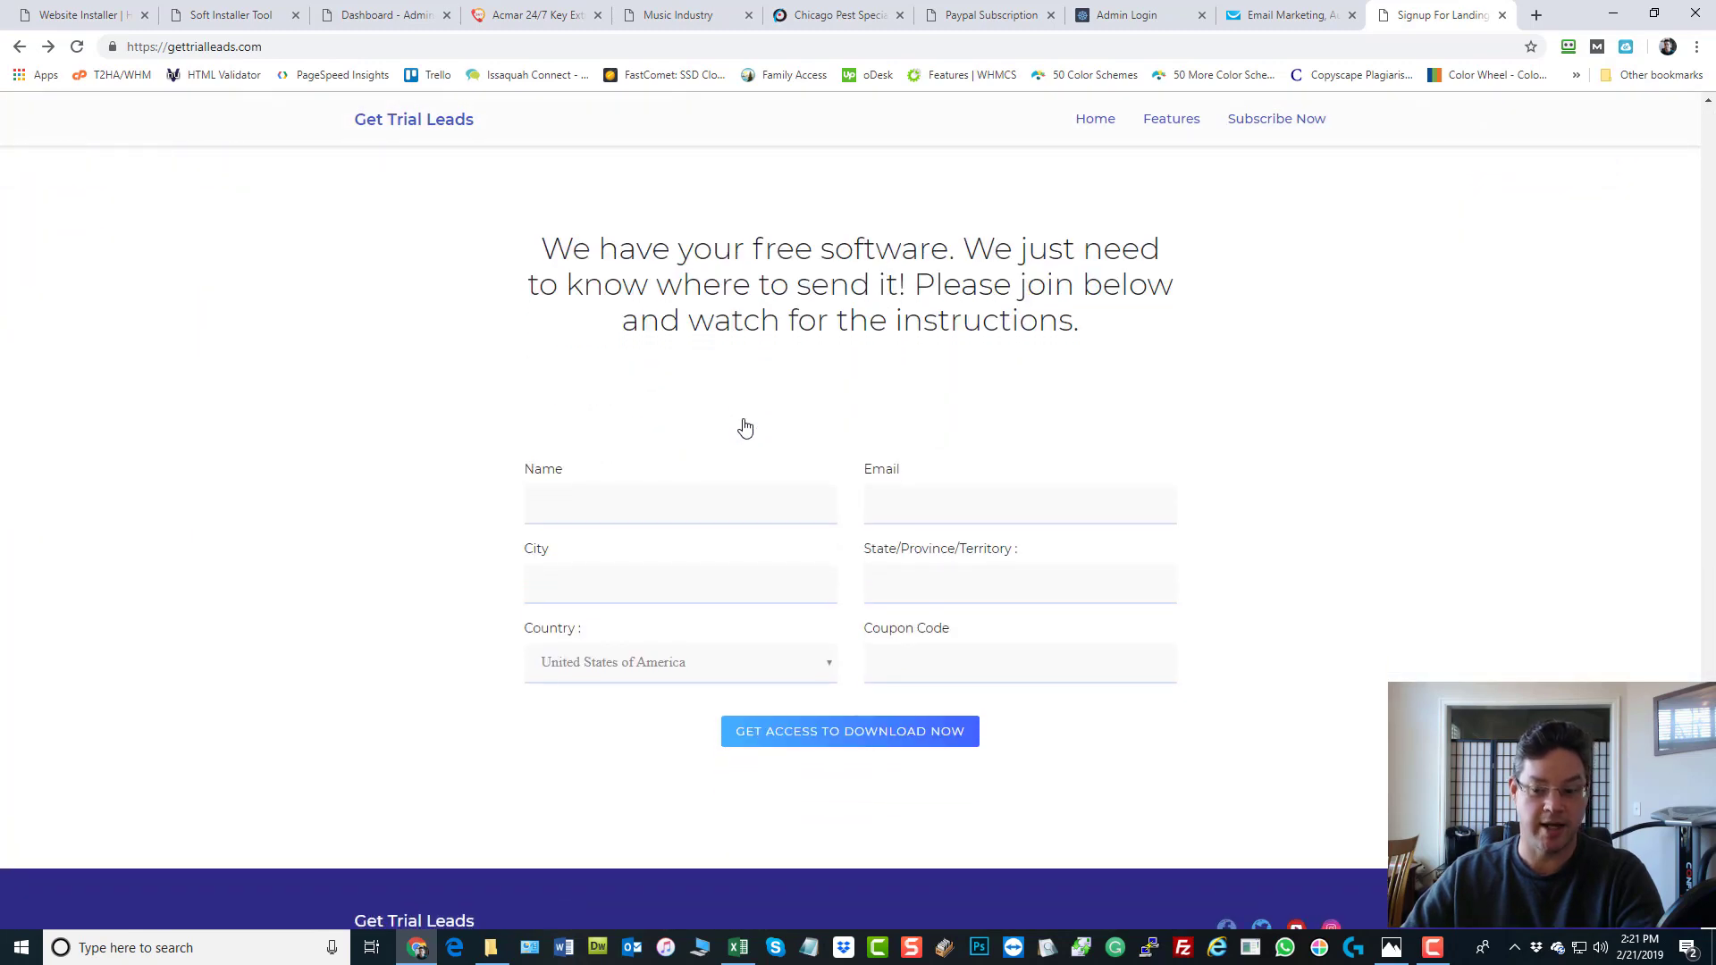
{"action": "mouse_move", "coordinate": [750, 424]}
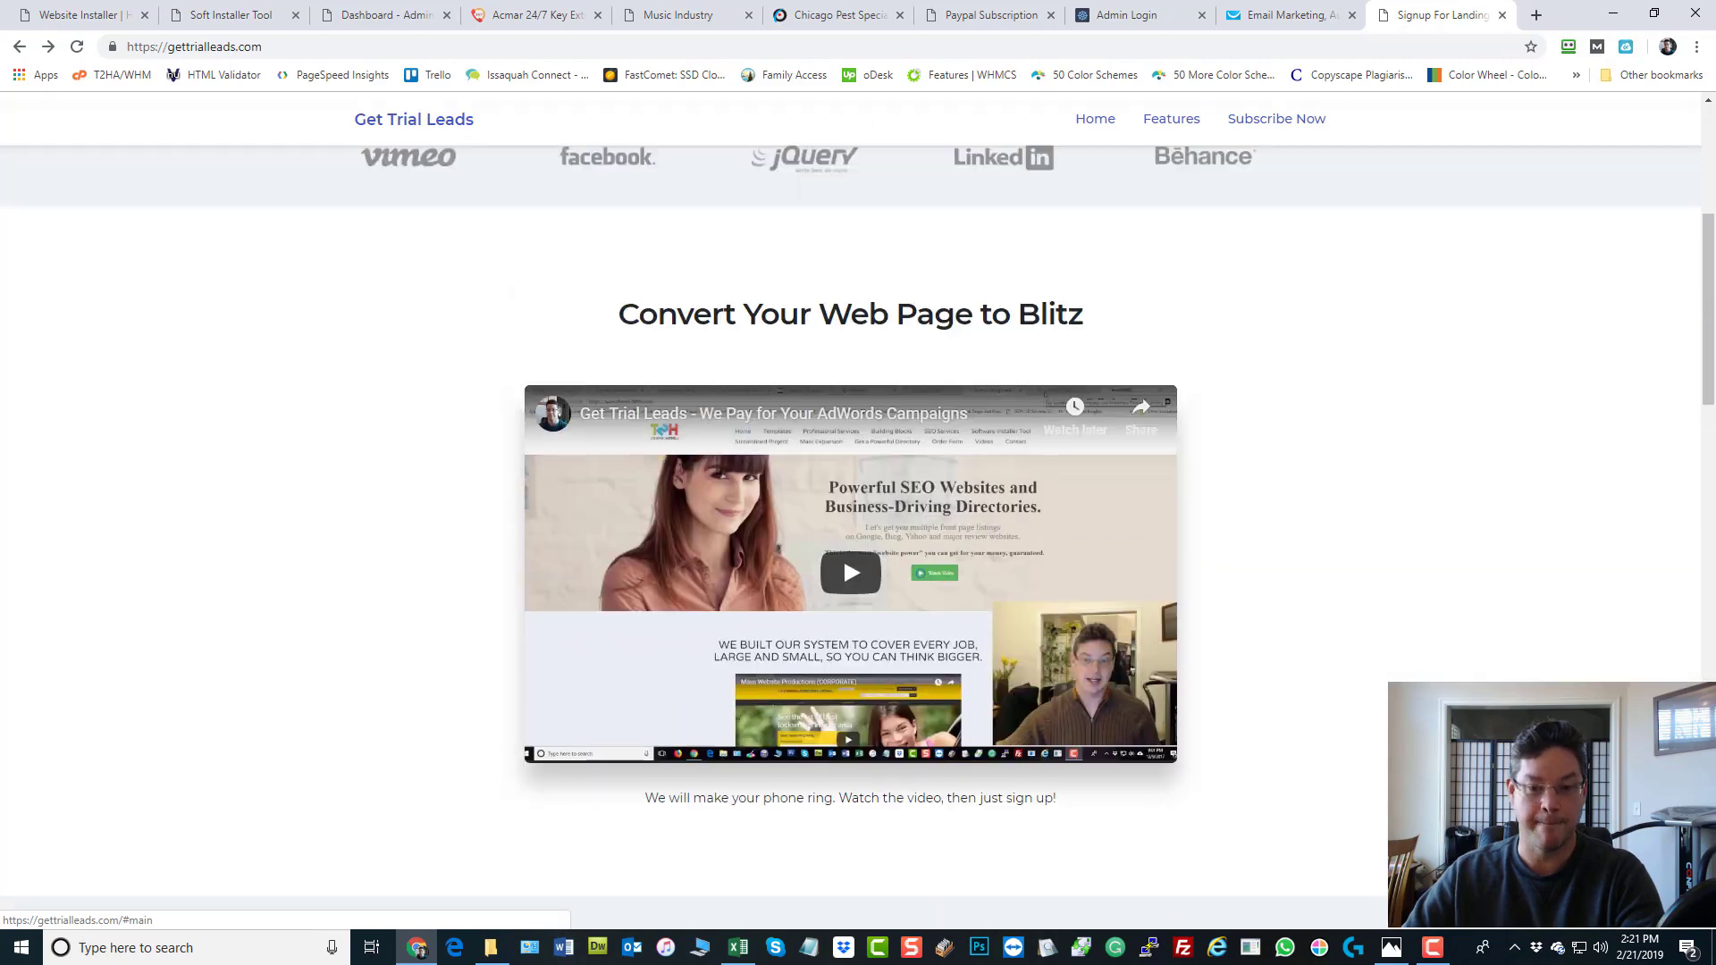
{"action": "scroll", "scroll_direction": "up", "scroll_amount": 3}
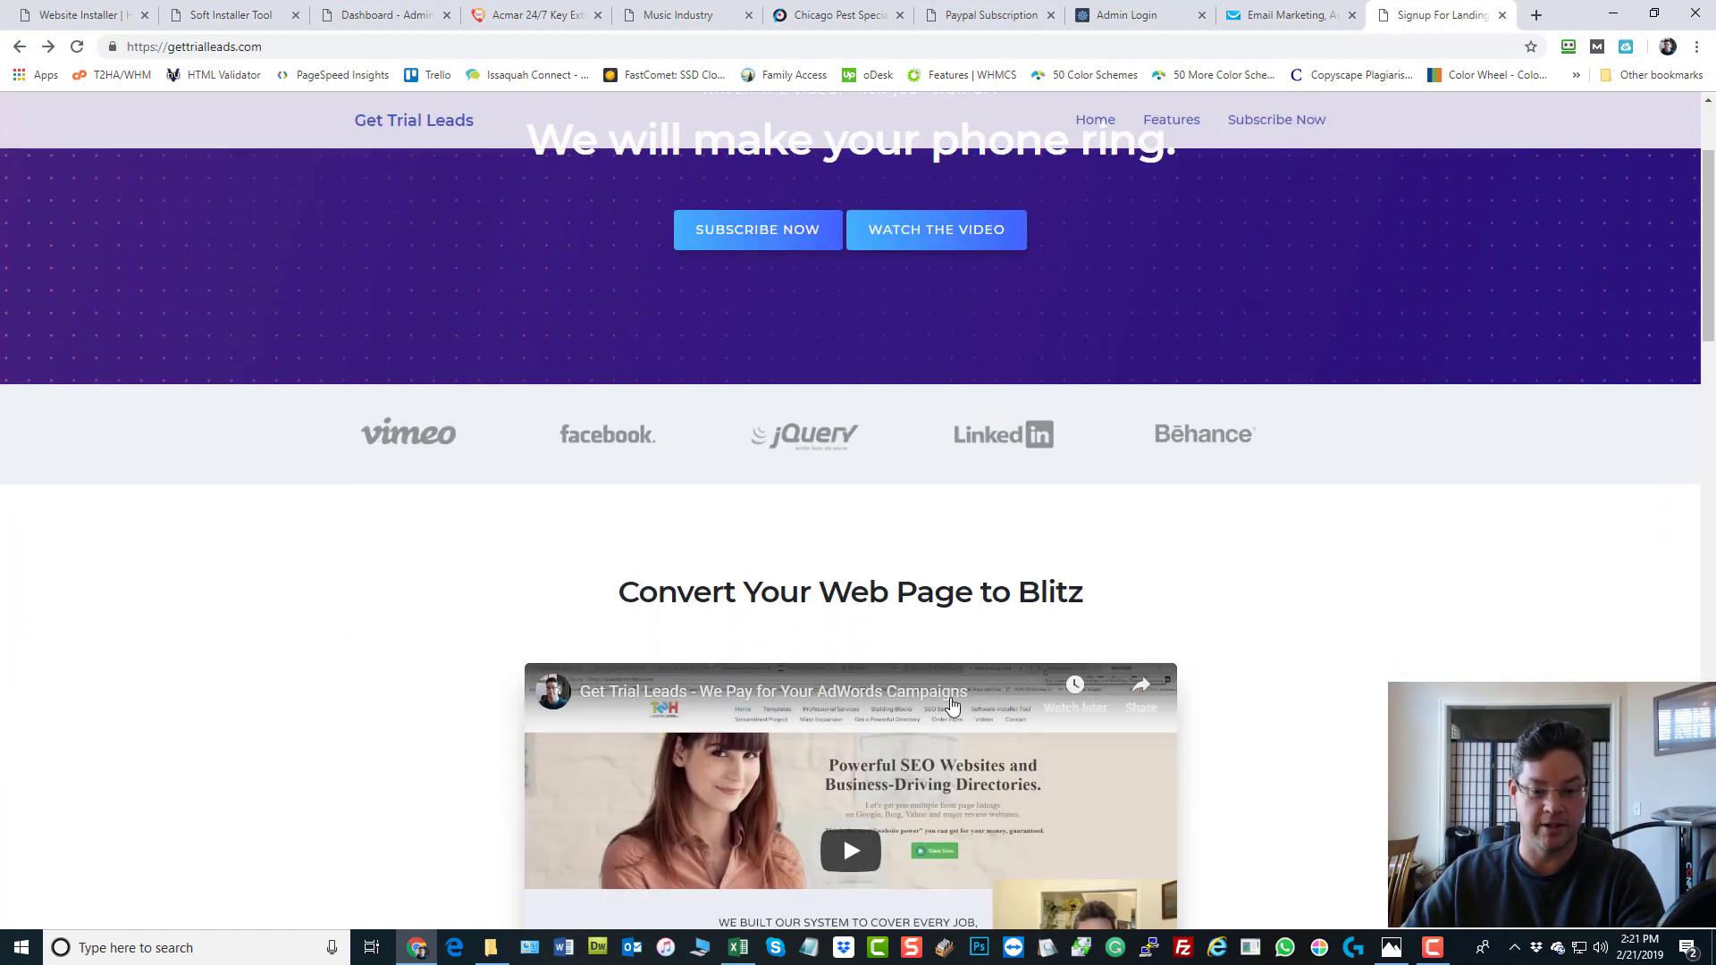
{"action": "scroll", "scroll_direction": "down", "scroll_amount": 3}
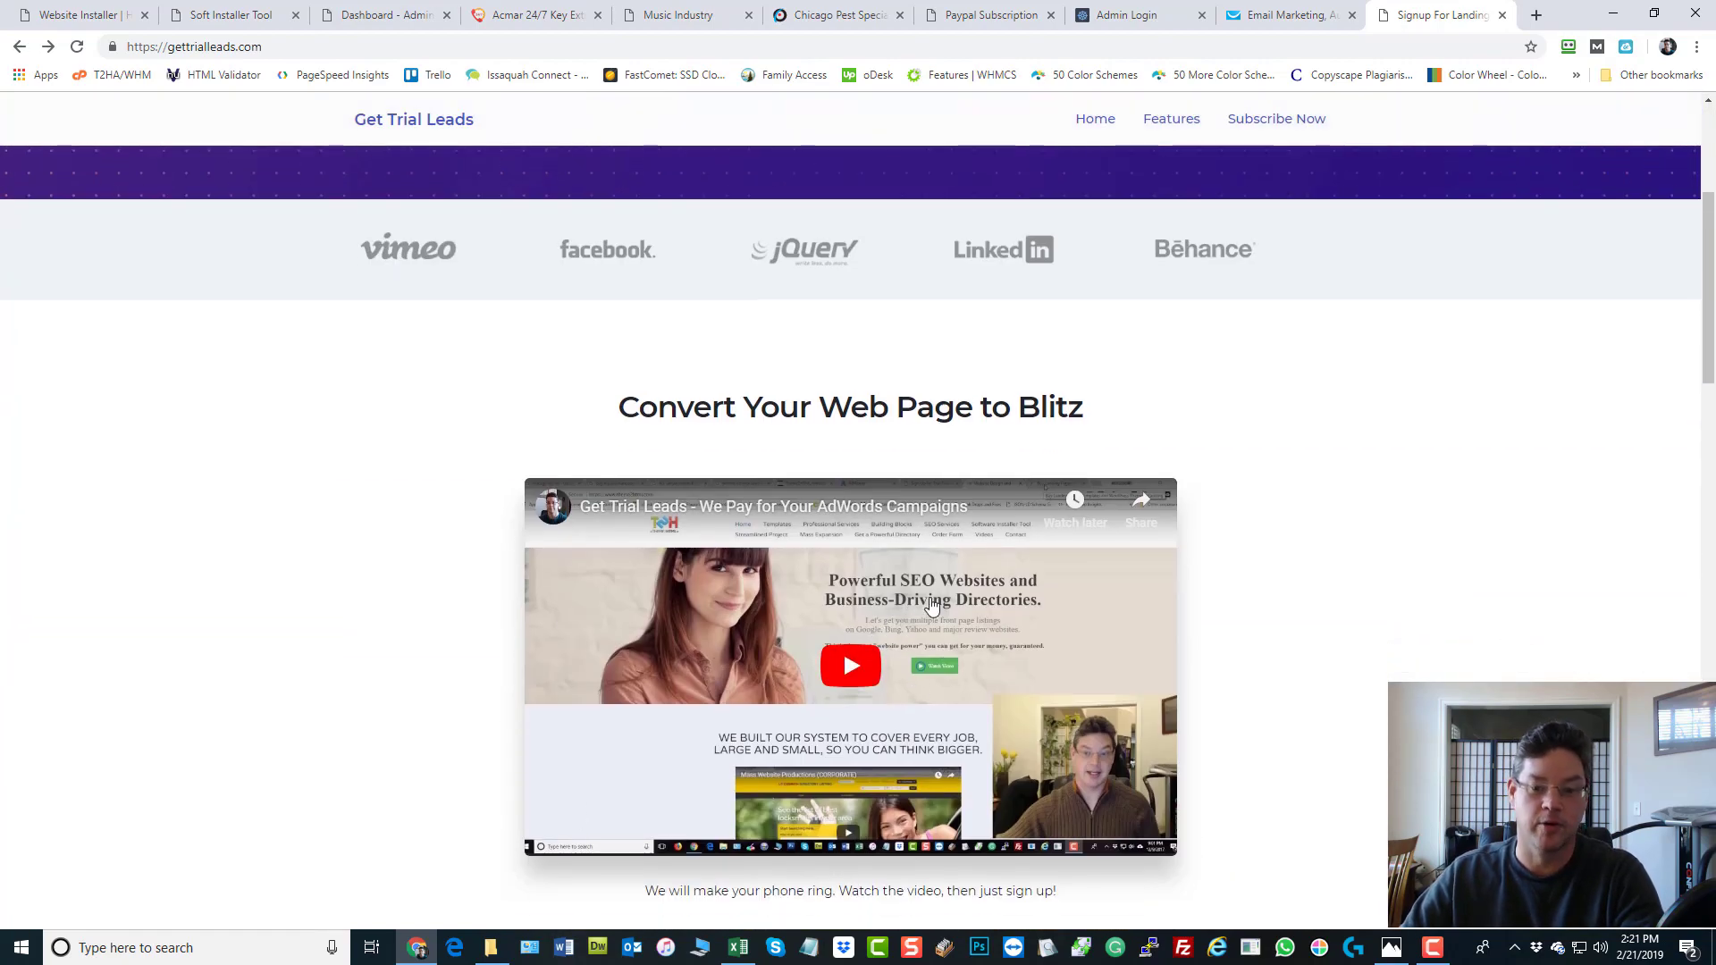
{"action": "scroll", "scroll_direction": "up", "scroll_amount": 3}
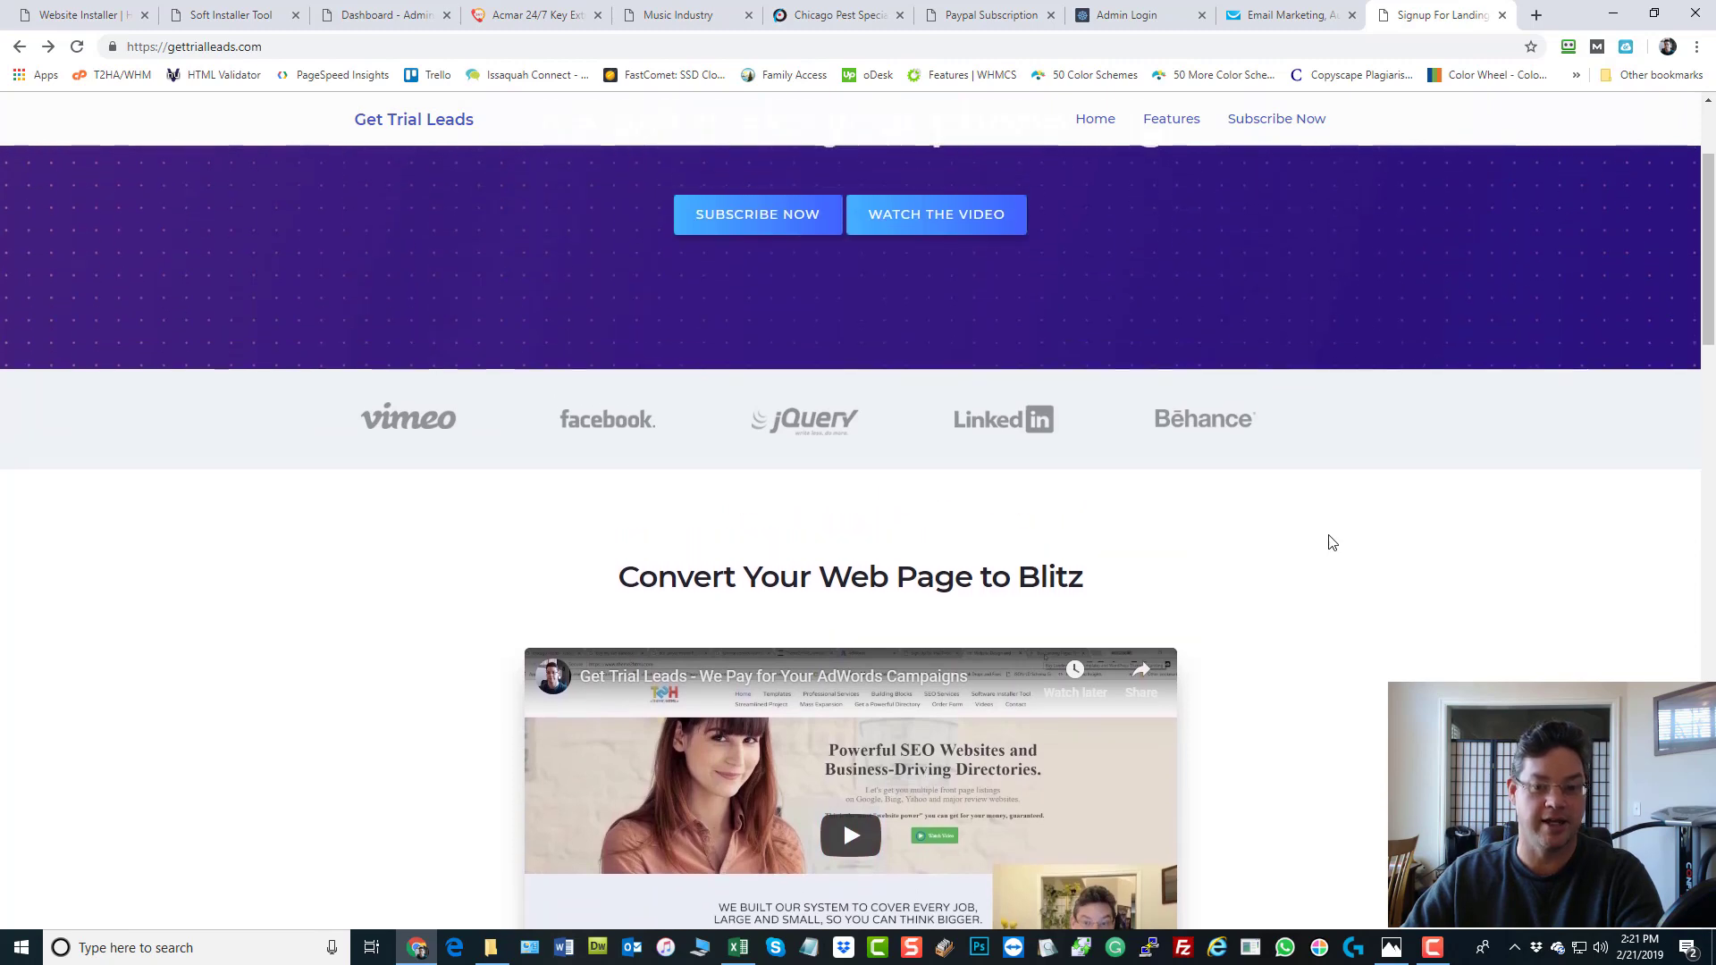
{"action": "scroll", "scroll_direction": "up", "scroll_amount": 3}
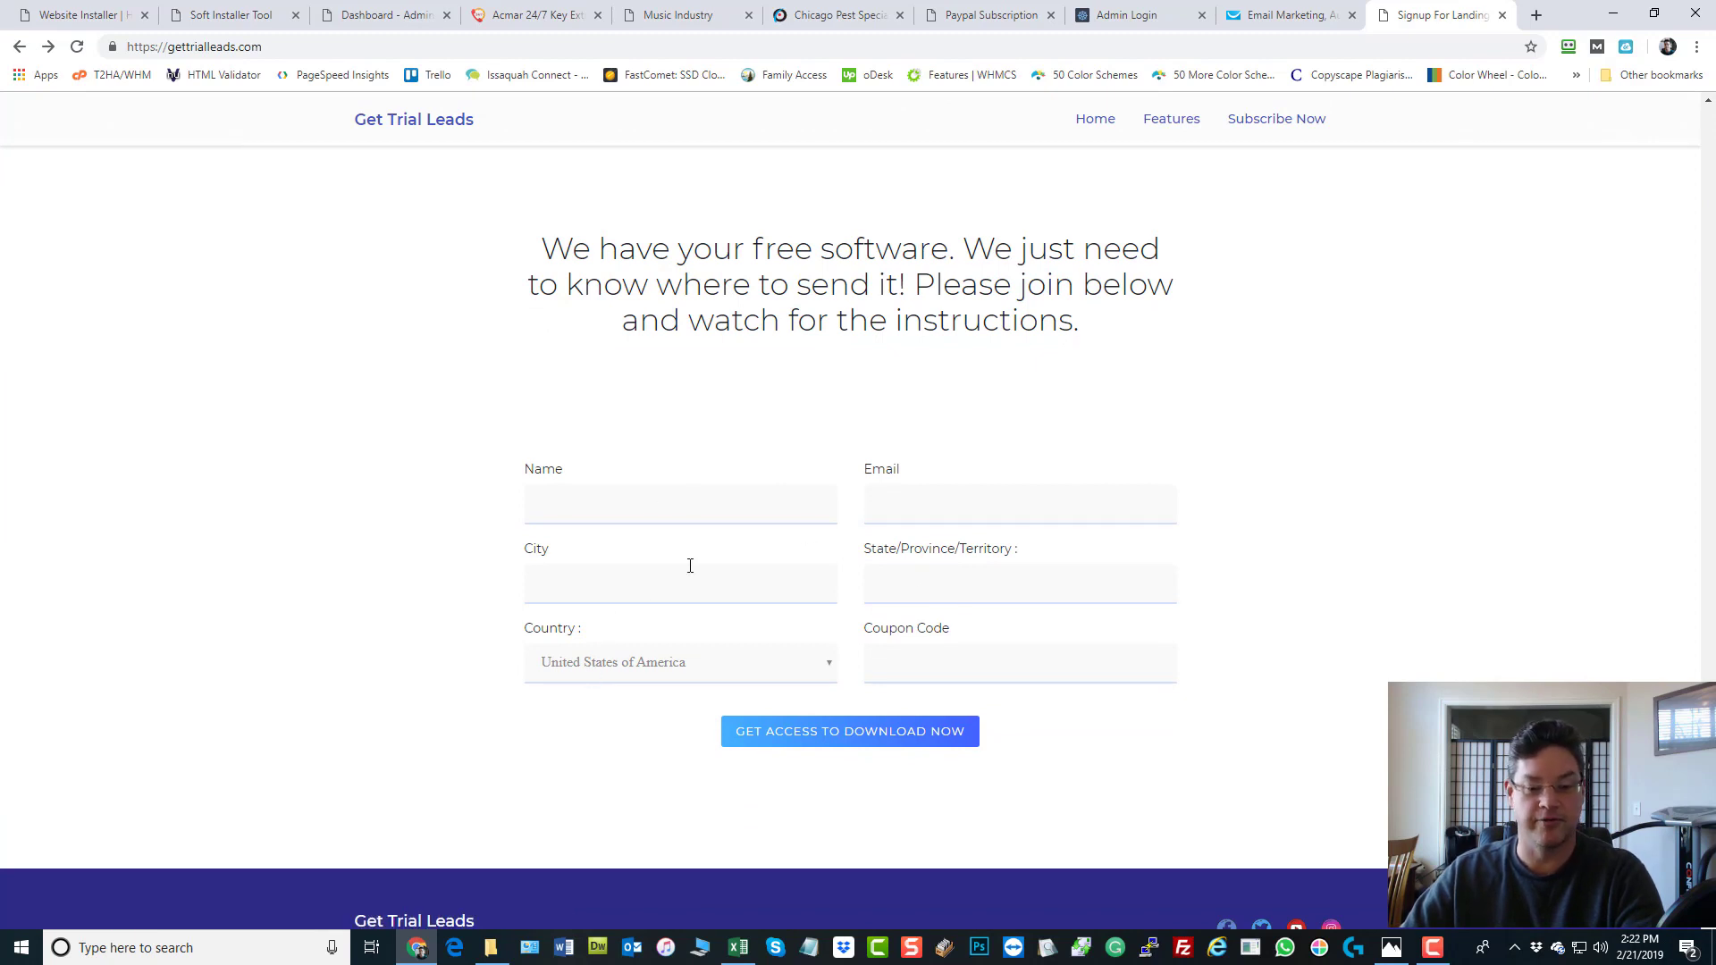
{"action": "mouse_move", "coordinate": [908, 583]}
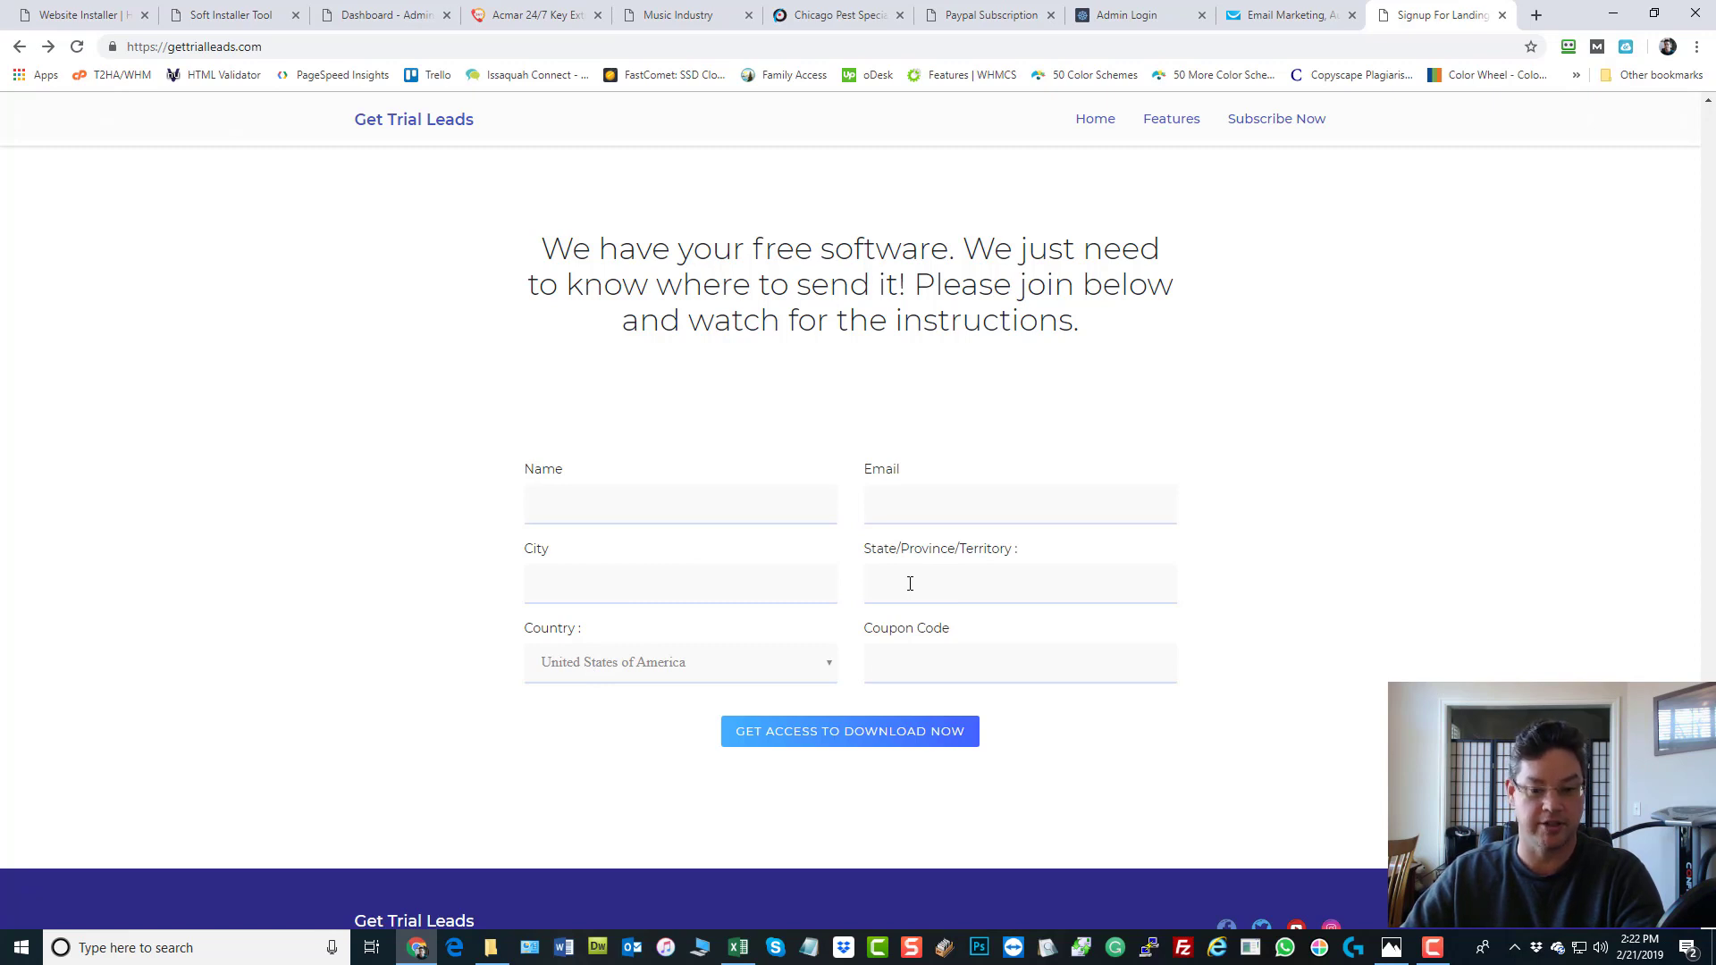
{"action": "mouse_move", "coordinate": [637, 698]}
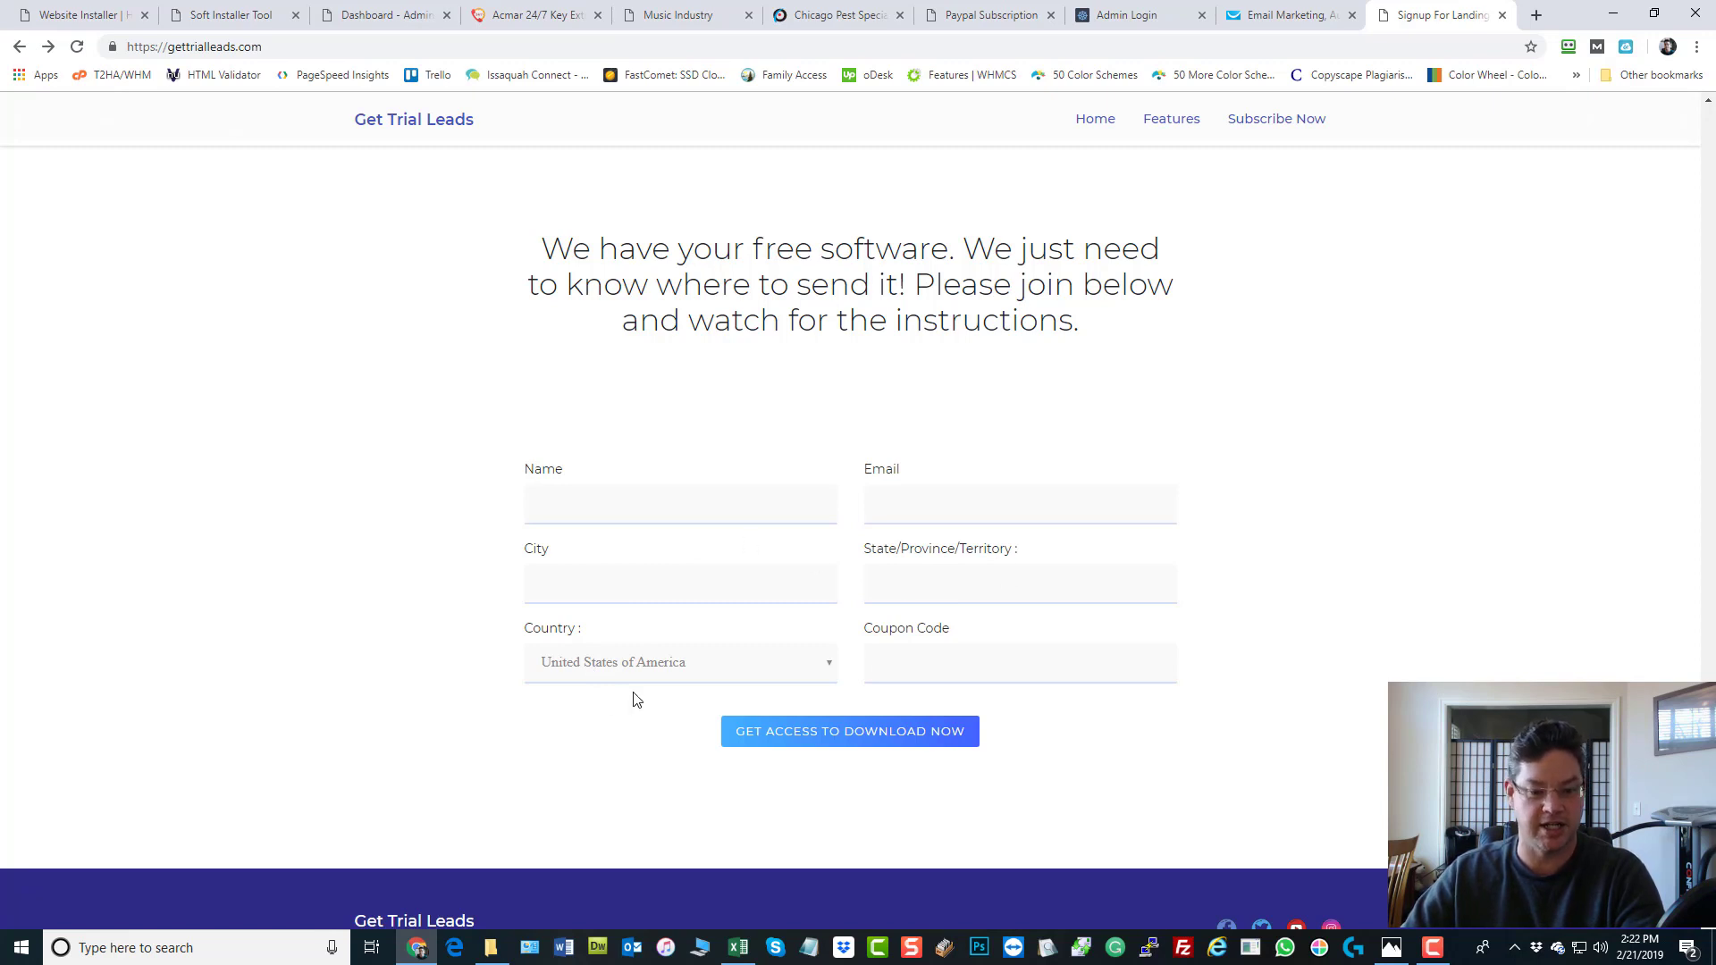
Look over the Country list and empty Coupon Code field, then scroll to the page top
{"action": "left_click", "coordinate": [678, 662]}
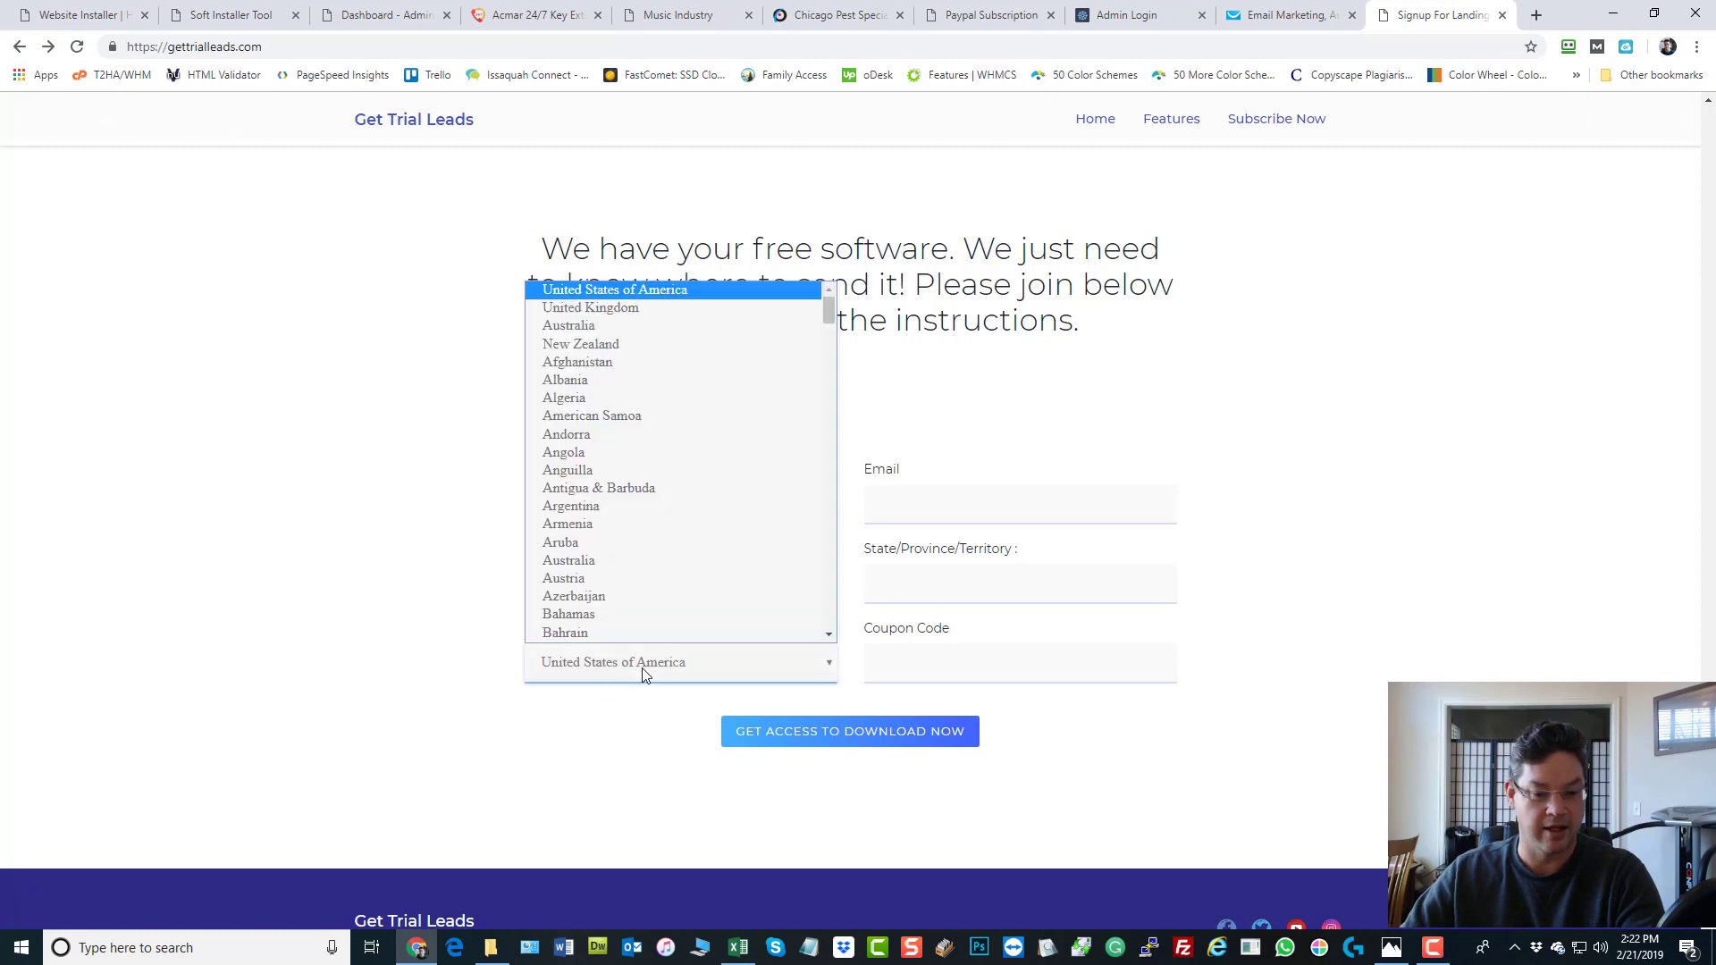
{"action": "left_click", "coordinate": [1017, 662]}
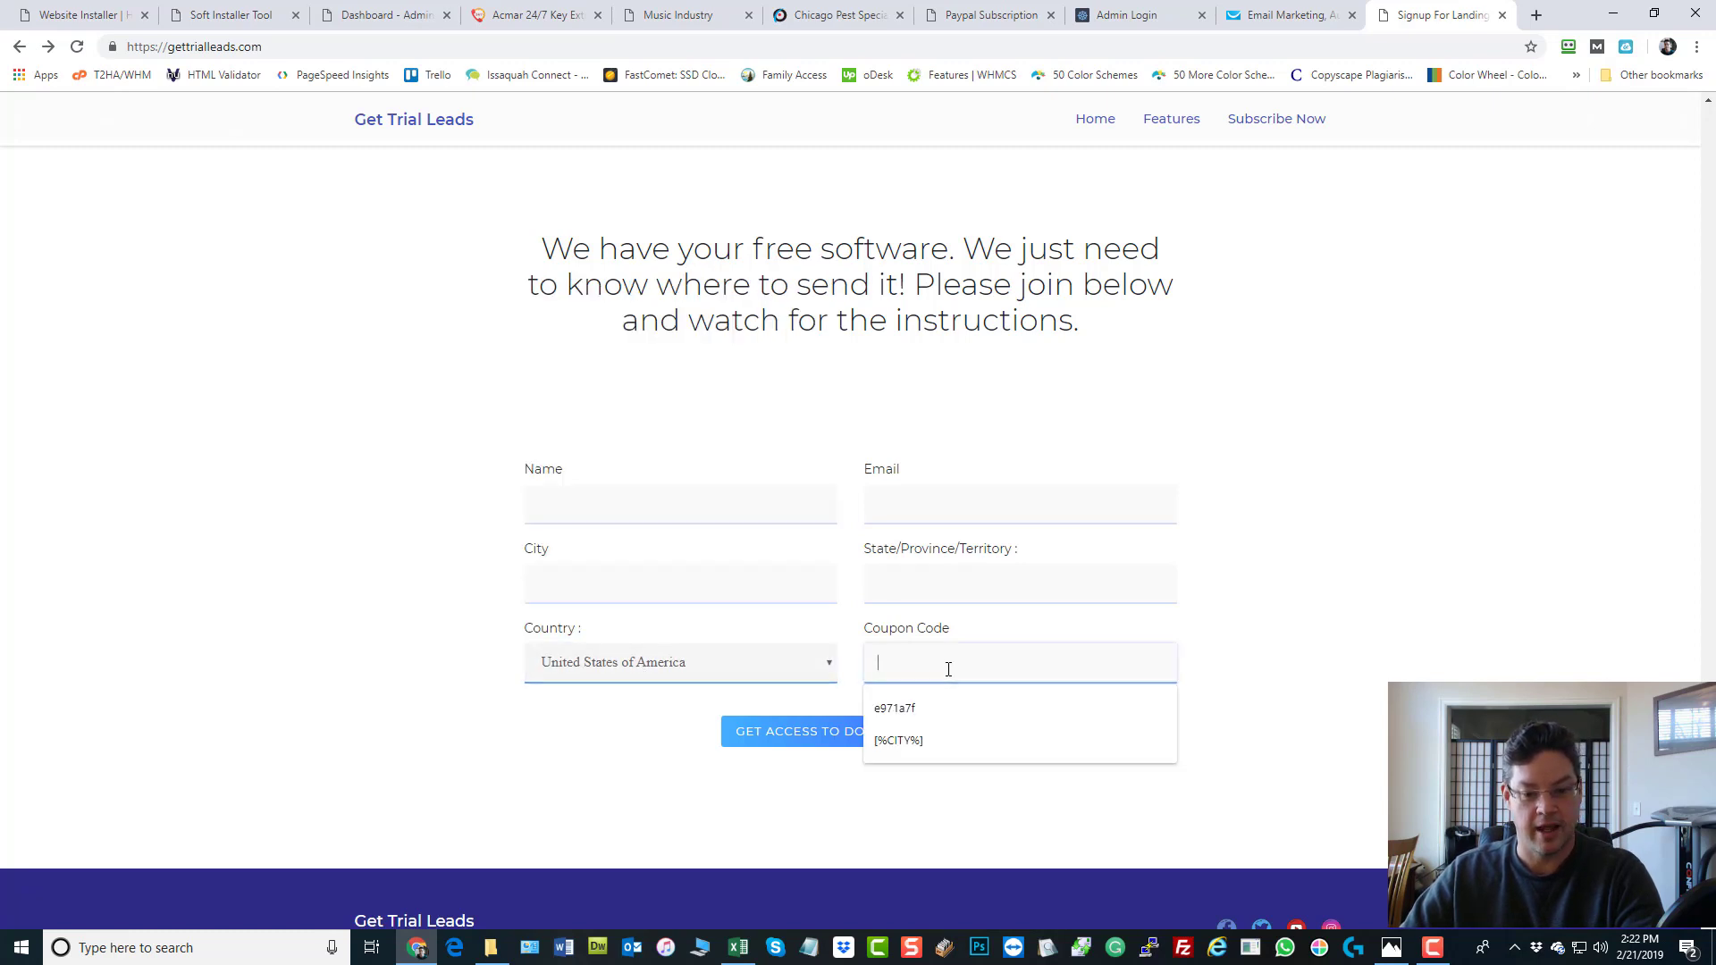
{"action": "left_click", "coordinate": [1426, 526]}
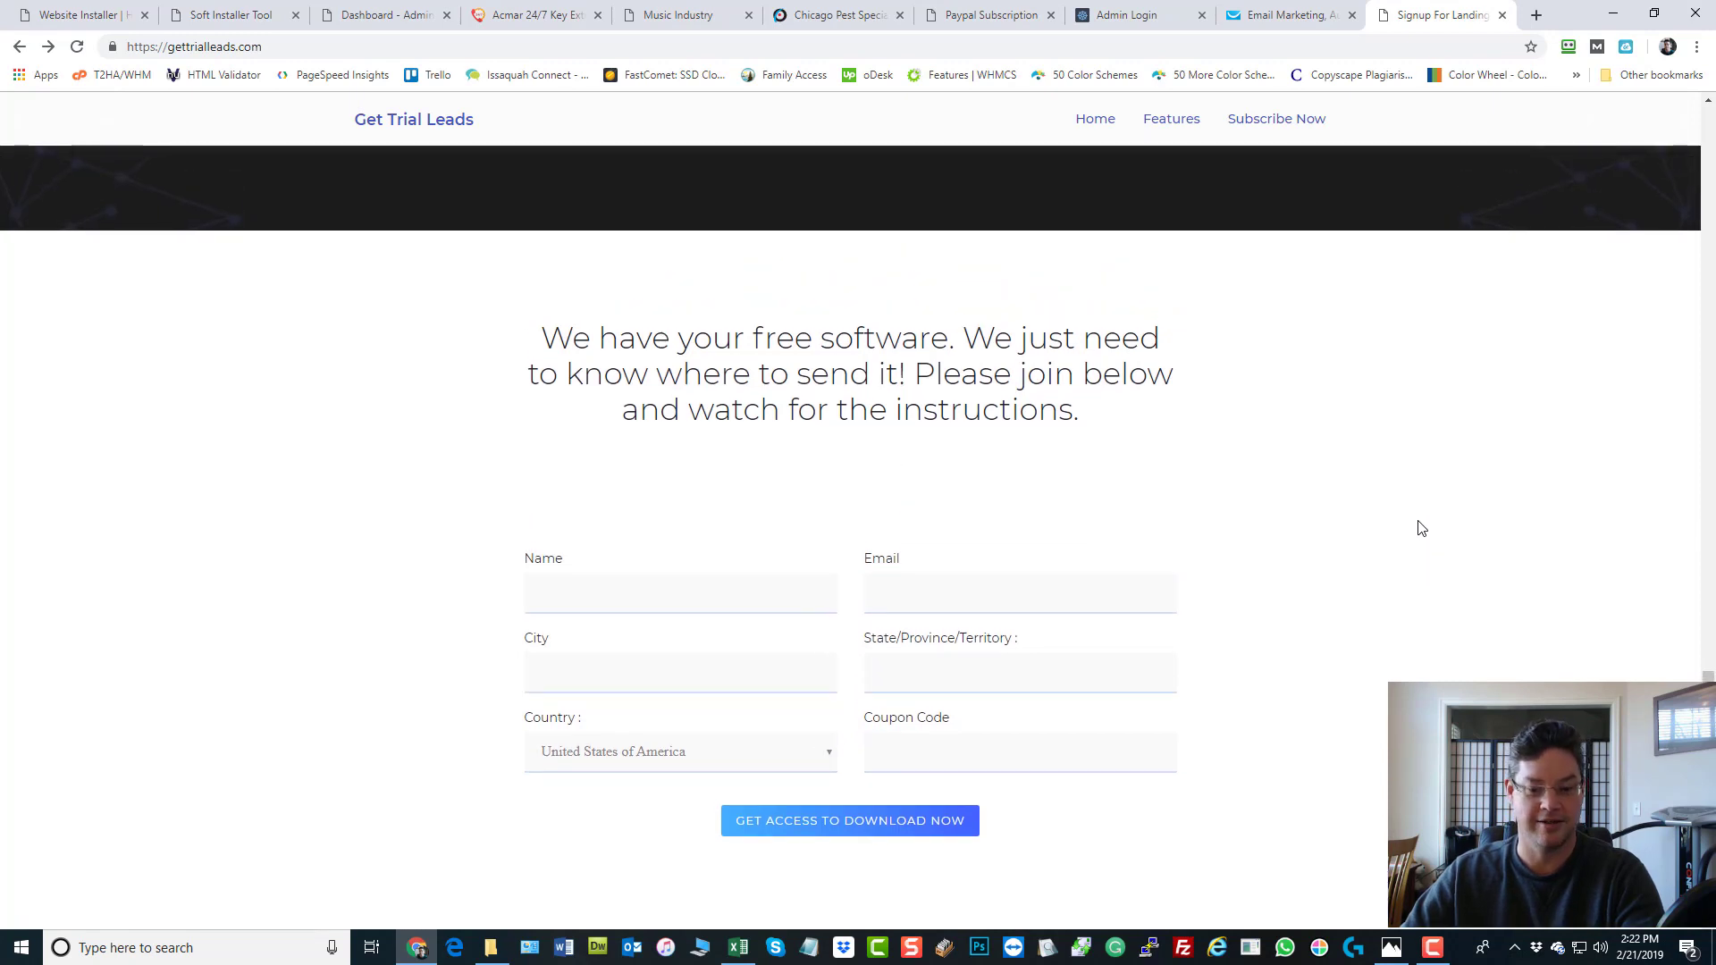
{"action": "left_click", "coordinate": [1017, 751]}
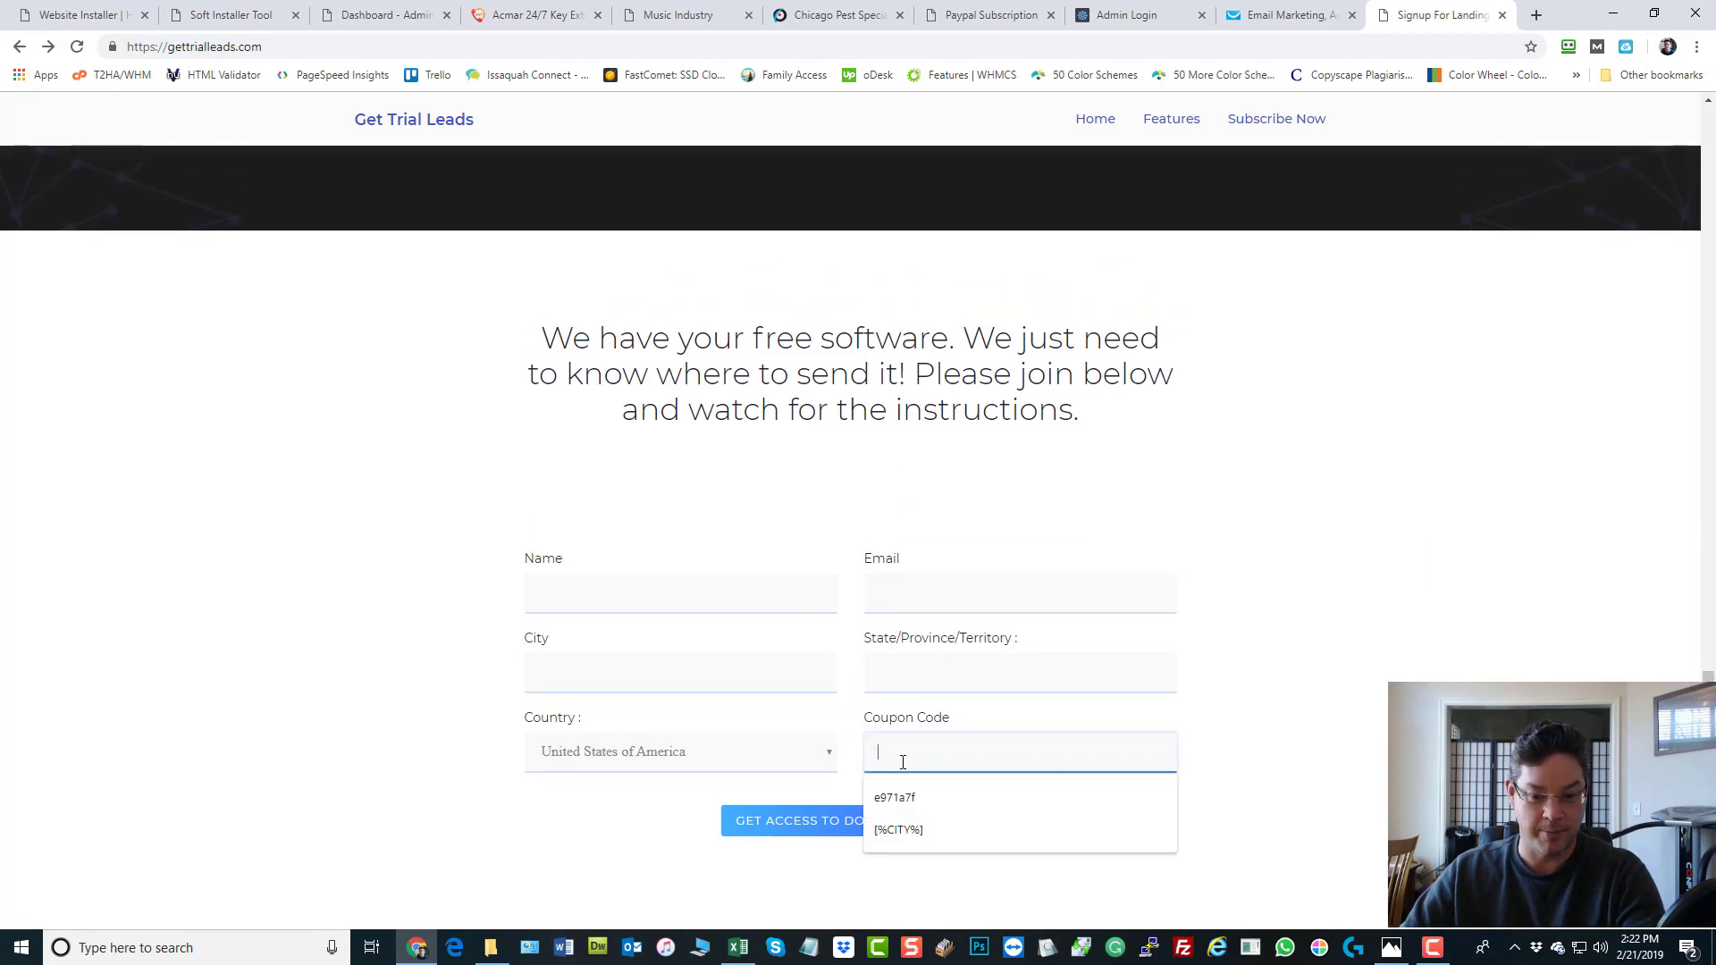
{"action": "left_click", "coordinate": [893, 796]}
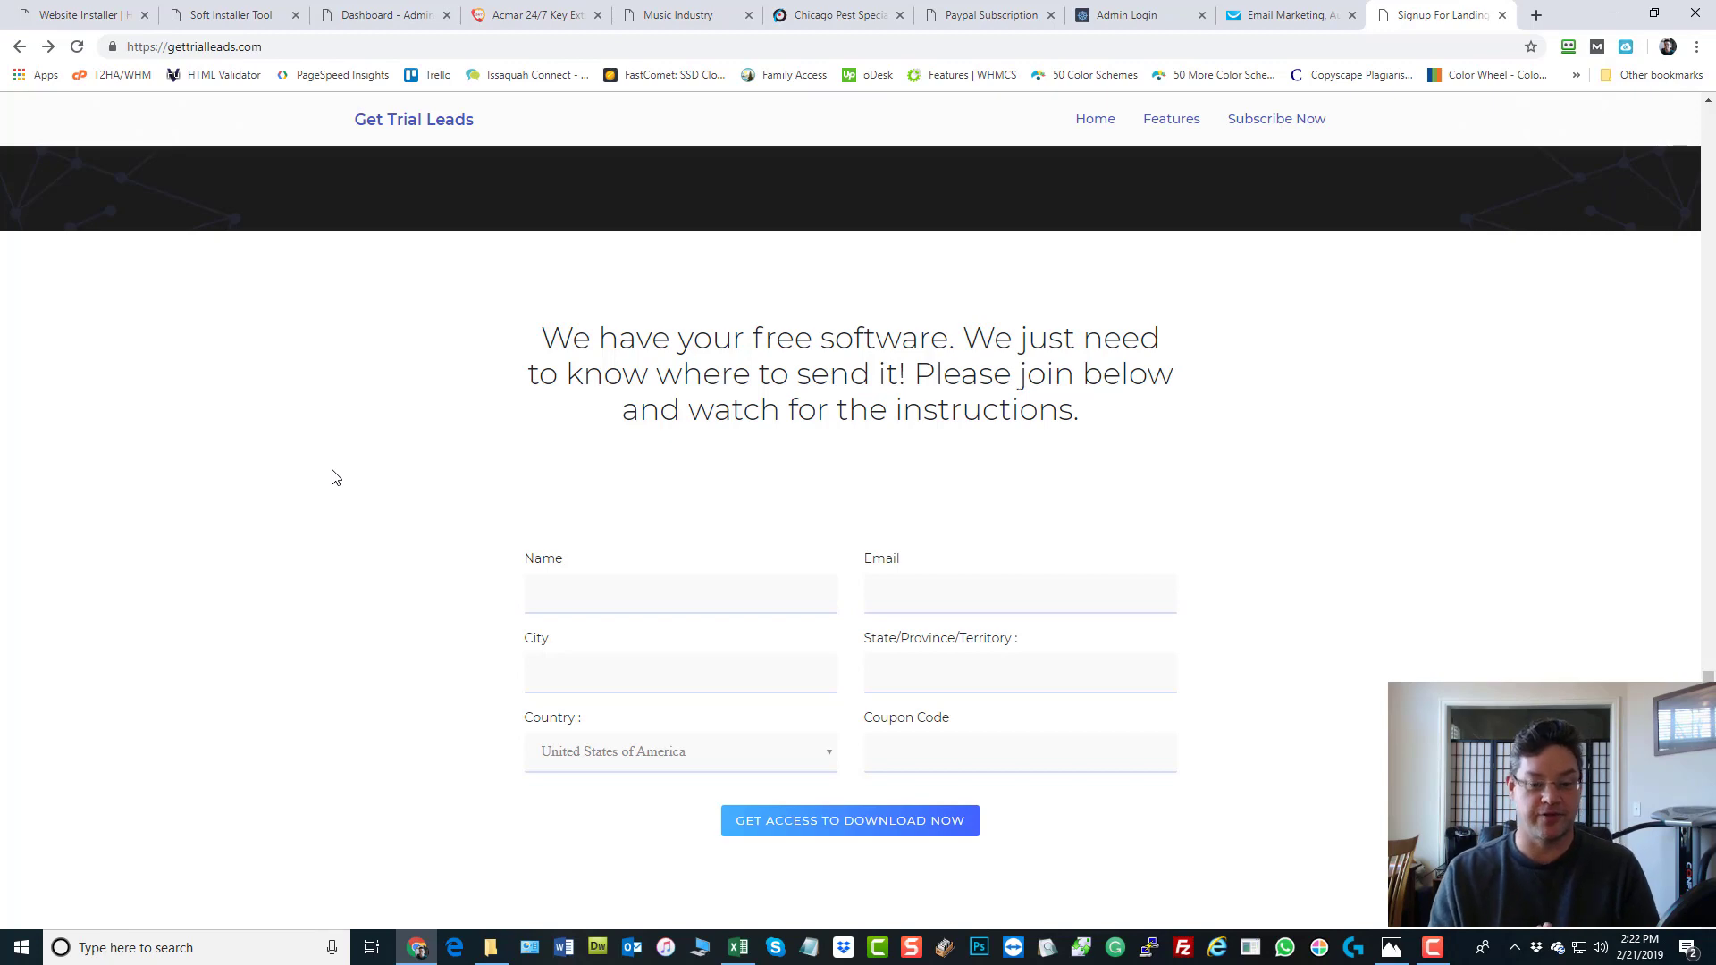
{"action": "mouse_move", "coordinate": [338, 476]}
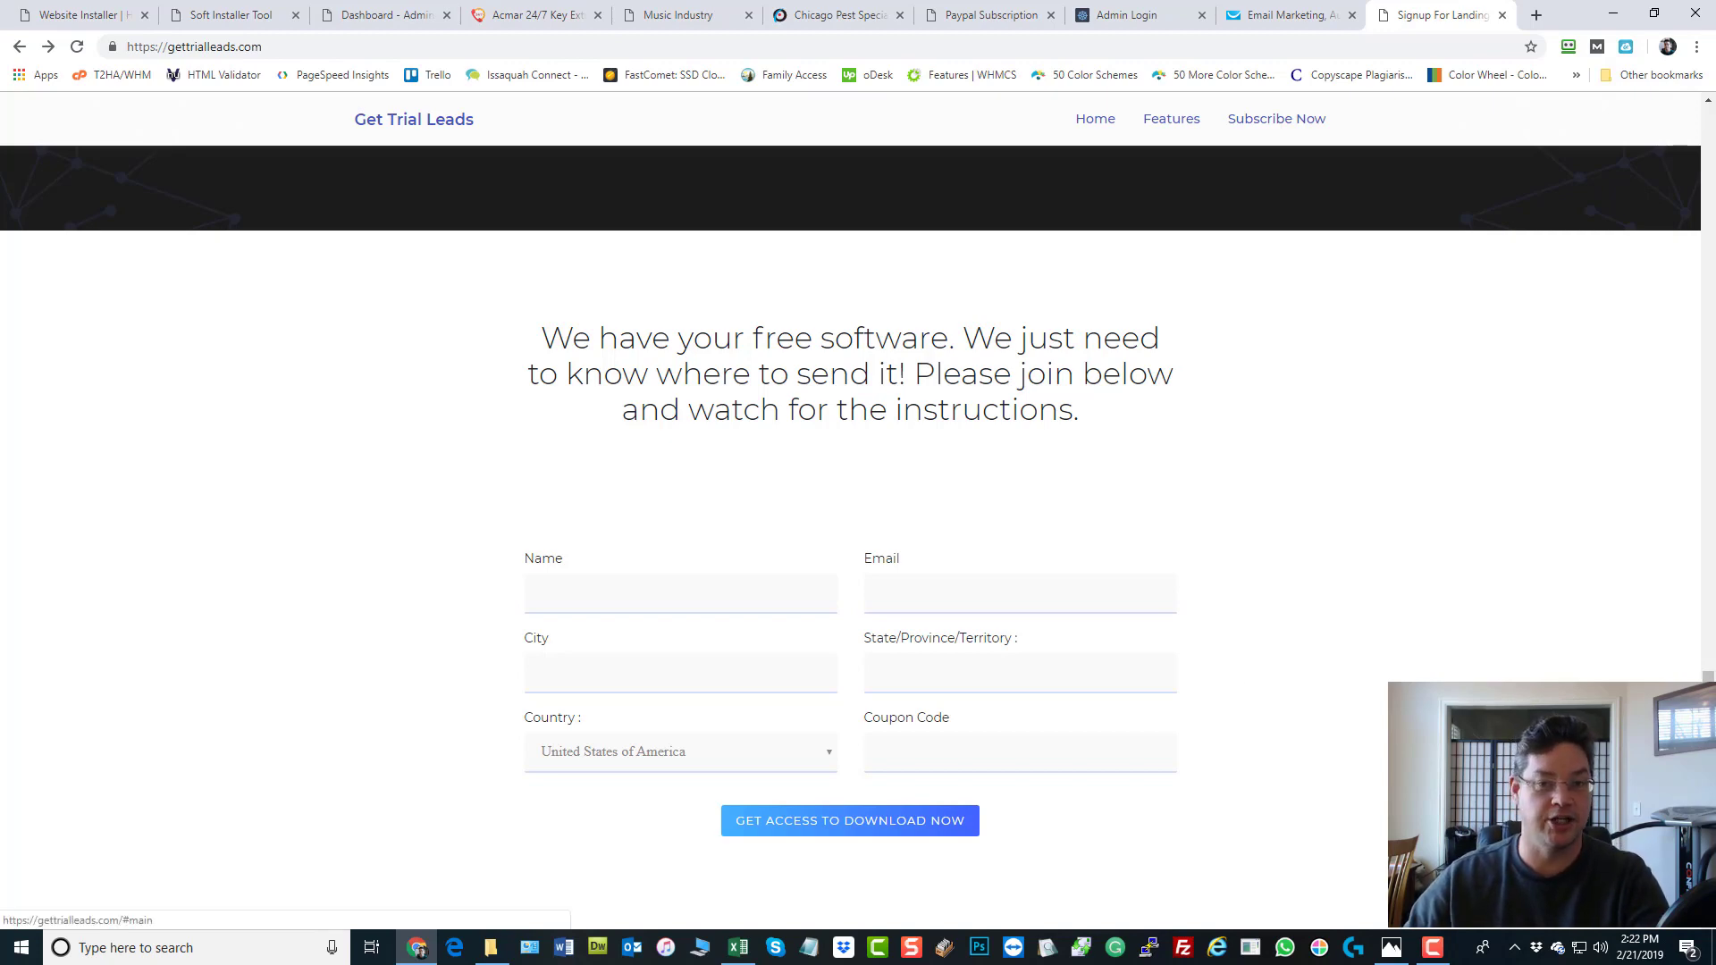
{"action": "scroll", "scroll_direction": "up", "scroll_amount": 3}
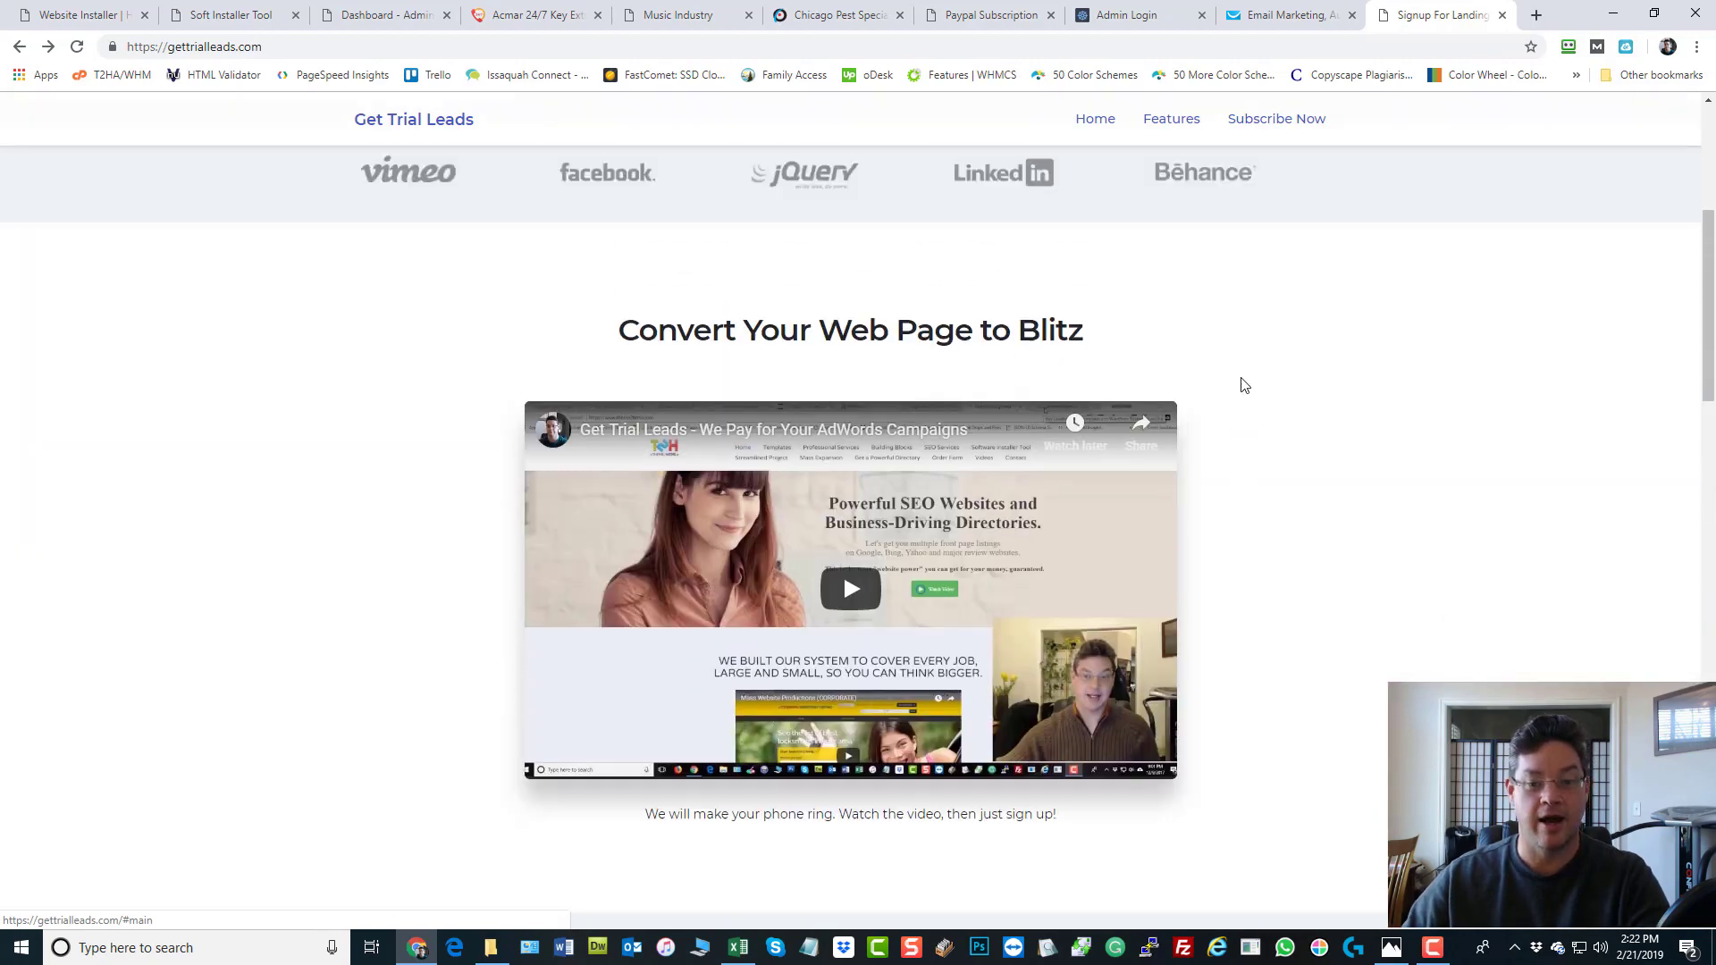
{"action": "scroll", "scroll_direction": "up", "scroll_amount": 3}
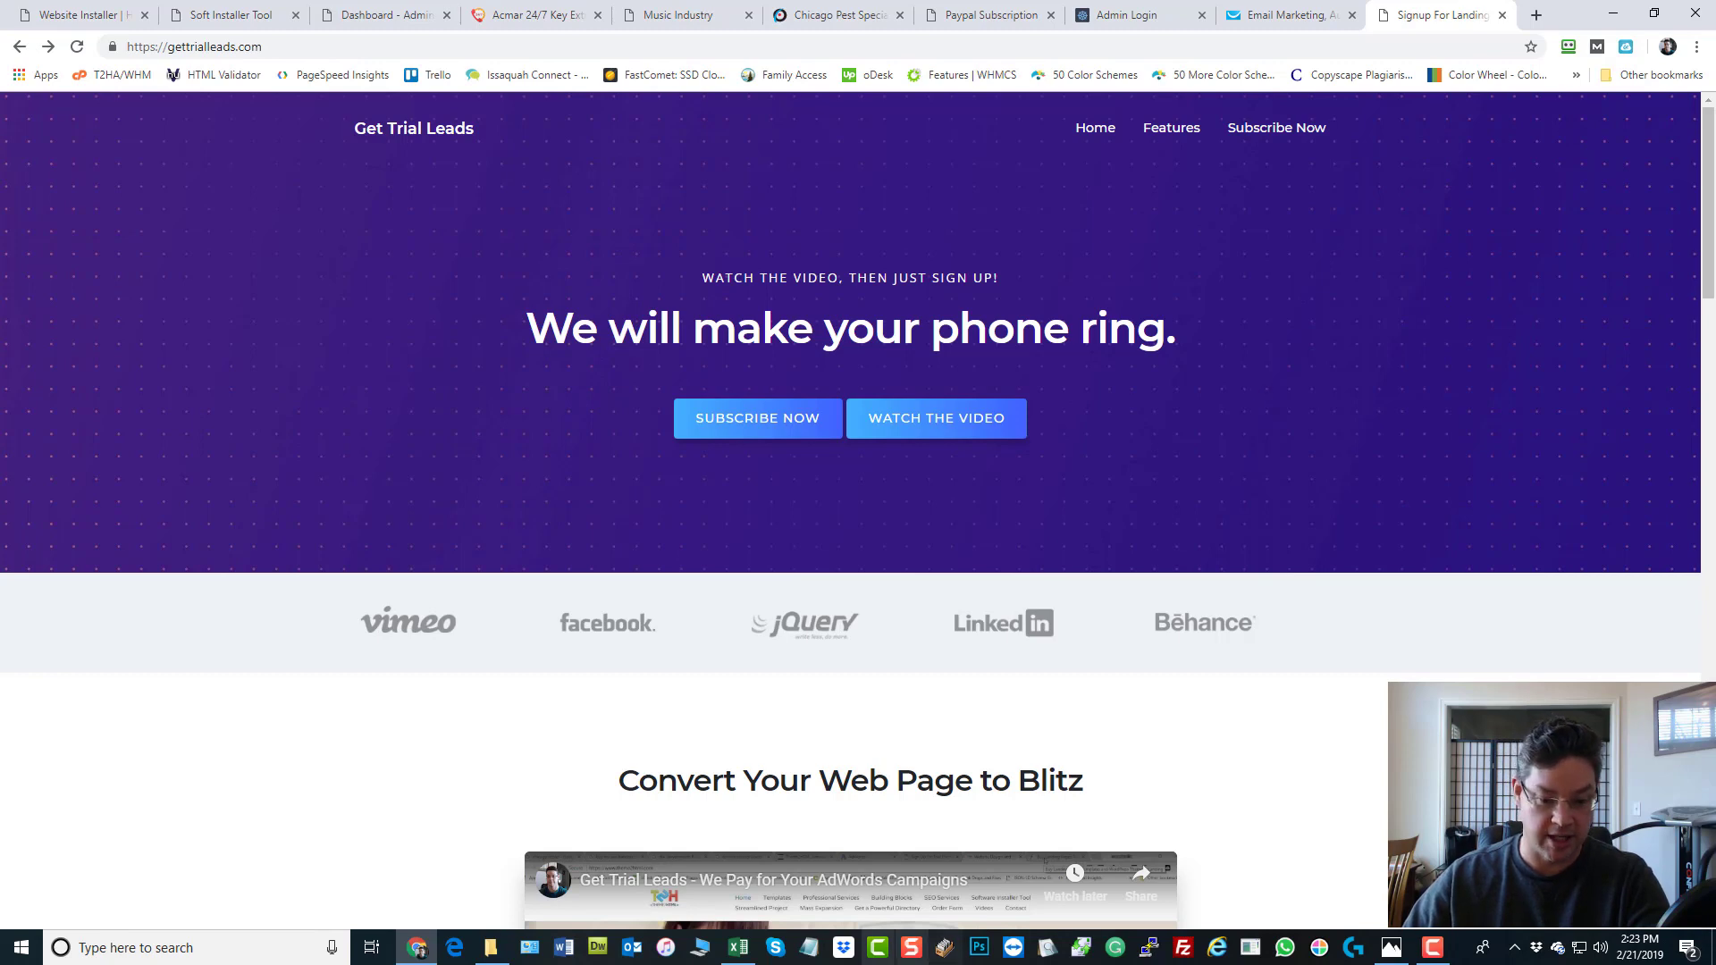
Open a blank Notepad over the spreadsheet and write gettrialleads.com/flagship
{"action": "left_click", "coordinate": [738, 947]}
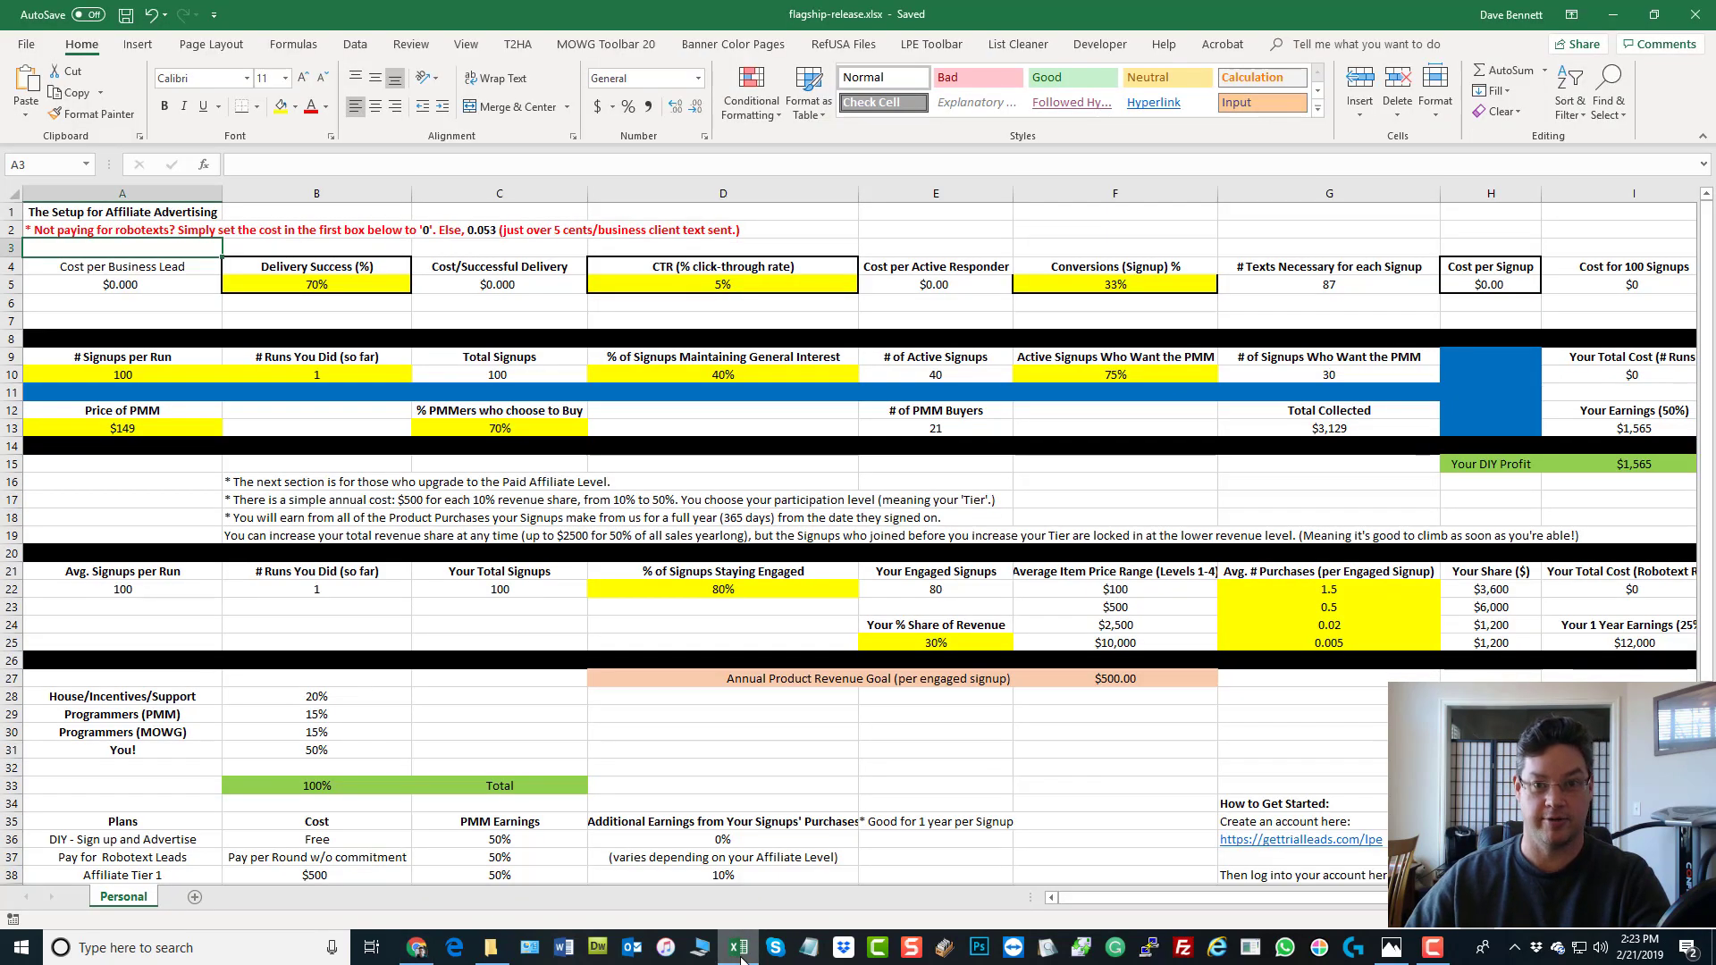
{"action": "left_click", "coordinate": [121, 301]}
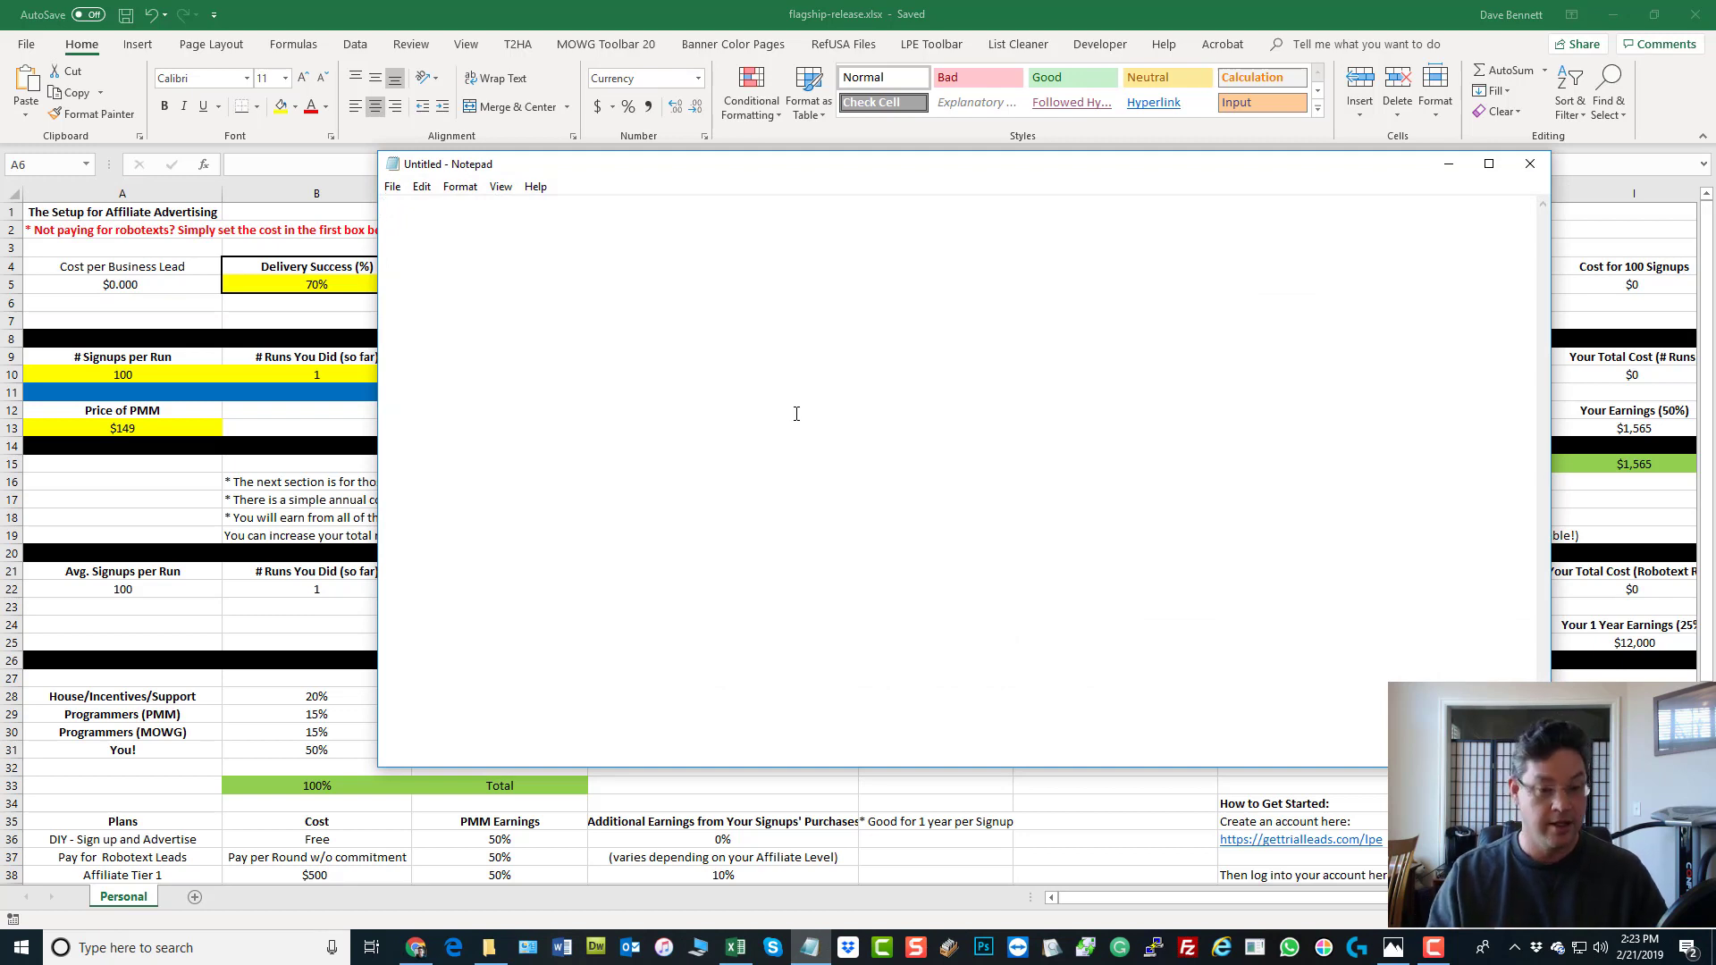
{"action": "type", "text": "gettria"}
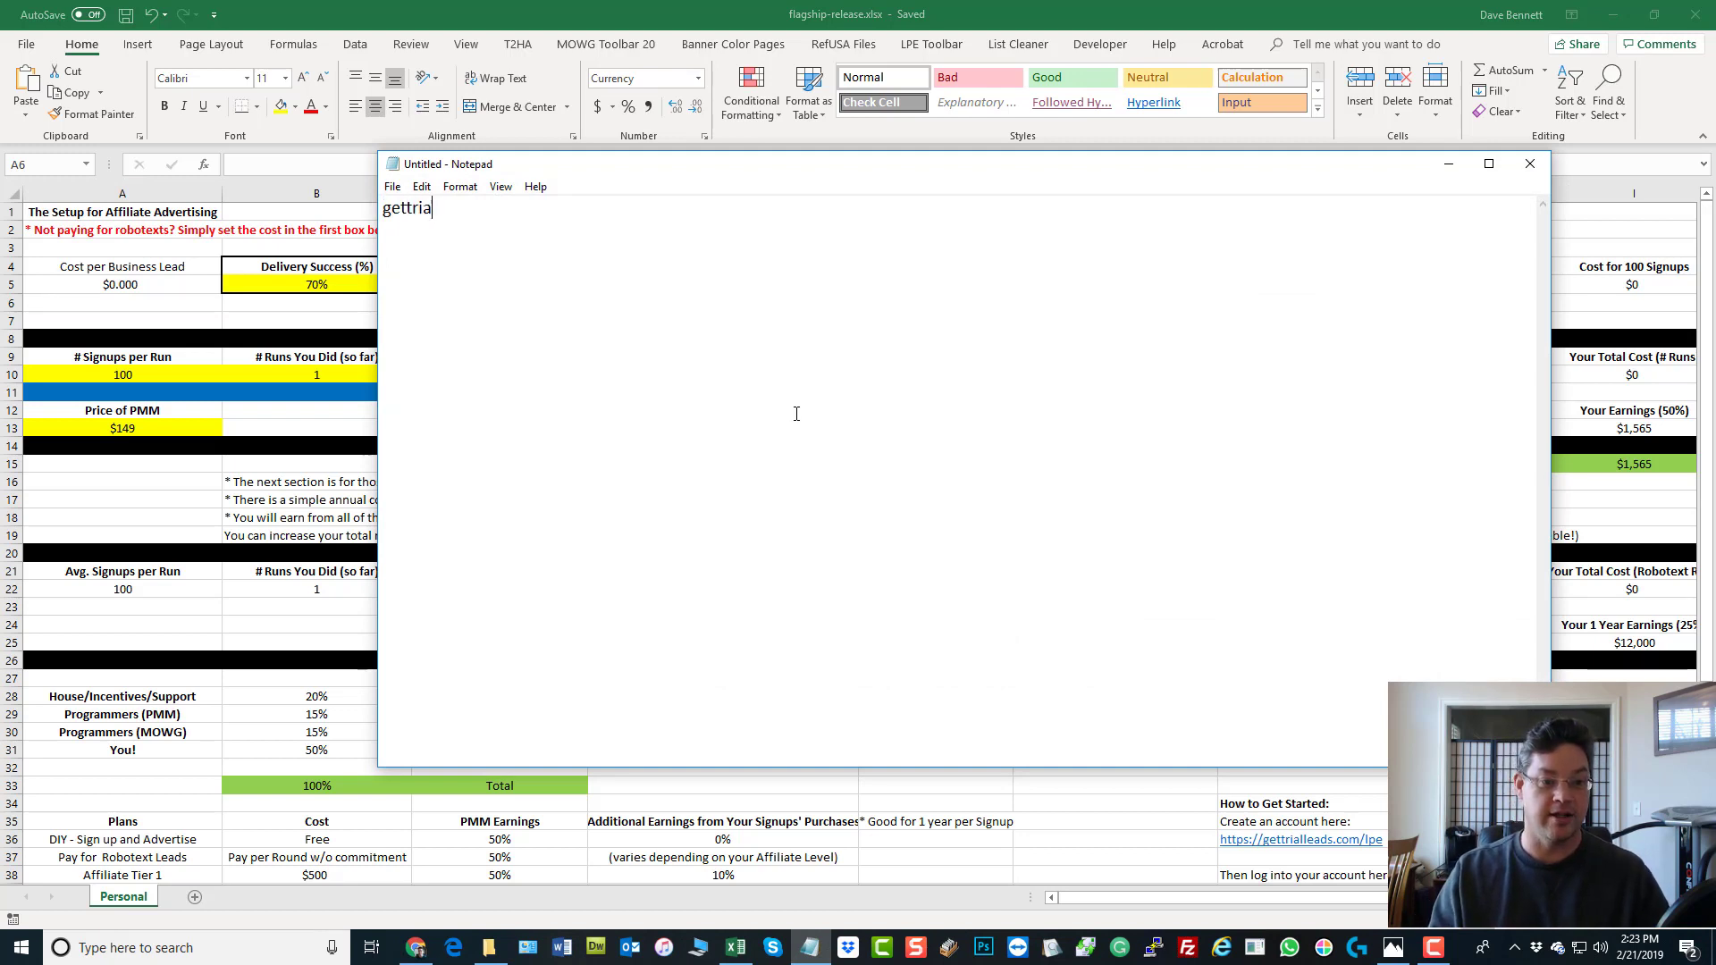
{"action": "type", "text": "lleads.com/"}
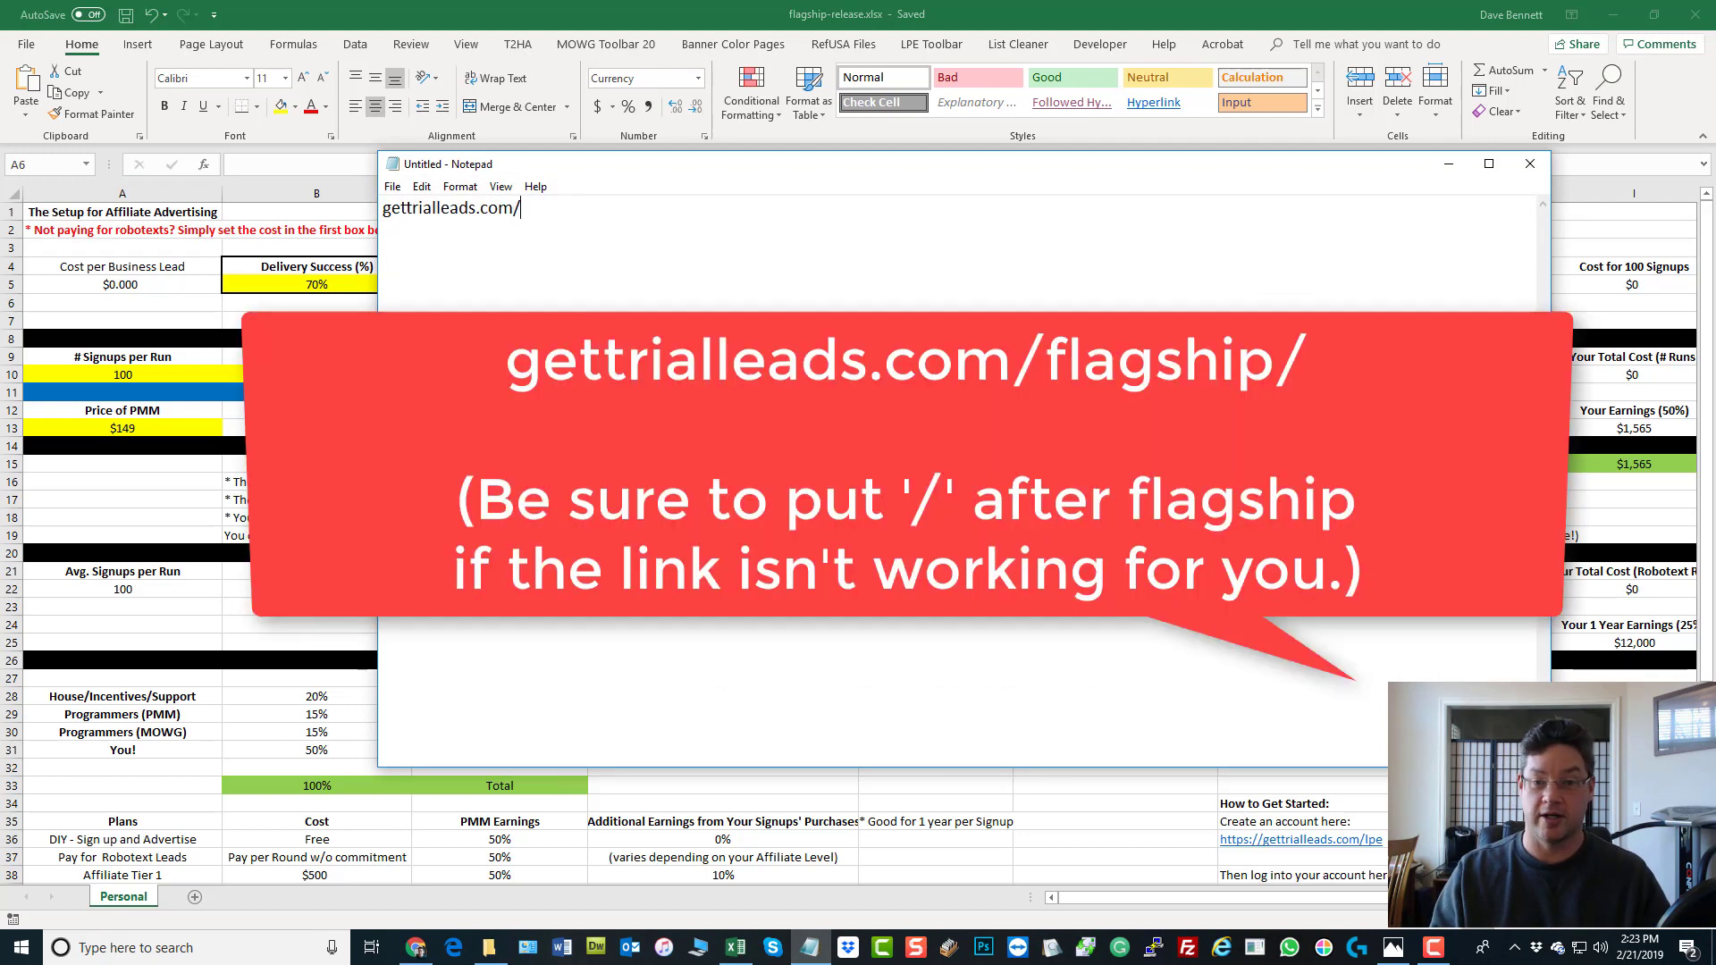
{"action": "type", "text": "fl"}
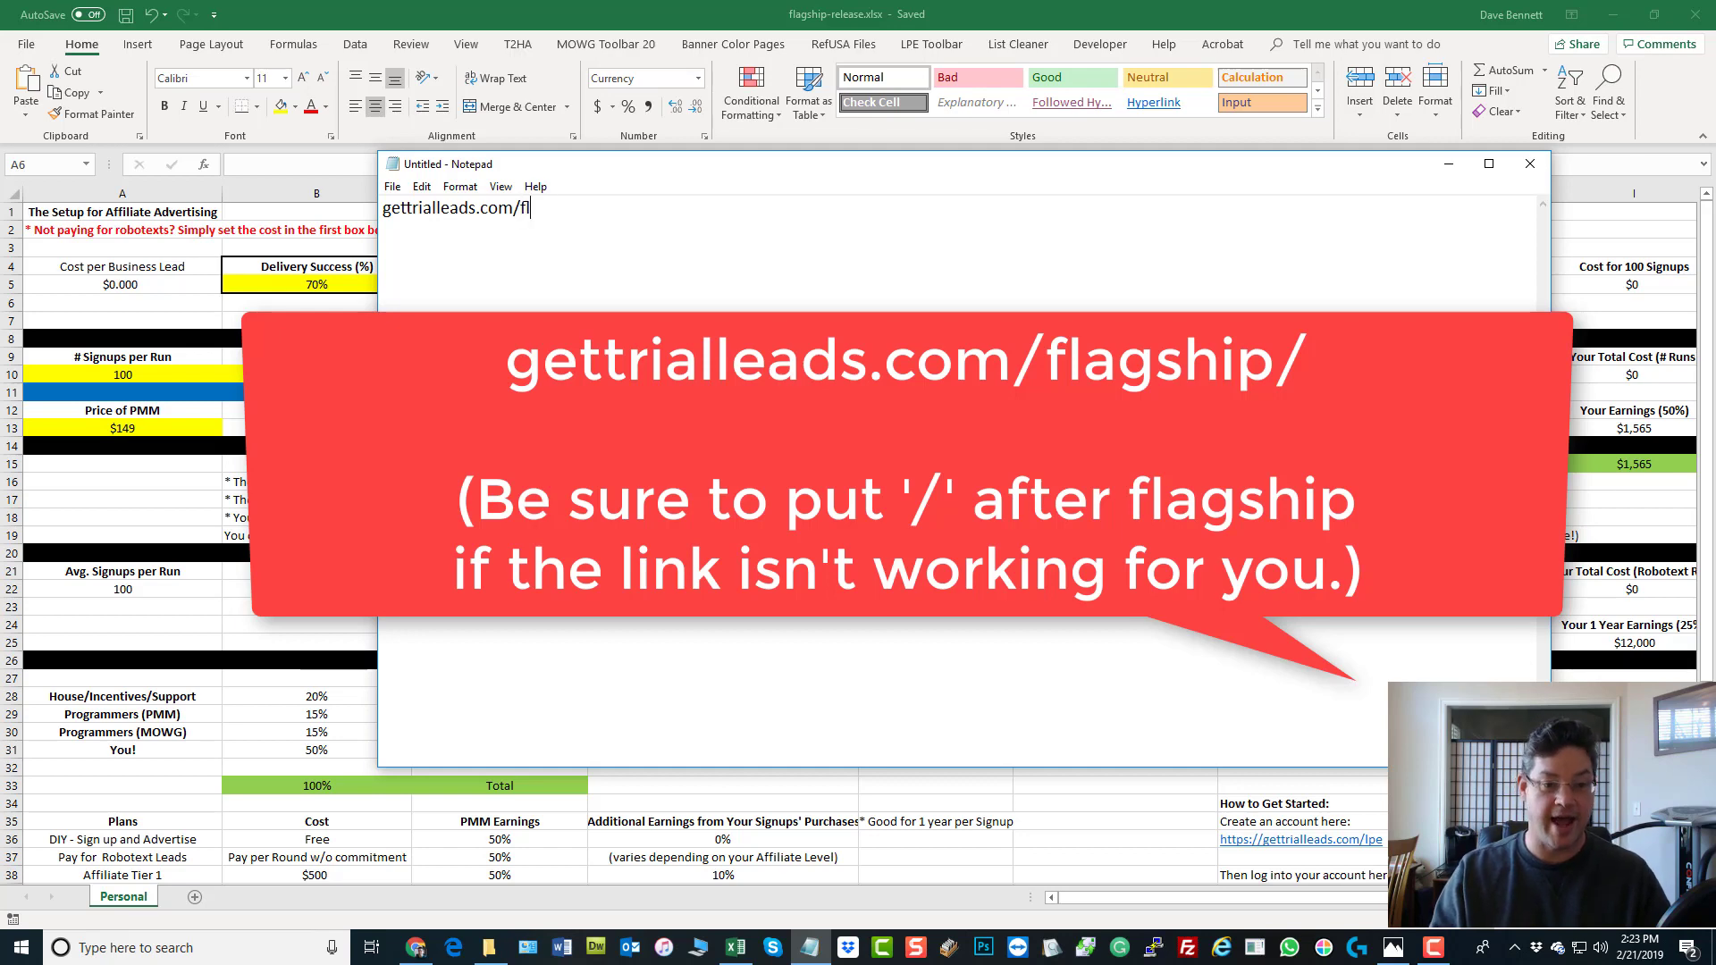
{"action": "type", "text": "agship"}
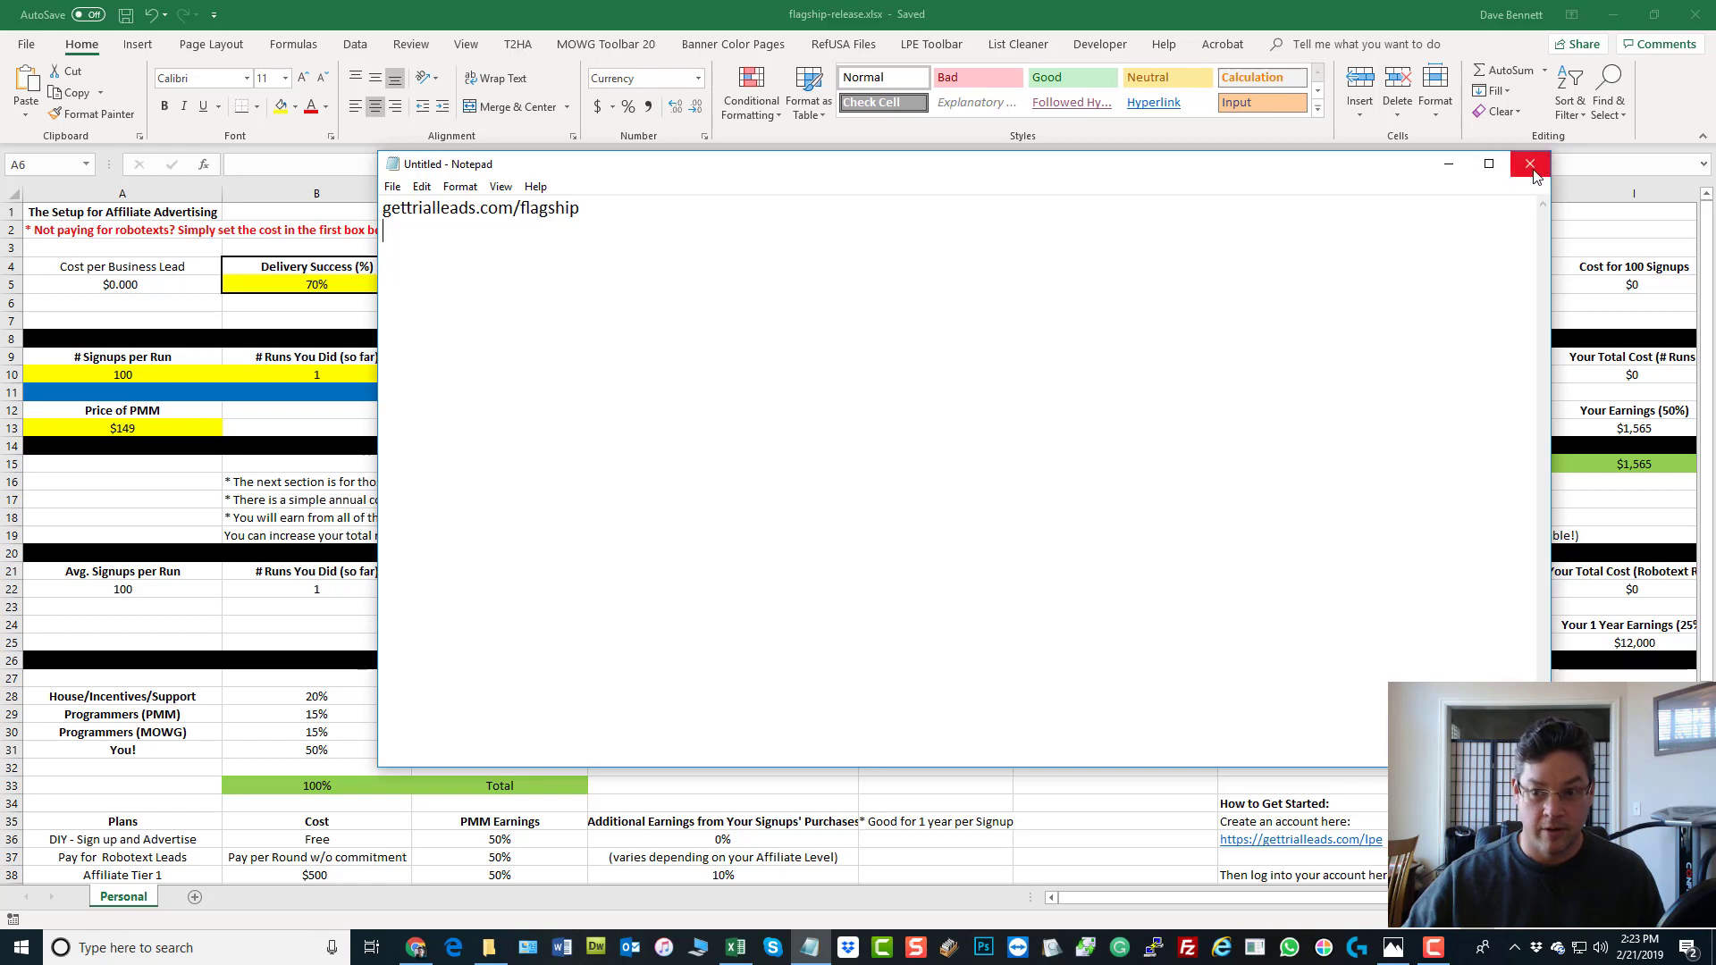
Close the link note, inspect the lead-cost cells, and view the Photos screenshot
{"action": "left_click", "coordinate": [1529, 162]}
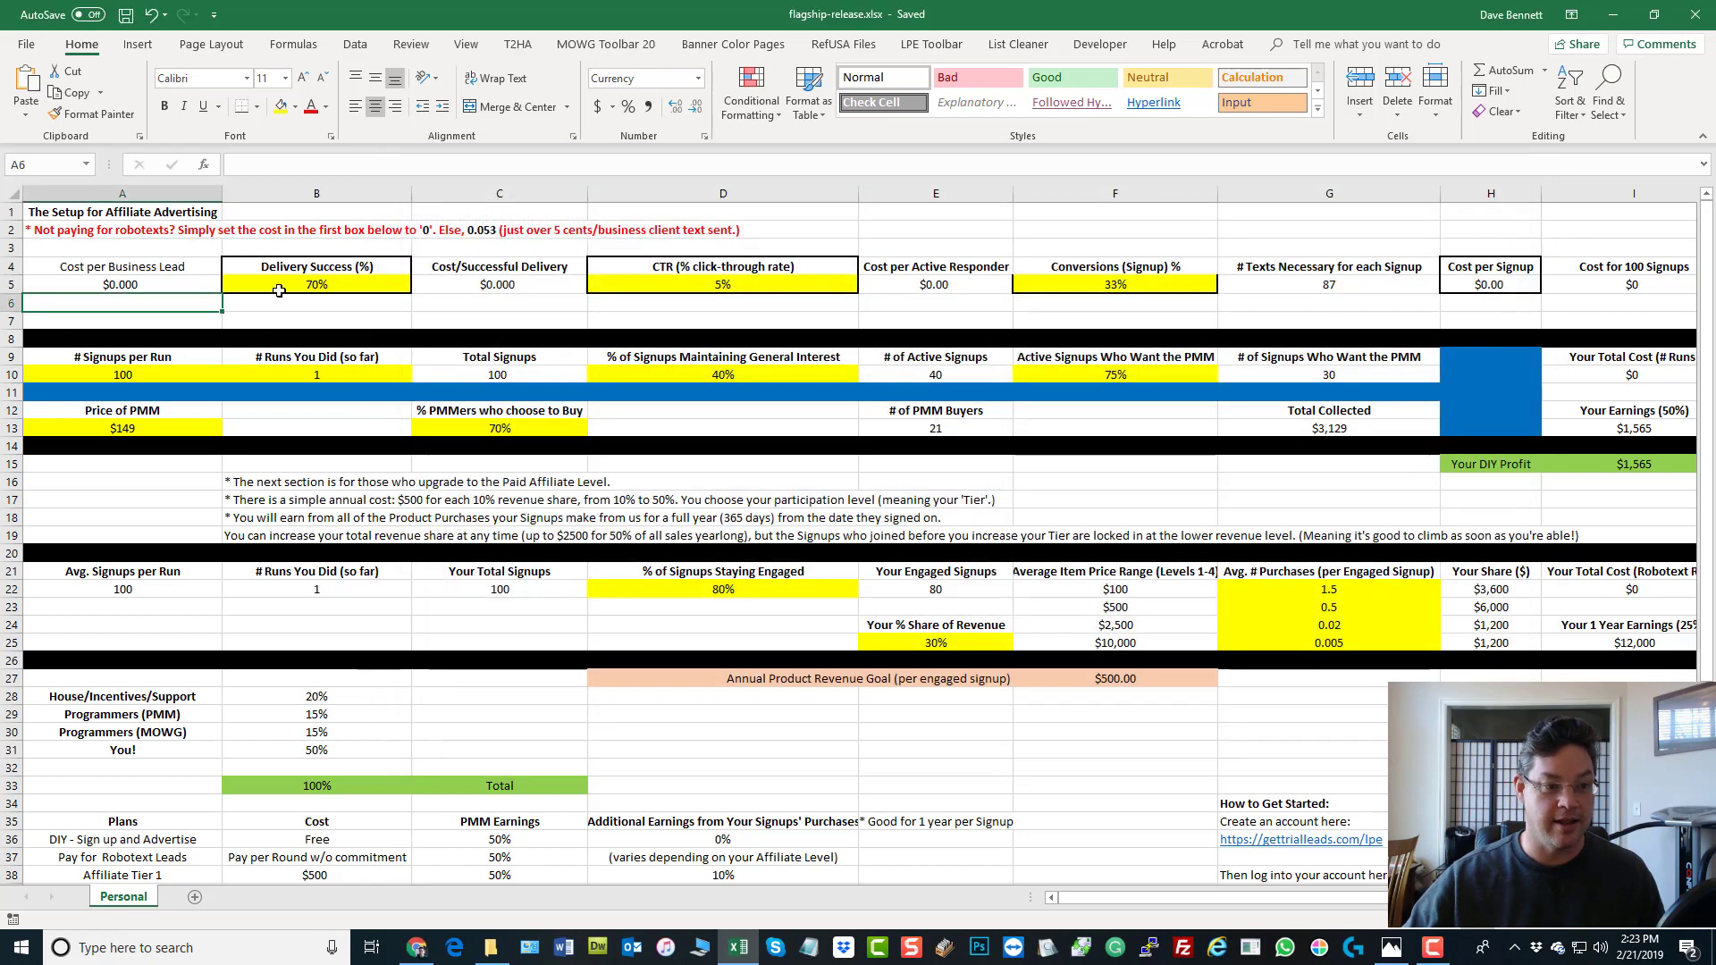
{"action": "left_click", "coordinate": [316, 284]}
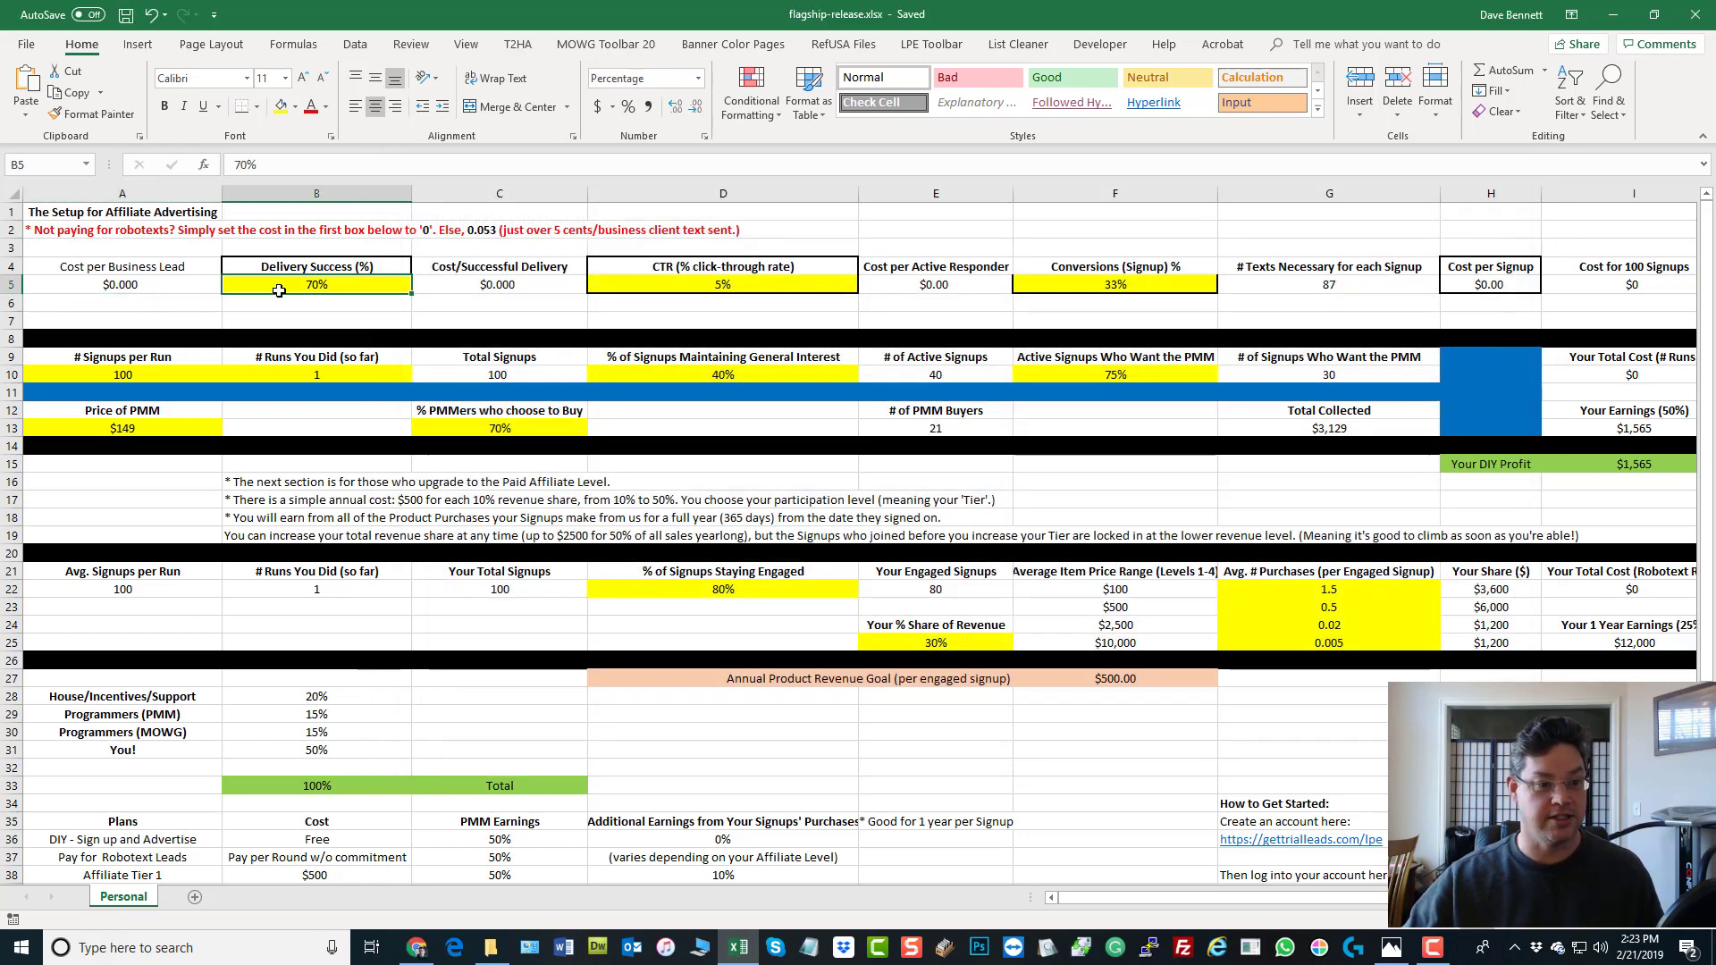
{"action": "right_click", "coordinate": [122, 283]}
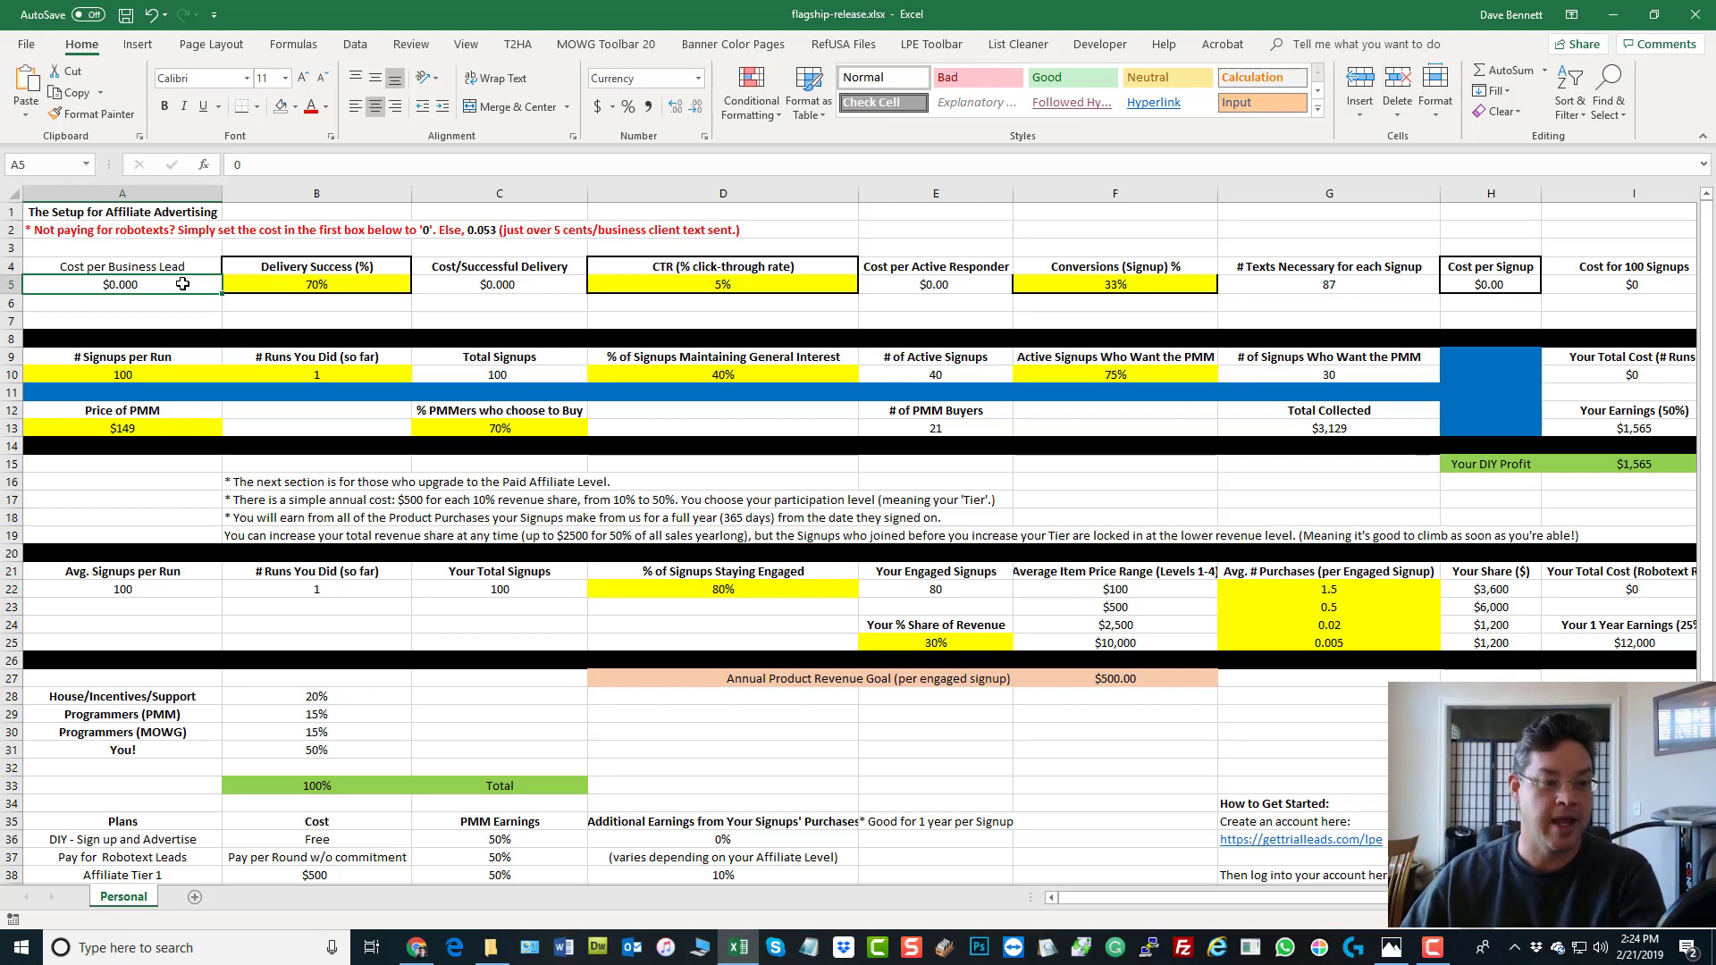
{"action": "left_click", "coordinate": [270, 254]}
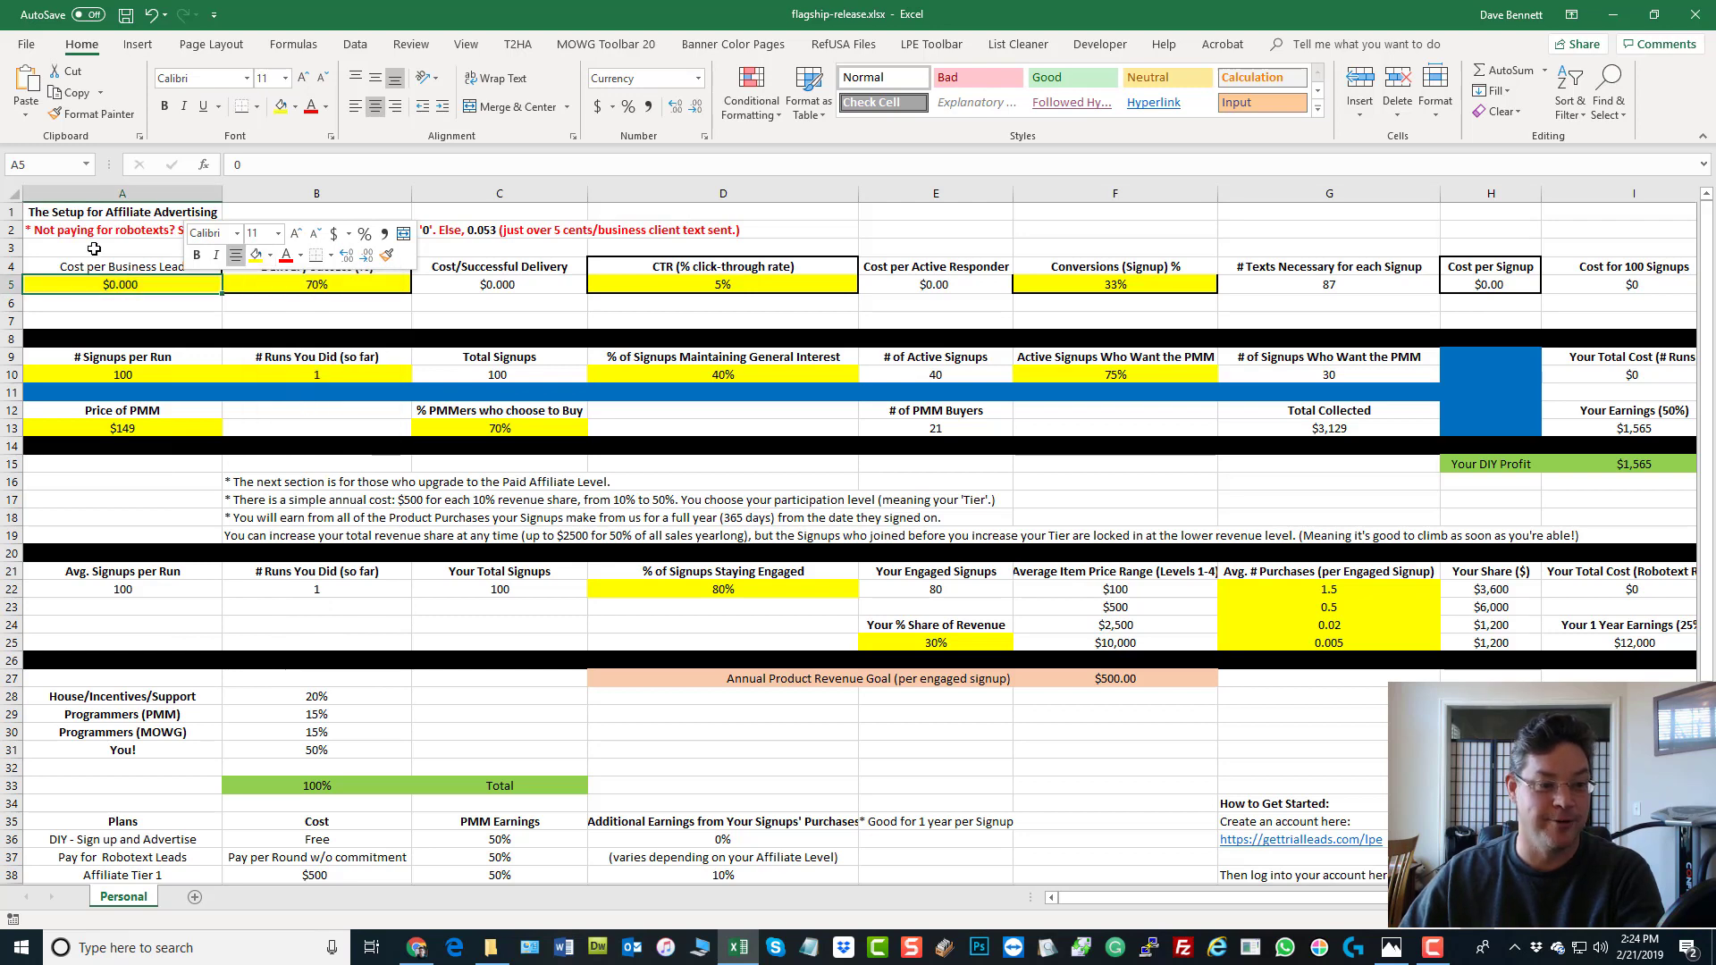
{"action": "left_click", "coordinate": [122, 246]}
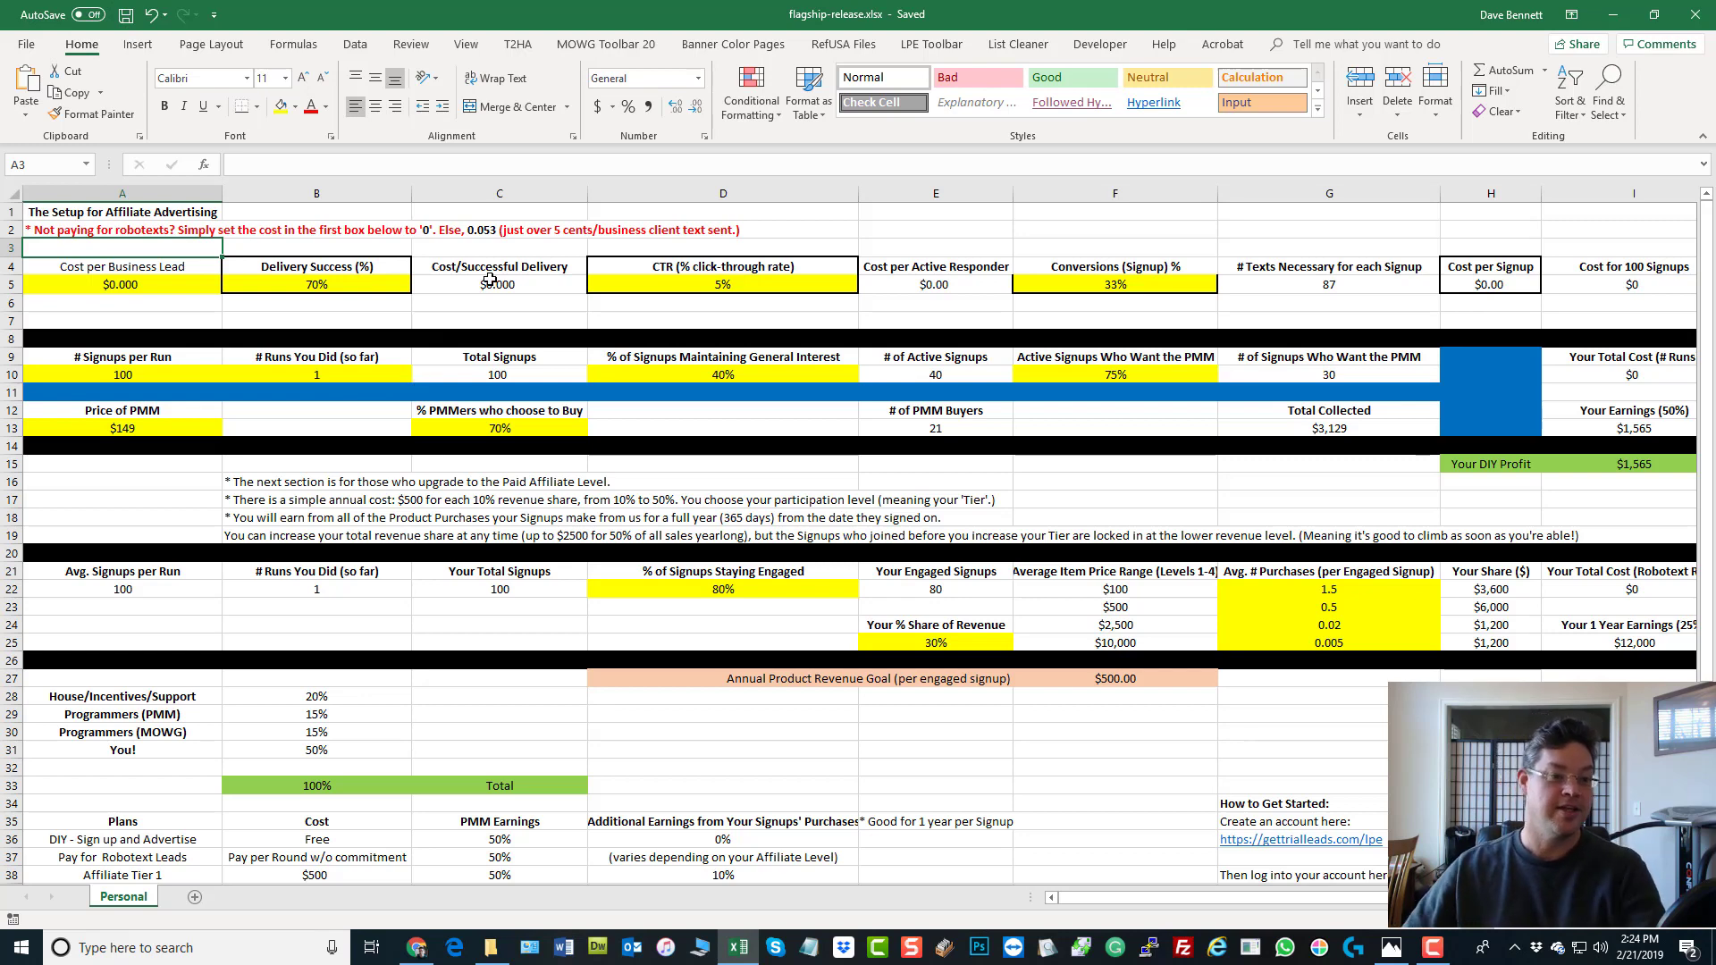
{"action": "left_click", "coordinate": [122, 211]}
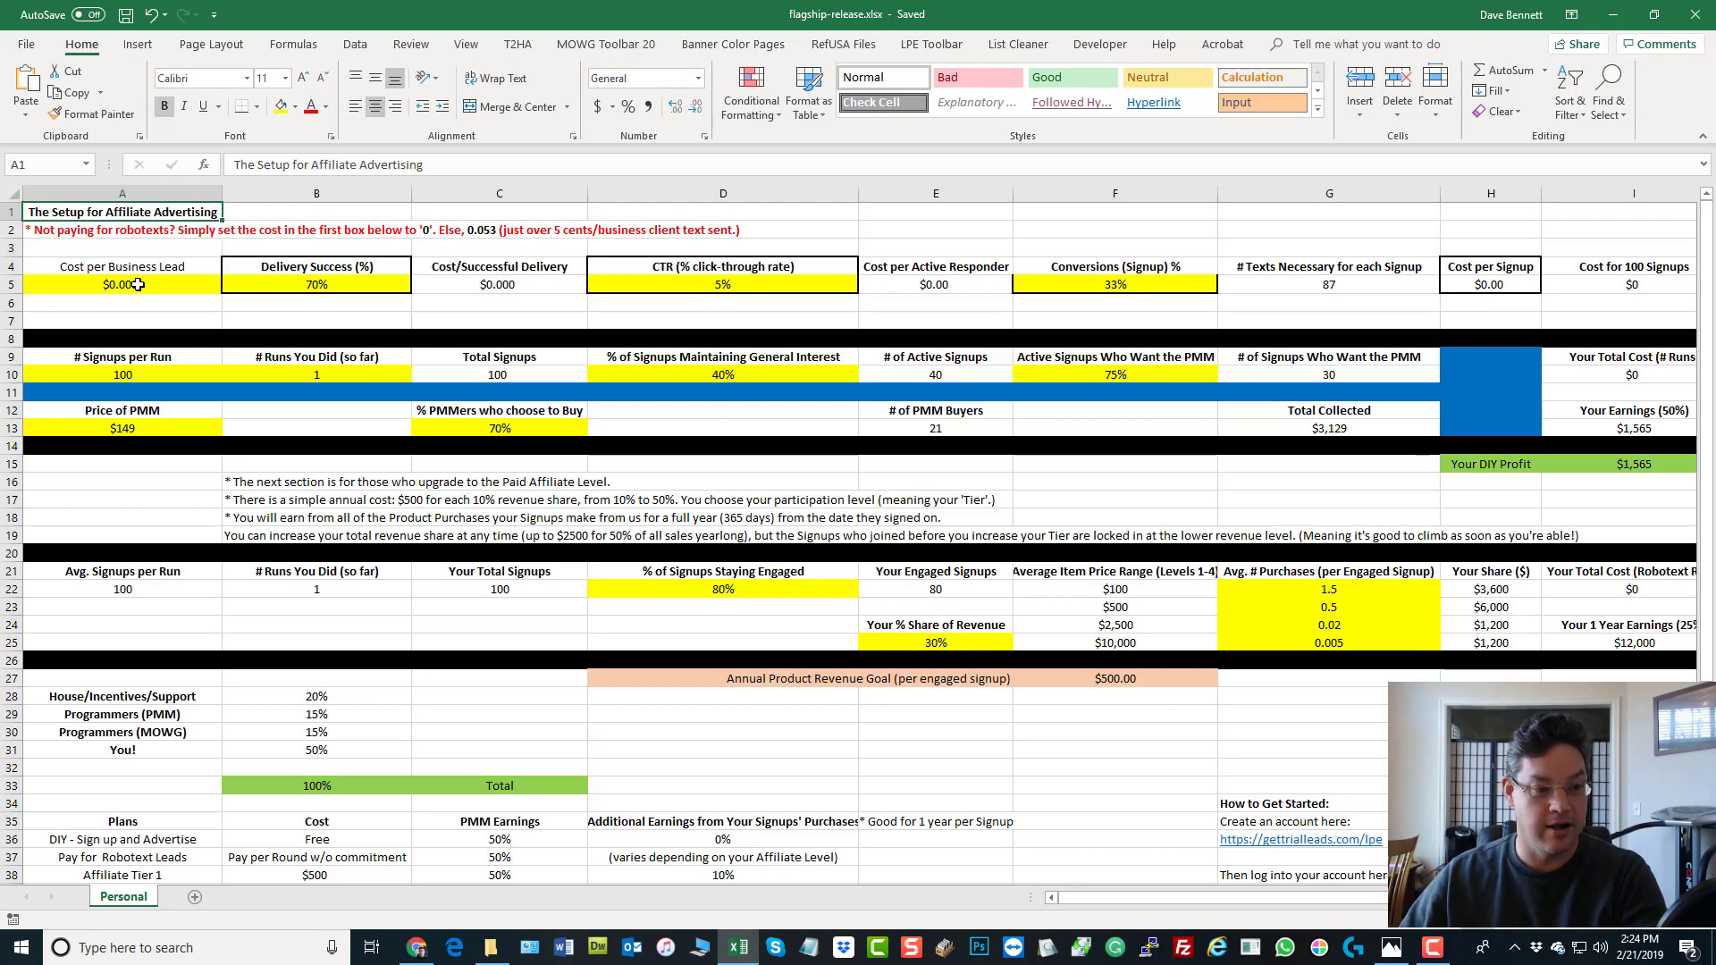
{"action": "left_click", "coordinate": [122, 283]}
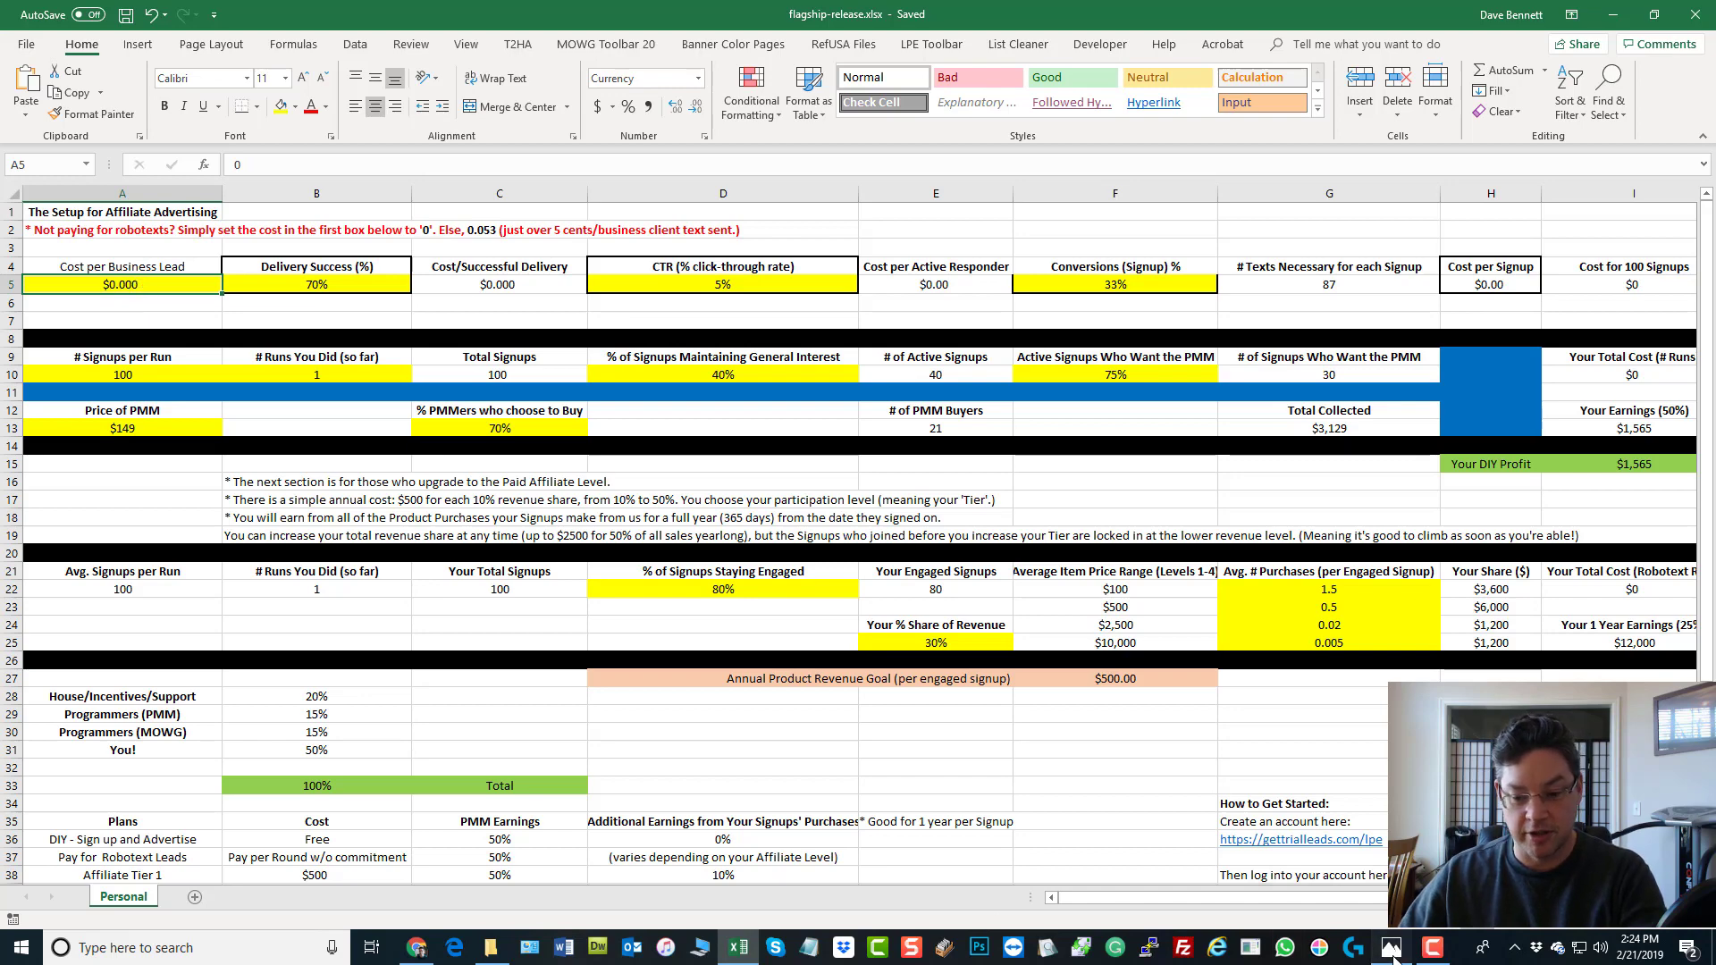
{"action": "left_click", "coordinate": [1390, 947]}
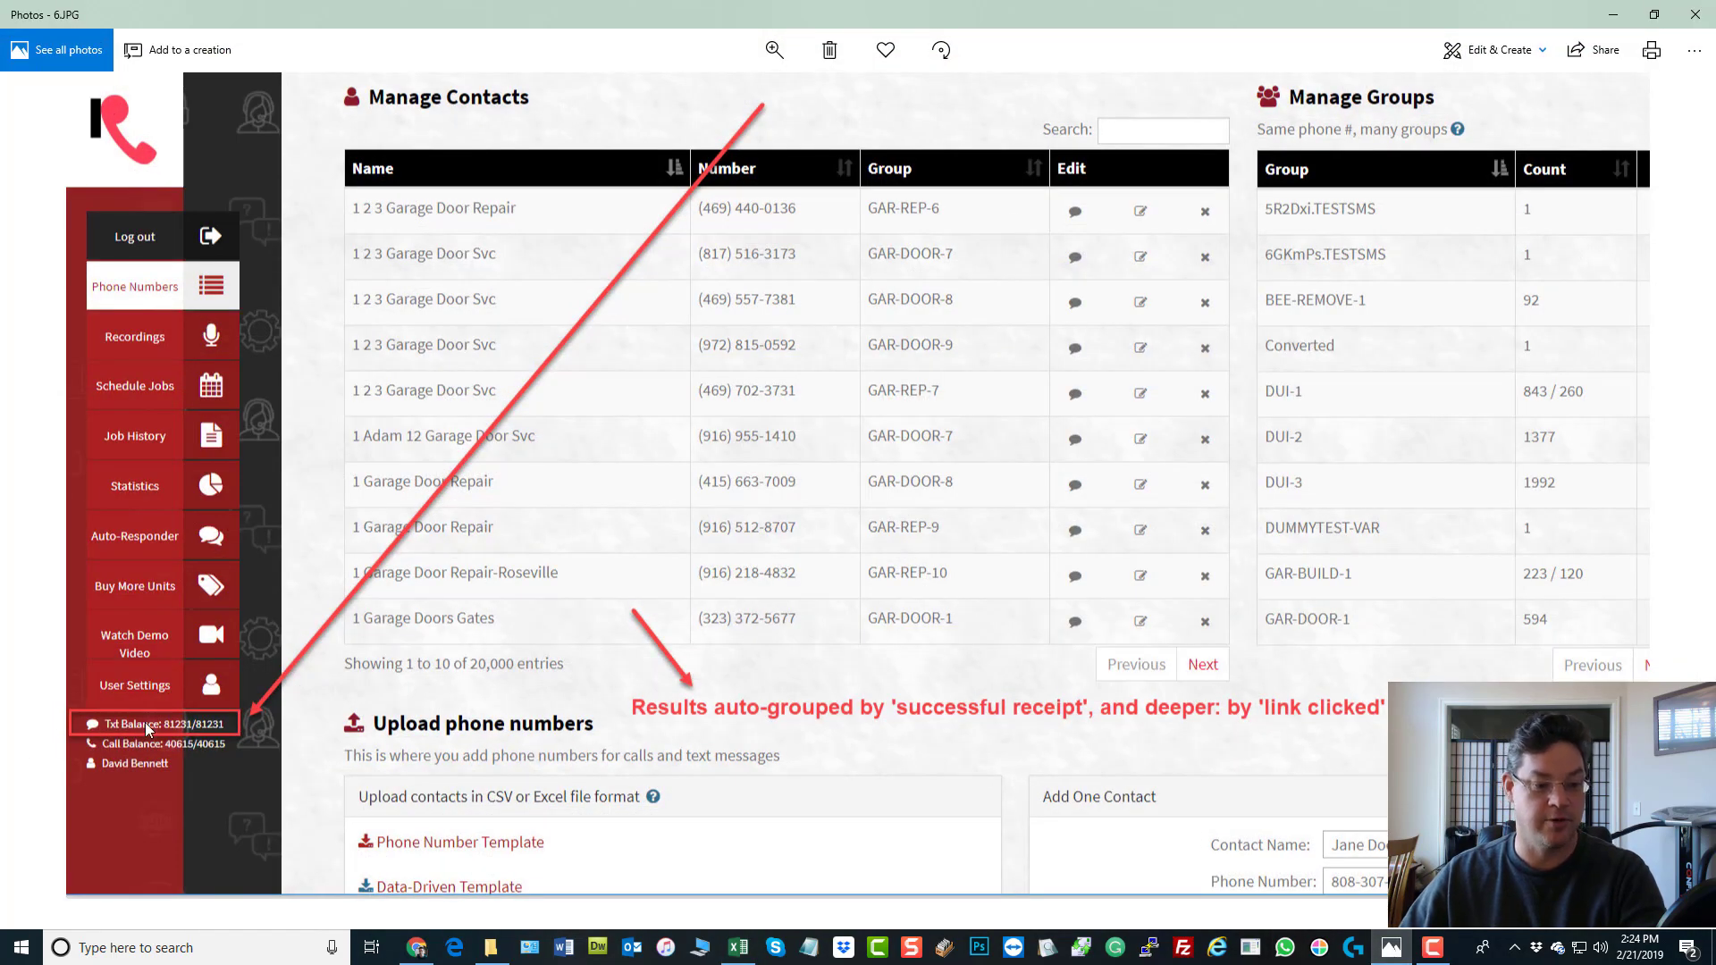
{"action": "mouse_move", "coordinate": [224, 720]}
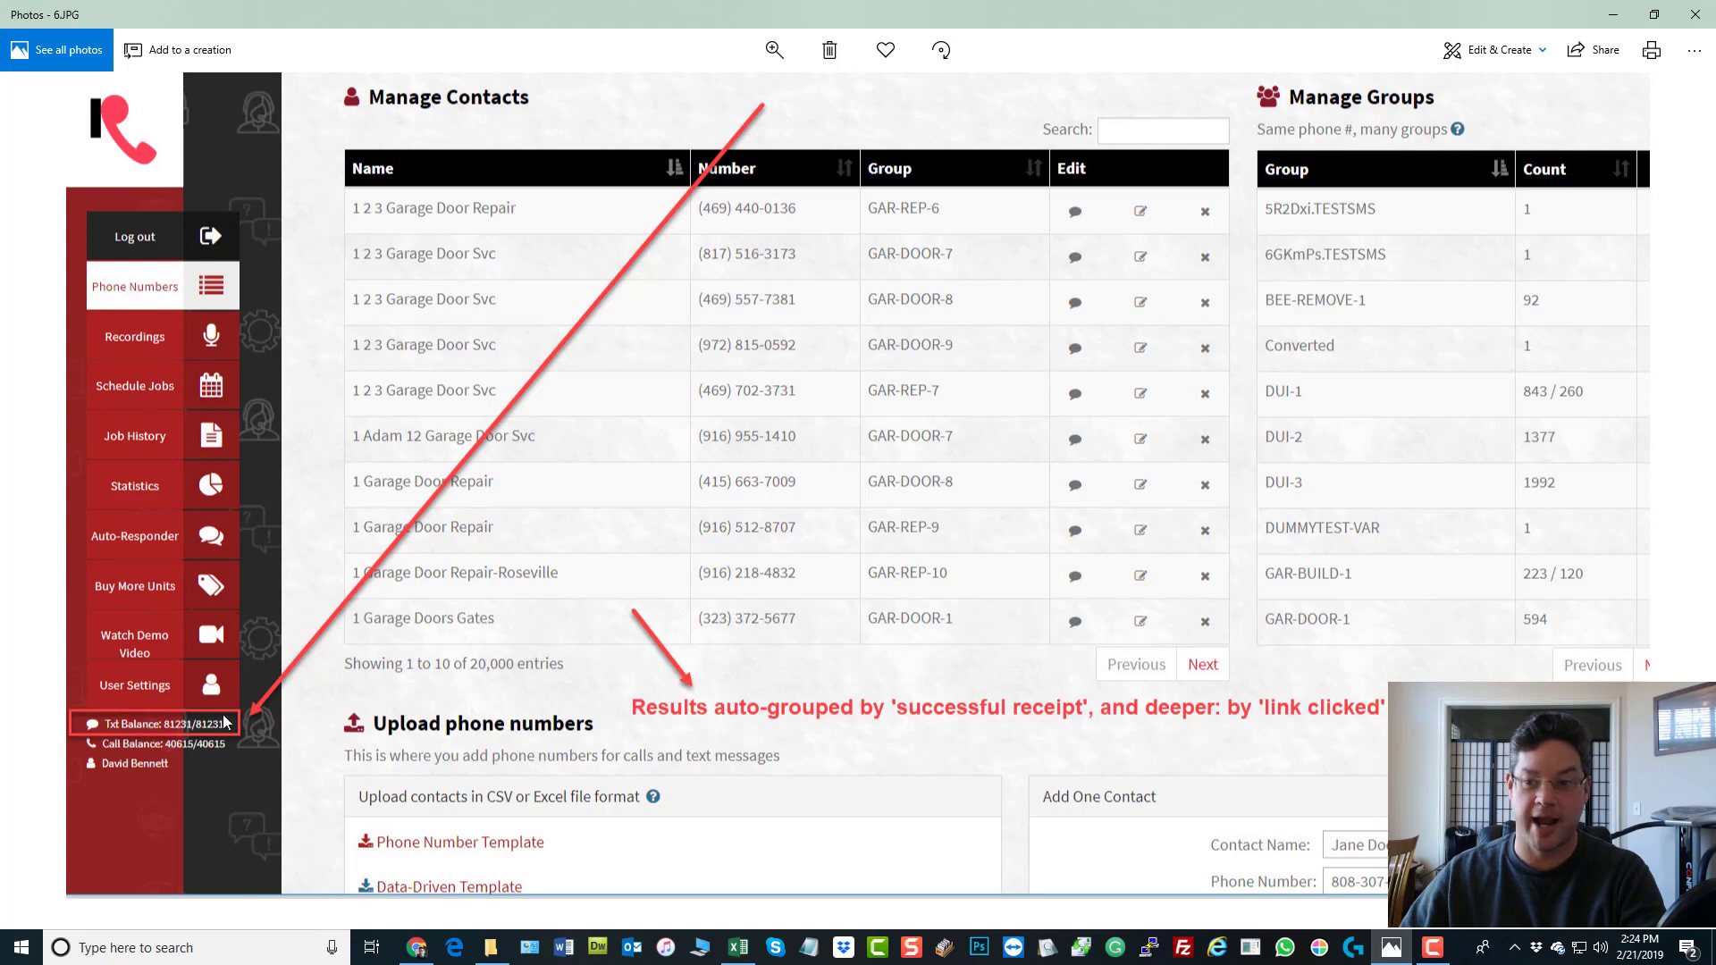
{"action": "mouse_move", "coordinate": [1613, 18]}
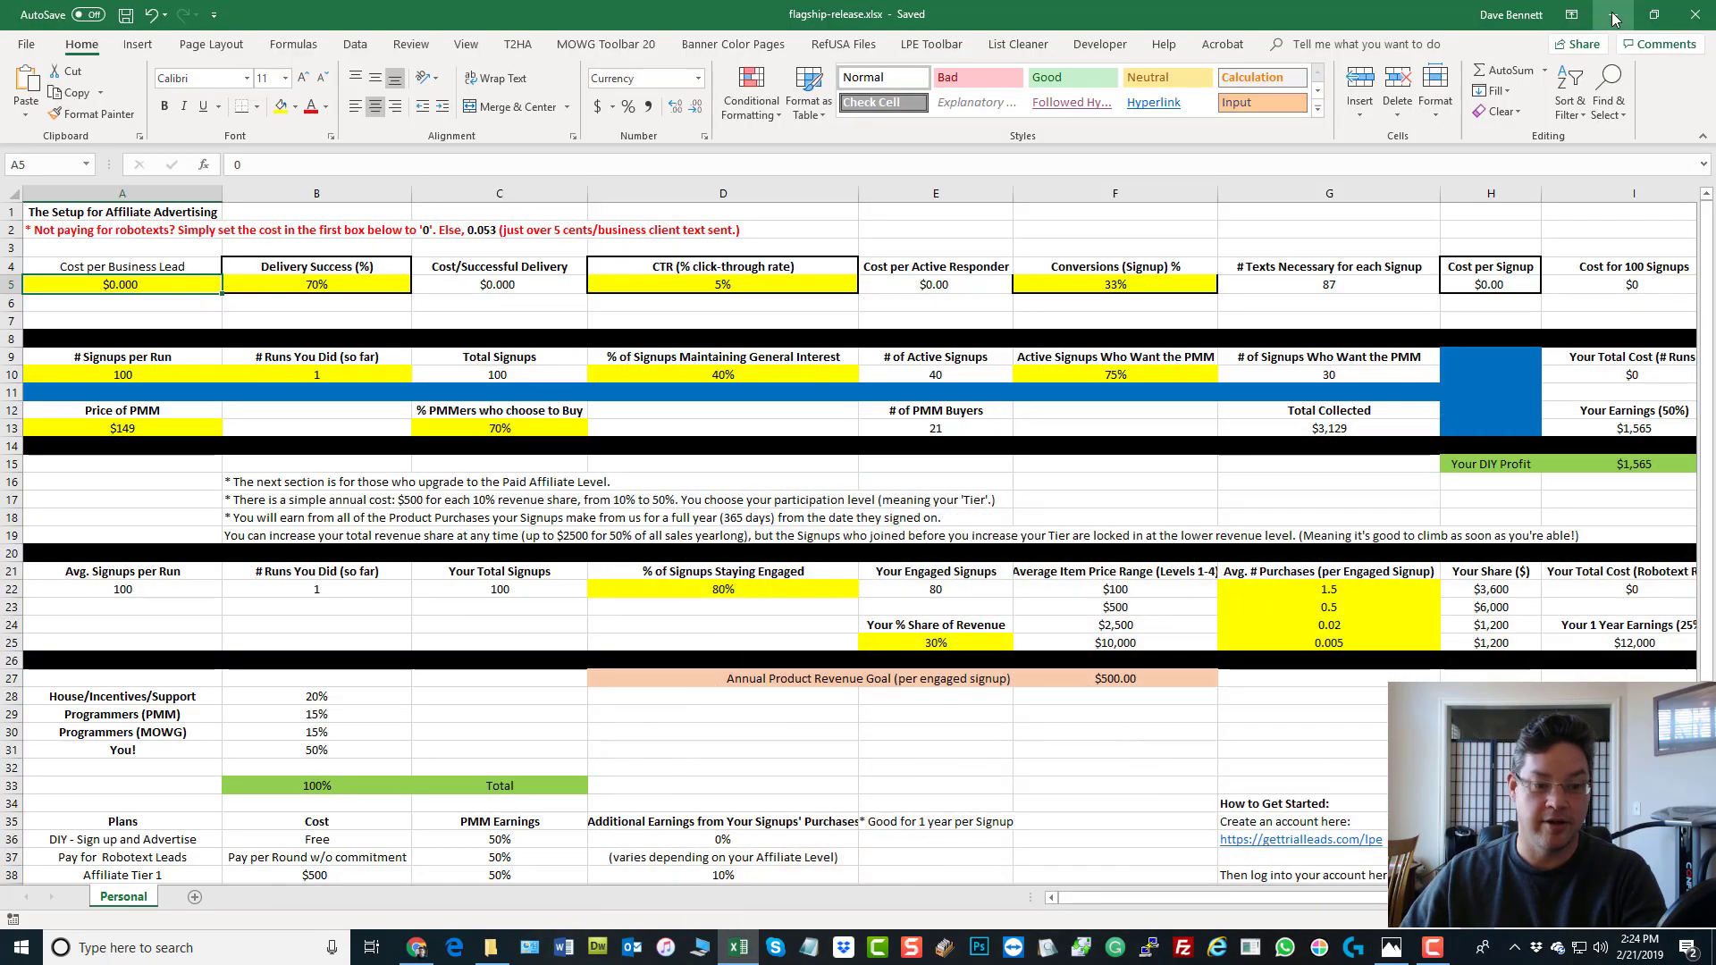
{"action": "mouse_move", "coordinate": [86, 224]}
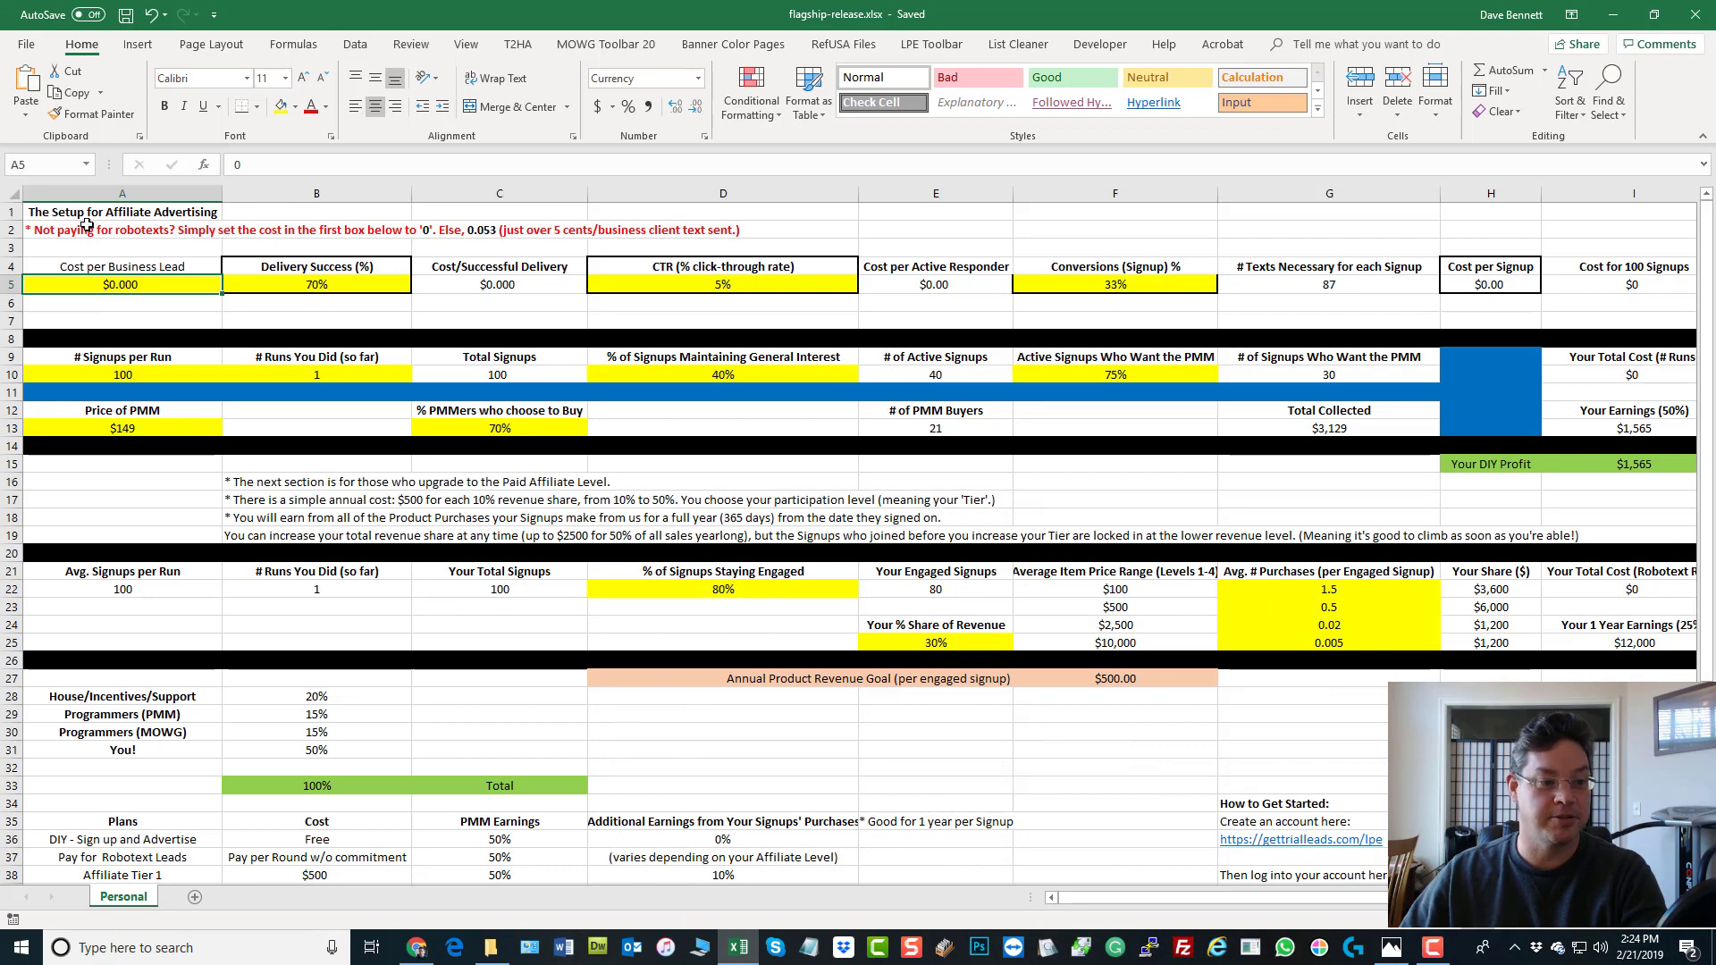
Set cost per business lead in A5 to 0.053, giving $4.59 per signup and $1,106 profit
{"action": "left_click", "coordinate": [123, 230]}
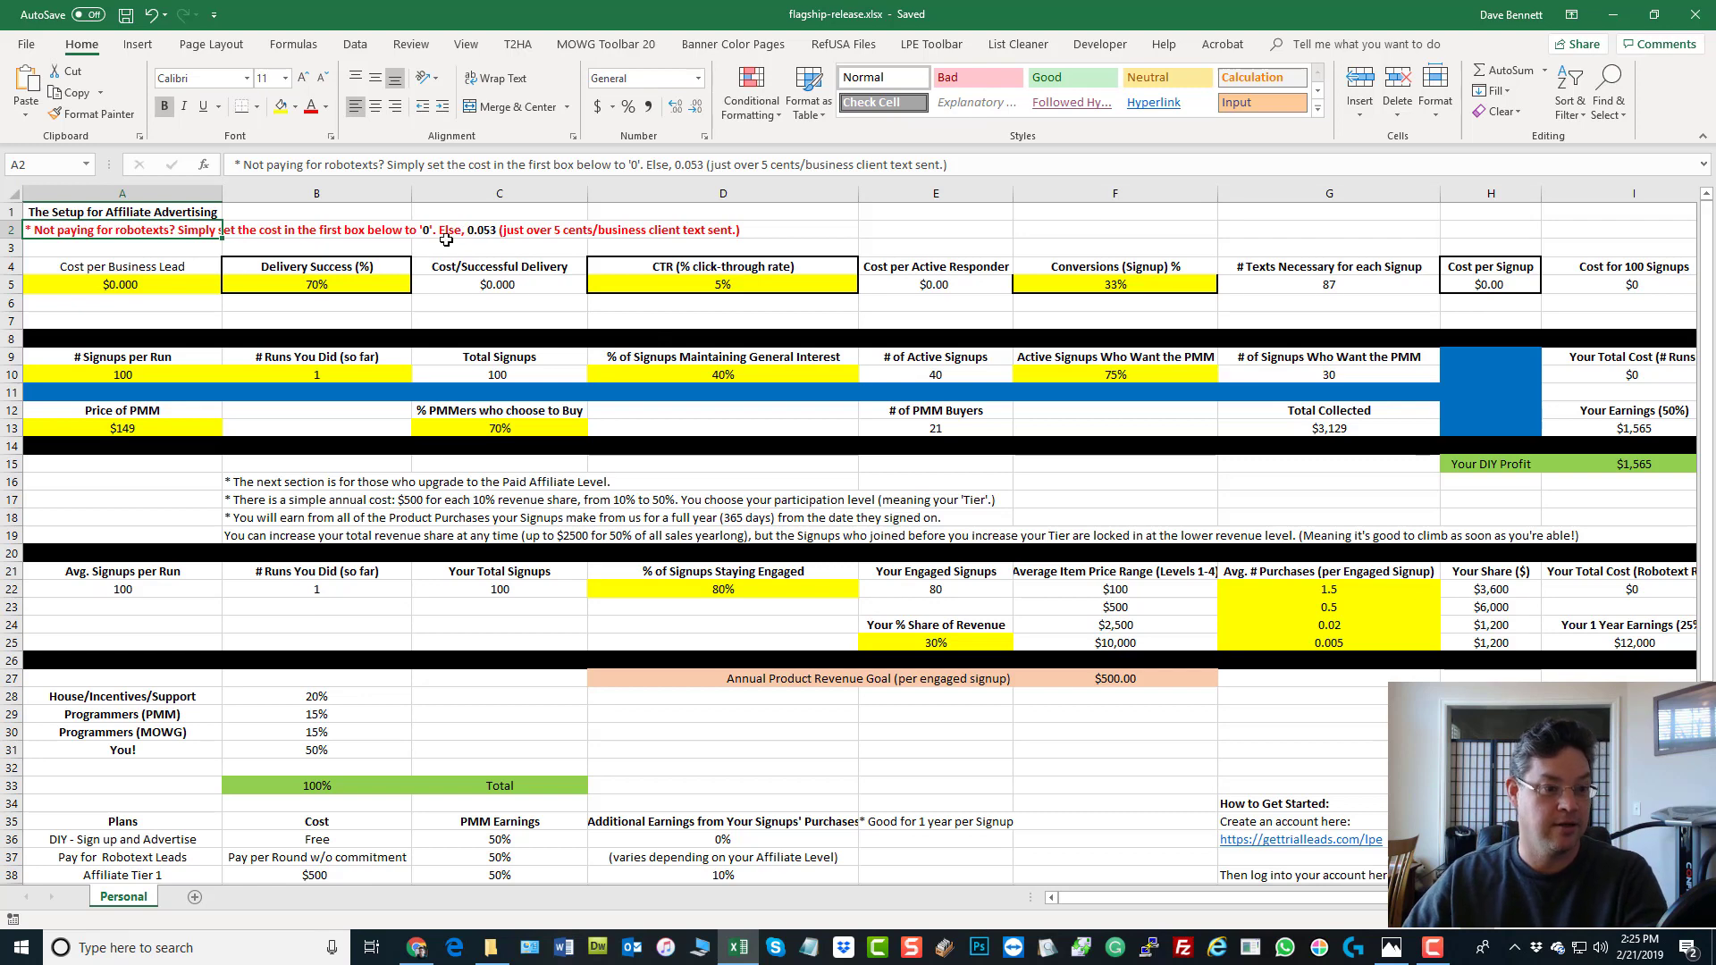
{"action": "left_click", "coordinate": [122, 284]}
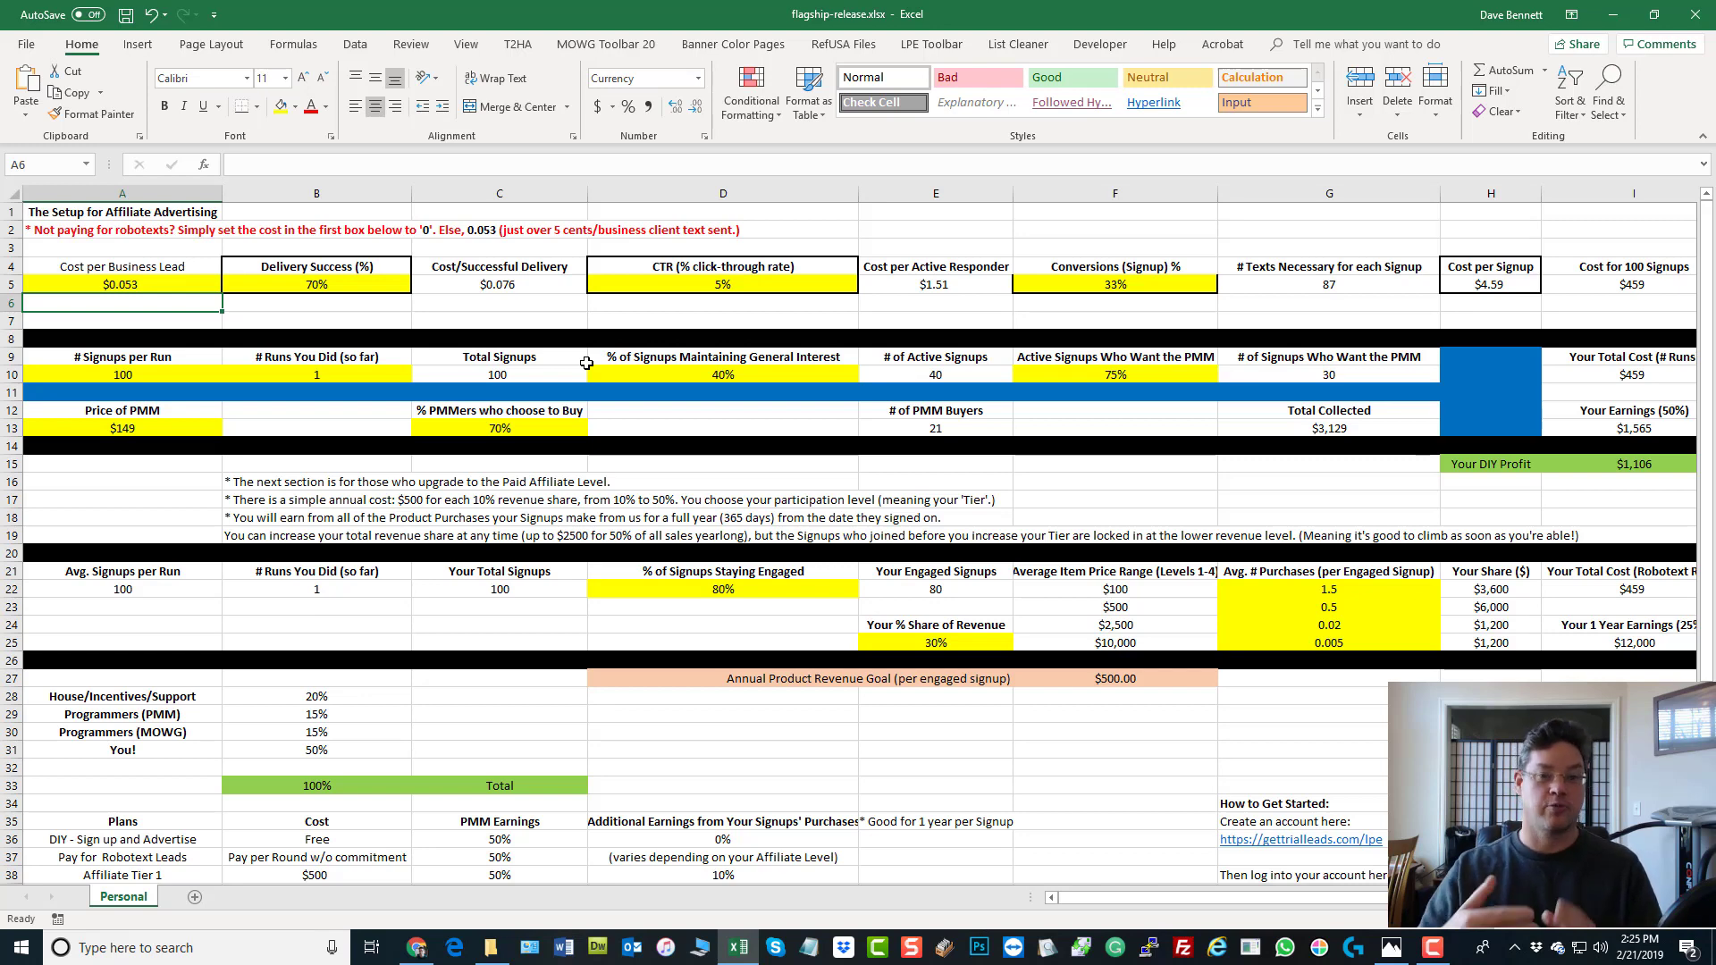
{"action": "mouse_move", "coordinate": [678, 328]}
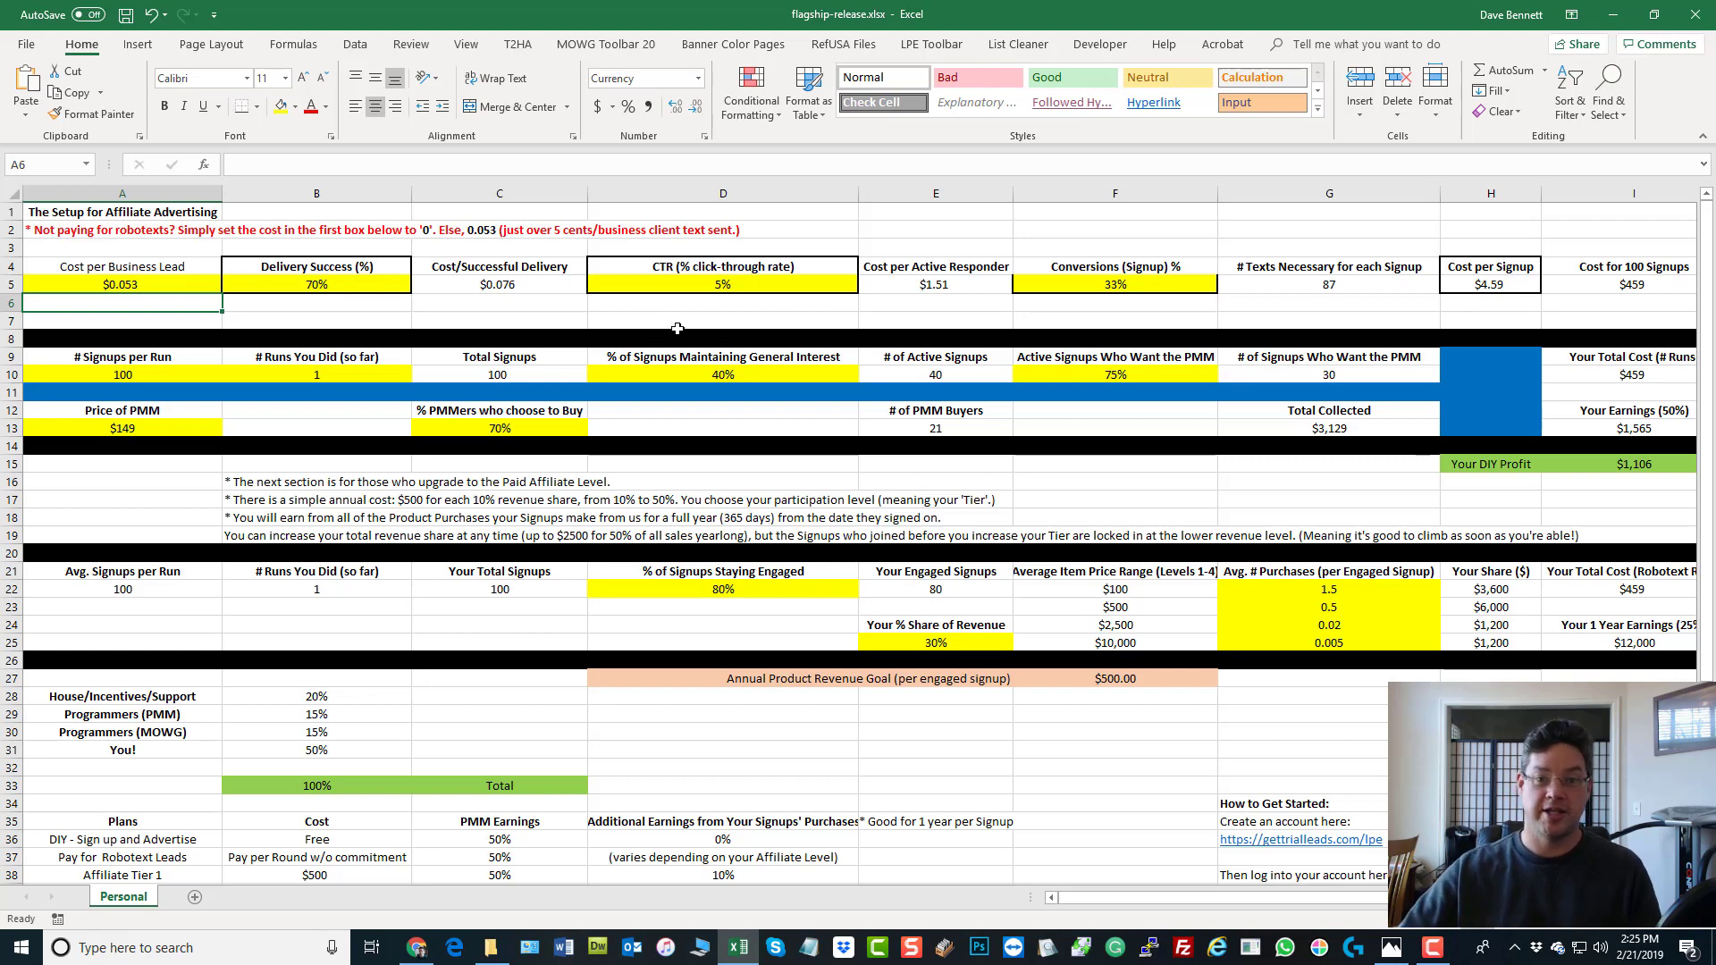
{"action": "left_click", "coordinate": [316, 284]}
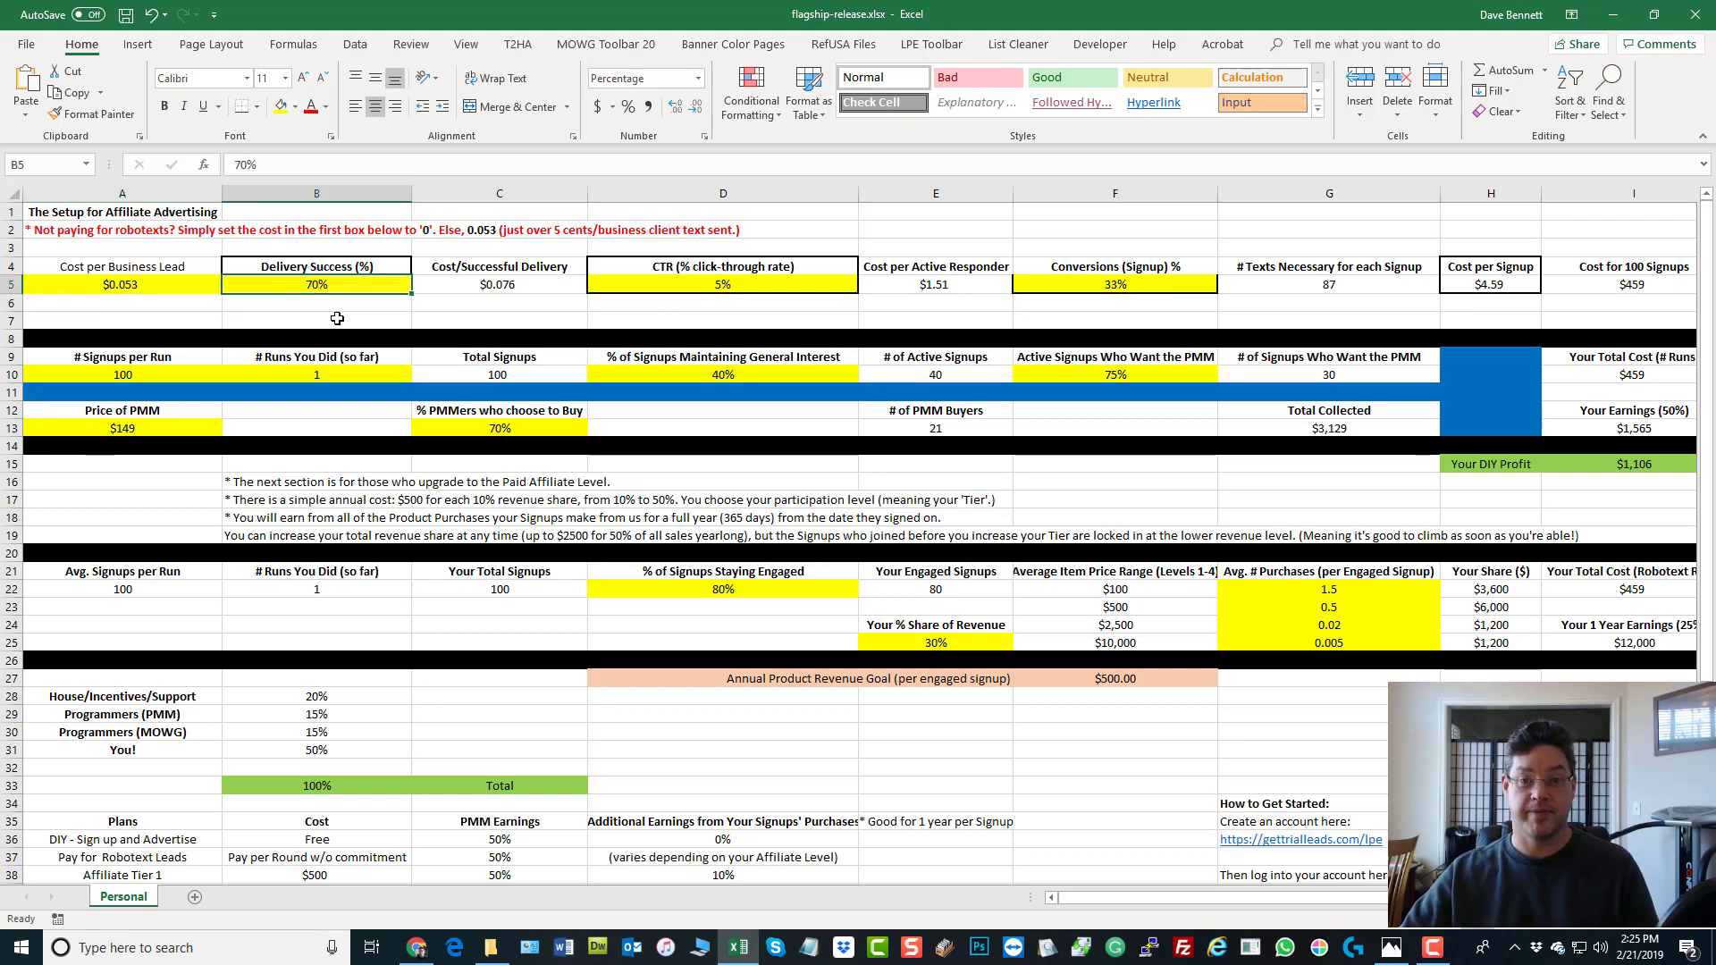
{"action": "left_click", "coordinate": [121, 248]}
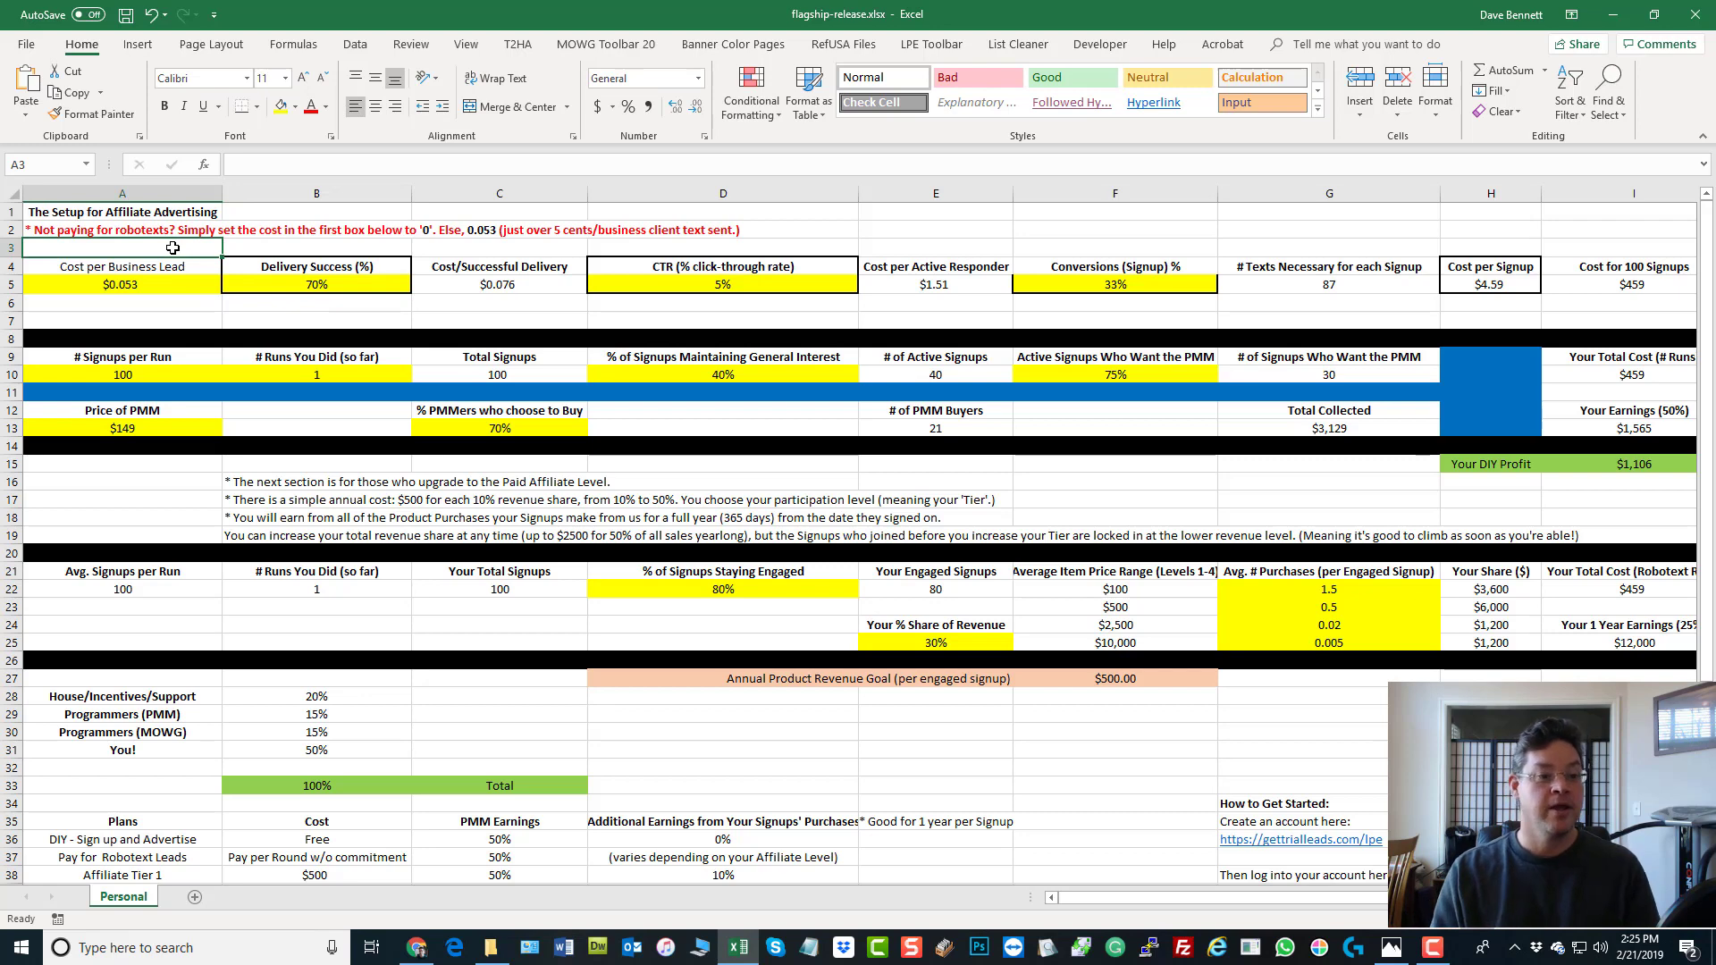
{"action": "left_click", "coordinate": [121, 284]}
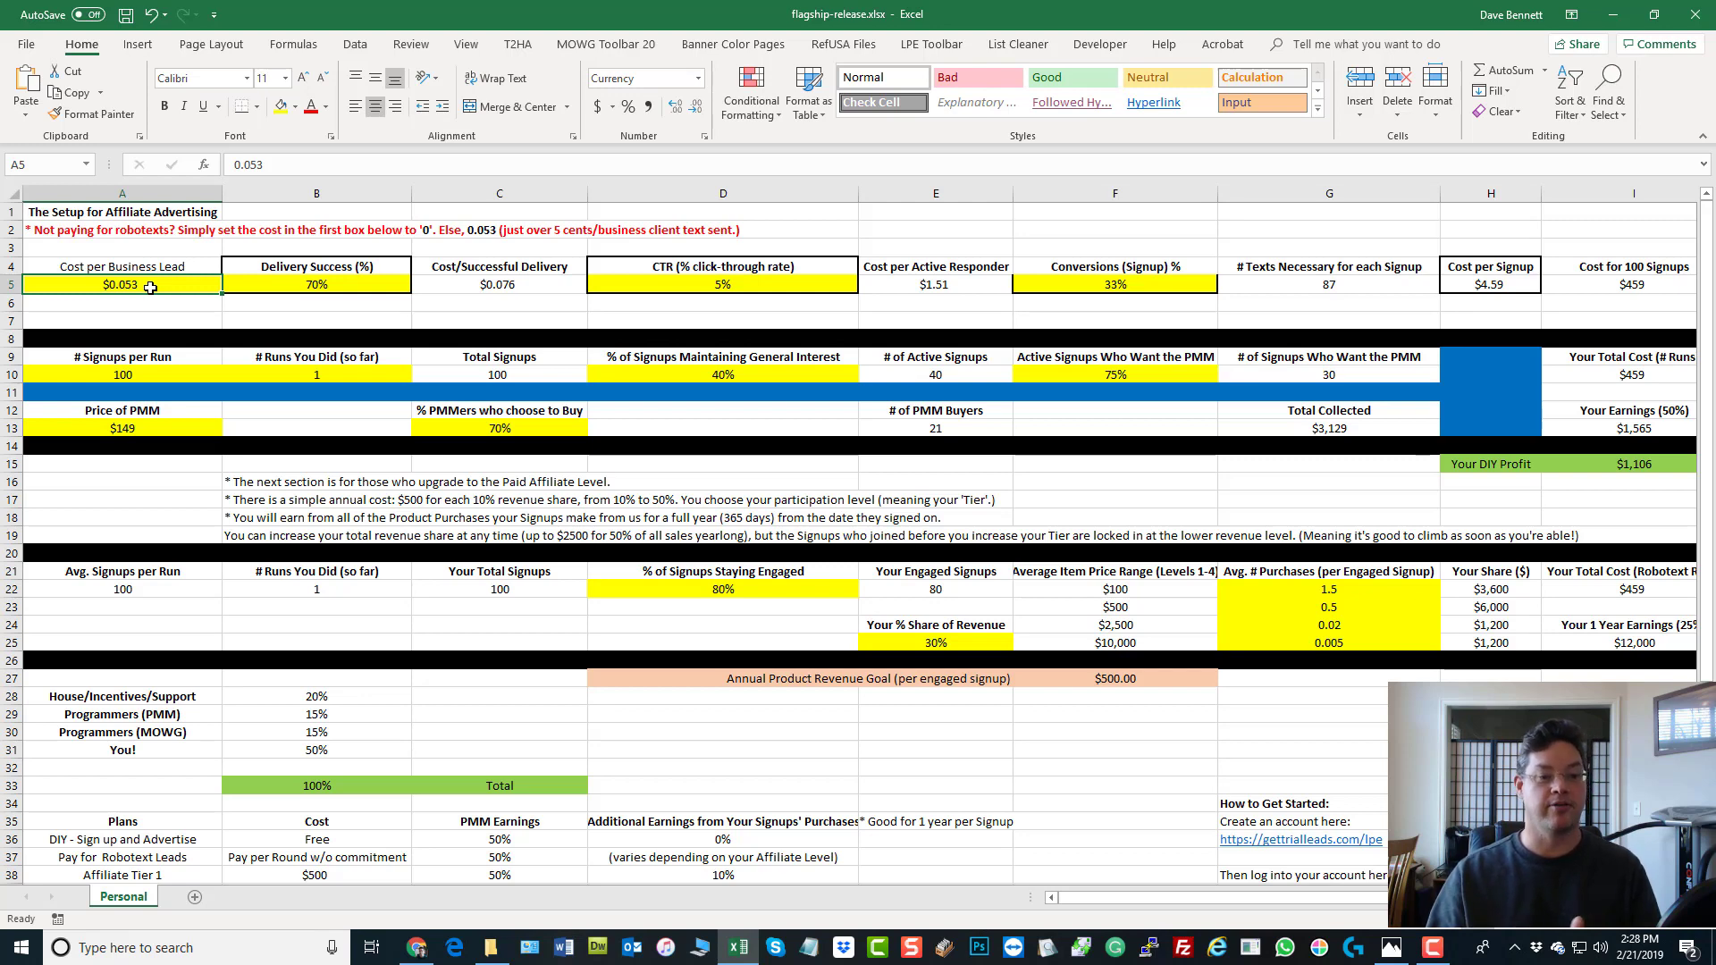
Enter 0 as the cost per business lead in A5, then change it to 0.05
{"action": "left_click", "coordinate": [122, 247]}
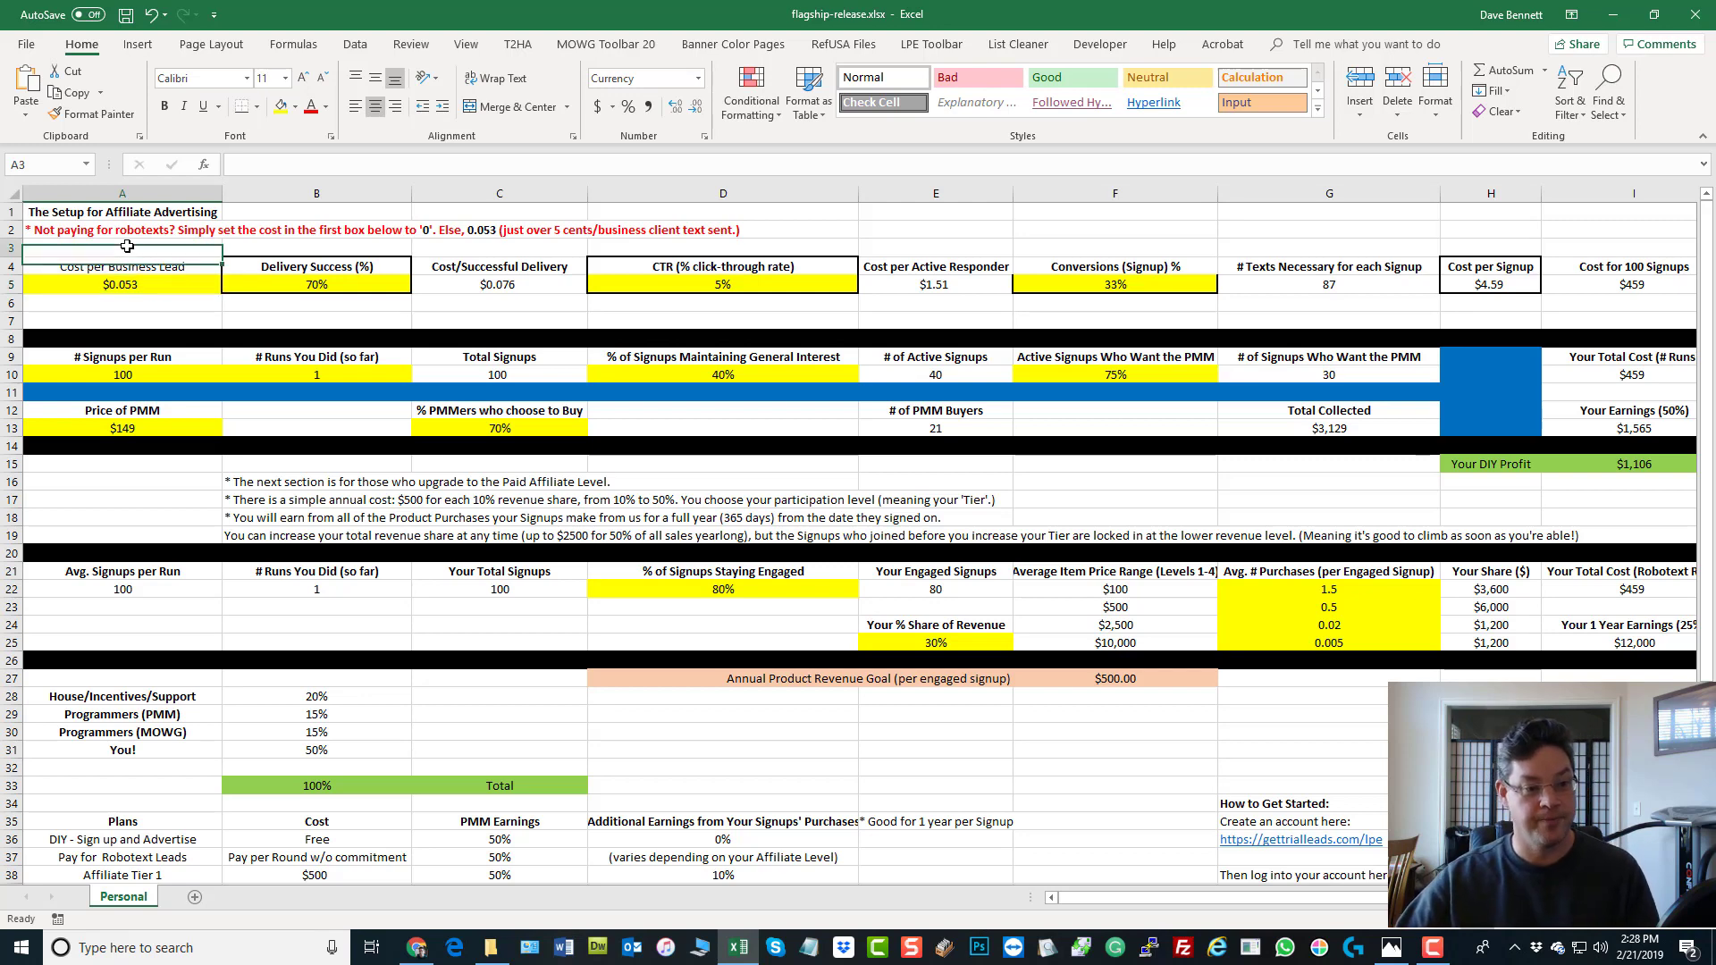
{"action": "left_click", "coordinate": [122, 283]}
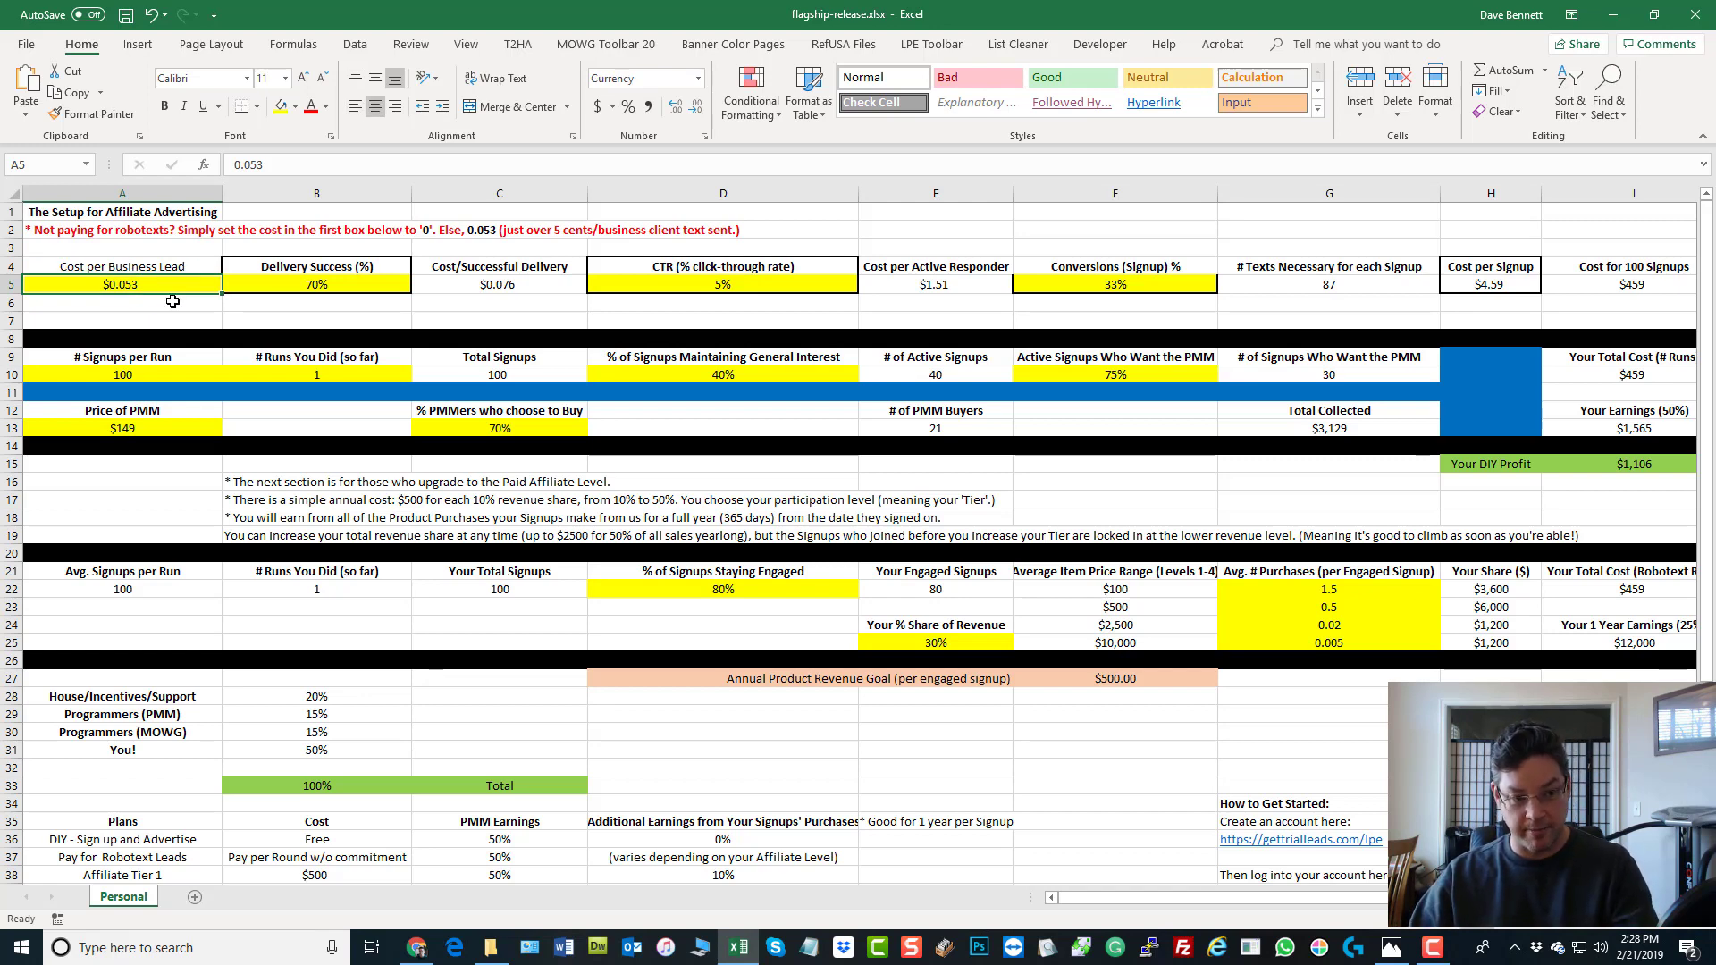
{"action": "type", "text": "0"}
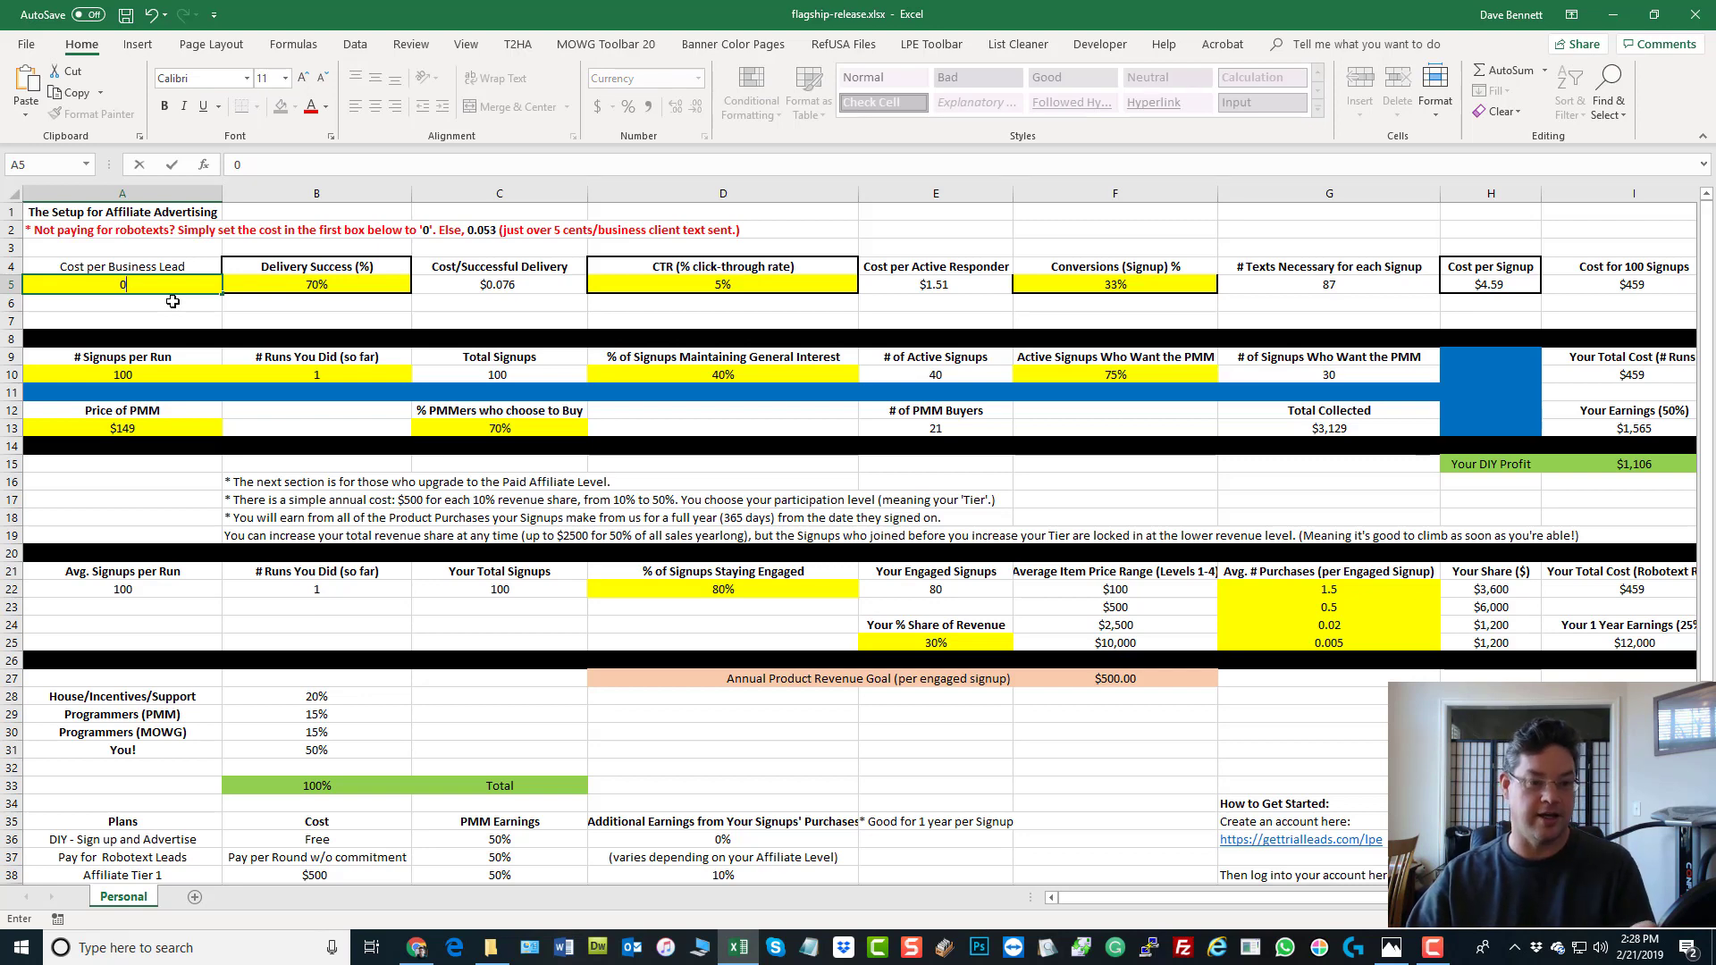
{"action": "key", "text": "Return"}
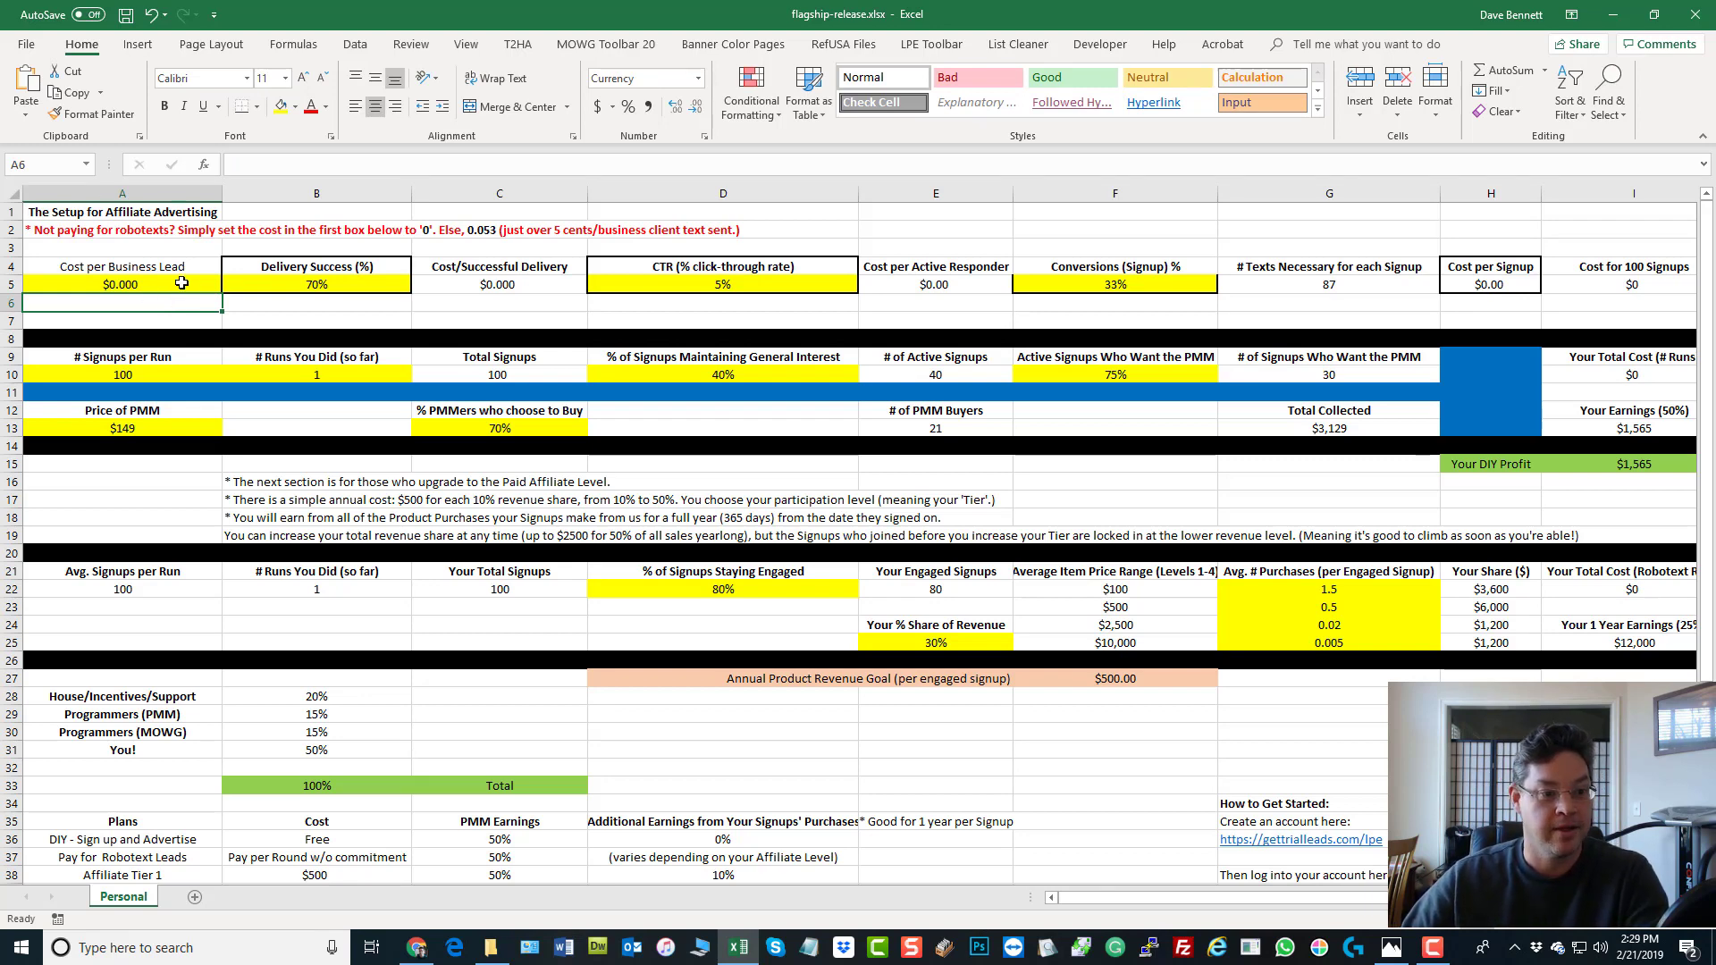
{"action": "left_click", "coordinate": [121, 283]}
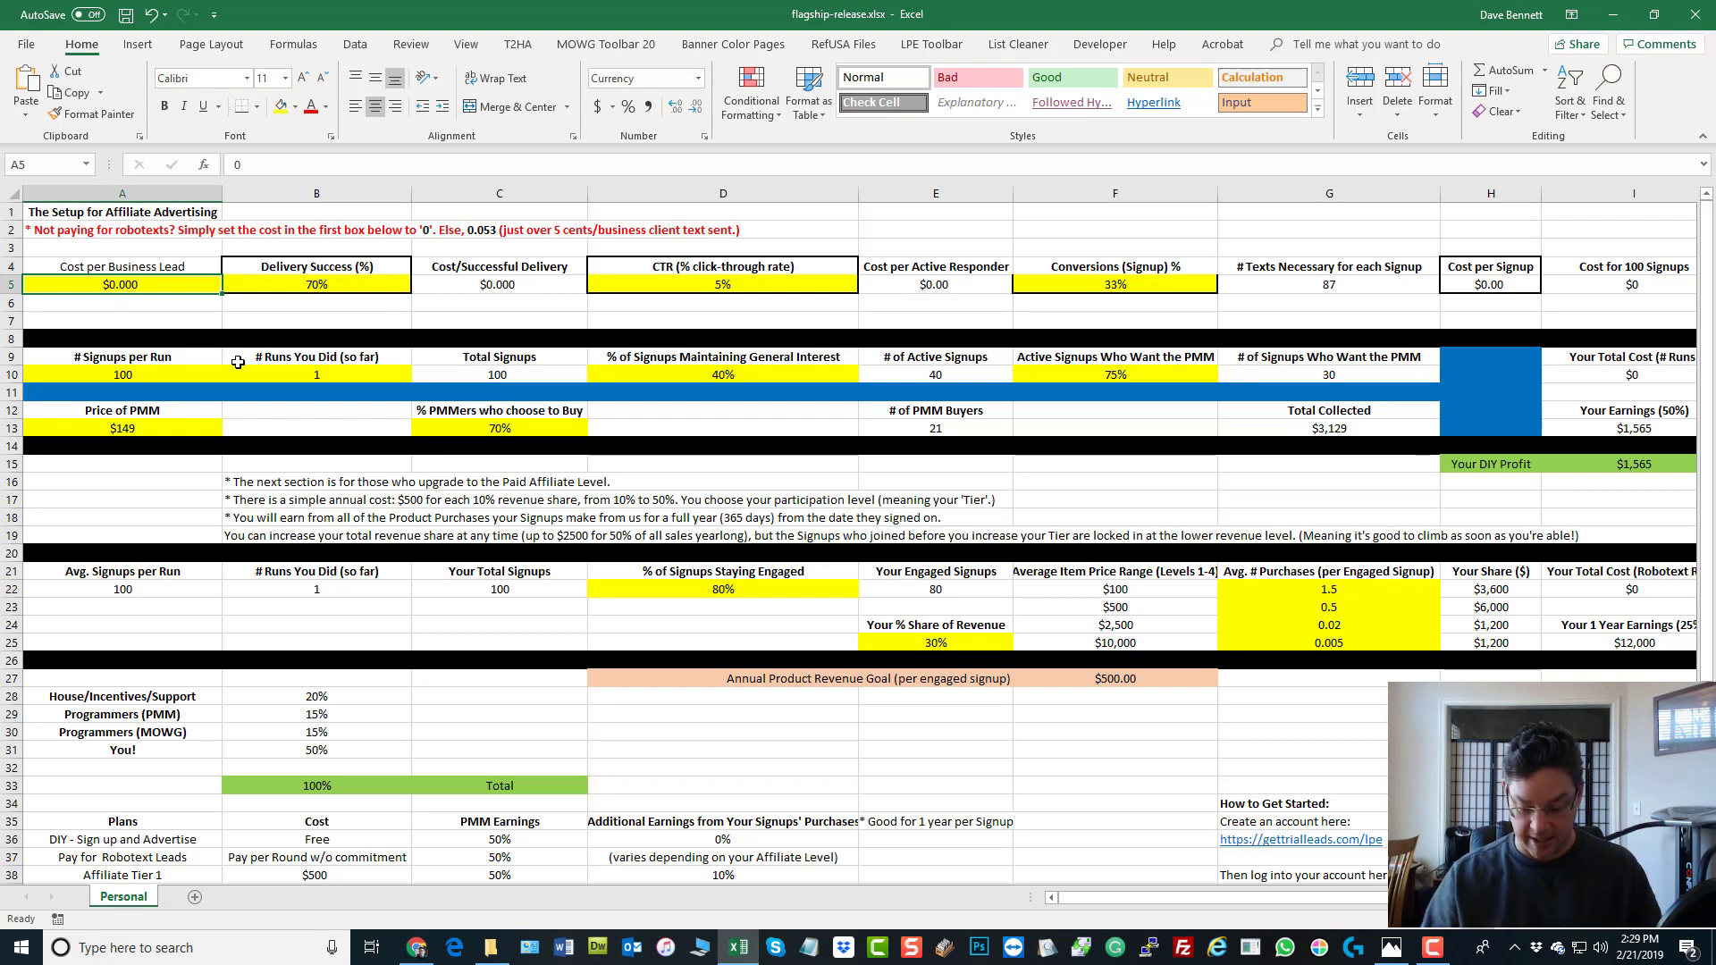
{"action": "type", "text": "0.05"}
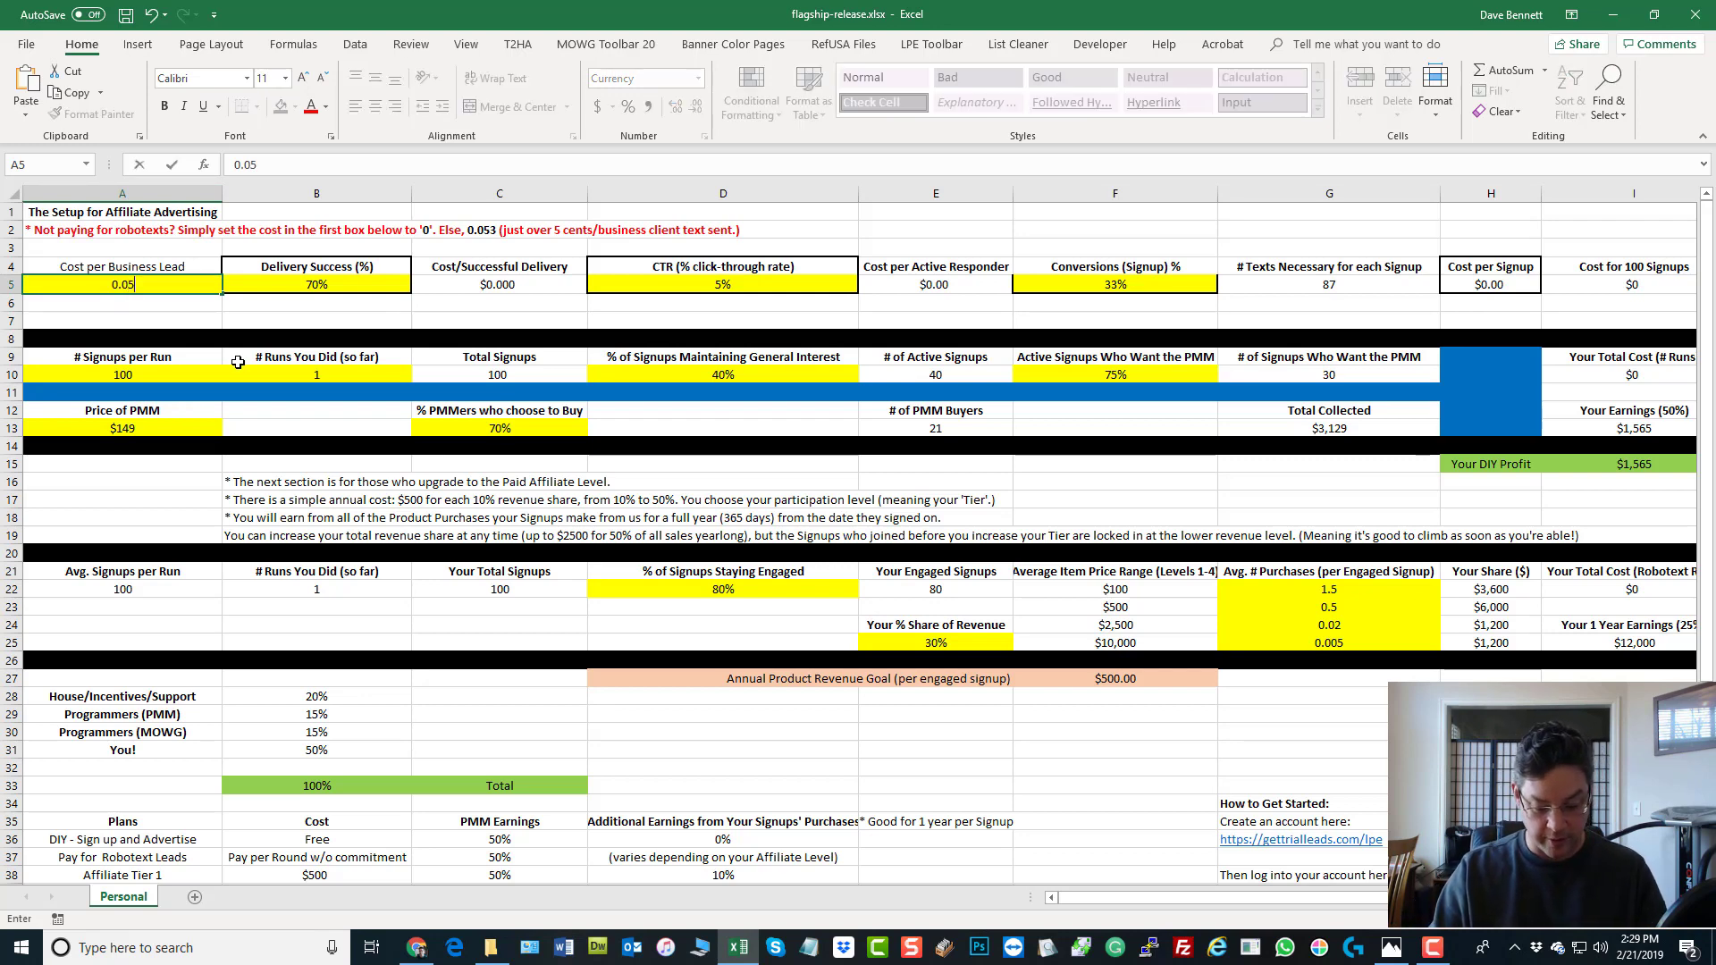
{"action": "key", "text": "Return"}
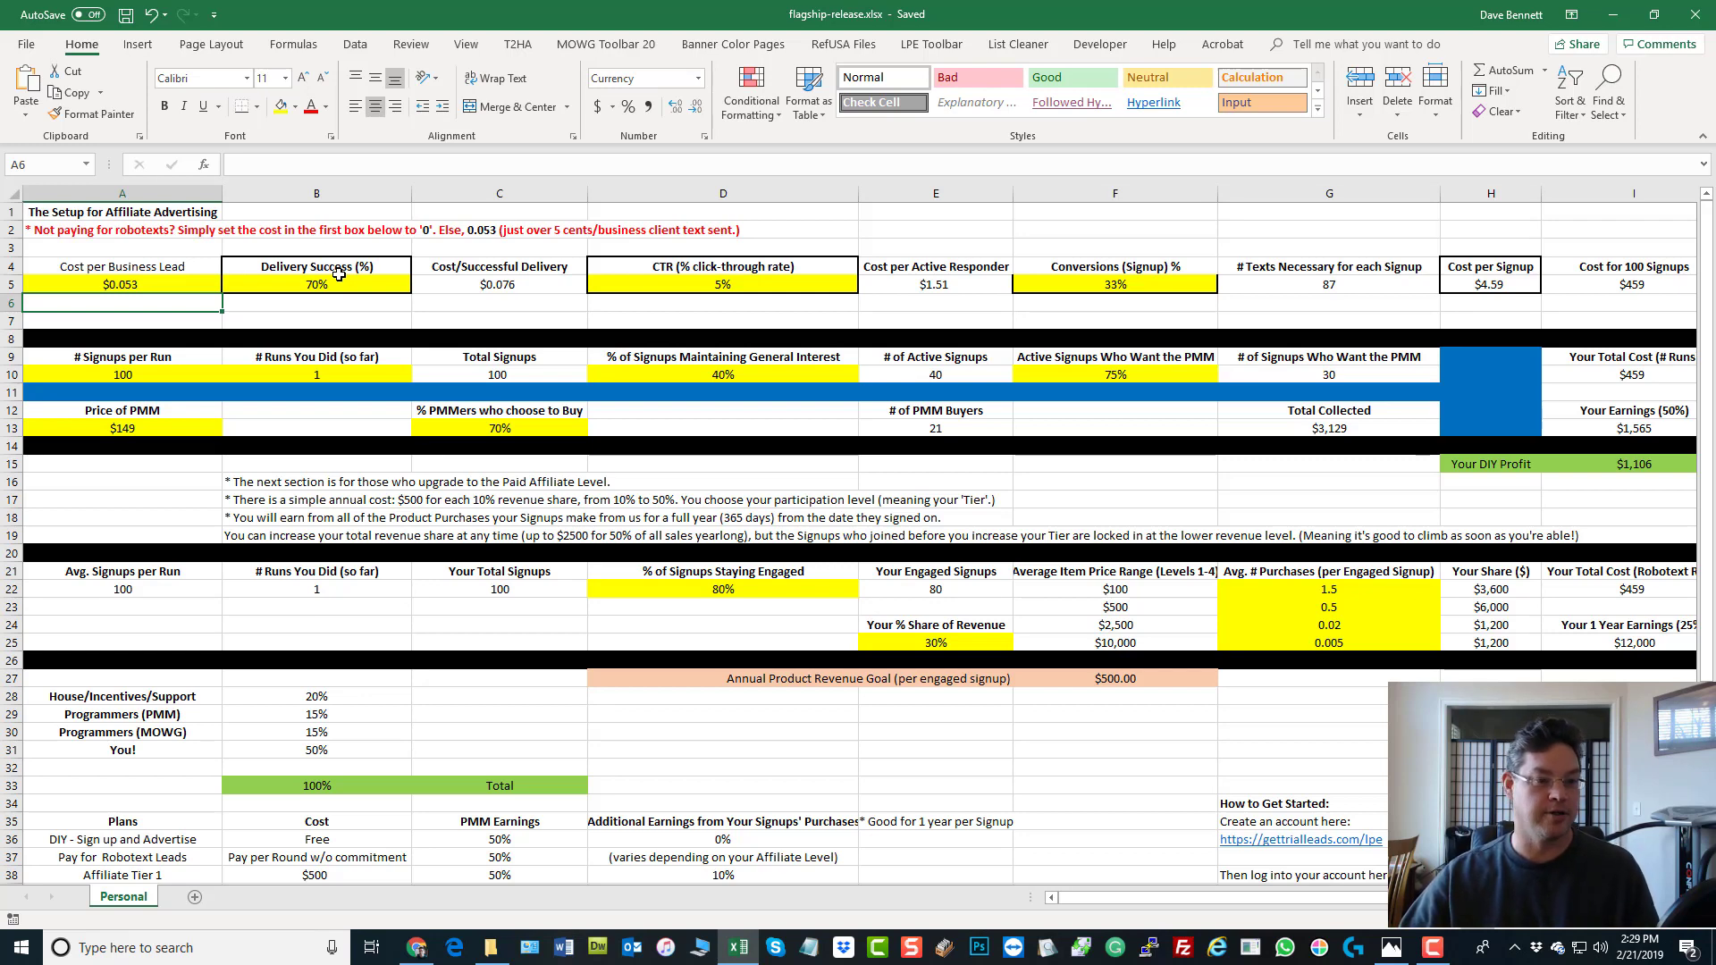
{"action": "mouse_move", "coordinate": [151, 282]}
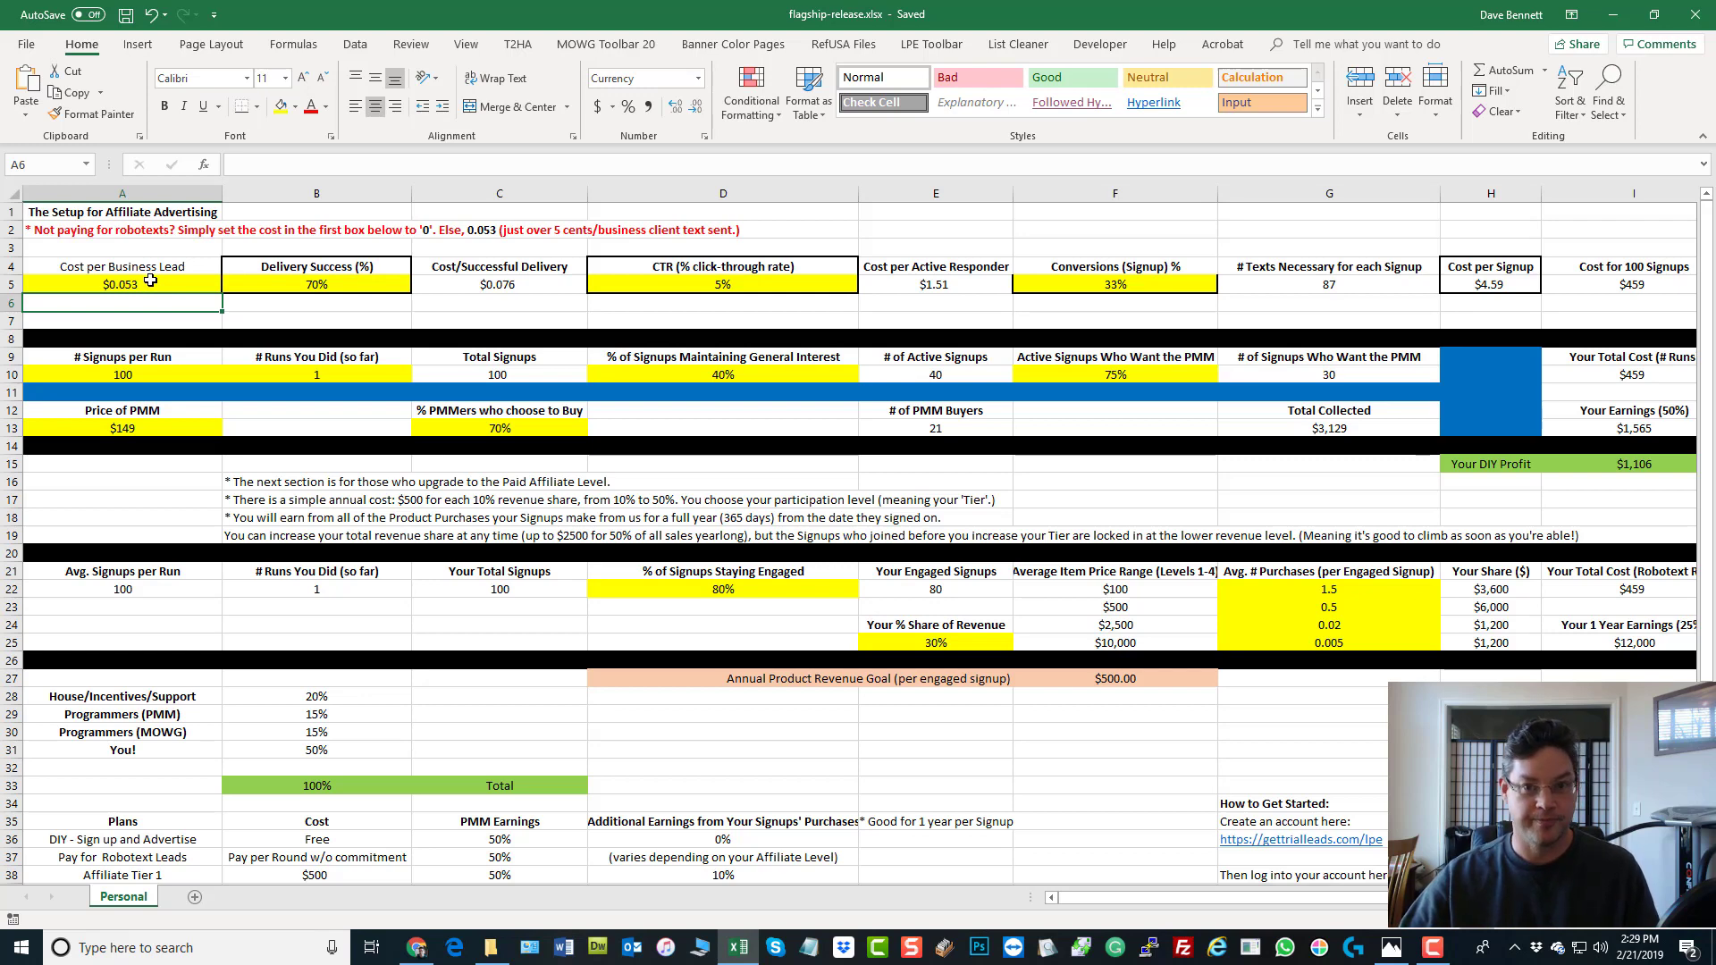
{"action": "left_click", "coordinate": [122, 283]}
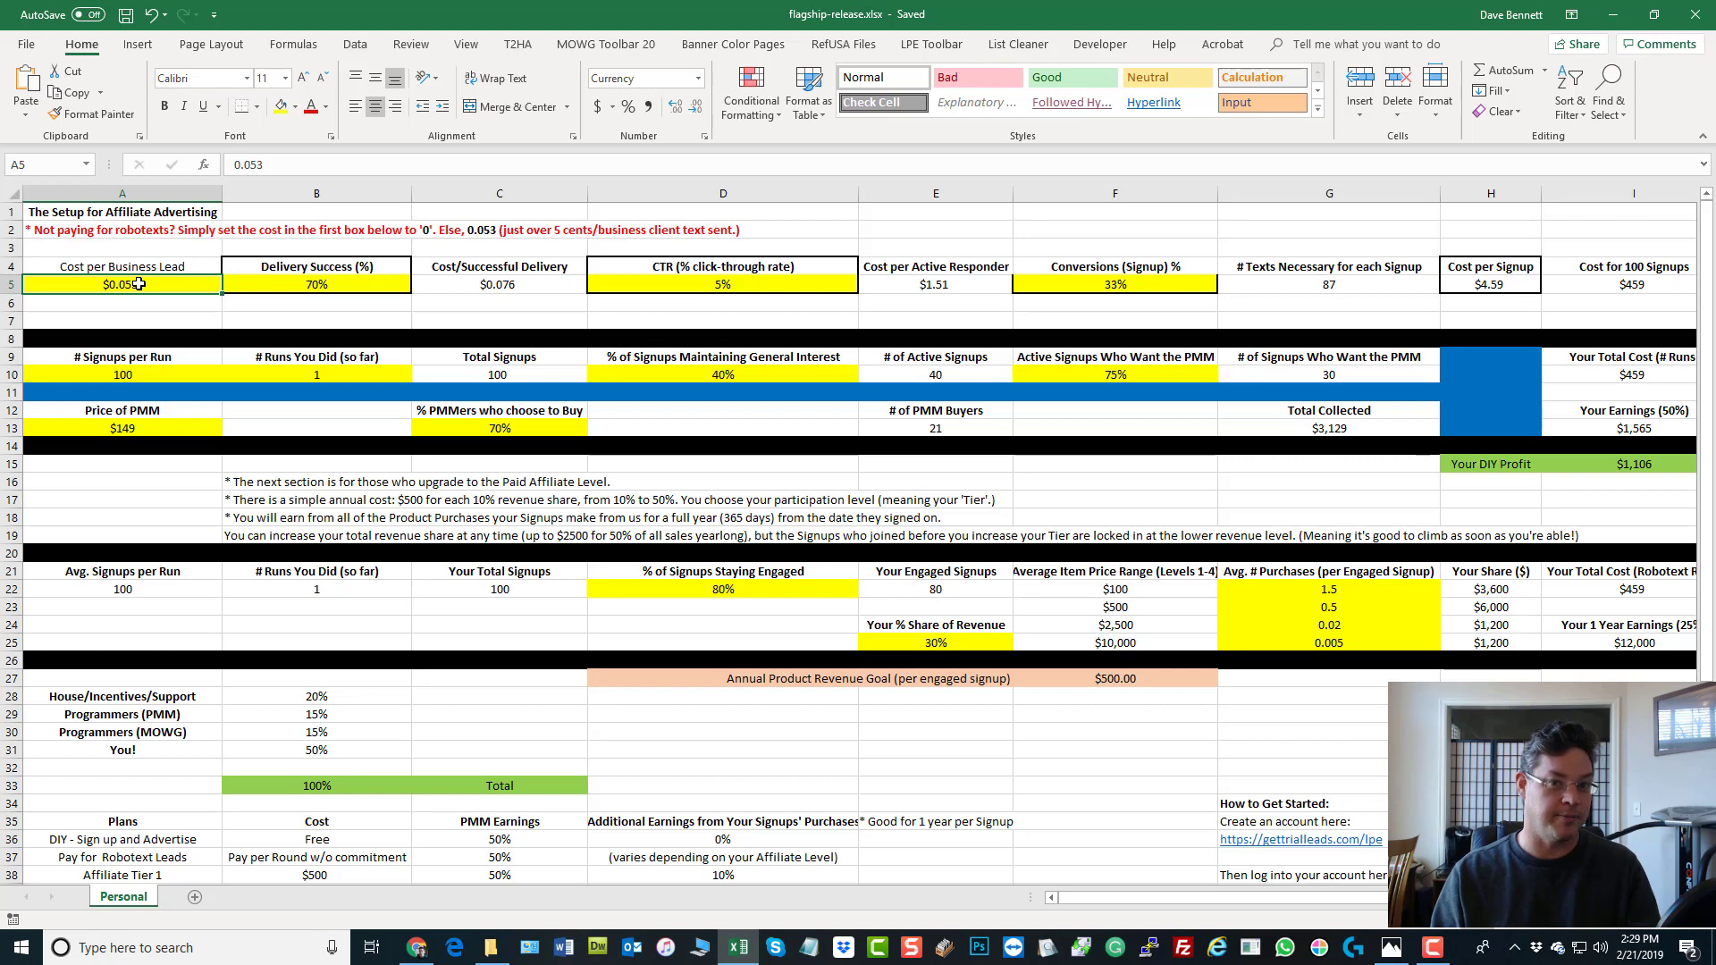
{"action": "mouse_move", "coordinate": [132, 298]}
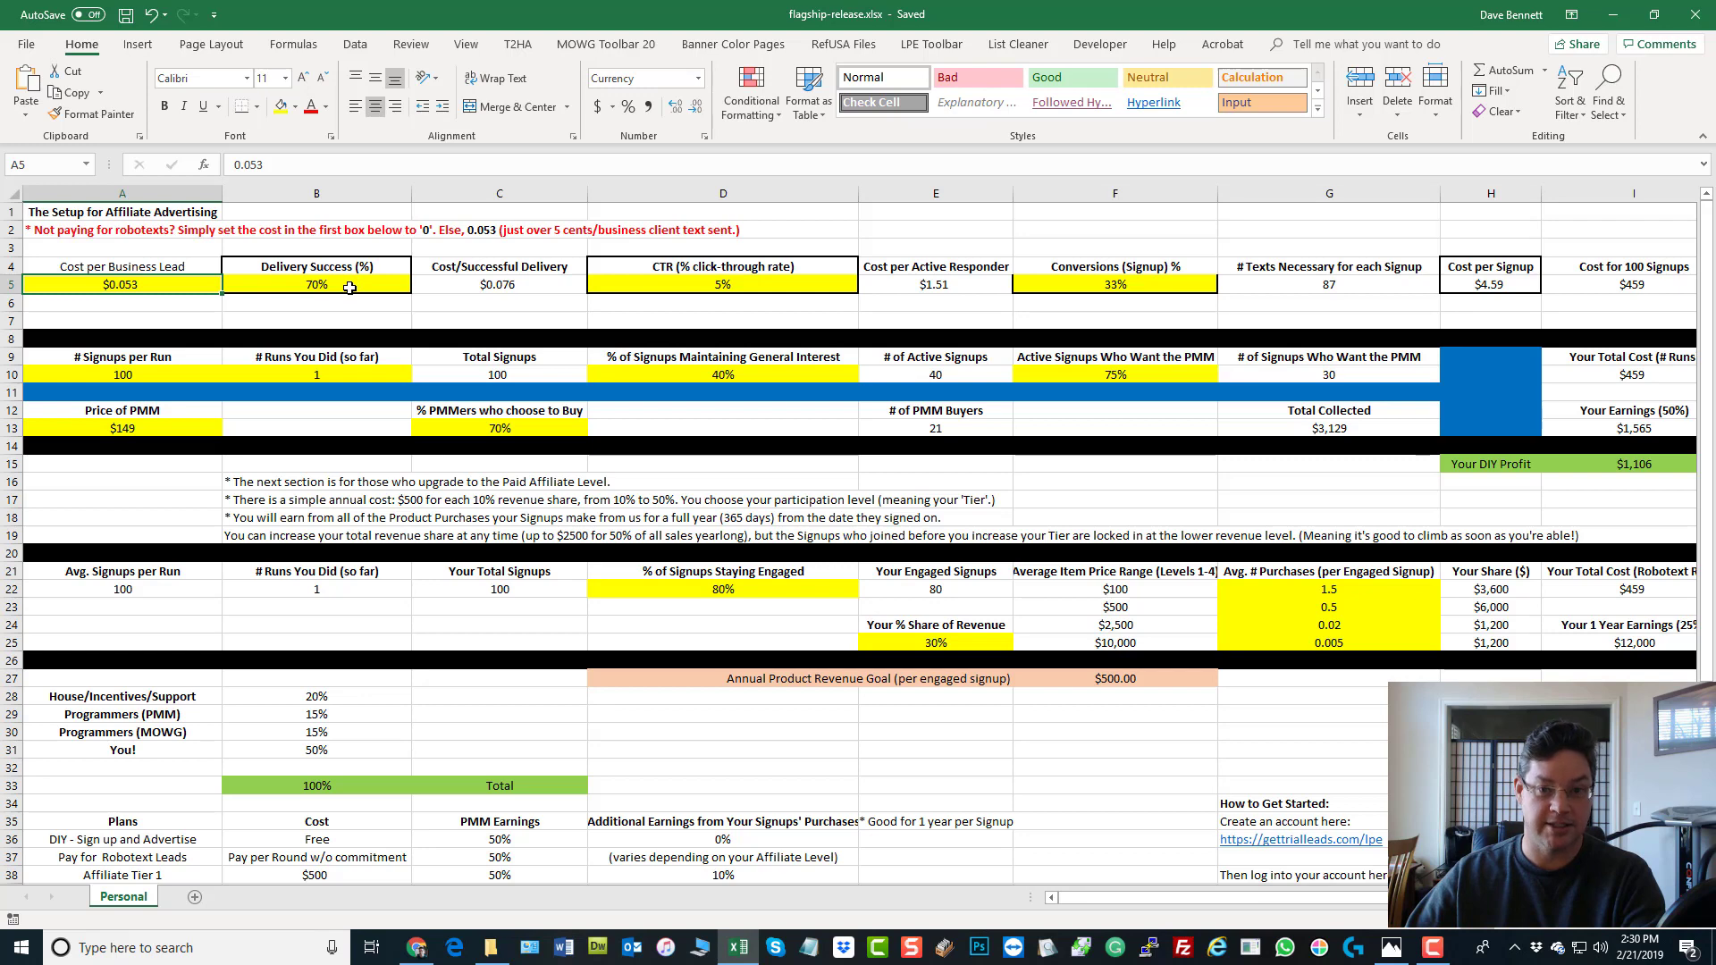
{"action": "left_click", "coordinate": [316, 283]}
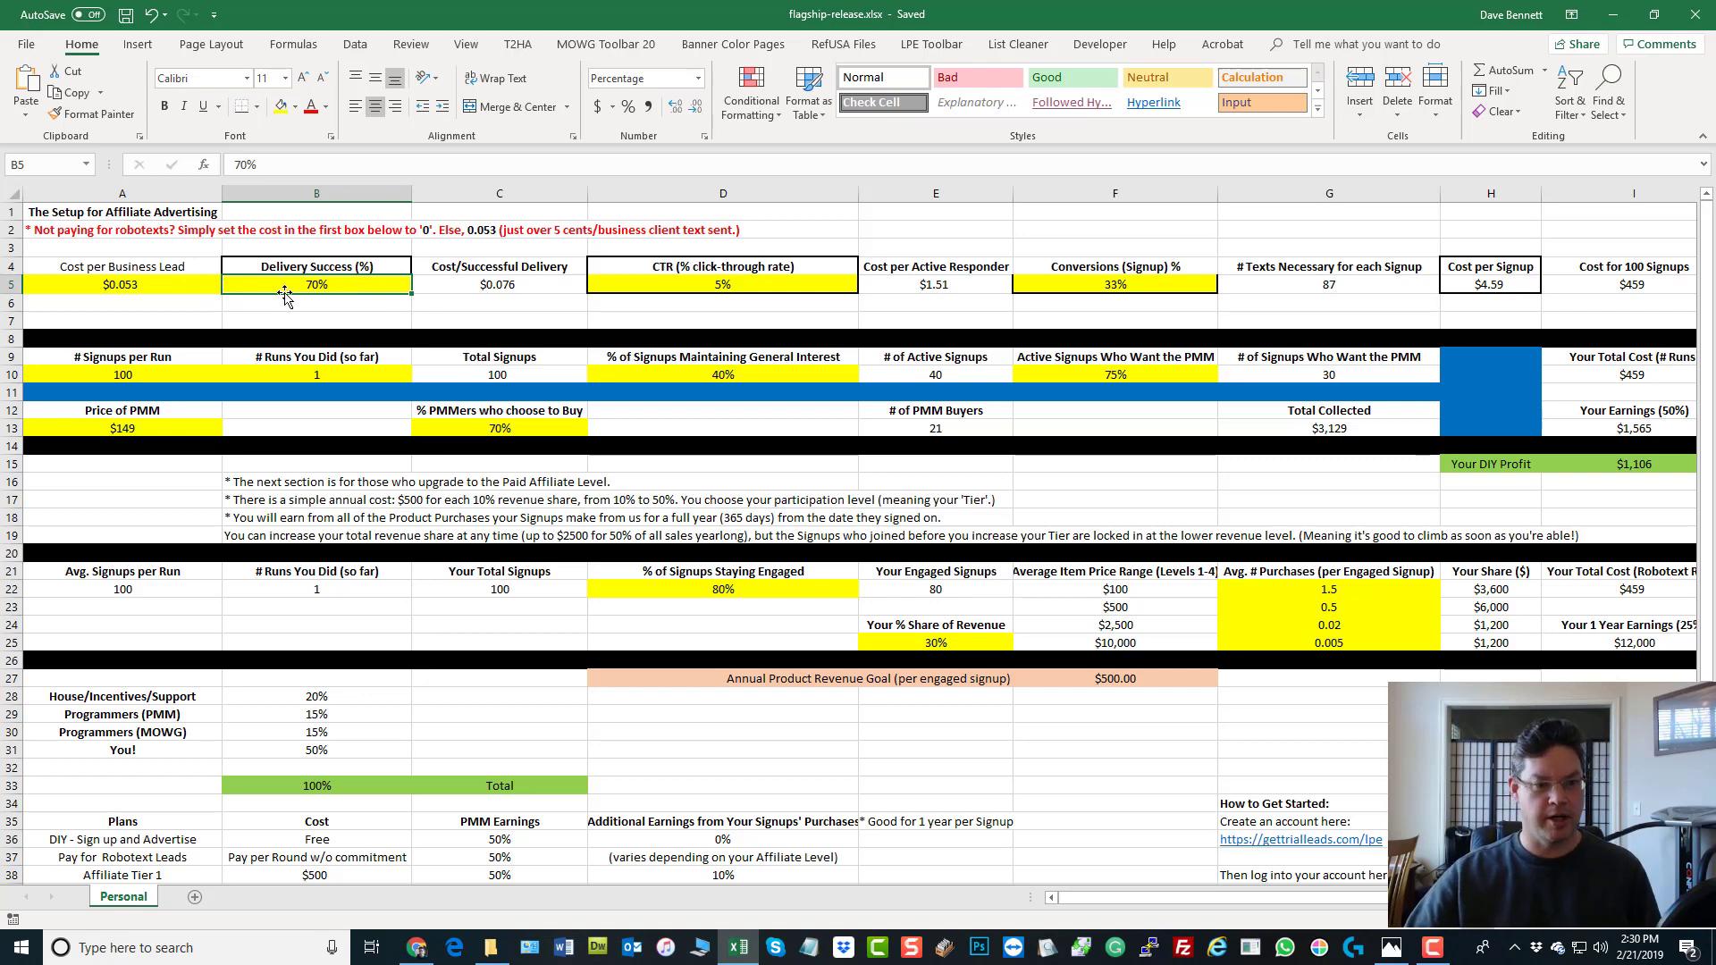
{"action": "mouse_move", "coordinate": [324, 304]}
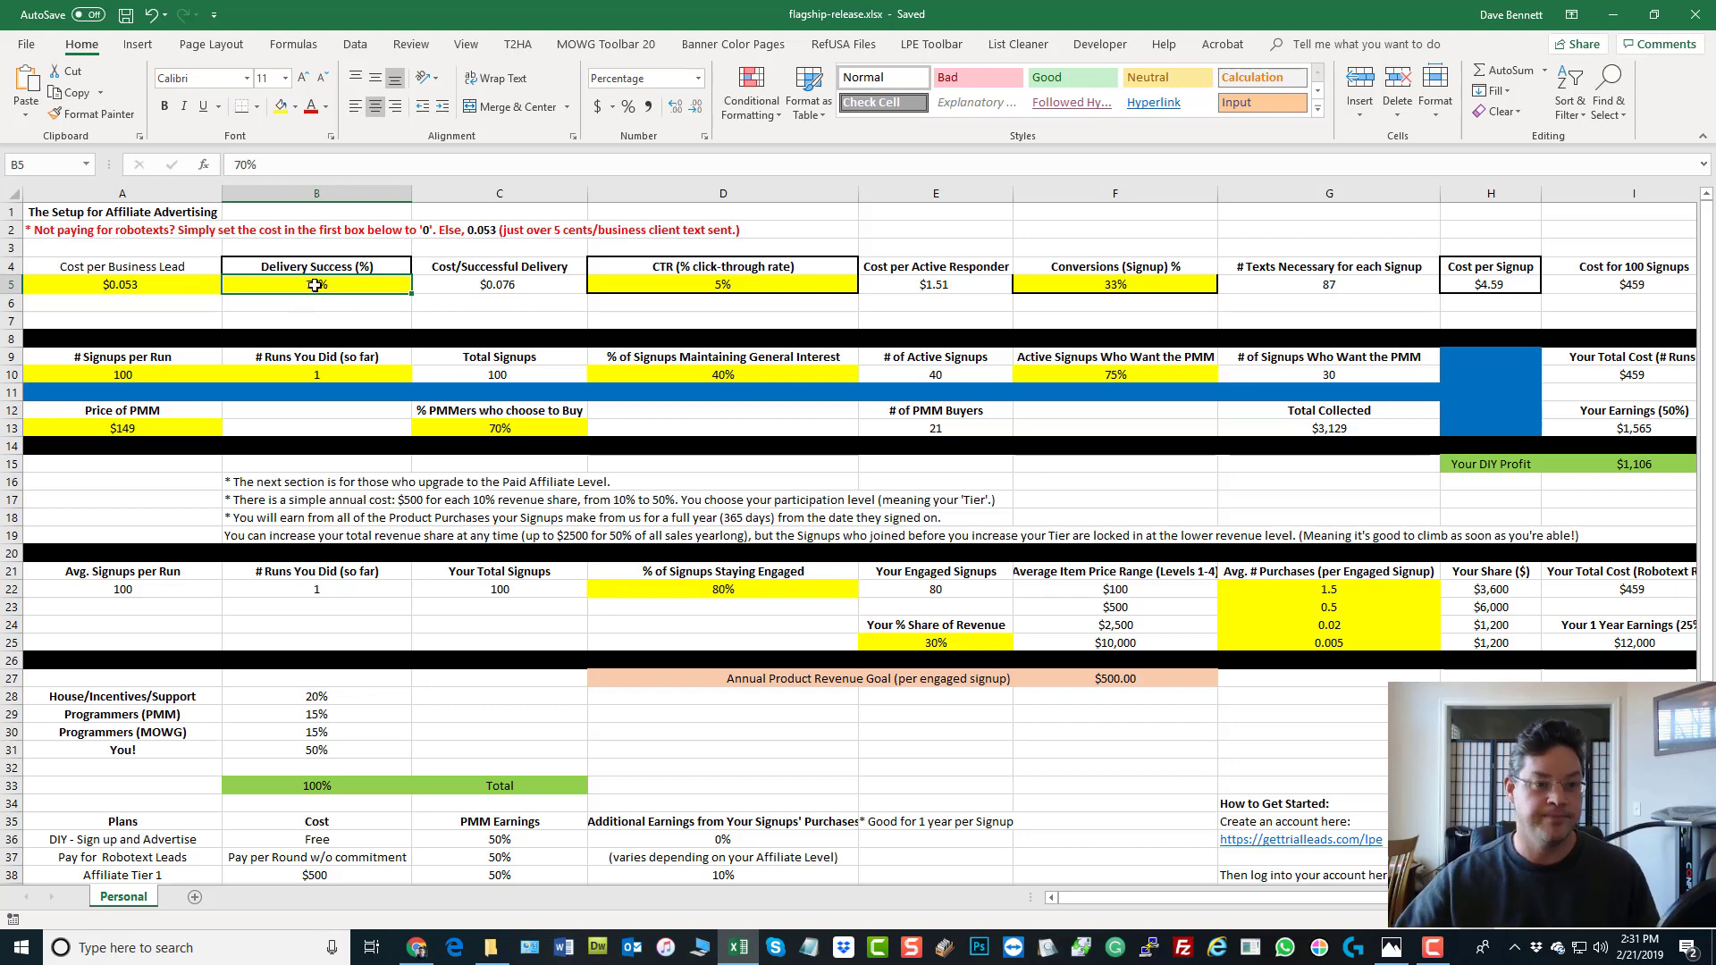
Inspect the =A5/B5 delivery-cost formula, then open 2.JPG from the Update folder
{"action": "left_click", "coordinate": [121, 284]}
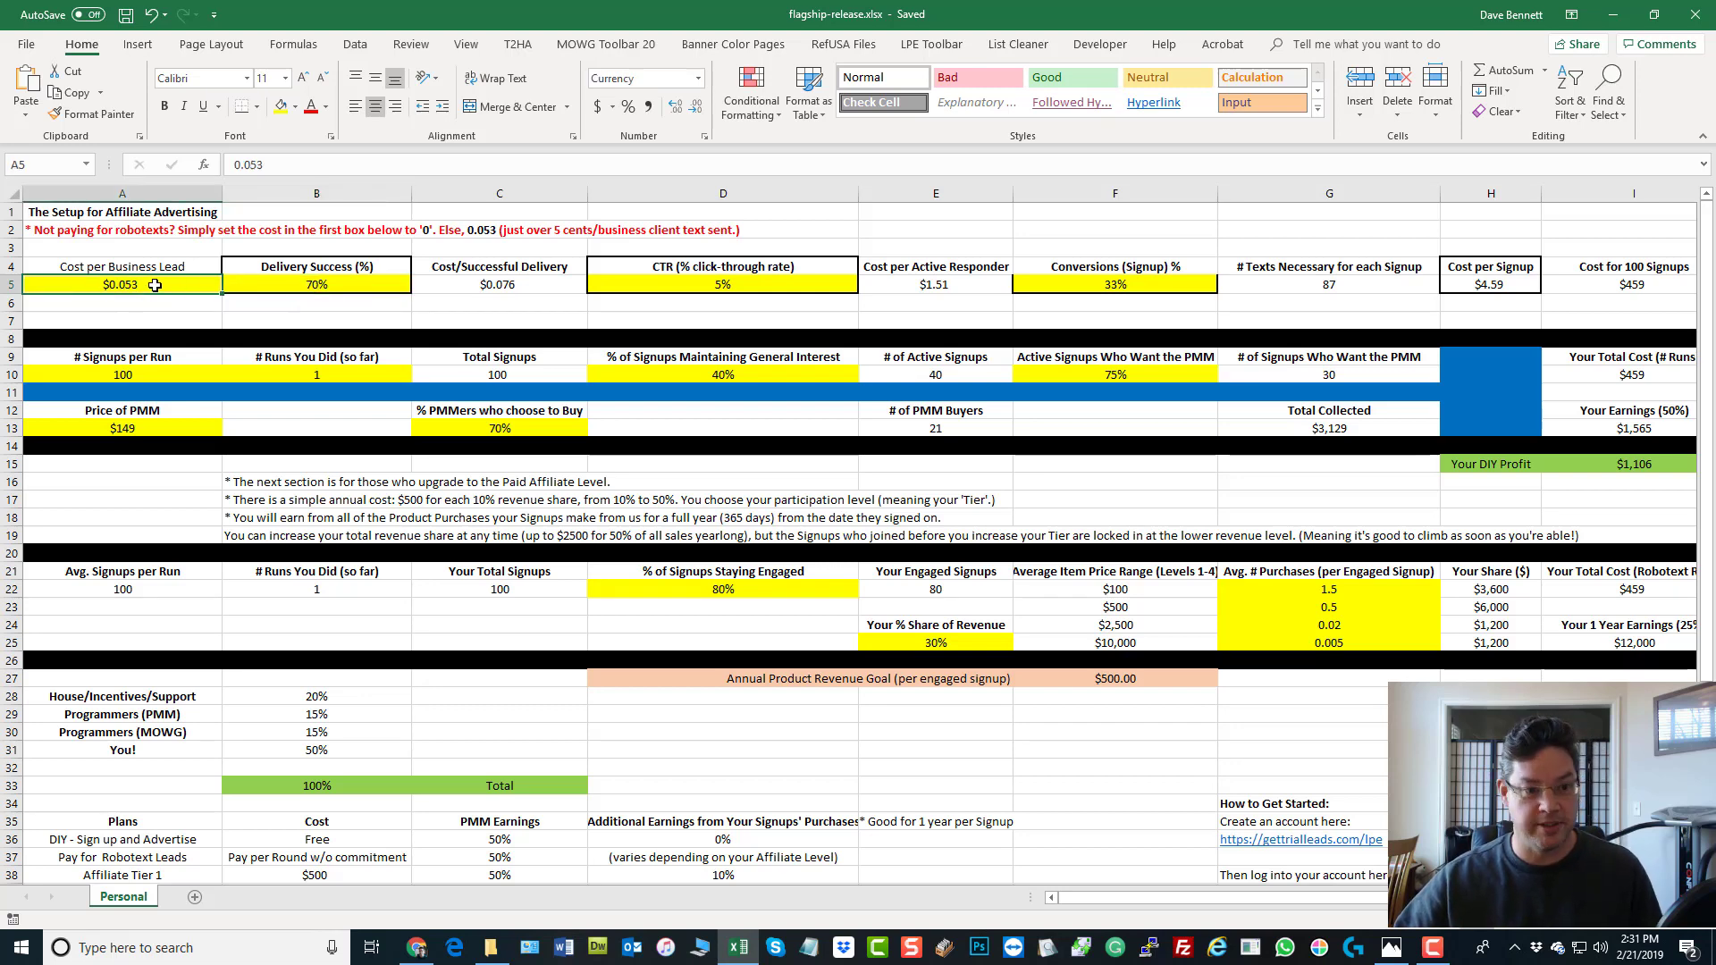
{"action": "left_click", "coordinate": [316, 284]}
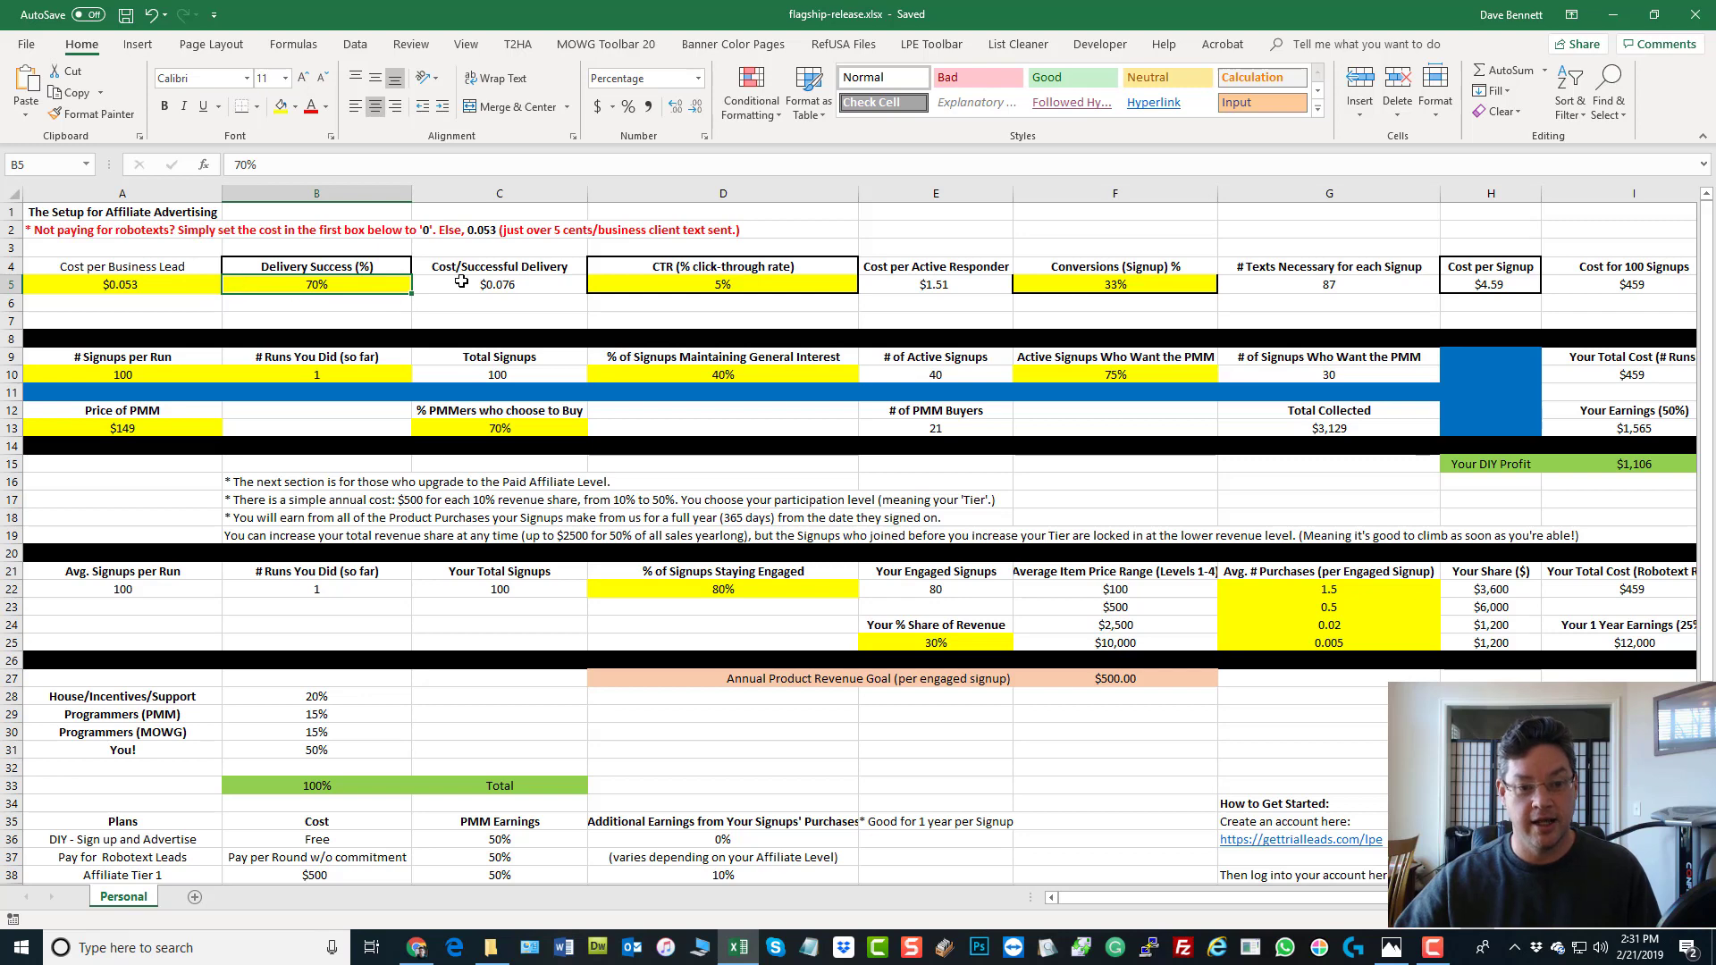
{"action": "left_click", "coordinate": [499, 283]}
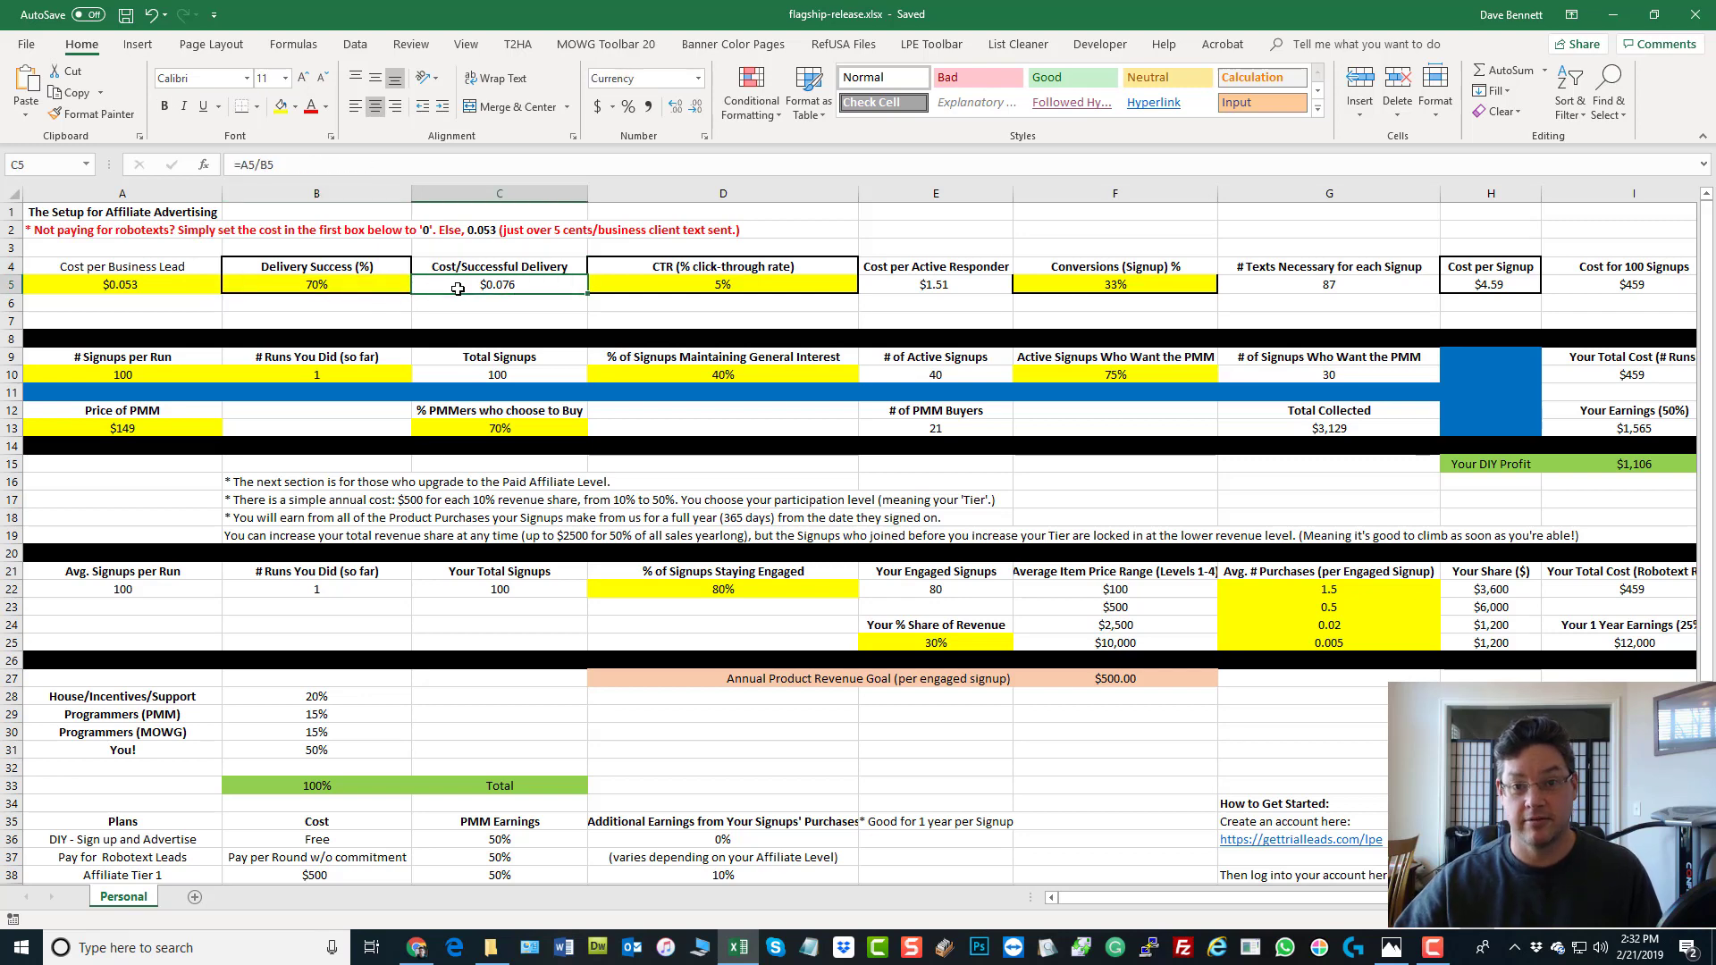
{"action": "mouse_move", "coordinate": [530, 286]}
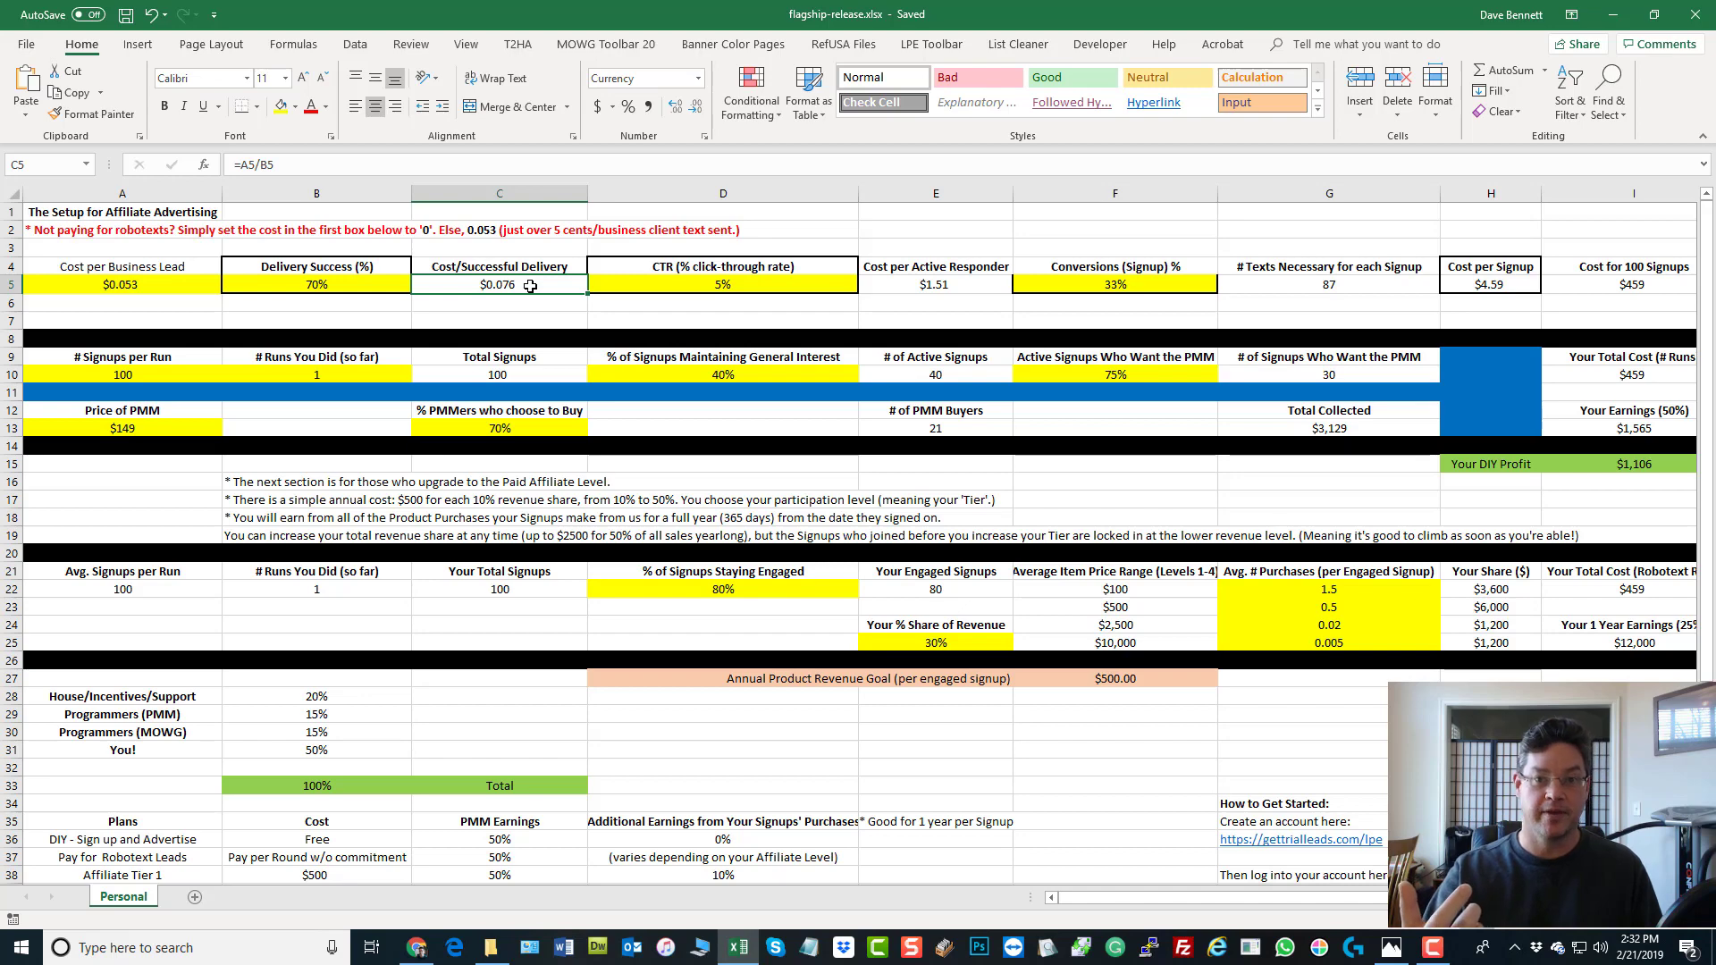
{"action": "mouse_move", "coordinate": [568, 251]}
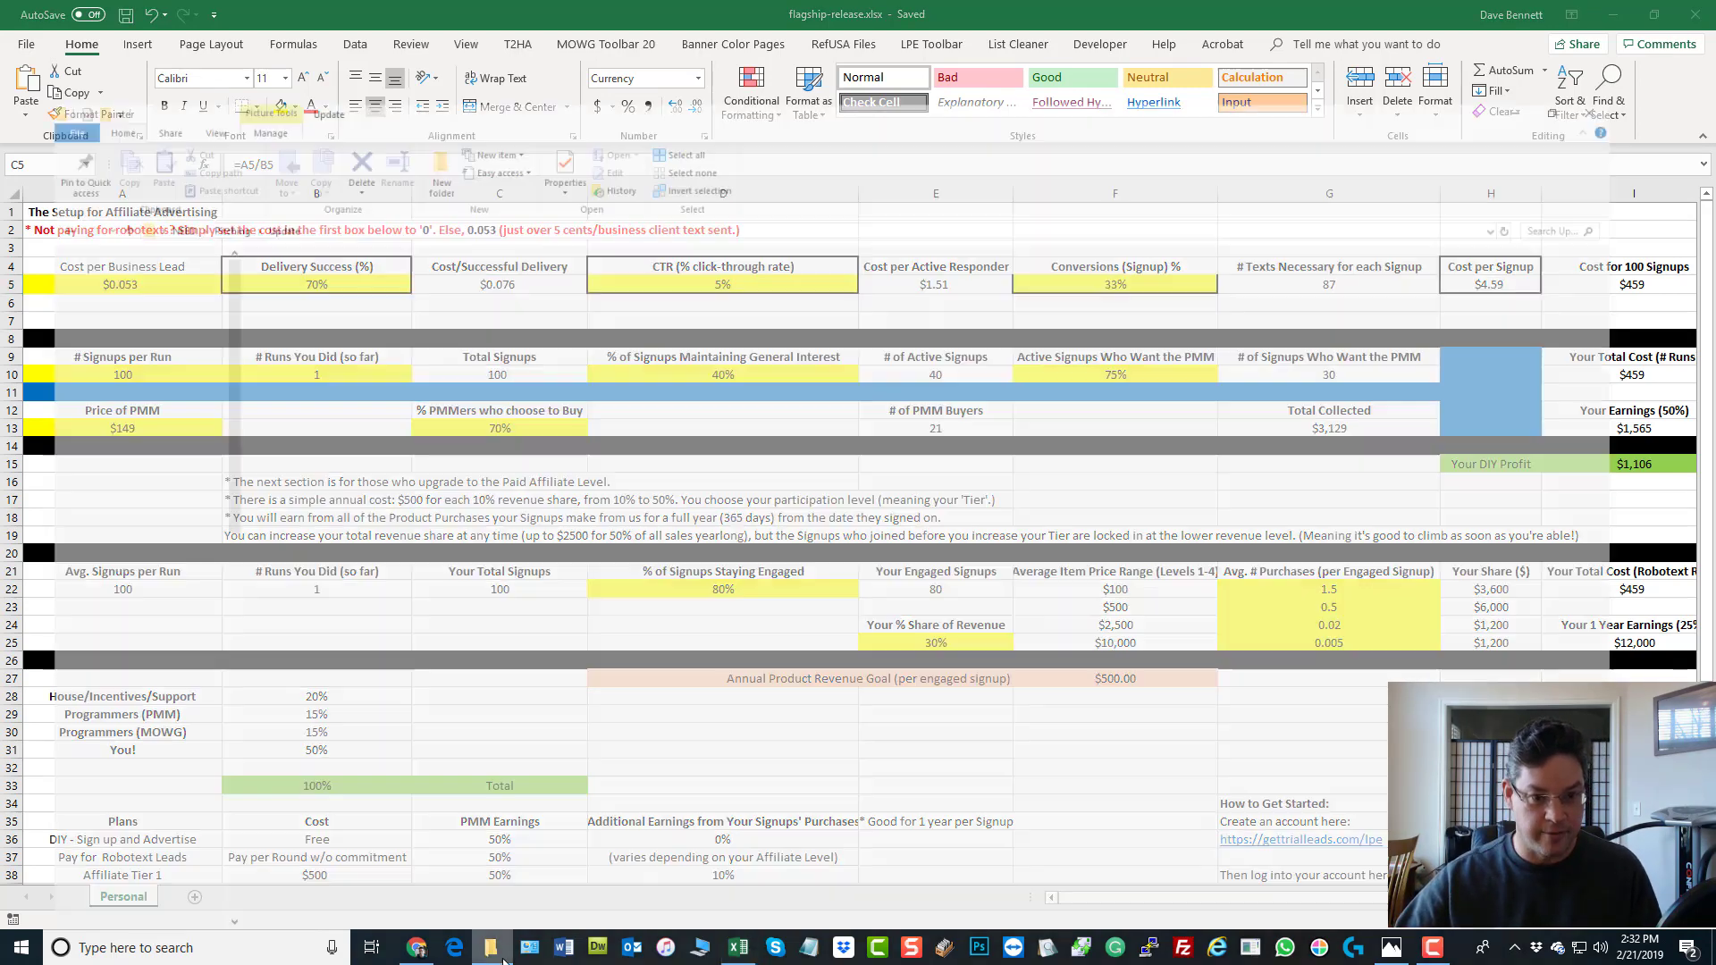
{"action": "left_click", "coordinate": [490, 947]}
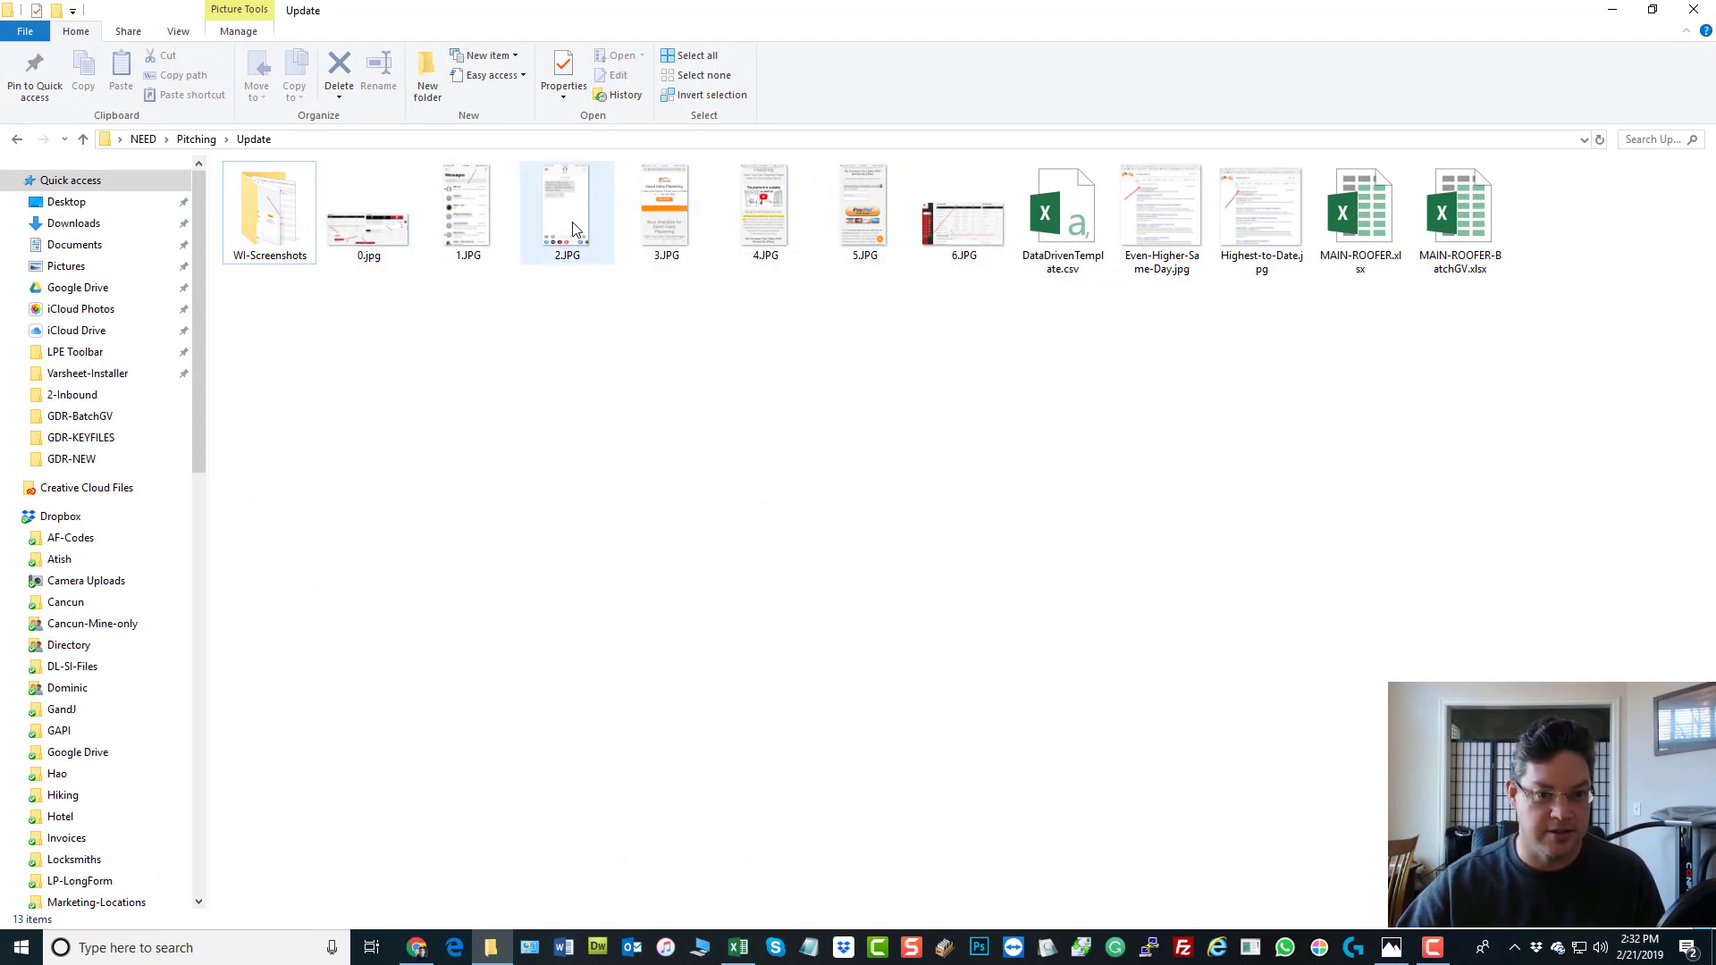
{"action": "mouse_move", "coordinate": [561, 225]}
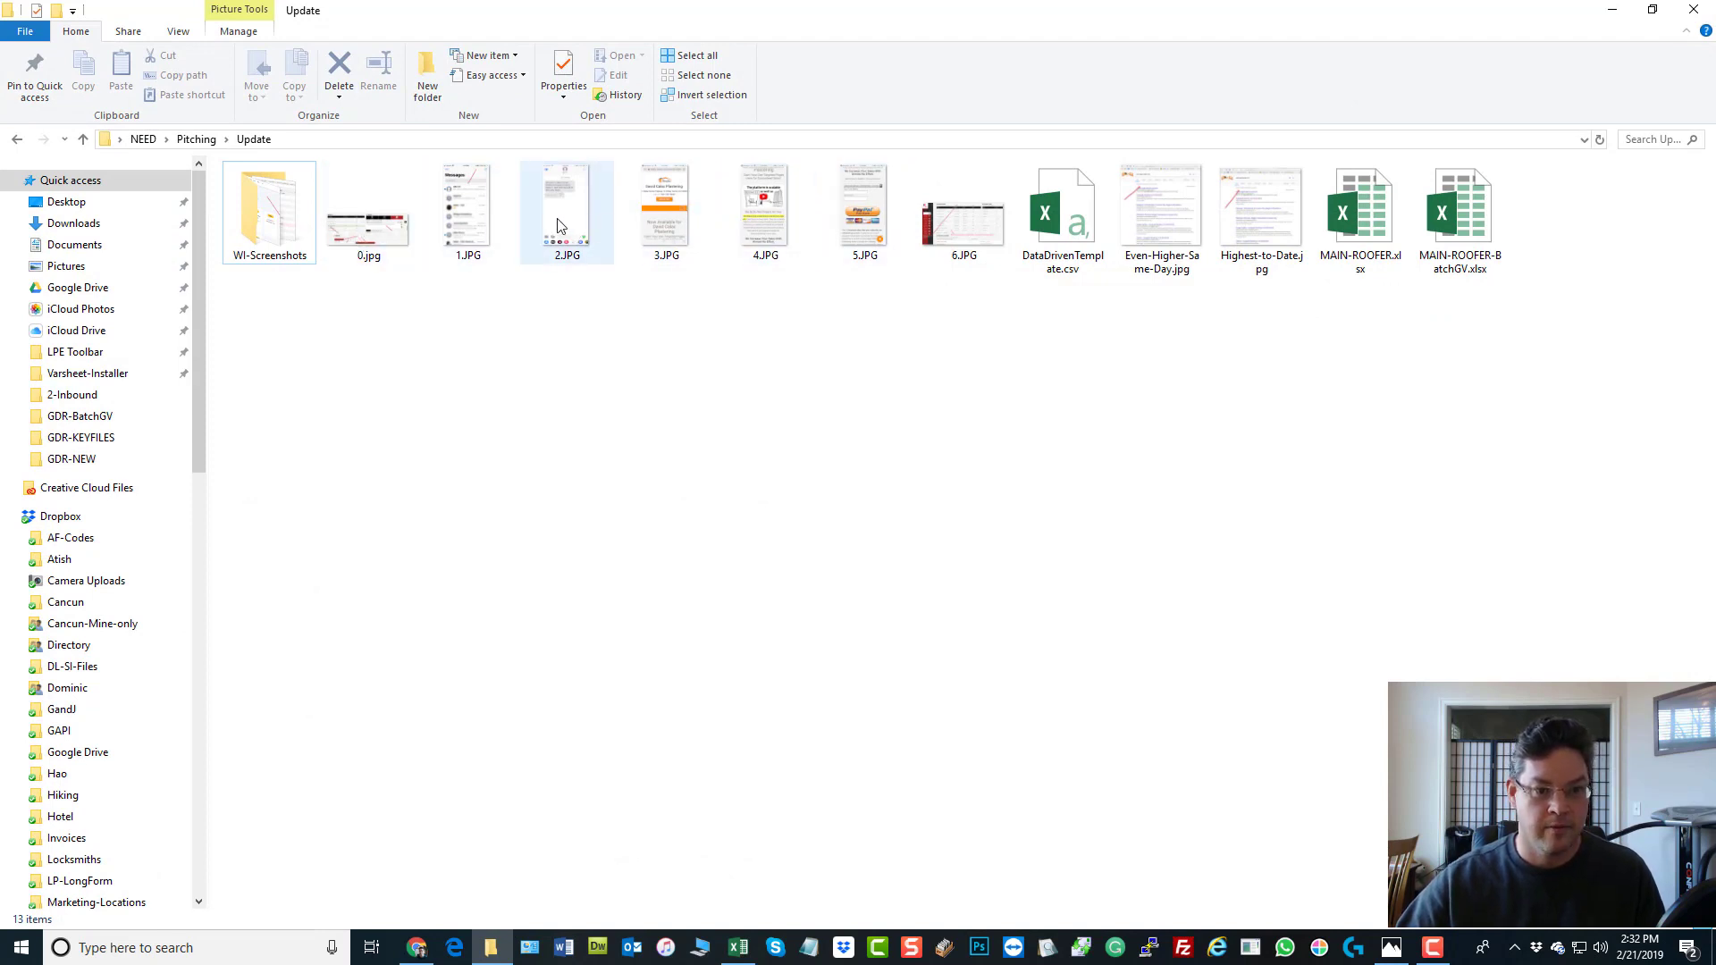
{"action": "double_click", "coordinate": [565, 208]}
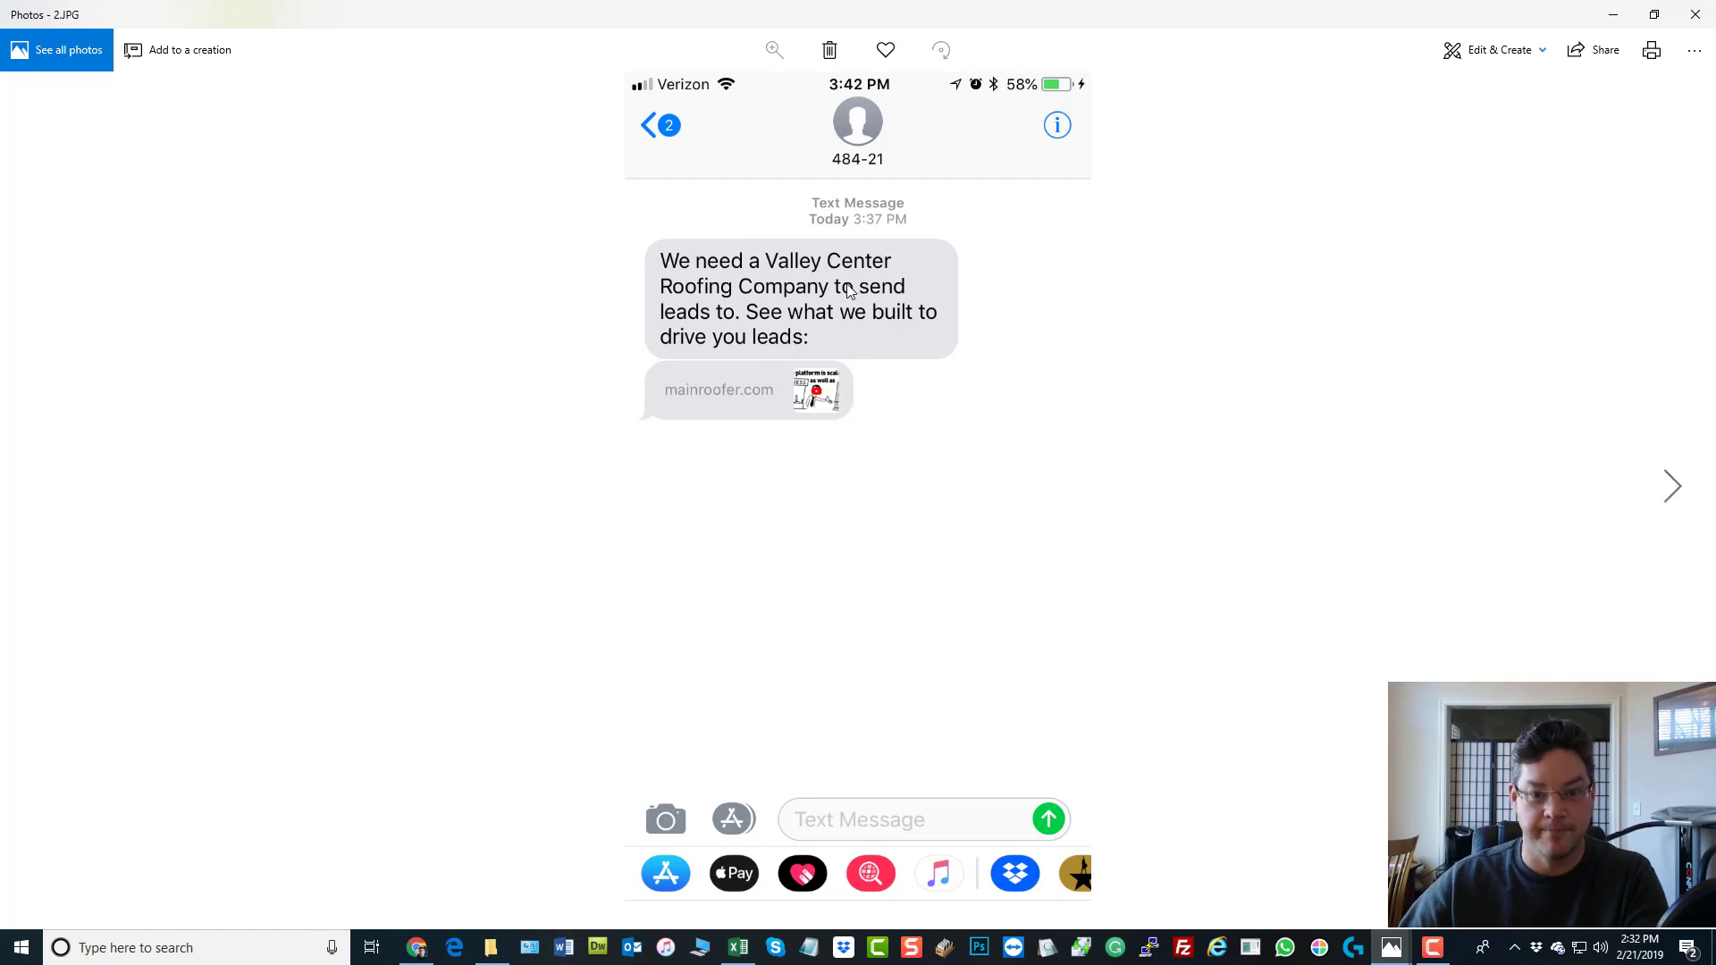
{"action": "mouse_move", "coordinate": [676, 293]}
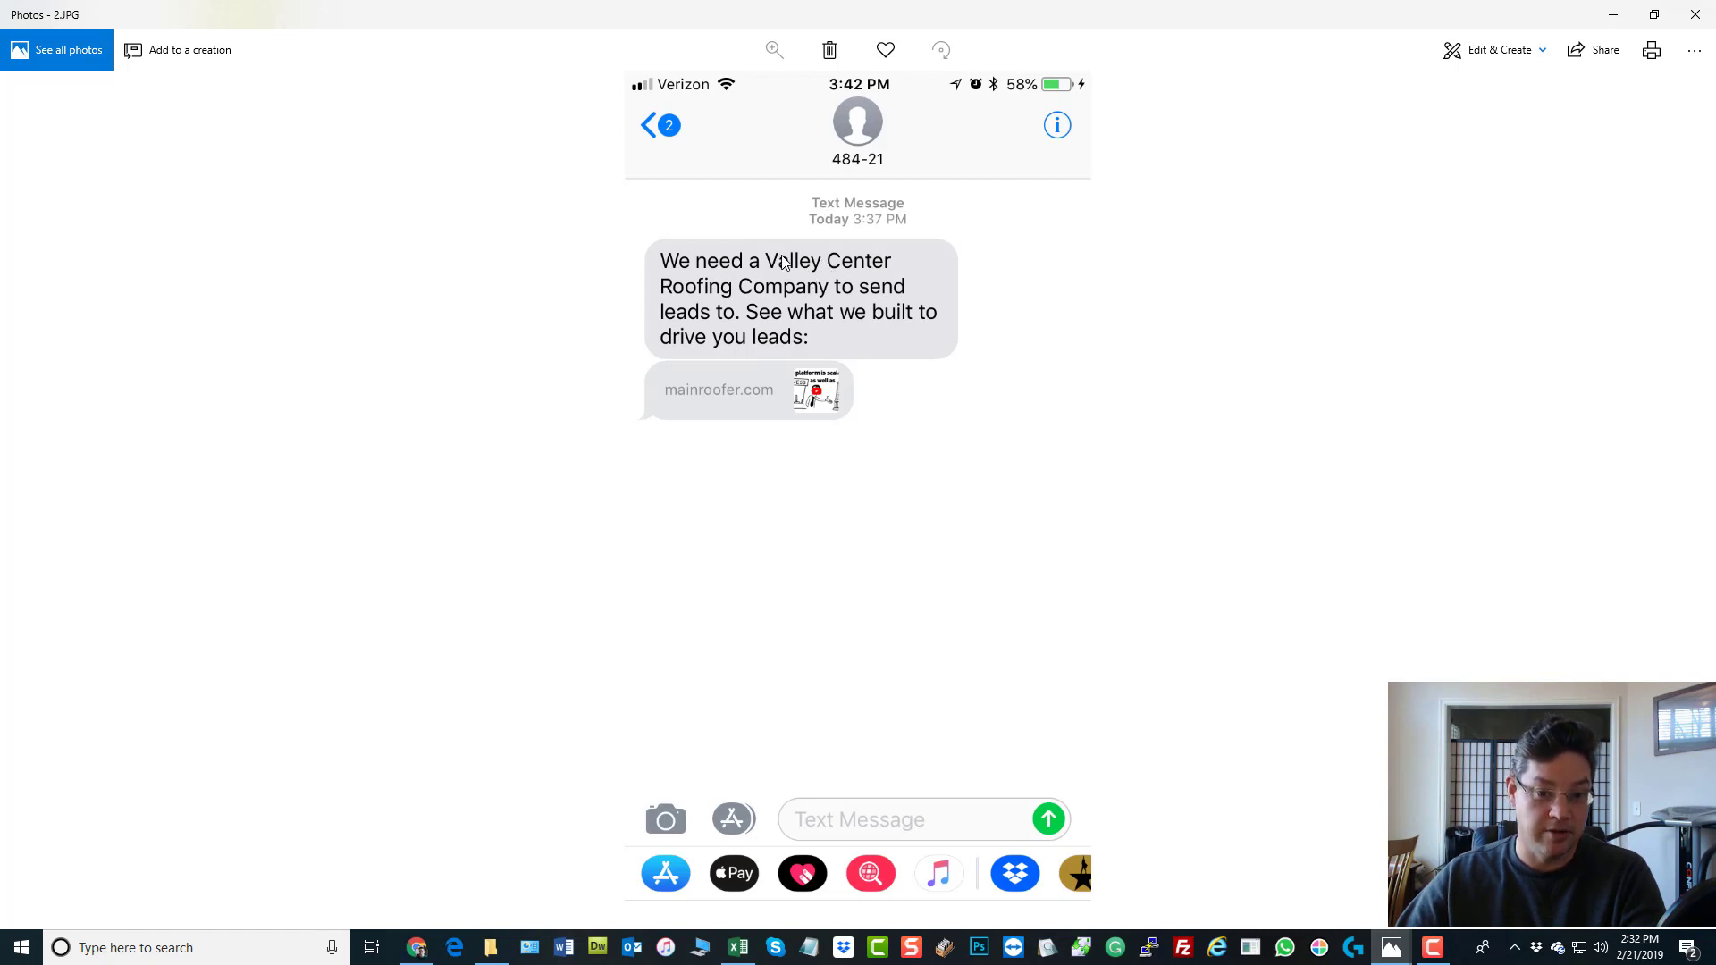
{"action": "mouse_move", "coordinate": [844, 272]}
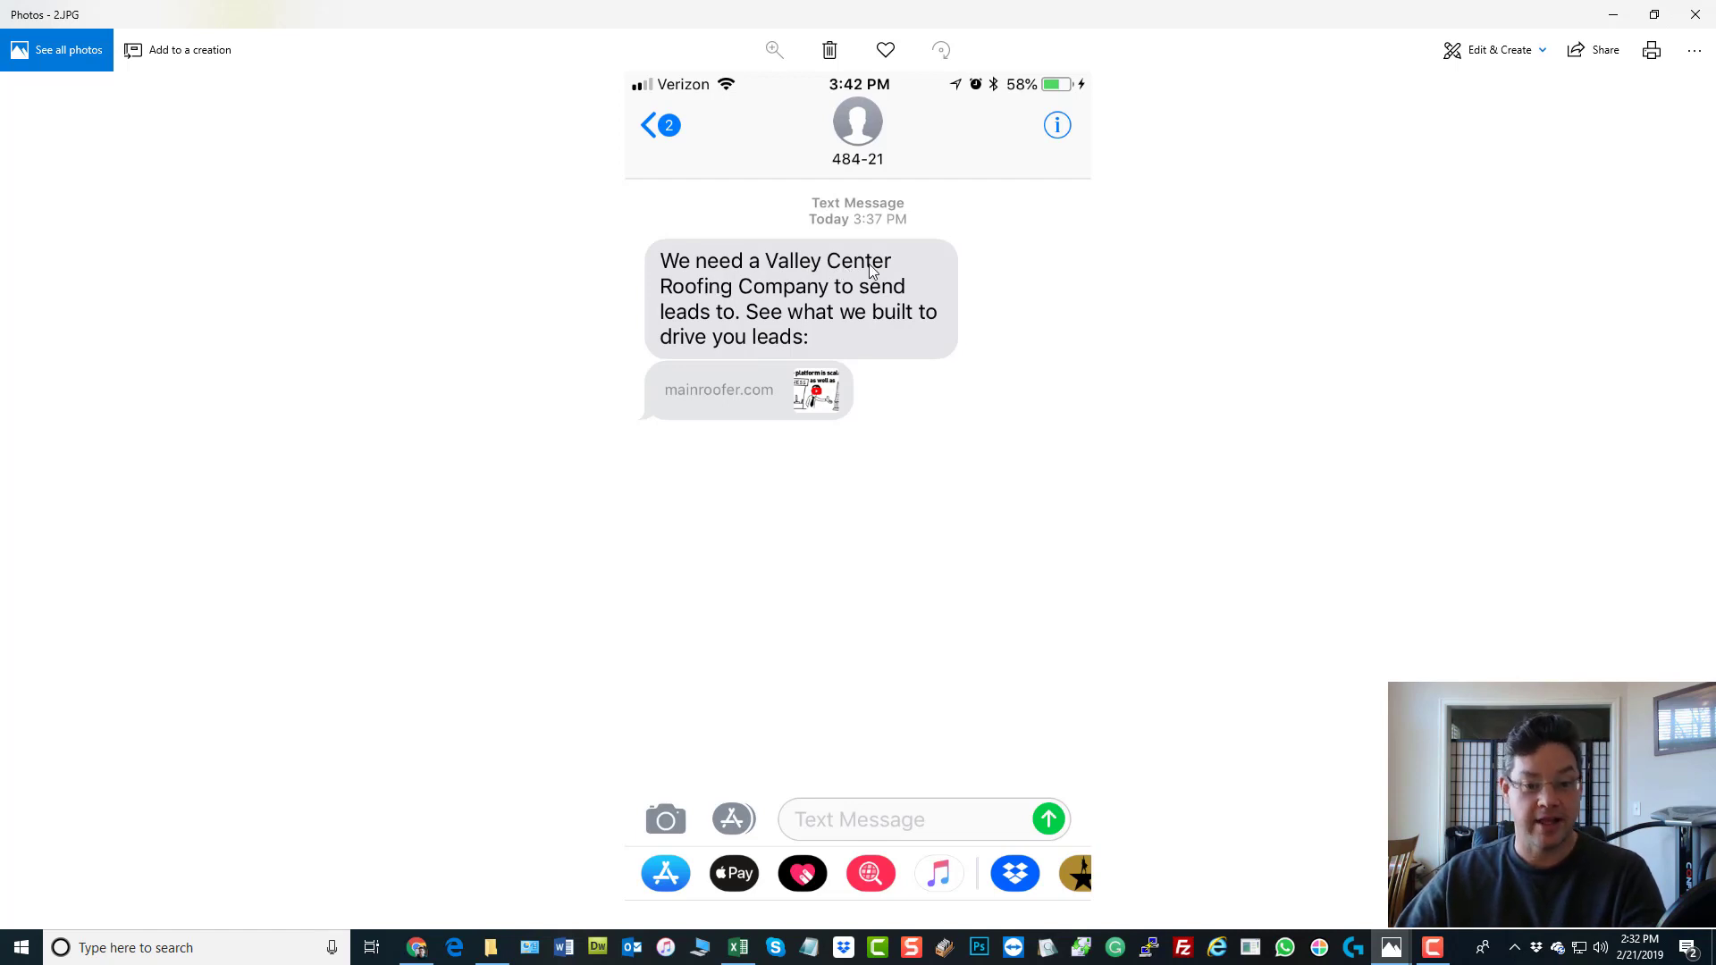
{"action": "mouse_move", "coordinate": [783, 279]}
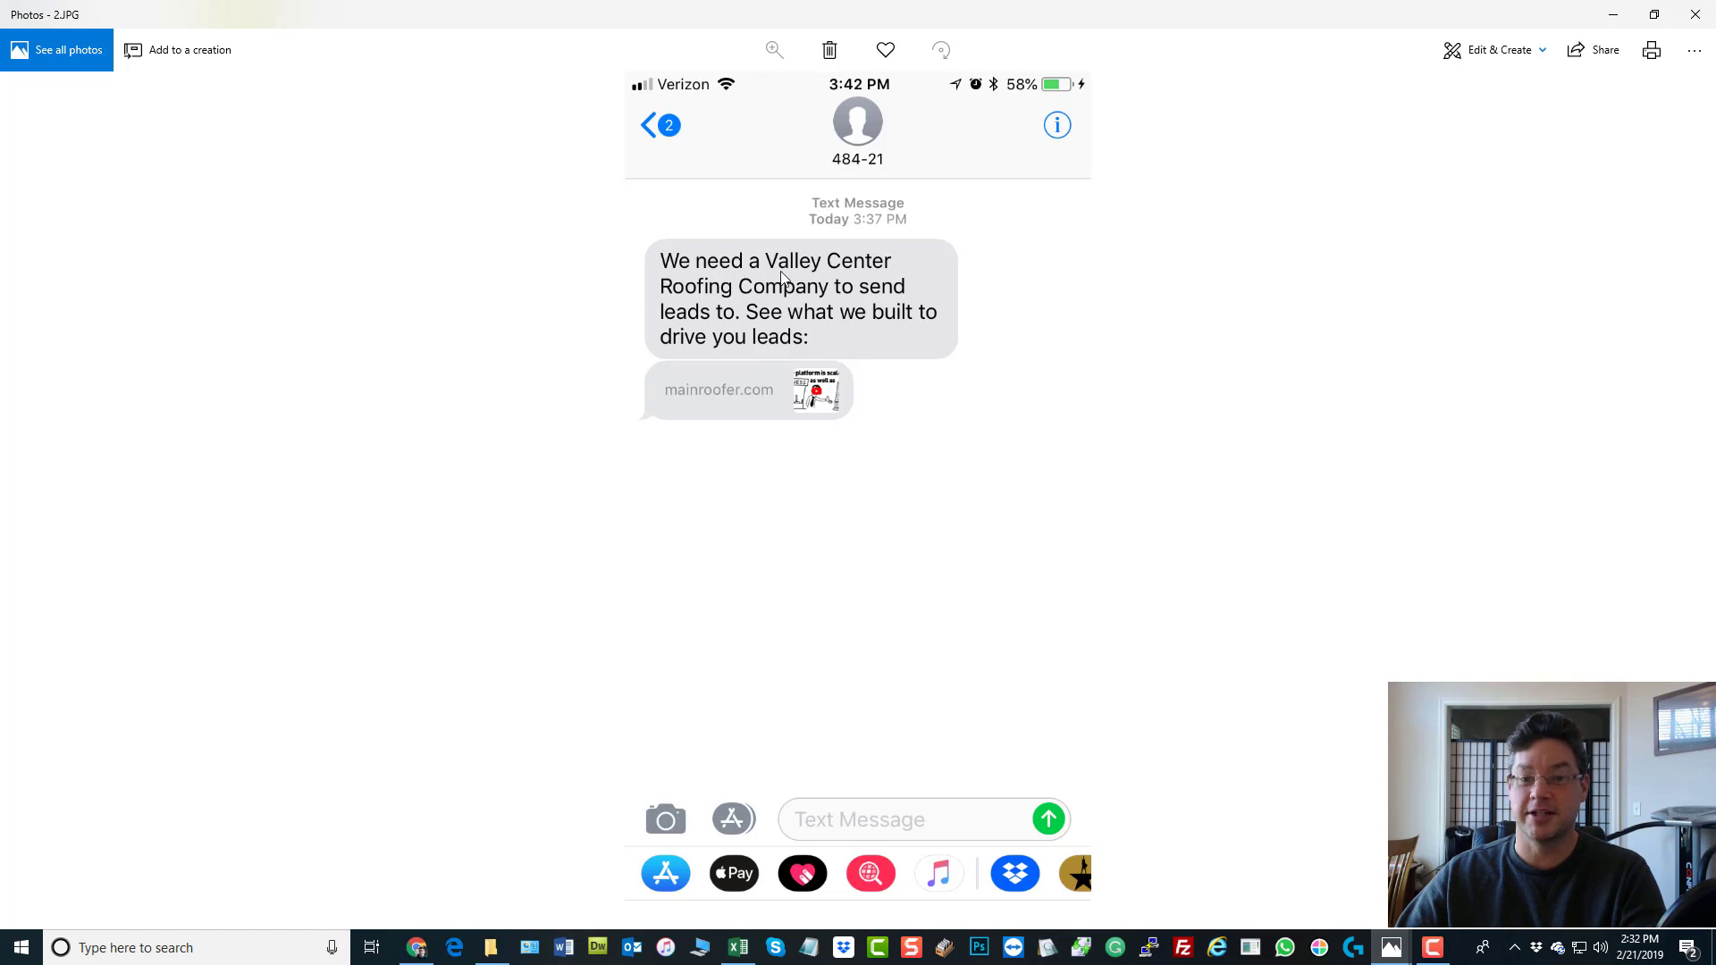
{"action": "mouse_move", "coordinate": [747, 296]}
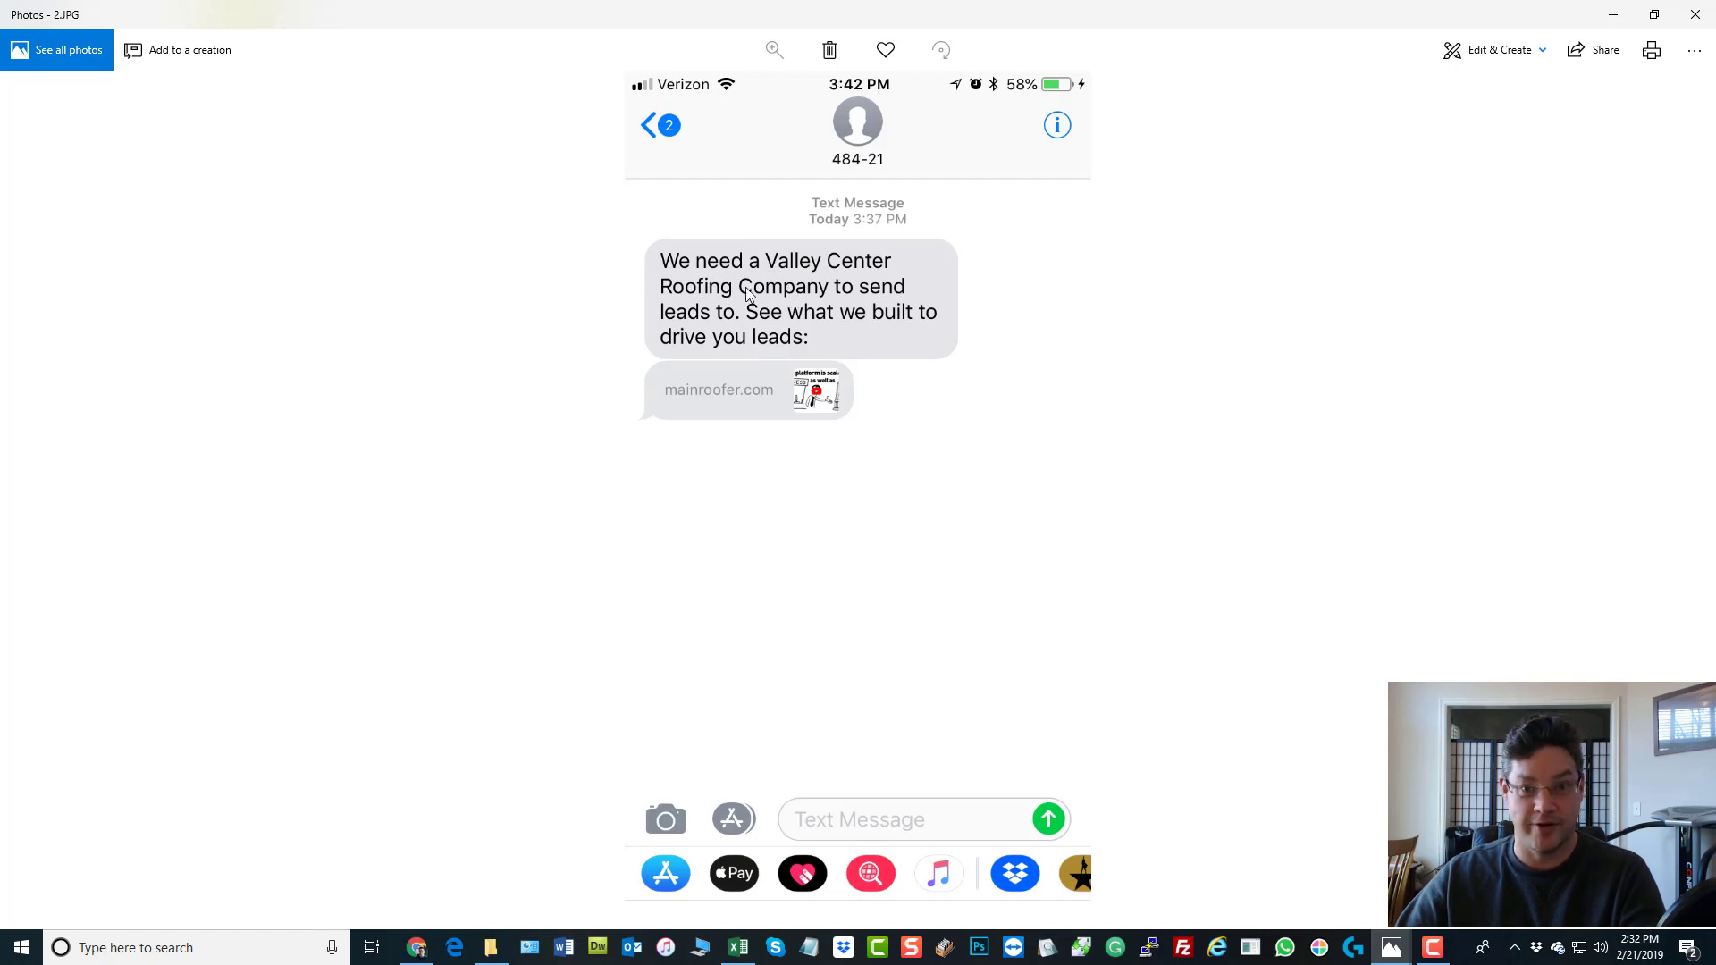
{"action": "mouse_move", "coordinate": [824, 272]}
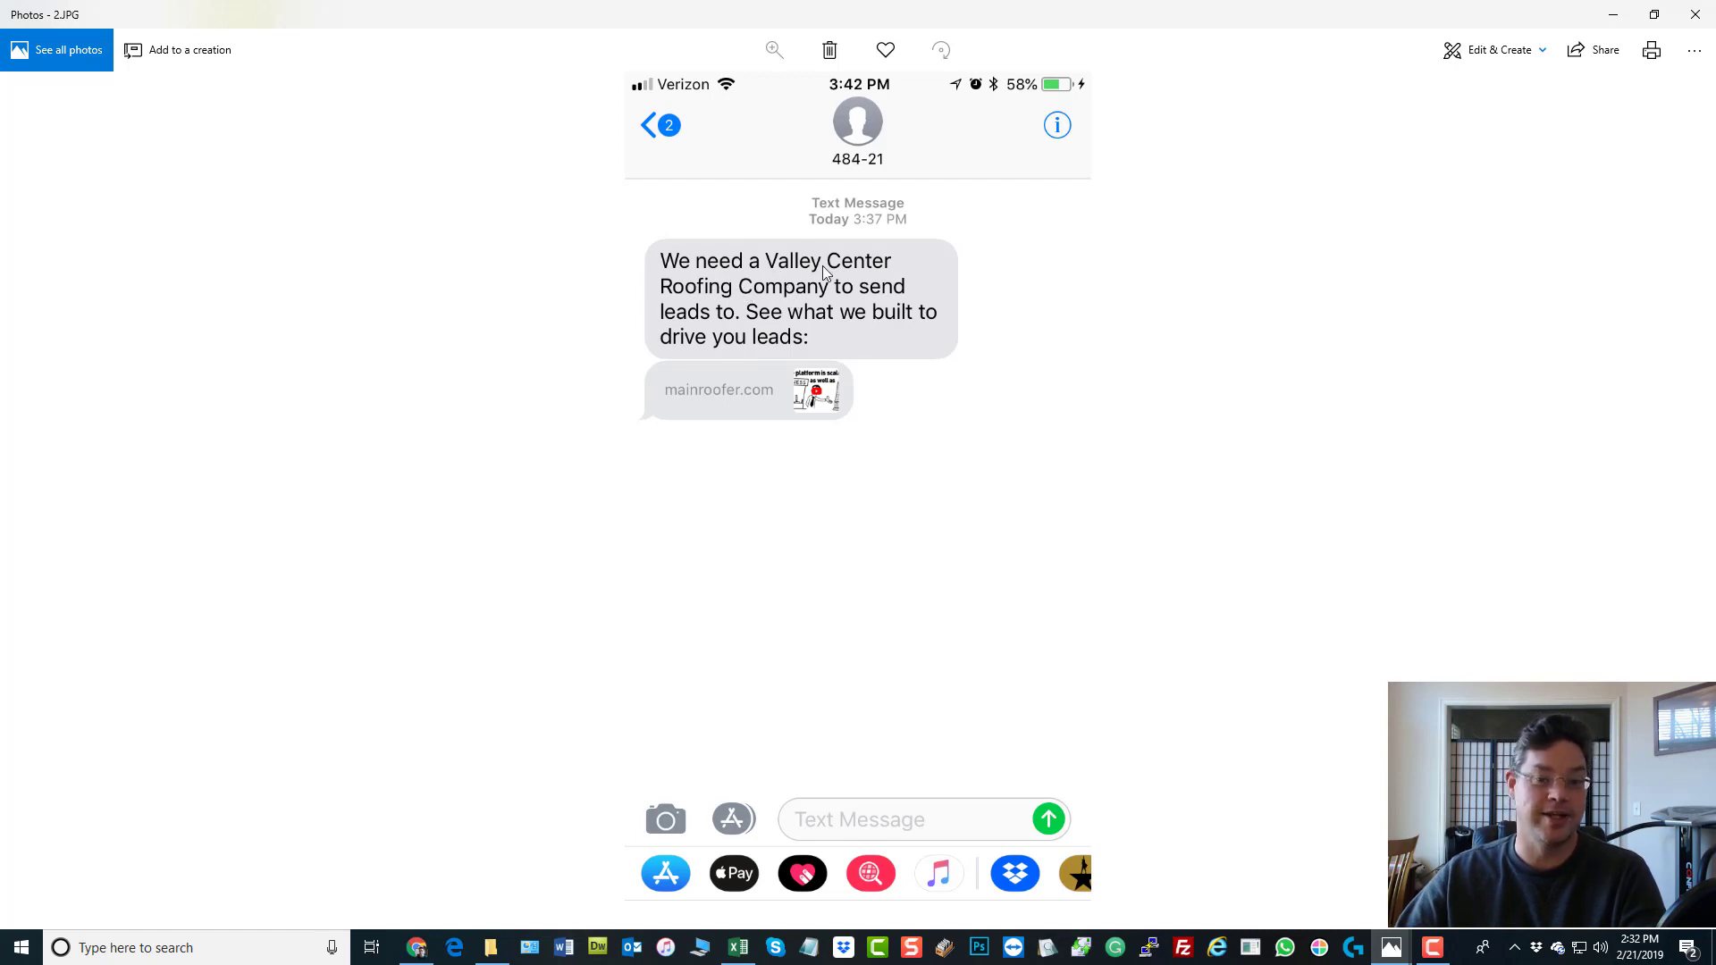
{"action": "mouse_move", "coordinate": [799, 289]}
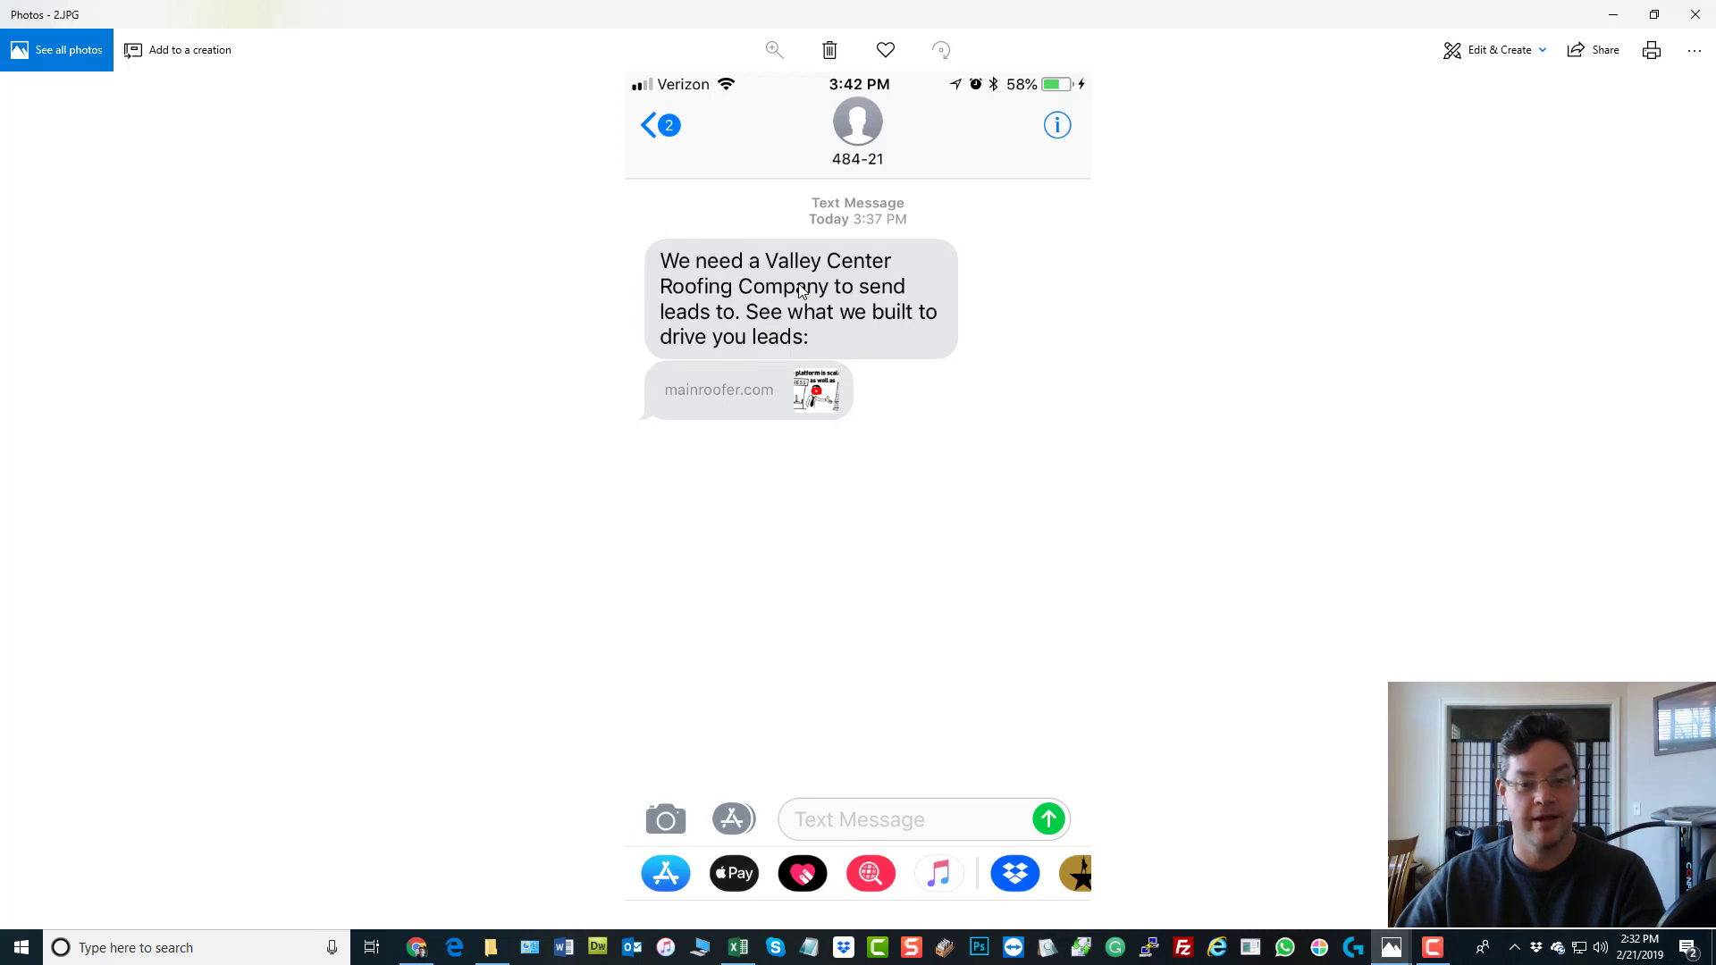
{"action": "mouse_move", "coordinate": [791, 348]}
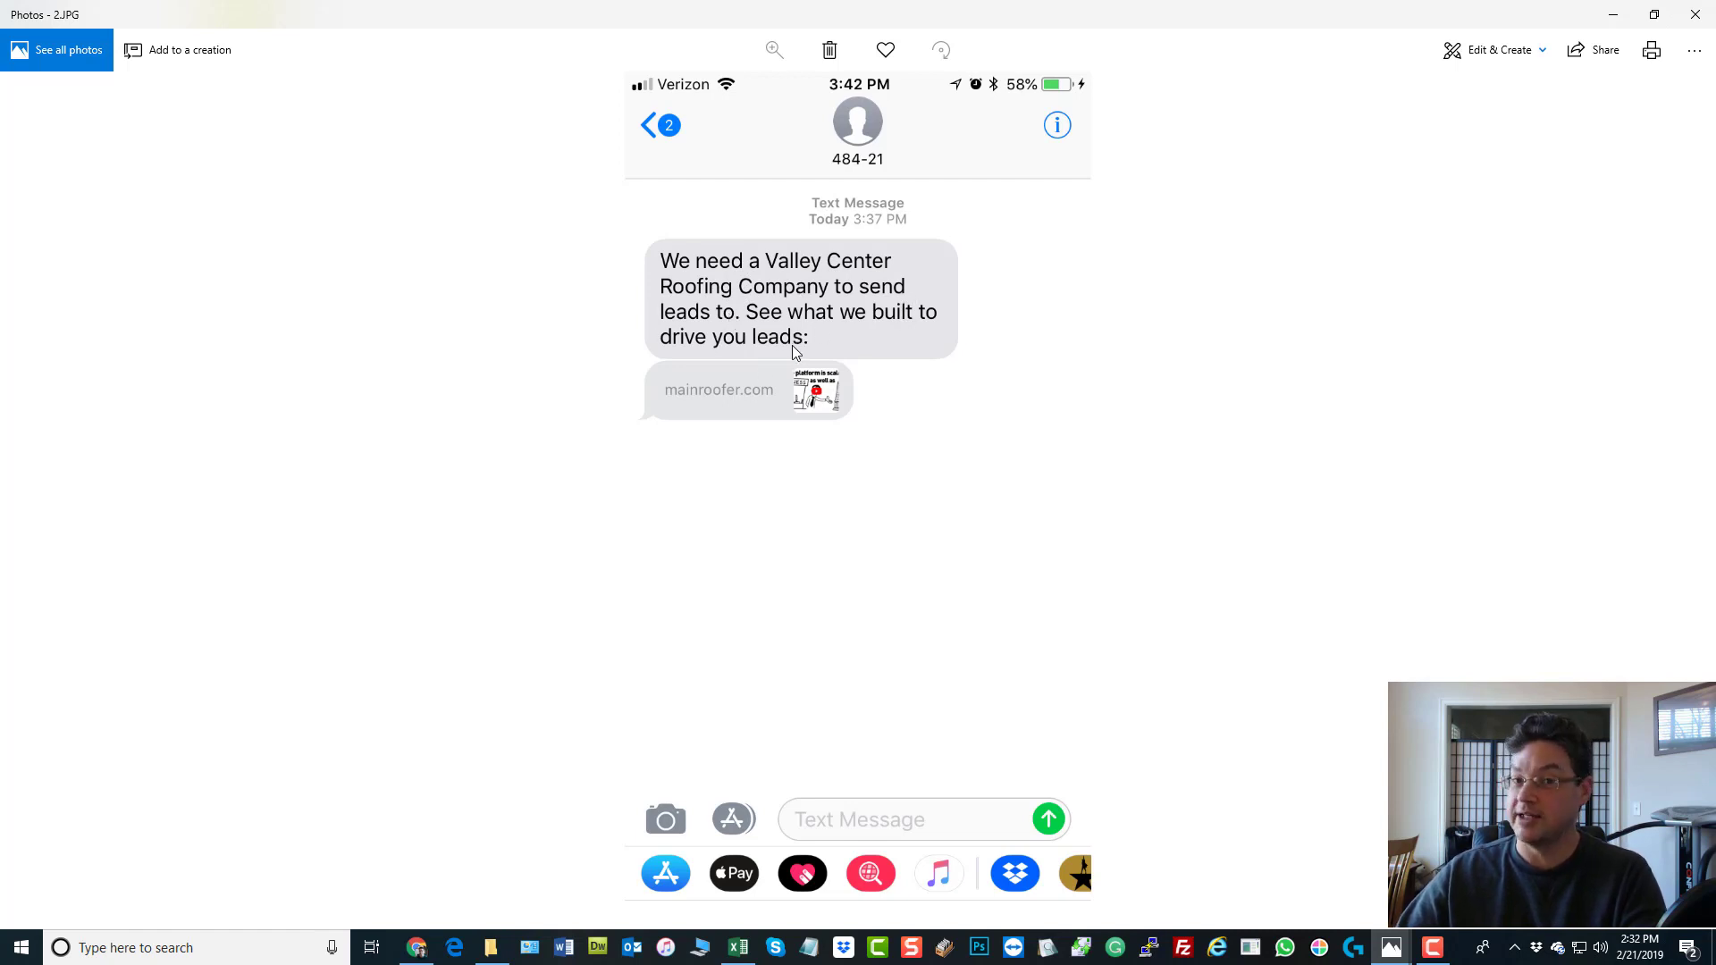
{"action": "mouse_move", "coordinate": [806, 399]}
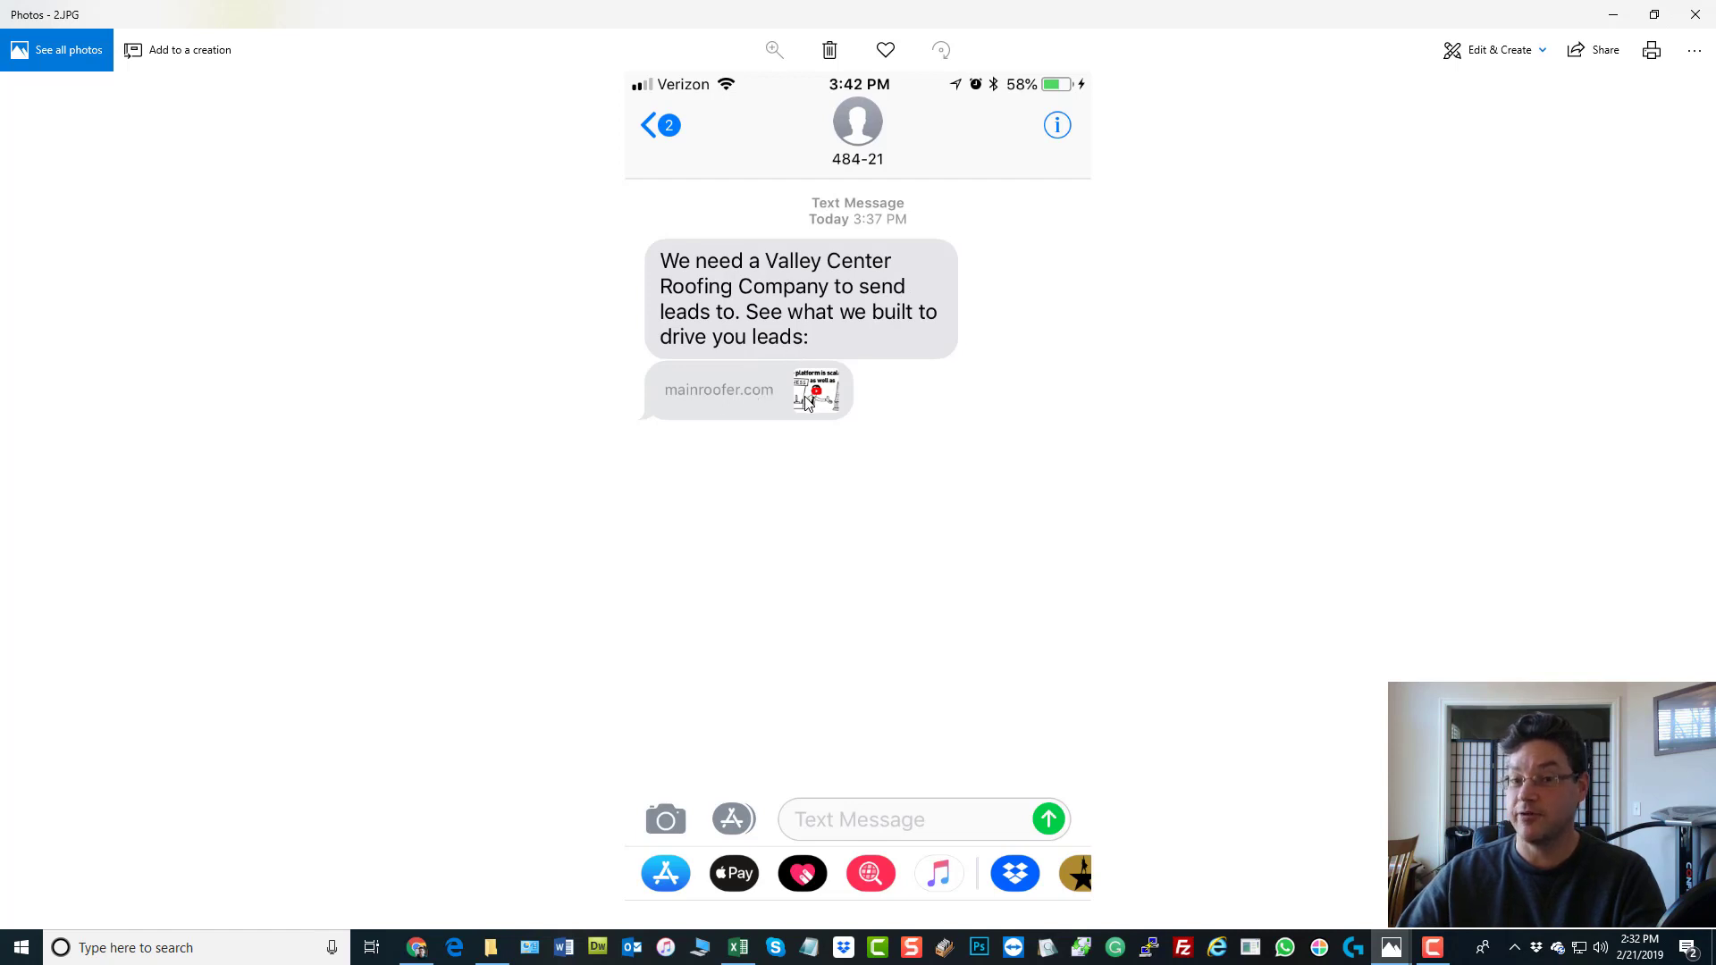
{"action": "mouse_move", "coordinate": [742, 394]}
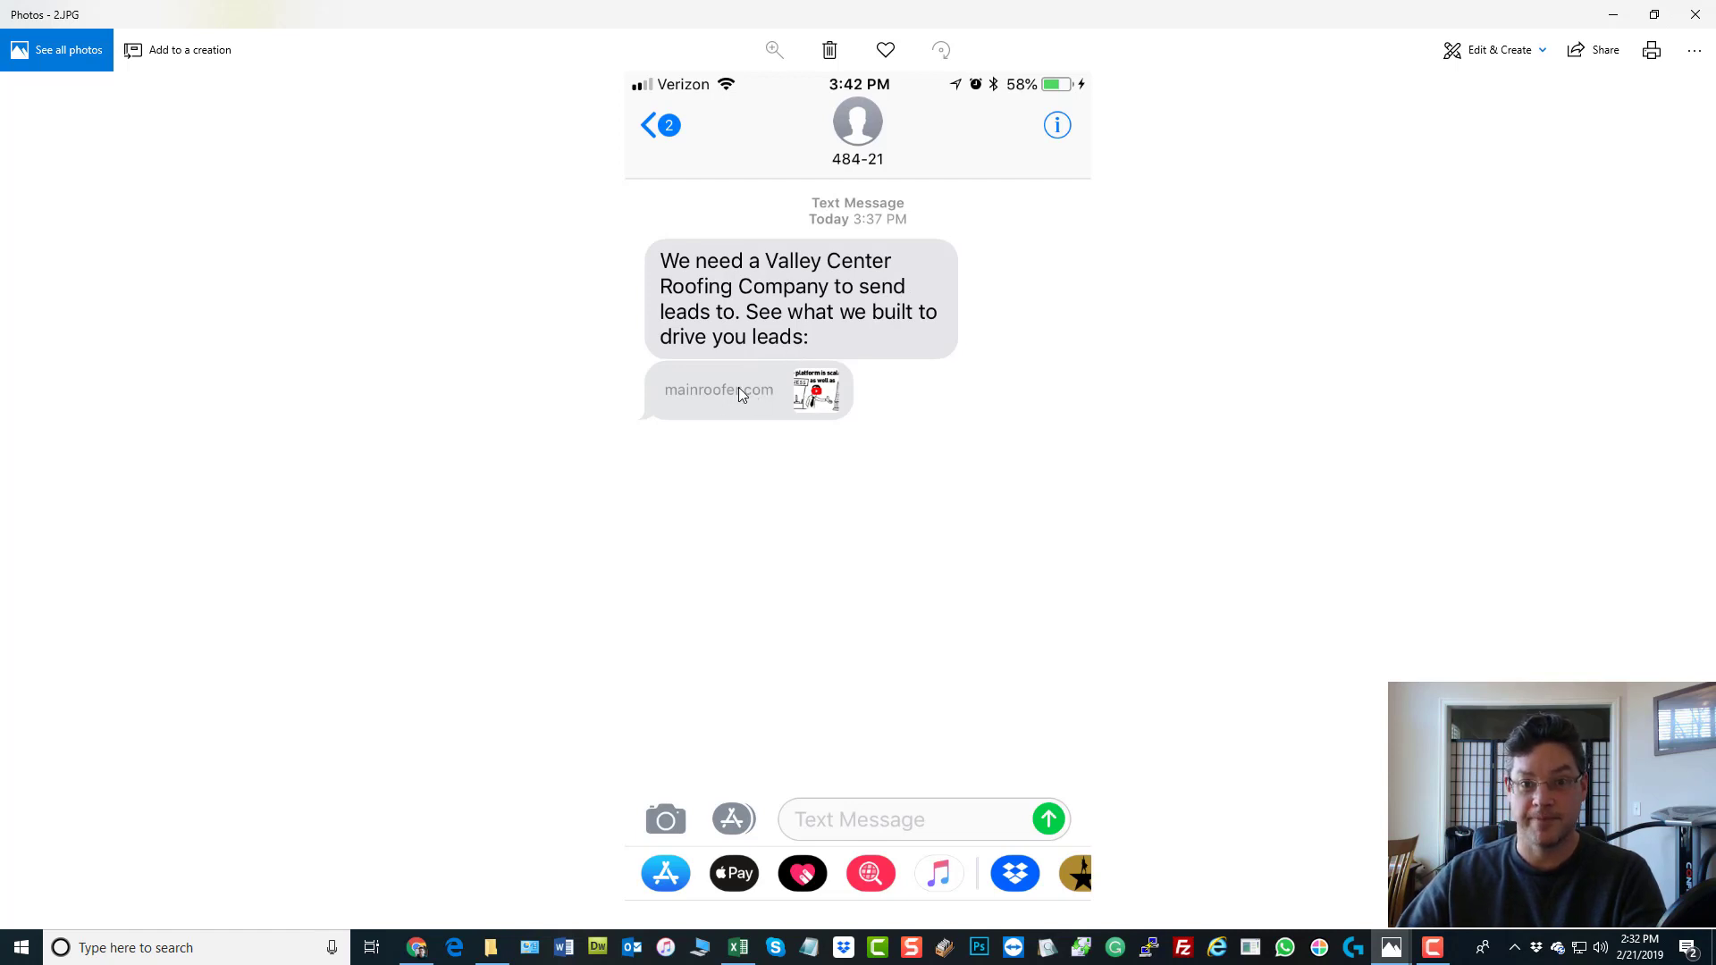
{"action": "mouse_move", "coordinate": [813, 390]}
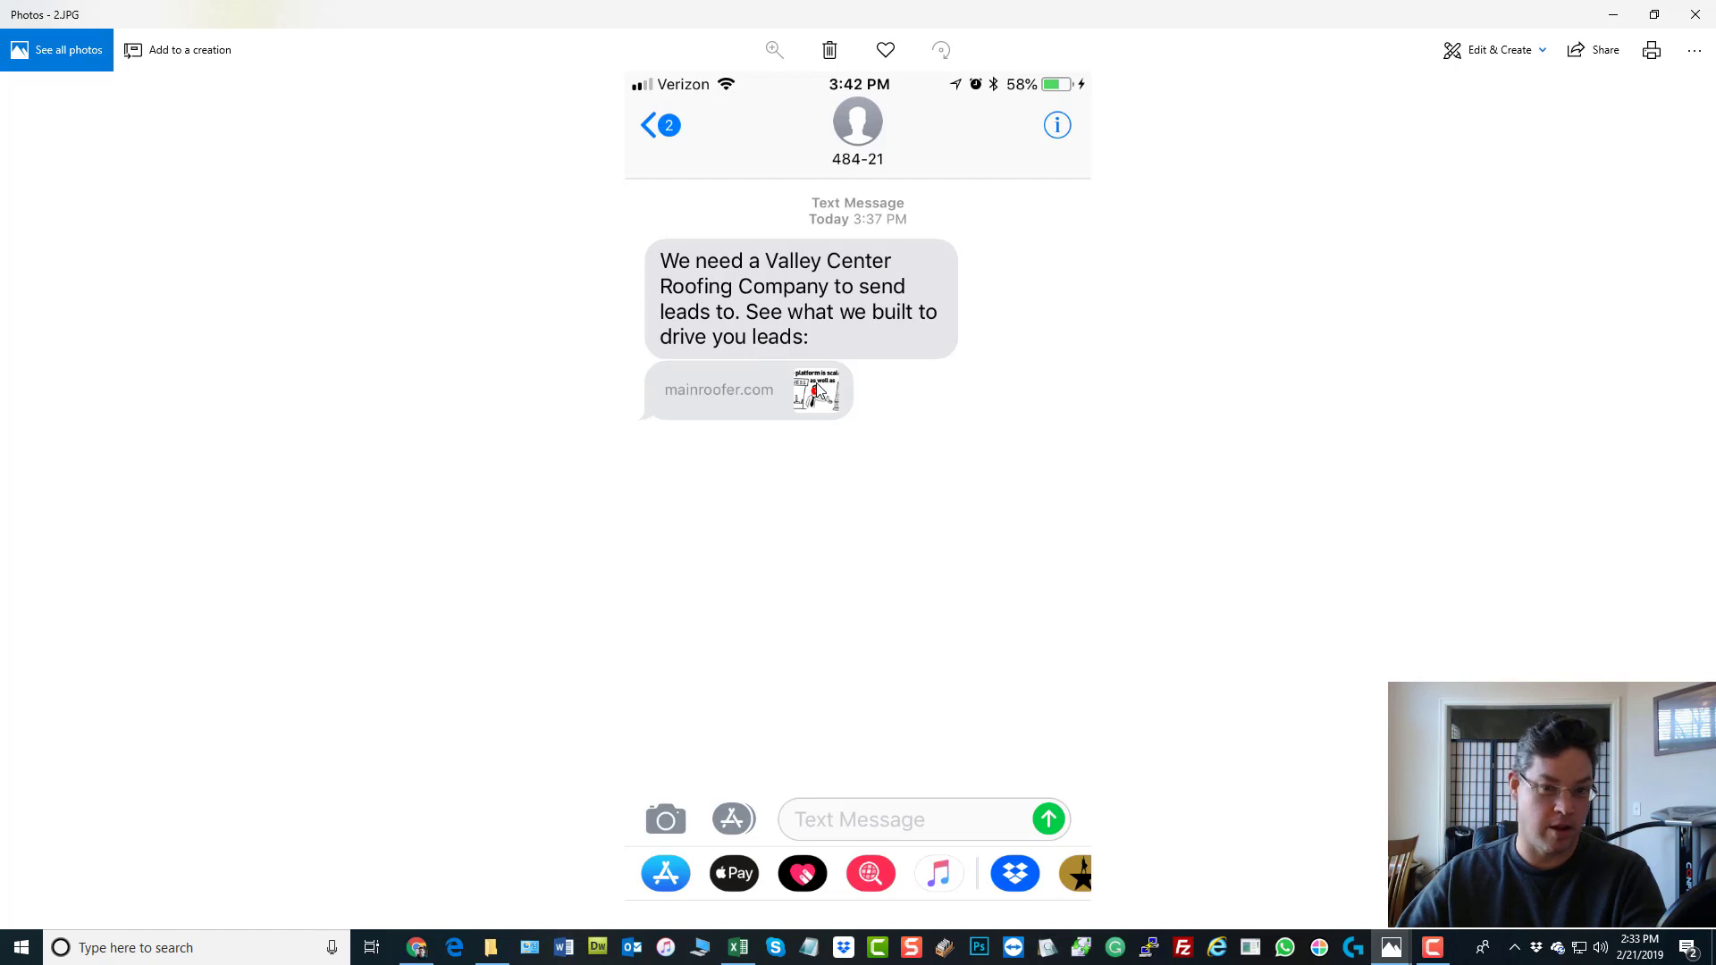
{"action": "mouse_move", "coordinate": [721, 397]}
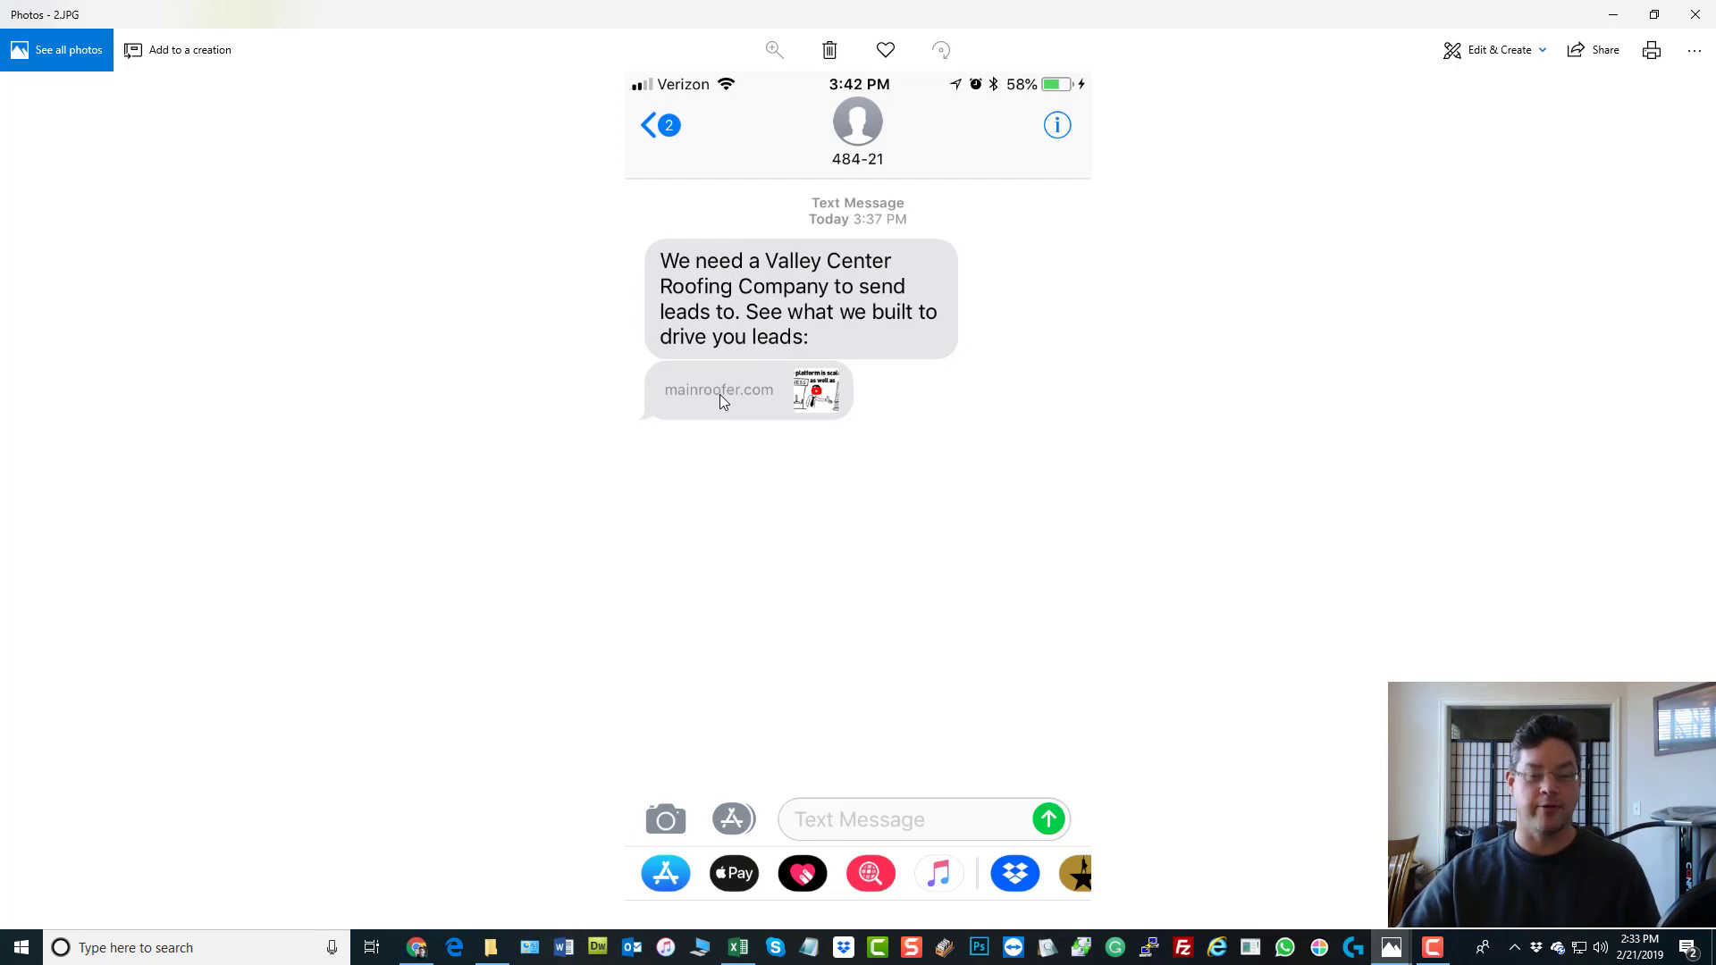
{"action": "mouse_move", "coordinate": [741, 397]}
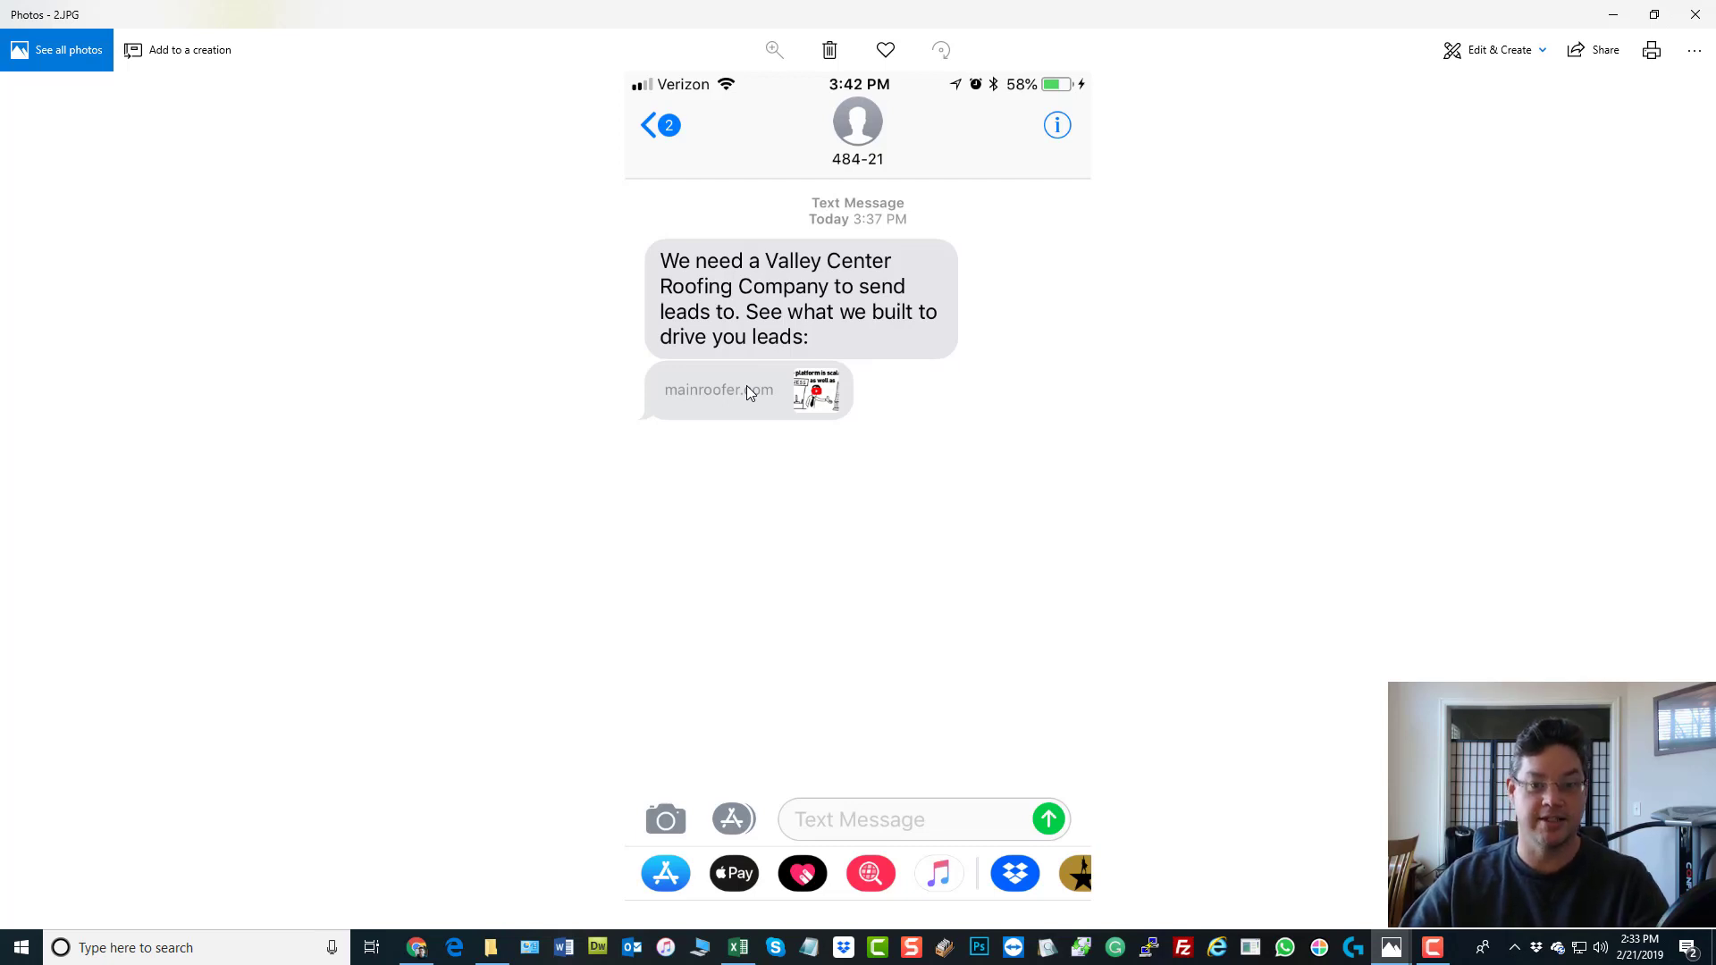
{"action": "mouse_move", "coordinate": [1312, 165]}
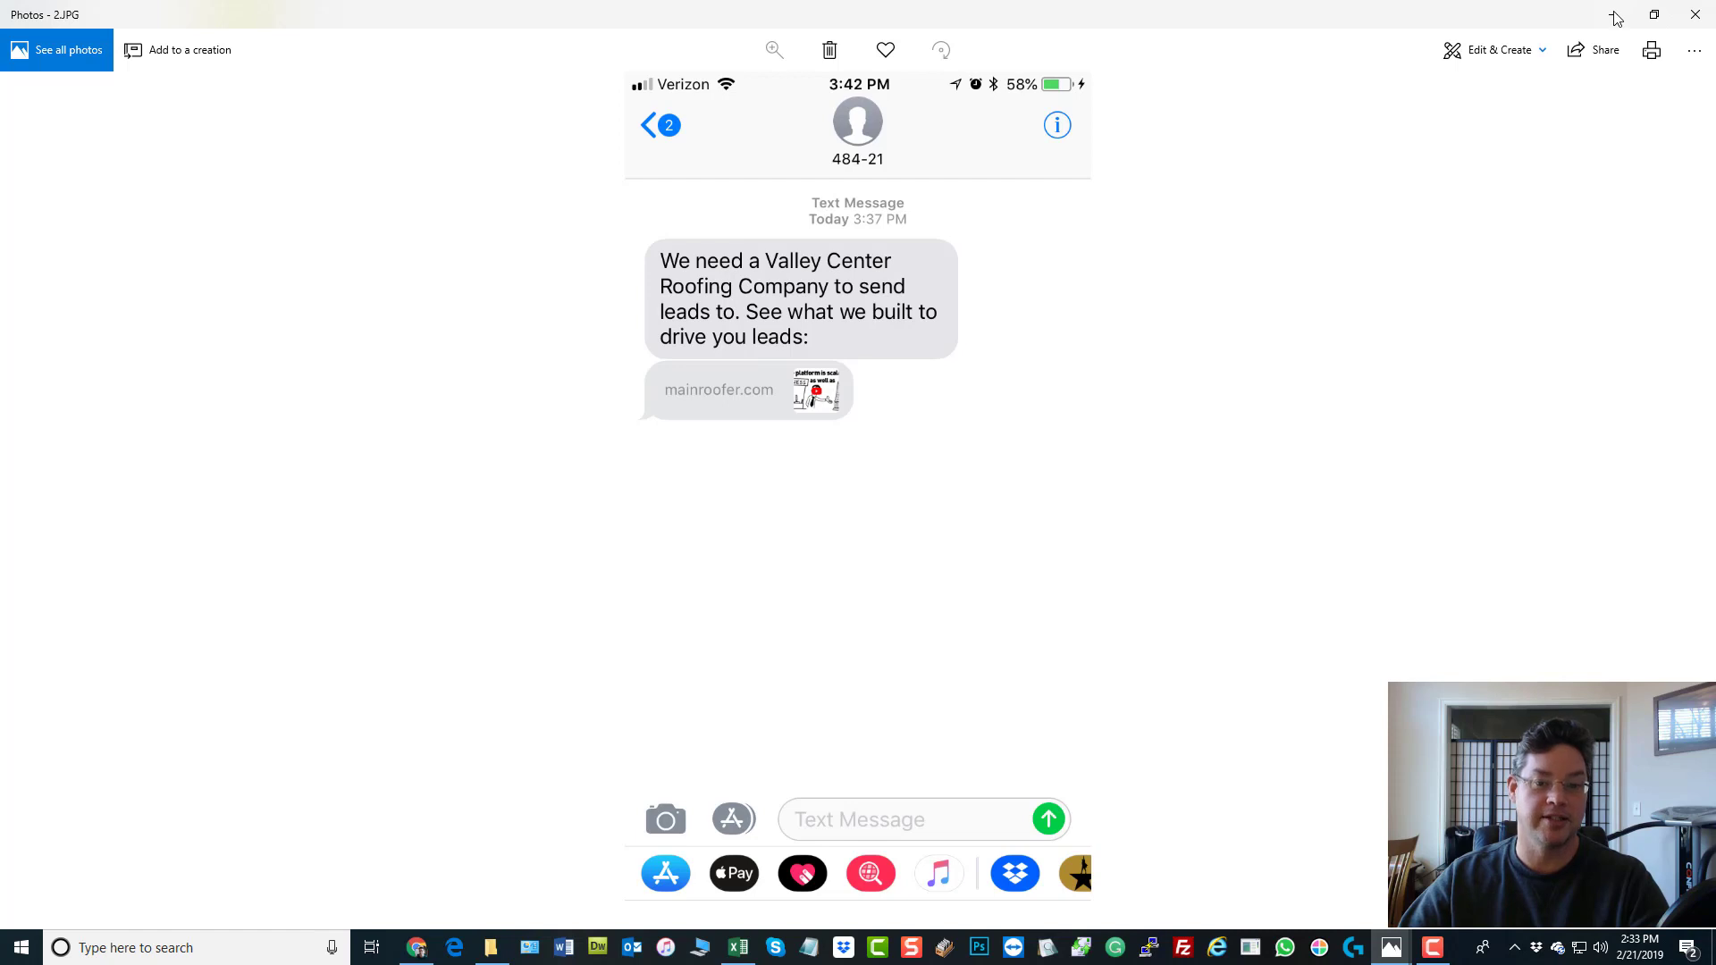
{"action": "mouse_move", "coordinate": [1654, 14]}
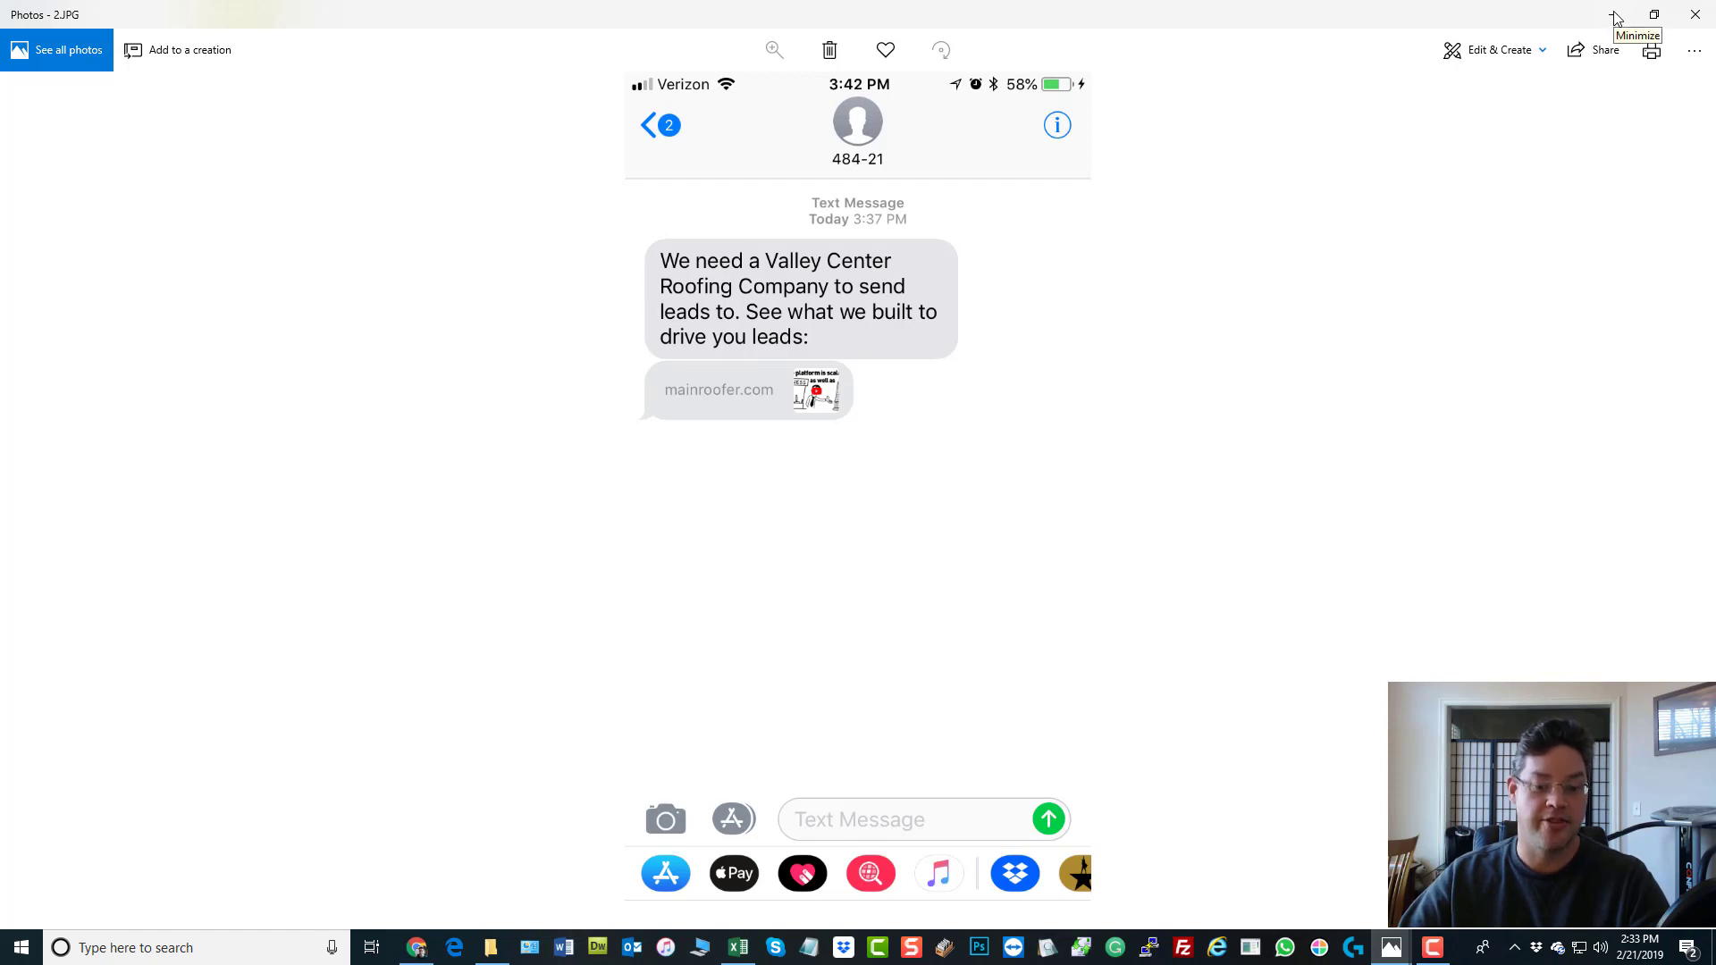
{"action": "mouse_move", "coordinate": [736, 310]}
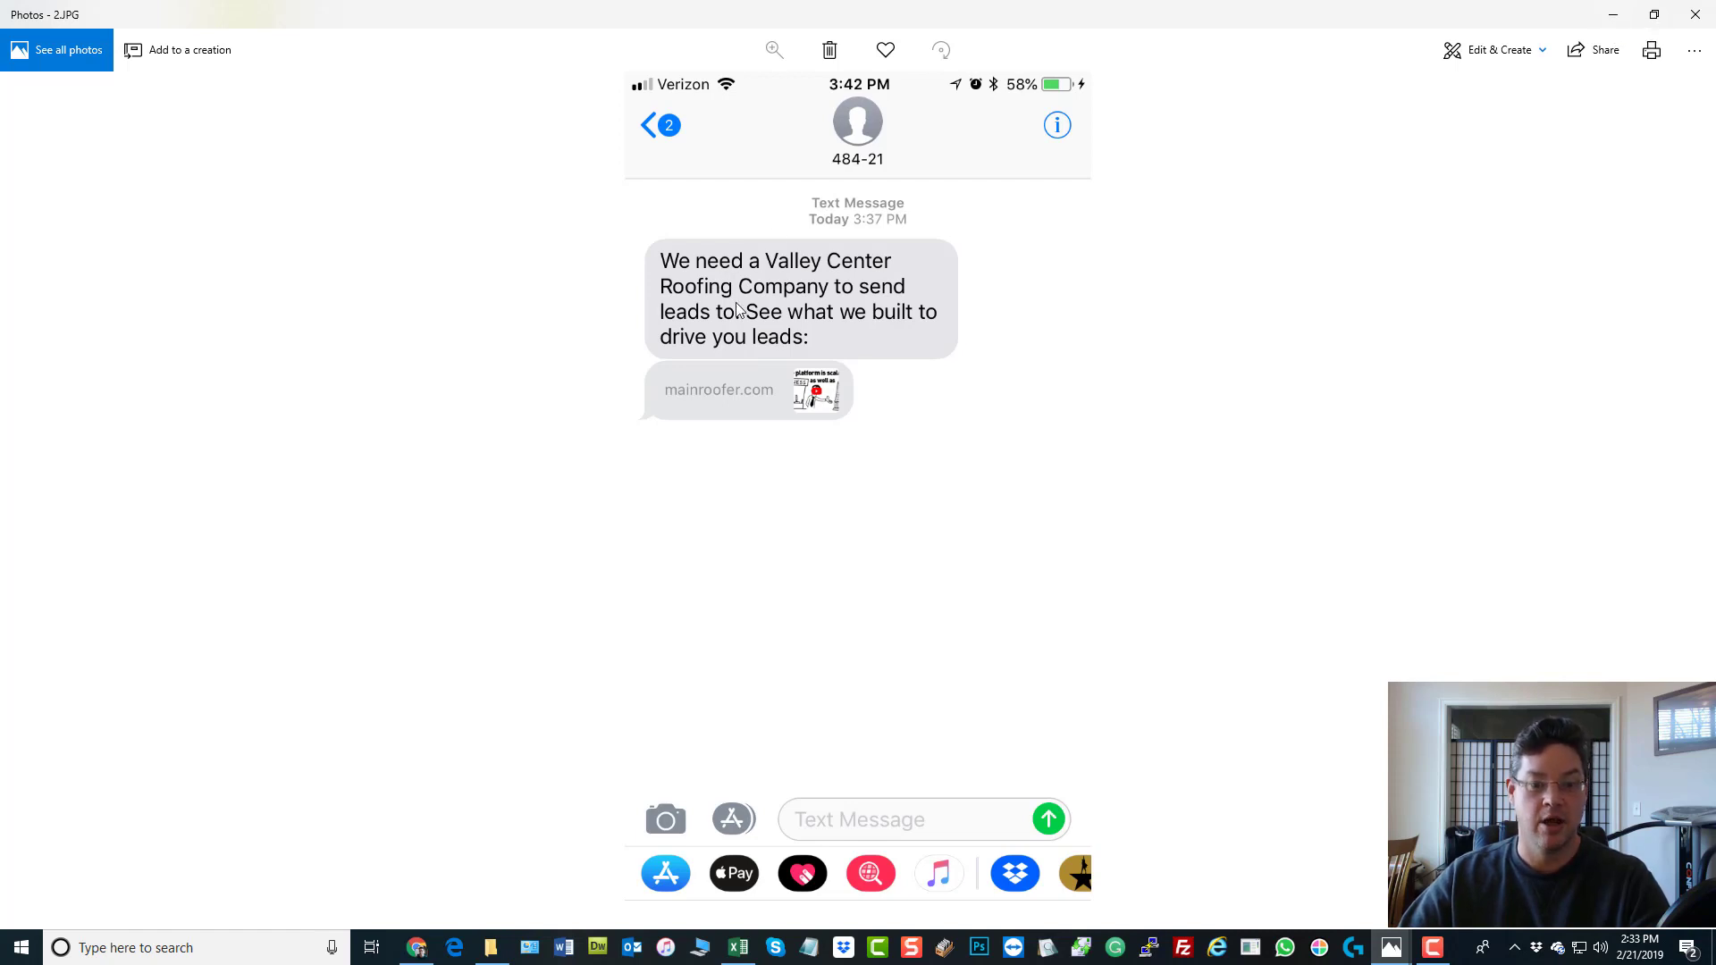
{"action": "mouse_move", "coordinate": [1608, 28]}
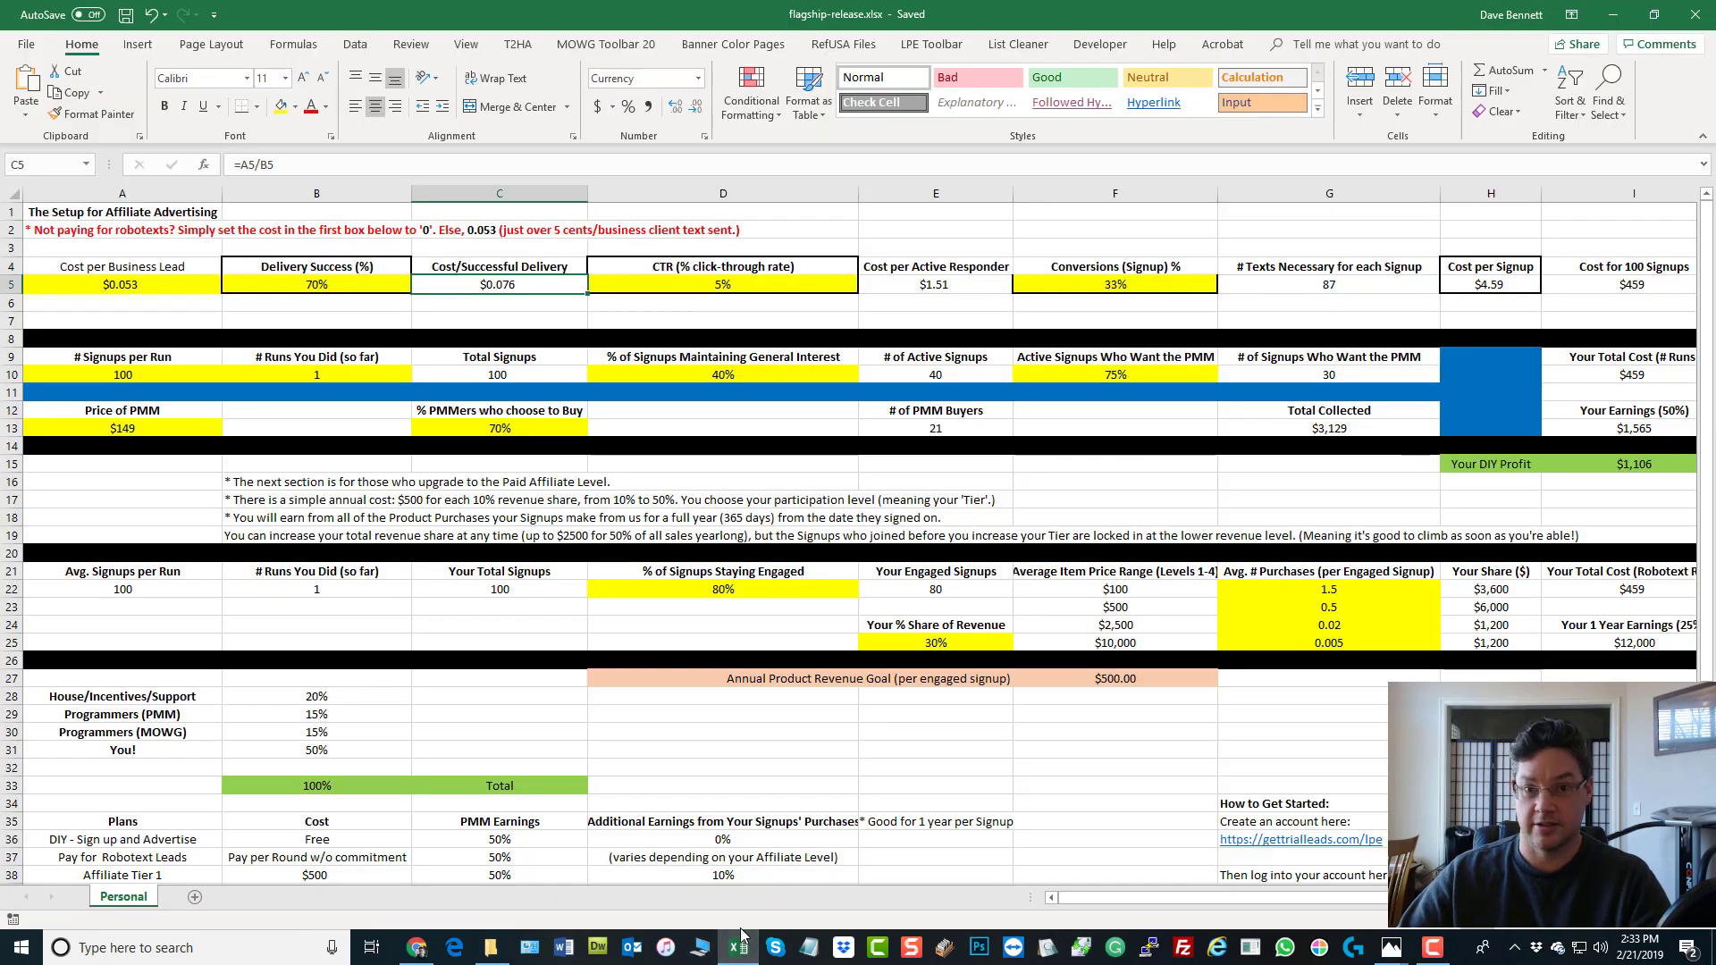
{"action": "left_click", "coordinate": [122, 284]}
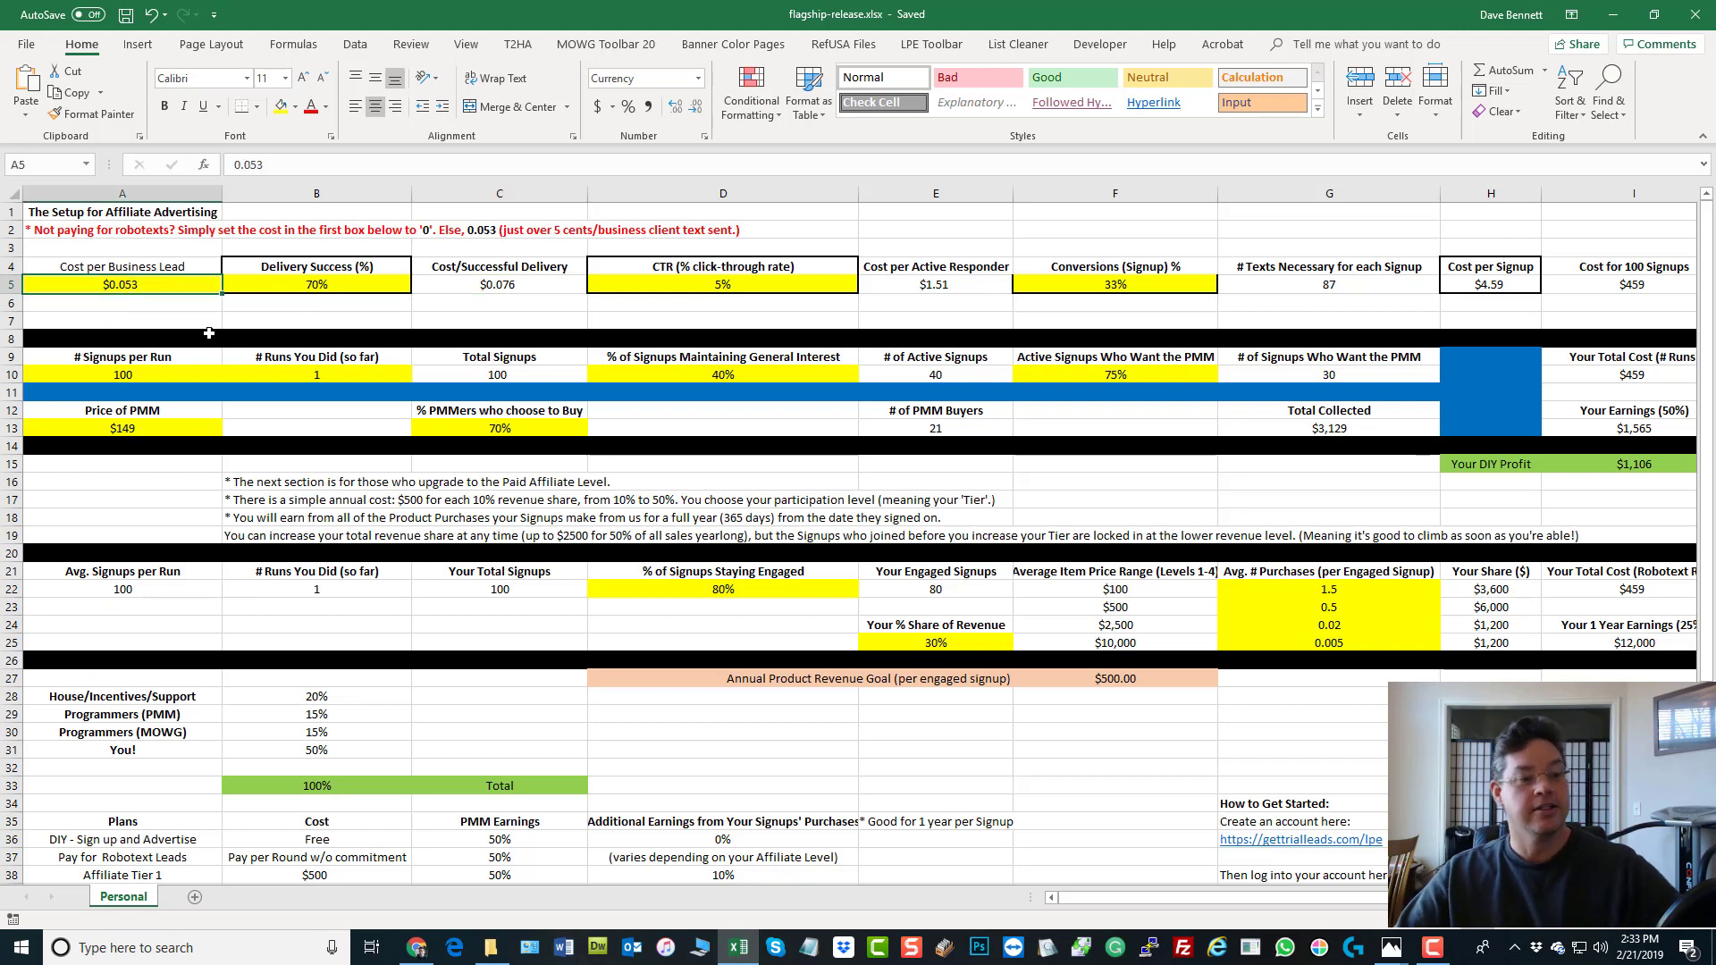
{"action": "left_click", "coordinate": [317, 283]}
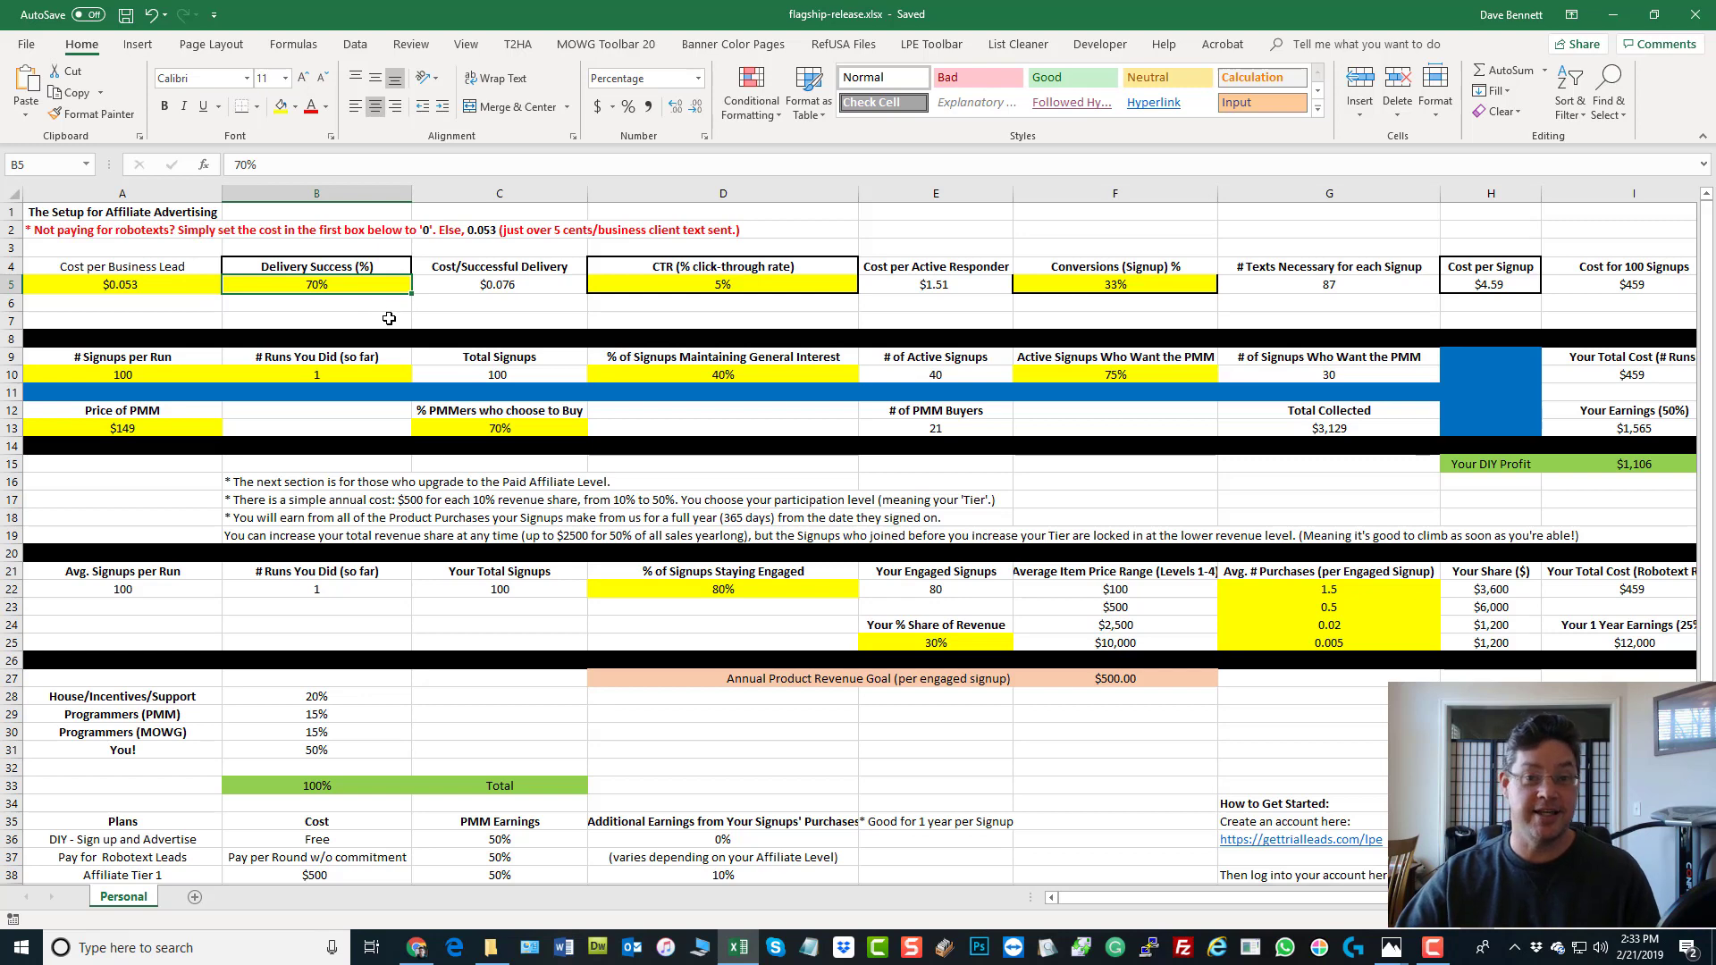
{"action": "mouse_move", "coordinate": [468, 283]}
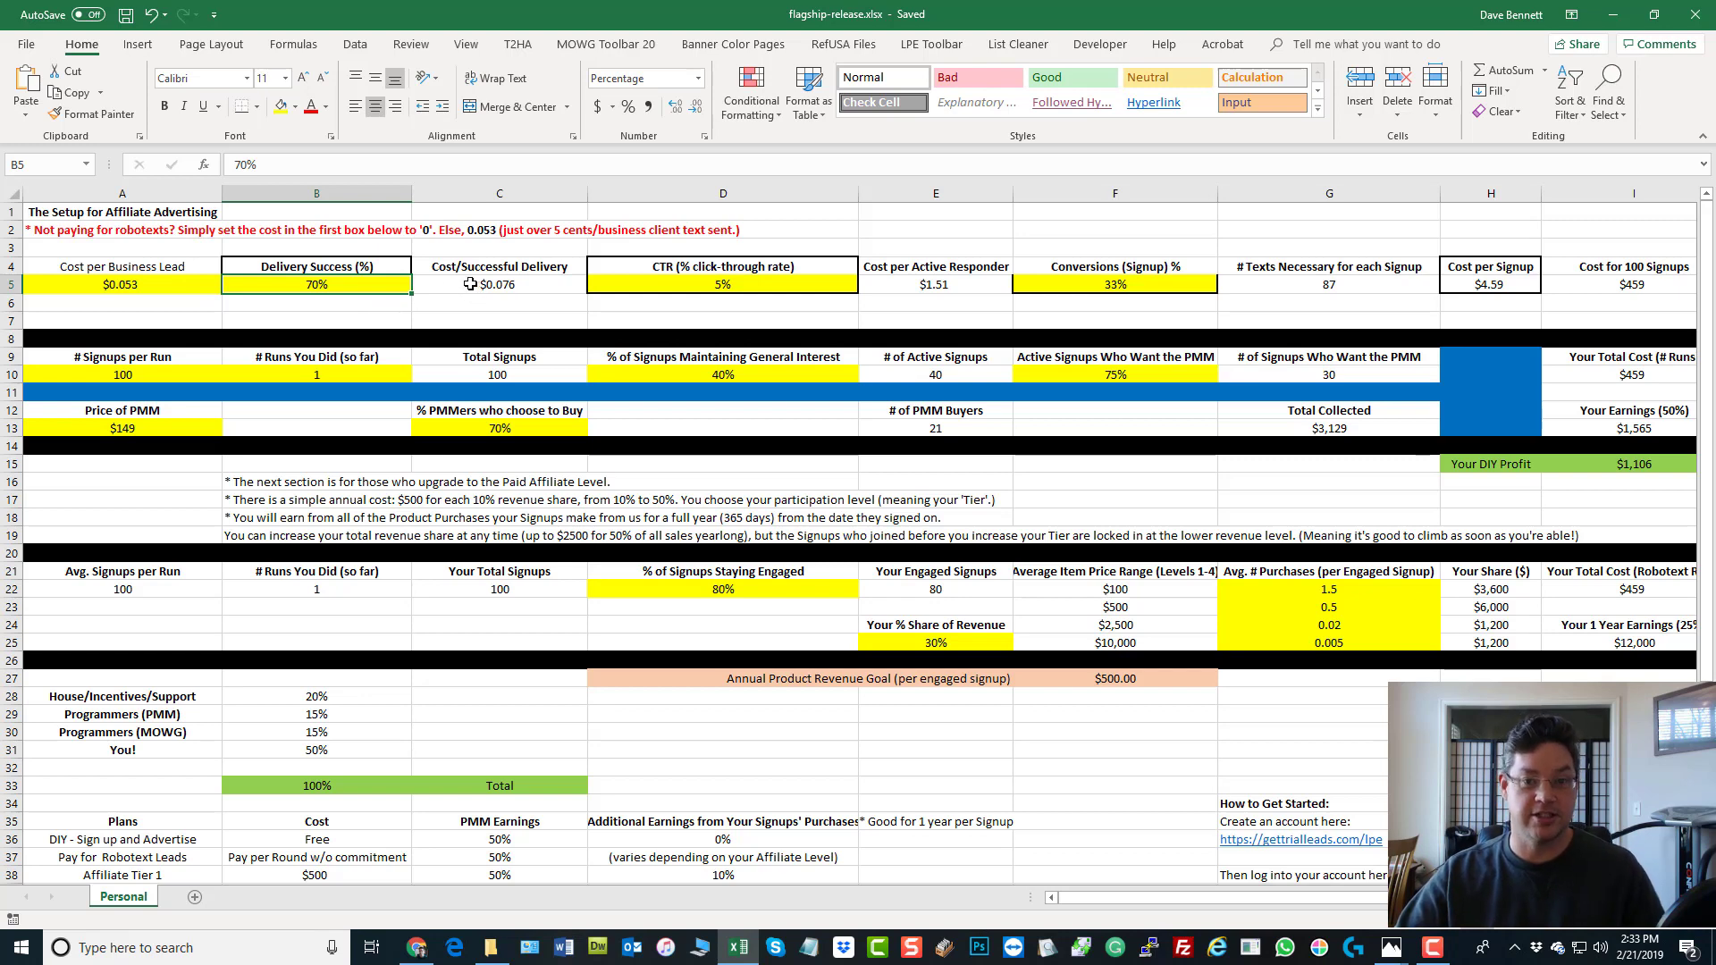
{"action": "left_click", "coordinate": [498, 284]}
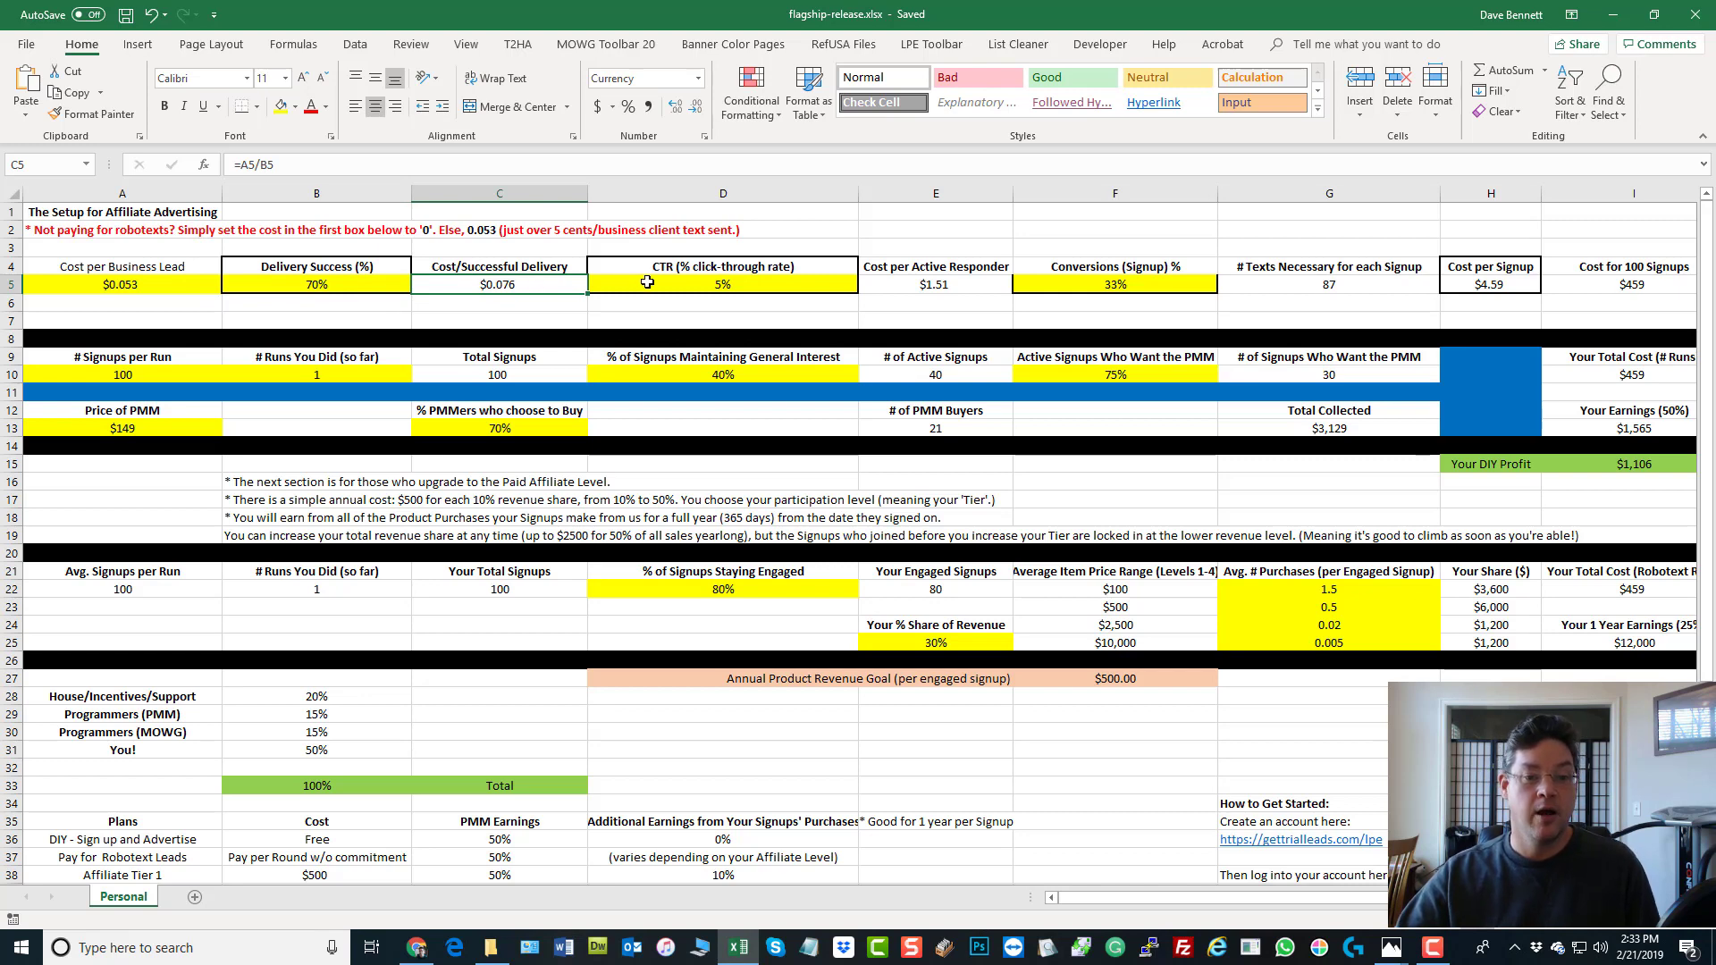
{"action": "left_click", "coordinate": [721, 283]}
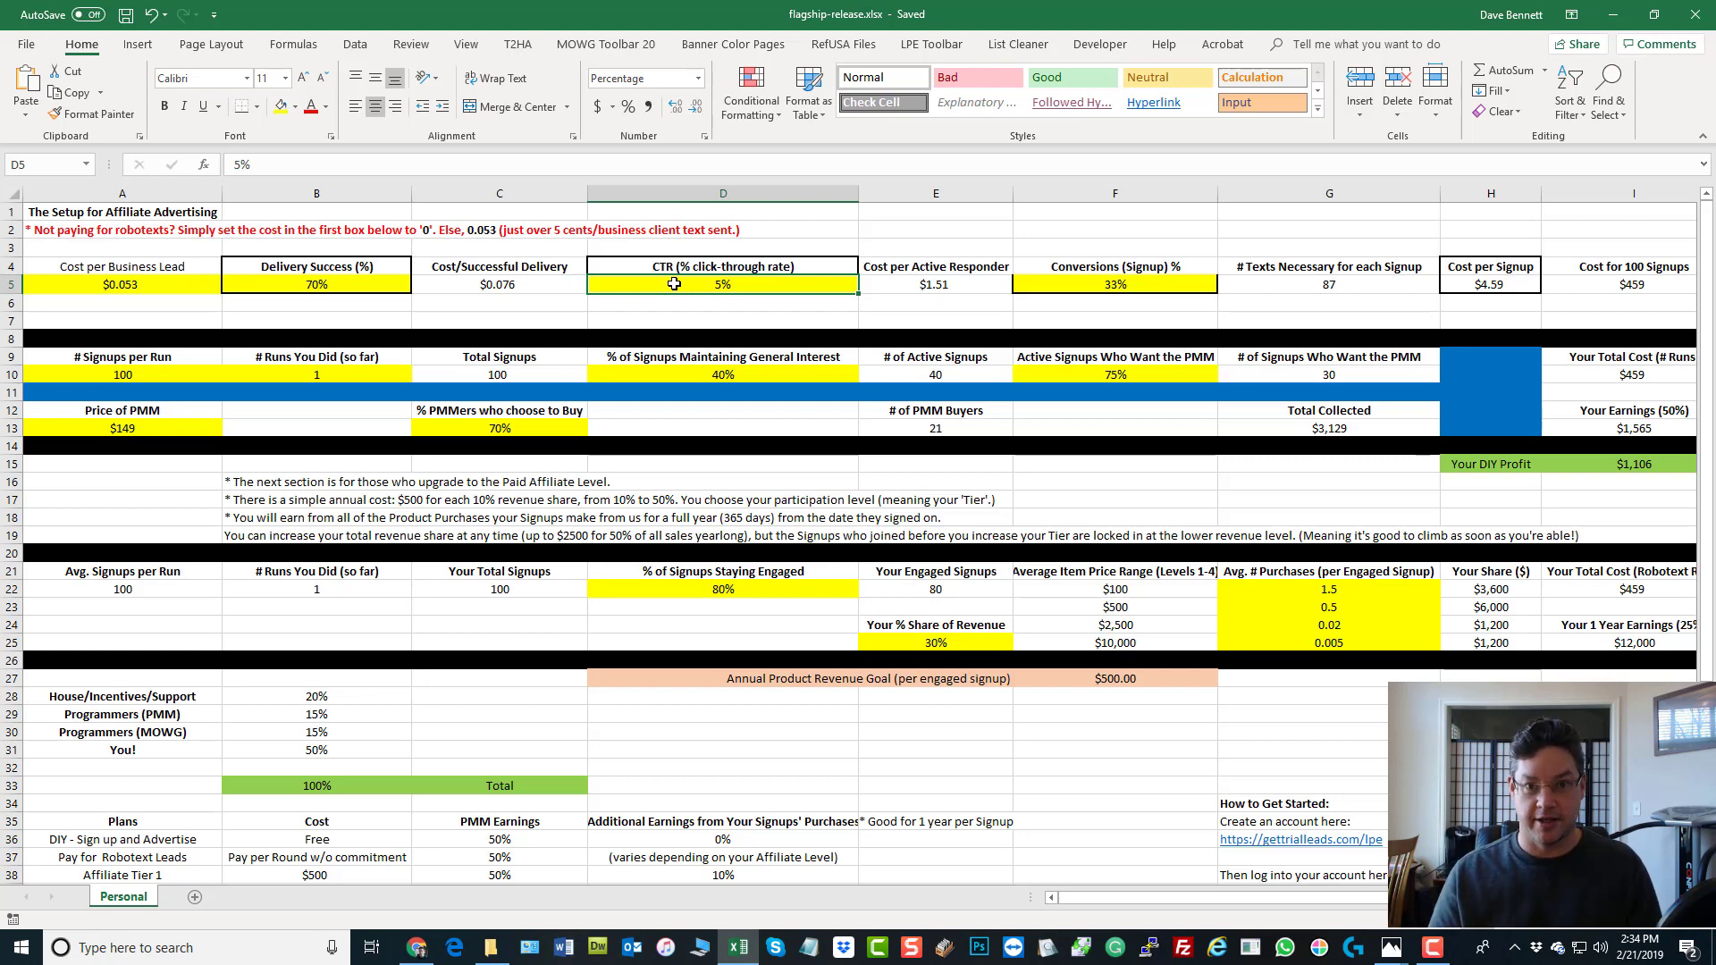
{"action": "mouse_move", "coordinate": [892, 283]}
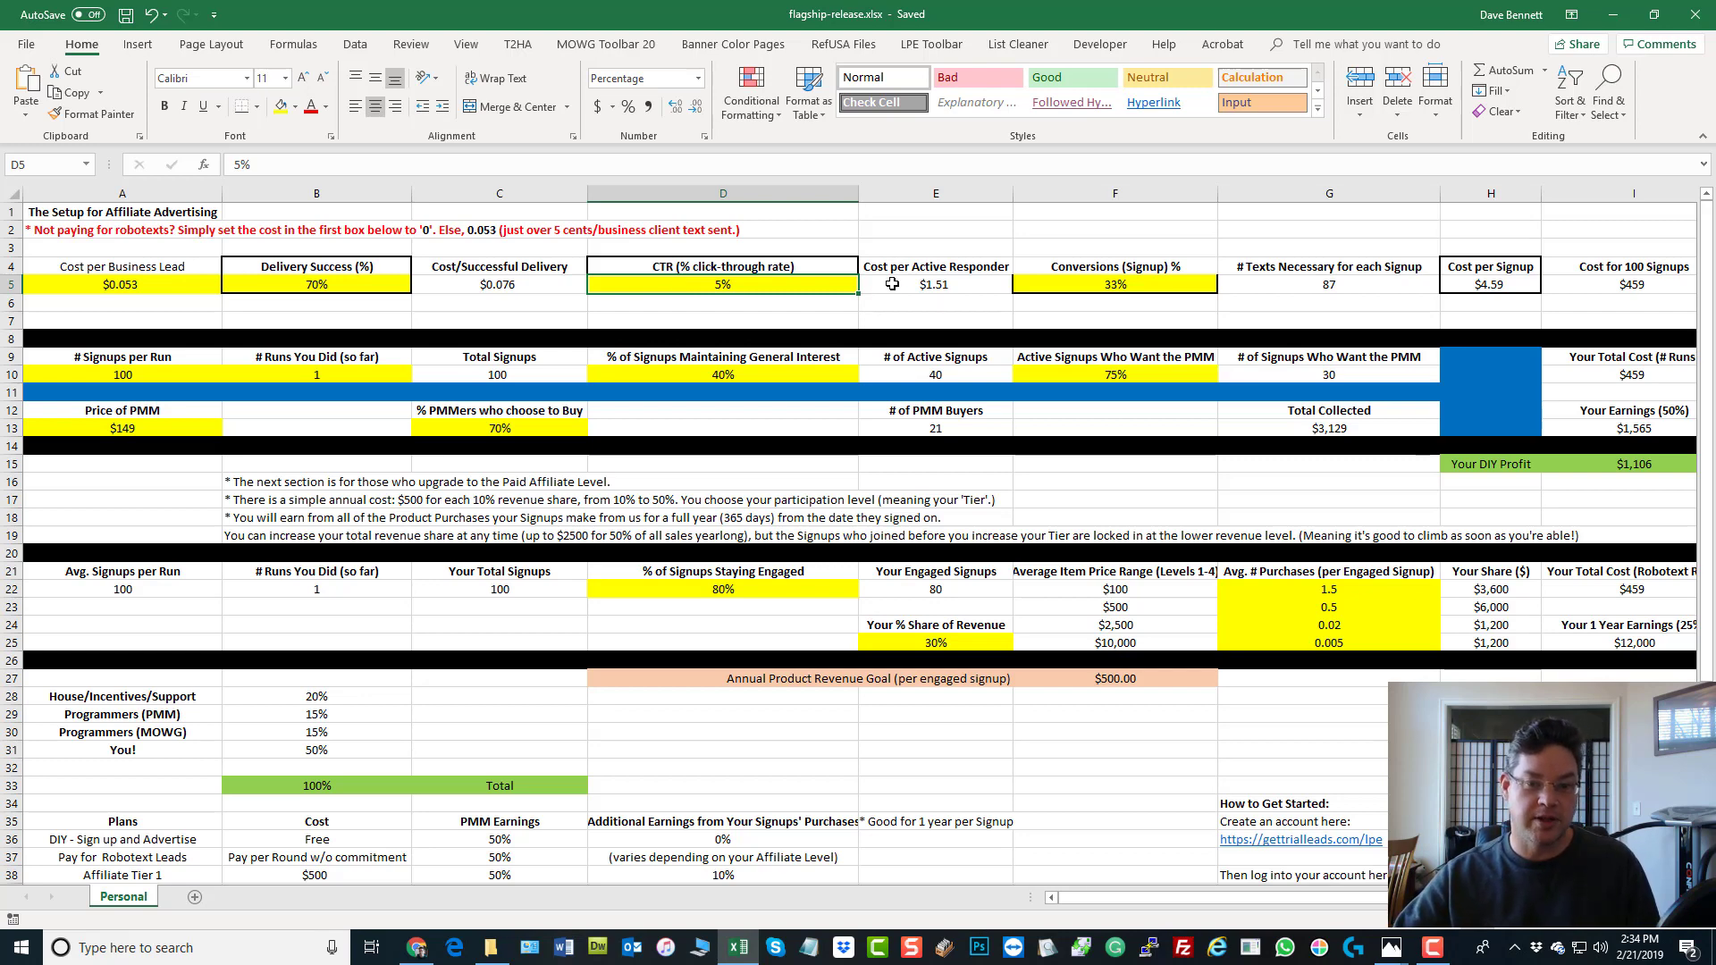
{"action": "left_click", "coordinate": [935, 284]}
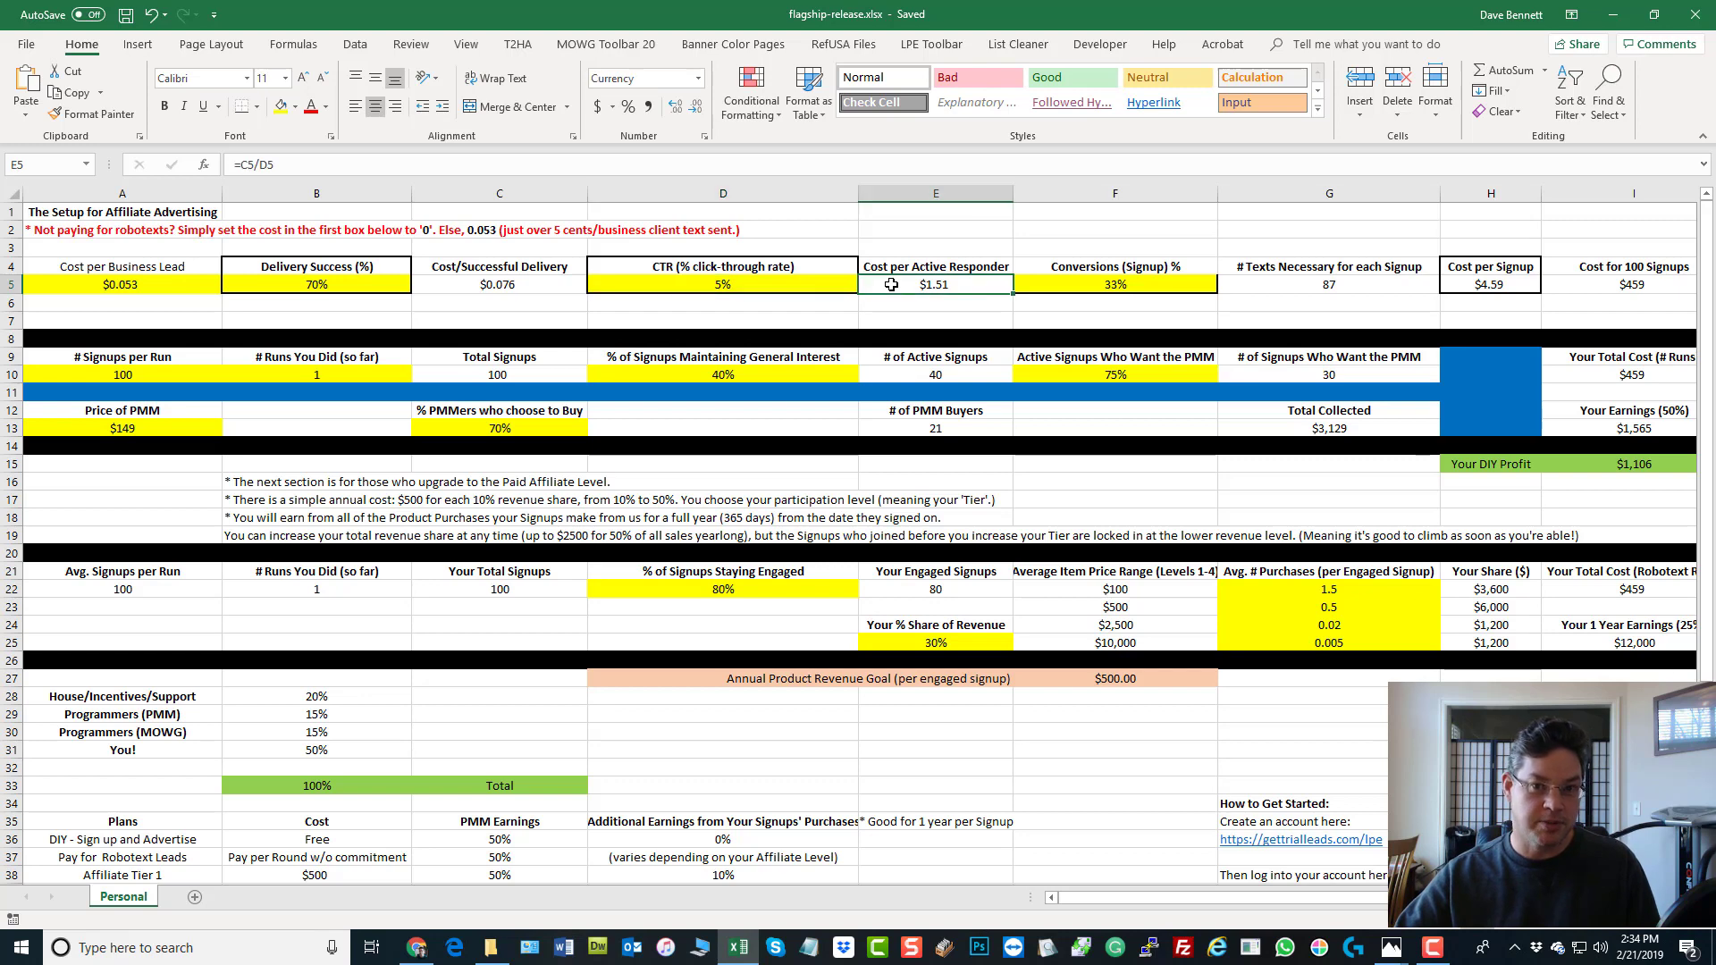
{"action": "left_click", "coordinate": [935, 266]}
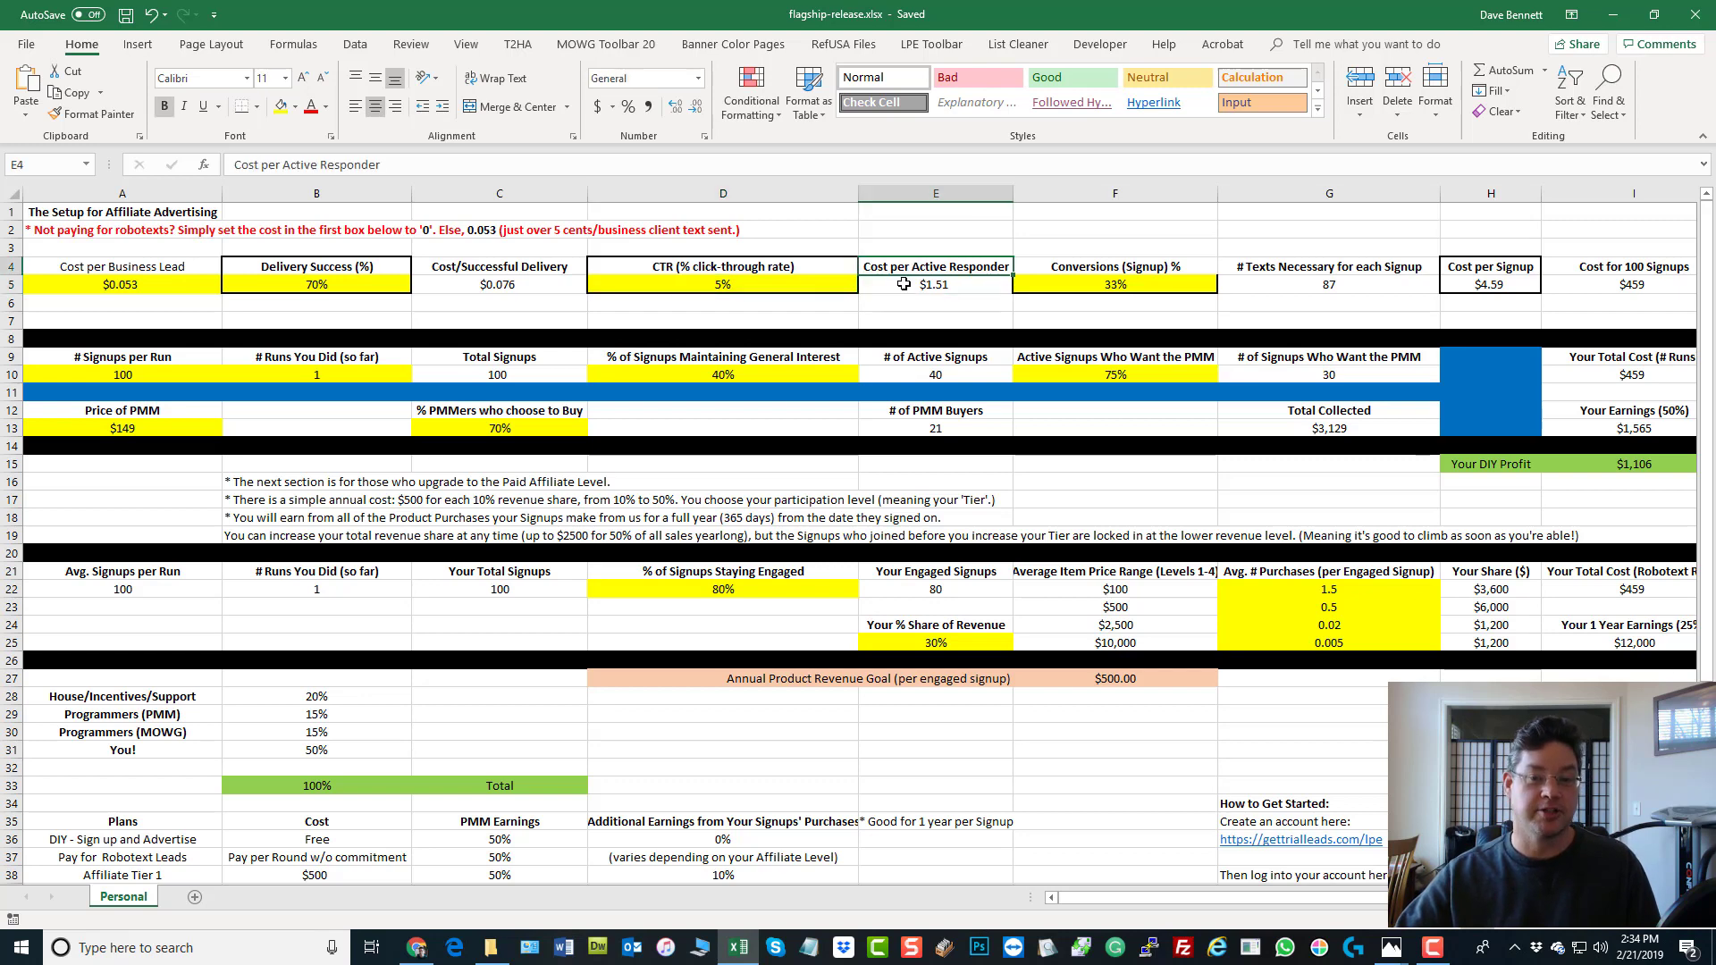
{"action": "left_click", "coordinate": [935, 283]}
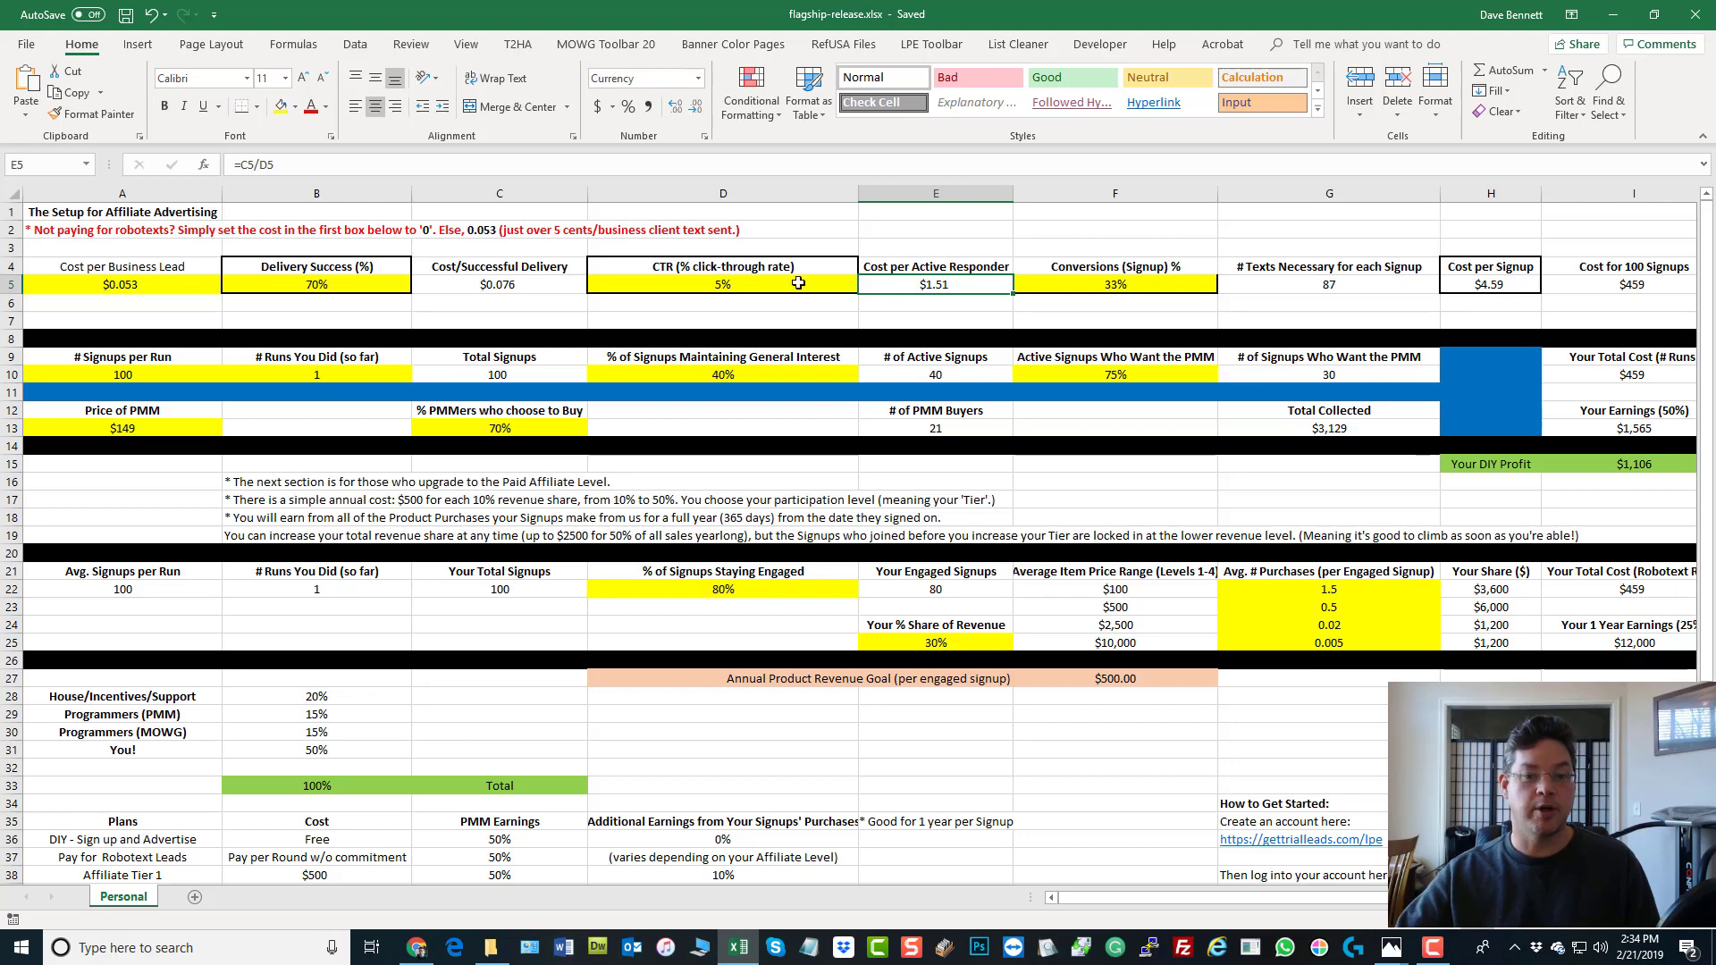
{"action": "left_click", "coordinate": [721, 283]}
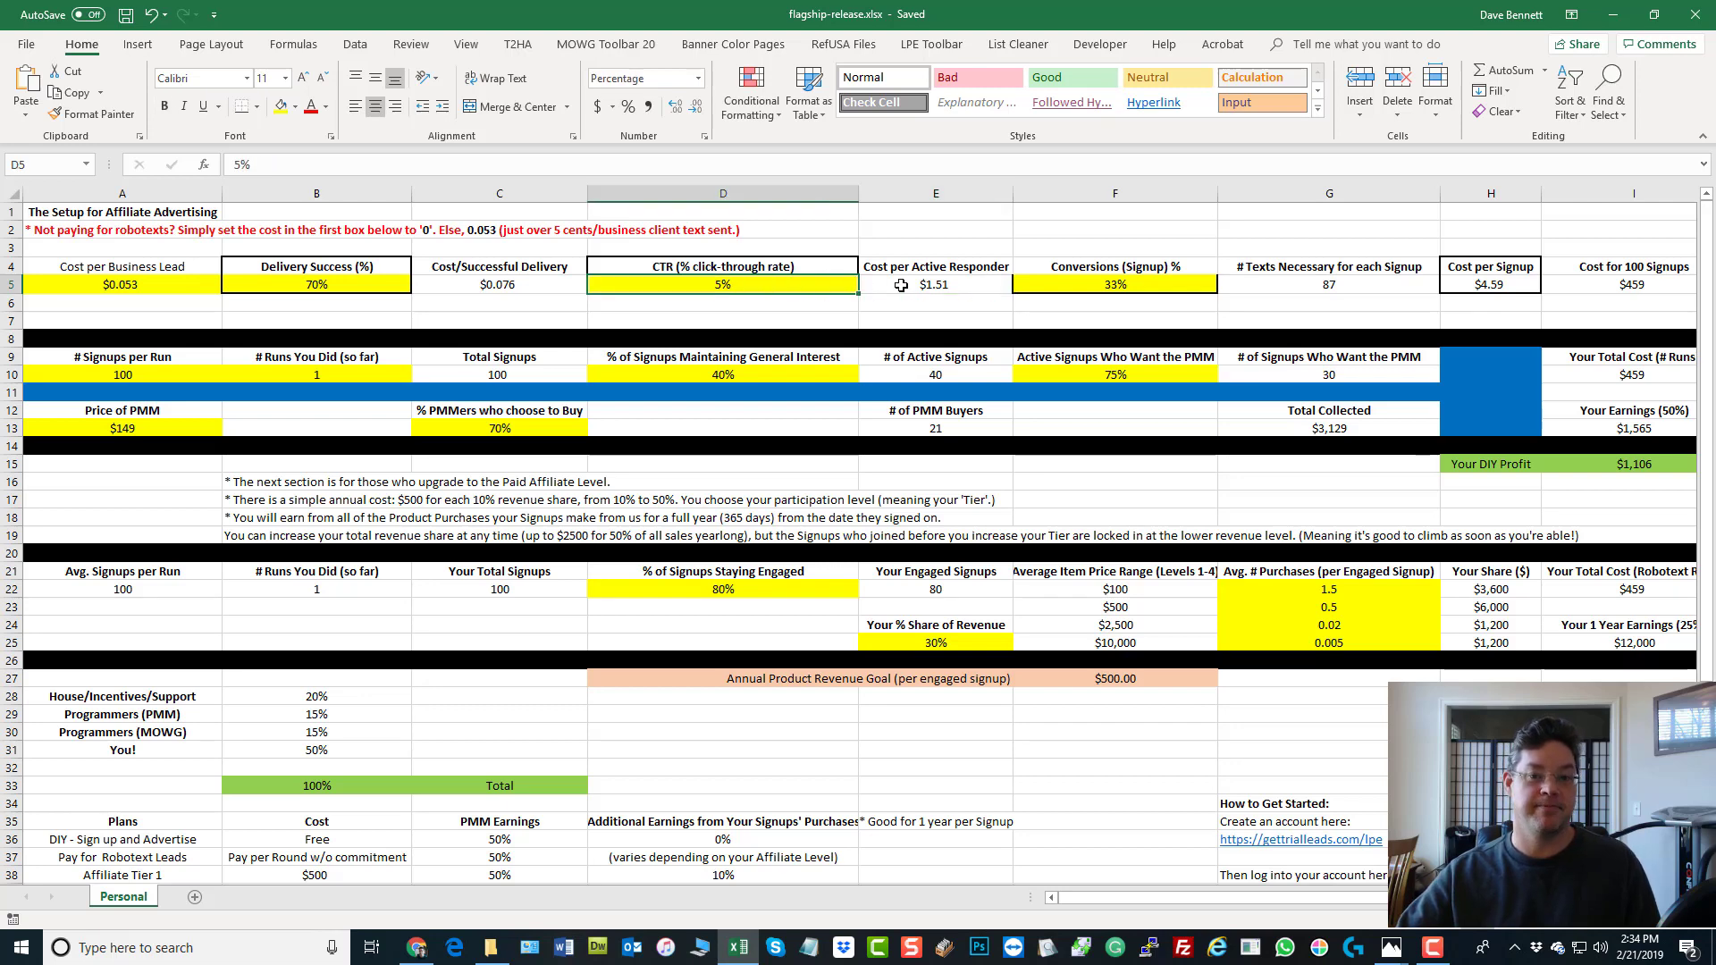
{"action": "left_click", "coordinate": [935, 283]}
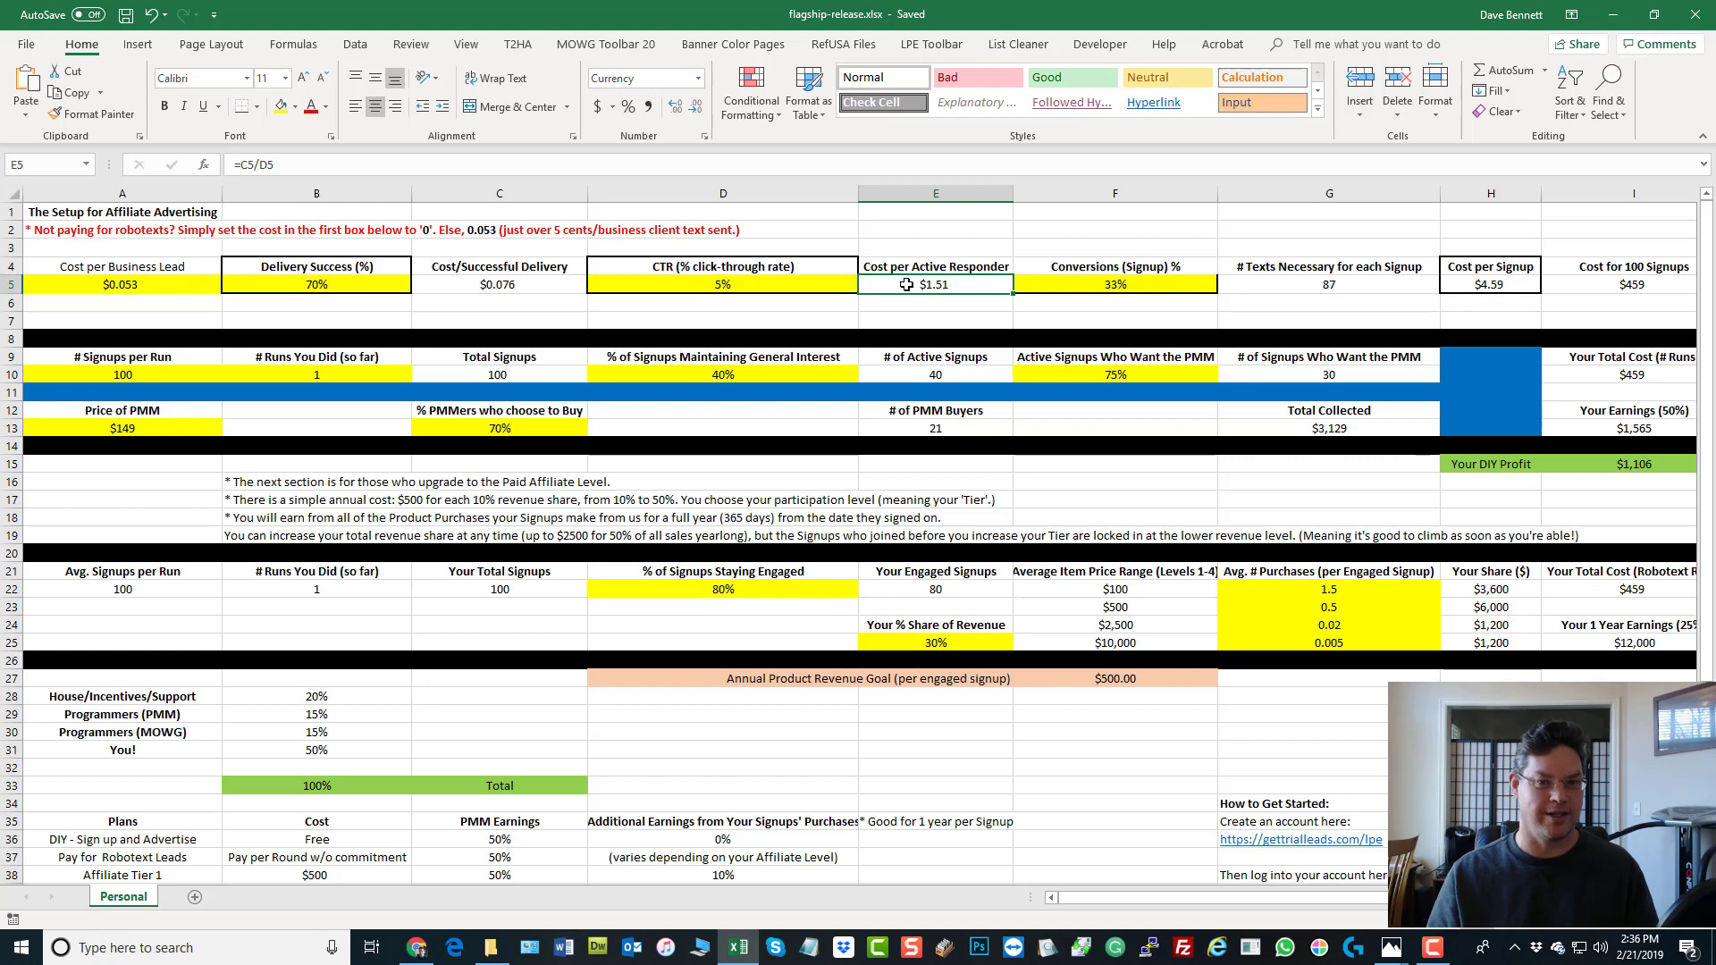
{"action": "mouse_move", "coordinate": [859, 279]}
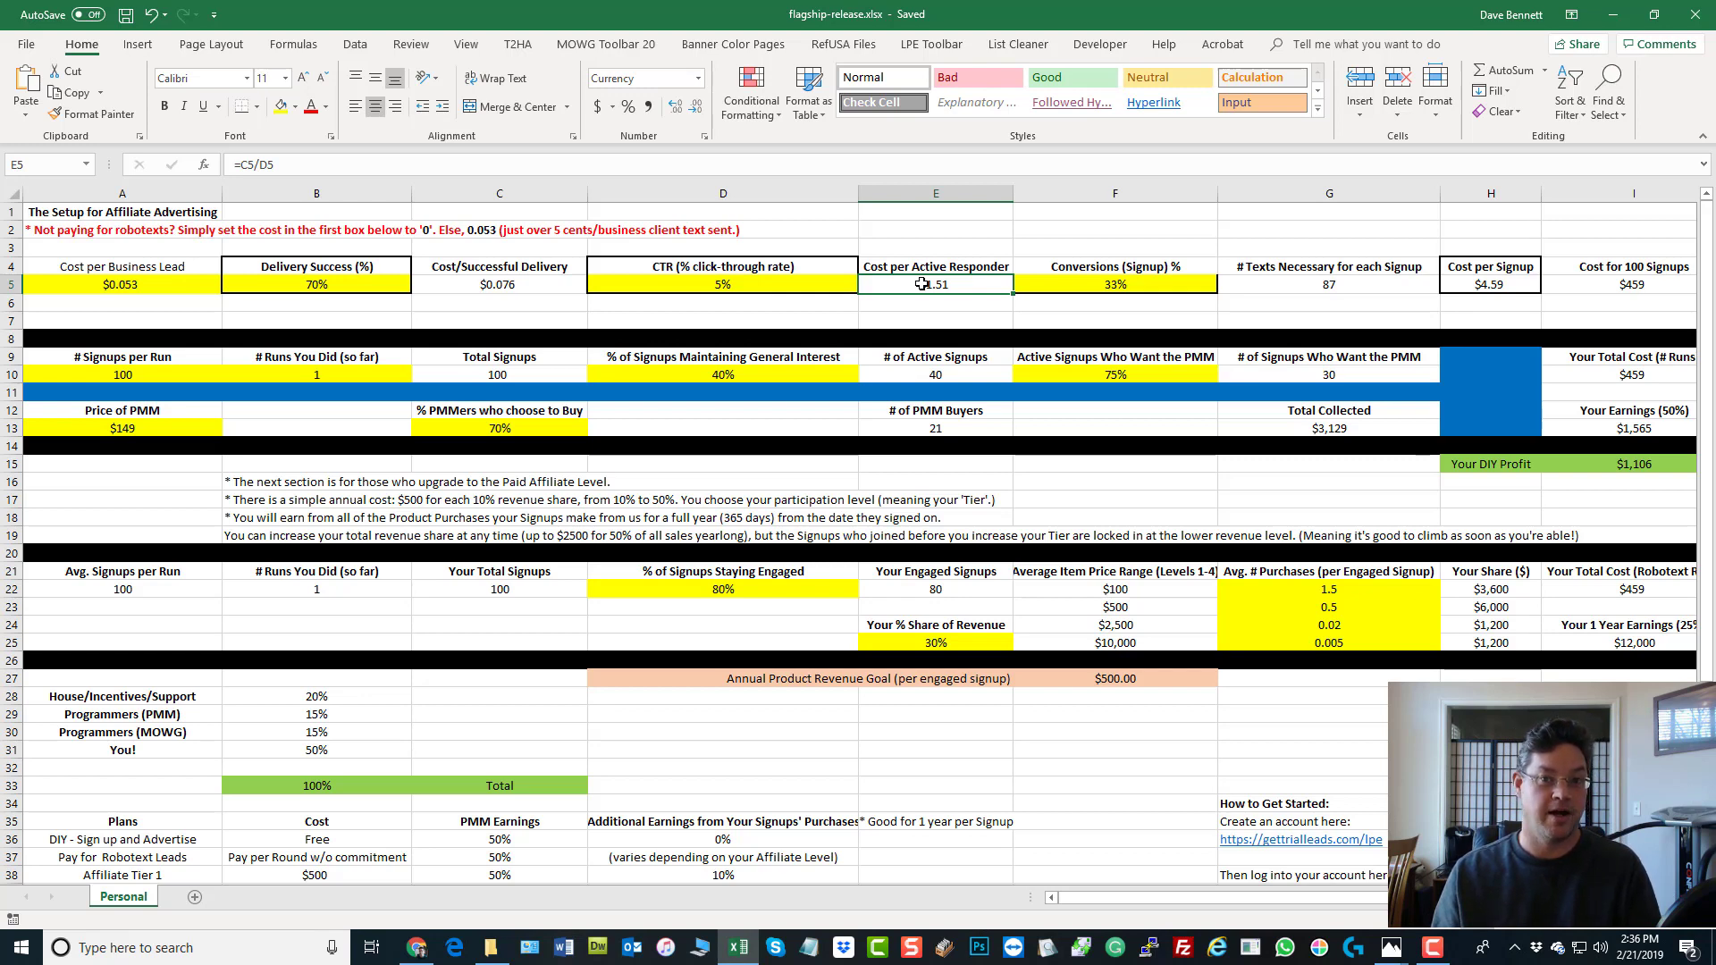
{"action": "mouse_move", "coordinate": [1105, 282]}
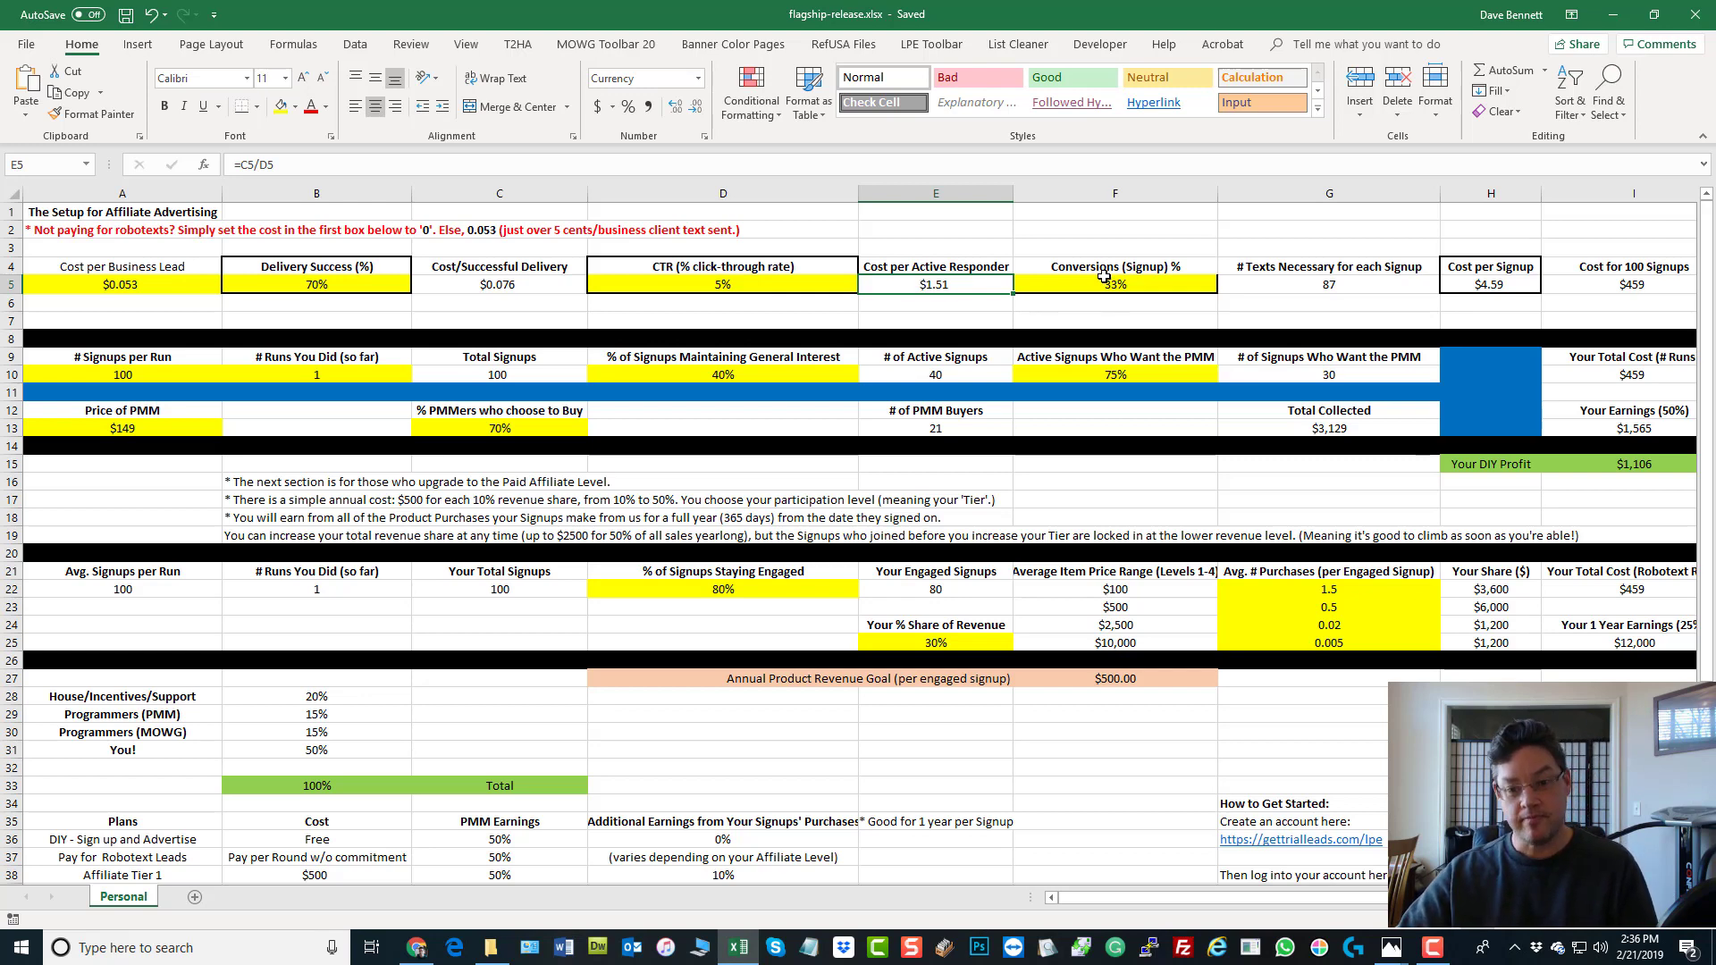
{"action": "left_click", "coordinate": [1114, 284]}
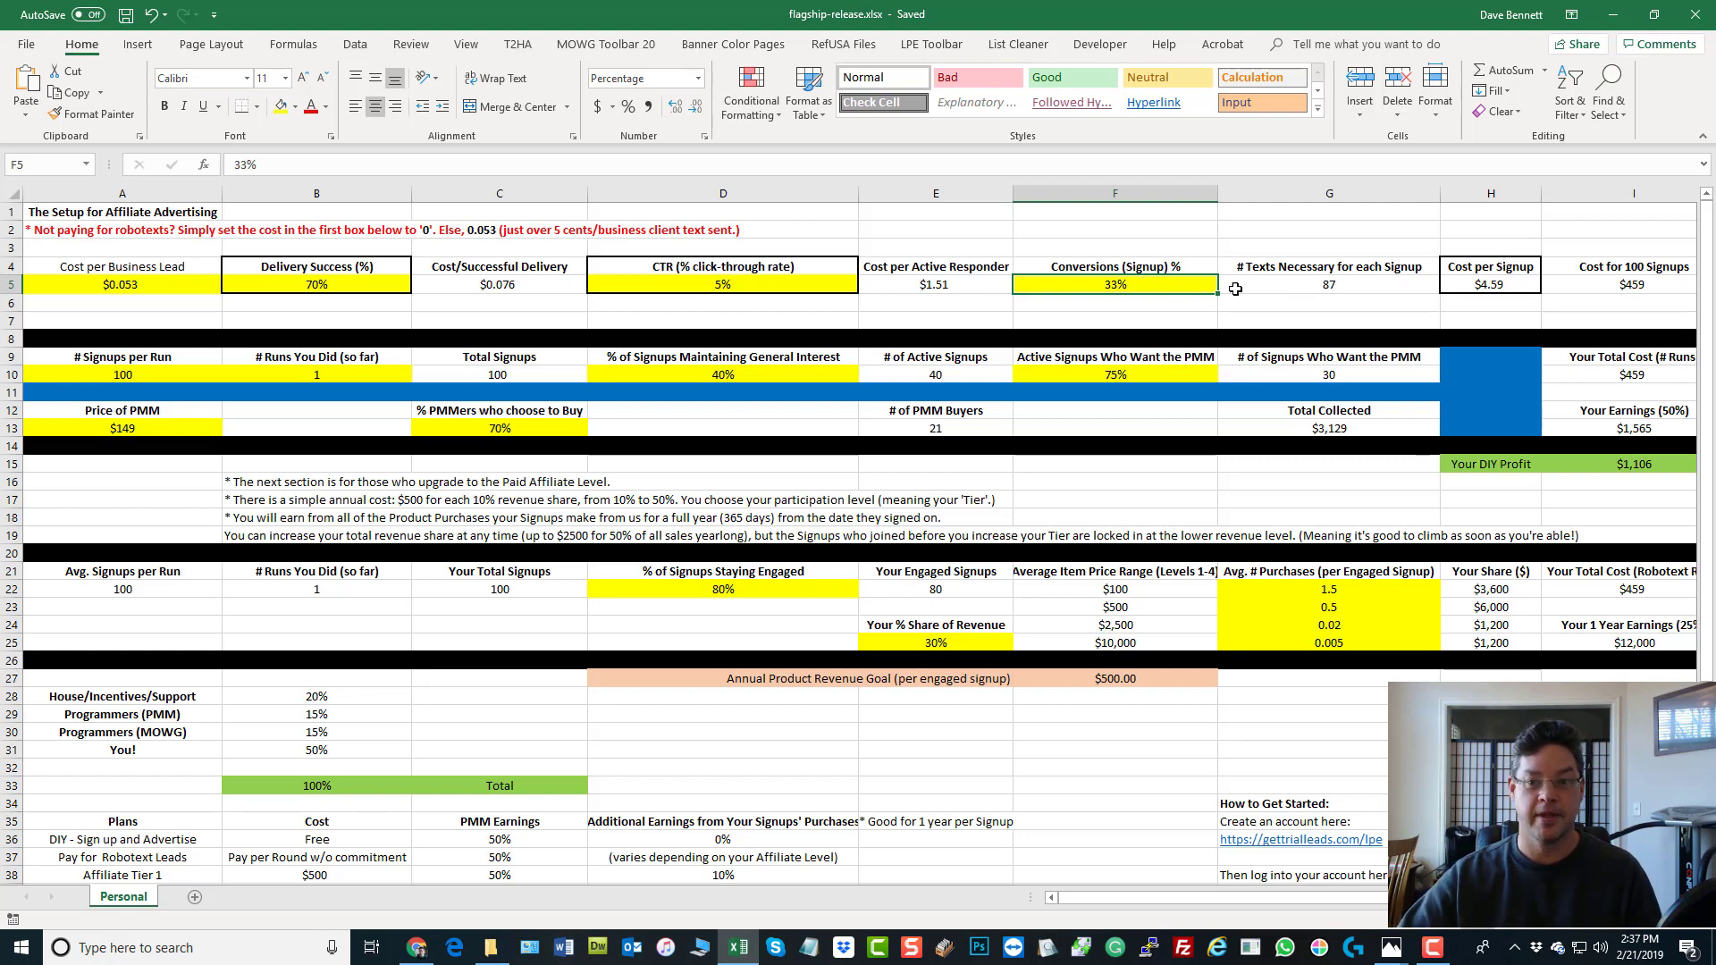
{"action": "mouse_move", "coordinate": [1281, 284]}
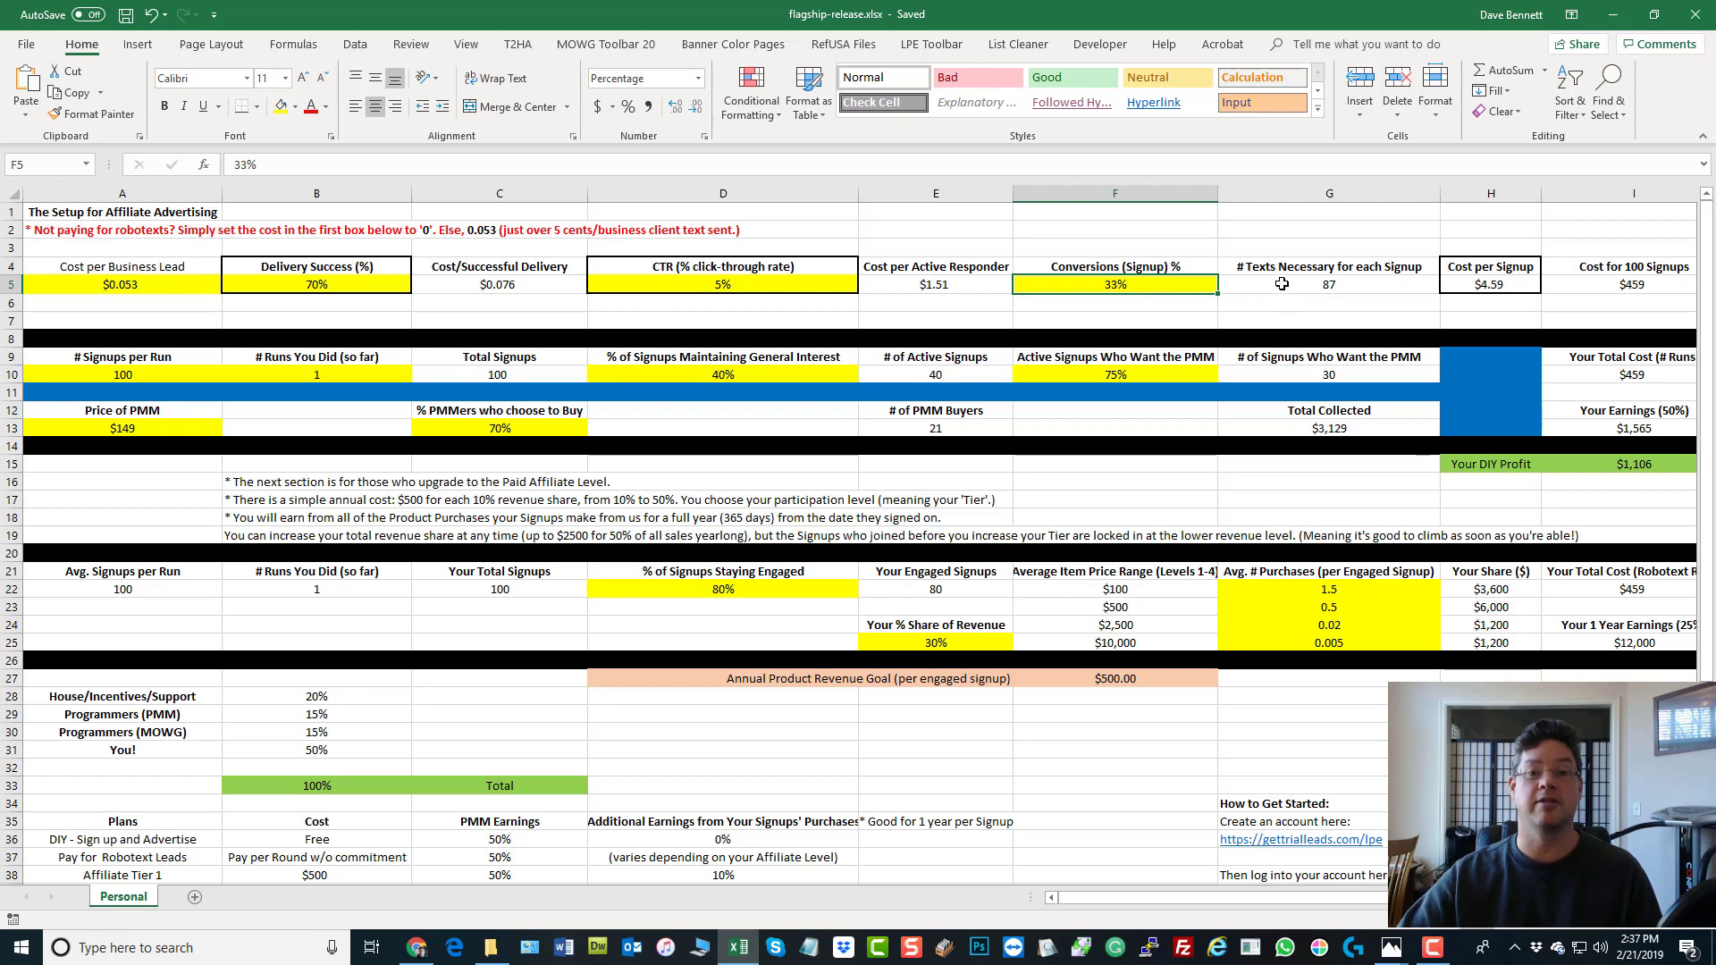
{"action": "mouse_move", "coordinate": [1182, 296]}
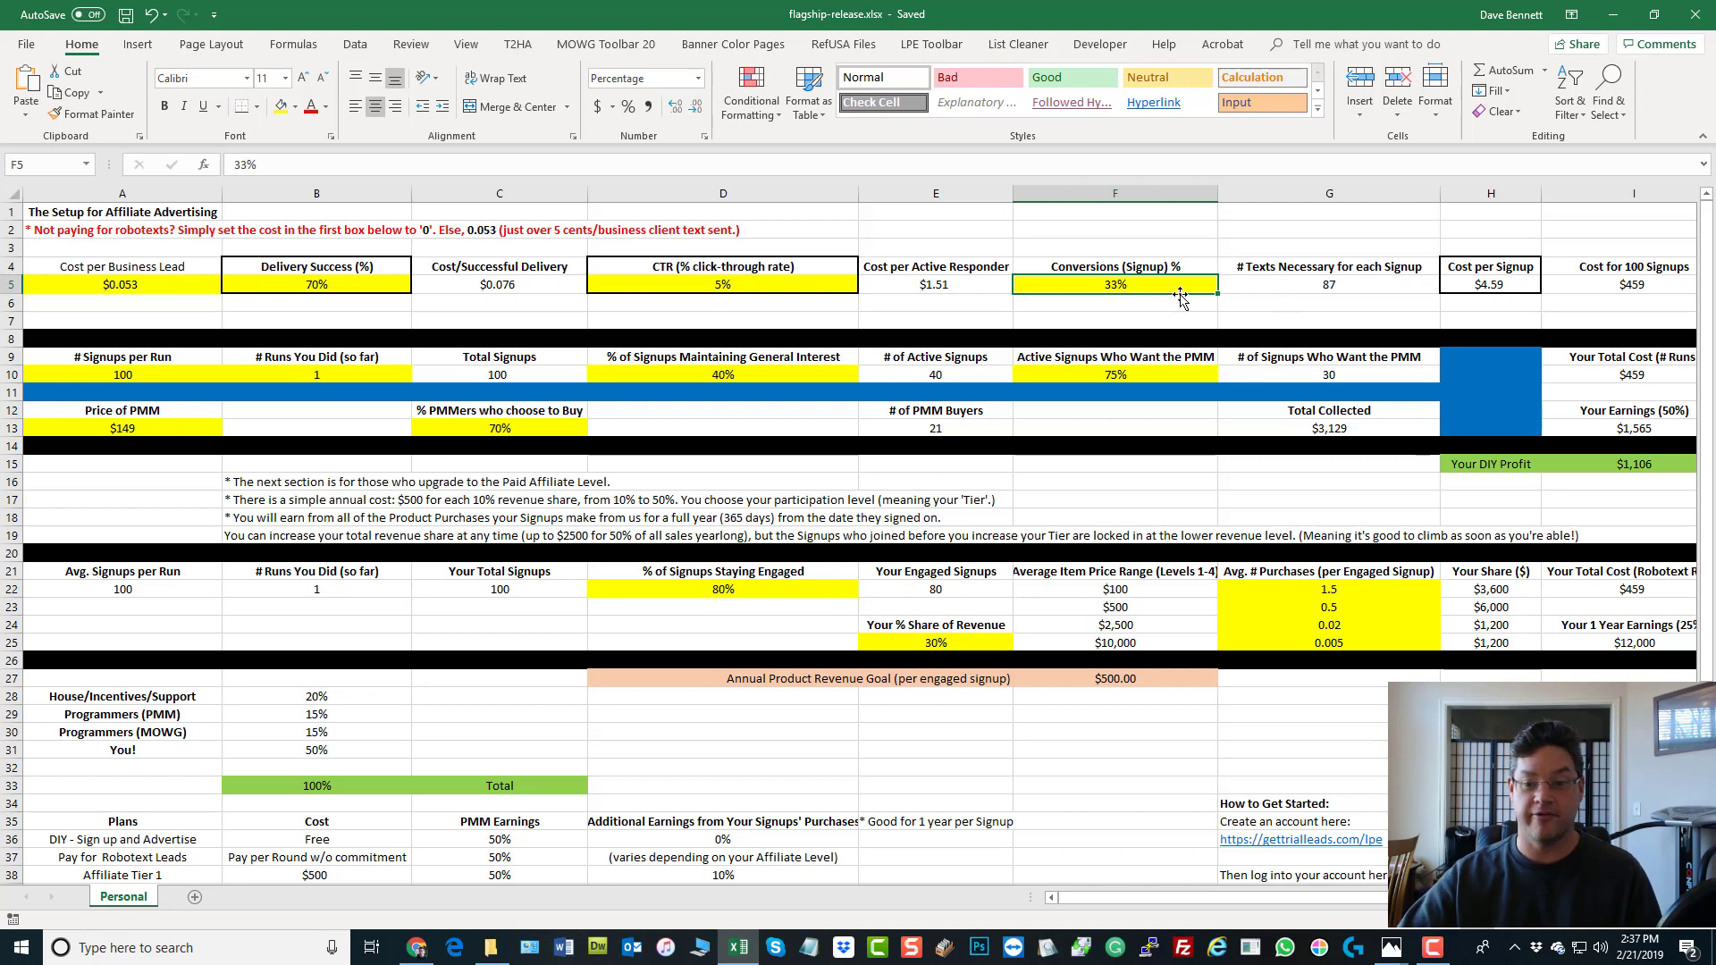
{"action": "left_click", "coordinate": [1329, 284]}
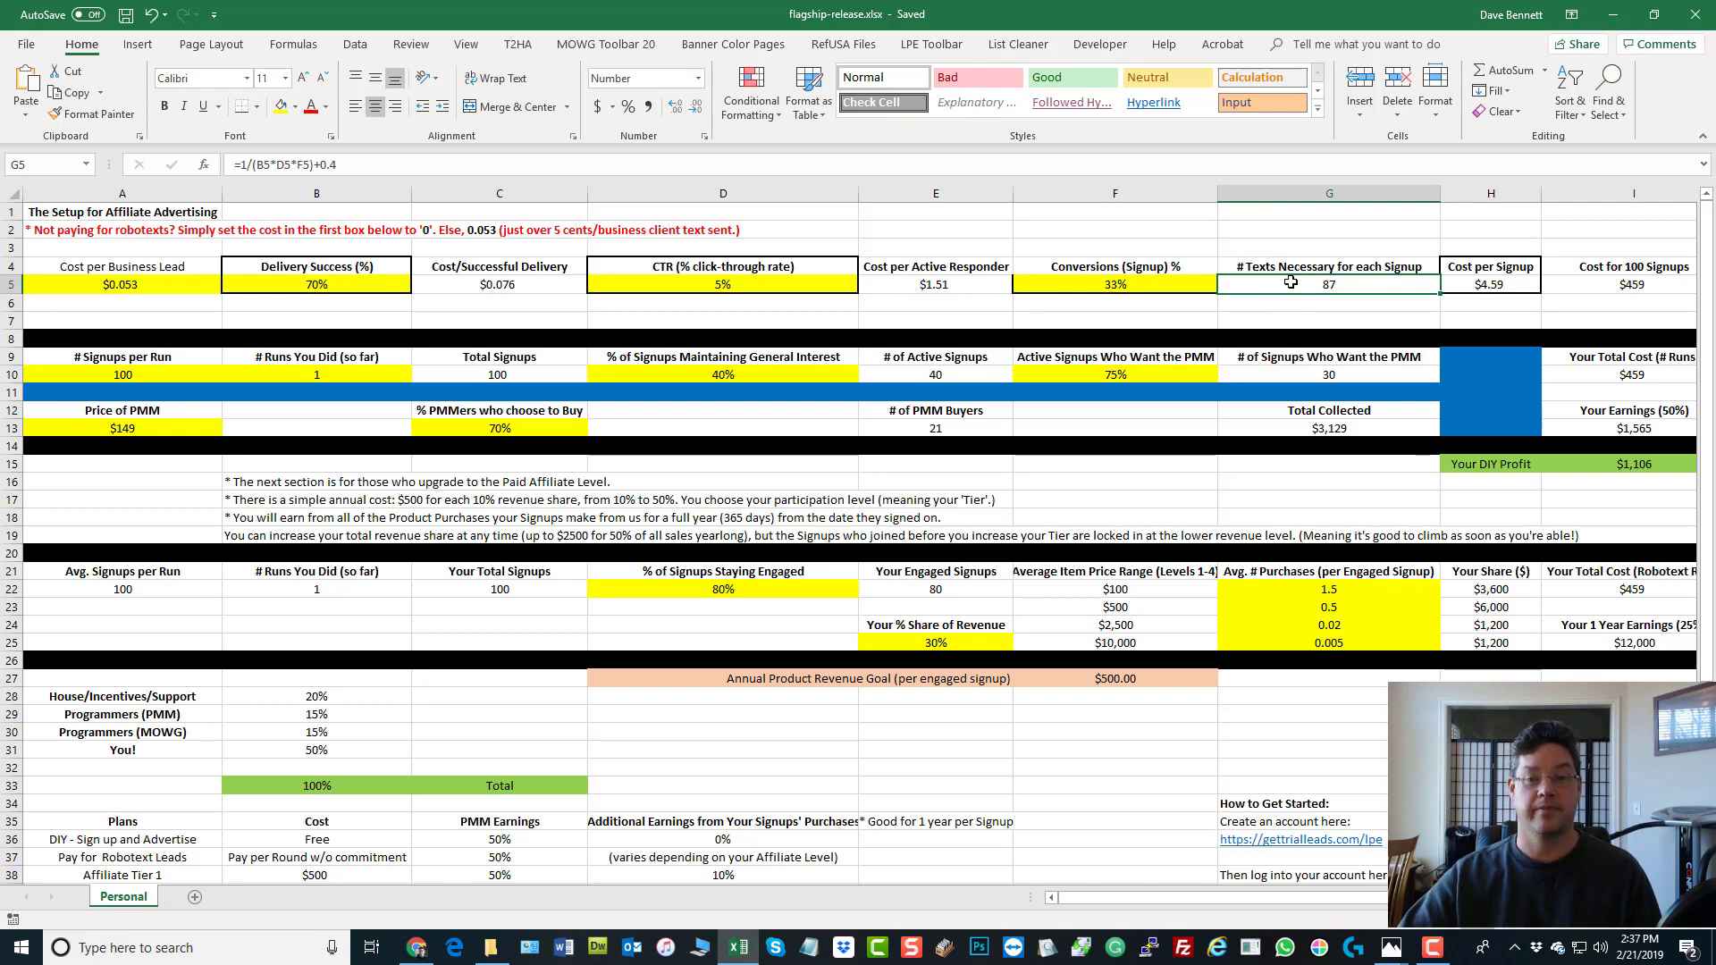
{"action": "left_click", "coordinate": [1489, 284]}
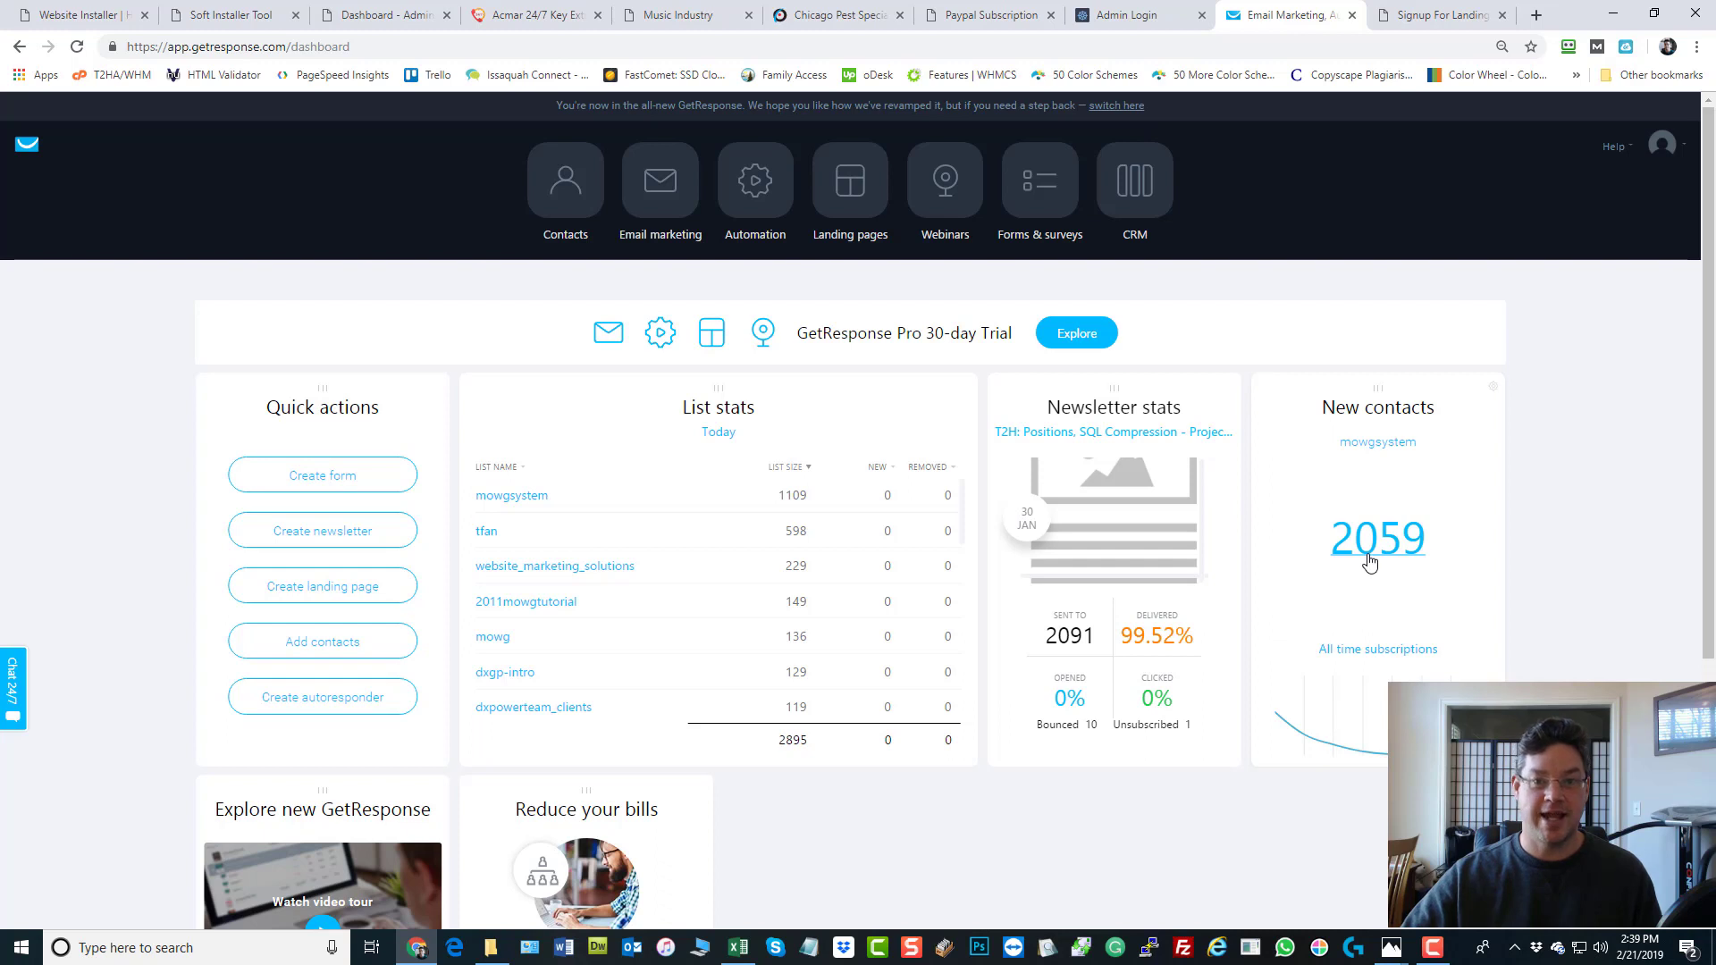
{"action": "mouse_move", "coordinate": [1375, 586]}
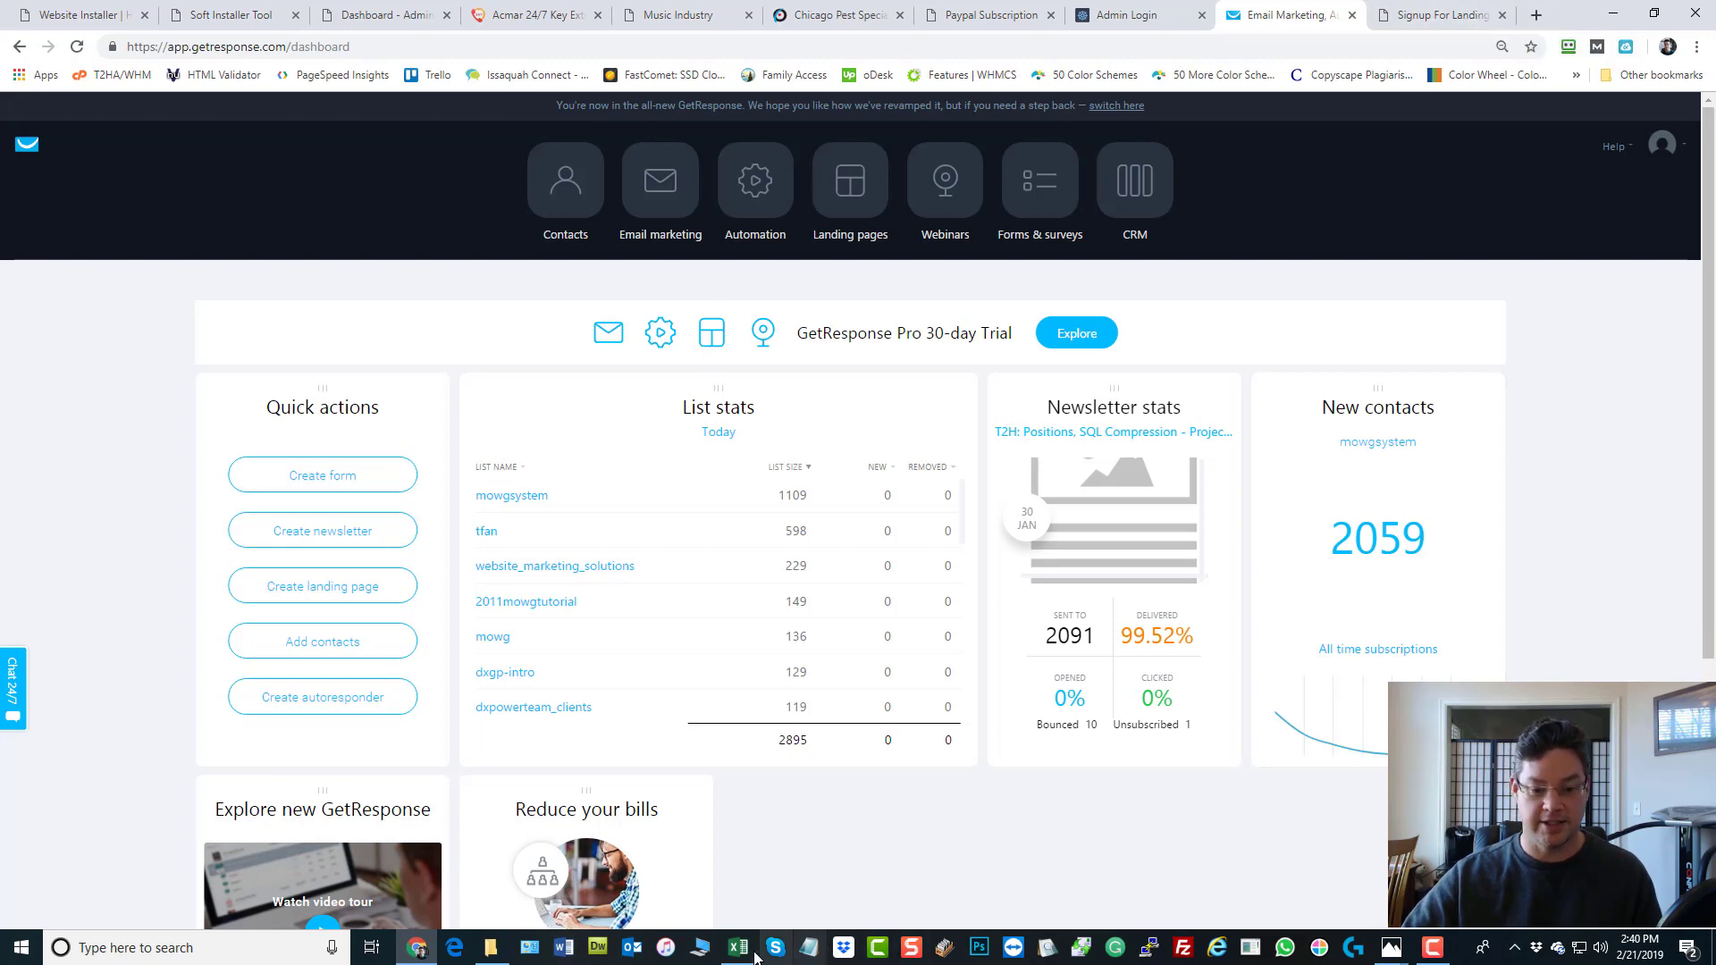
Return to the Excel affiliate calculator spreadsheet from the taskbar
{"action": "left_click", "coordinate": [737, 947]}
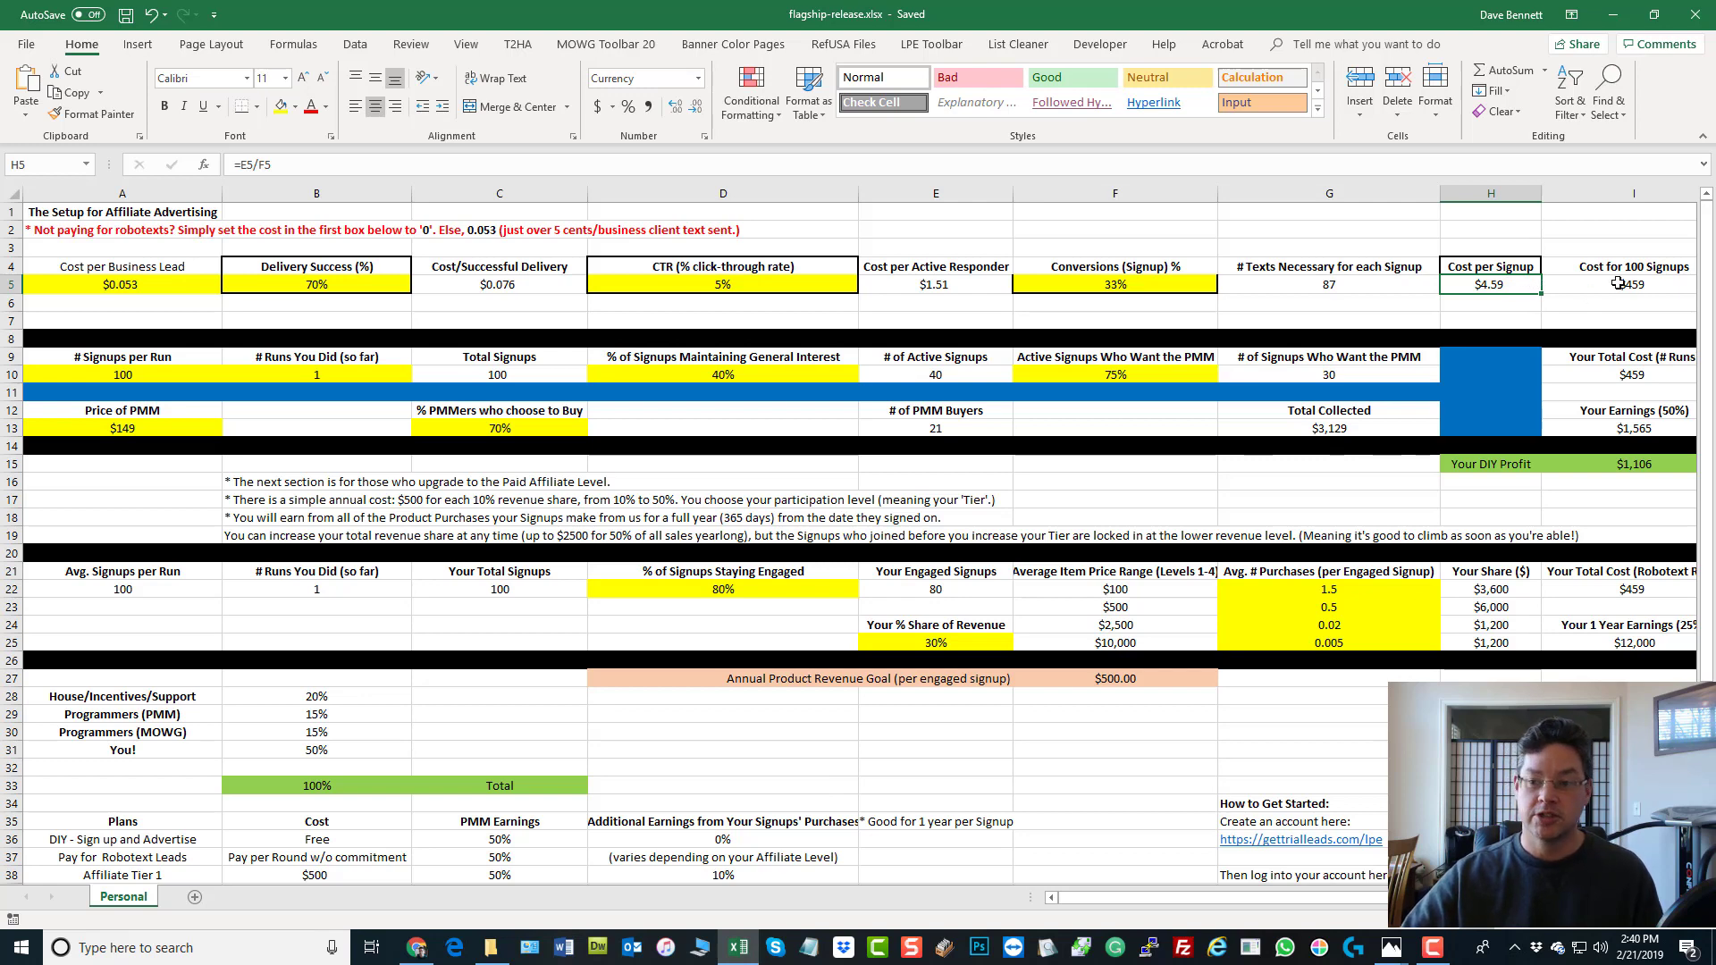
Inspect the Cost for 100 Signups formula (H5*100 = $459), signups per run and cost per lead
{"action": "left_click", "coordinate": [1633, 283]}
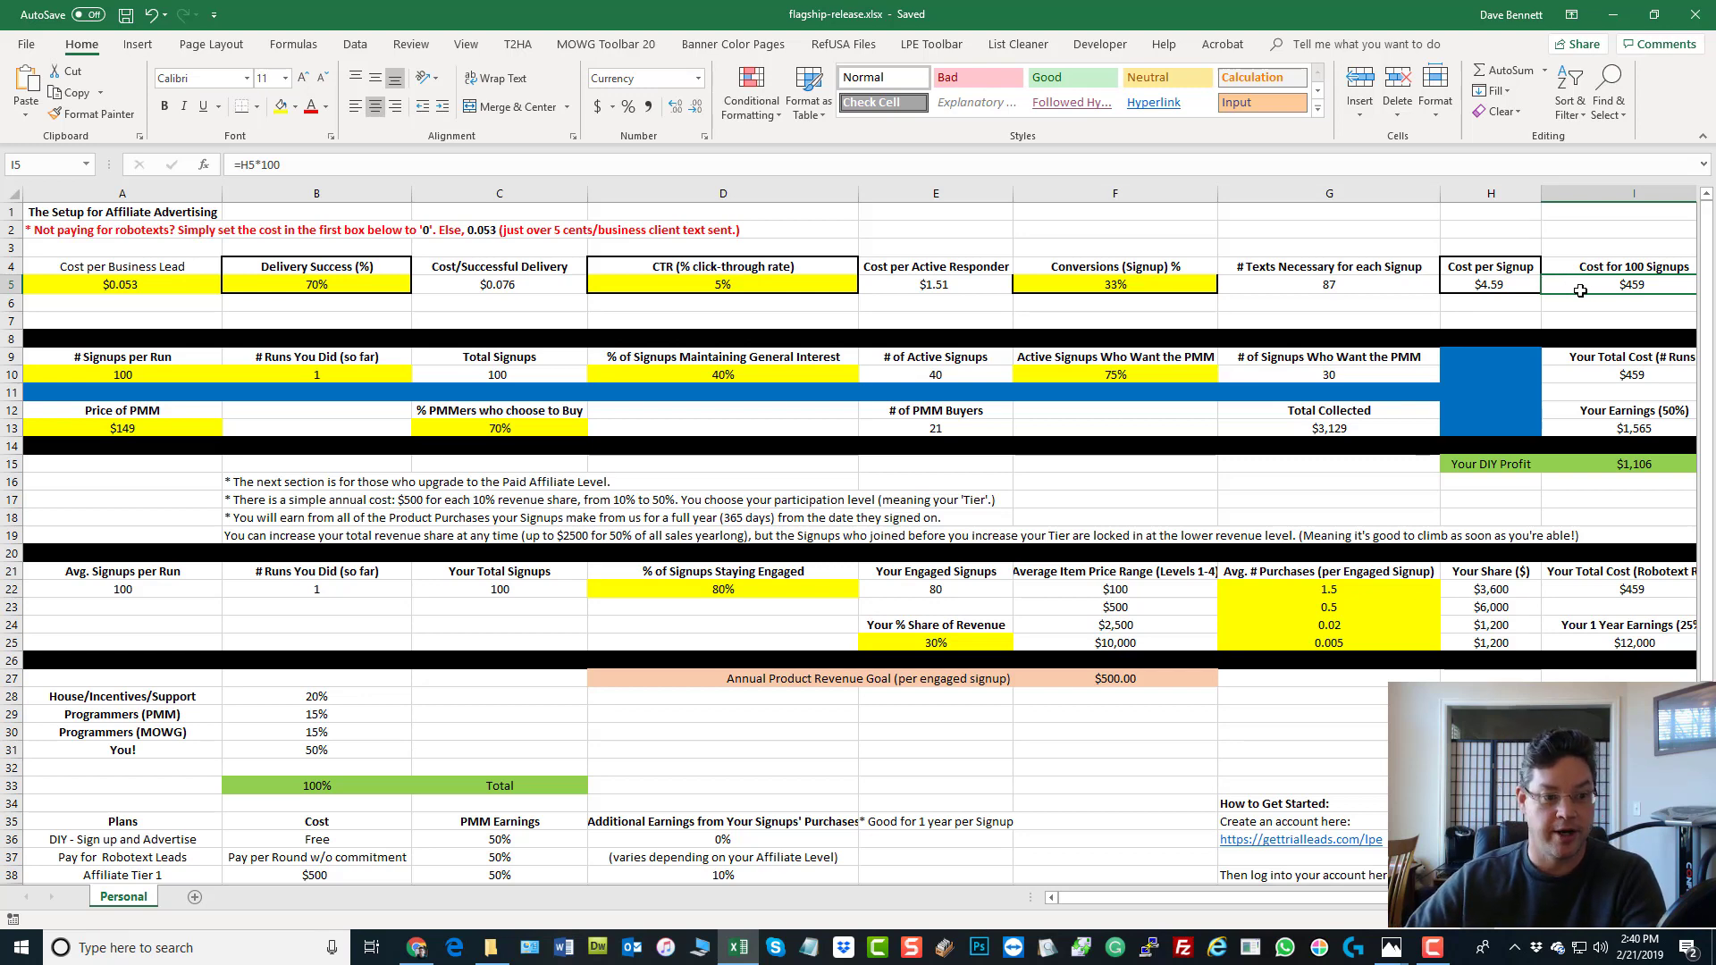
{"action": "left_click", "coordinate": [109, 374]}
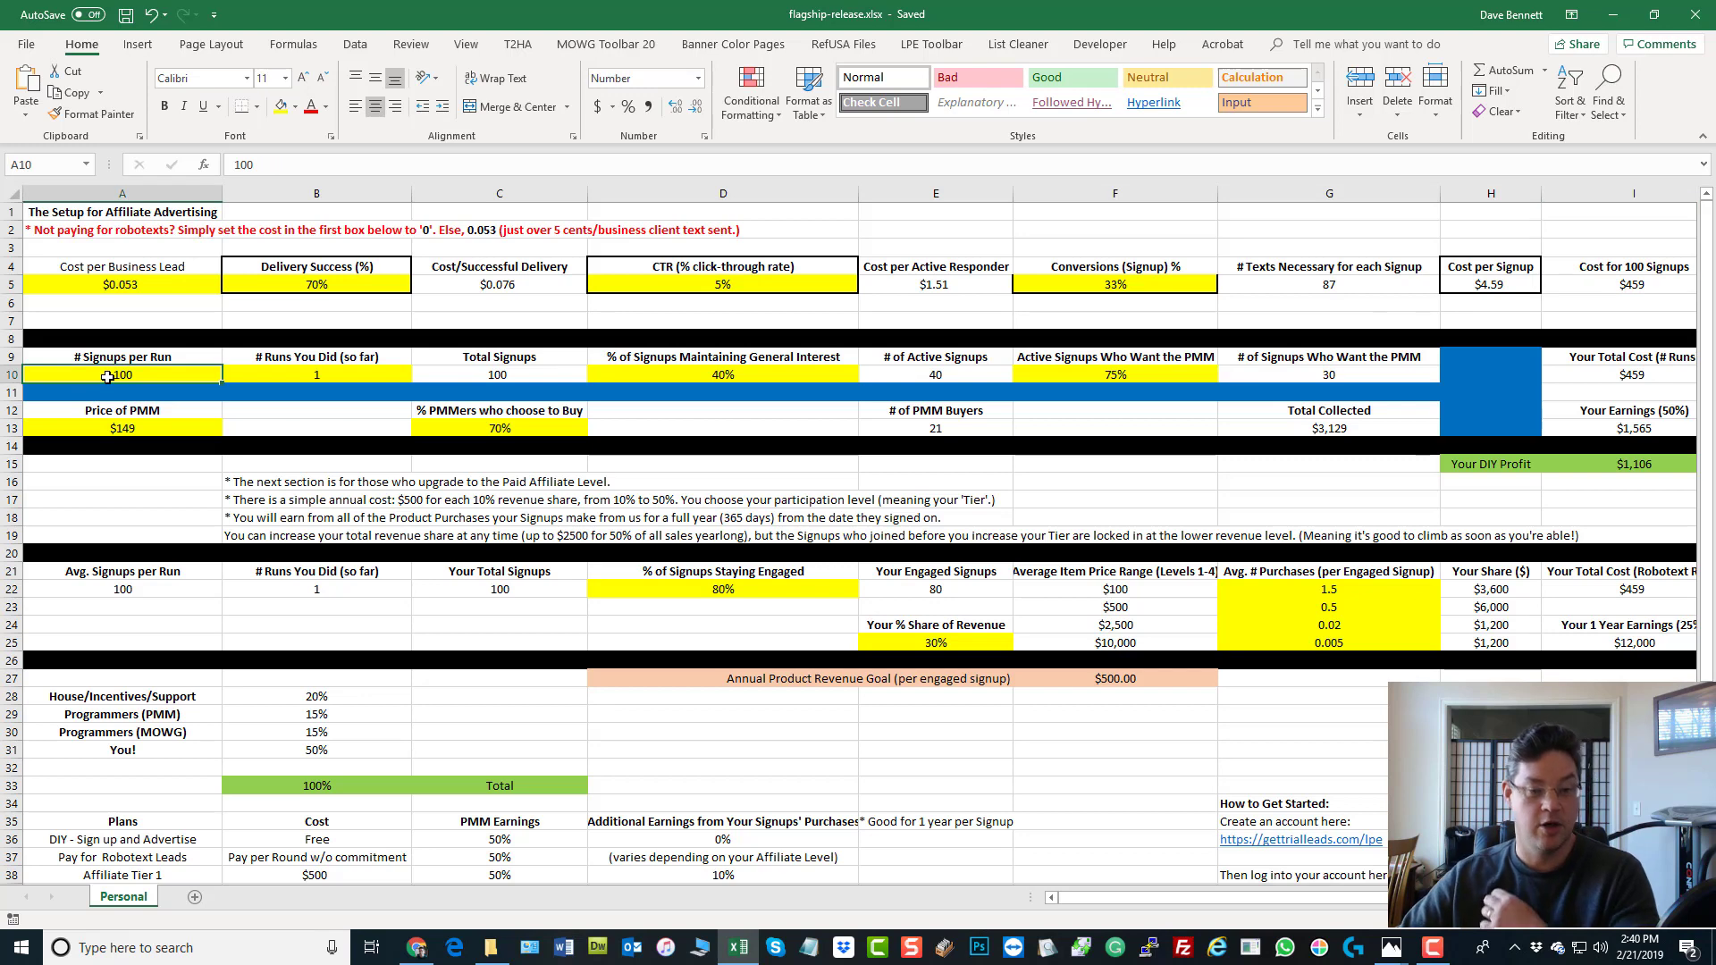
{"action": "mouse_move", "coordinate": [164, 370]}
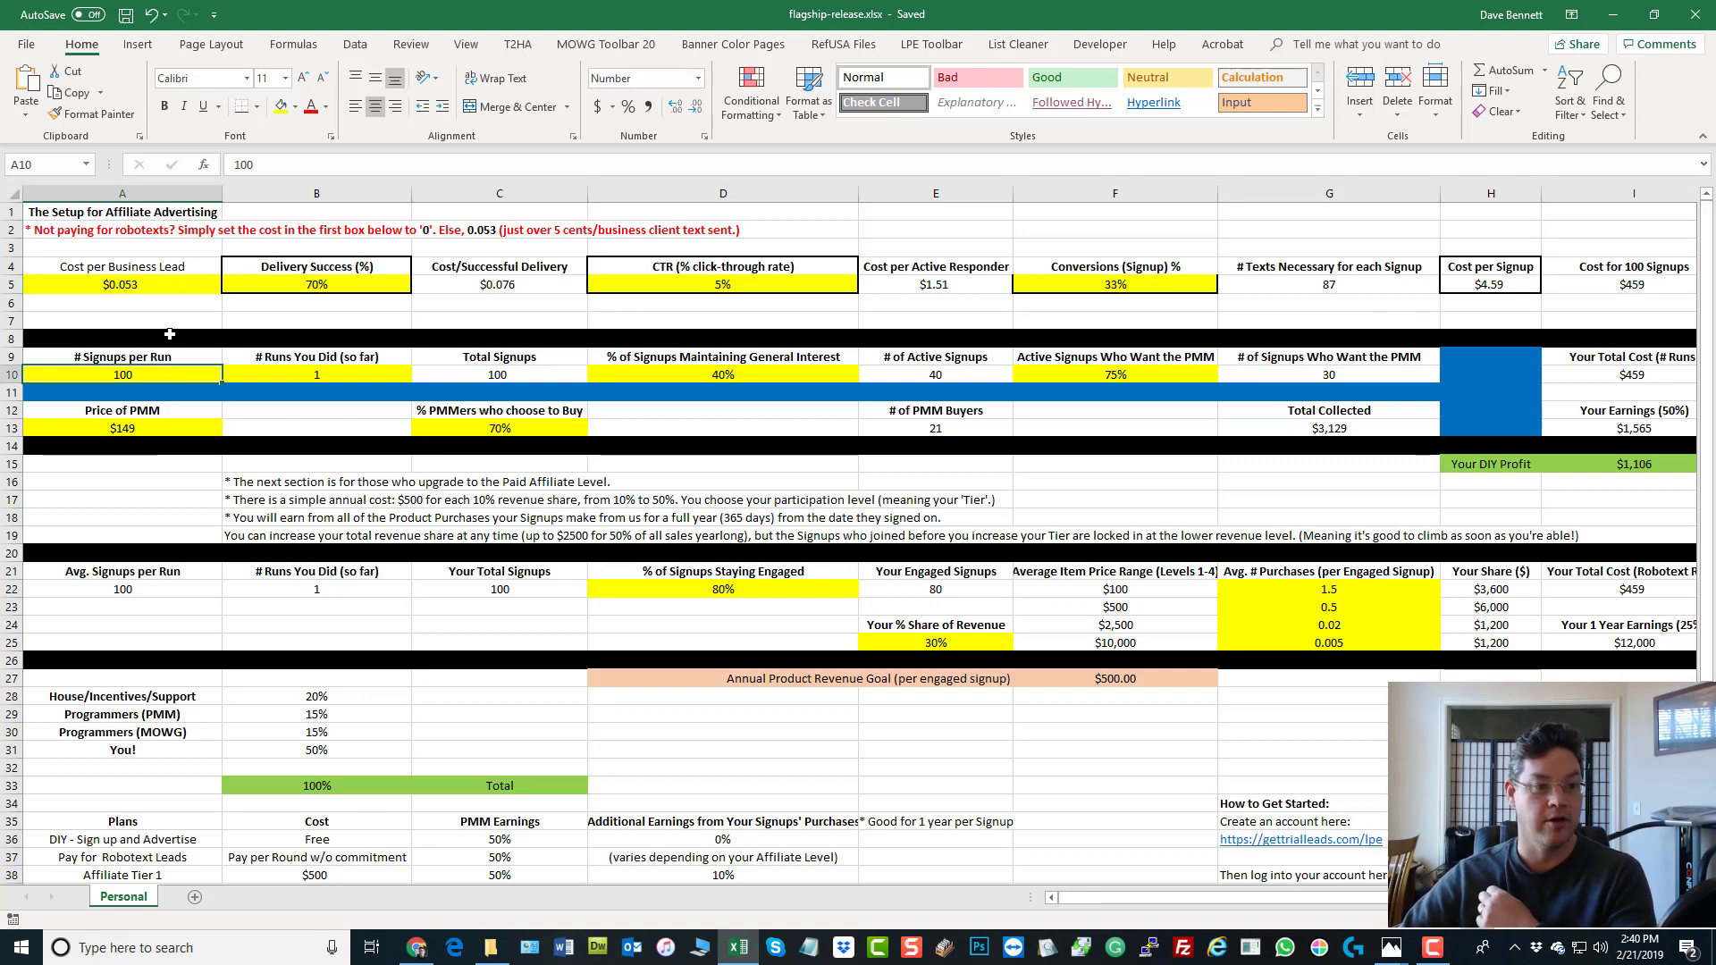
{"action": "left_click", "coordinate": [121, 283]}
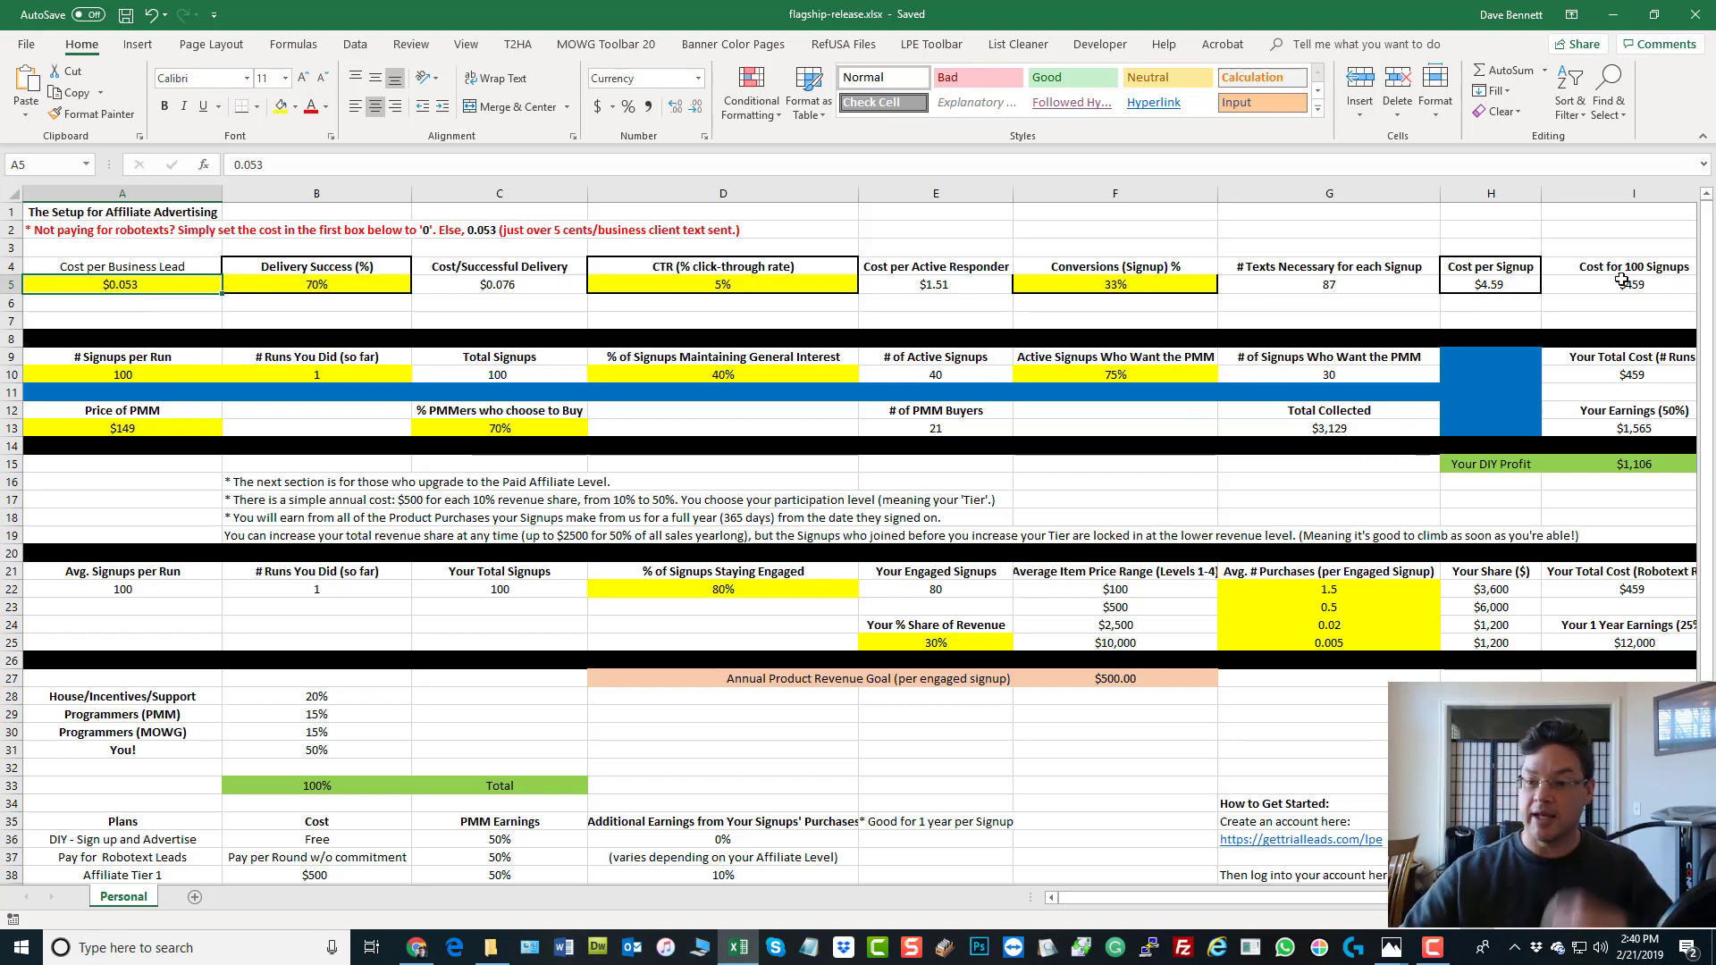
{"action": "left_click", "coordinate": [1631, 283]}
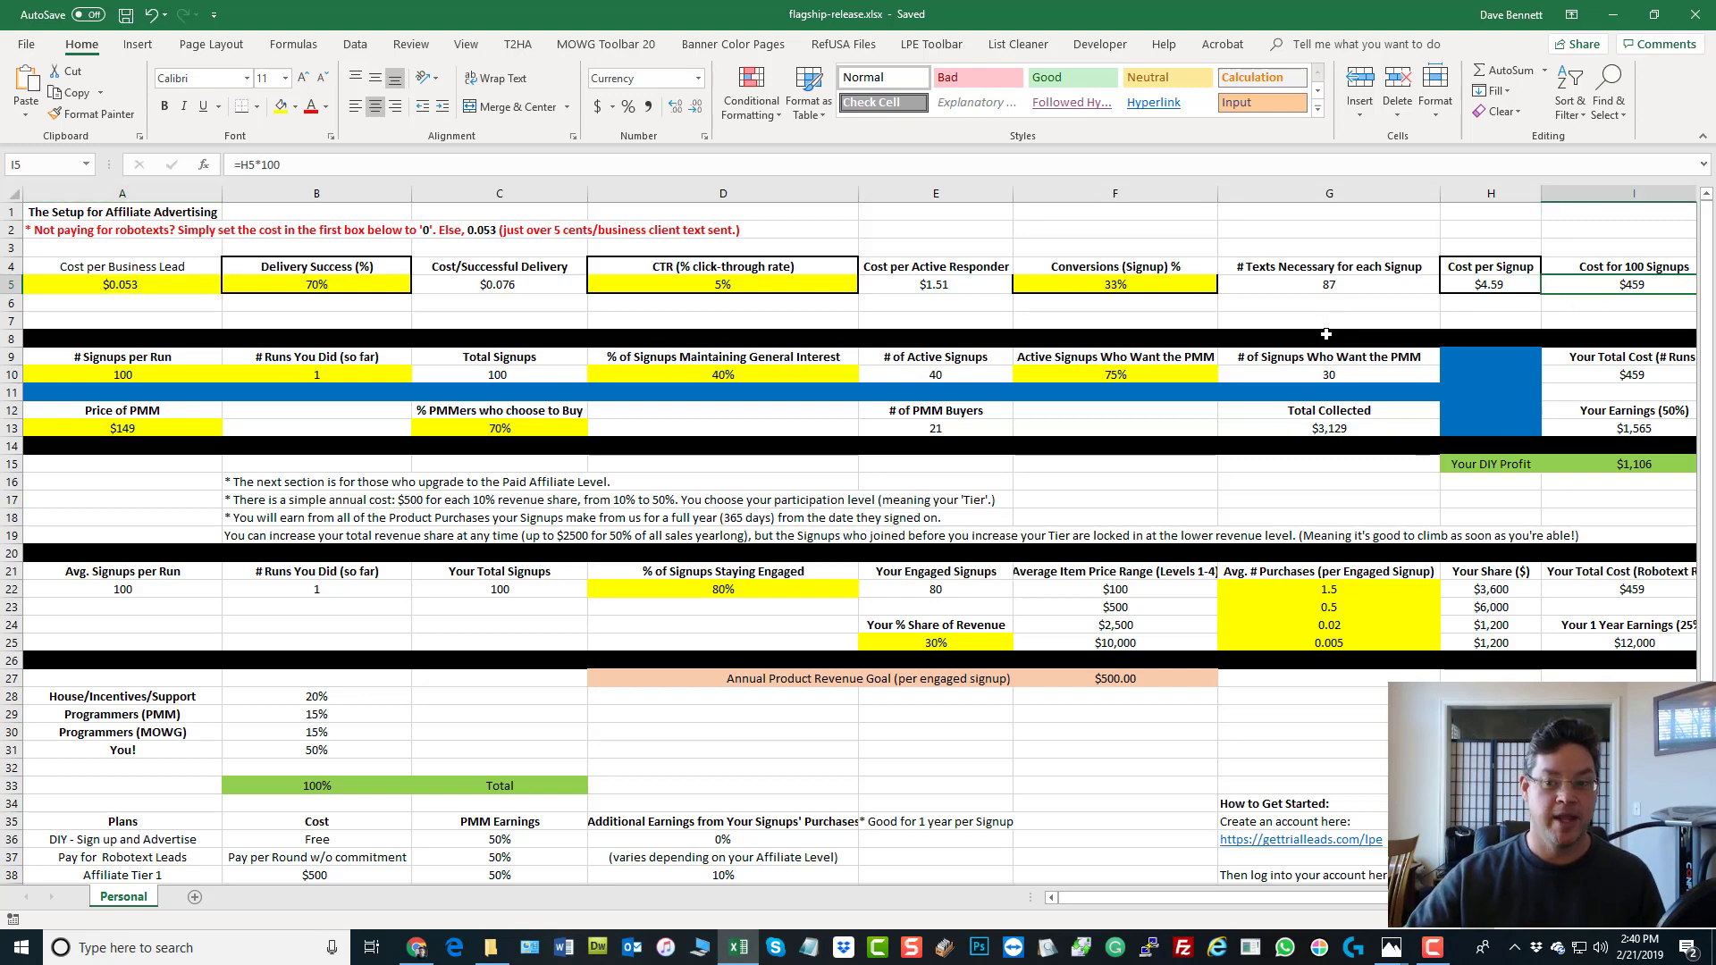
{"action": "left_click", "coordinate": [122, 283]}
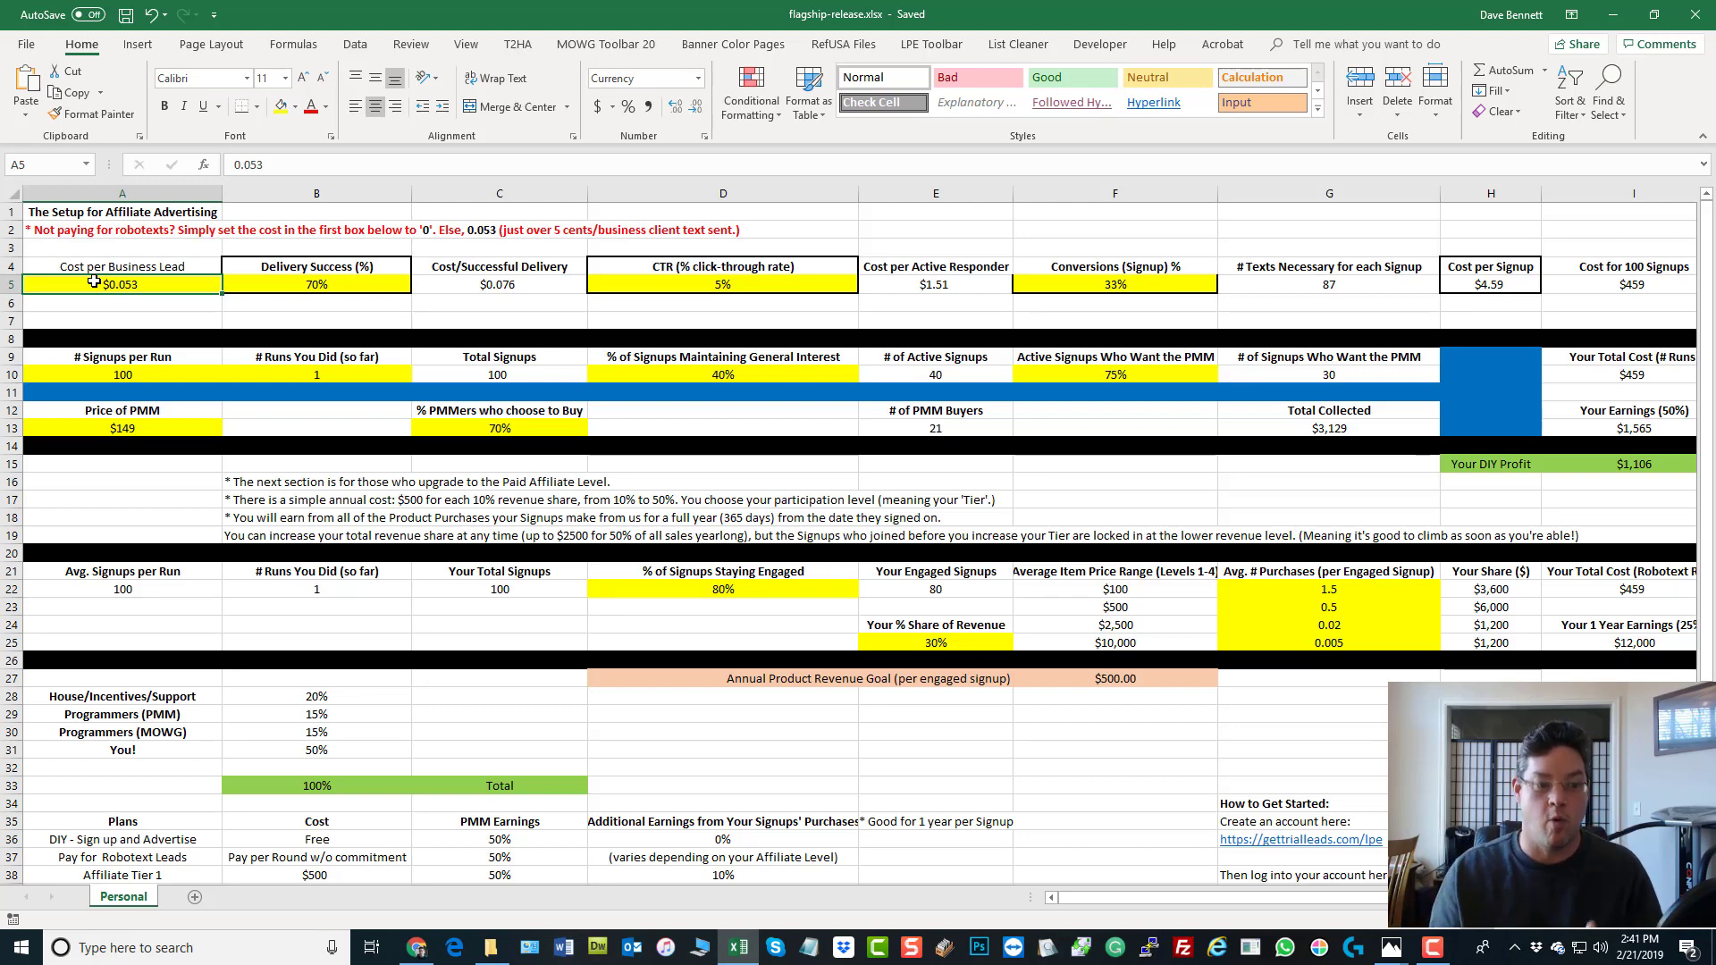
{"action": "mouse_move", "coordinate": [10, 393]}
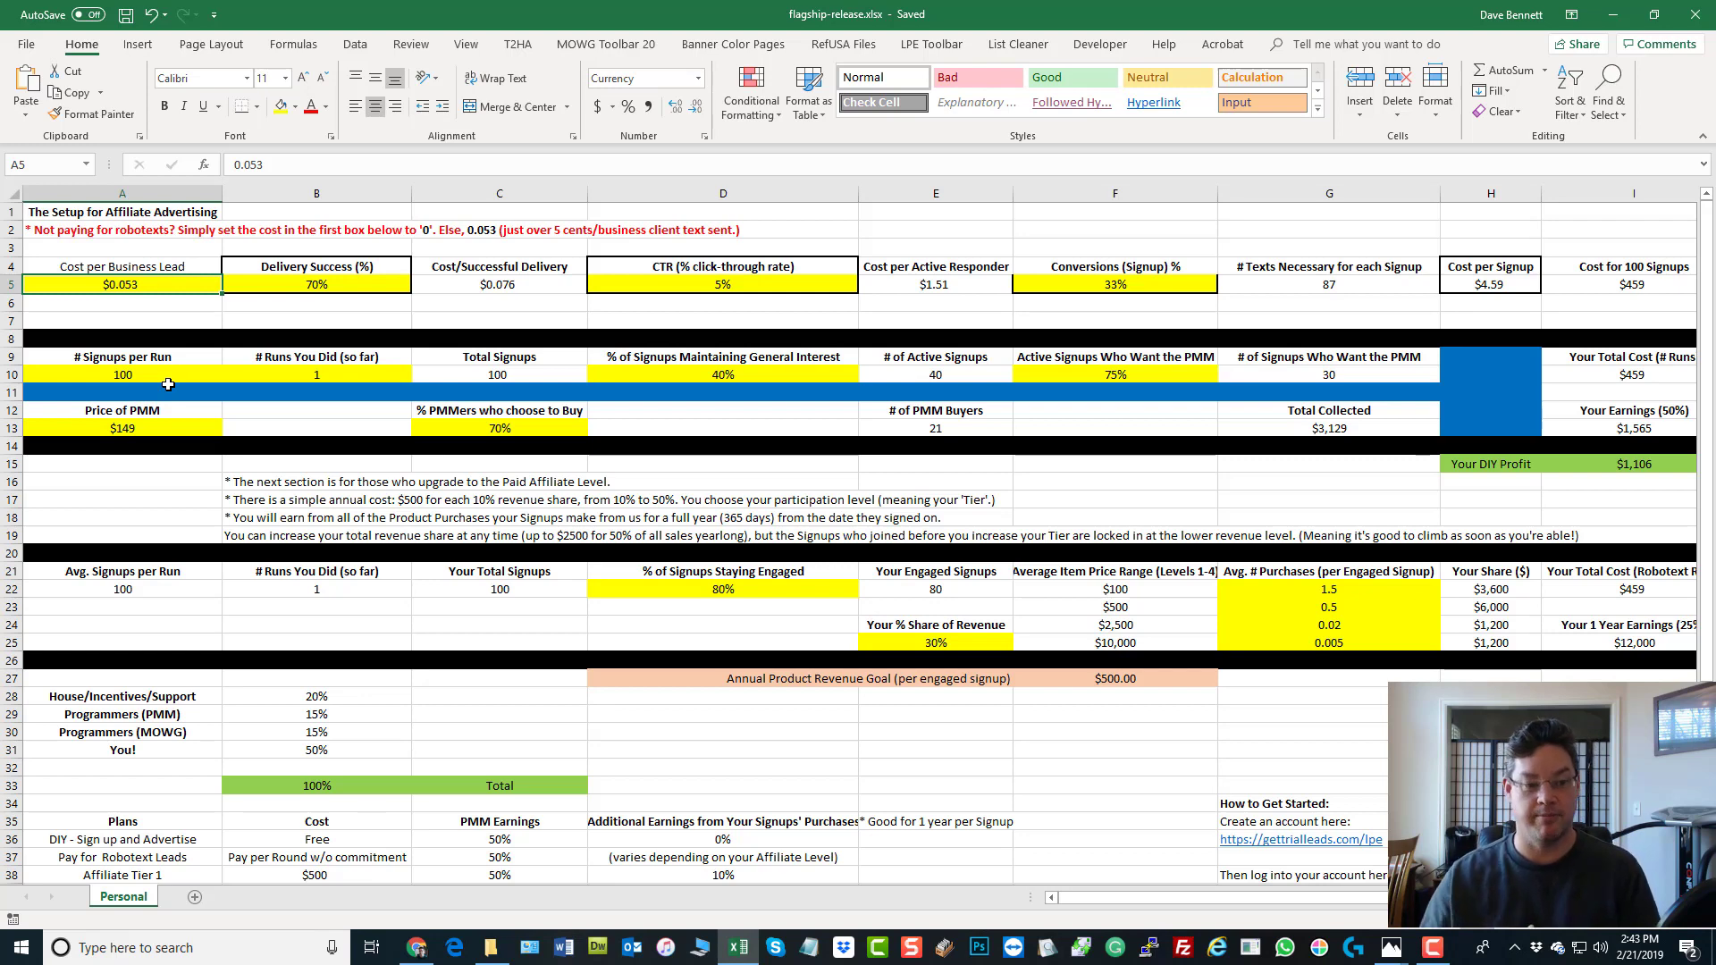
{"action": "mouse_move", "coordinate": [140, 380]}
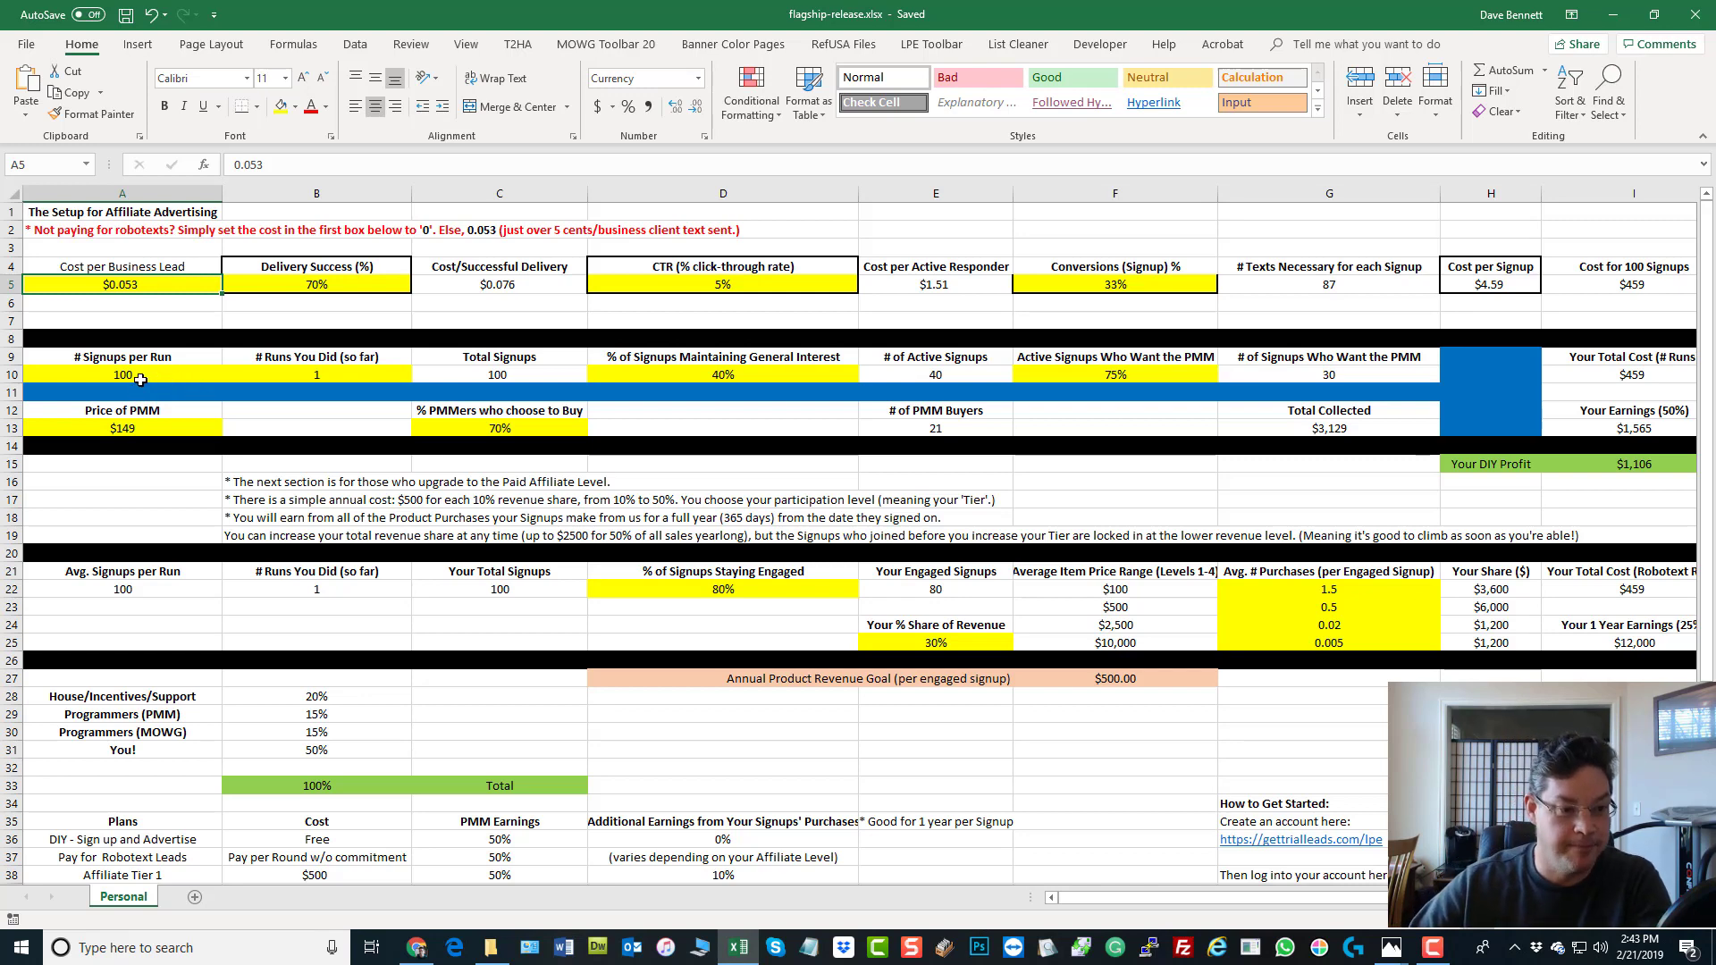
{"action": "left_click", "coordinate": [122, 375]}
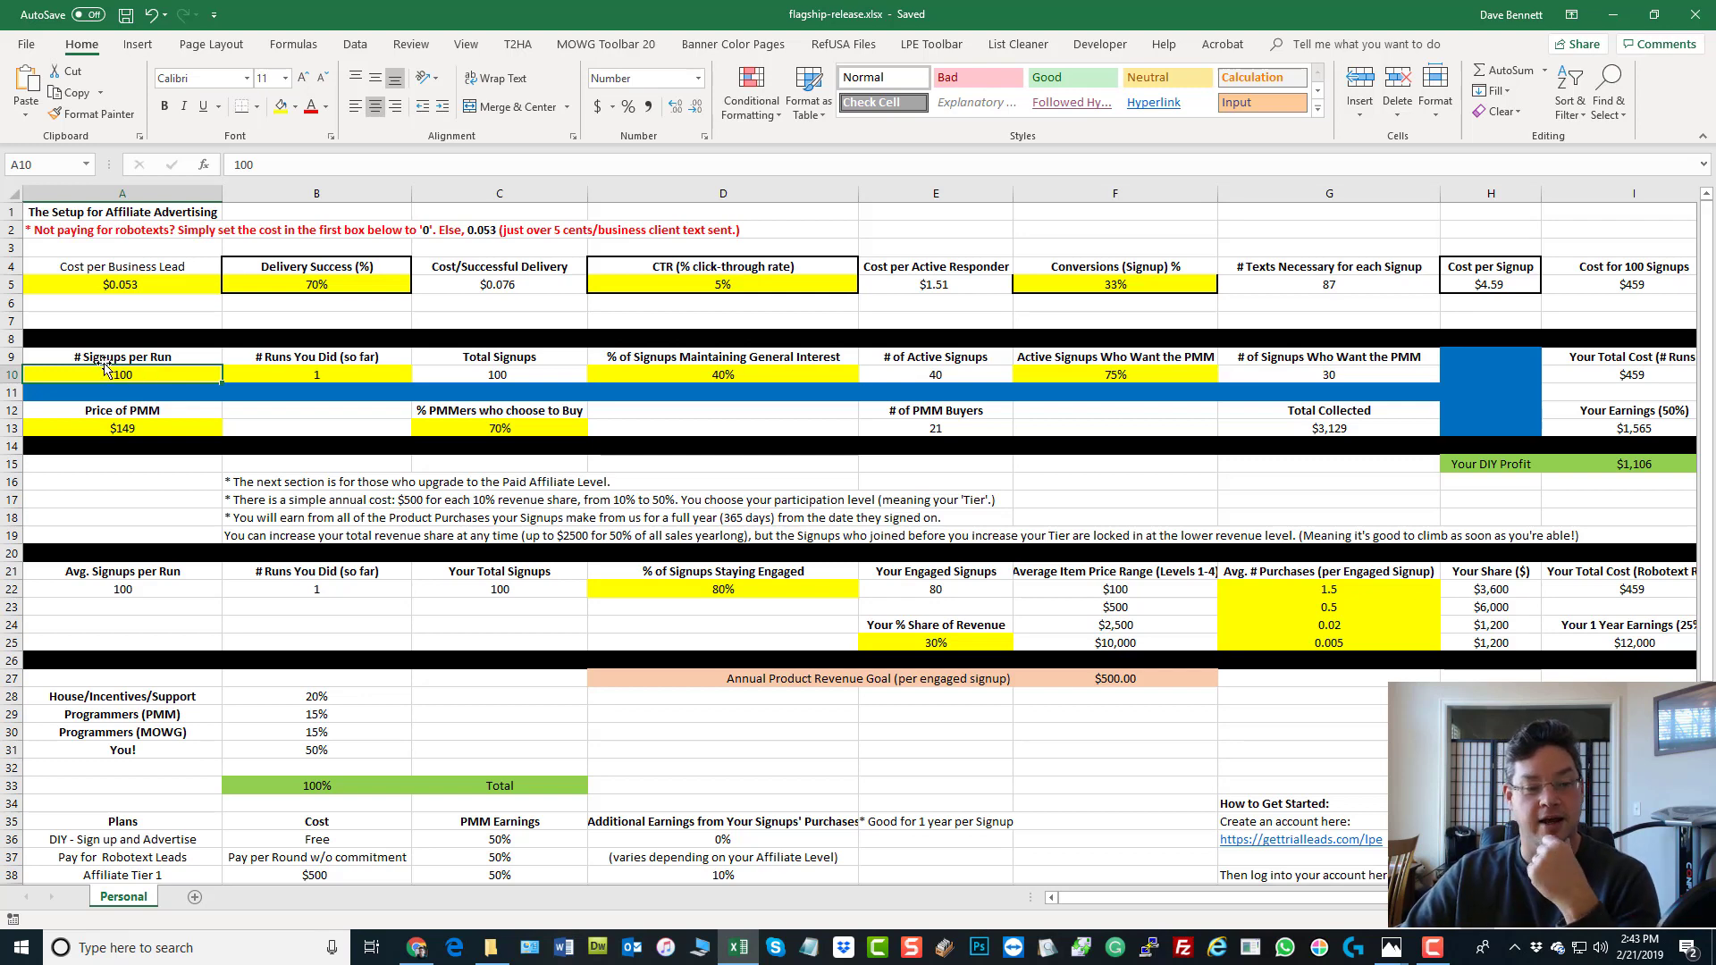
{"action": "left_click", "coordinate": [316, 375]}
{"action": "type", "text": "2"}
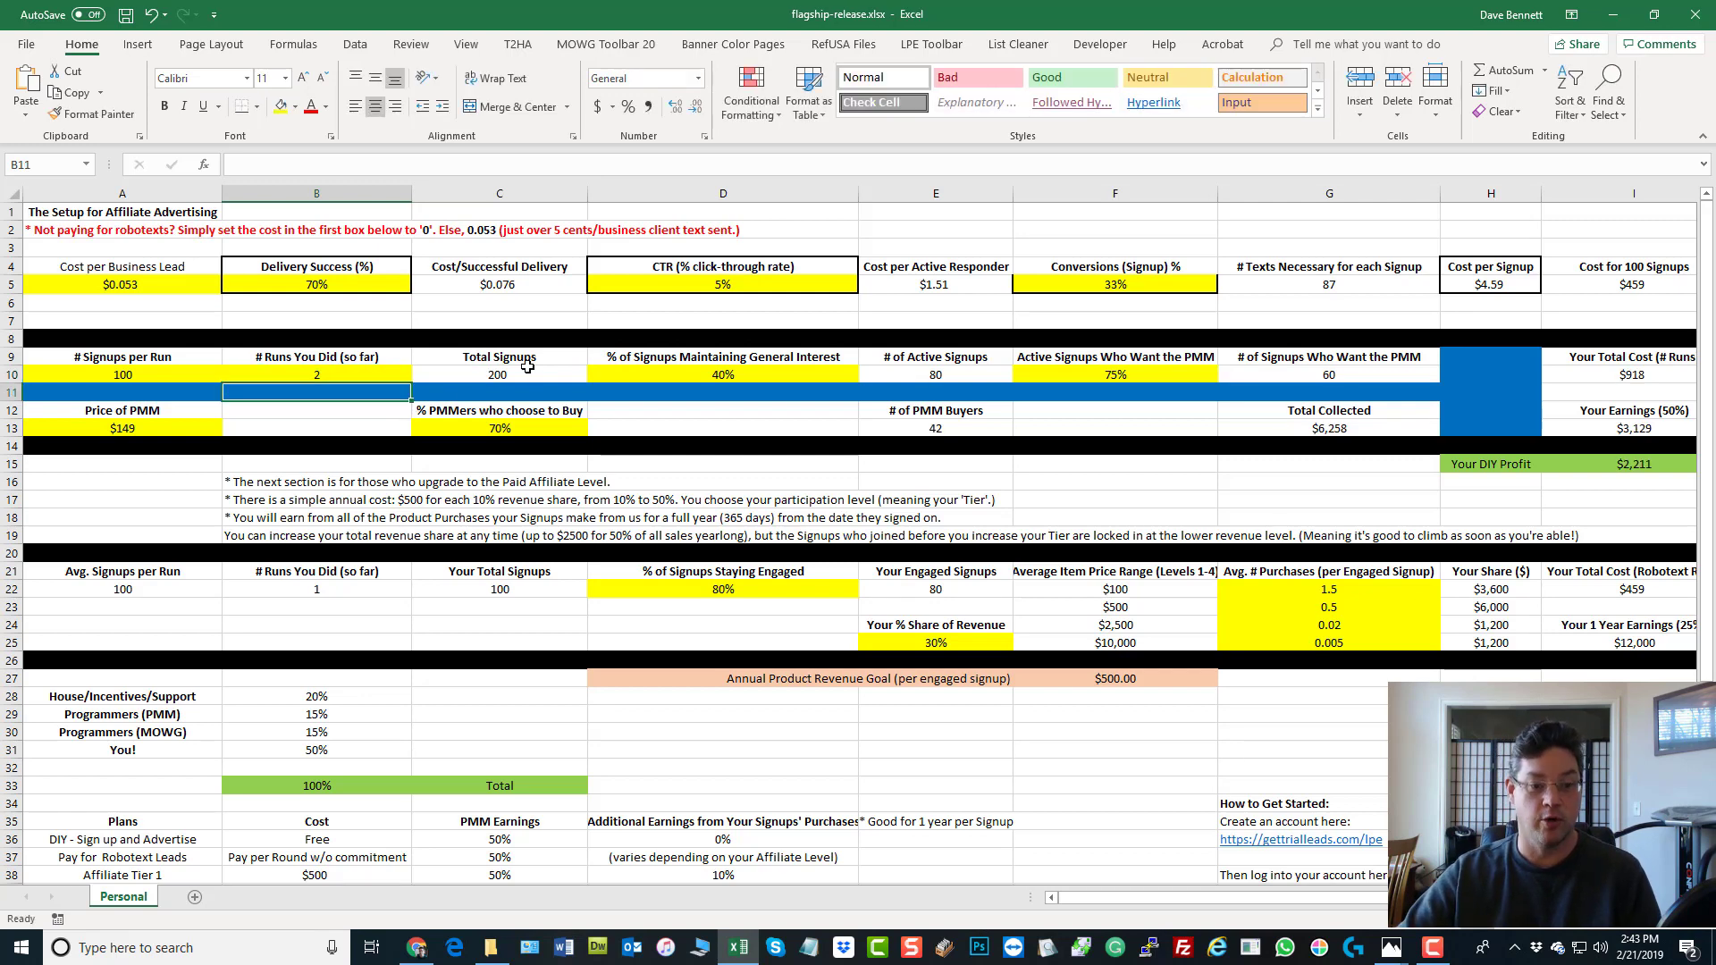
{"action": "left_click", "coordinate": [316, 374]}
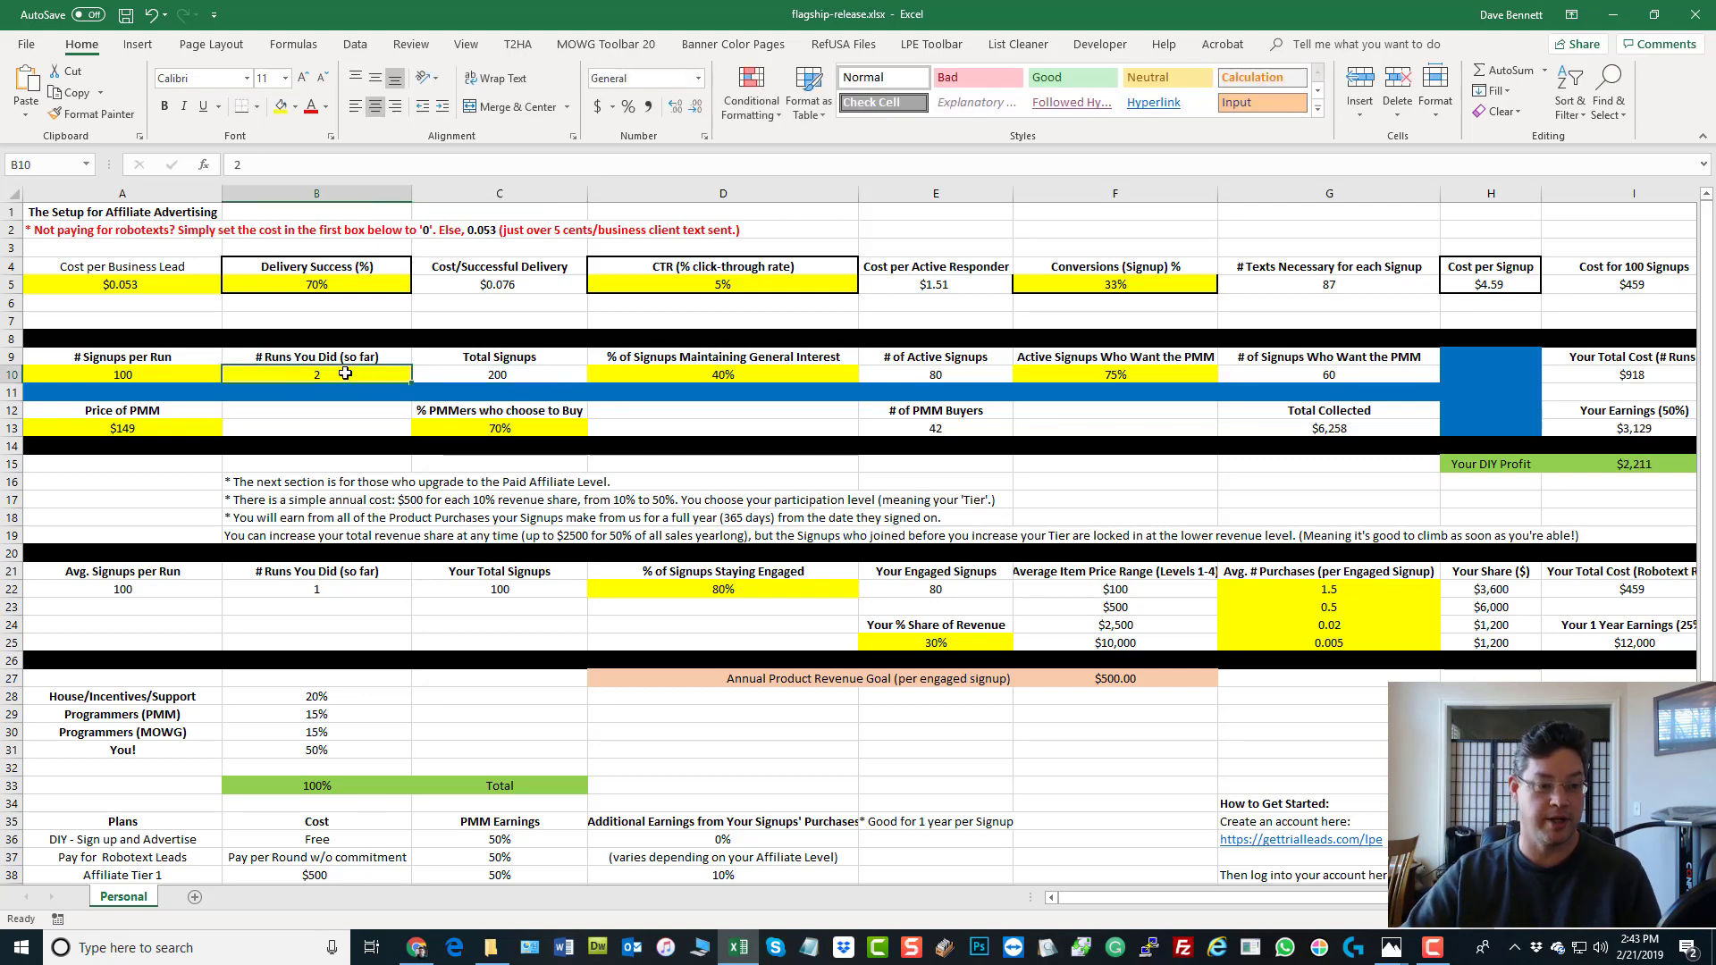
{"action": "type", "text": "1"}
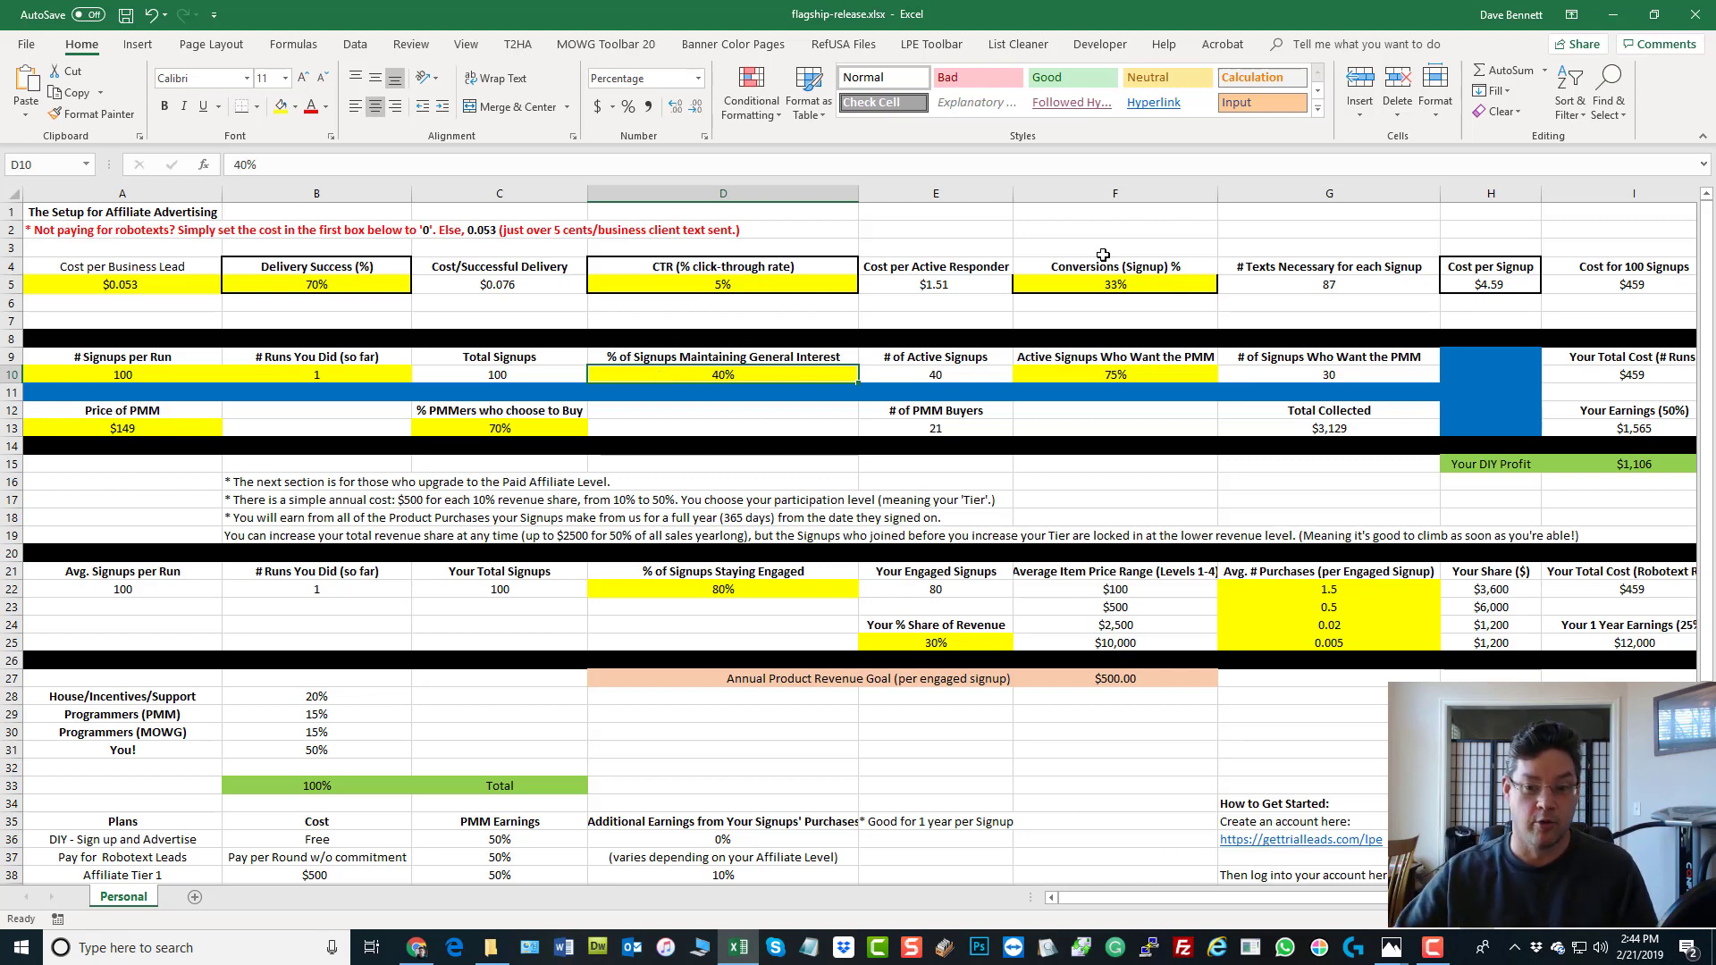
Review the conversion %, general-interest %, active signups (40) and Total Signups (100) formulas
{"action": "left_click", "coordinate": [1114, 283]}
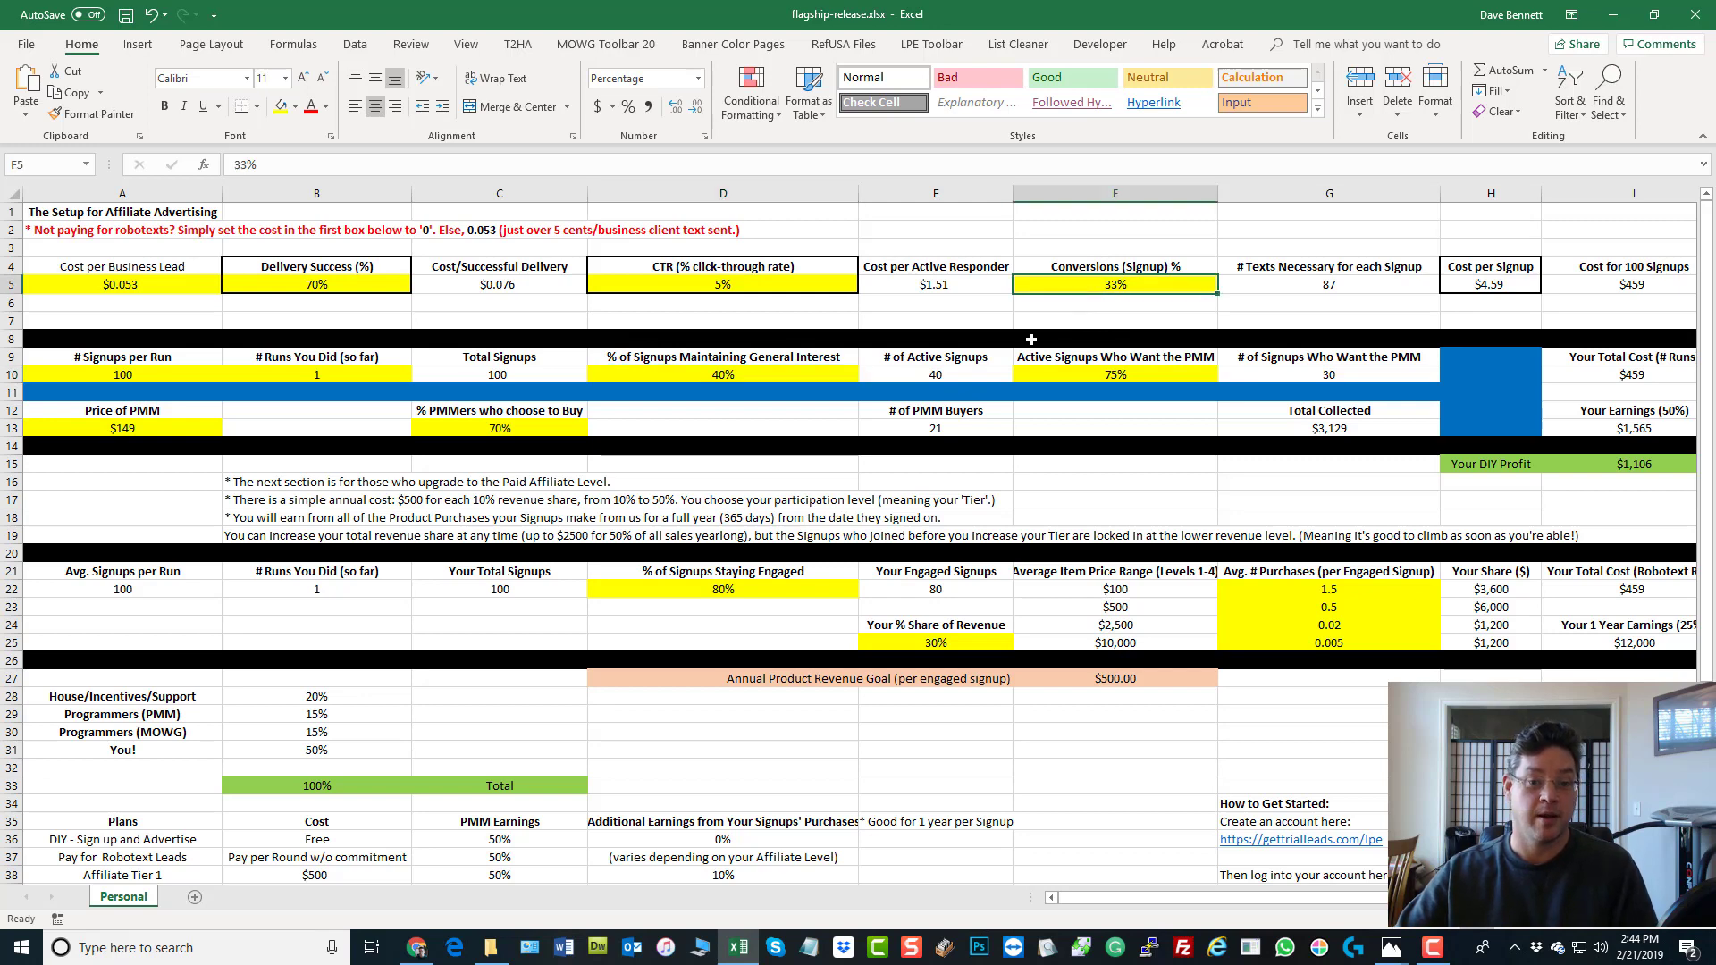
{"action": "left_click", "coordinate": [721, 374]}
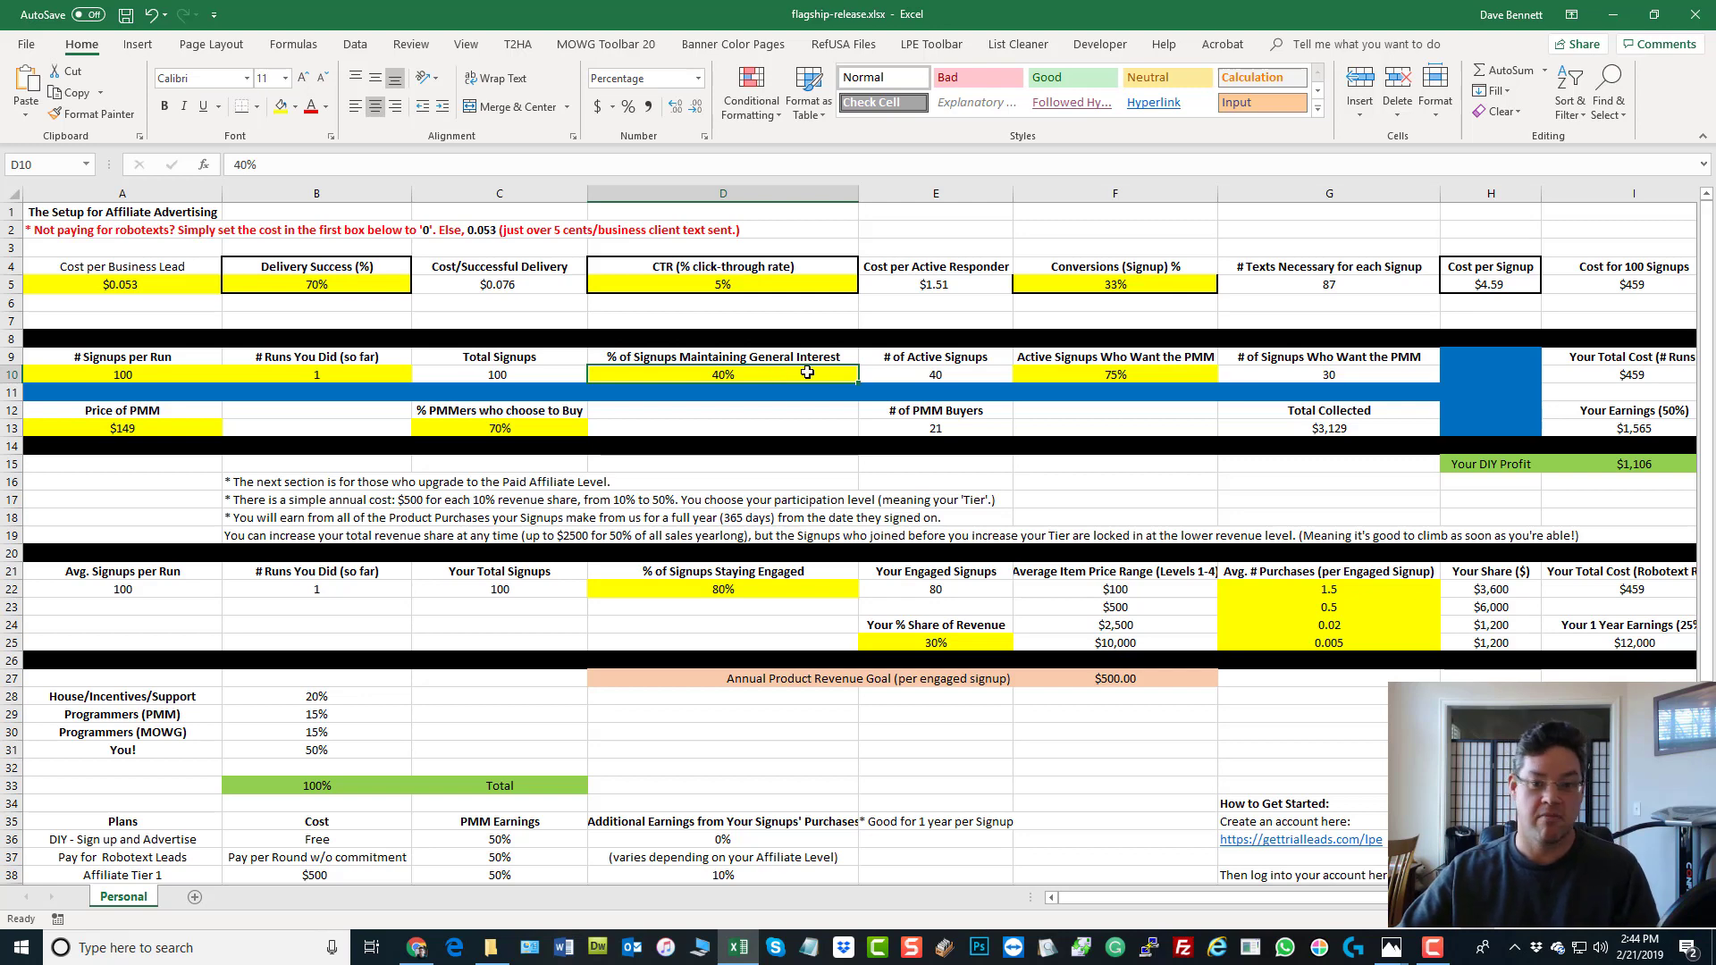
{"action": "mouse_move", "coordinate": [920, 369]}
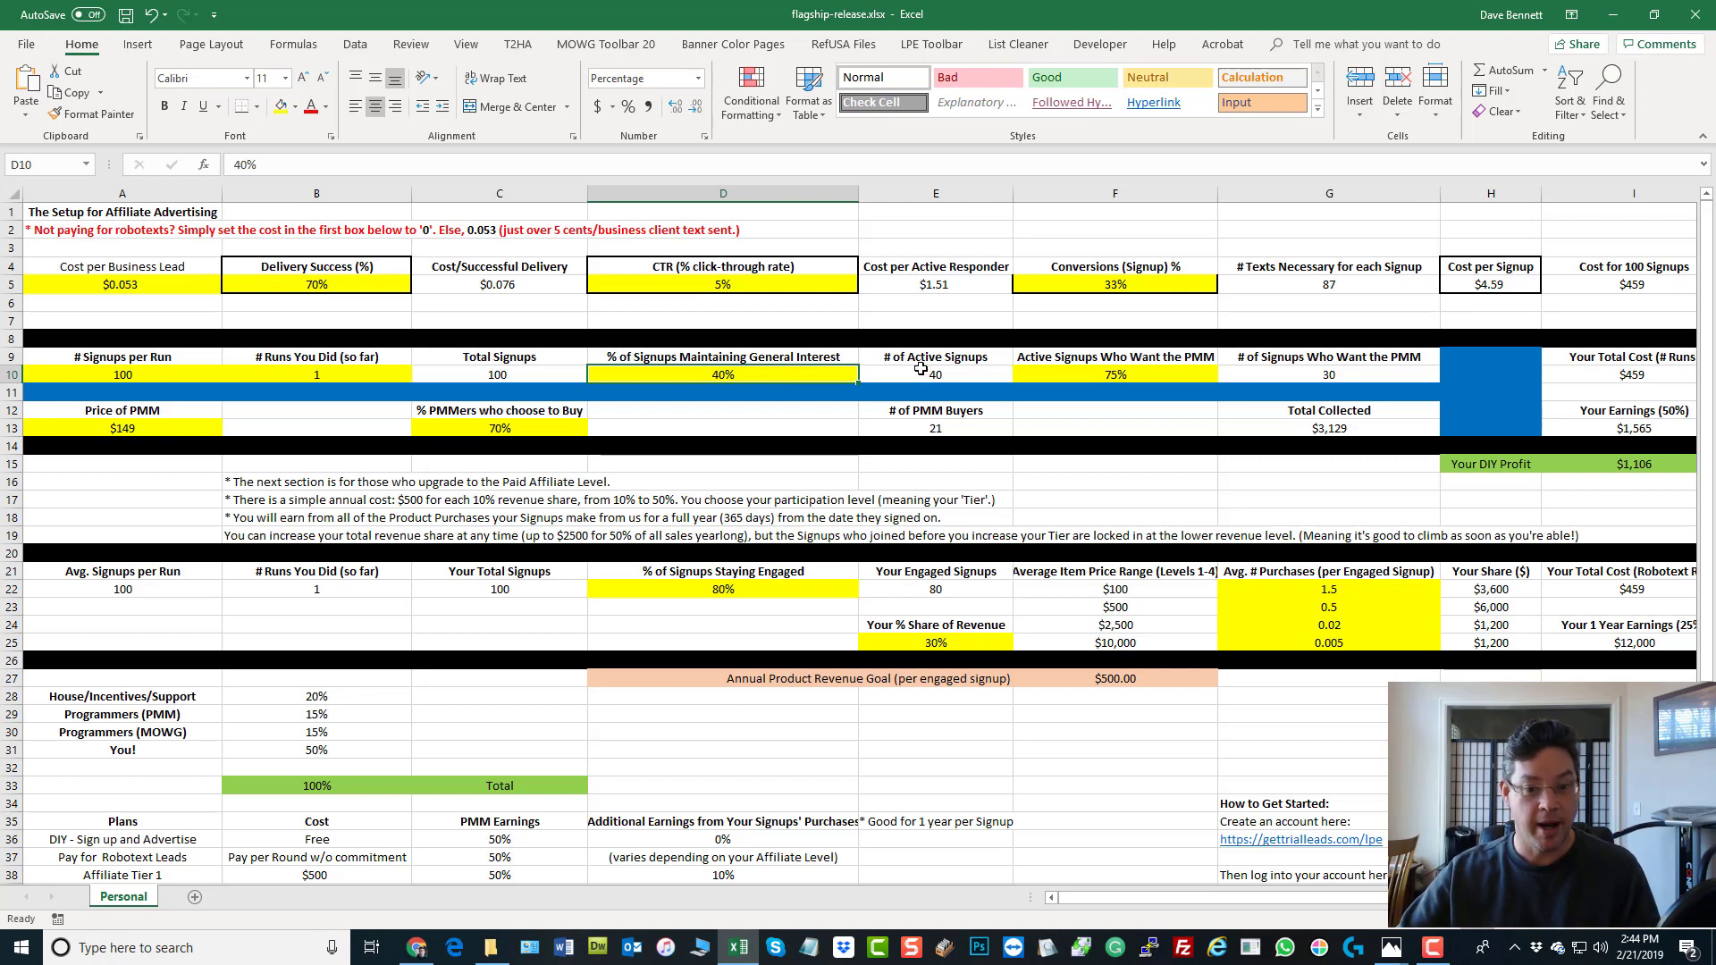
{"action": "left_click", "coordinate": [934, 373]}
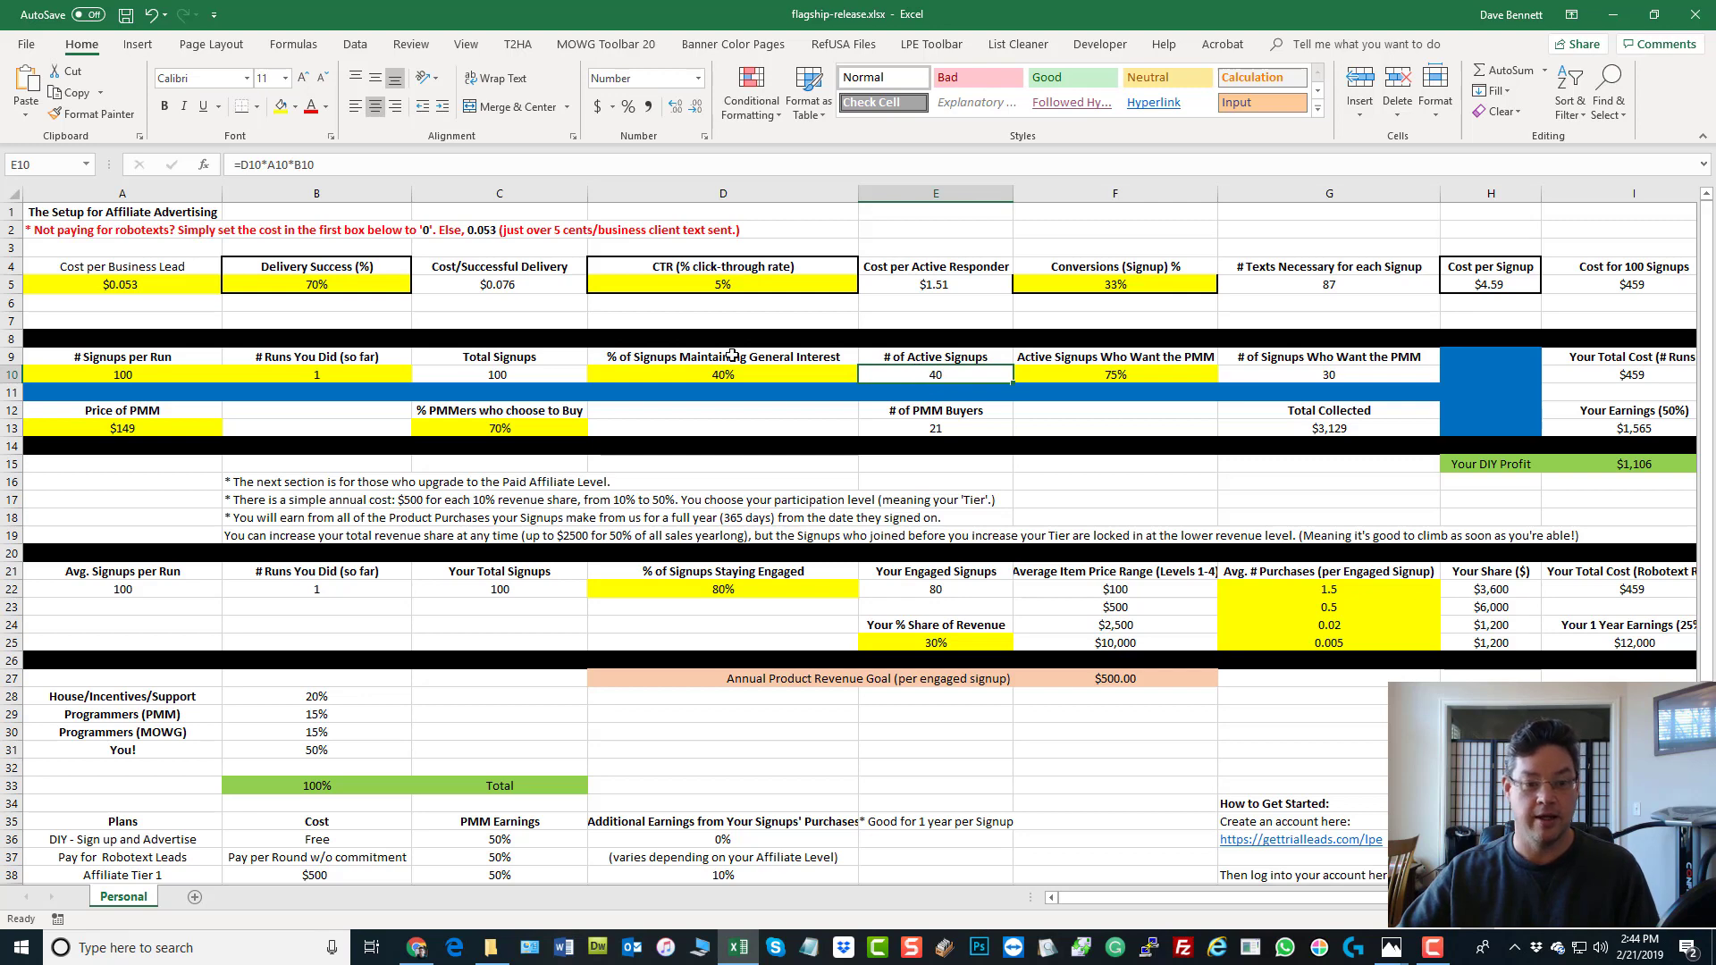
{"action": "left_click", "coordinate": [499, 373]}
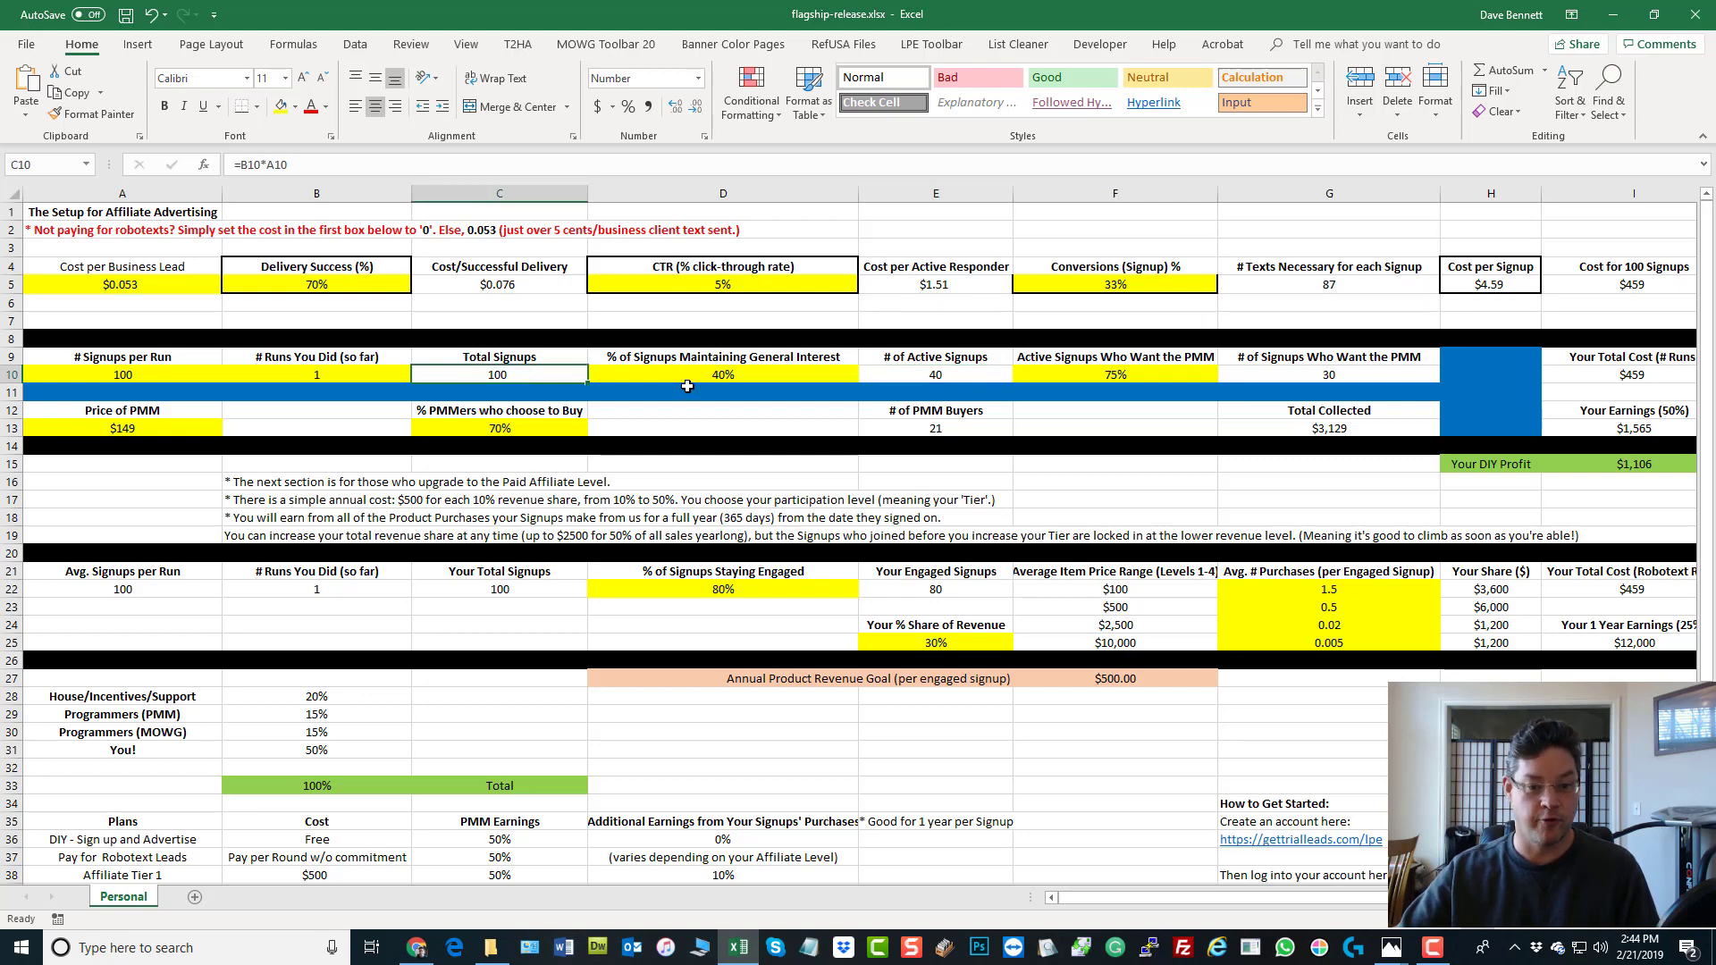
{"action": "mouse_move", "coordinate": [574, 413]}
{"action": "type", "text": "200"}
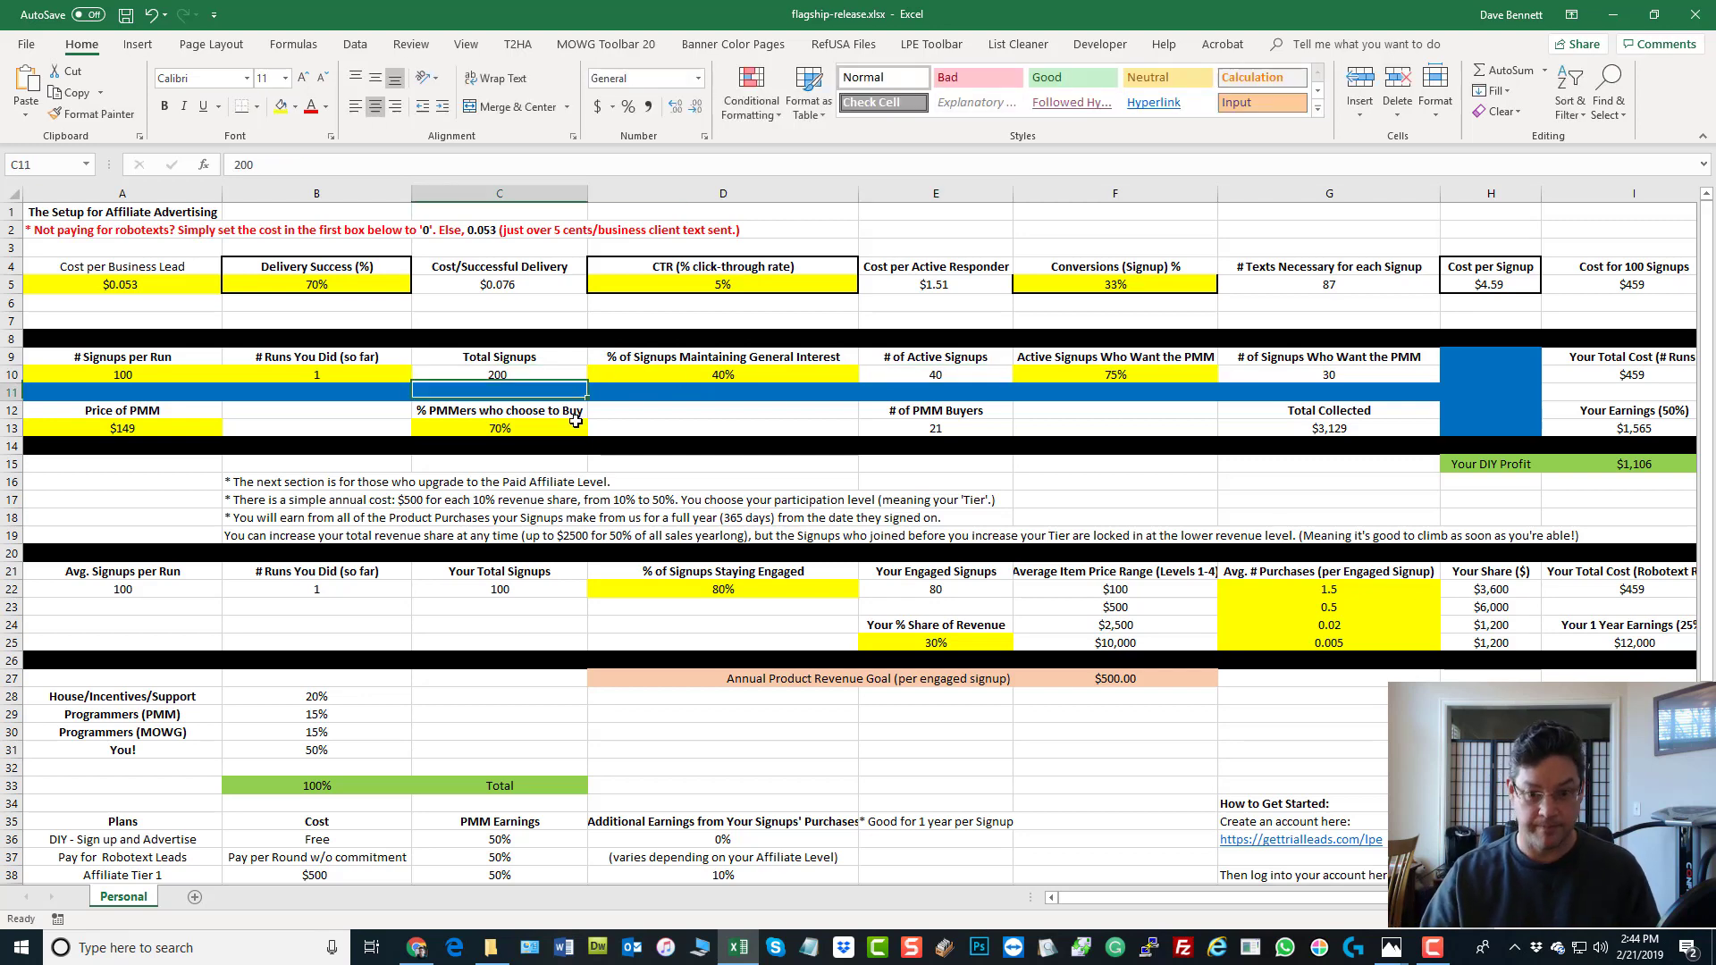
Rebuild Total Signups in C10 as =B10*A10, then reset the runs count to 1
{"action": "left_click", "coordinate": [499, 374]}
{"action": "type", "text": "="}
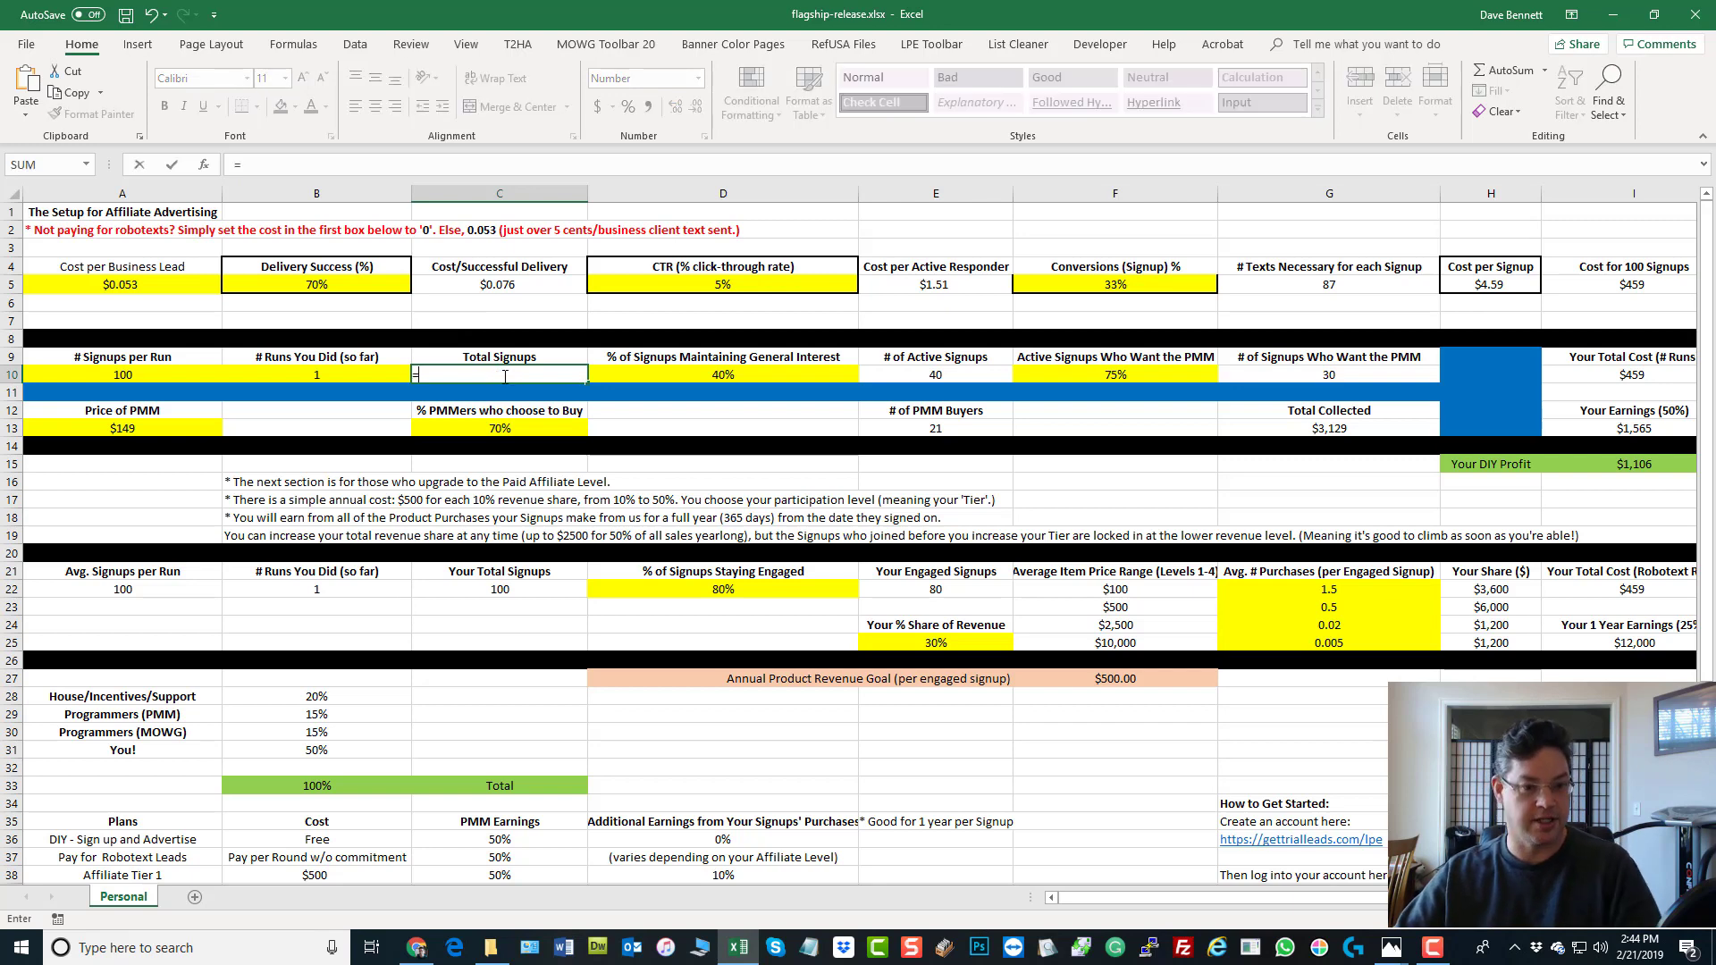
{"action": "left_click", "coordinate": [317, 375]}
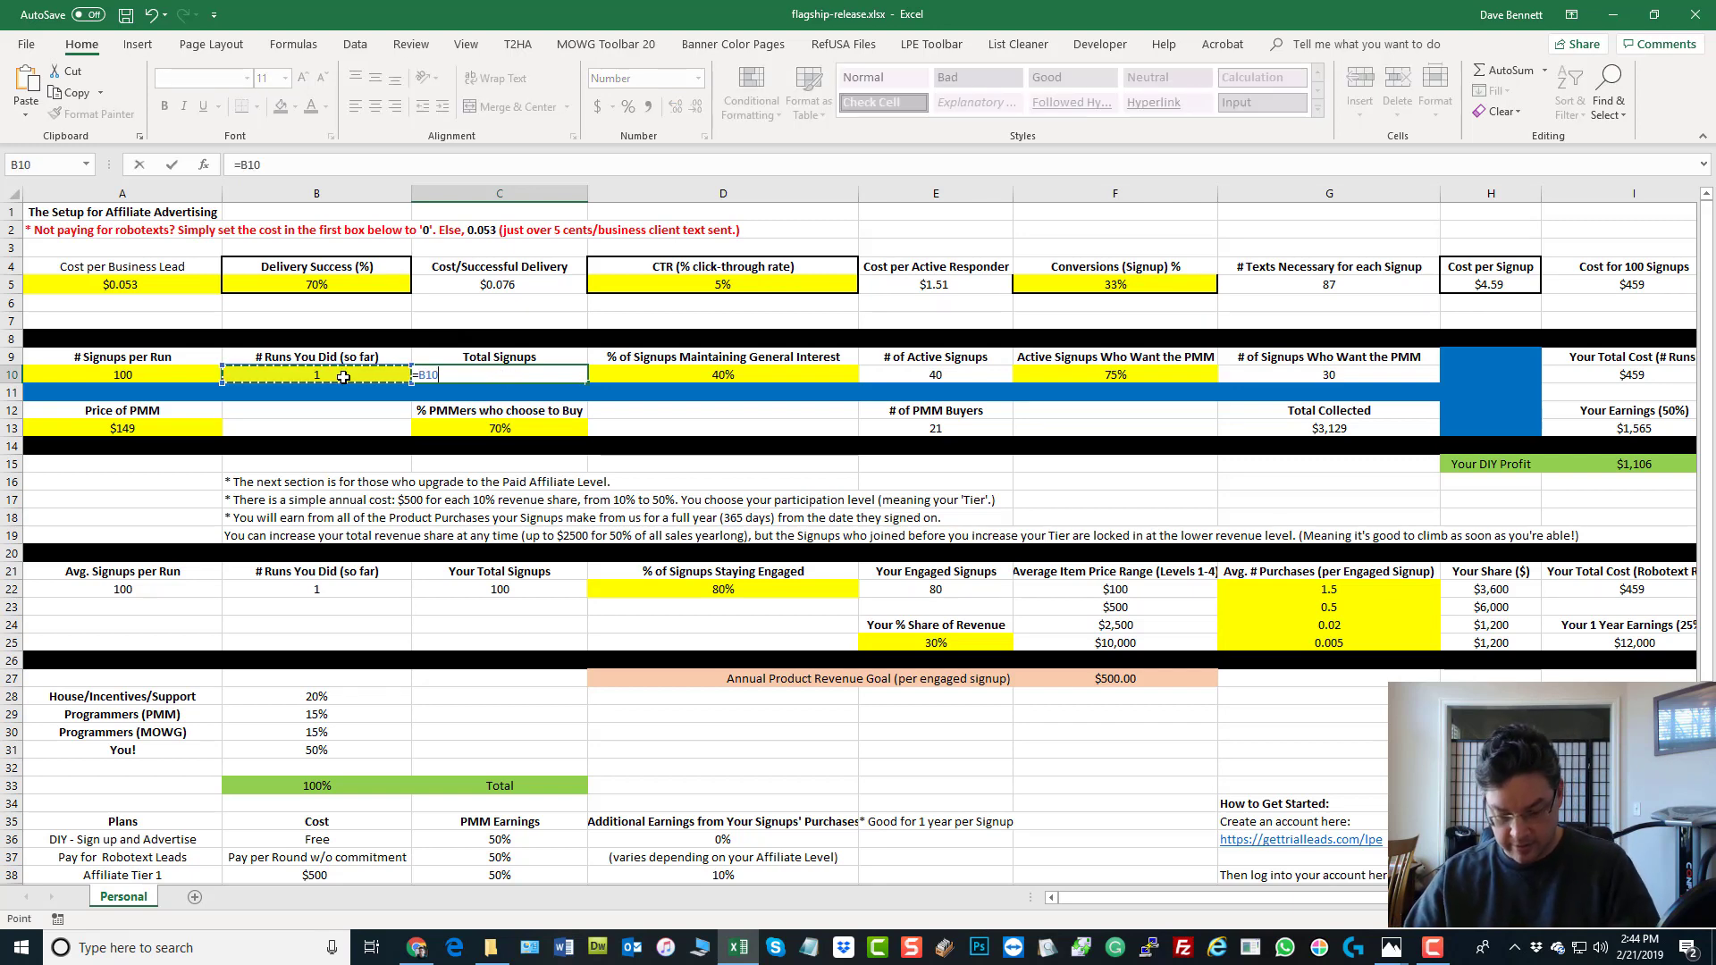
{"action": "left_click", "coordinate": [121, 374]}
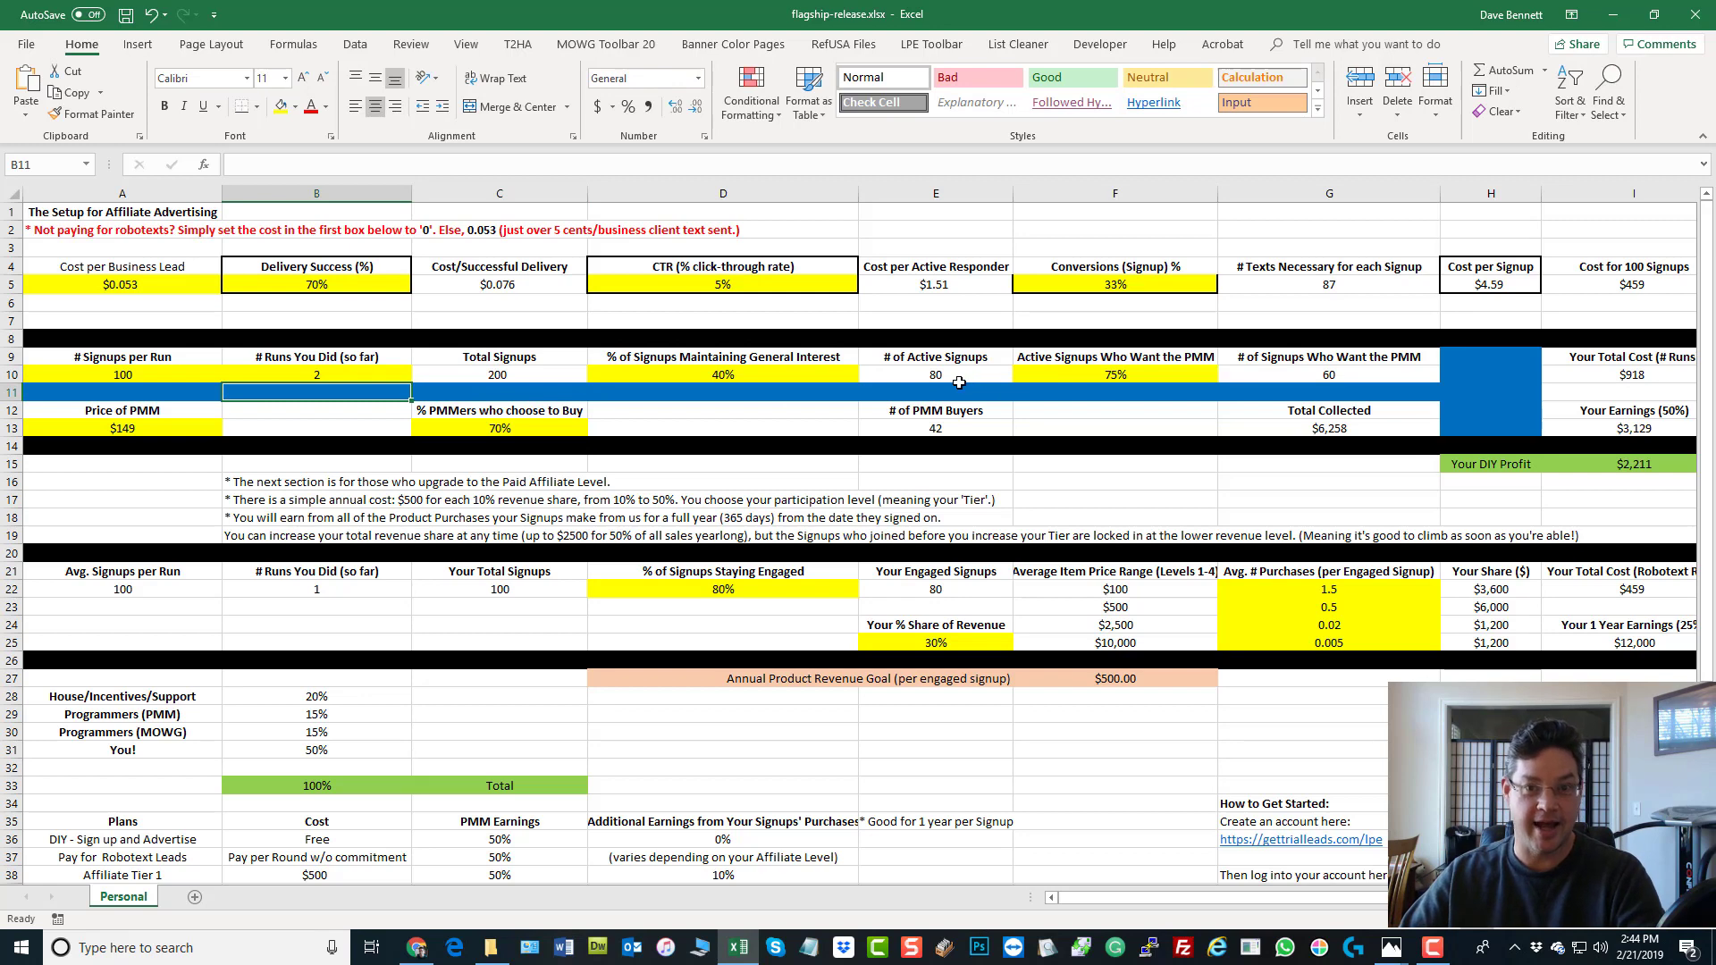
{"action": "left_click", "coordinate": [722, 373]}
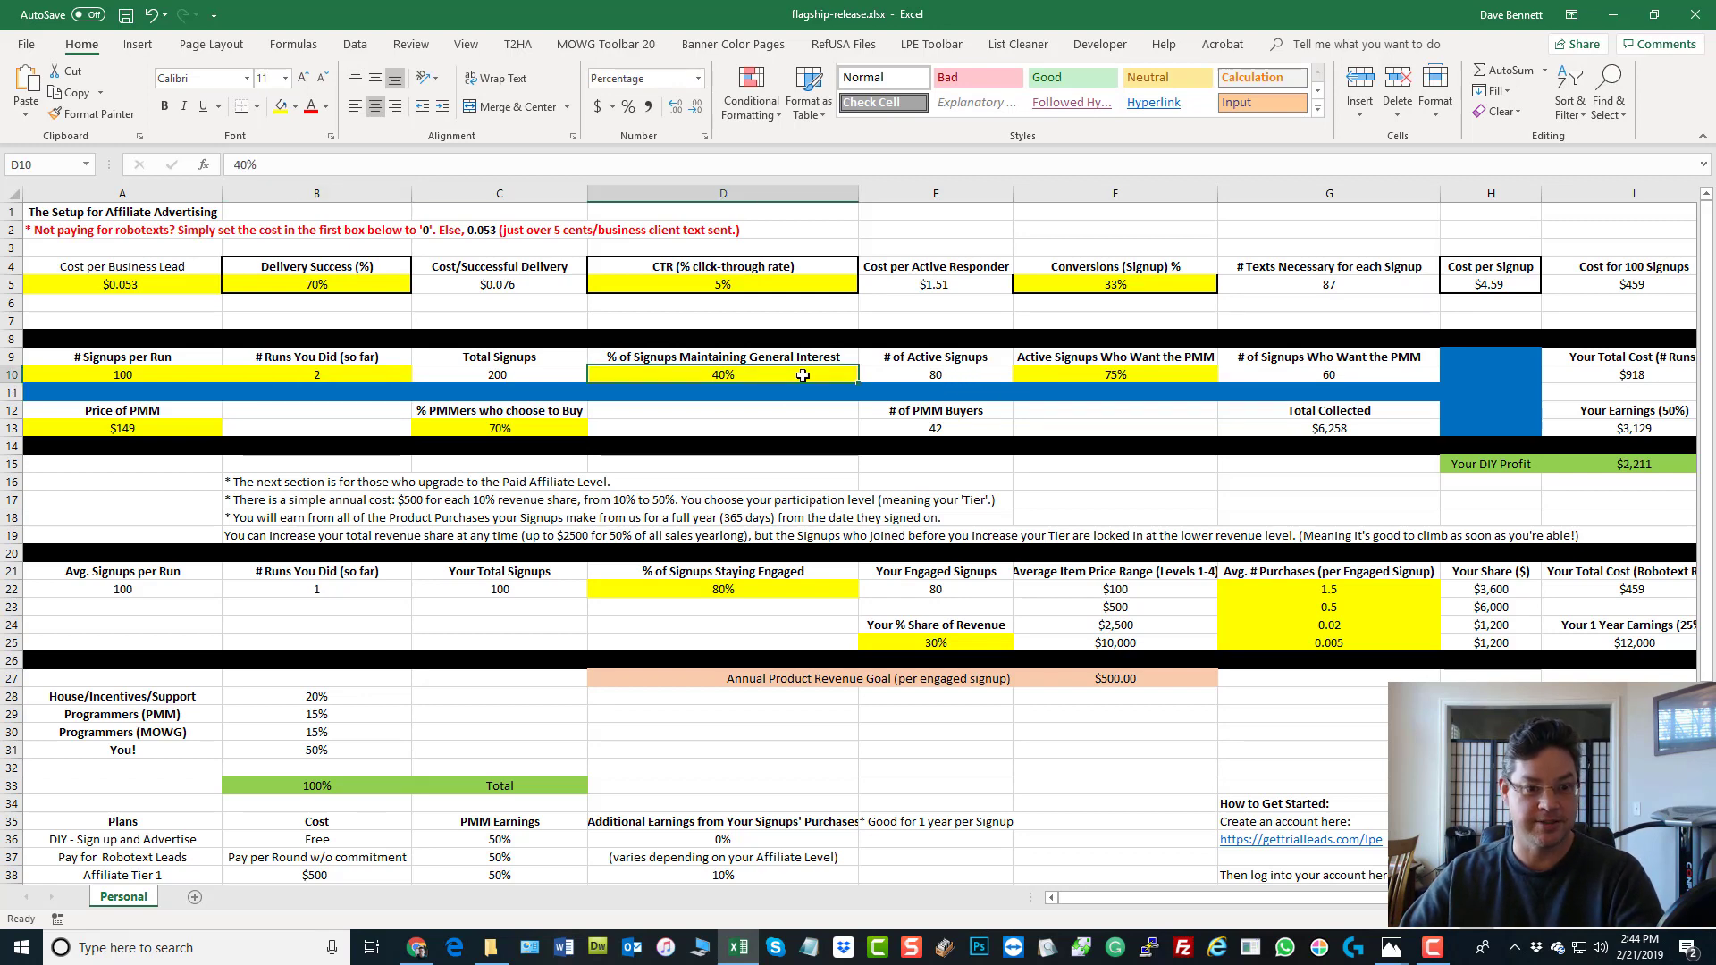
{"action": "left_click", "coordinate": [316, 373]}
{"action": "type", "text": "1"}
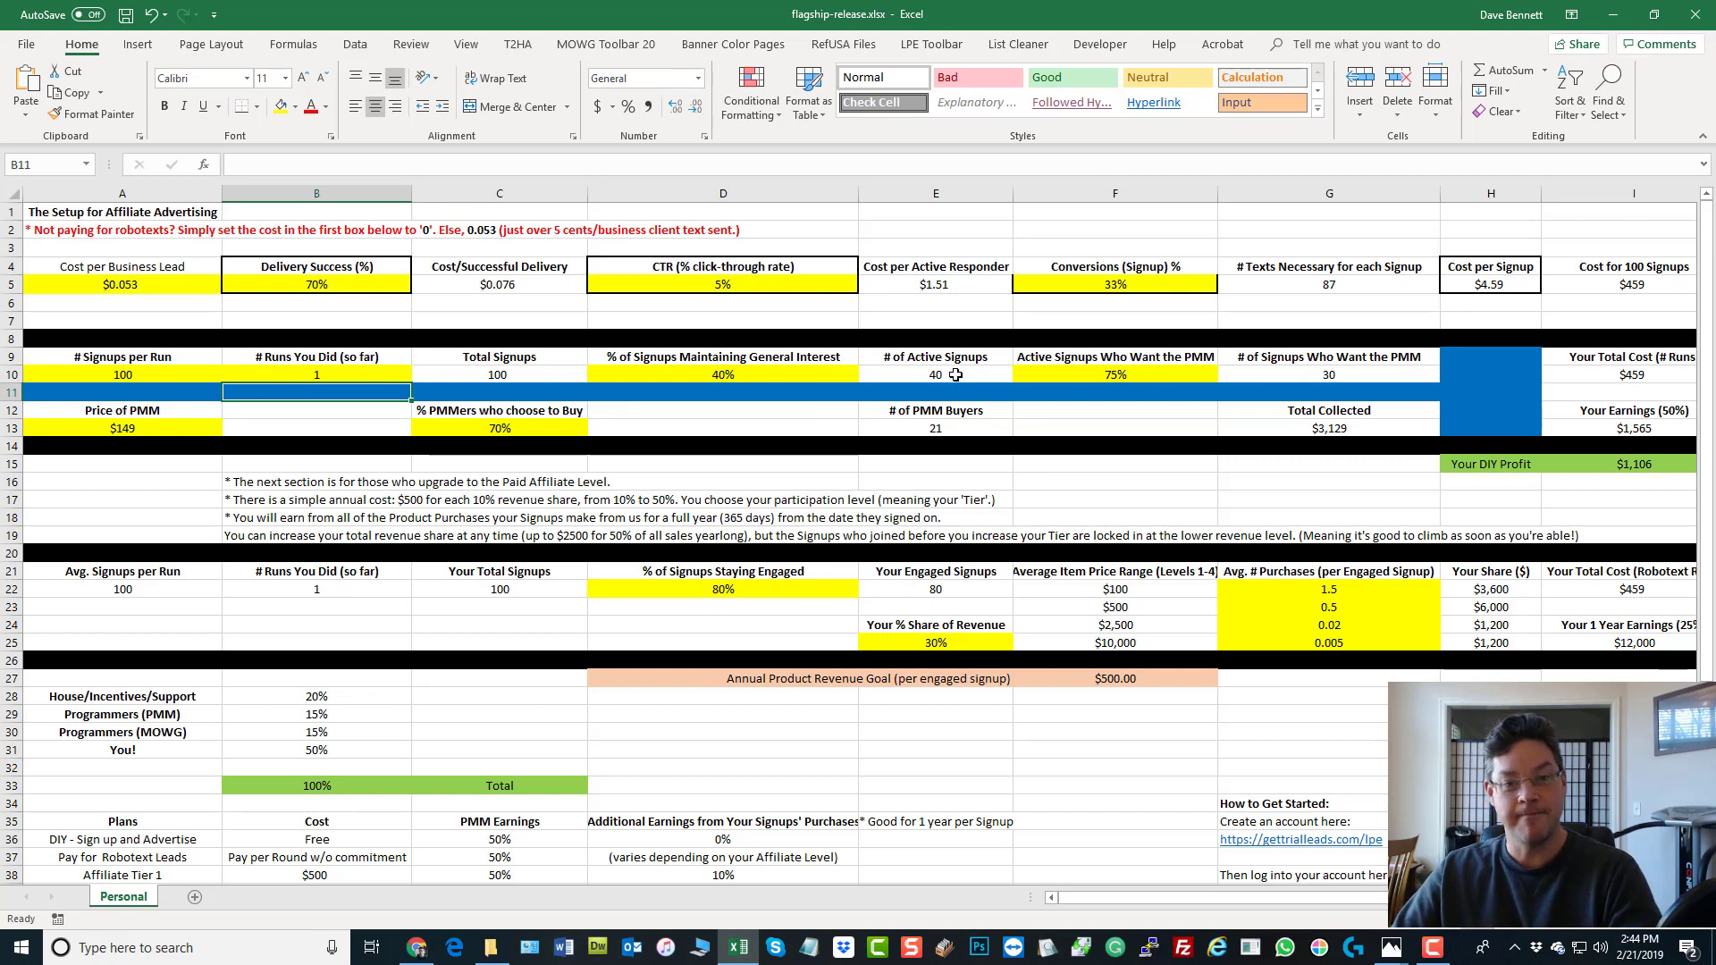
{"action": "mouse_move", "coordinate": [1044, 371]}
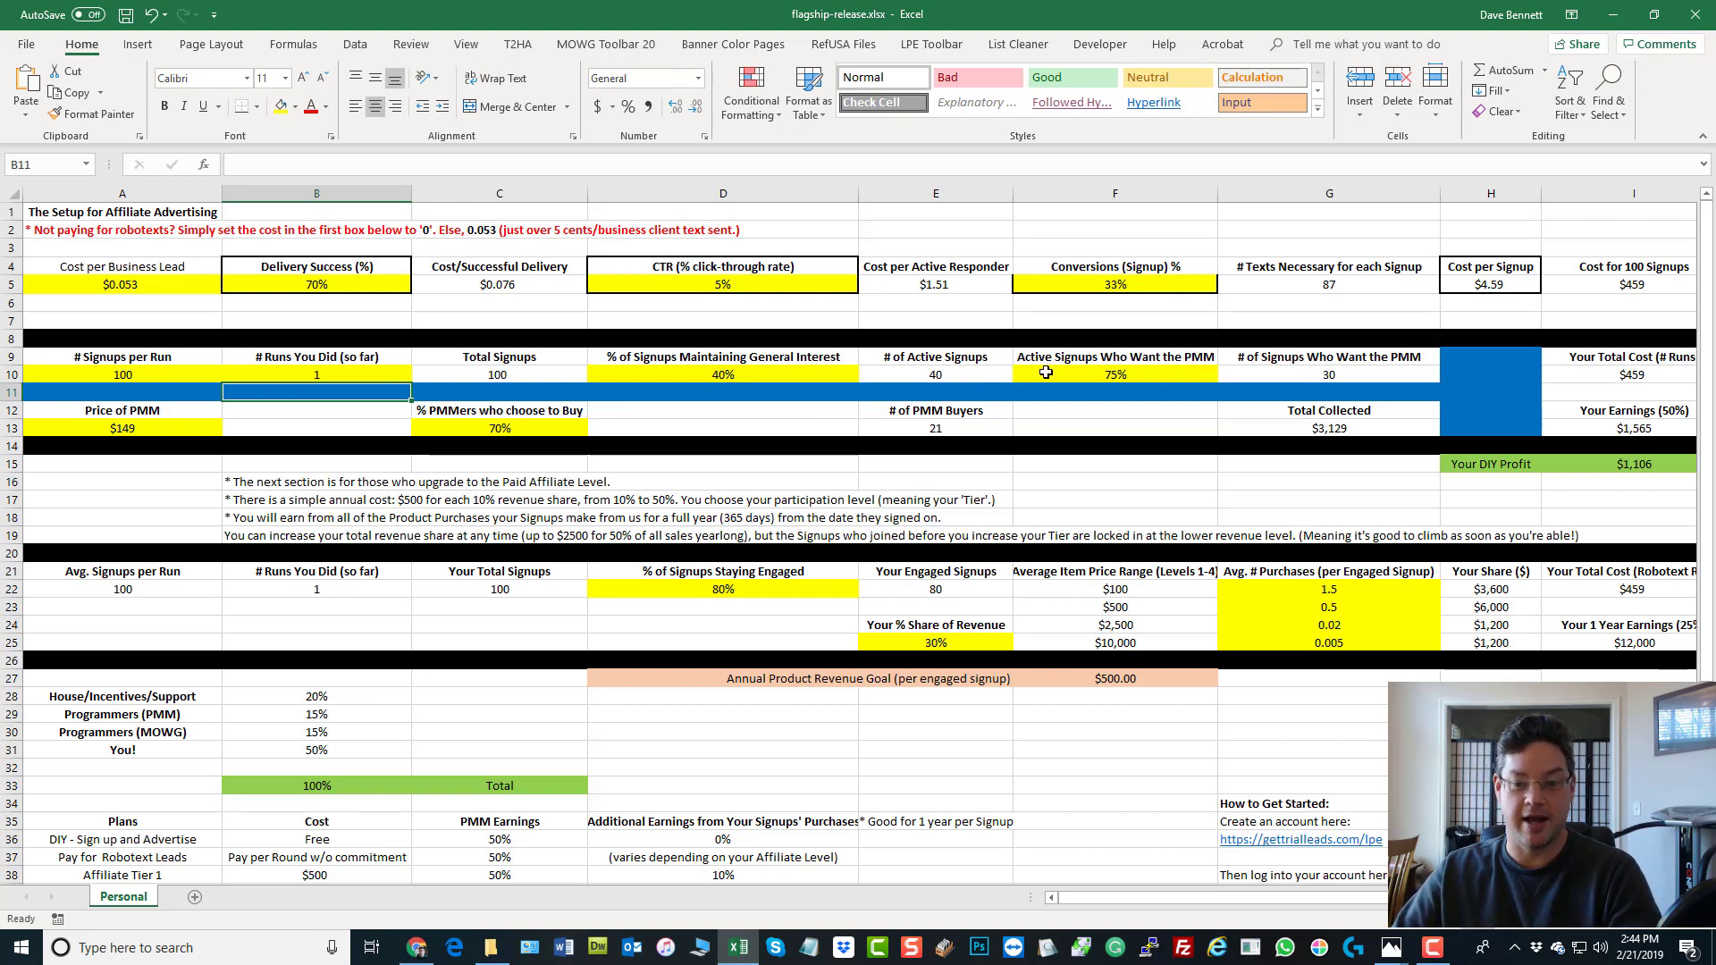
{"action": "mouse_move", "coordinate": [971, 367]}
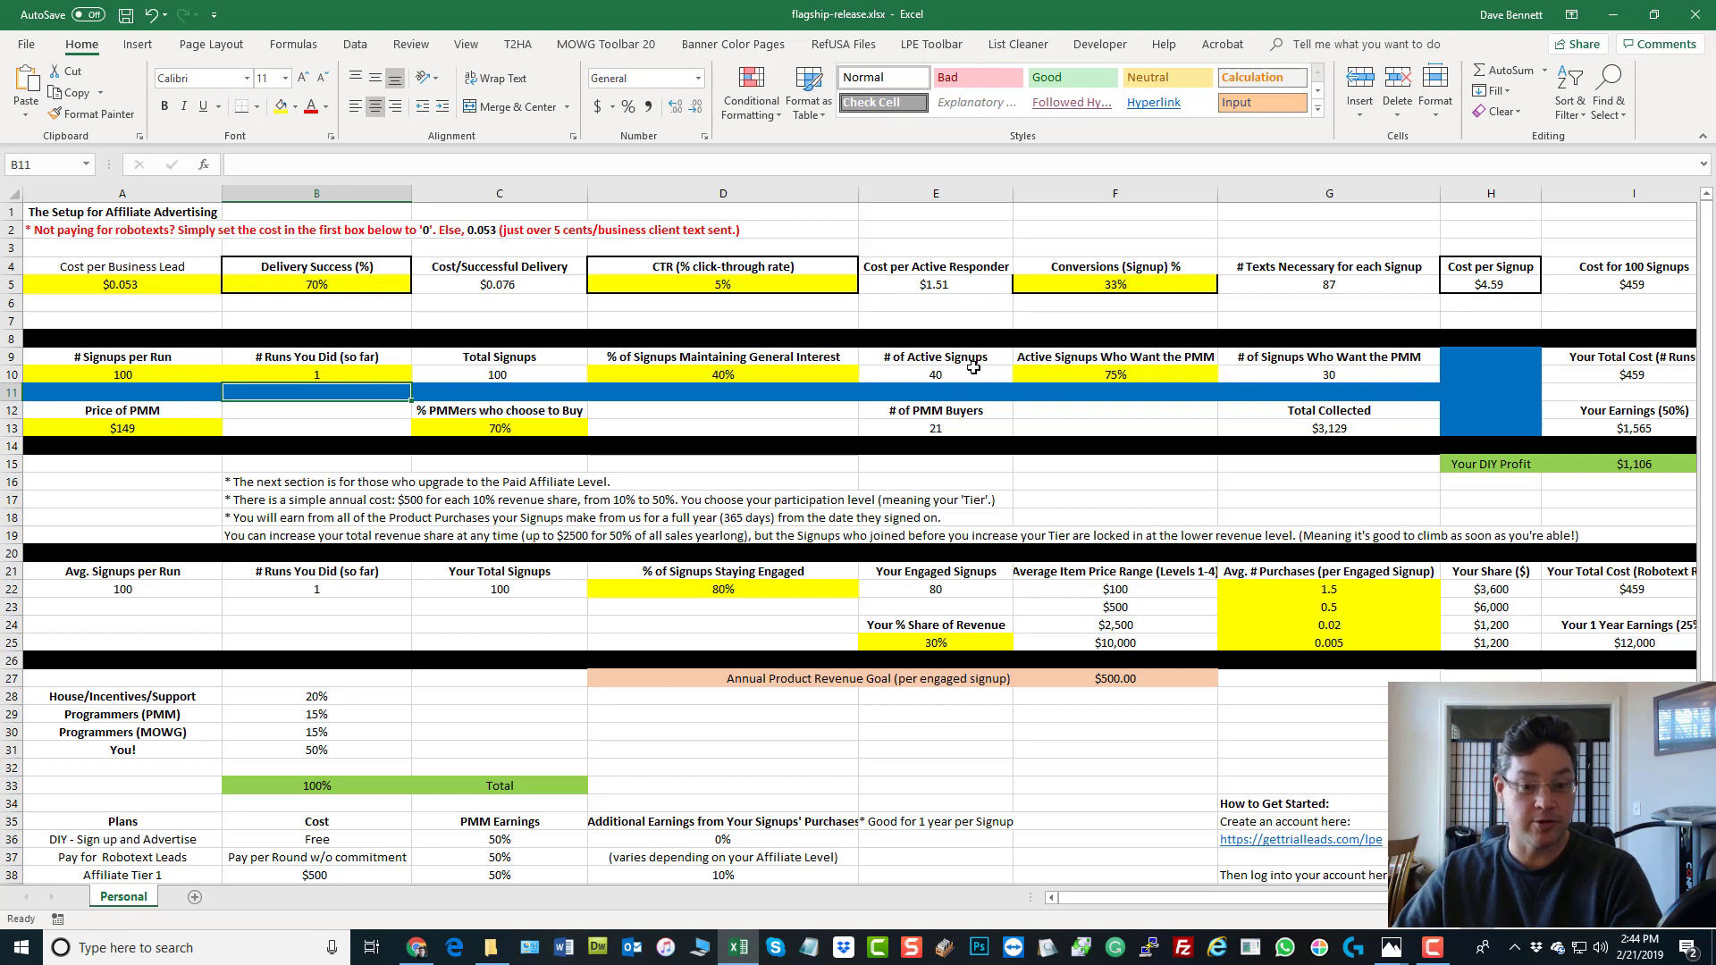
{"action": "left_click", "coordinate": [722, 375]}
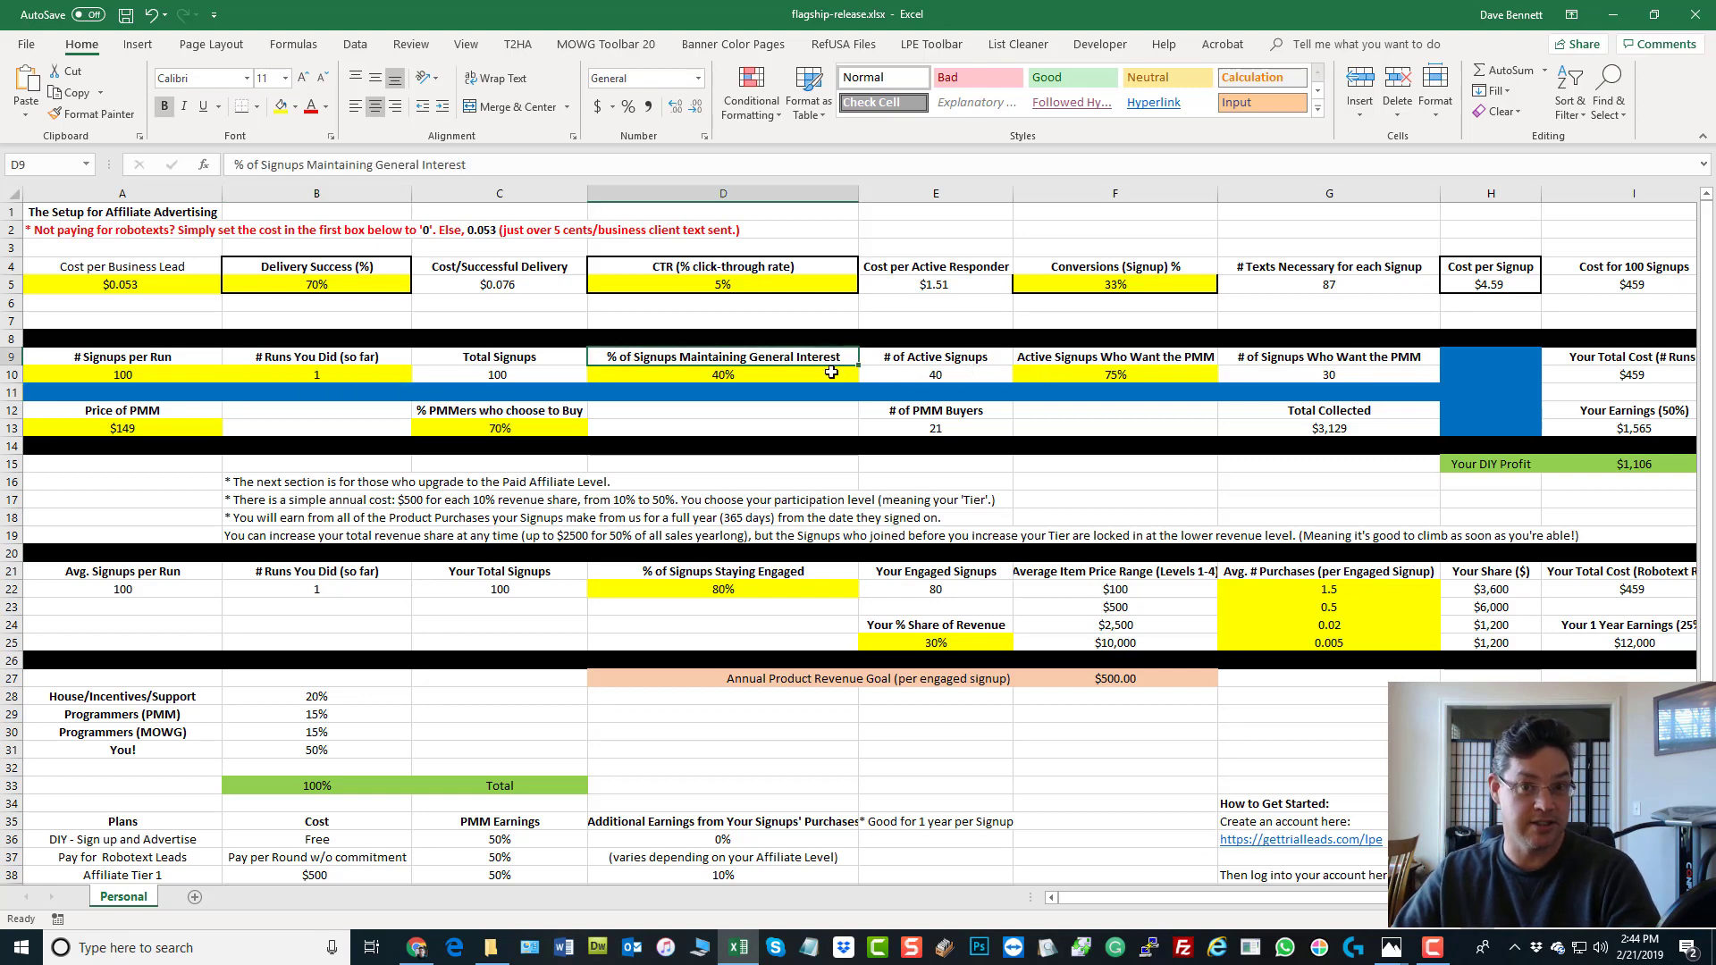
{"action": "mouse_move", "coordinate": [917, 374]}
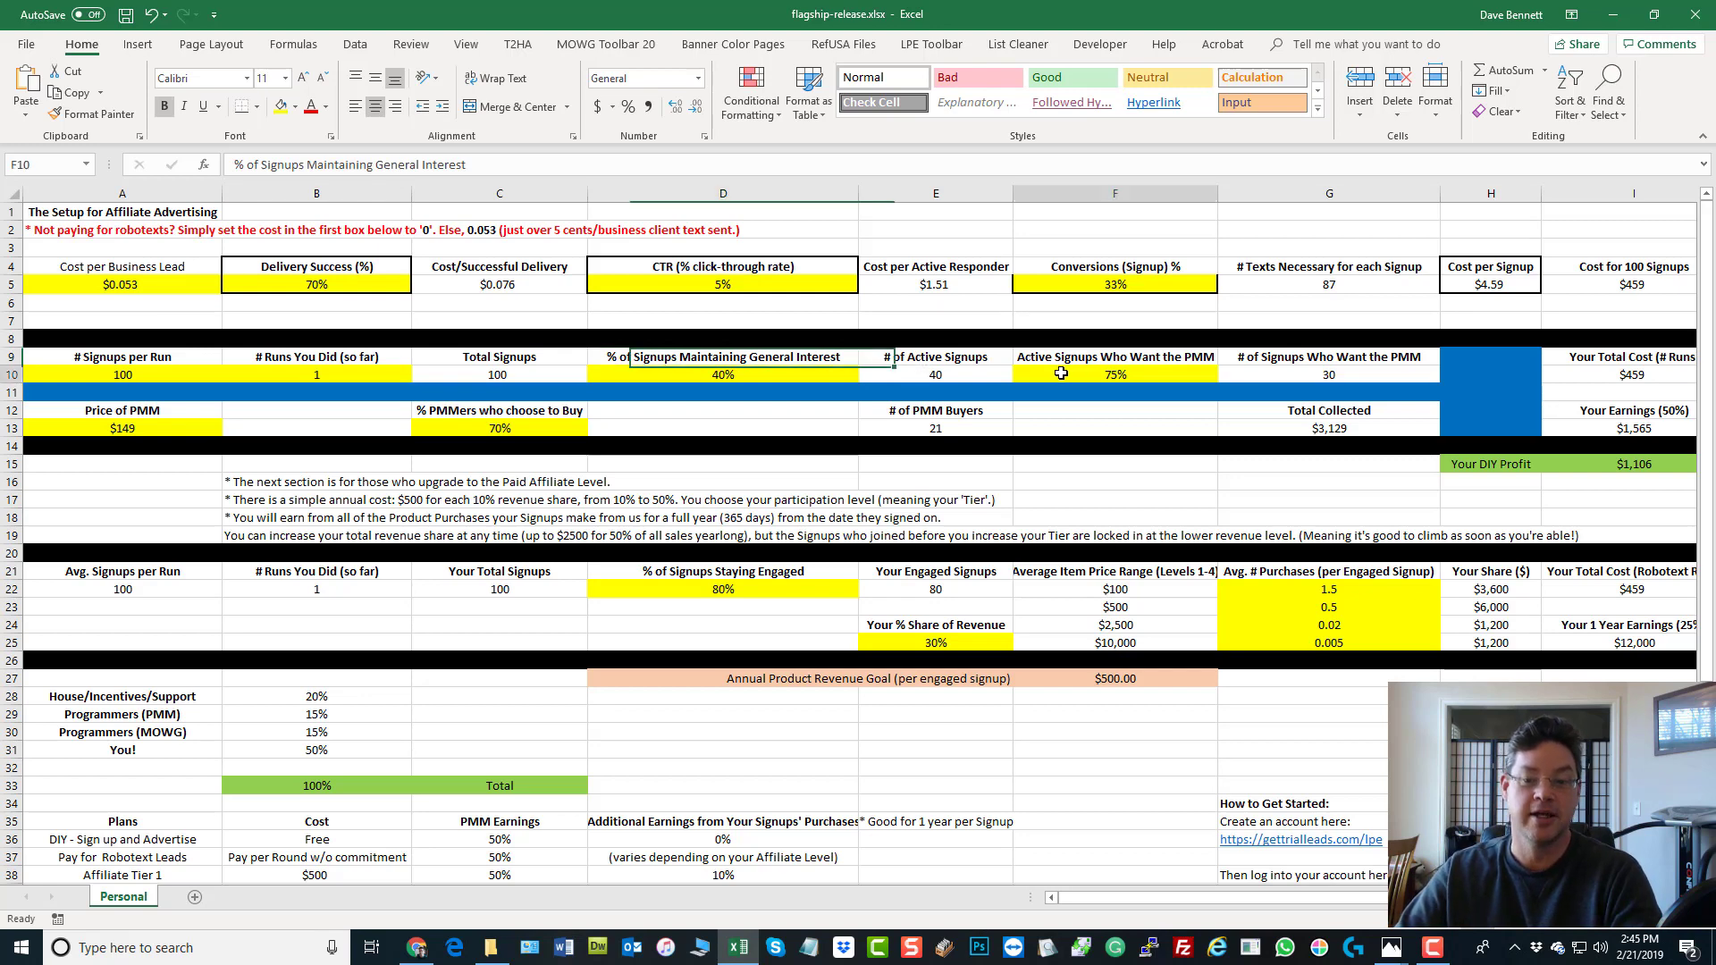
{"action": "left_click", "coordinate": [1114, 374]}
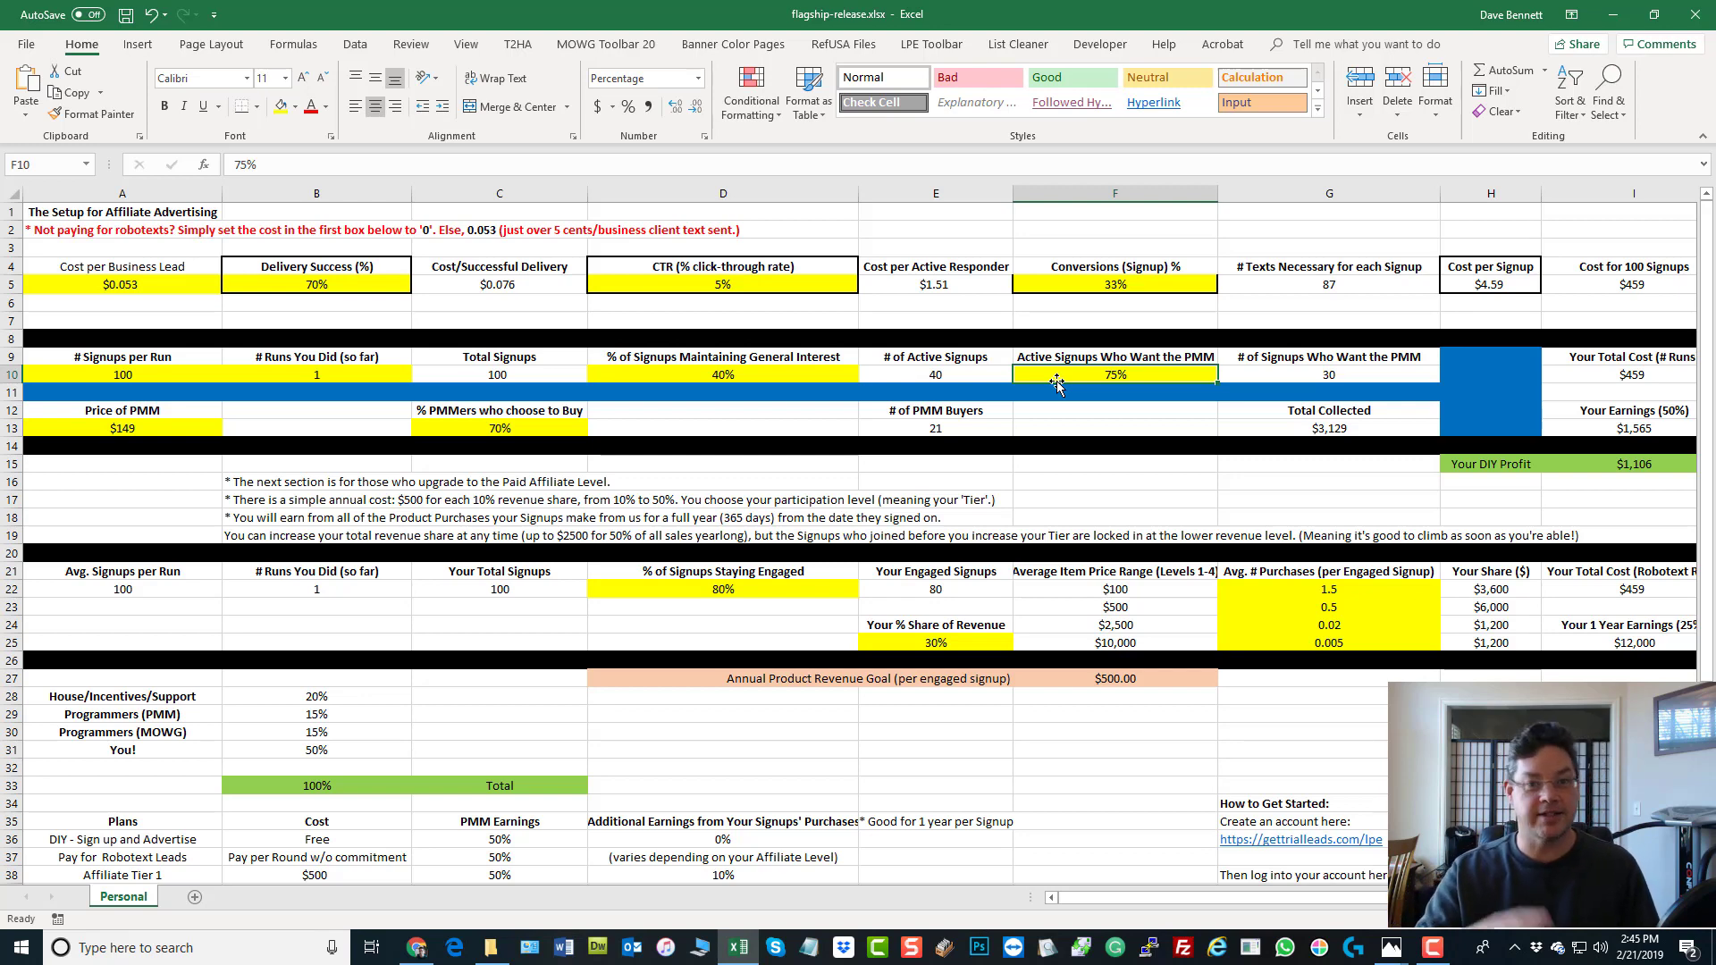
{"action": "left_click", "coordinate": [722, 374]}
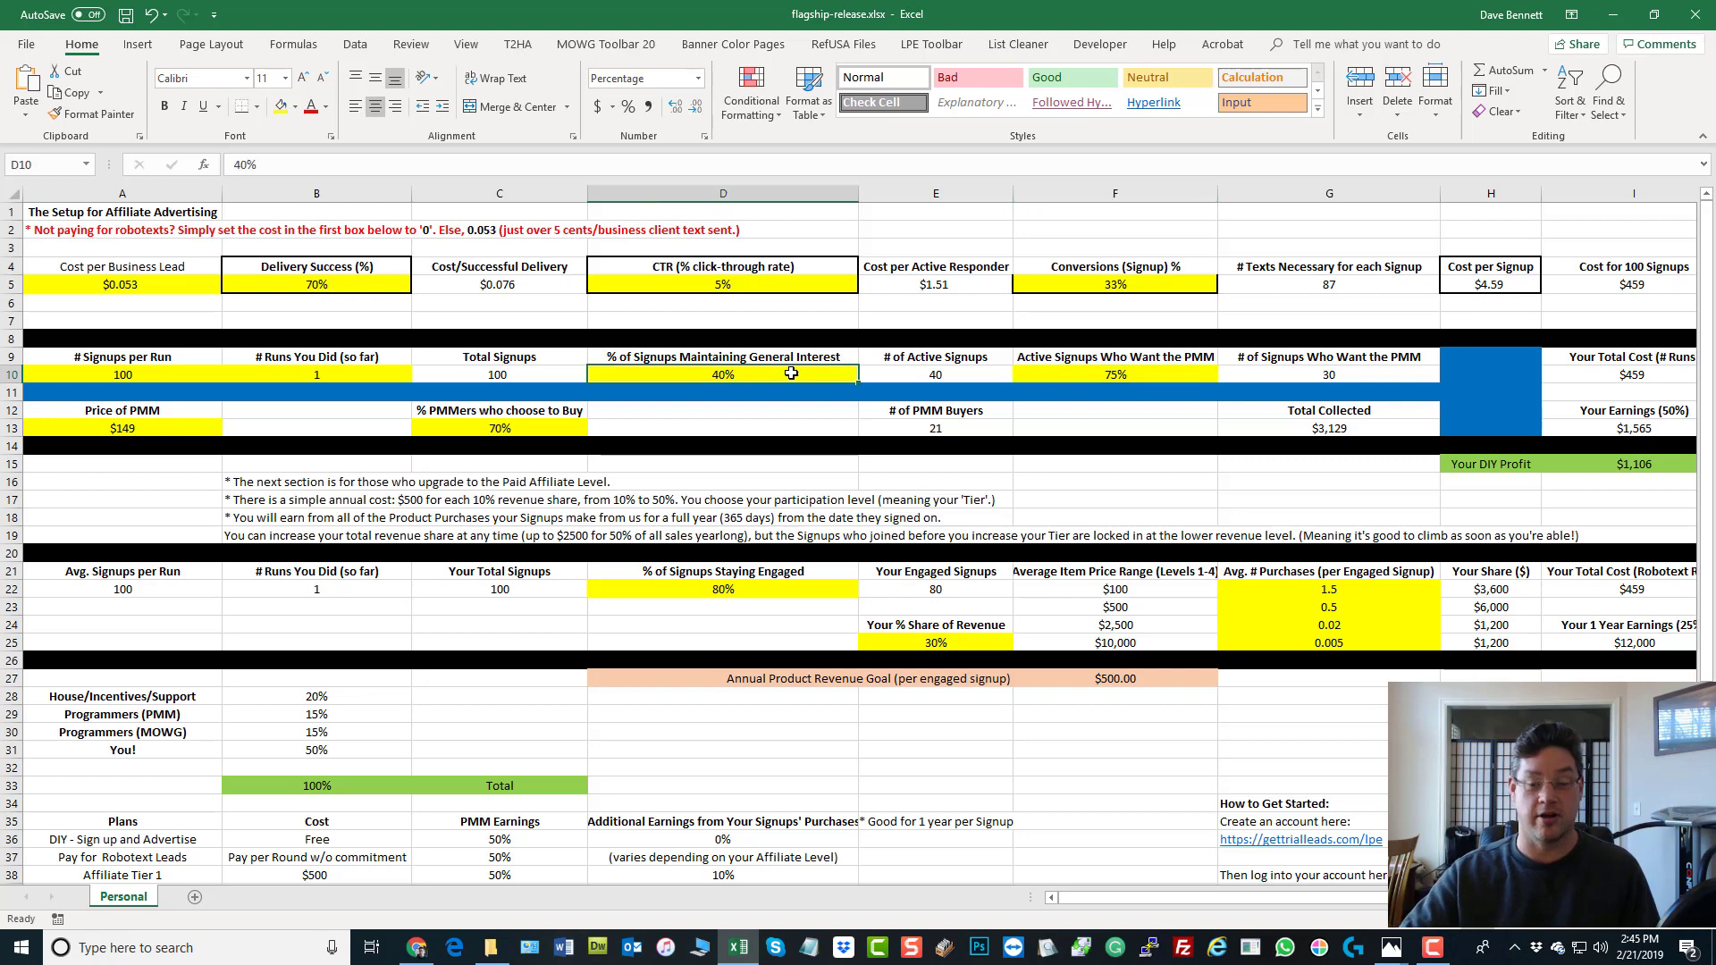
{"action": "left_click", "coordinate": [934, 373]}
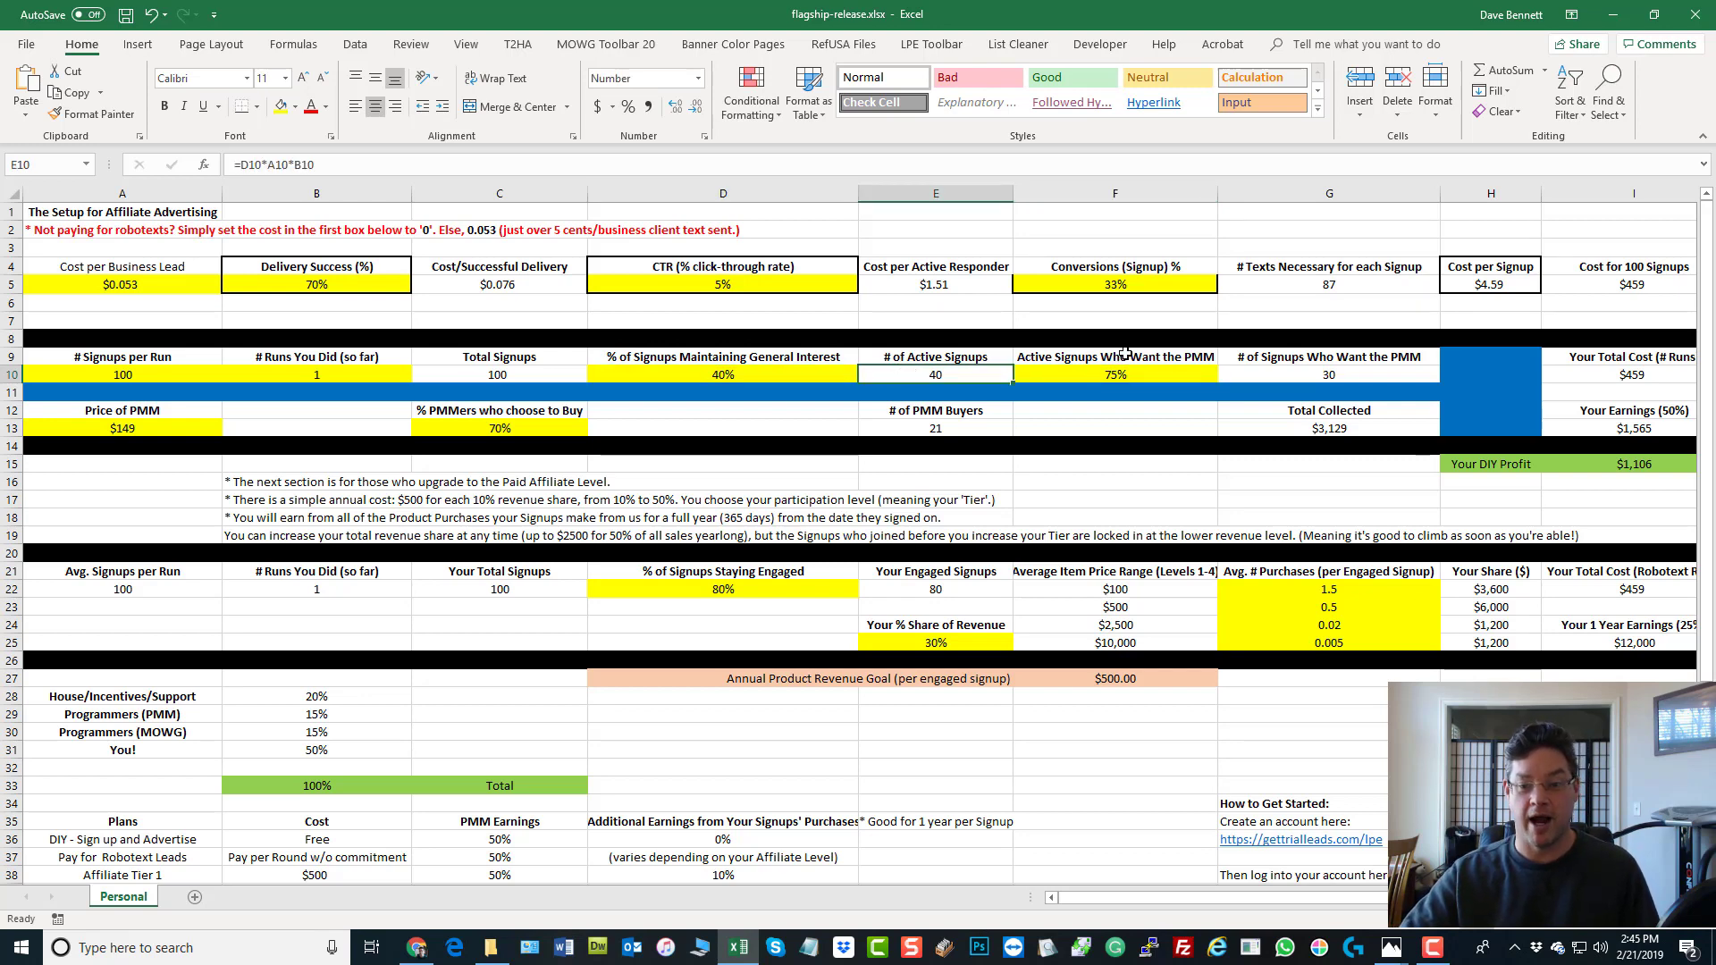
{"action": "left_click", "coordinate": [1115, 374]}
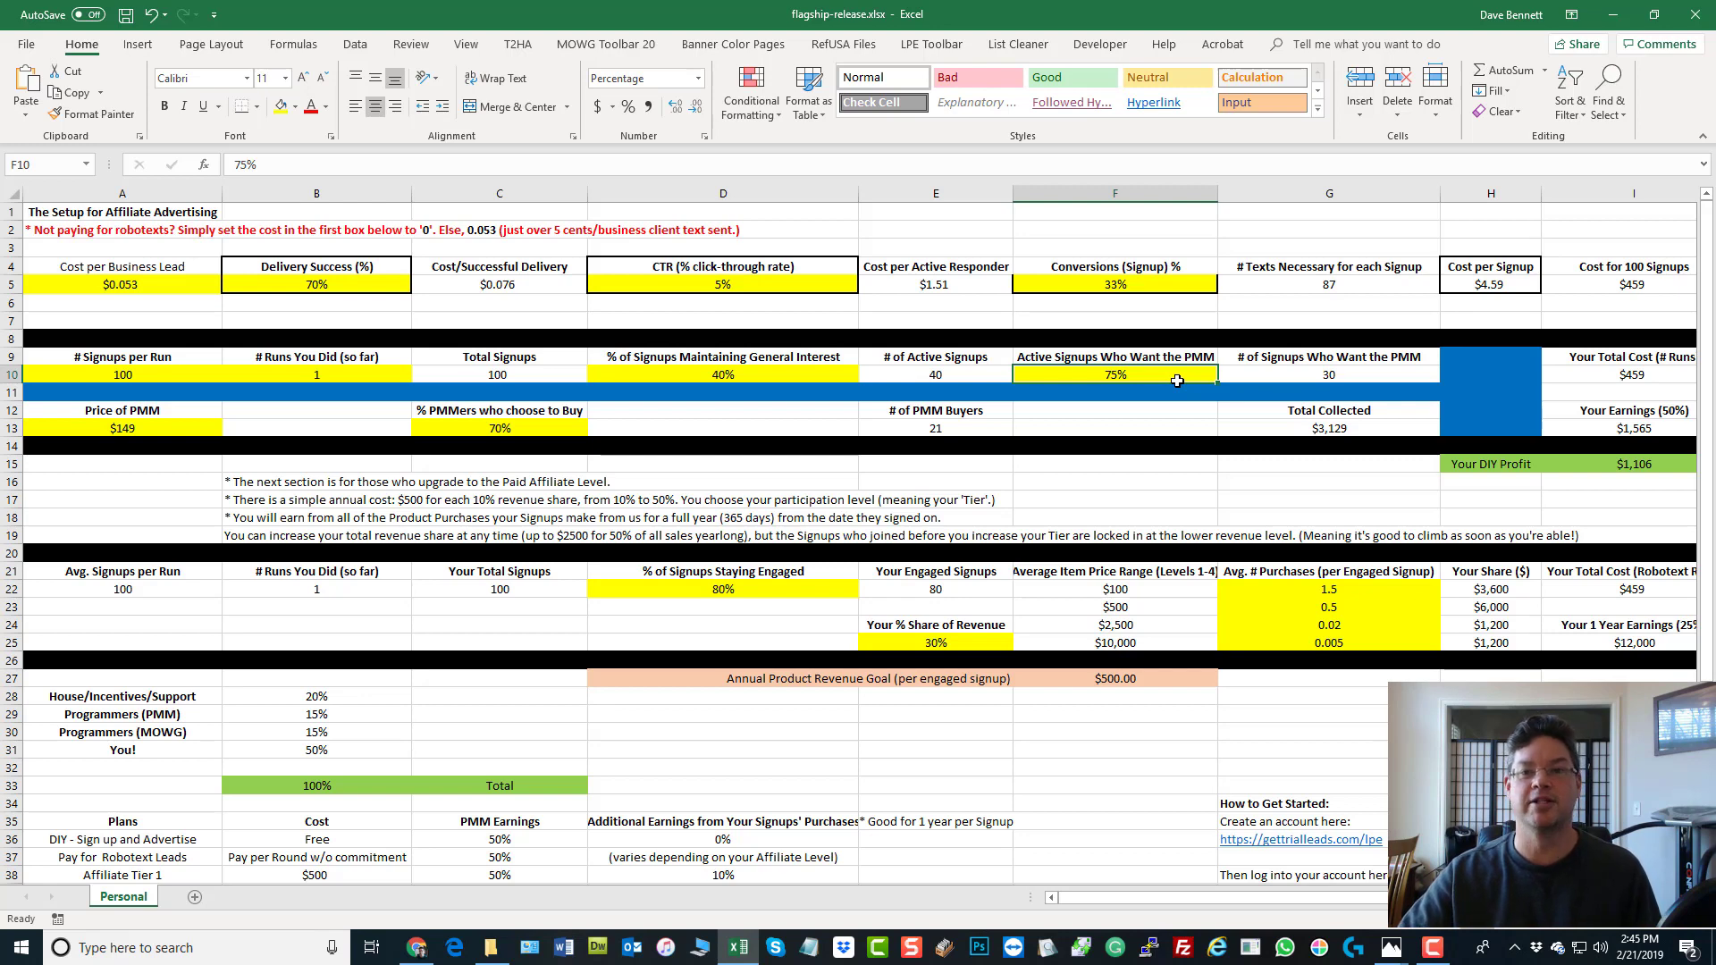
{"action": "mouse_move", "coordinate": [1188, 369]}
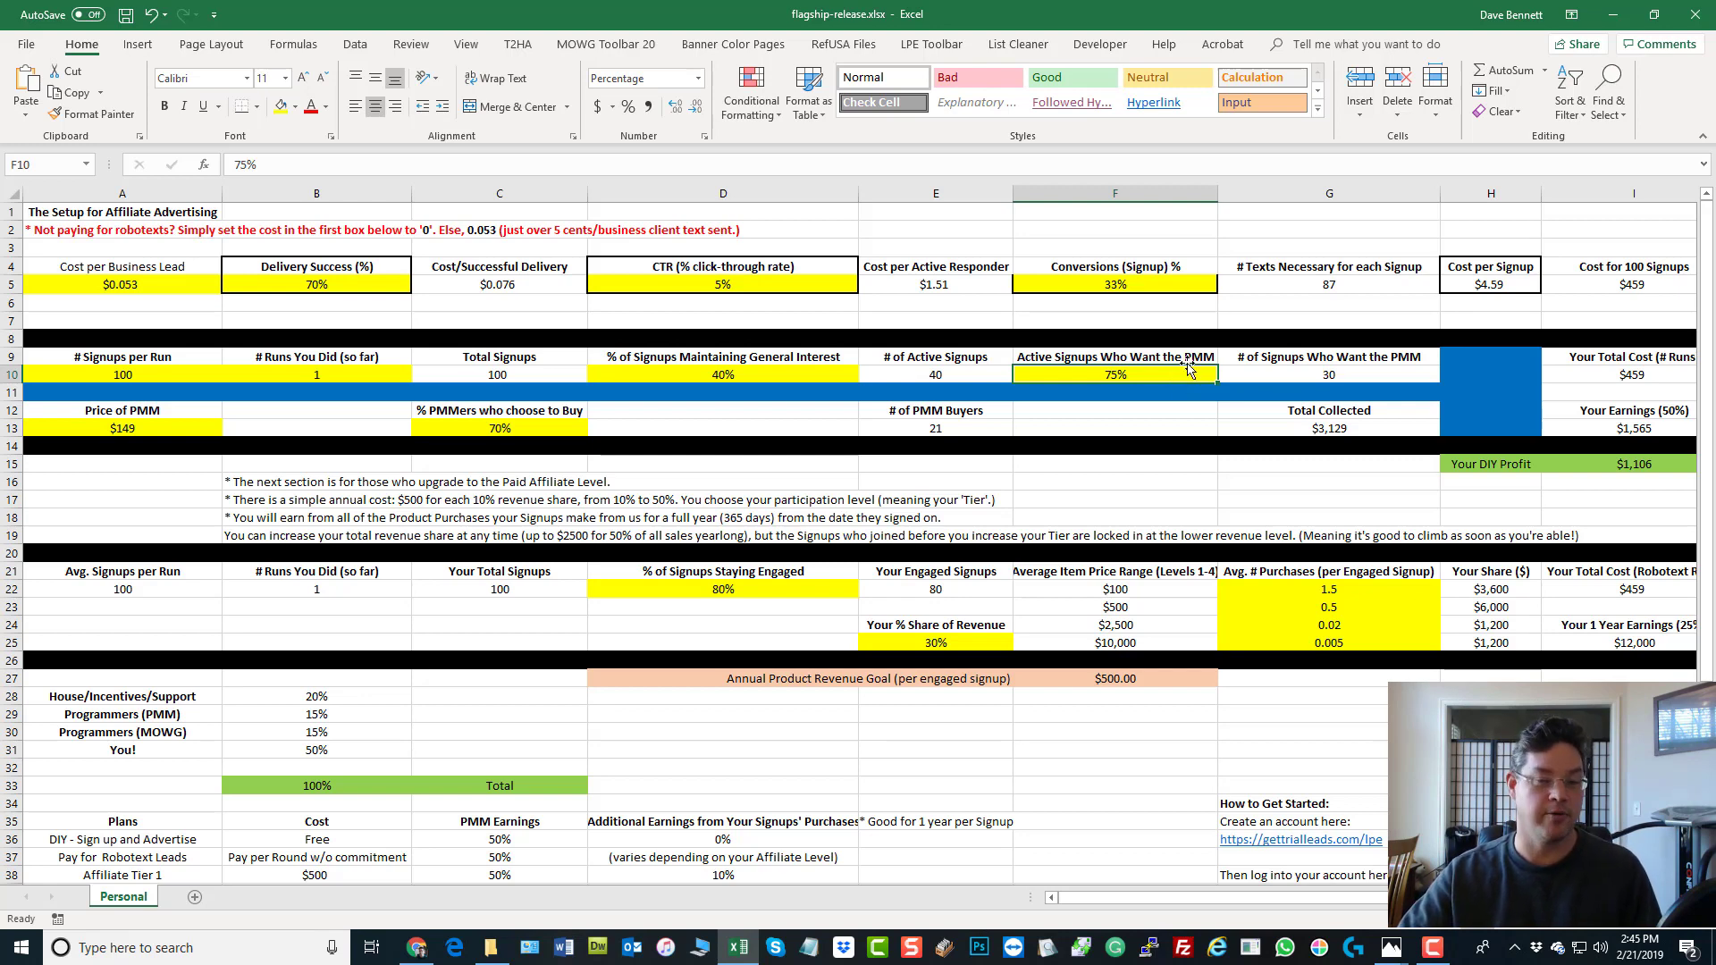
{"action": "mouse_move", "coordinate": [1154, 386]}
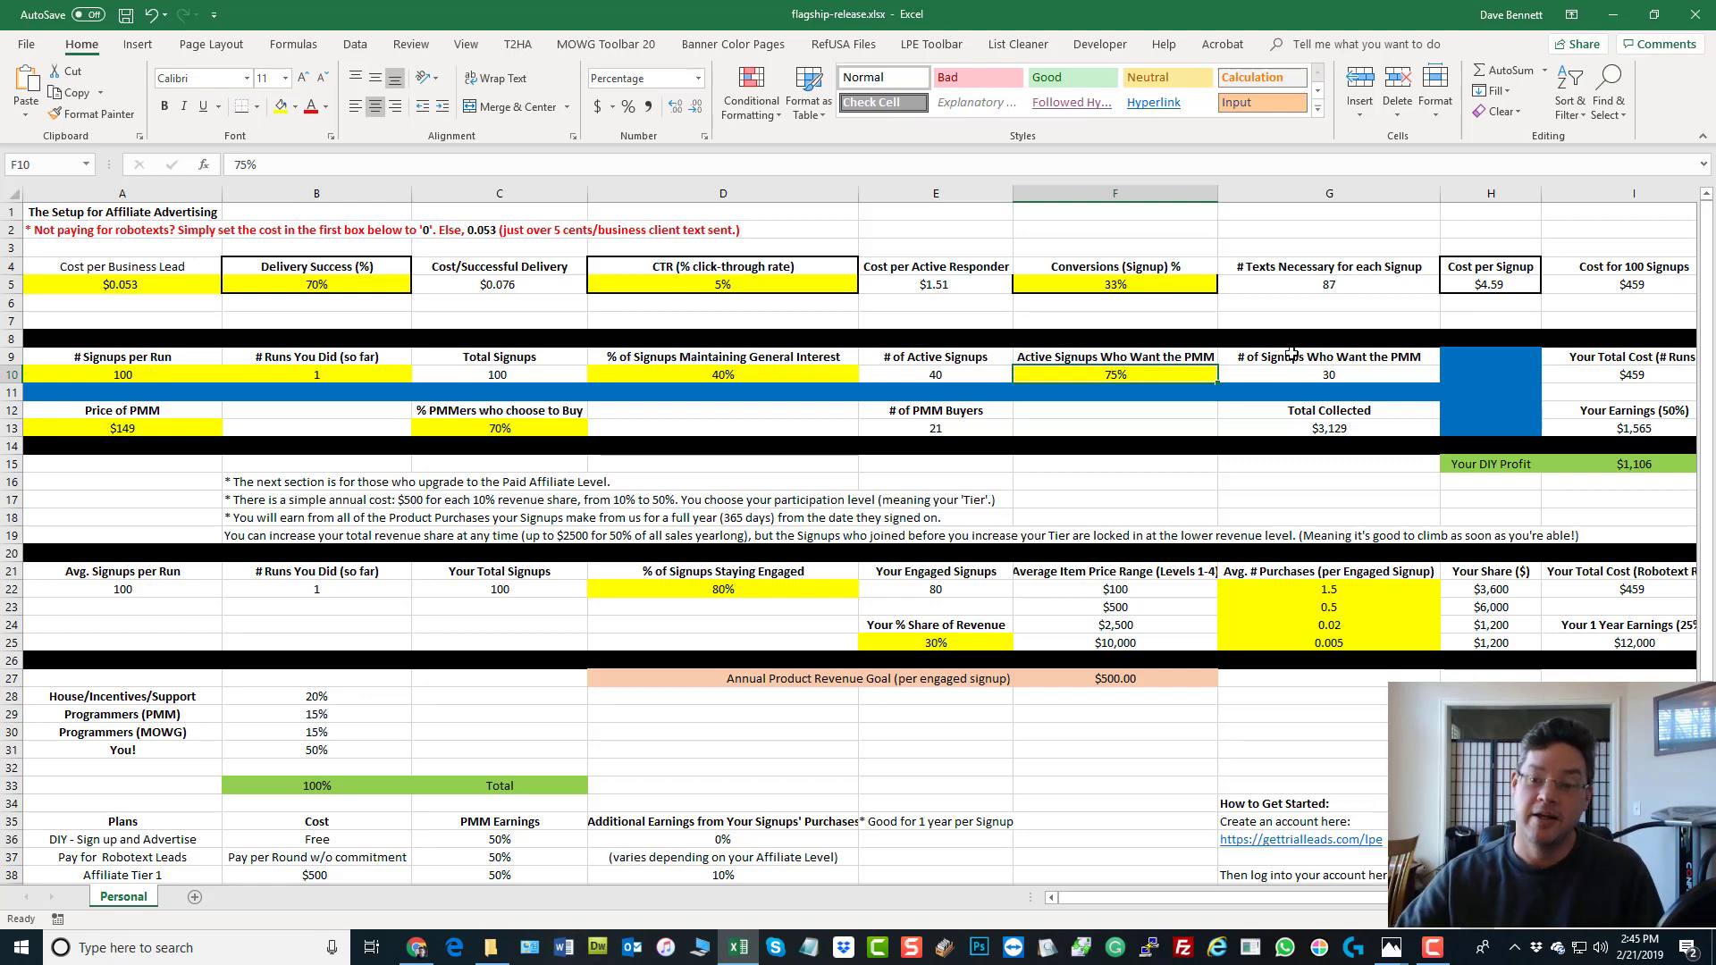
{"action": "left_click", "coordinate": [1328, 364]}
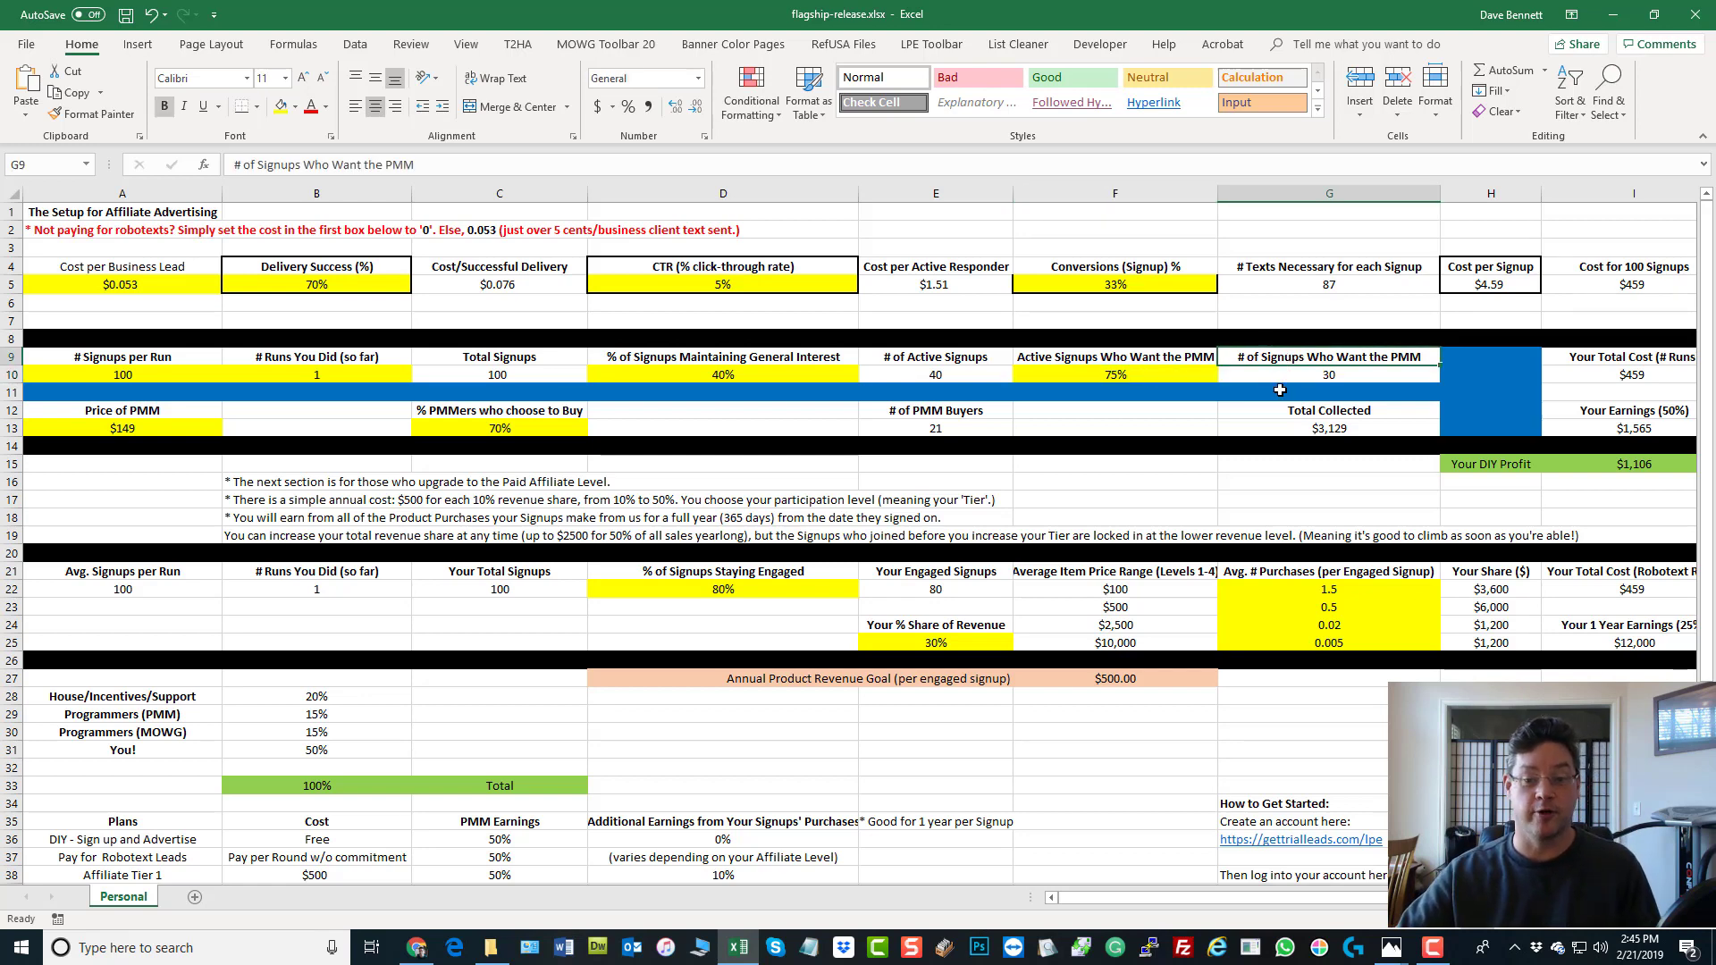
{"action": "left_click", "coordinate": [1294, 375]}
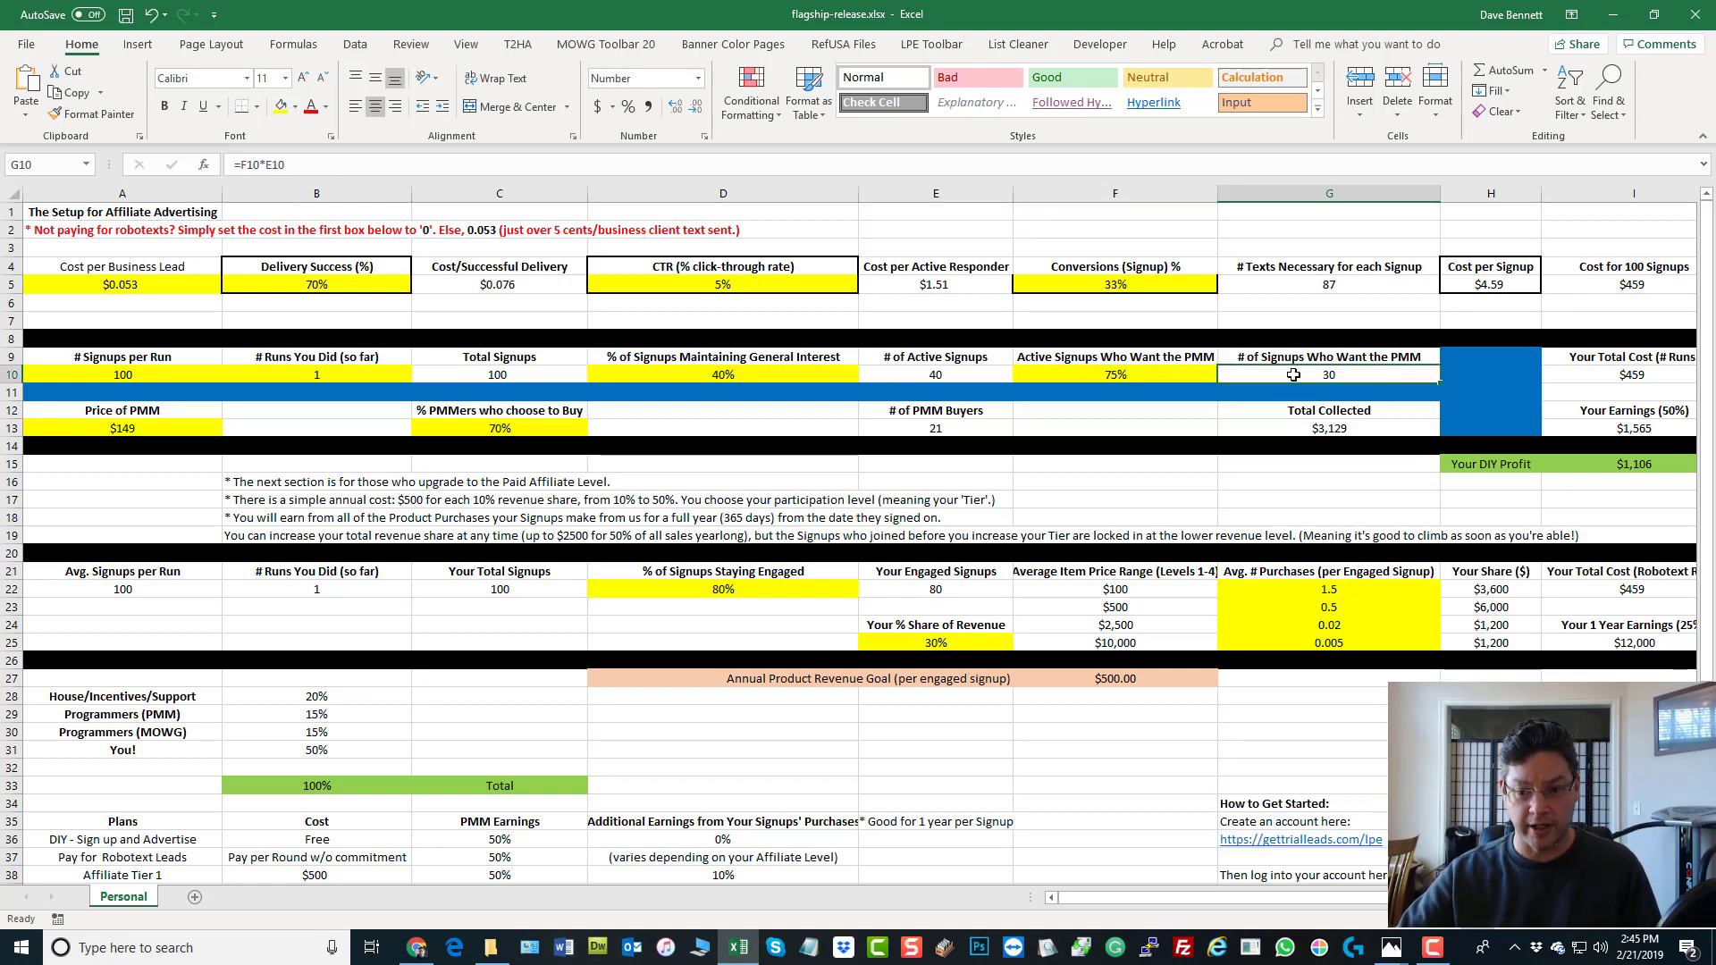
{"action": "left_click", "coordinate": [934, 375]}
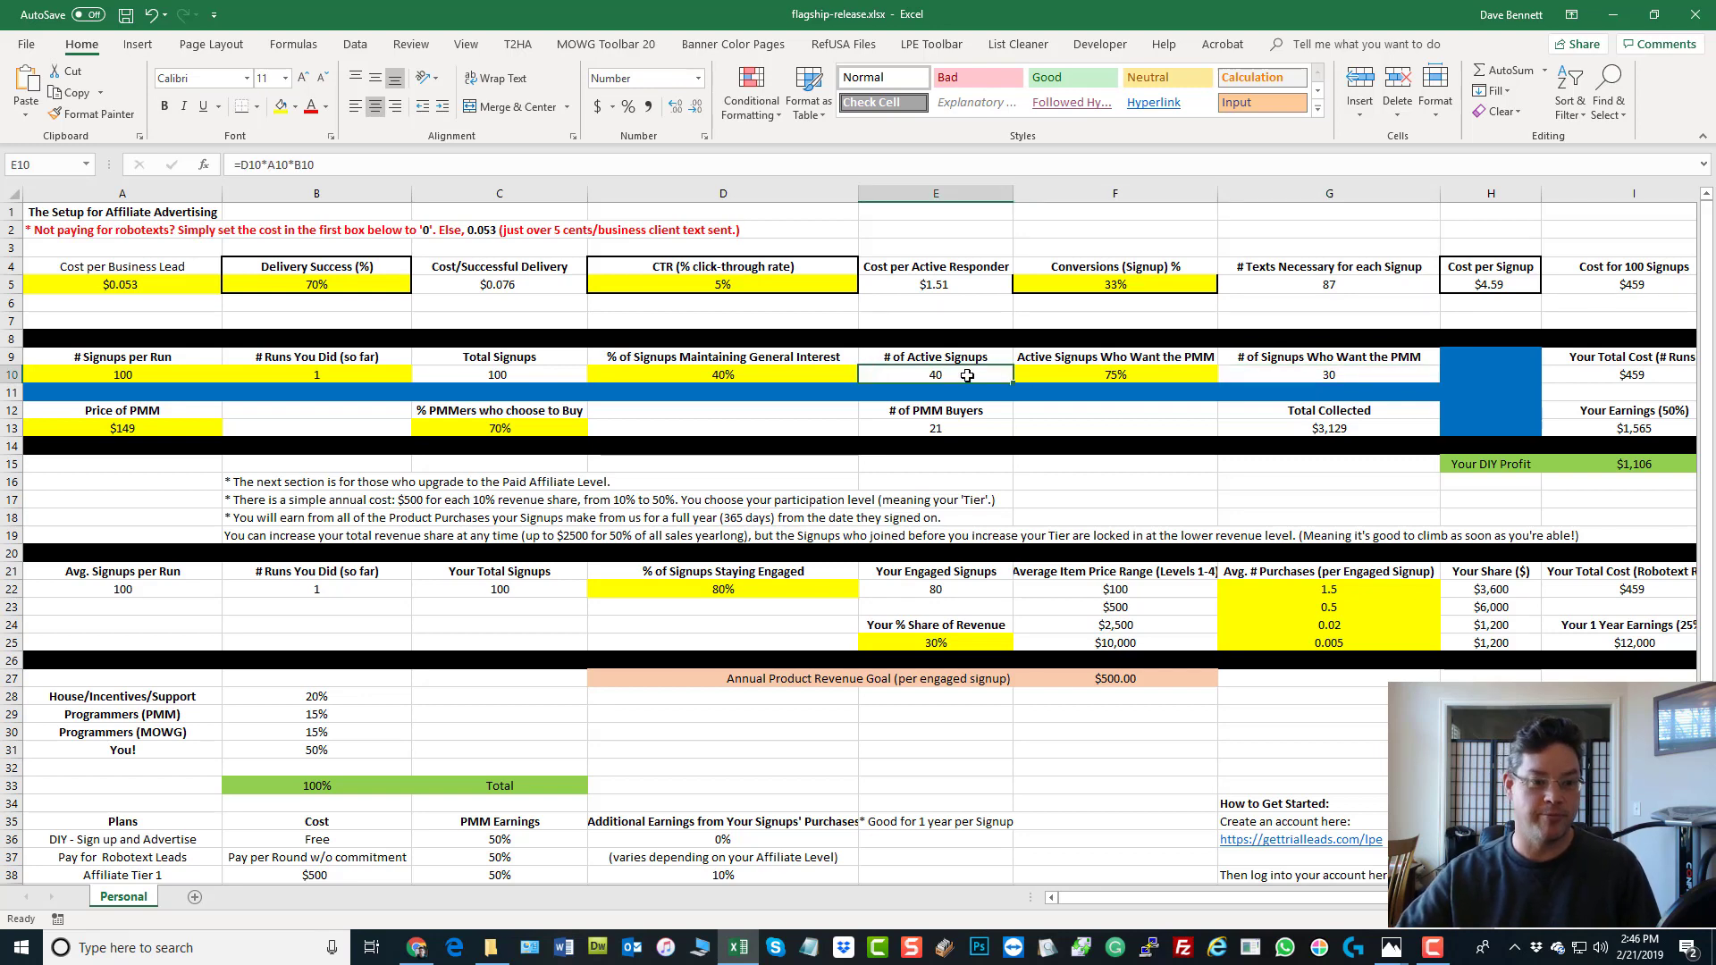
{"action": "left_click", "coordinate": [498, 373]}
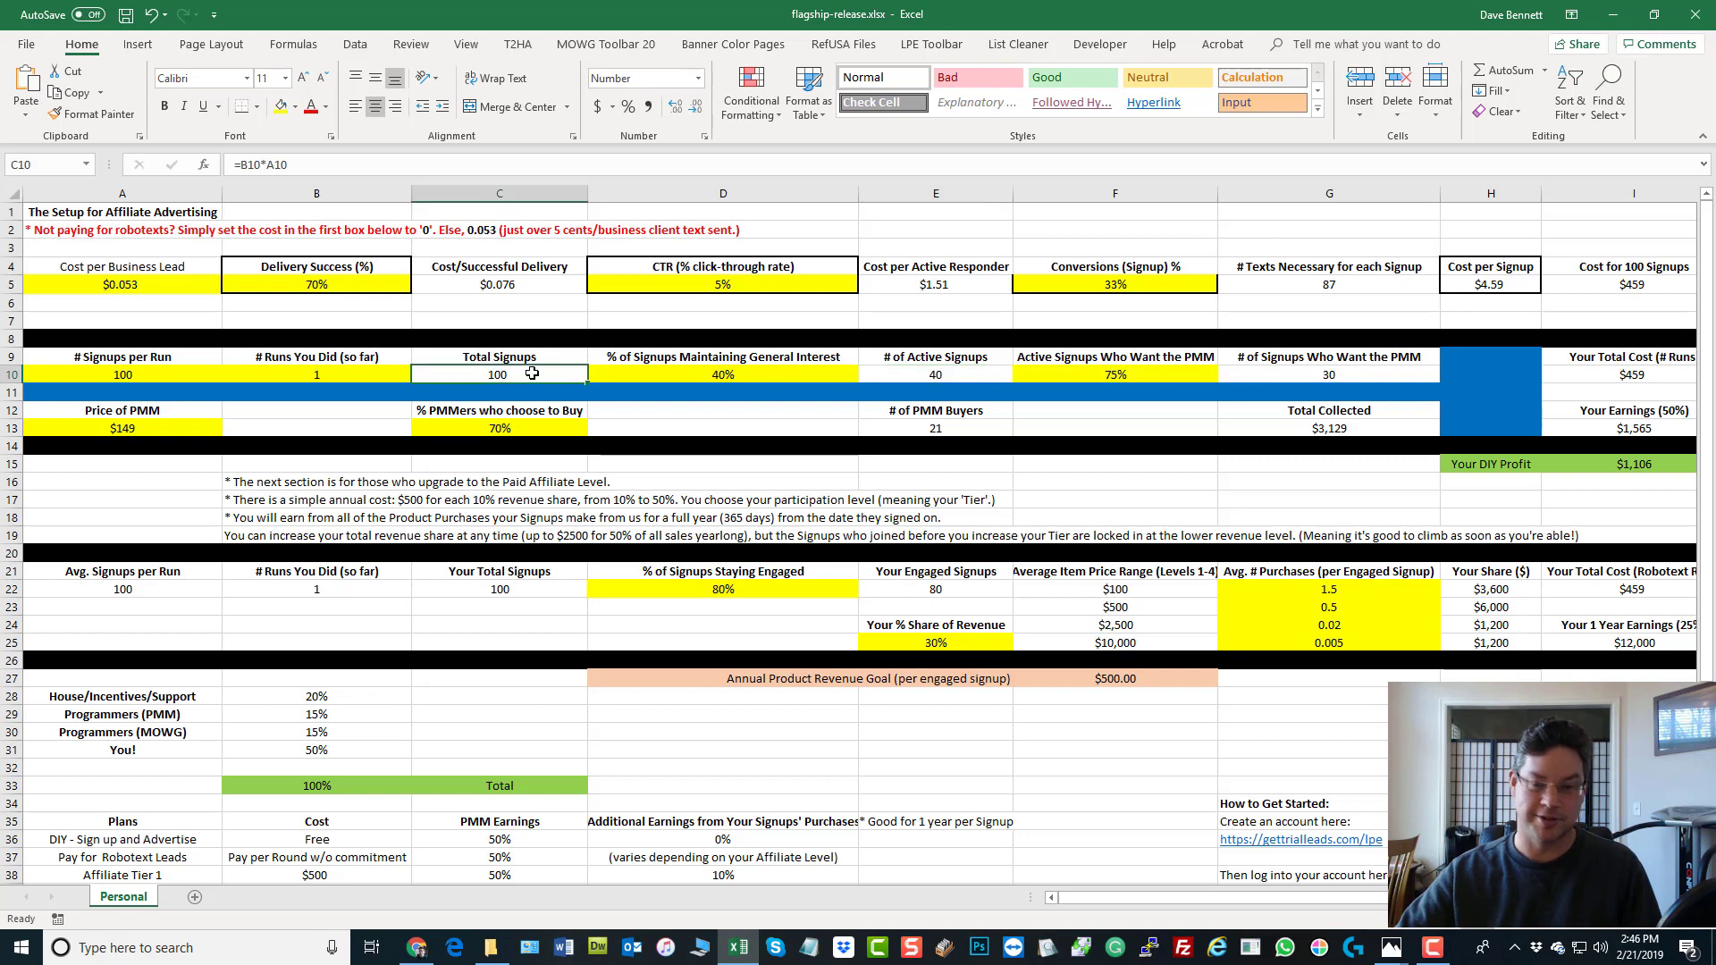
{"action": "mouse_move", "coordinate": [1276, 366]}
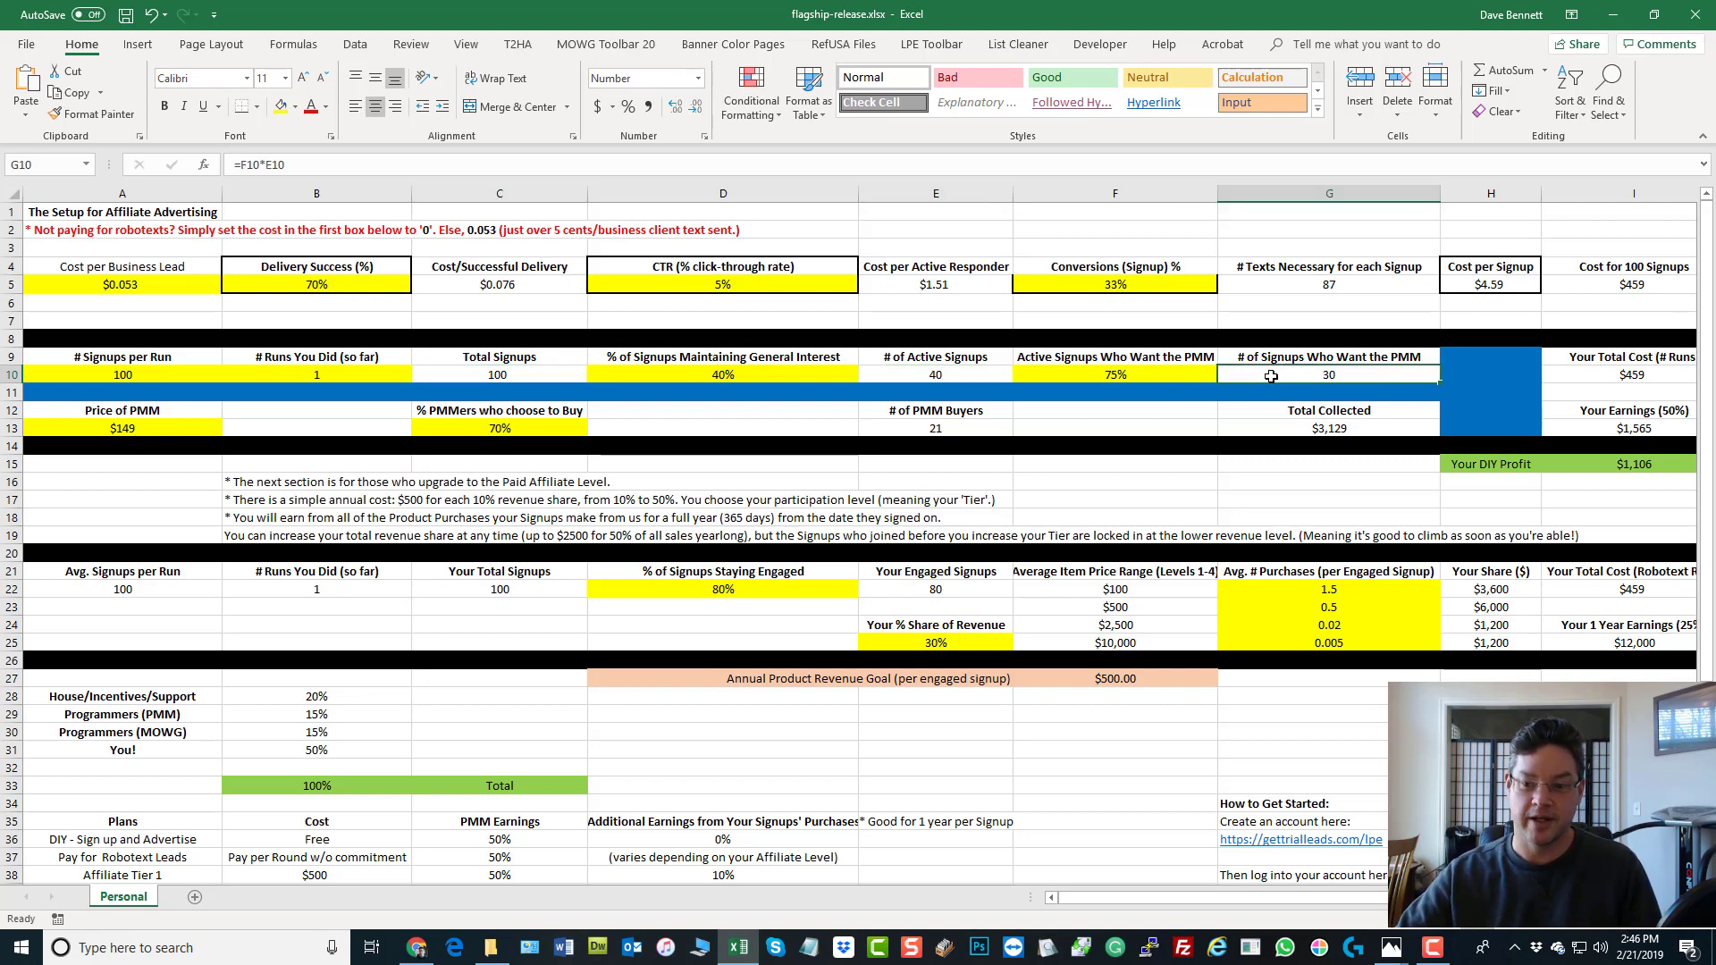
{"action": "left_click", "coordinate": [1632, 283]}
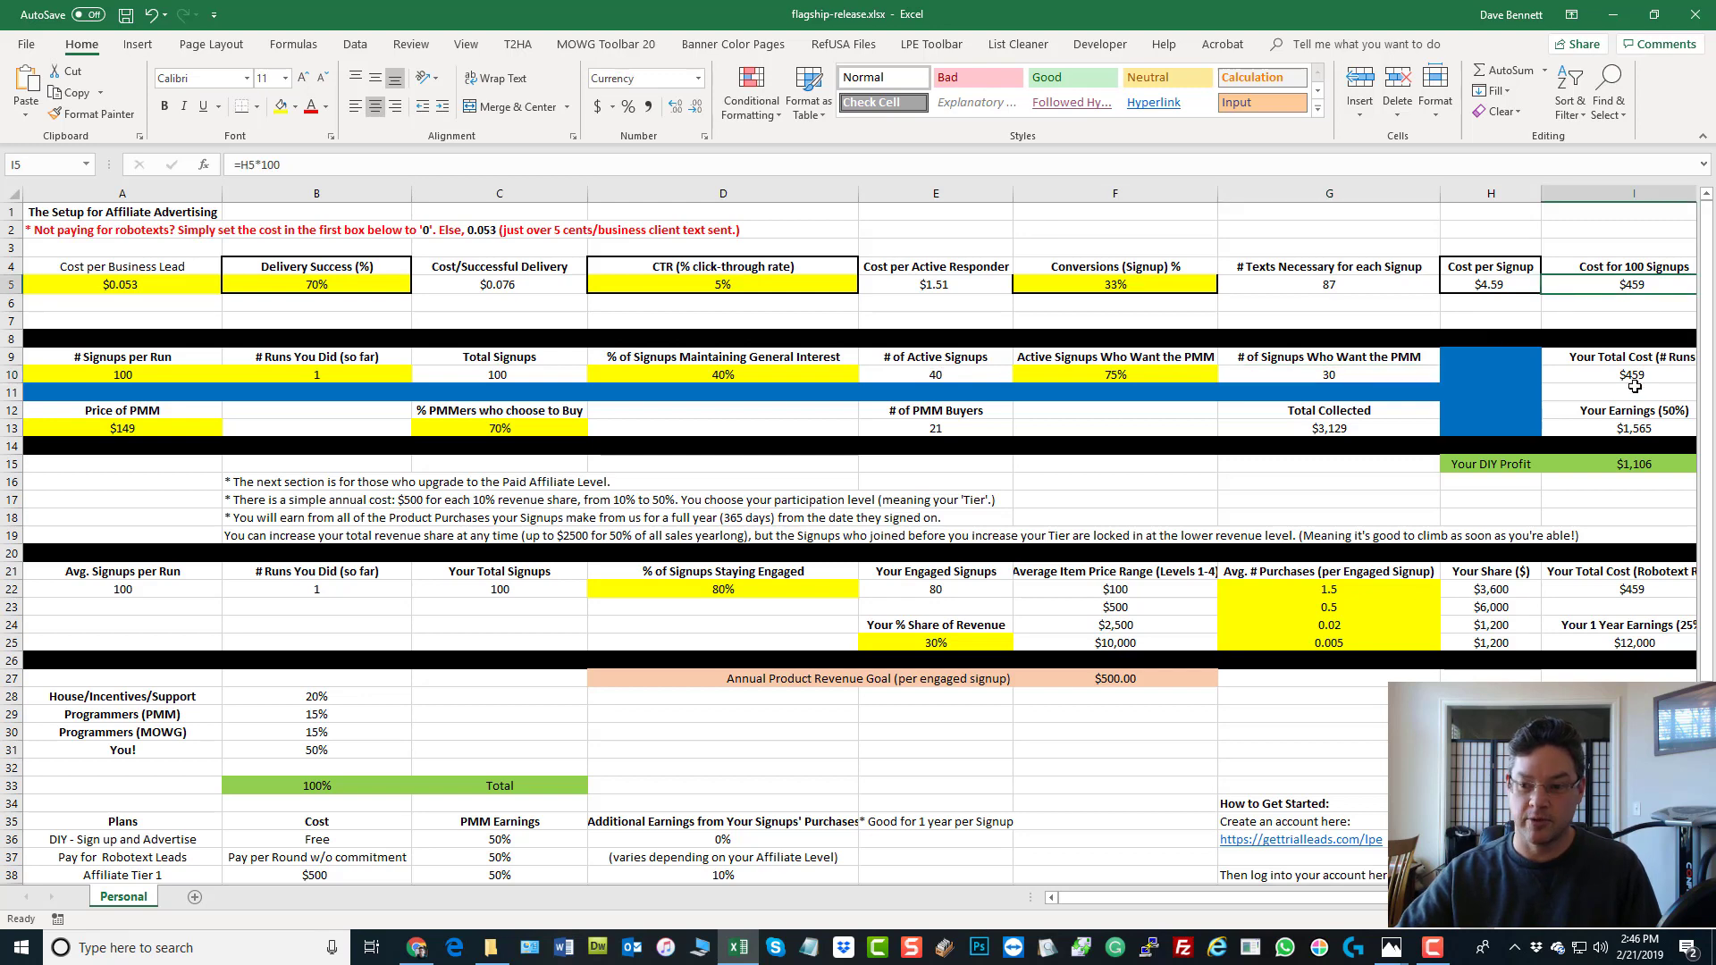
{"action": "left_click", "coordinate": [1629, 373]}
{"action": "type", "text": "2"}
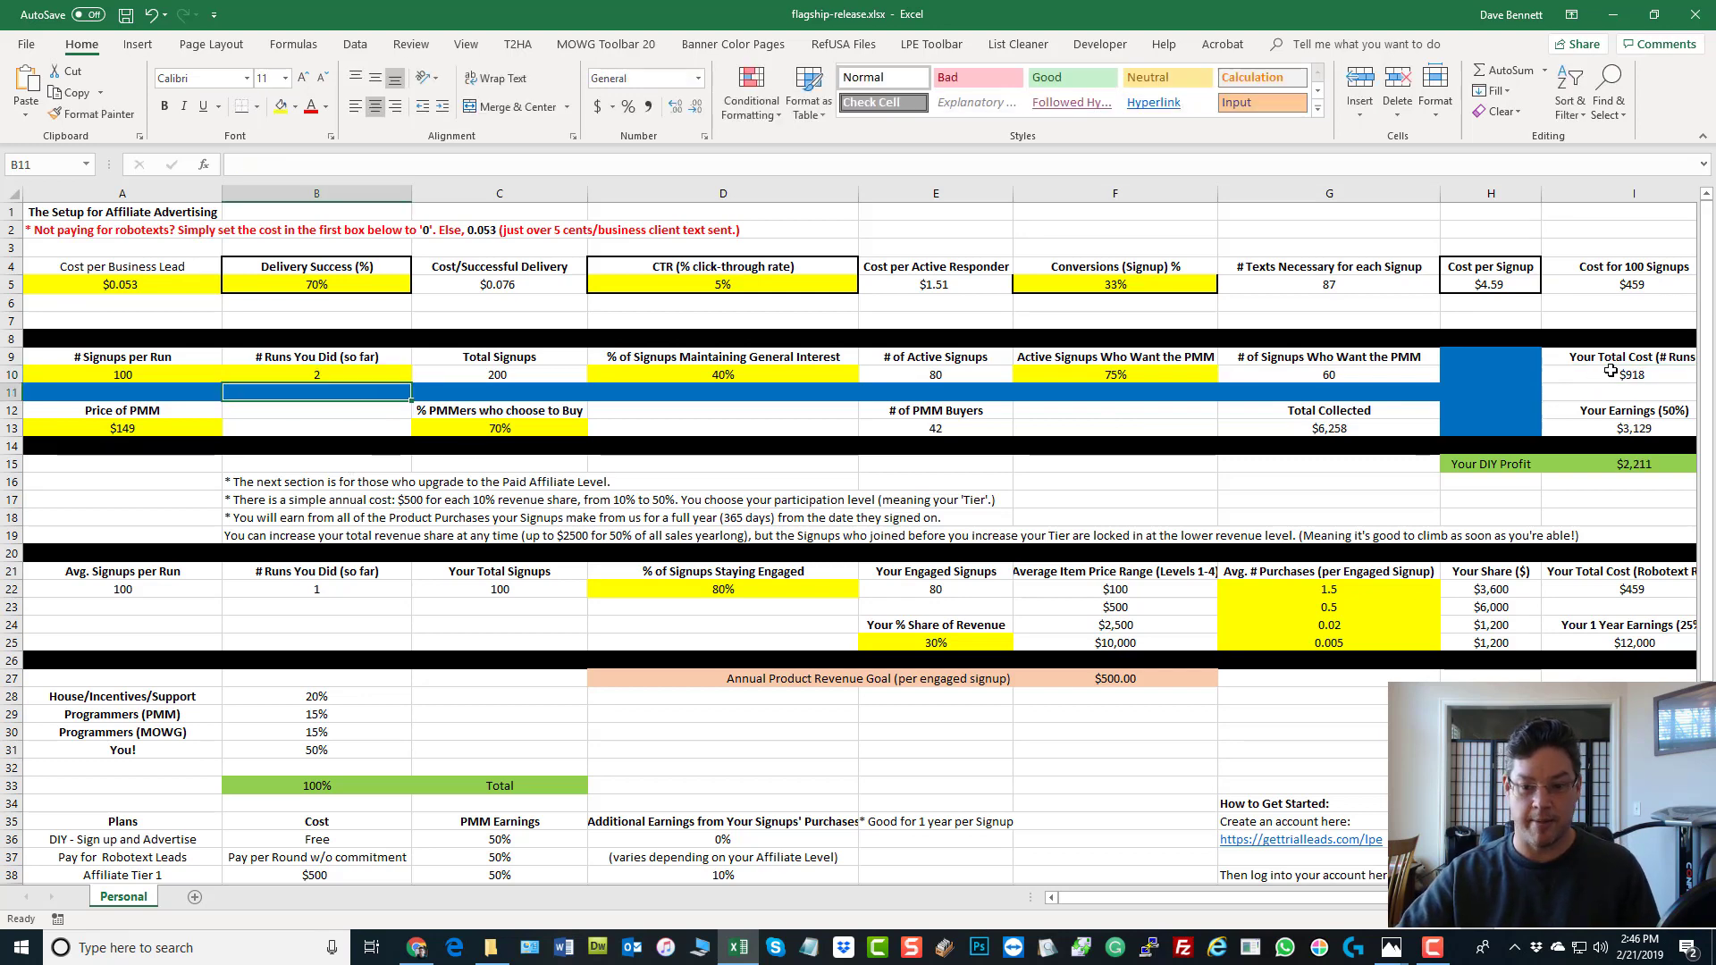
{"action": "left_click", "coordinate": [1329, 374]}
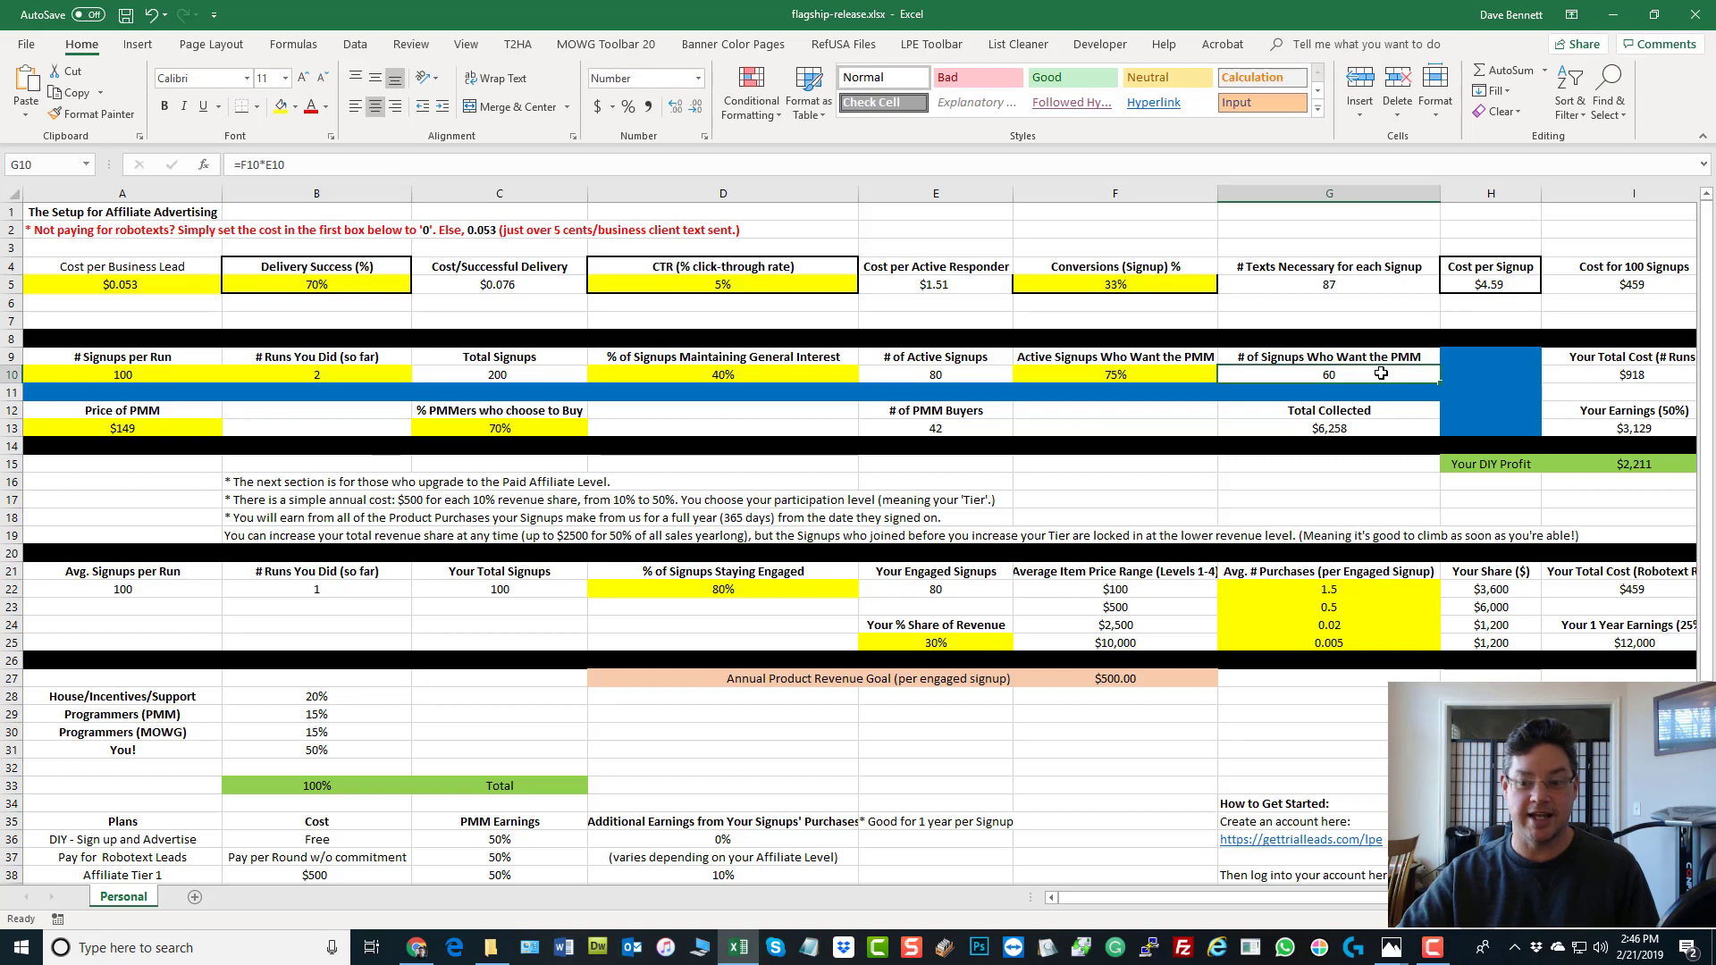
{"action": "mouse_move", "coordinate": [201, 317]}
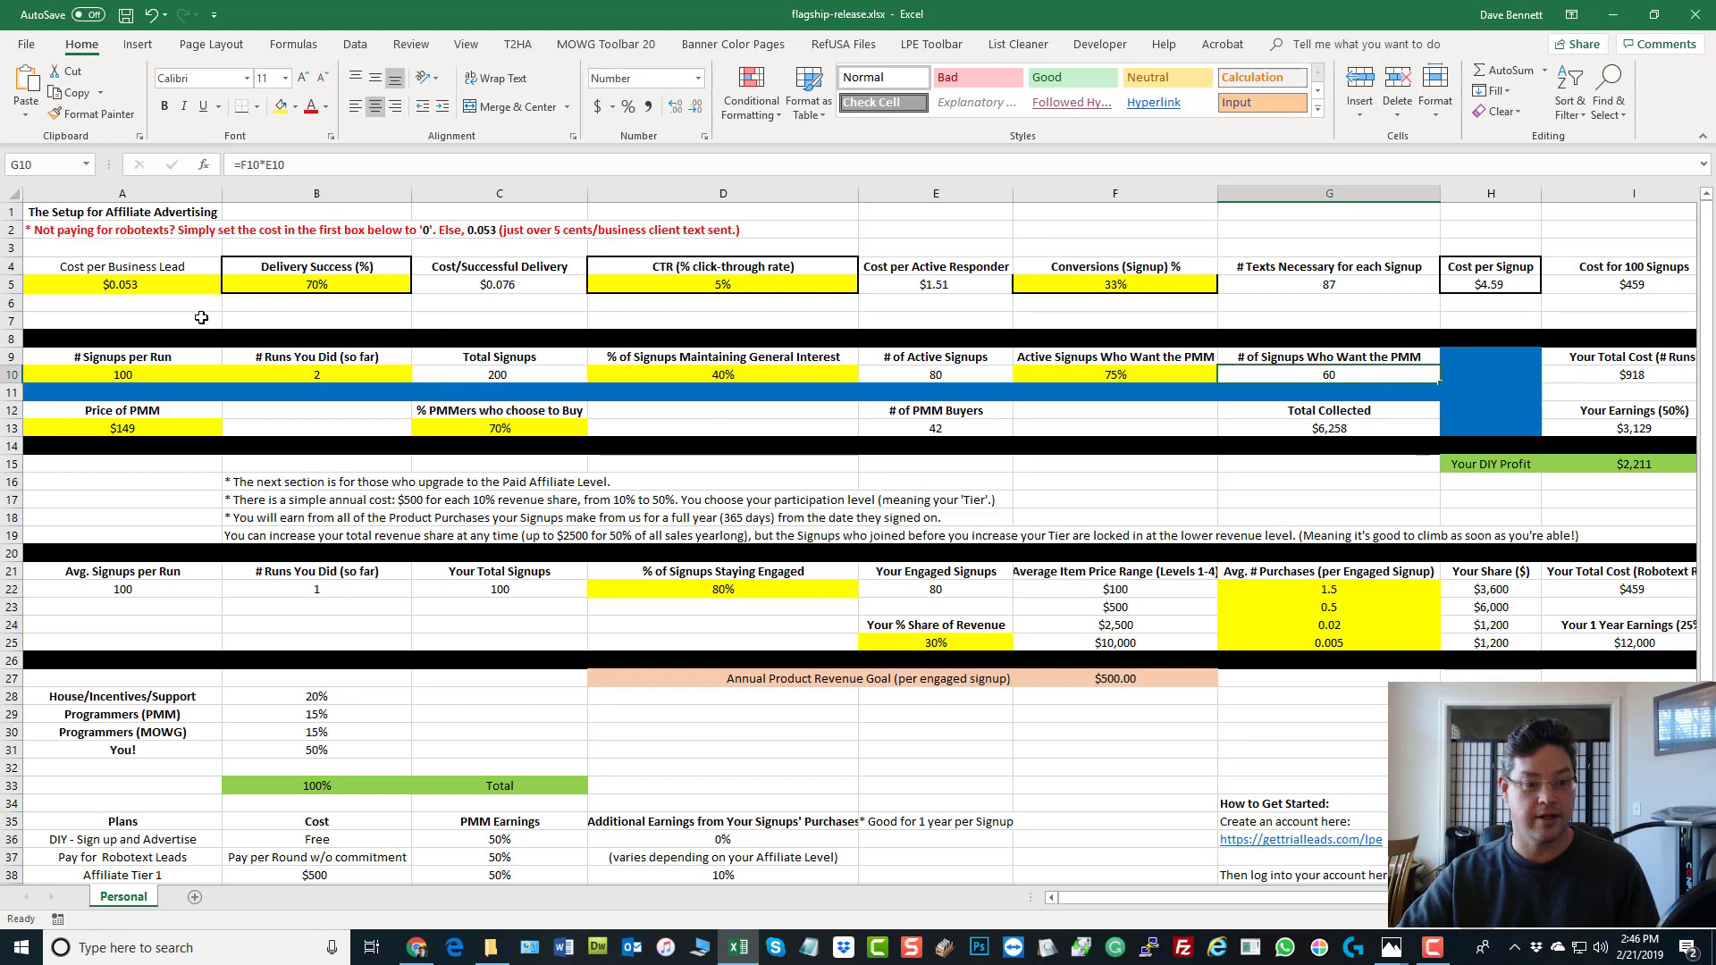
{"action": "left_click", "coordinate": [317, 375]}
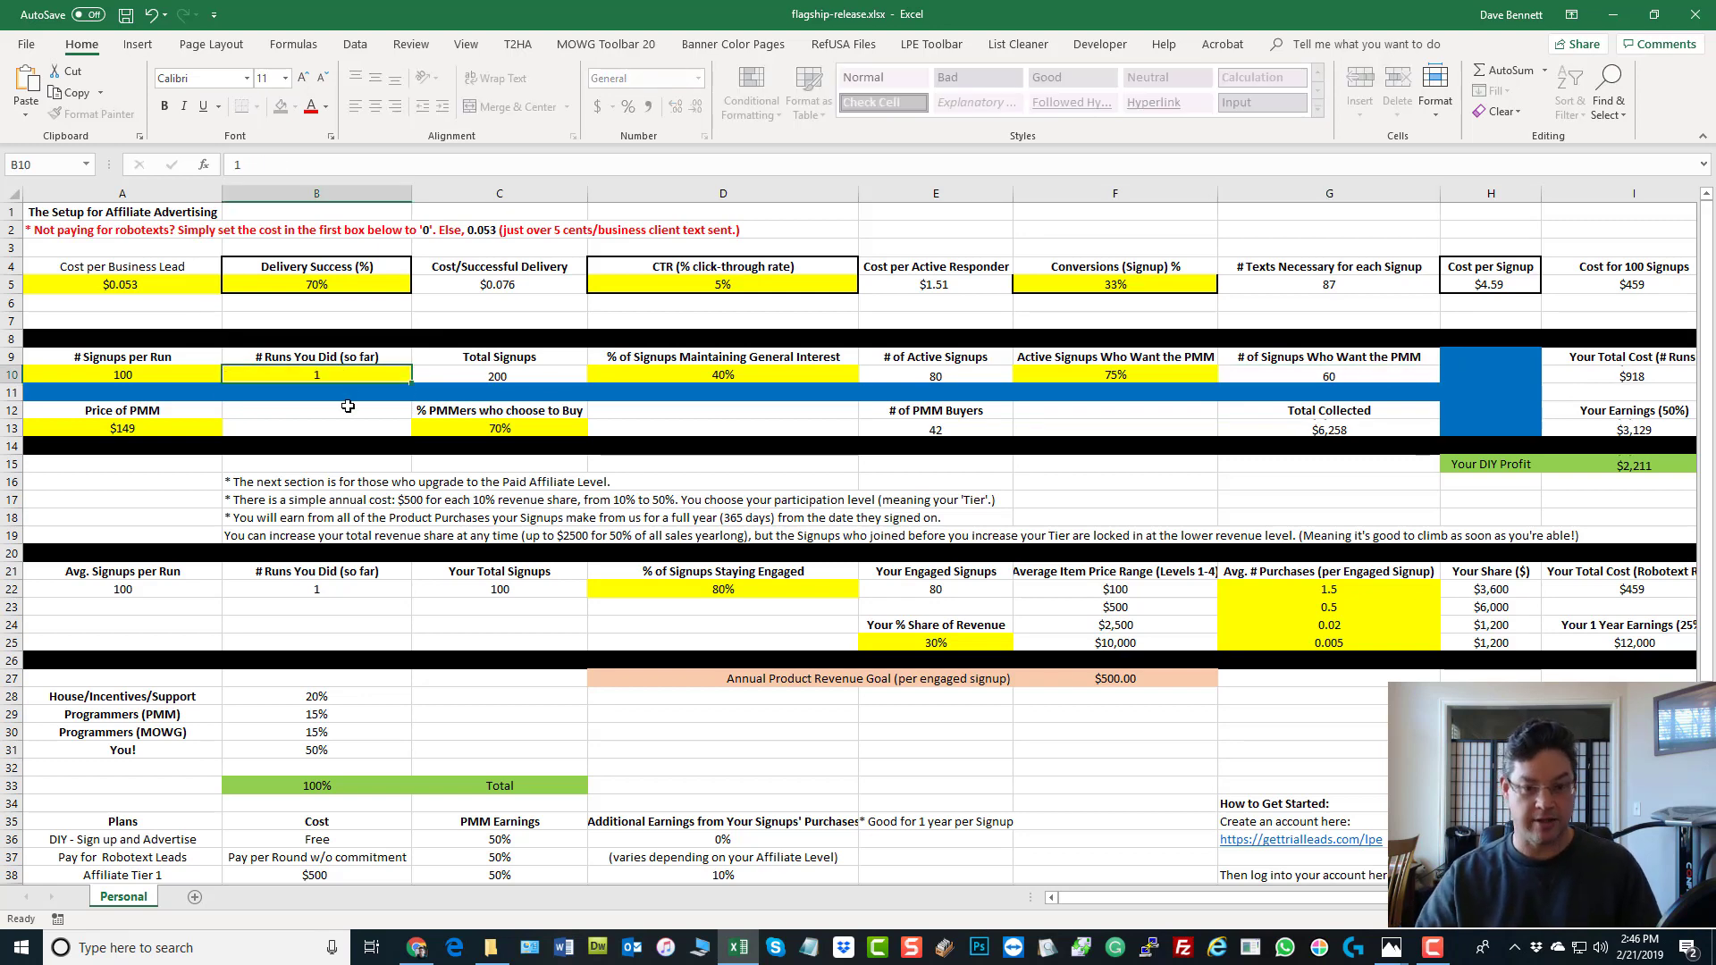
{"action": "left_click", "coordinate": [316, 390]}
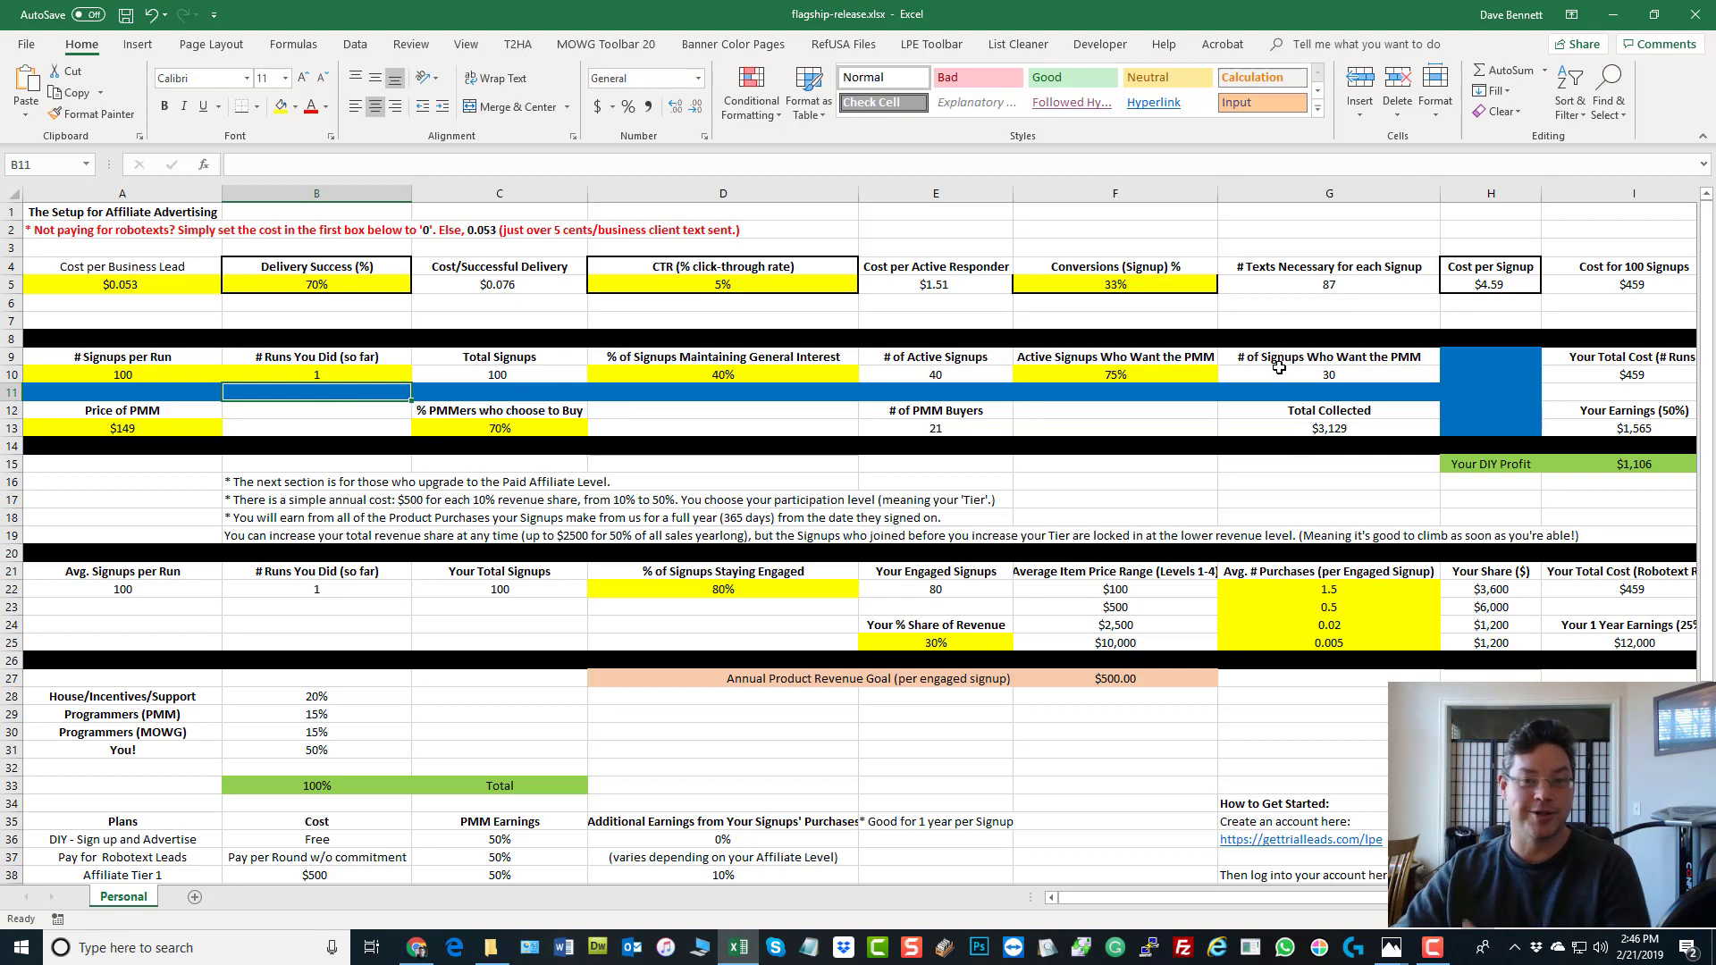
{"action": "mouse_move", "coordinate": [1301, 385]}
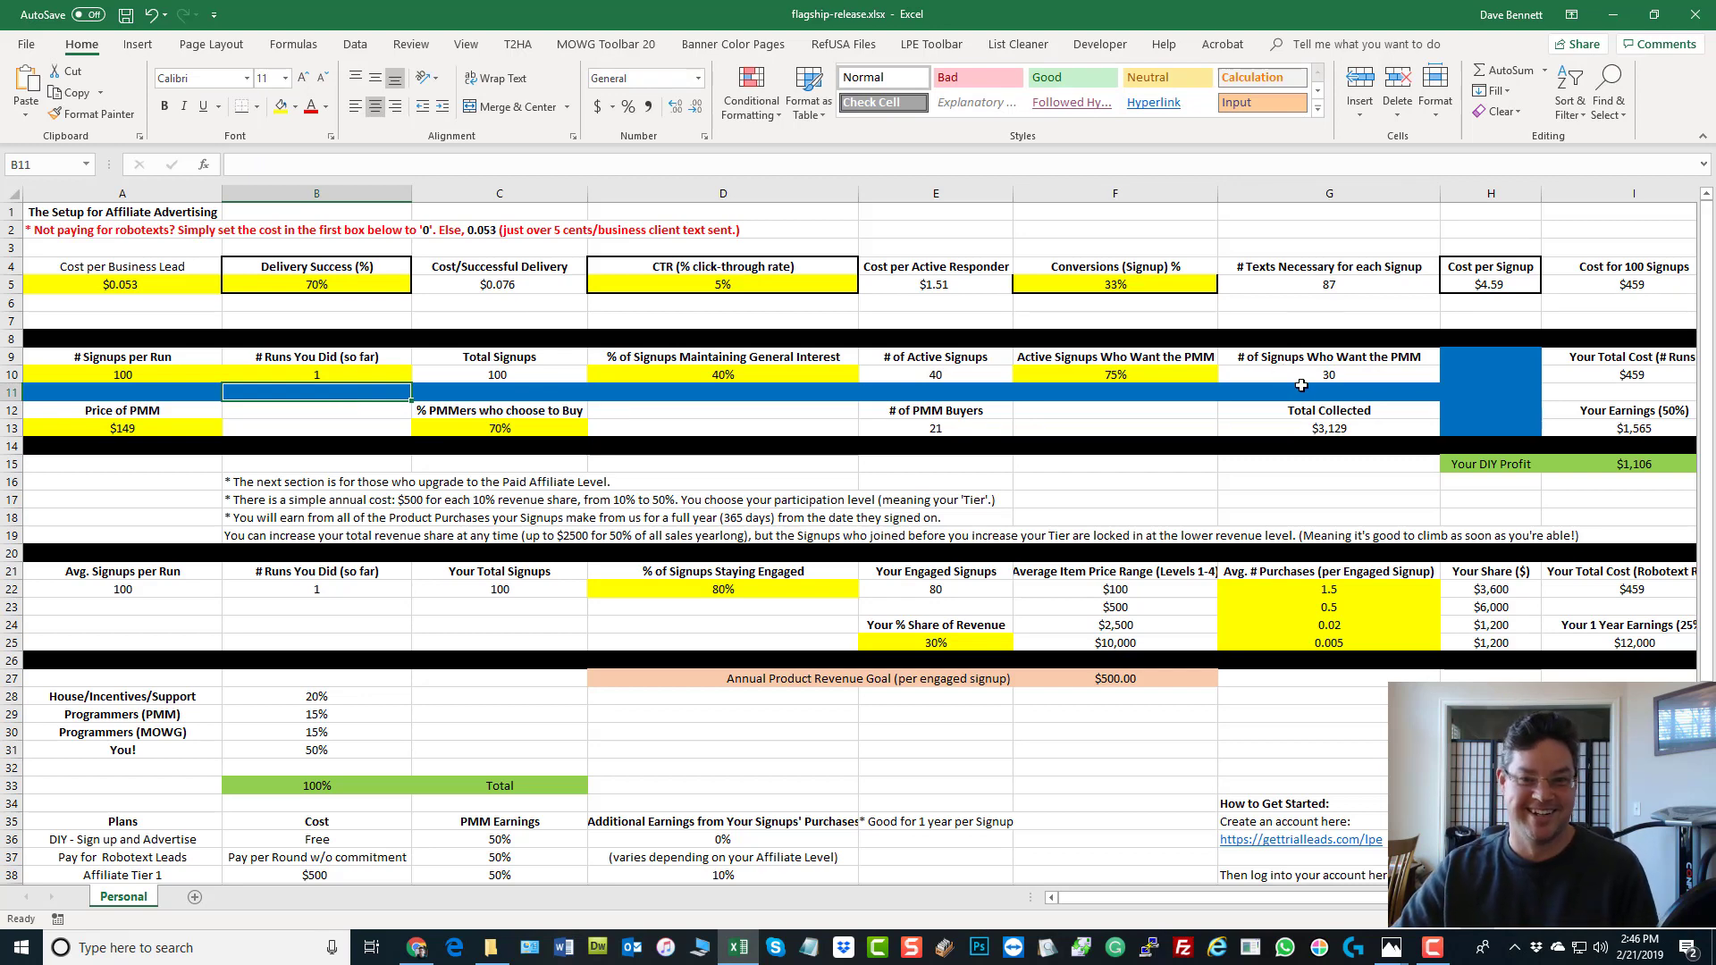
{"action": "mouse_move", "coordinate": [152, 428]}
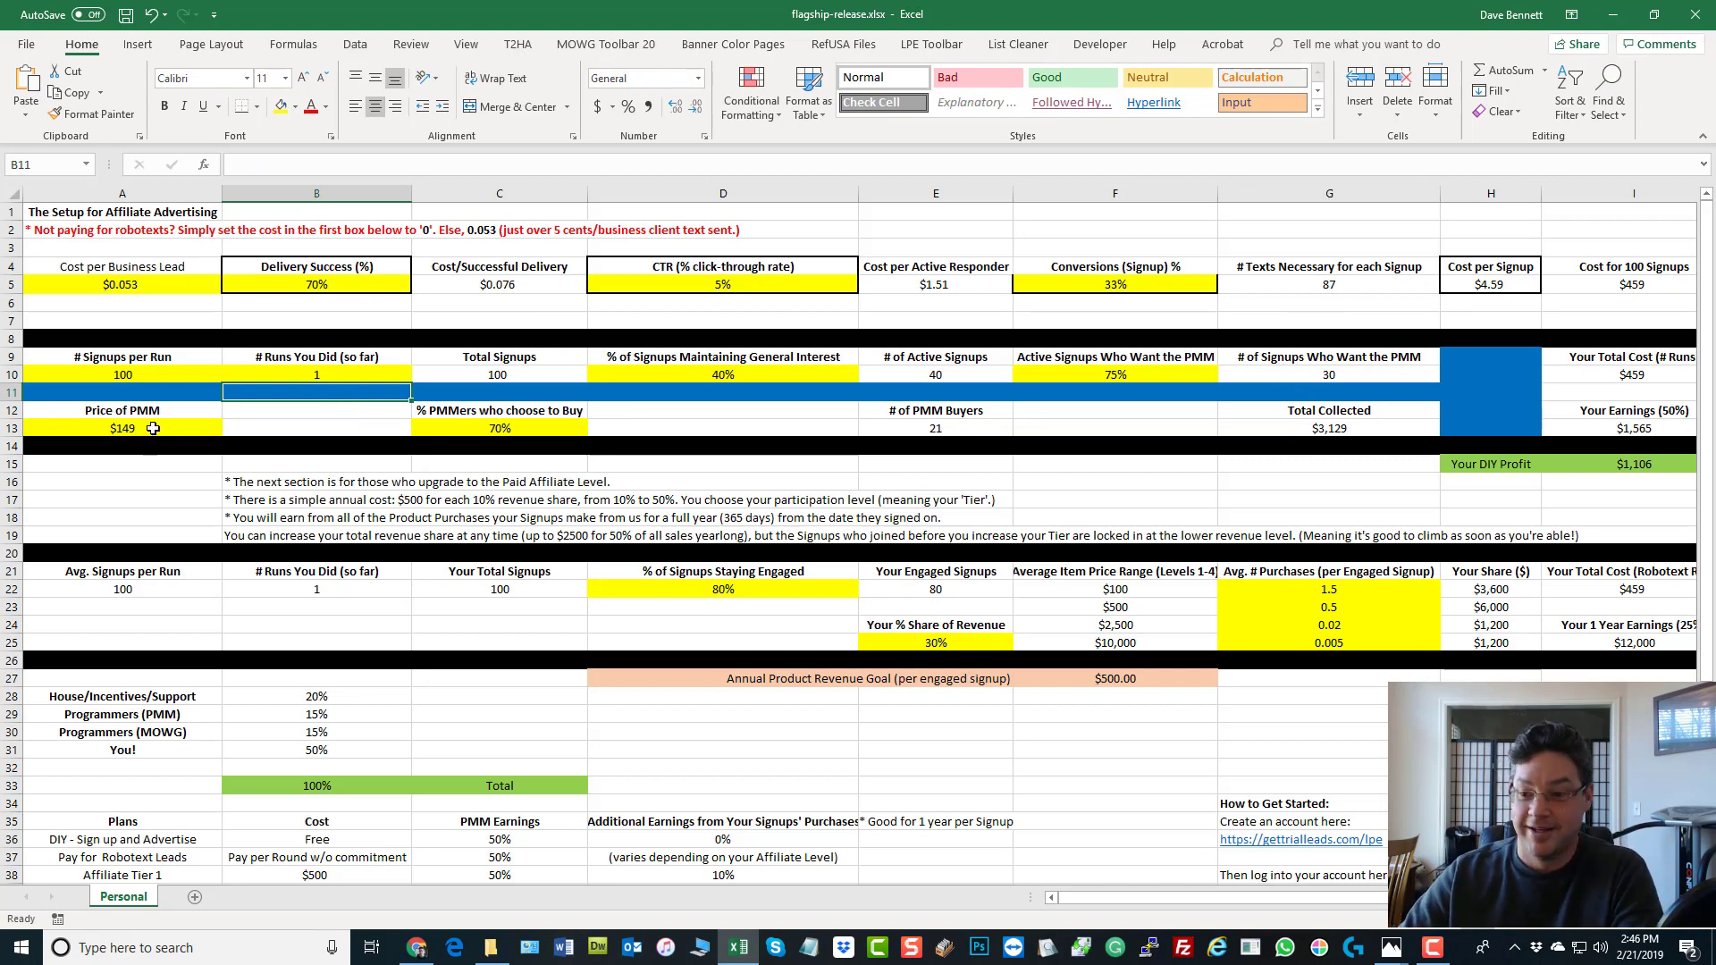
{"action": "left_click", "coordinate": [122, 428]}
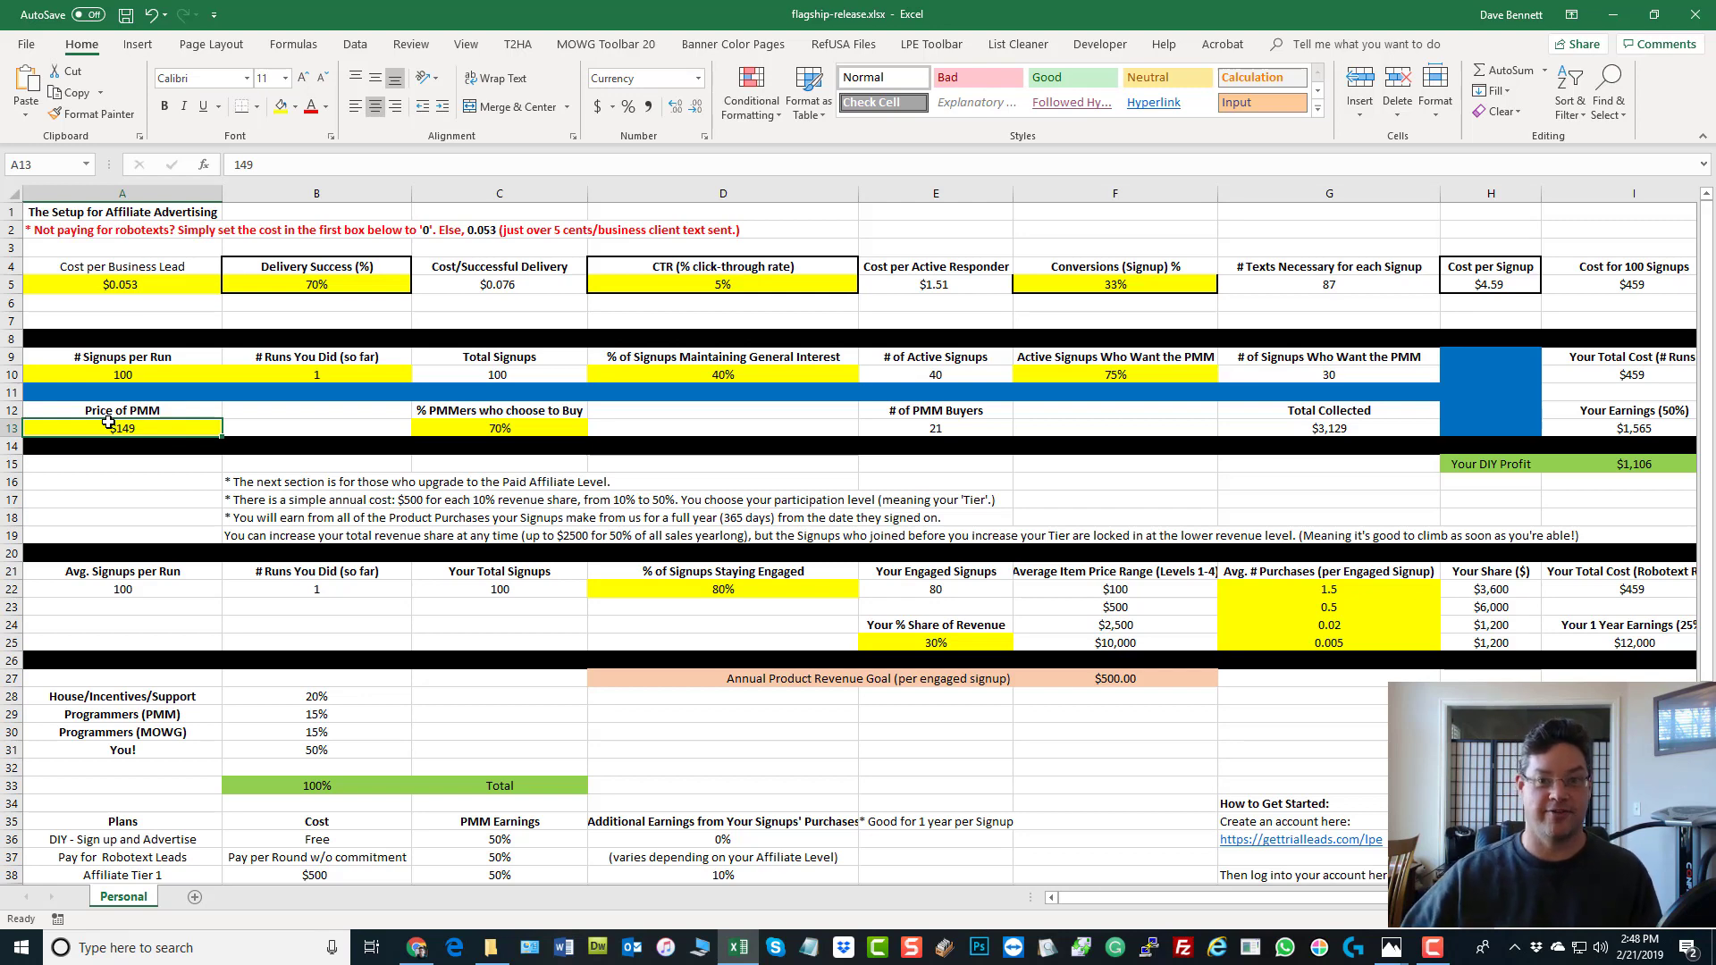
{"action": "mouse_move", "coordinate": [701, 436]}
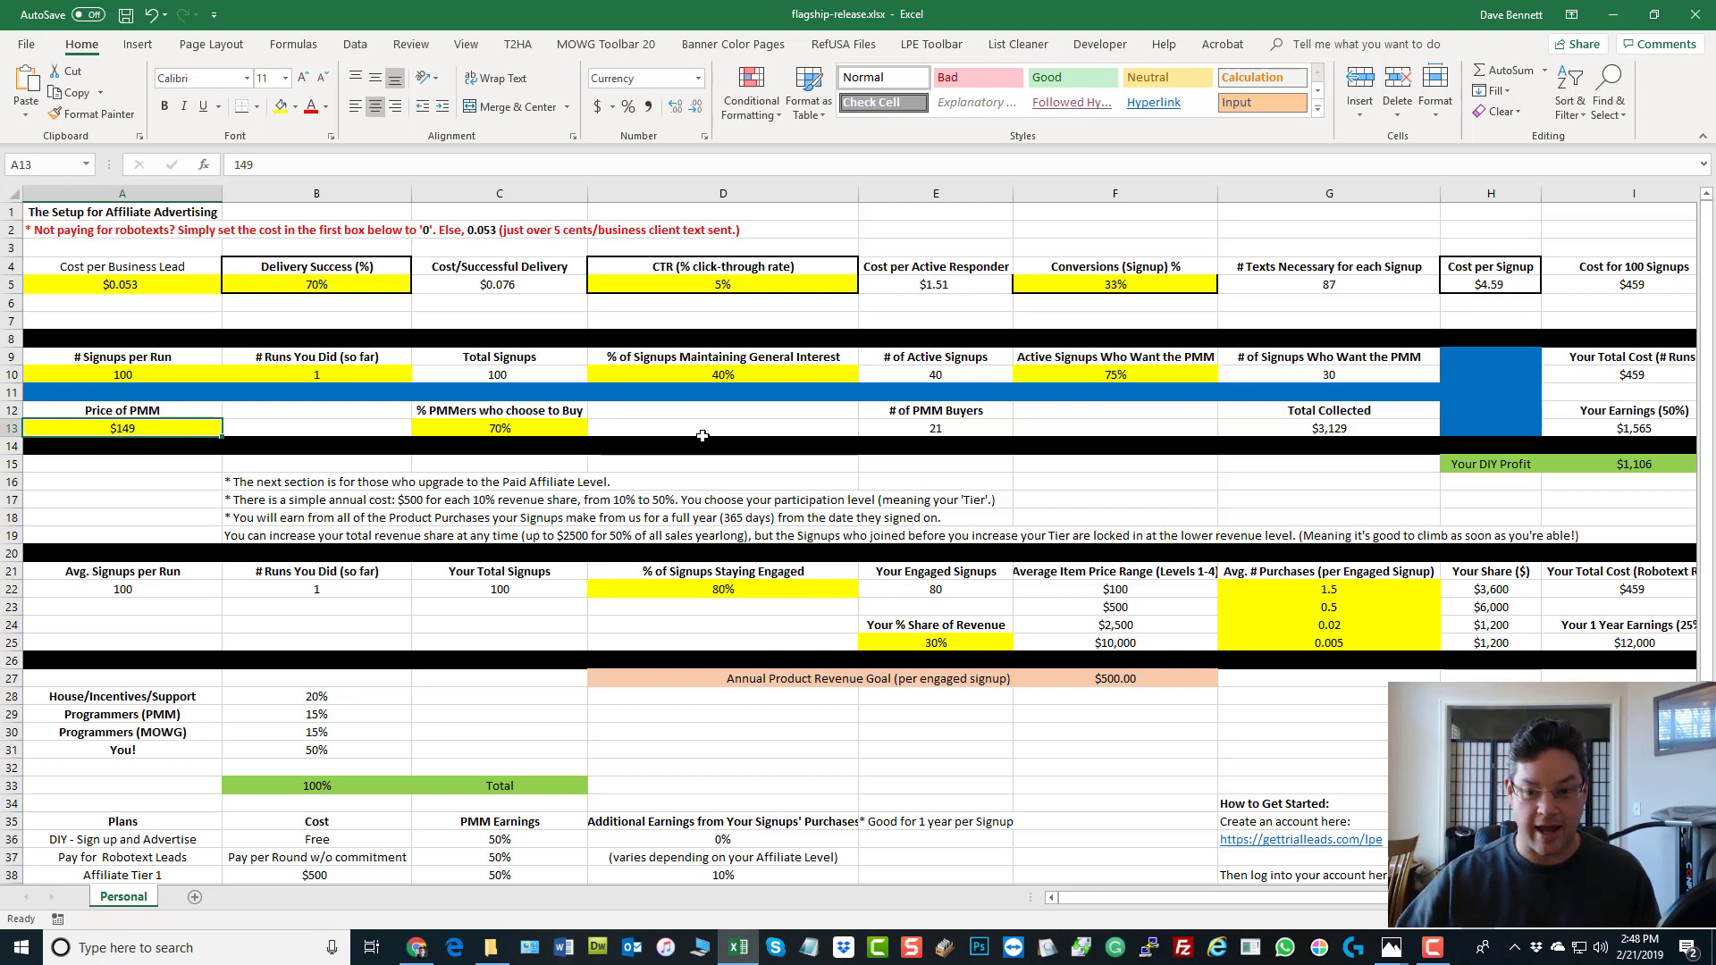
{"action": "left_click", "coordinate": [1328, 373]}
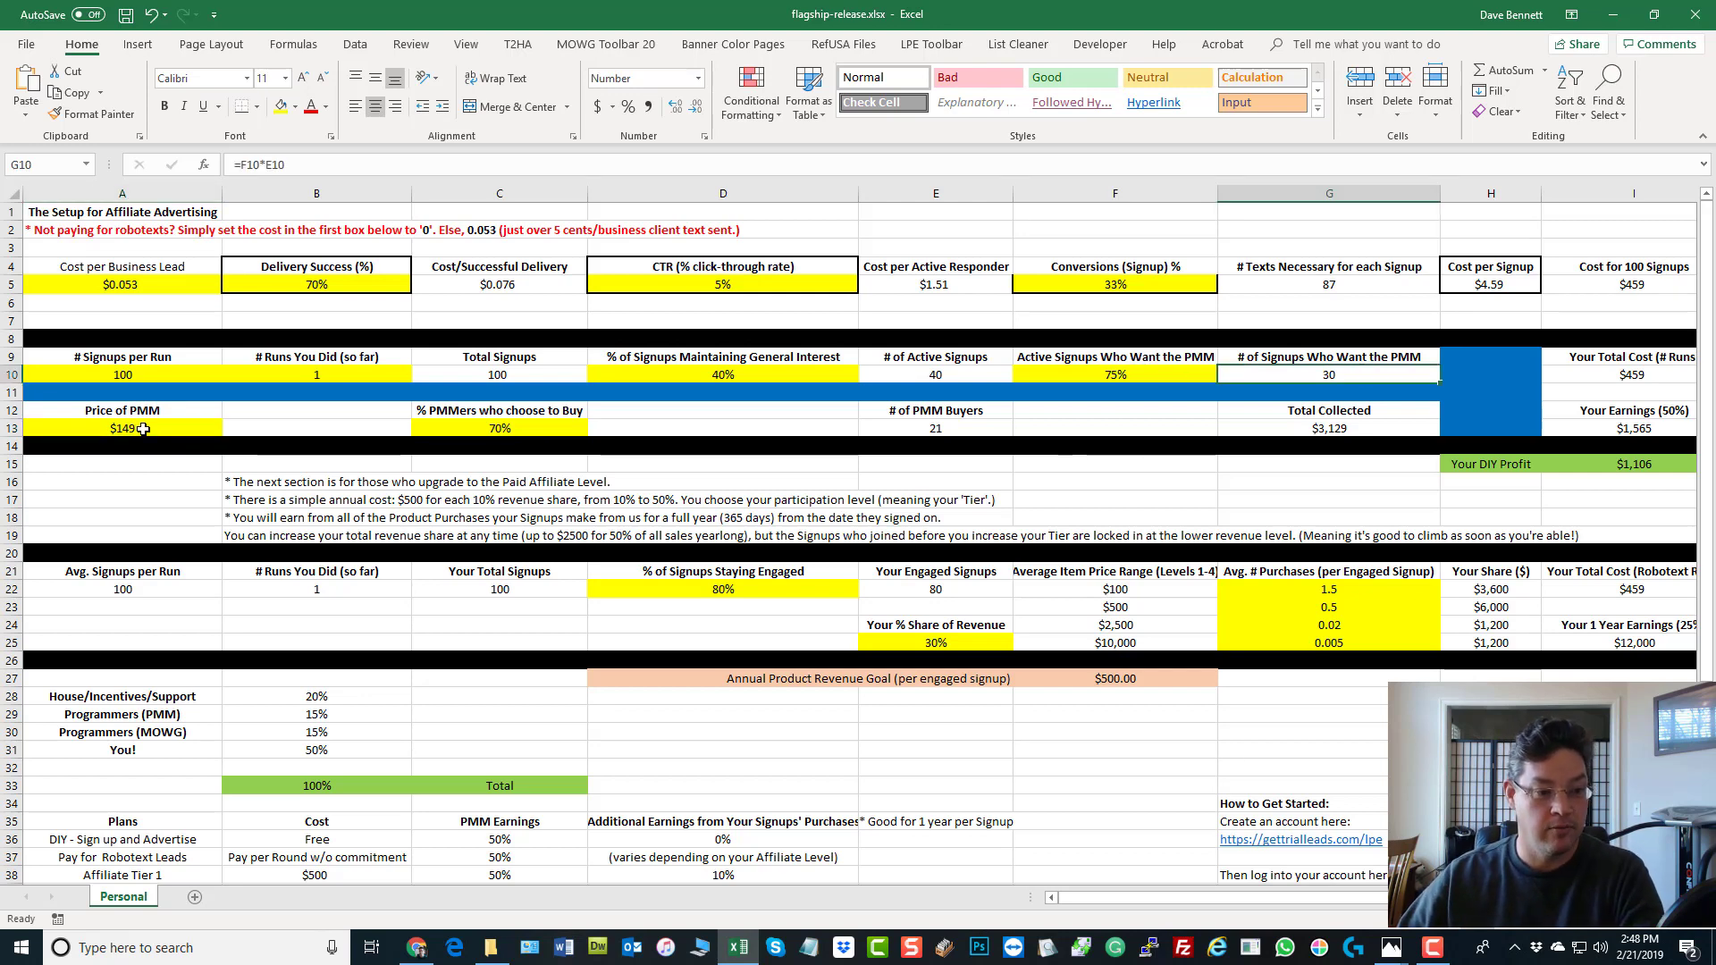
{"action": "left_click", "coordinate": [122, 428]}
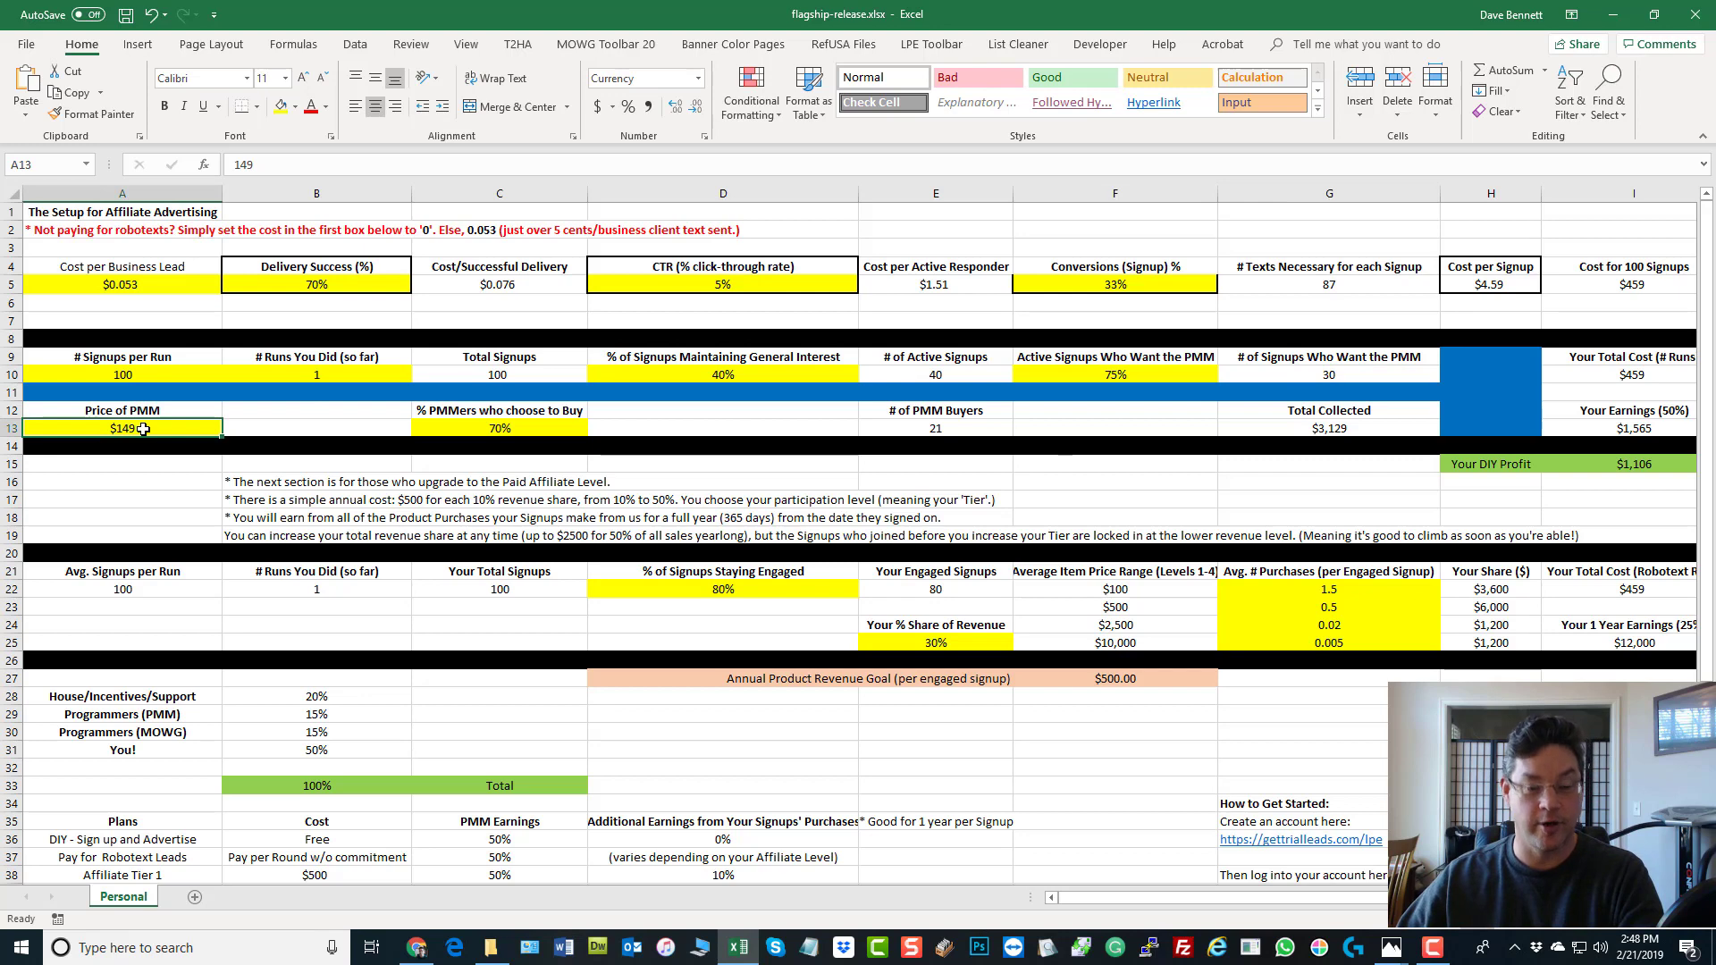
{"action": "left_click", "coordinate": [498, 428]}
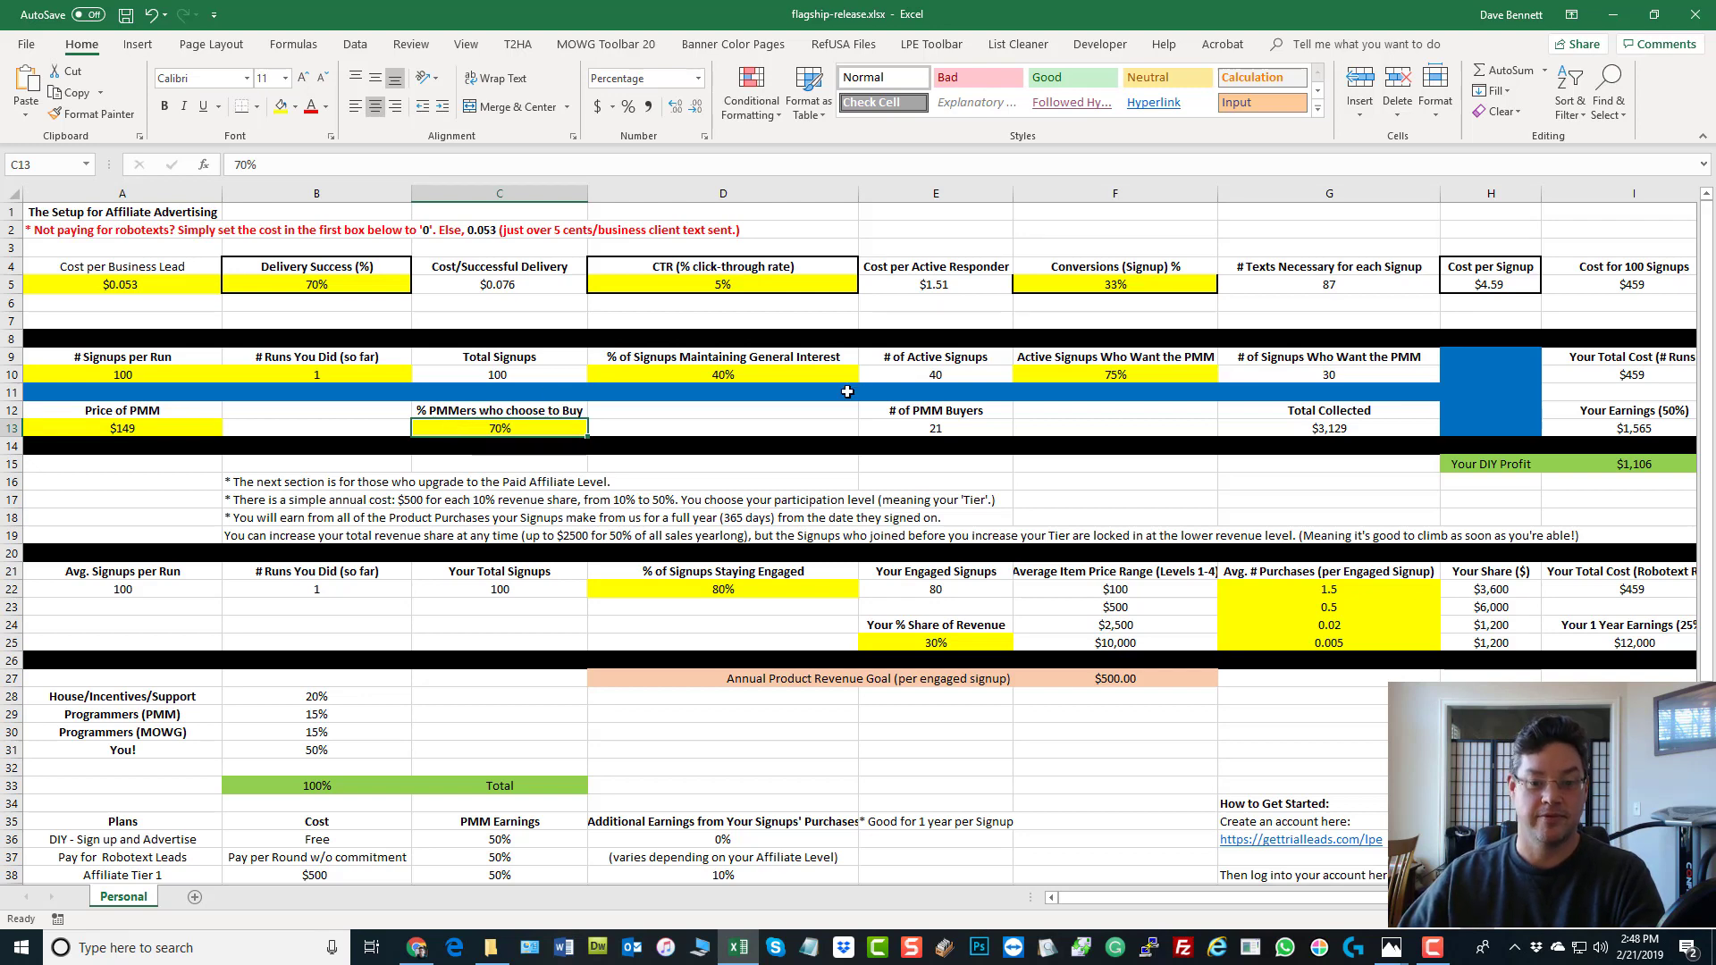
{"action": "left_click", "coordinate": [934, 428]}
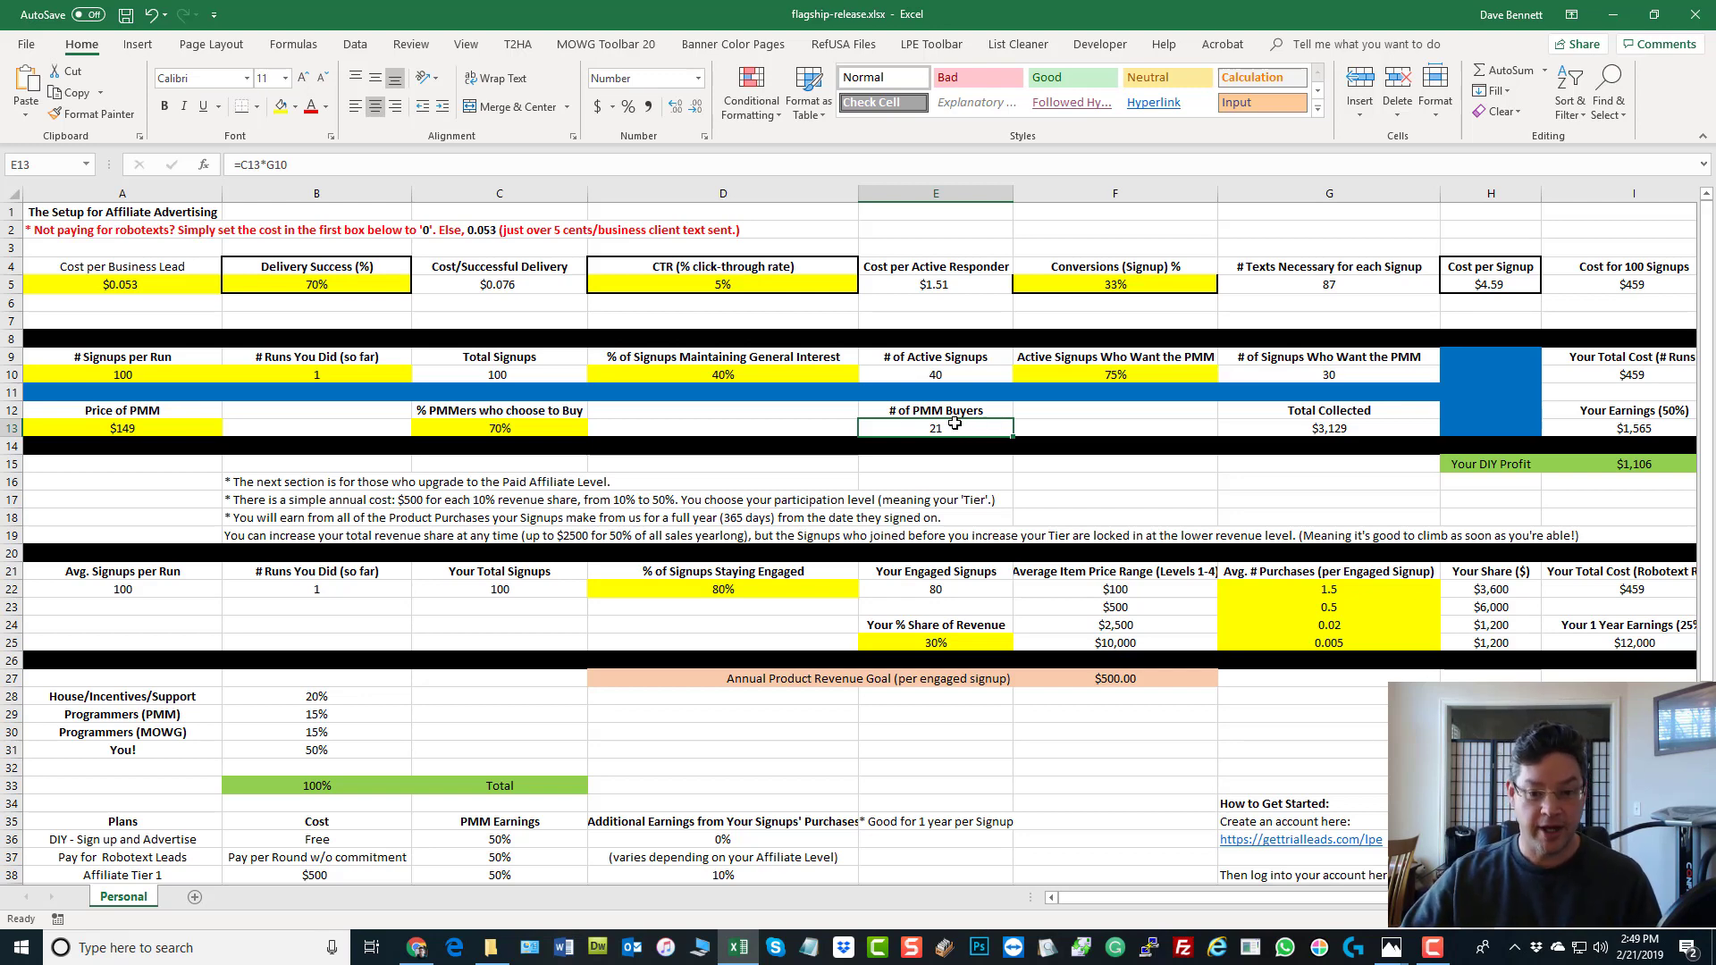
{"action": "left_click", "coordinate": [122, 427]}
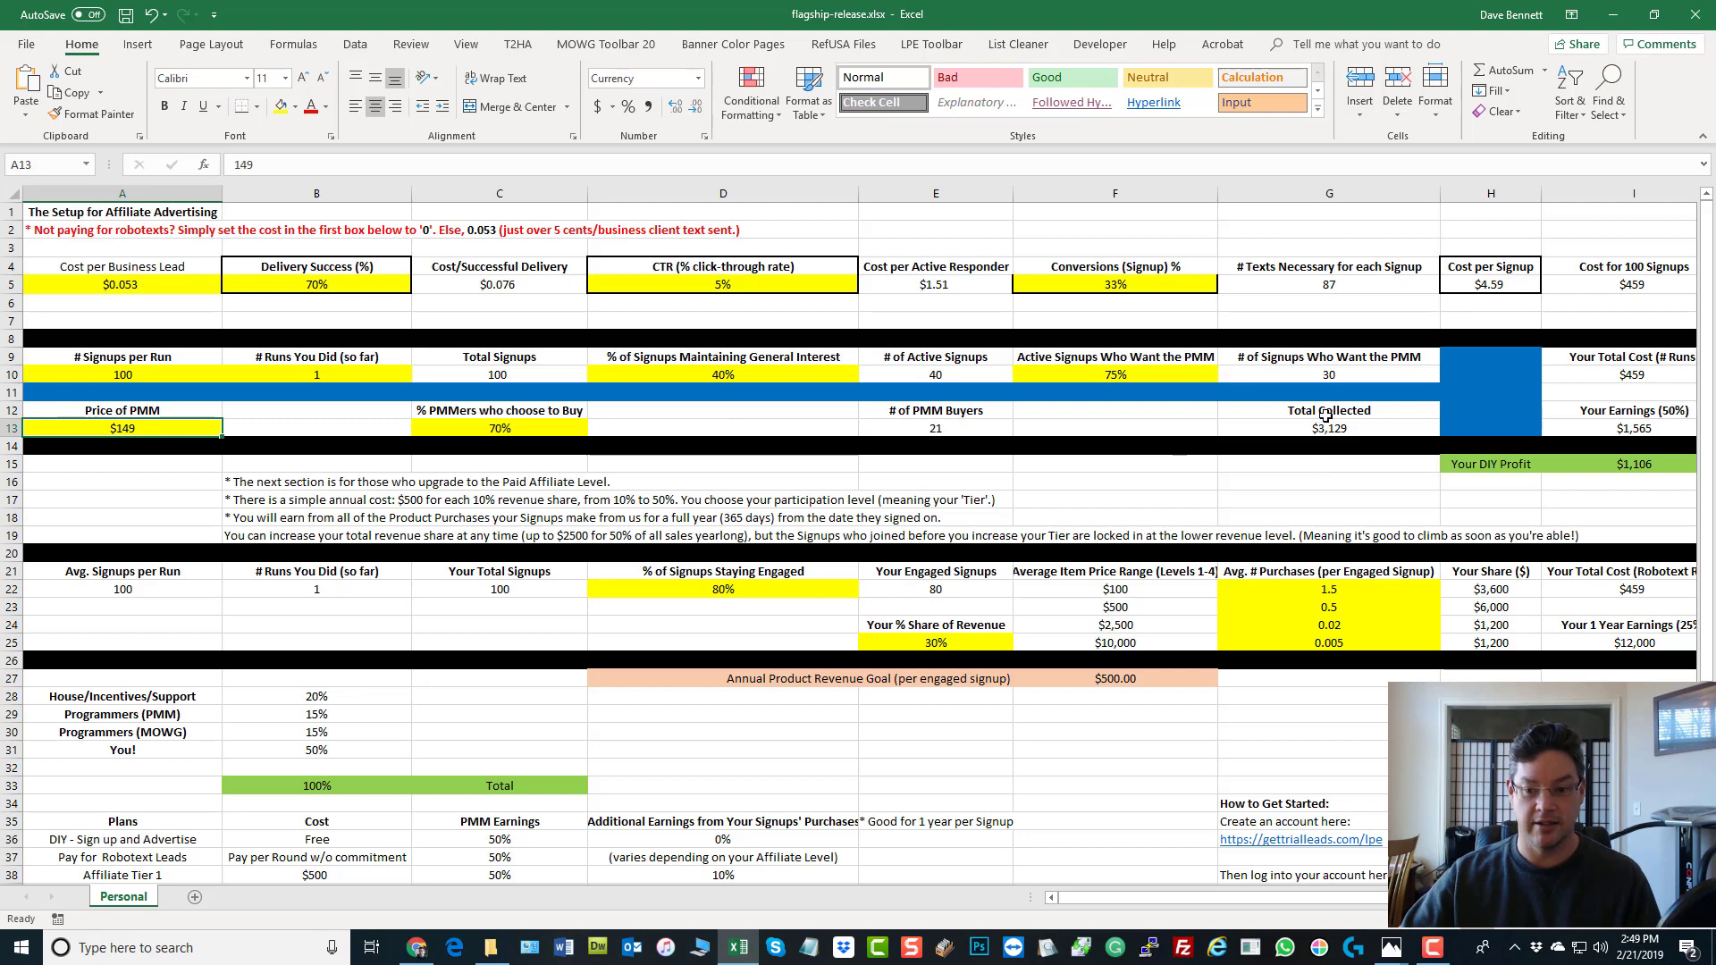
{"action": "left_click", "coordinate": [1328, 428]}
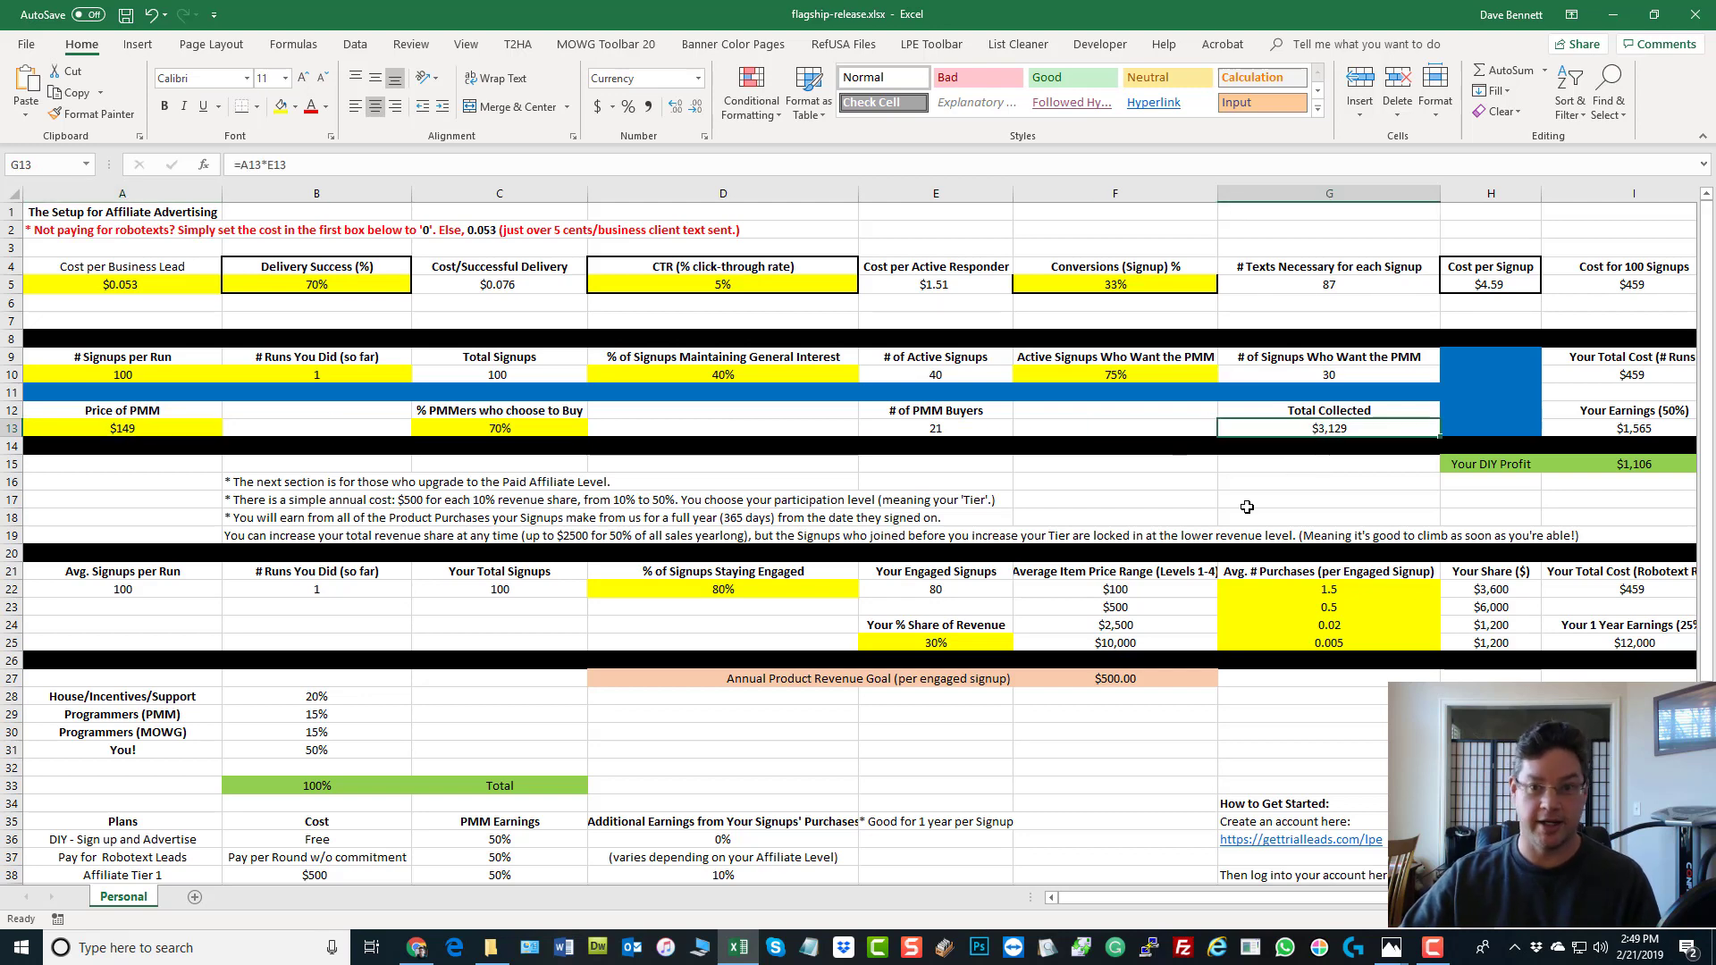
{"action": "mouse_move", "coordinate": [1584, 397]}
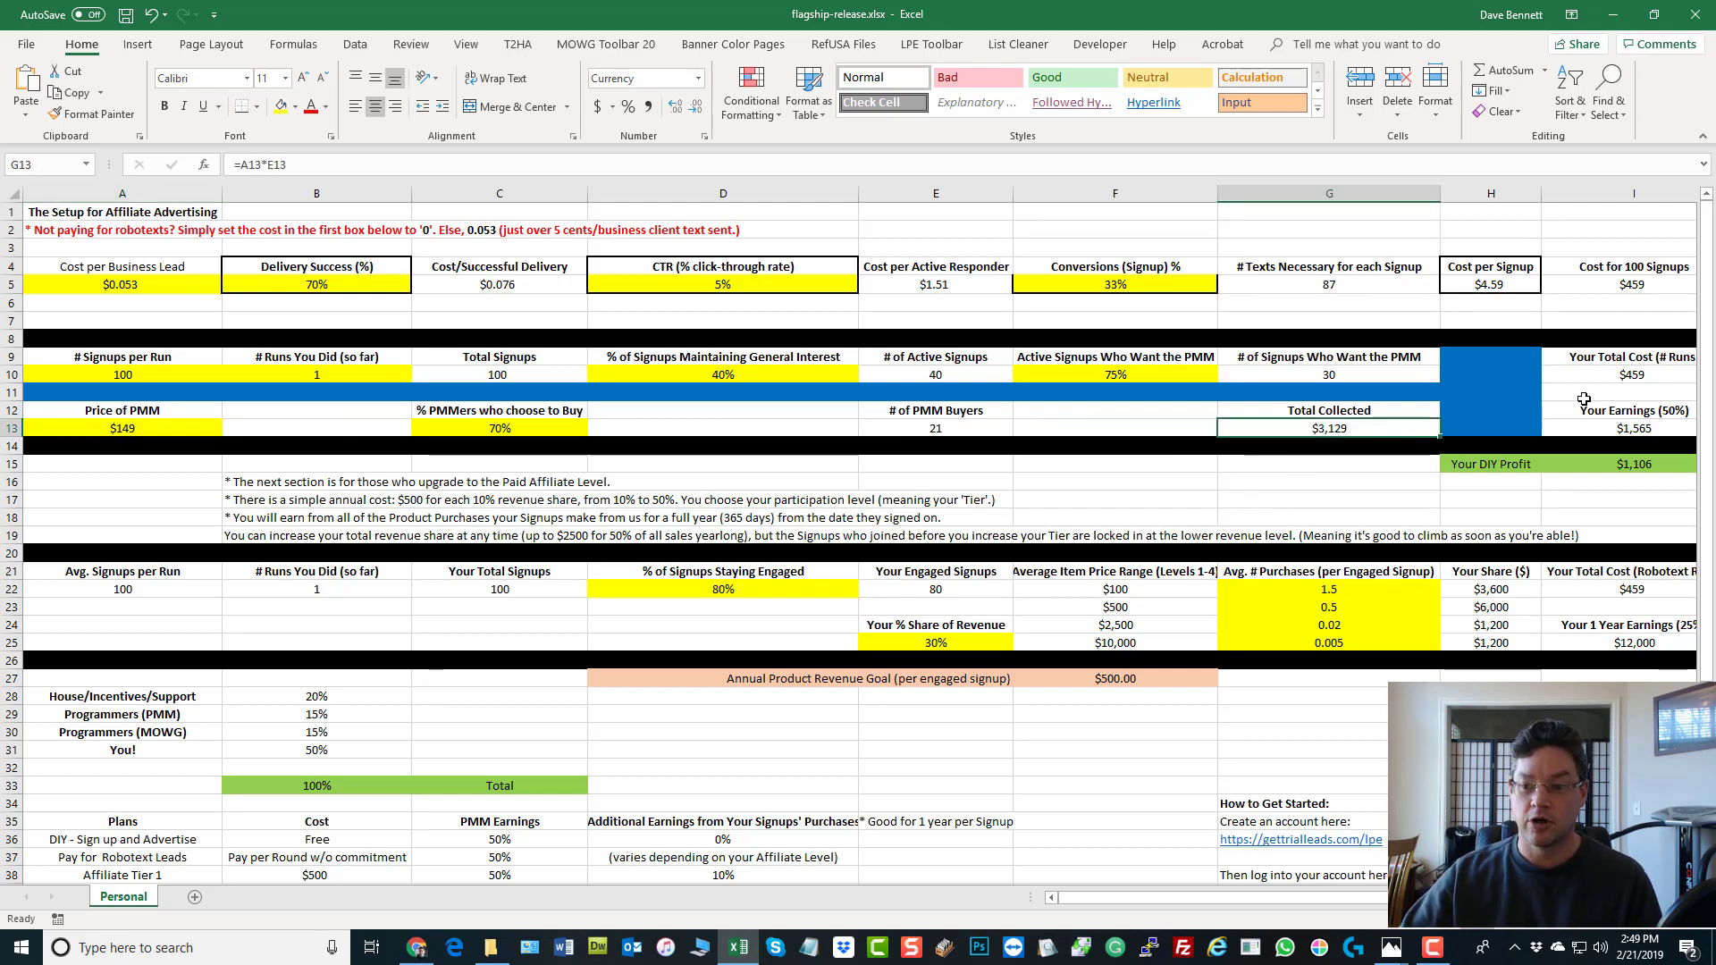
{"action": "left_click", "coordinate": [1630, 374]}
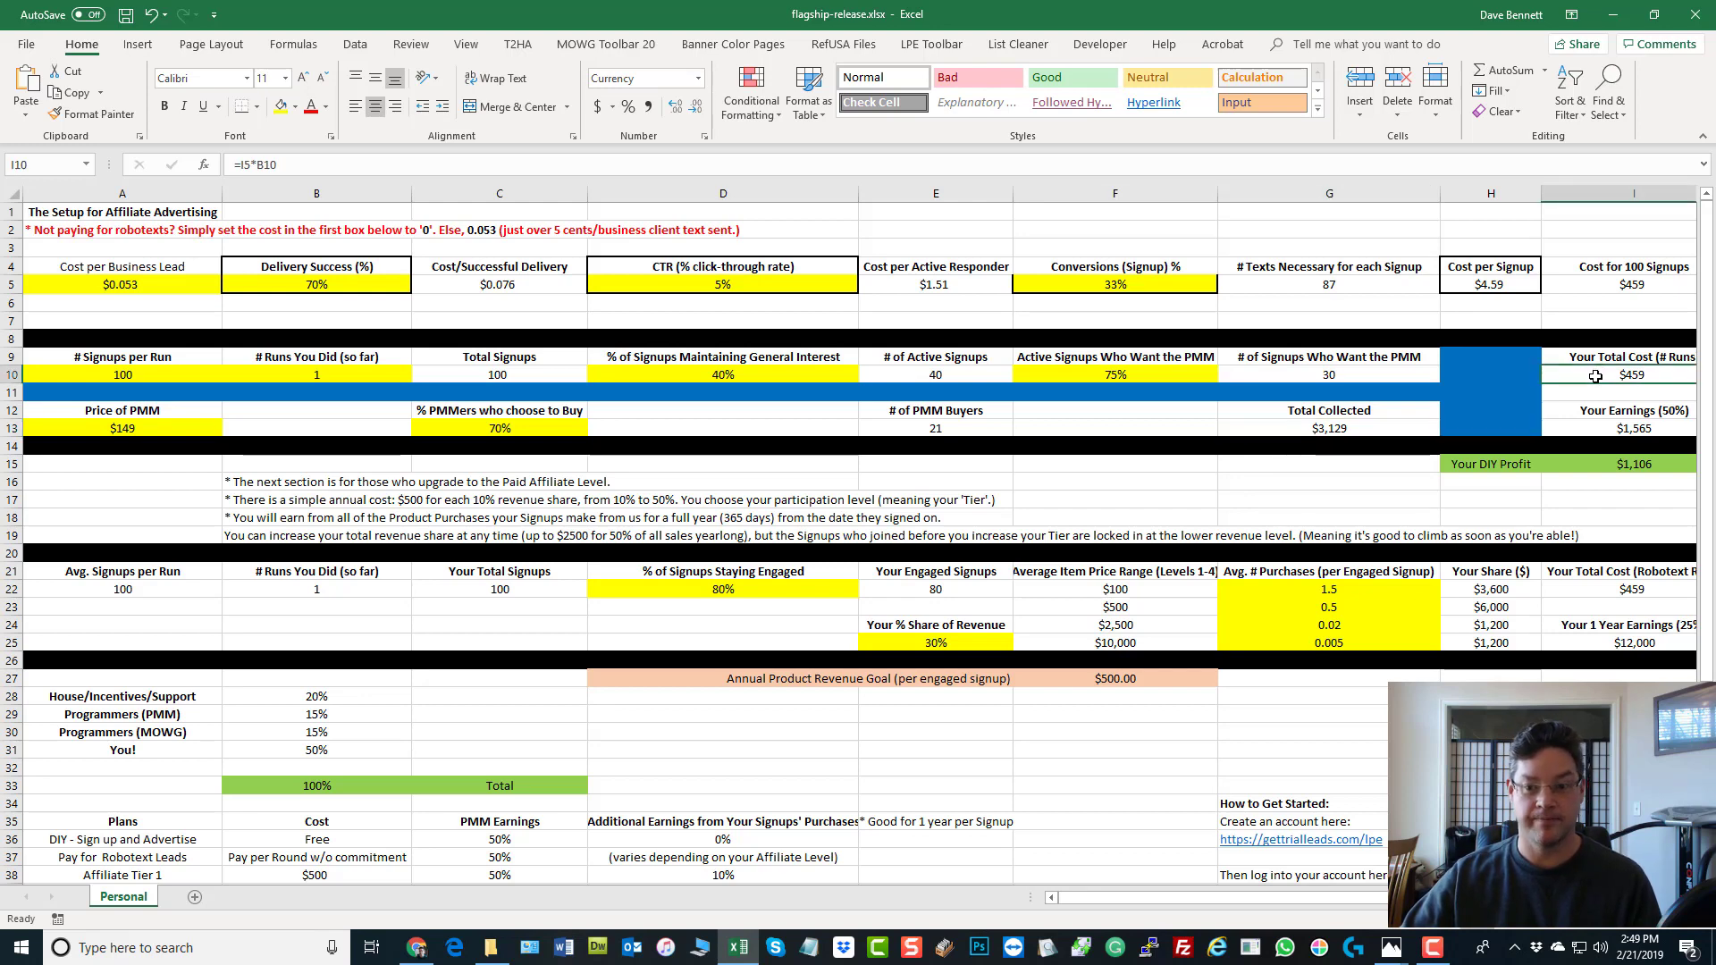
{"action": "left_click", "coordinate": [1329, 428]}
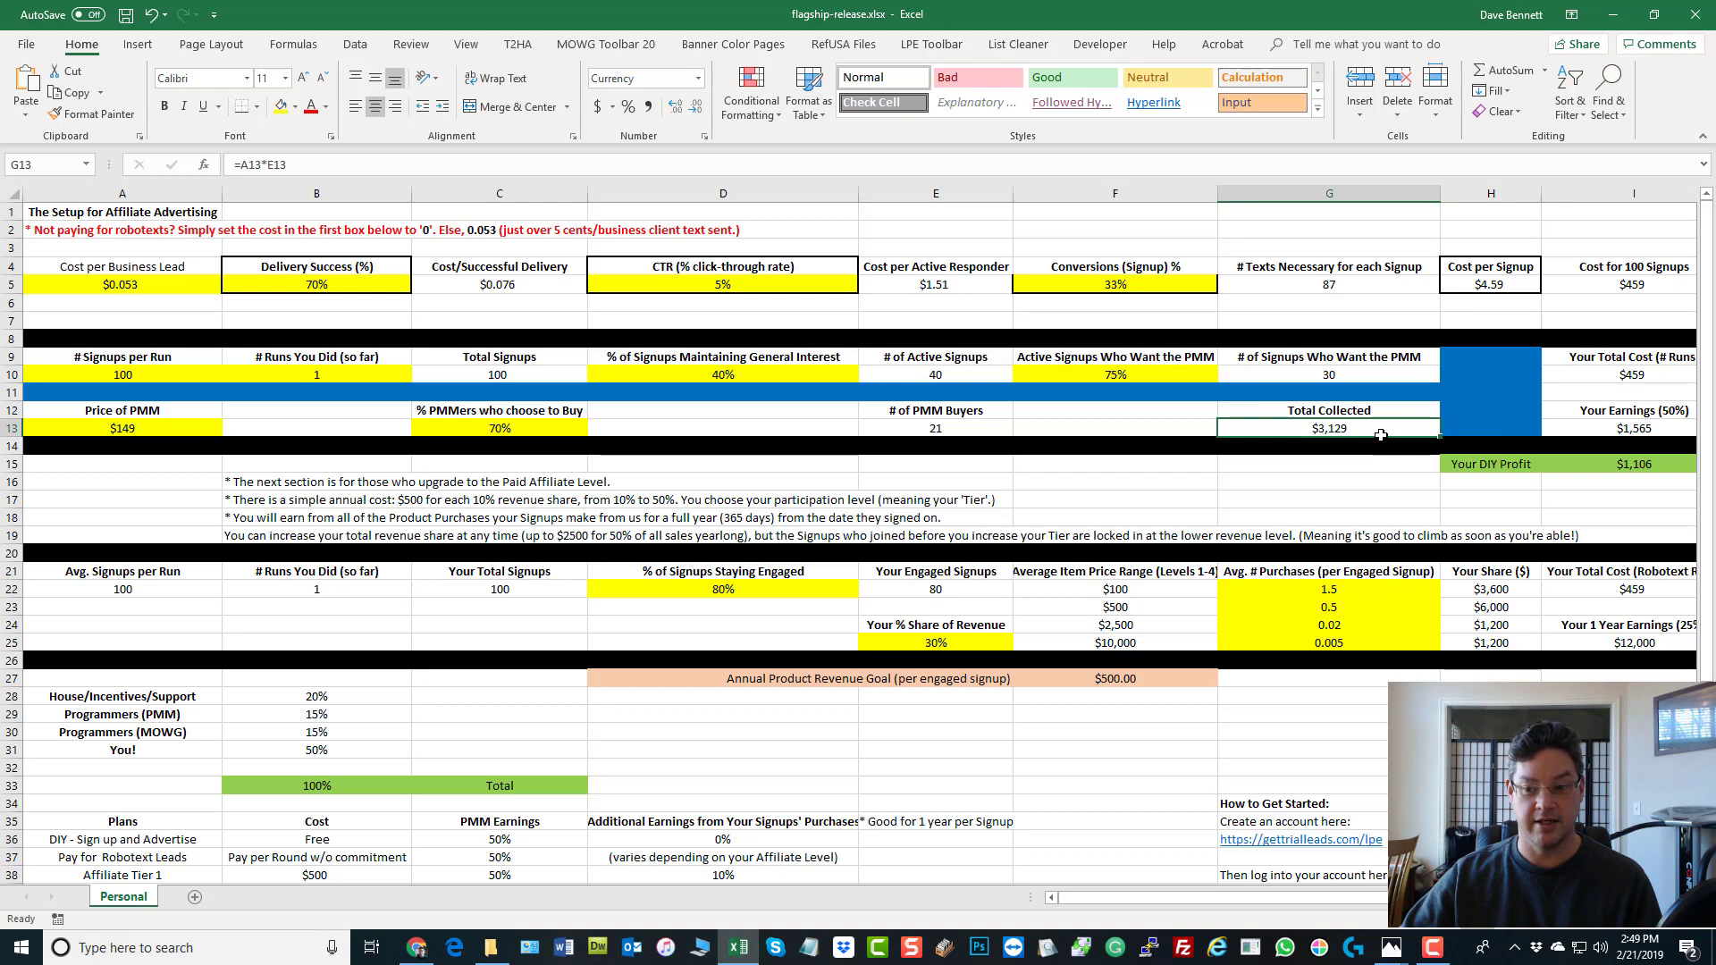
{"action": "mouse_move", "coordinate": [313, 407]}
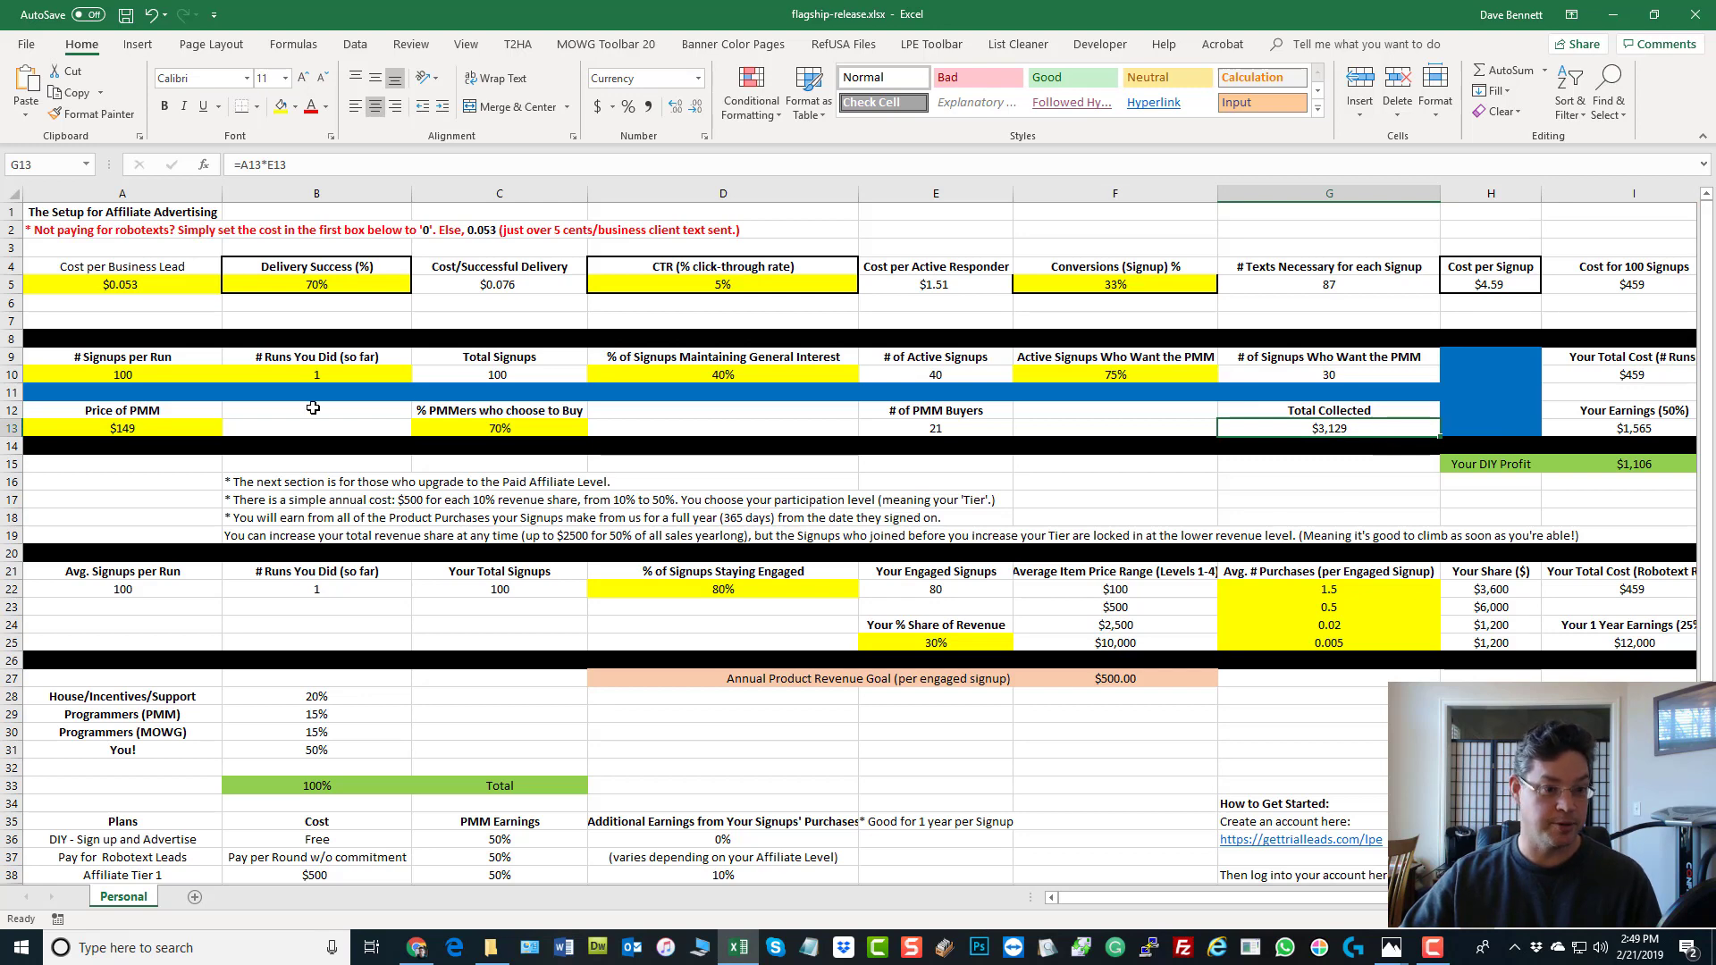
{"action": "left_click", "coordinate": [122, 427]}
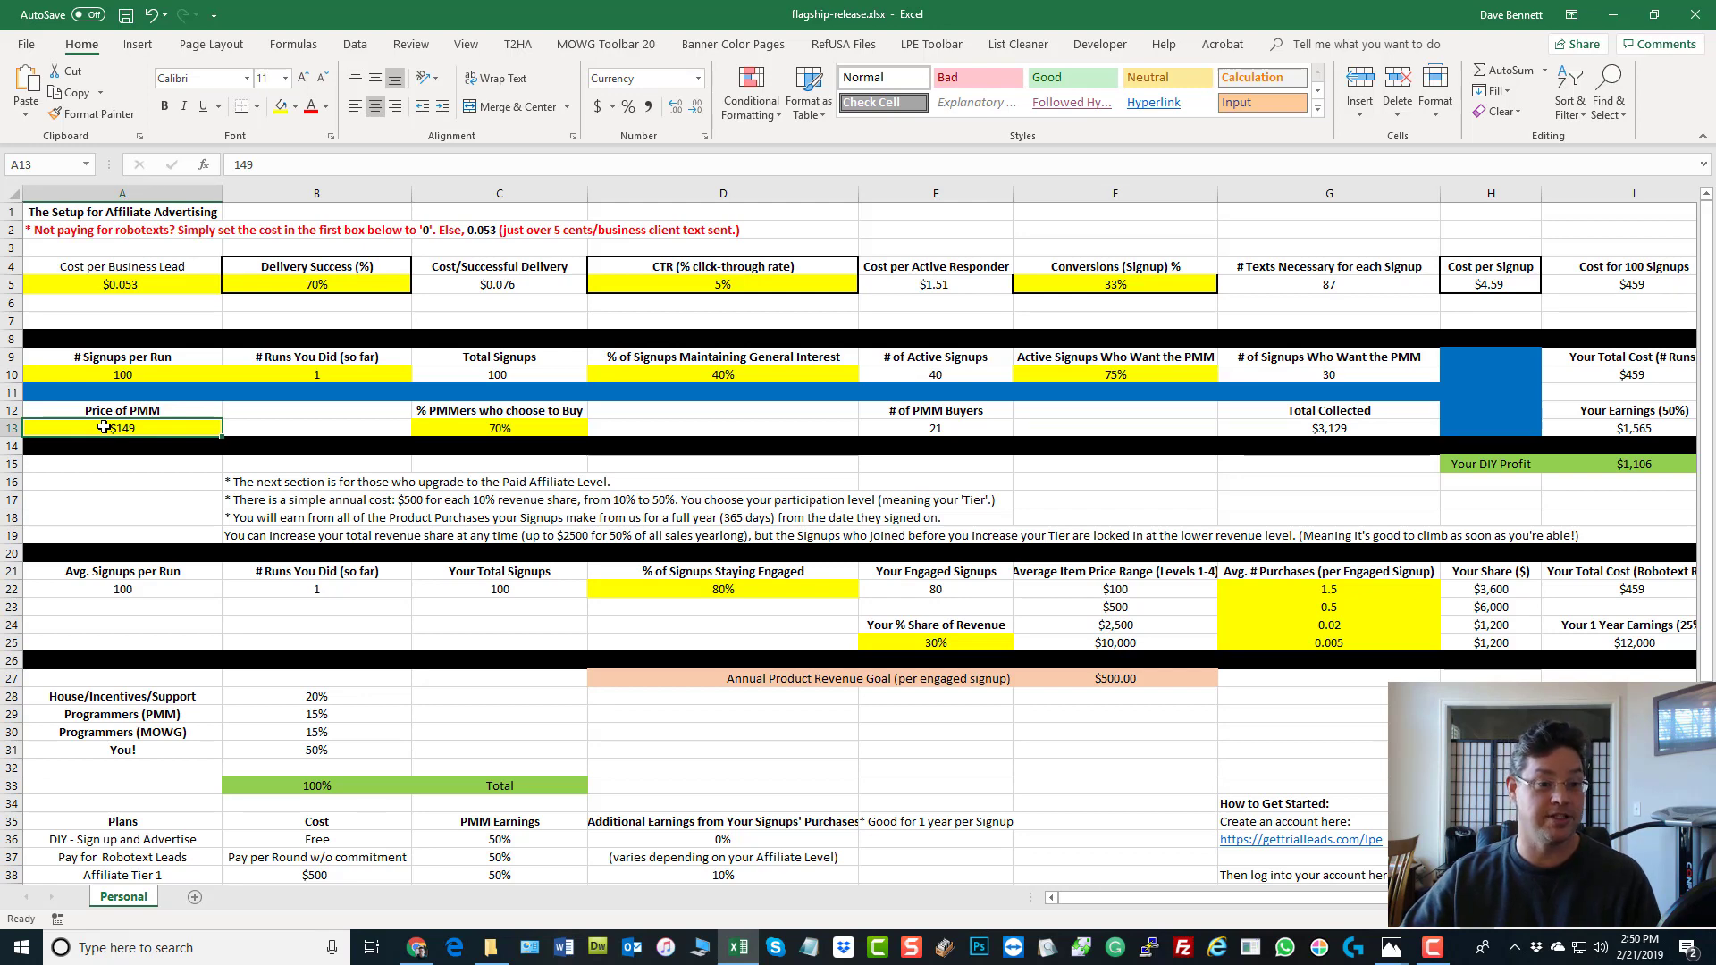
{"action": "mouse_move", "coordinate": [1526, 461]}
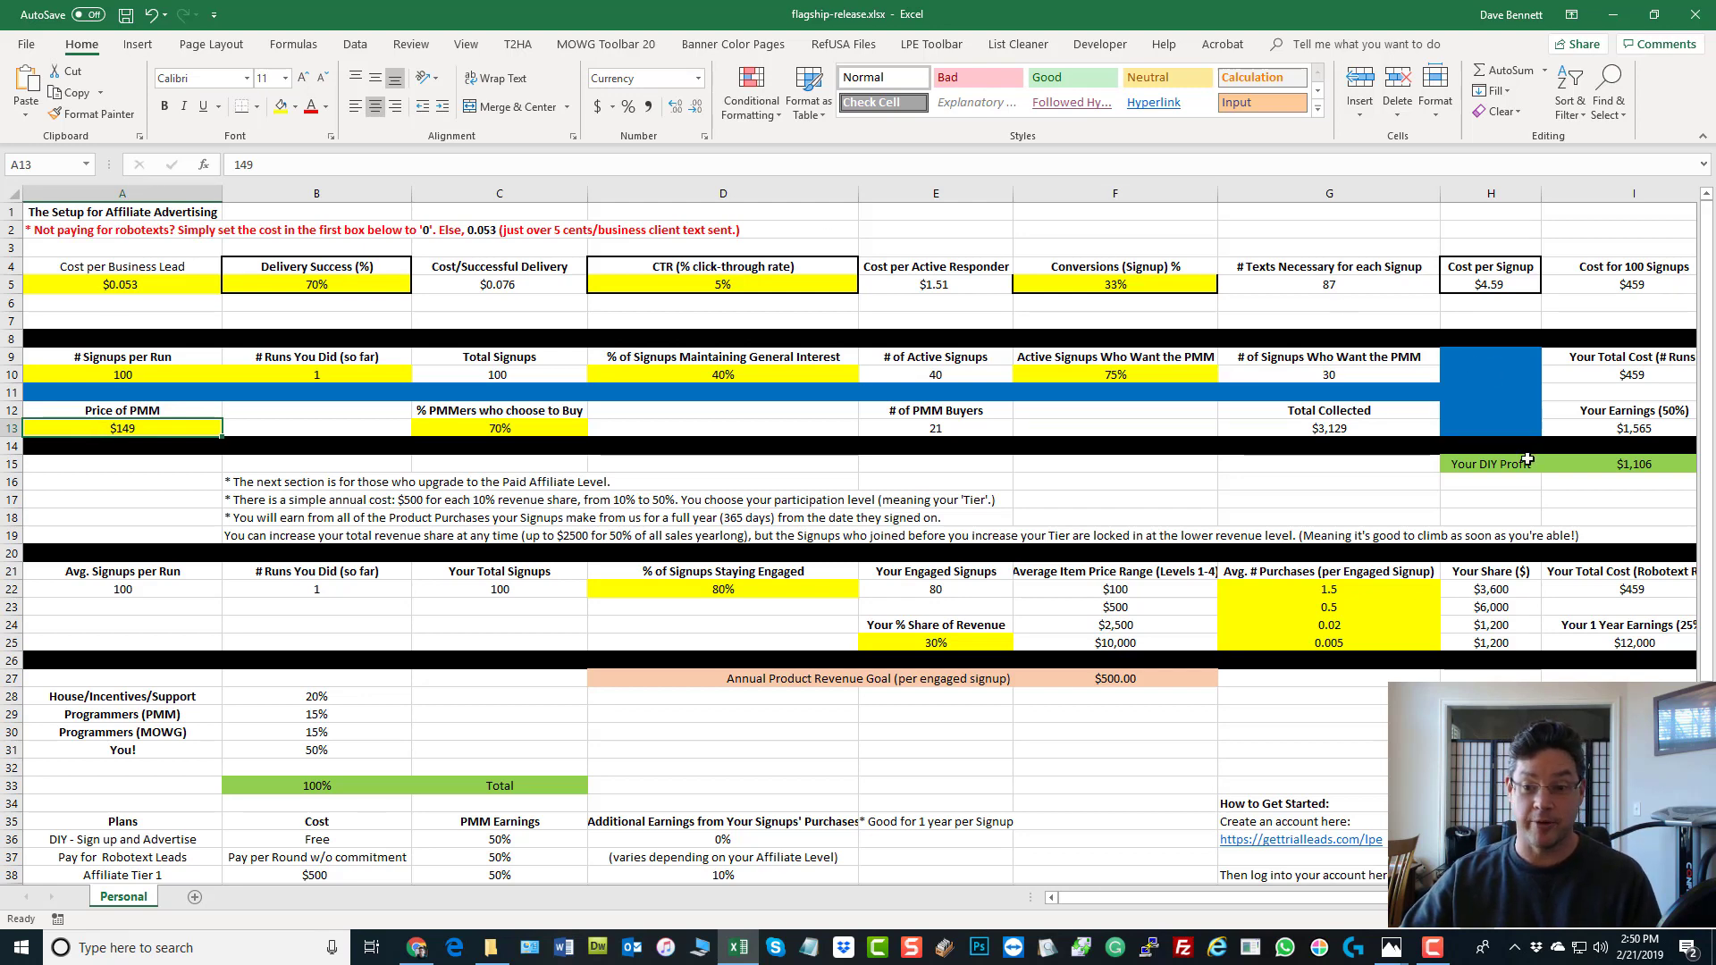
{"action": "mouse_move", "coordinate": [825, 374]}
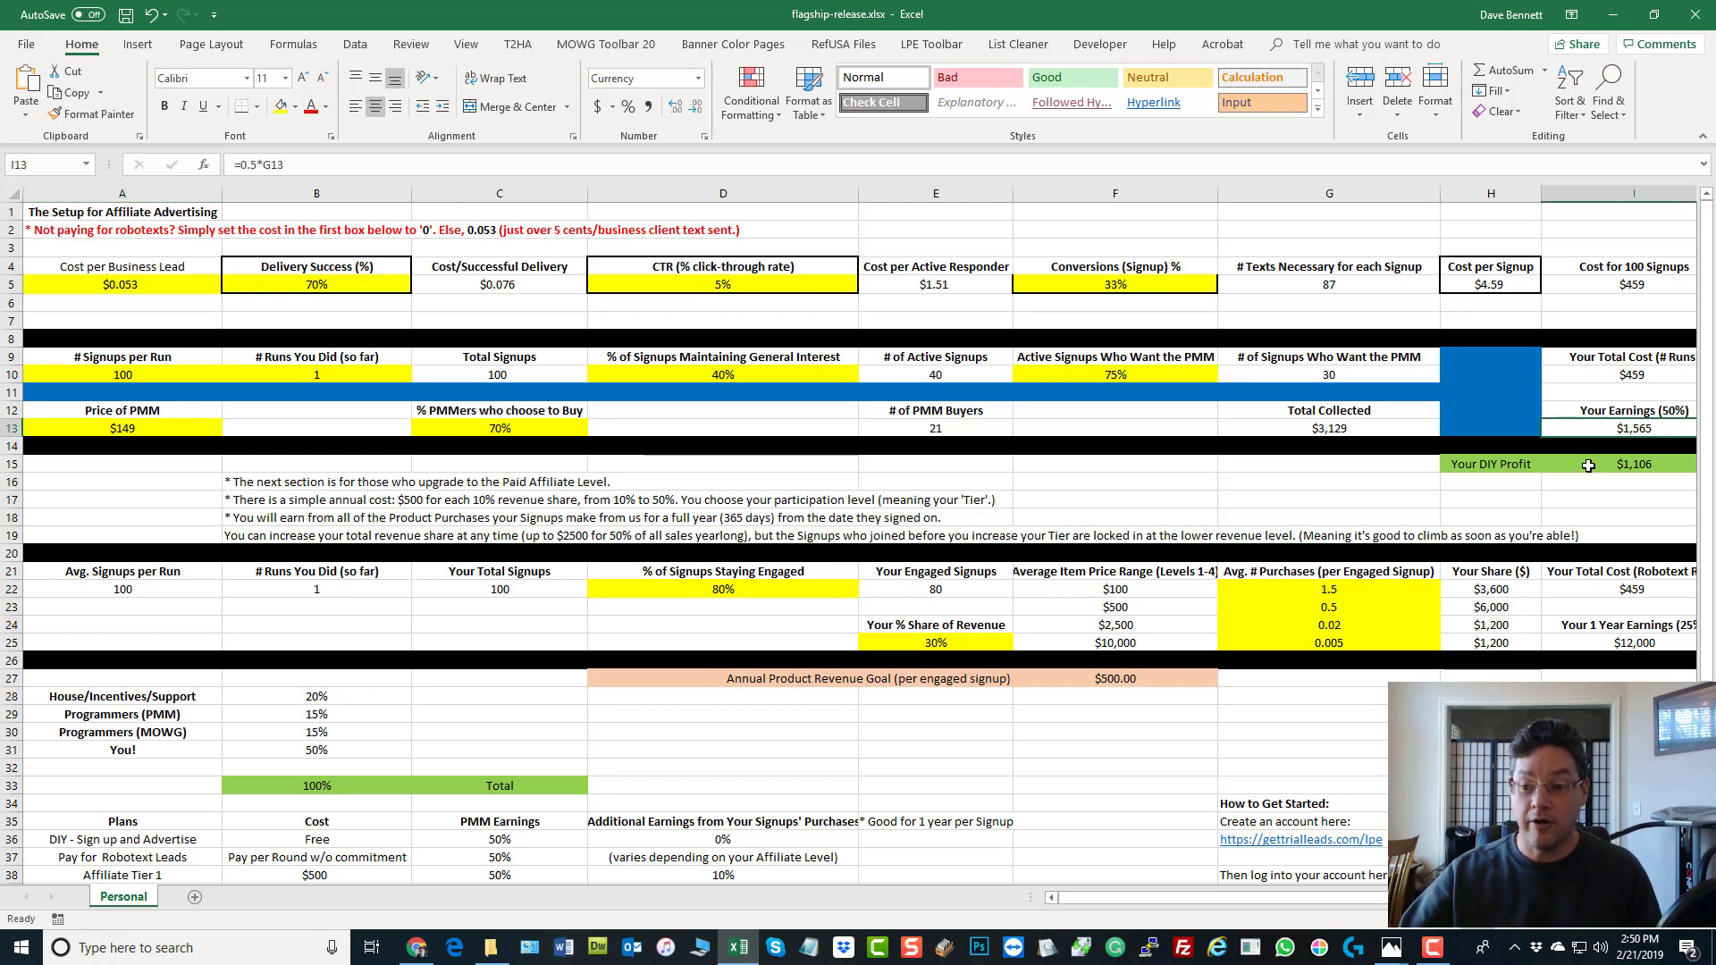
{"action": "mouse_move", "coordinate": [1593, 428]}
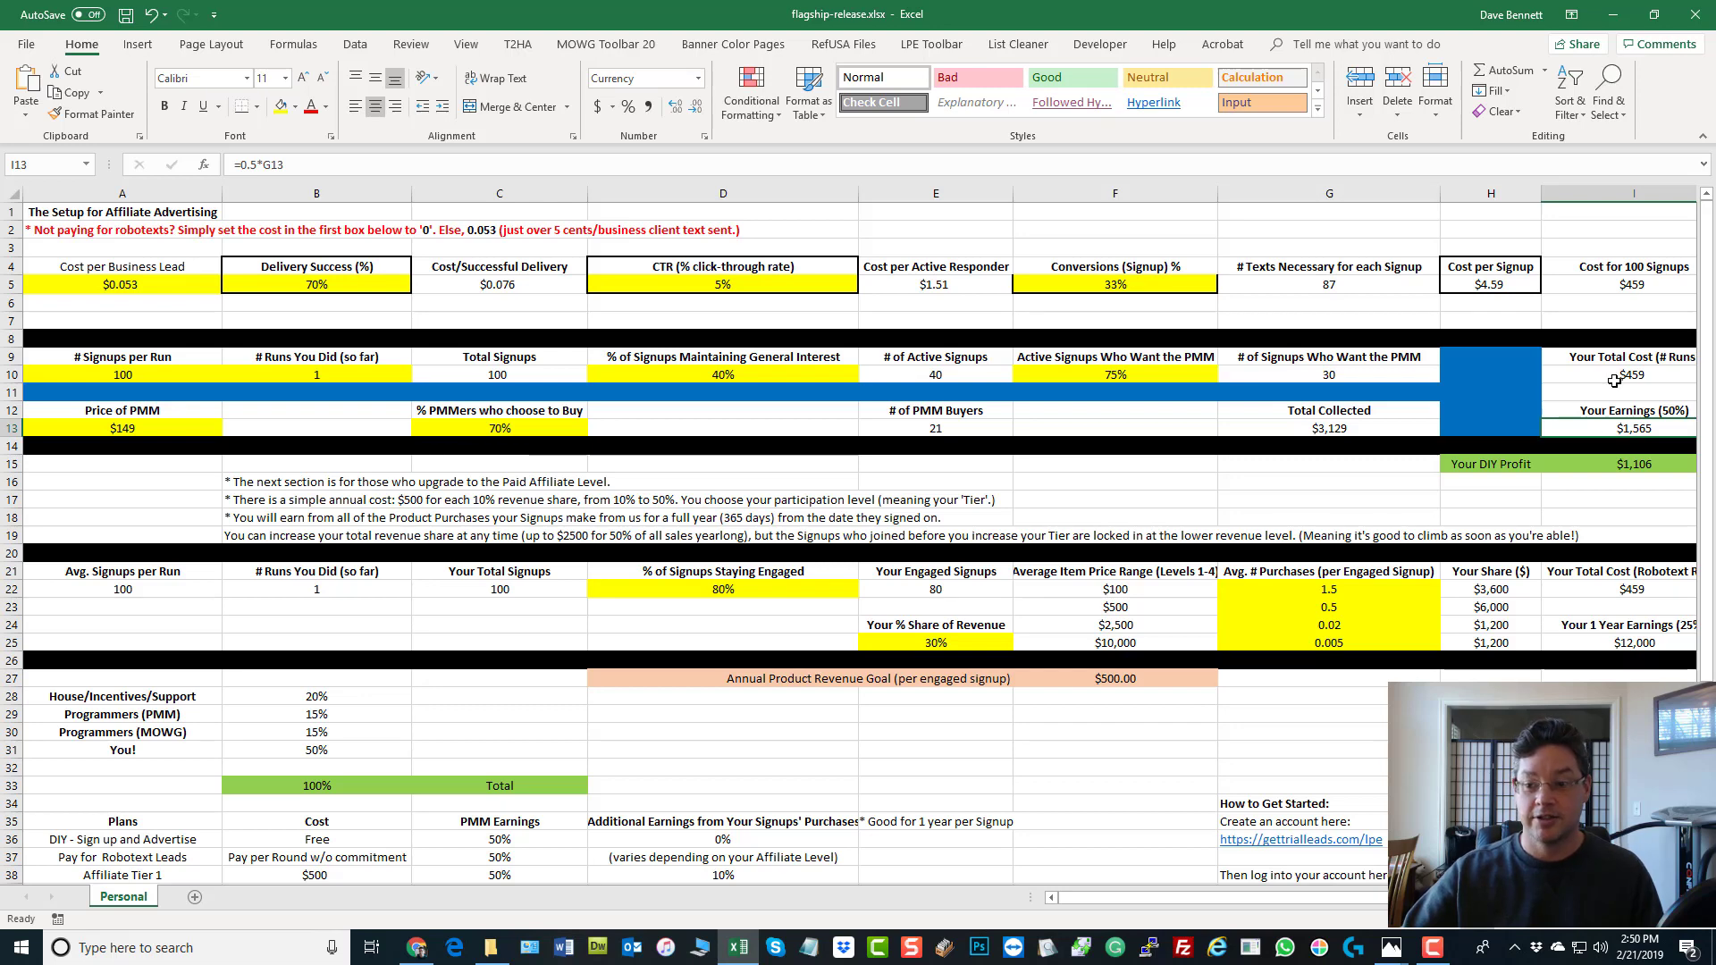
{"action": "left_click", "coordinate": [1617, 375]}
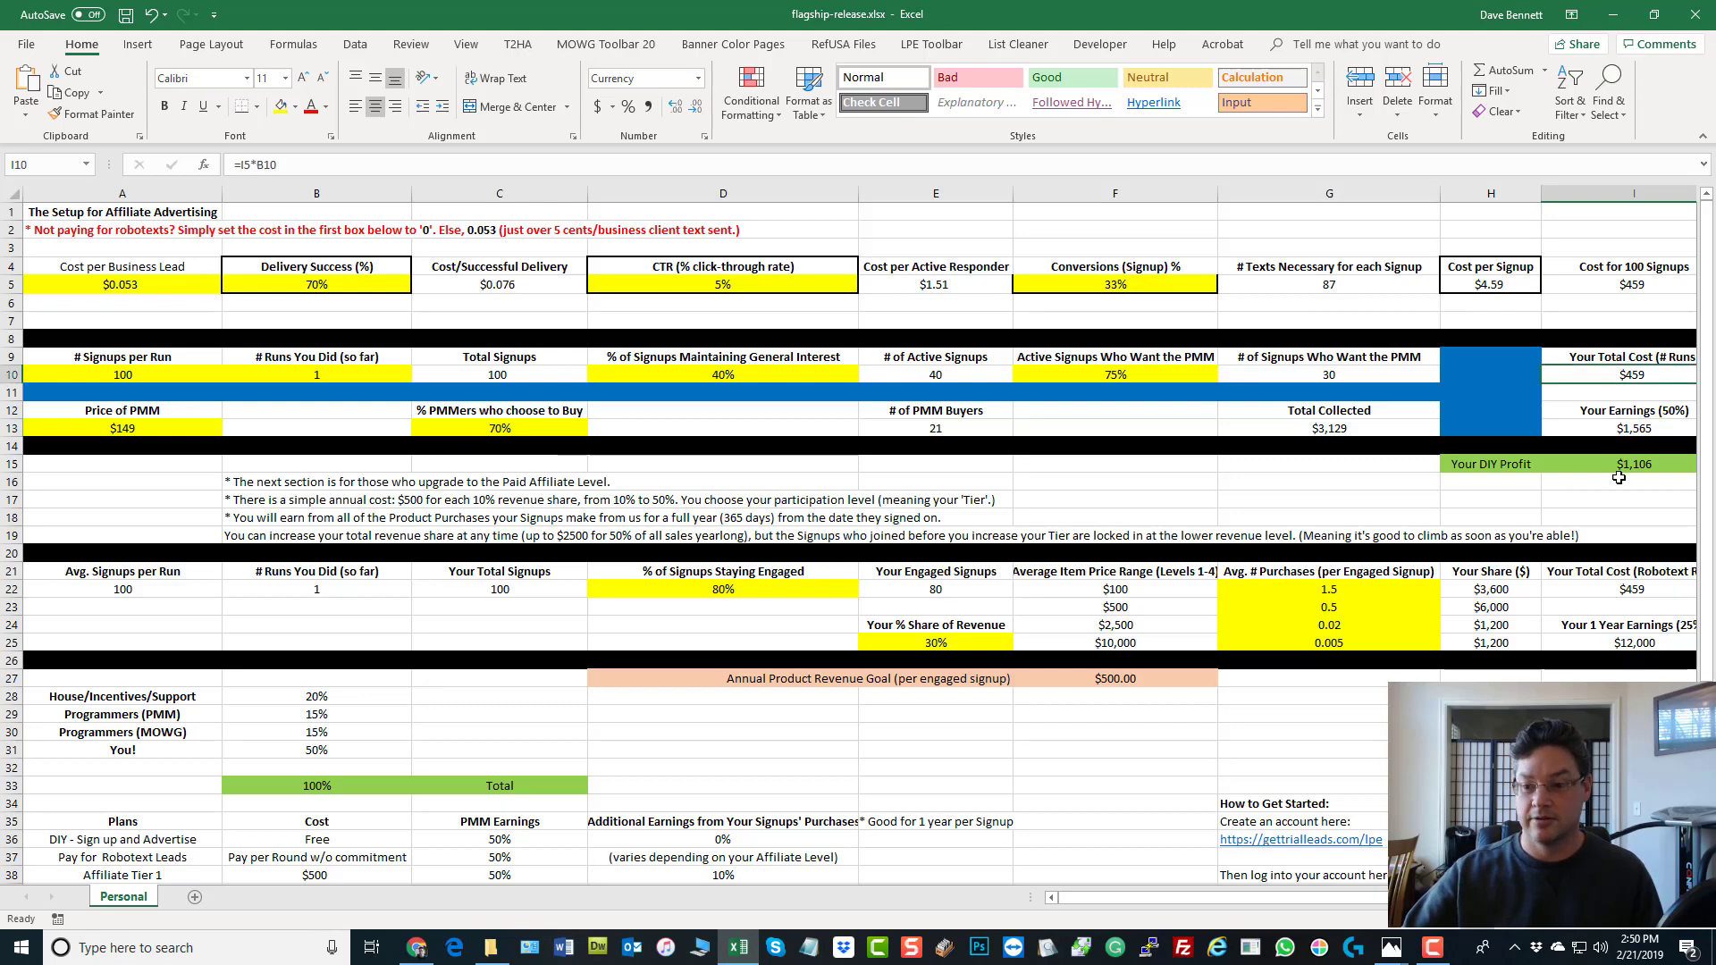
{"action": "left_click", "coordinate": [1617, 464]}
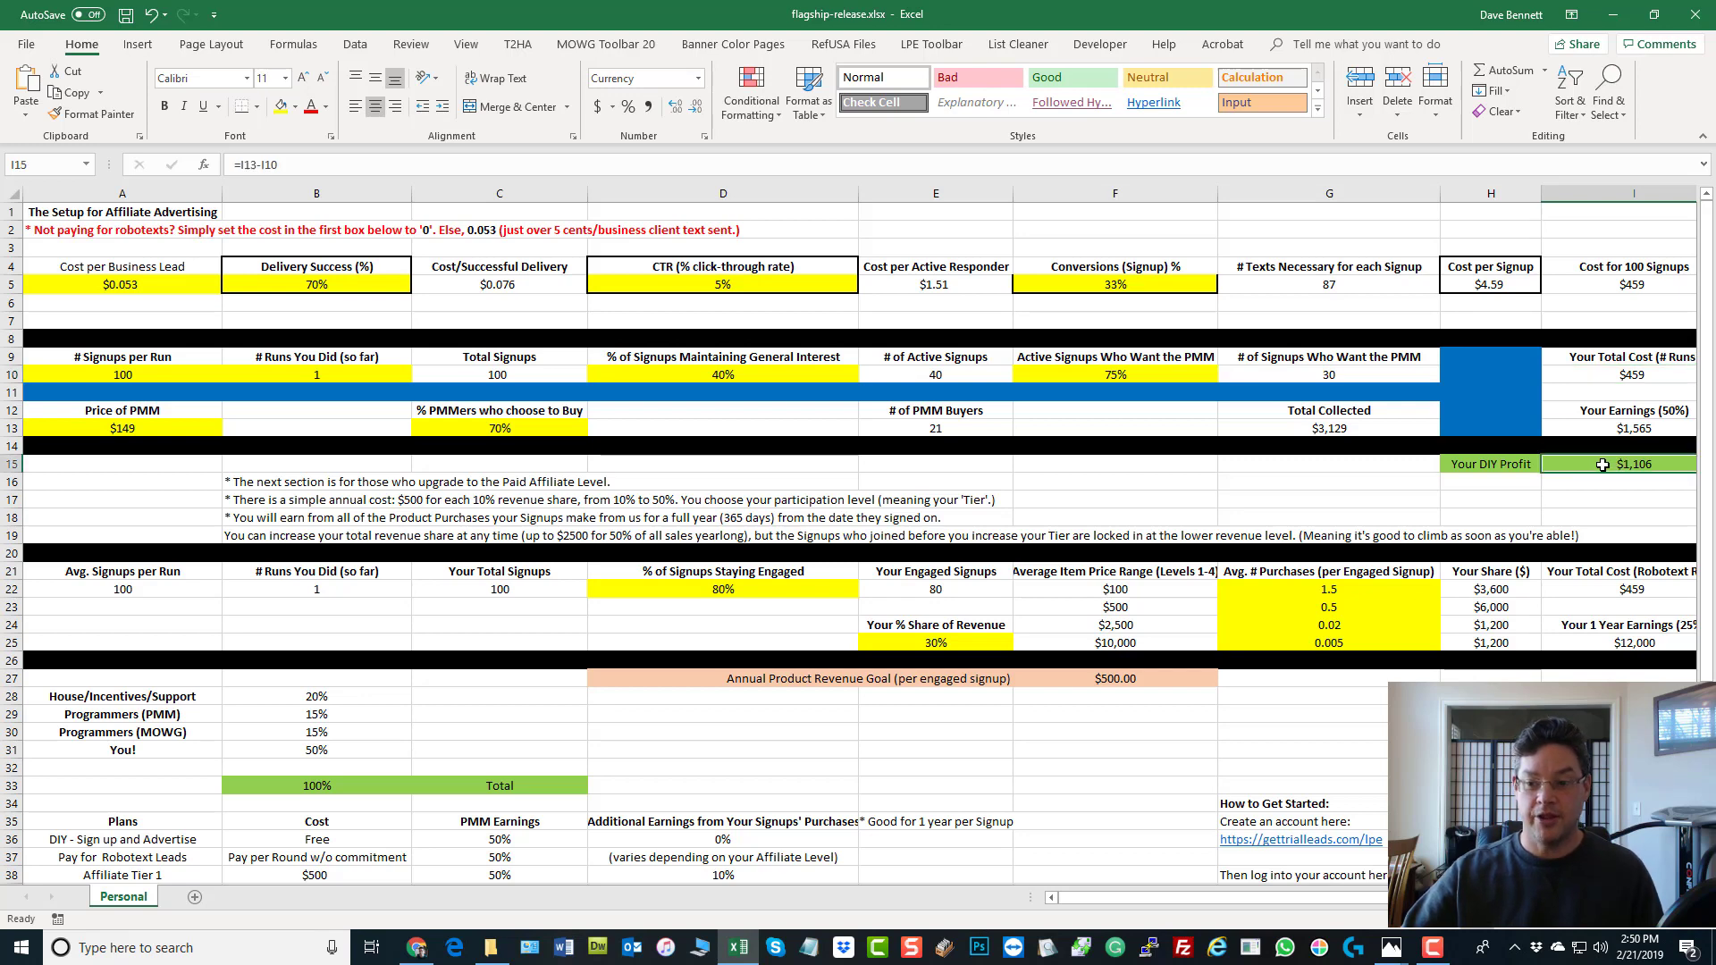
{"action": "left_click", "coordinate": [1630, 372]}
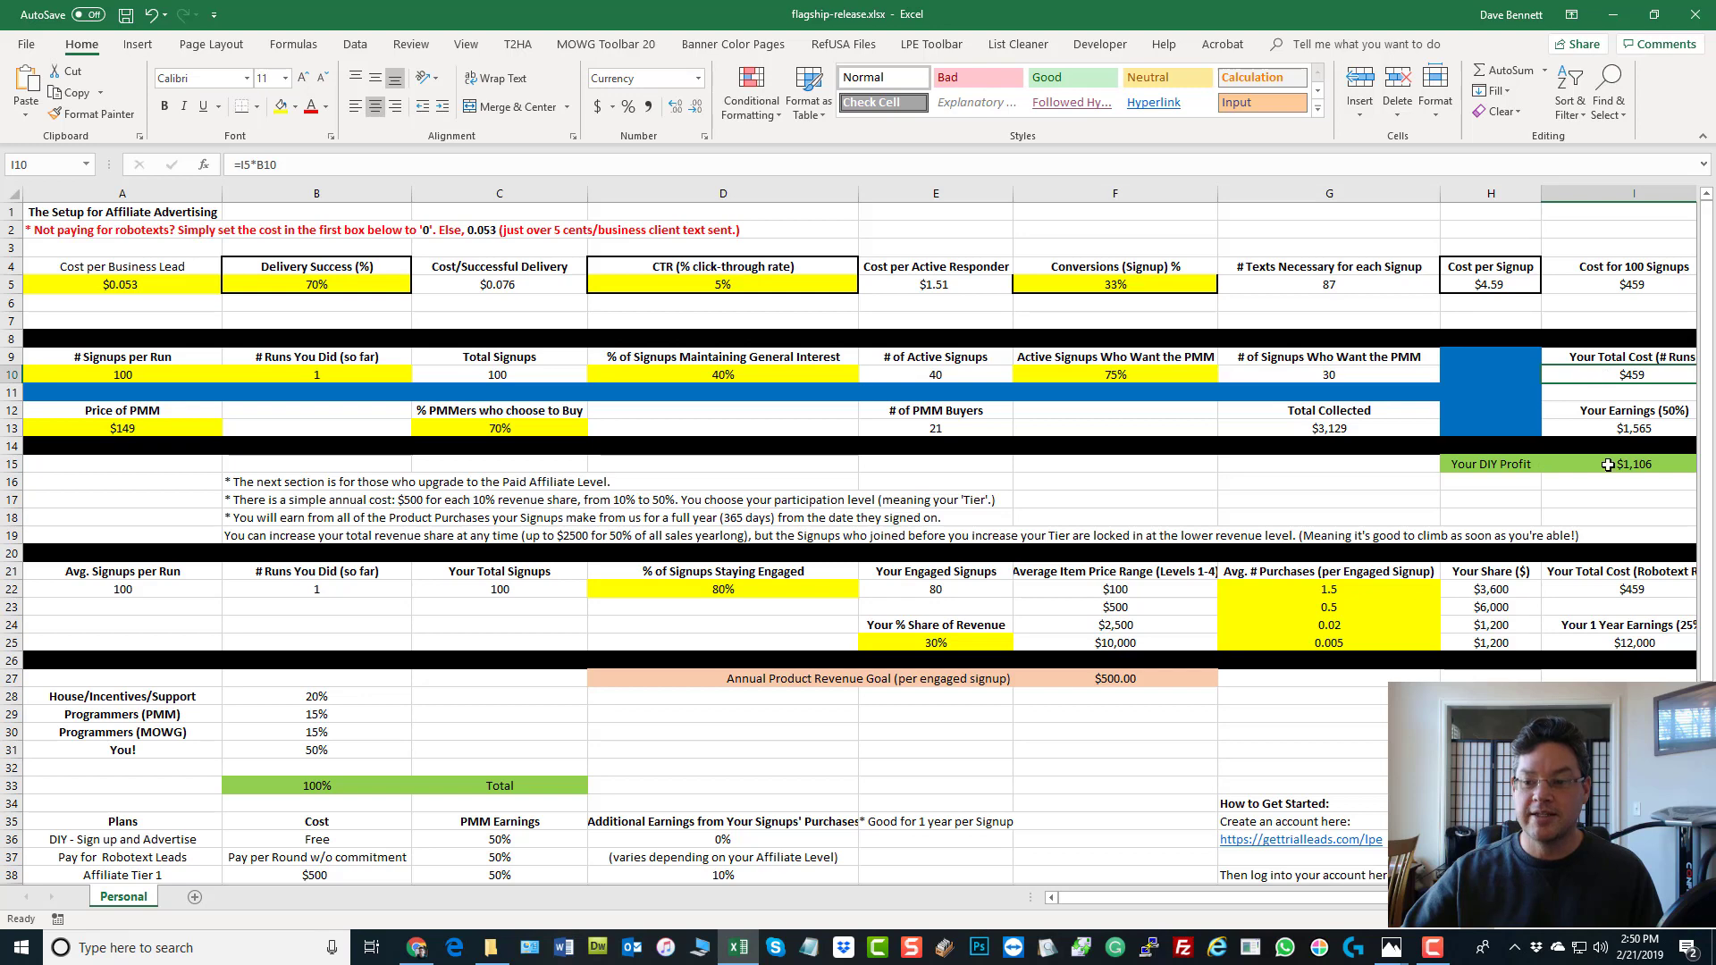
{"action": "left_click", "coordinate": [1615, 463]}
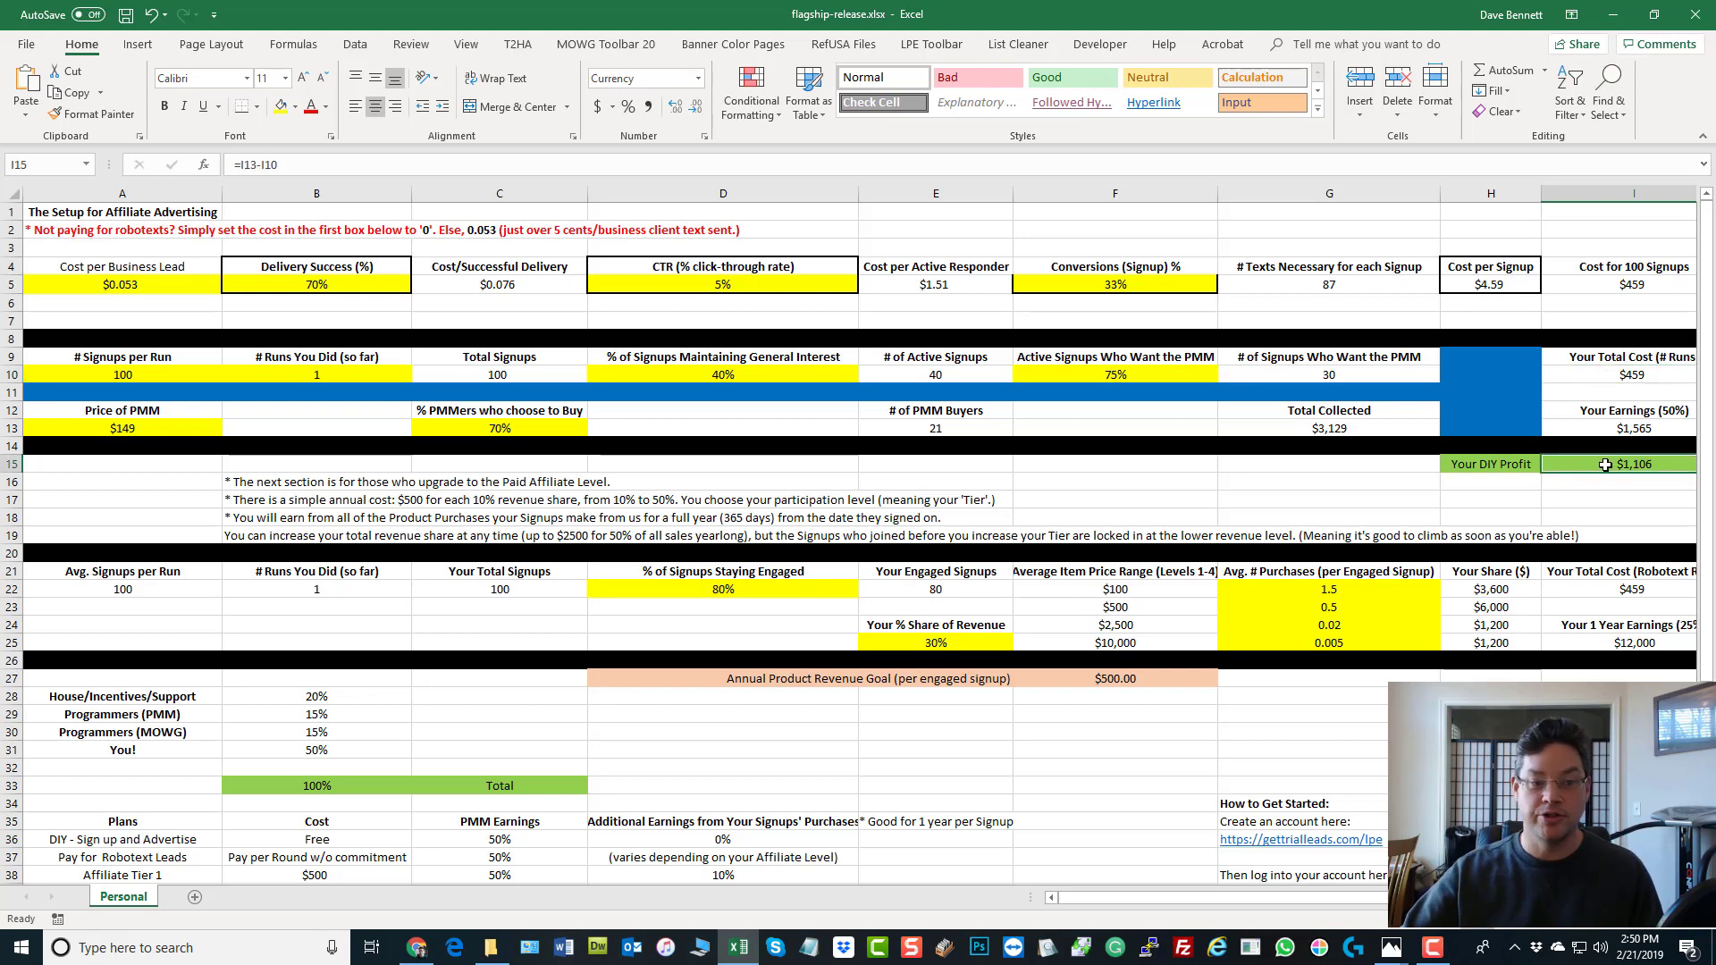
{"action": "mouse_move", "coordinate": [155, 282]}
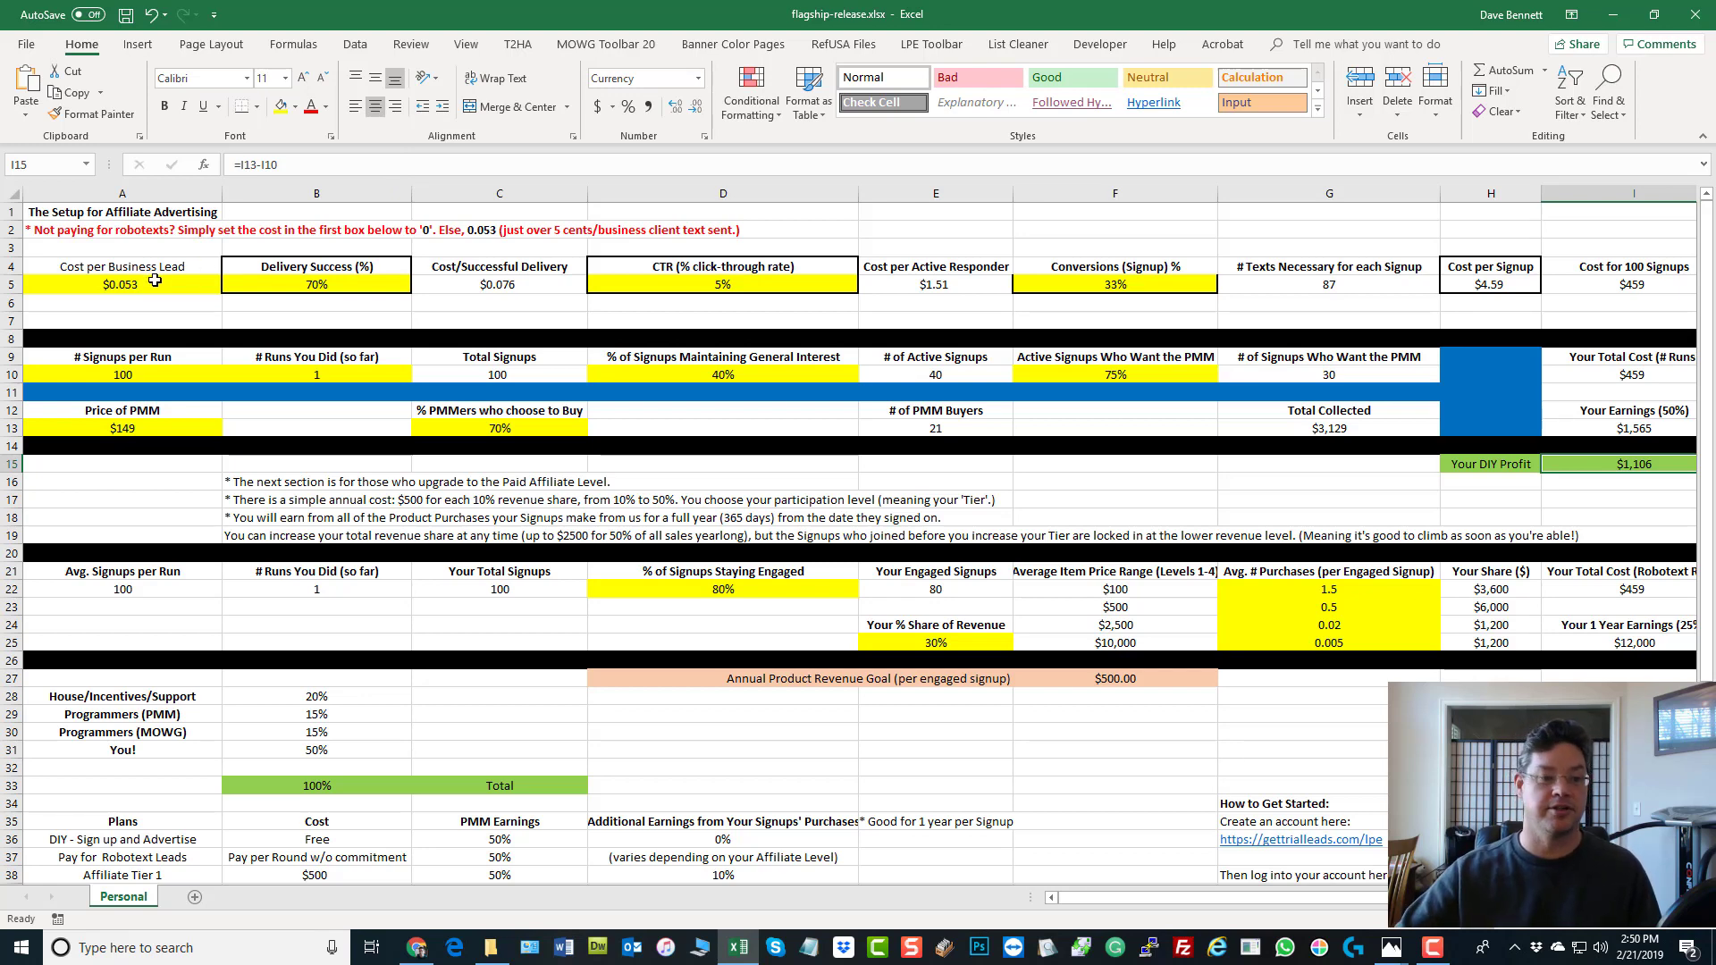
{"action": "left_click", "coordinate": [316, 284]}
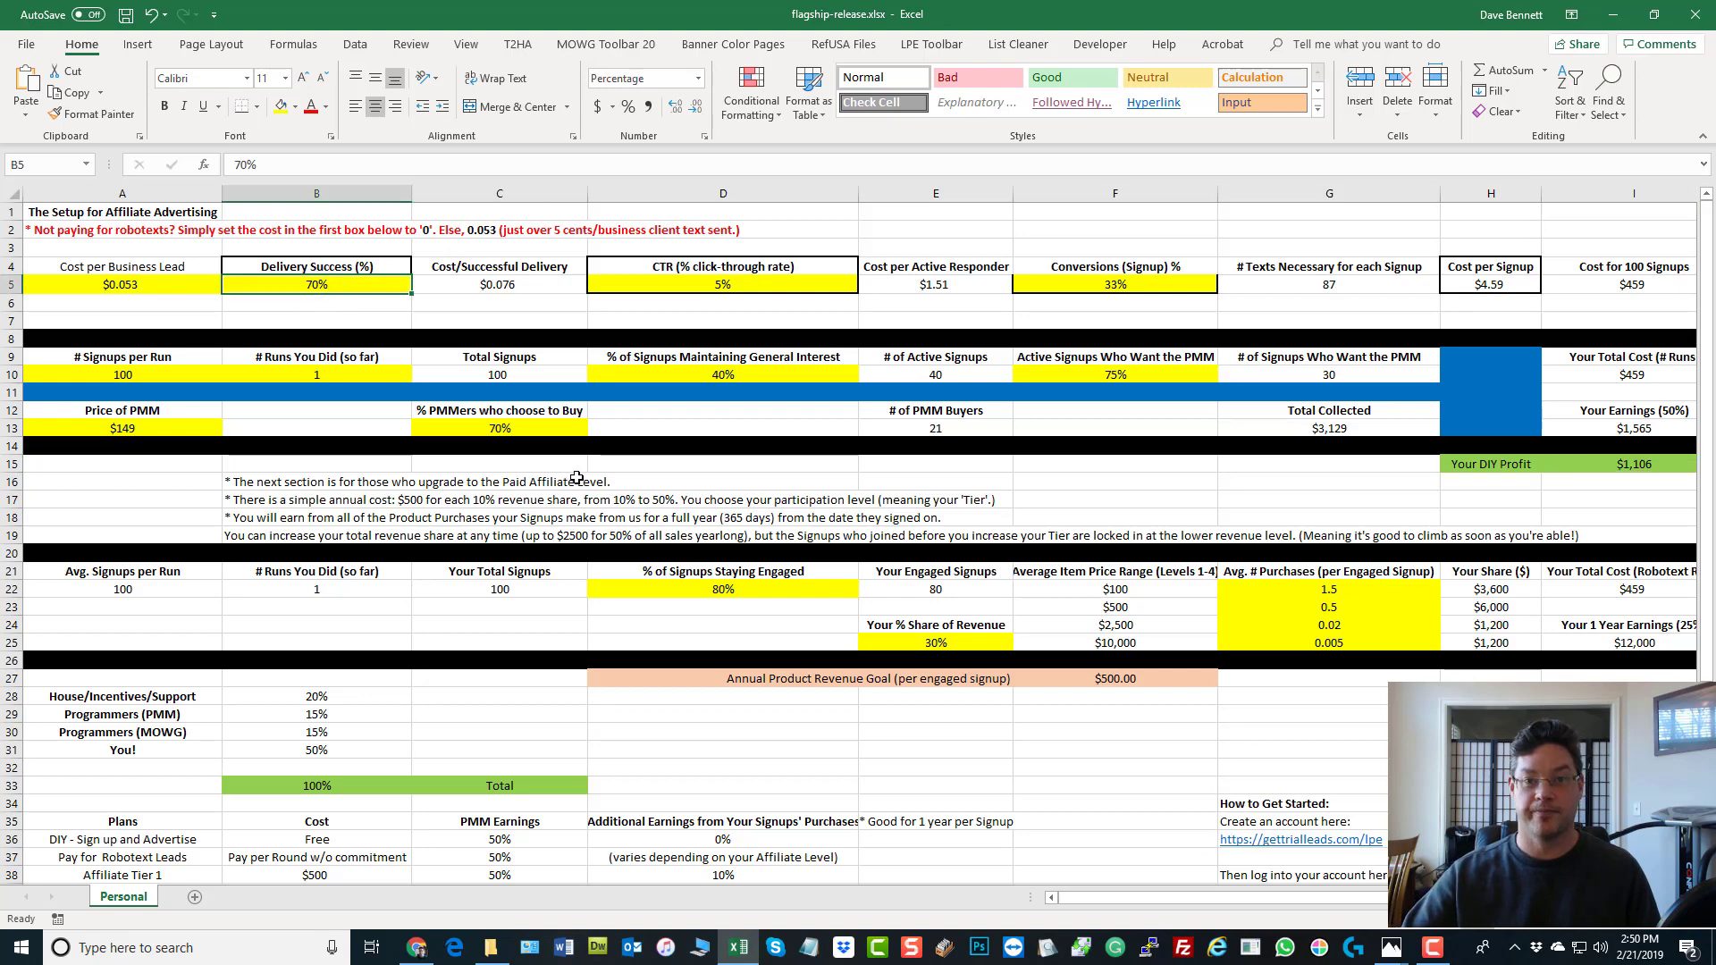
{"action": "mouse_move", "coordinate": [1242, 482]}
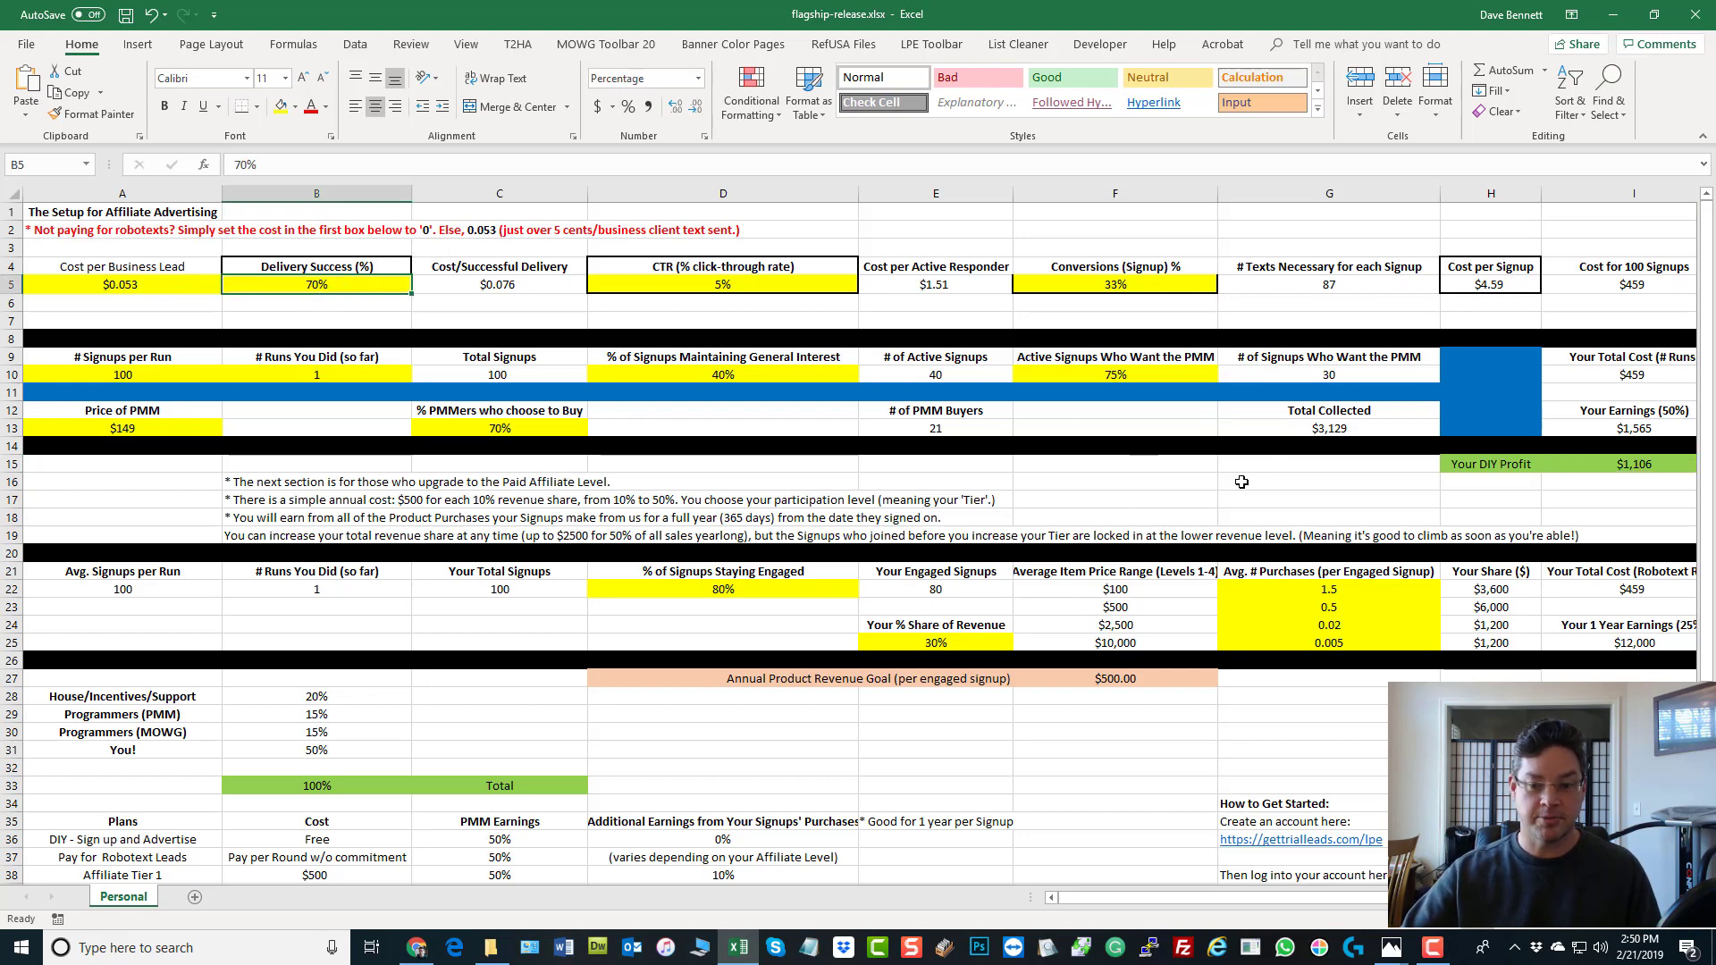
Set cost per business lead to 0 and confirm DIY profit rises to $1,565
{"action": "left_click", "coordinate": [1327, 464]}
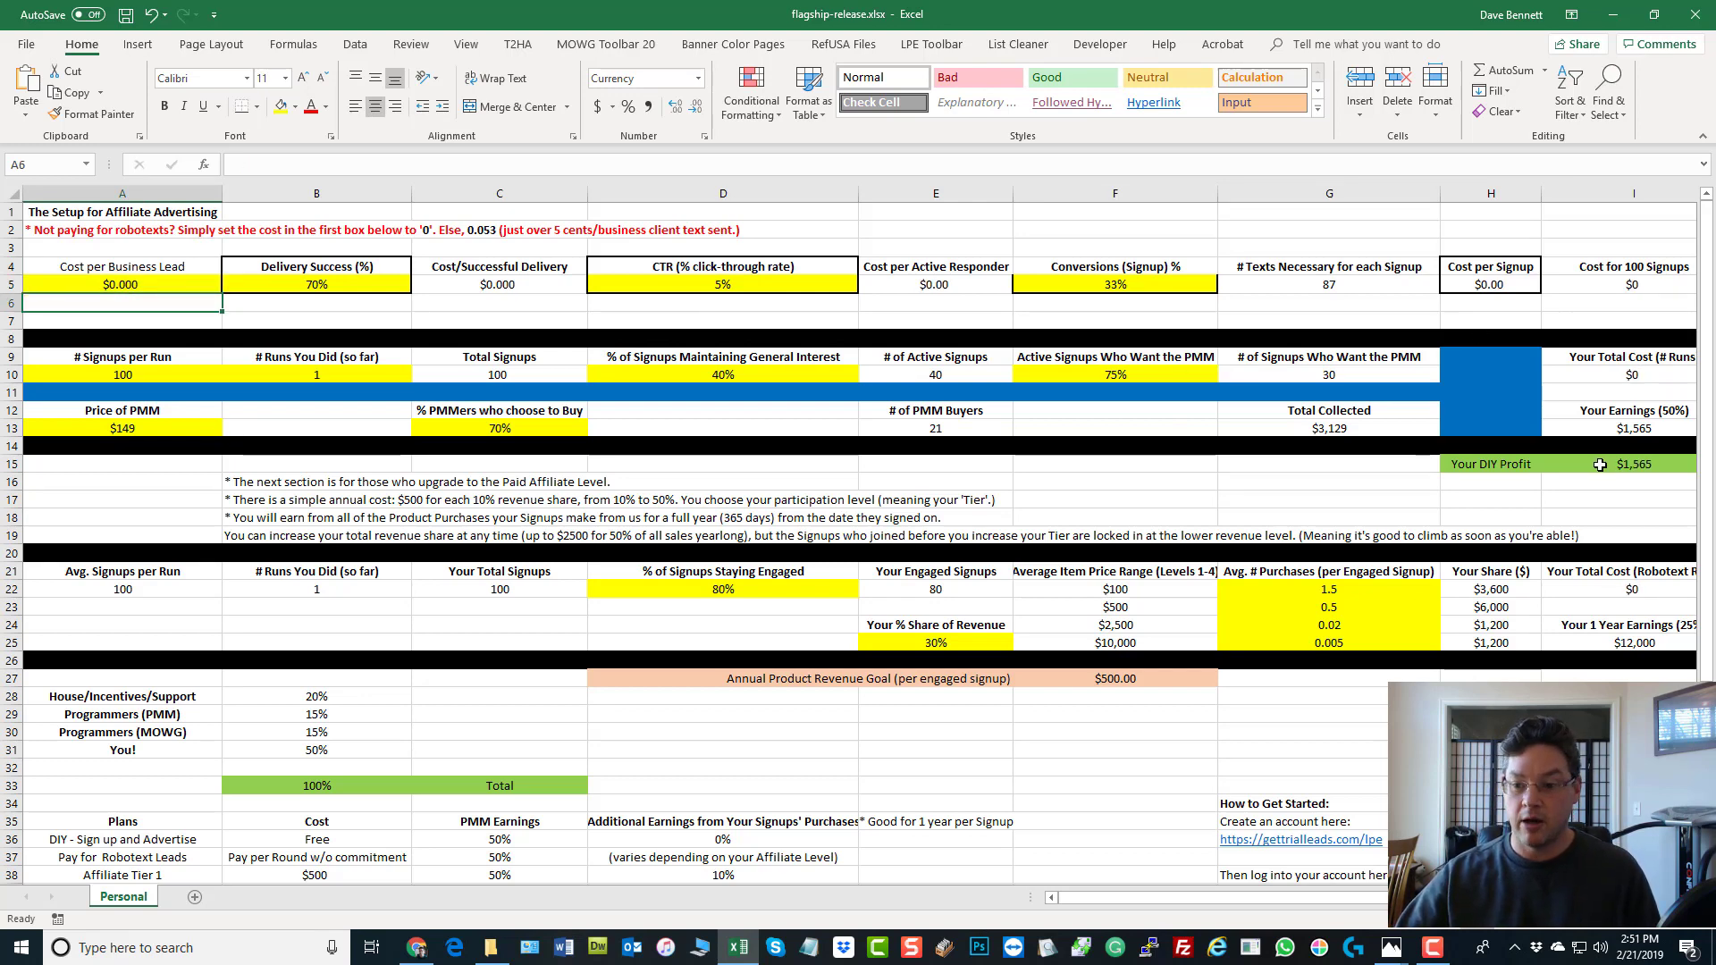
{"action": "left_click", "coordinate": [1615, 463]}
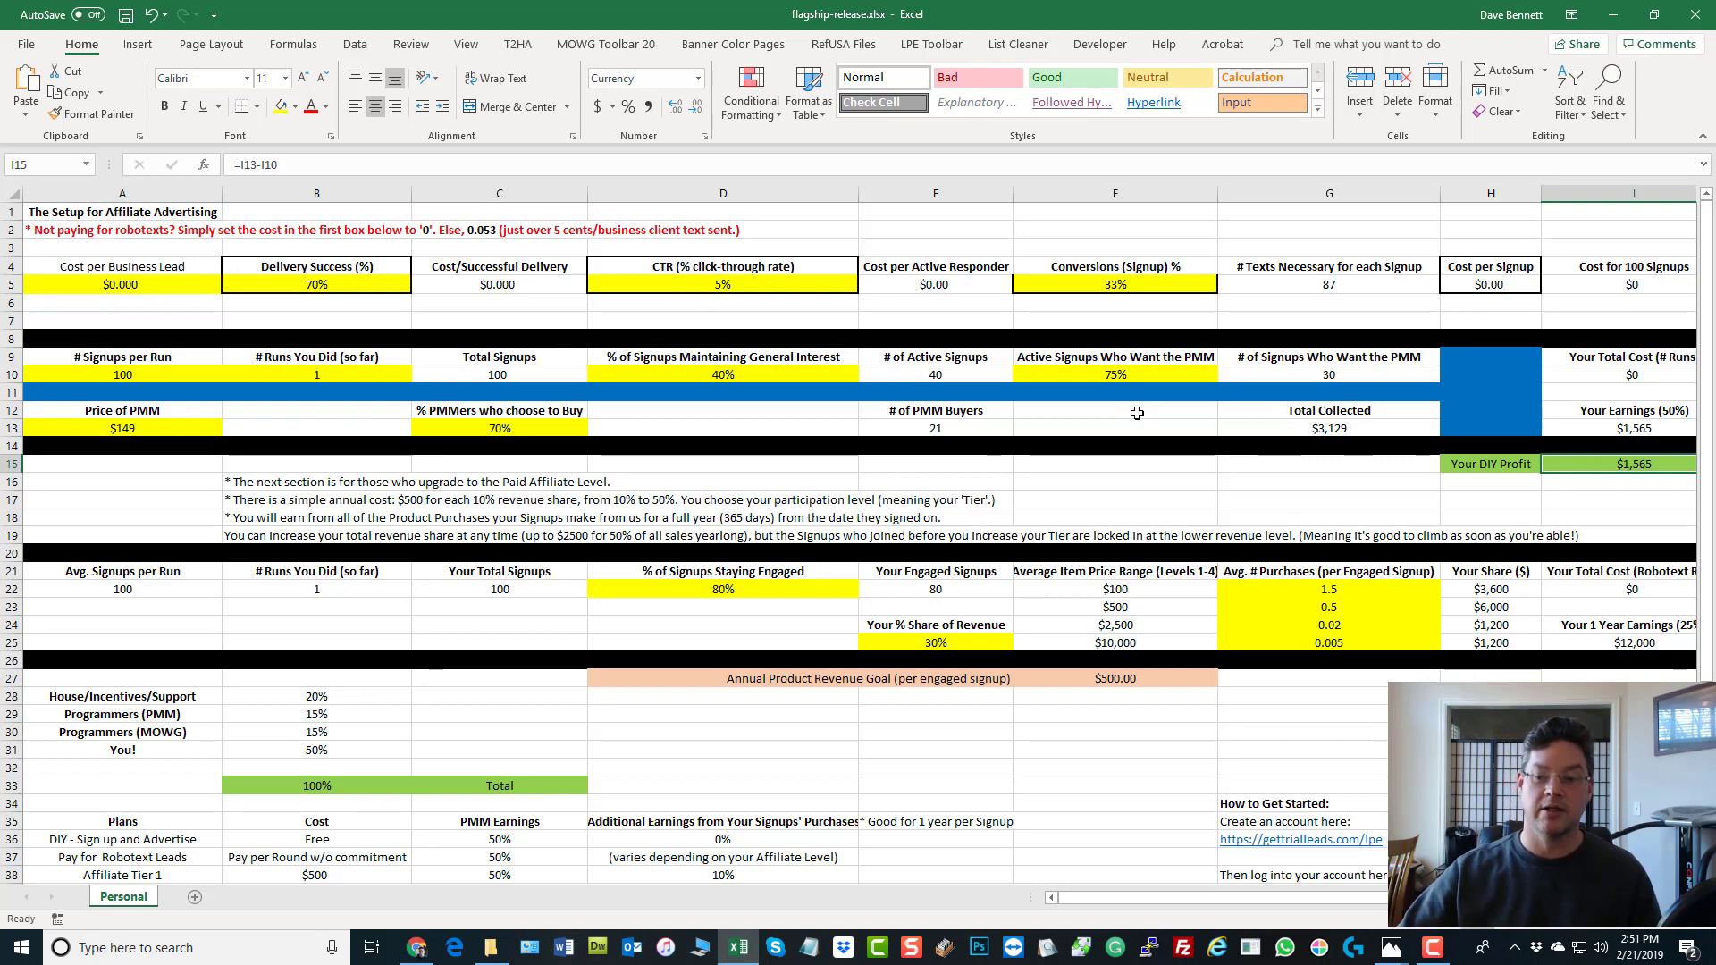
{"action": "left_click", "coordinate": [1114, 410]}
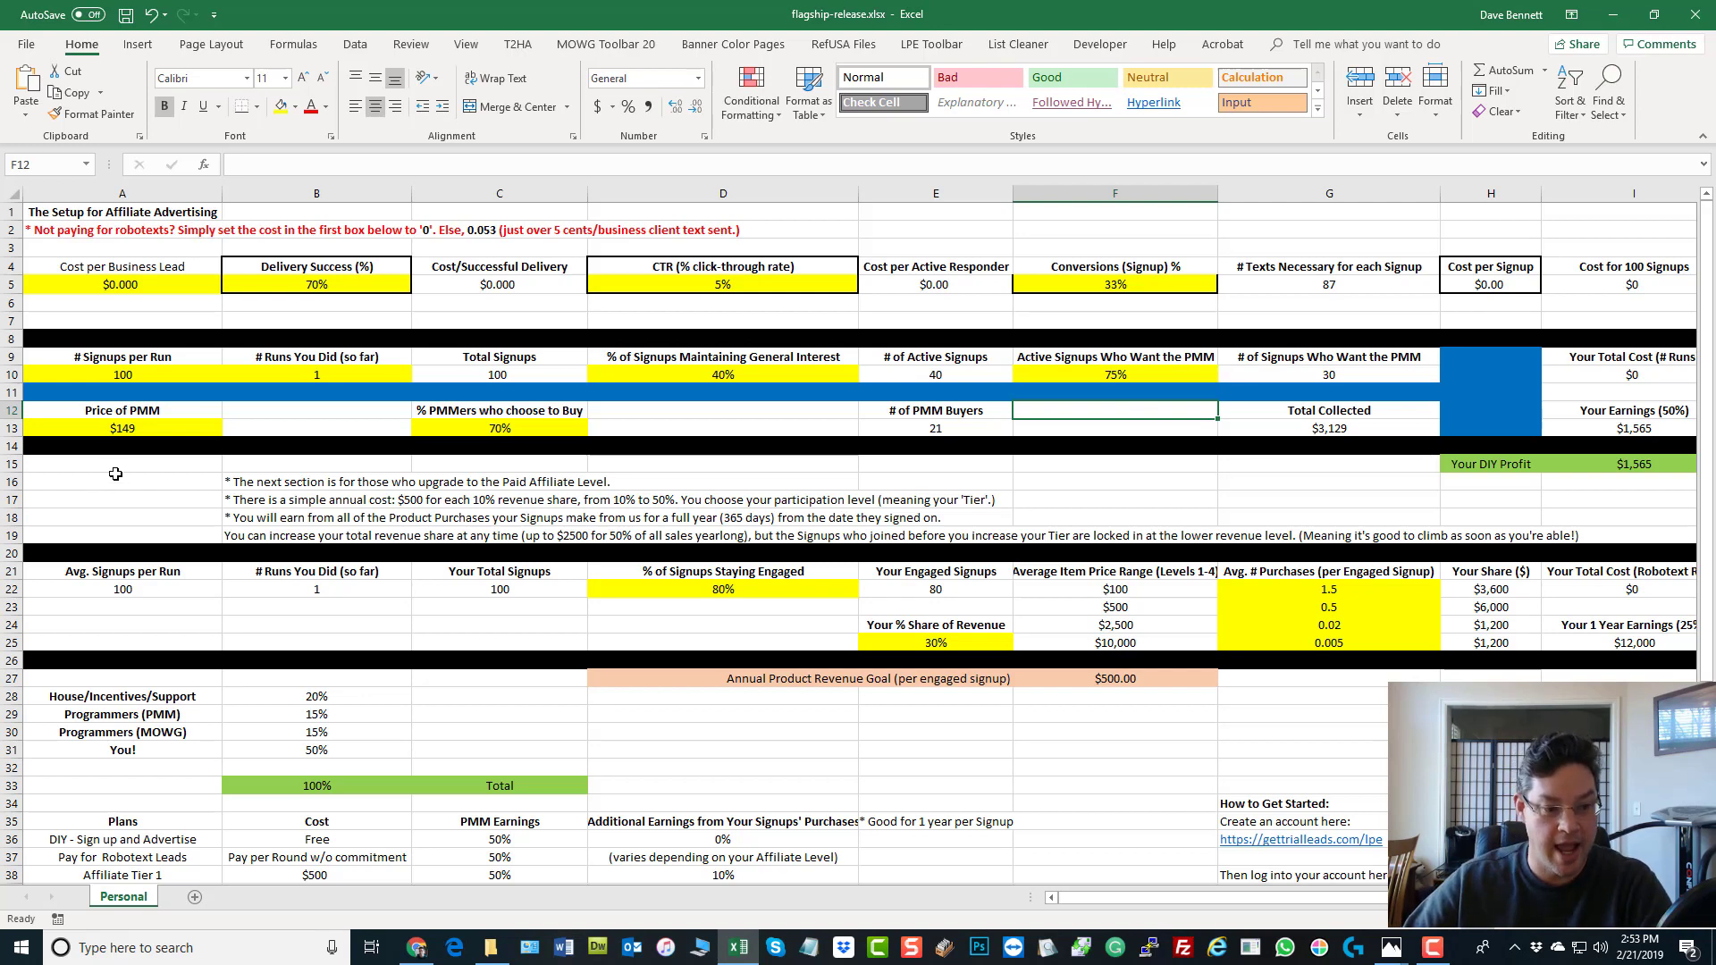
{"action": "left_click", "coordinate": [121, 481]}
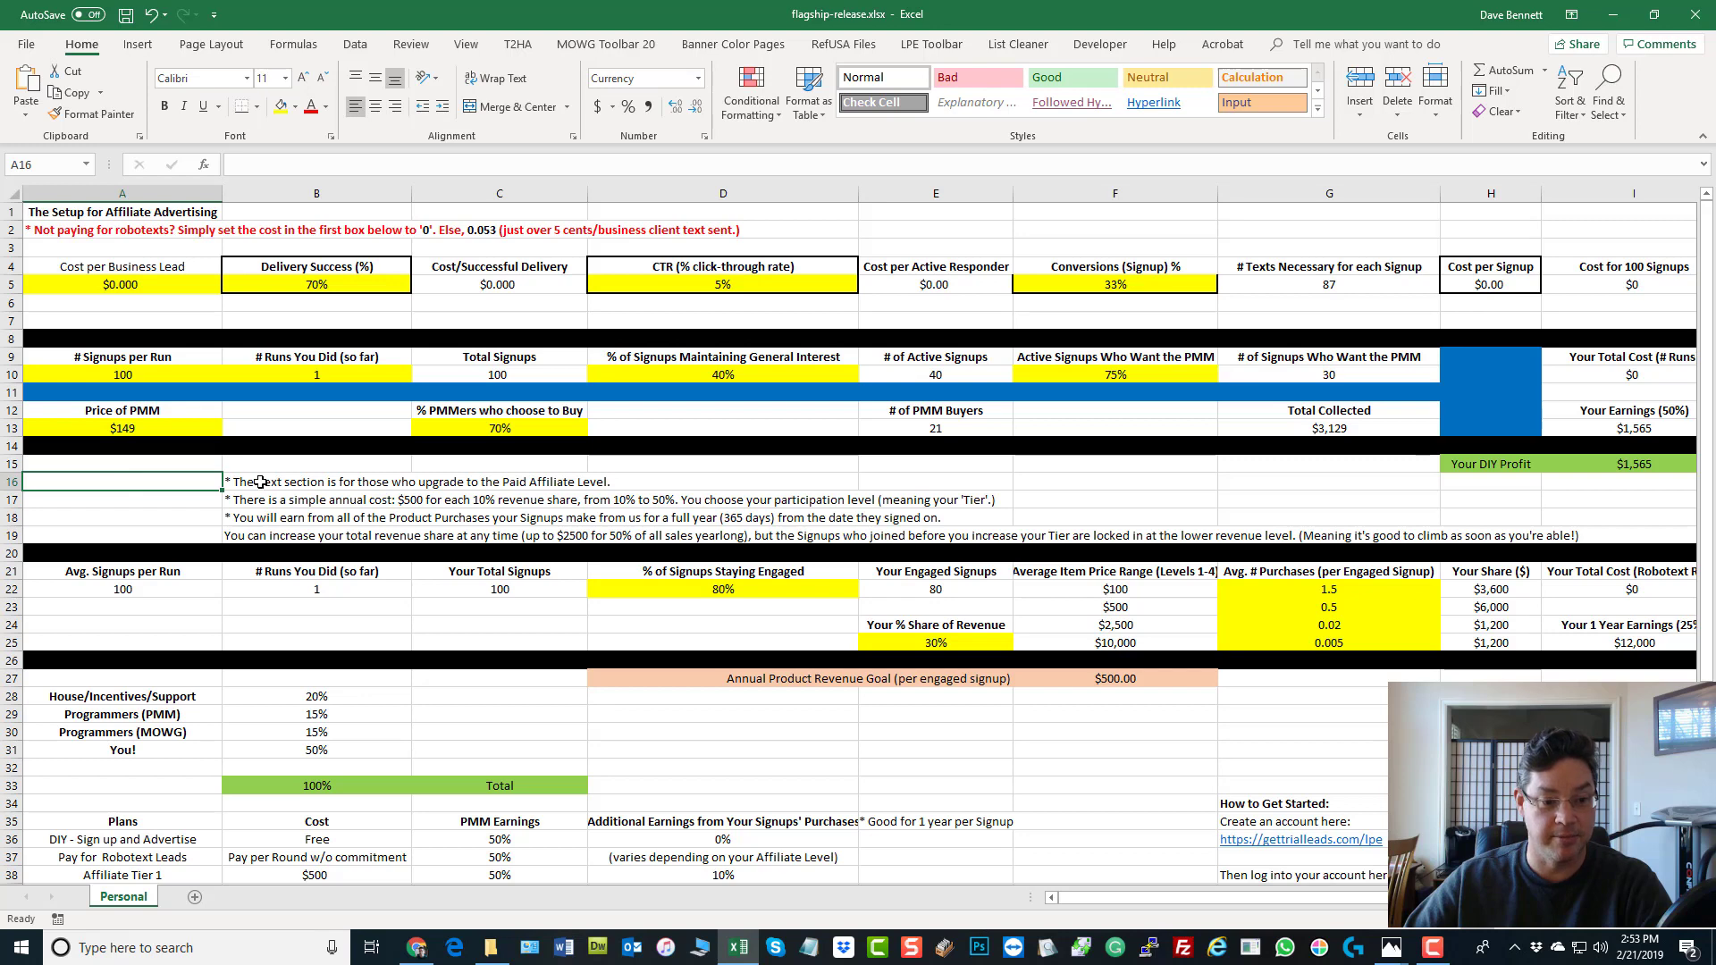
{"action": "left_click", "coordinate": [316, 481]}
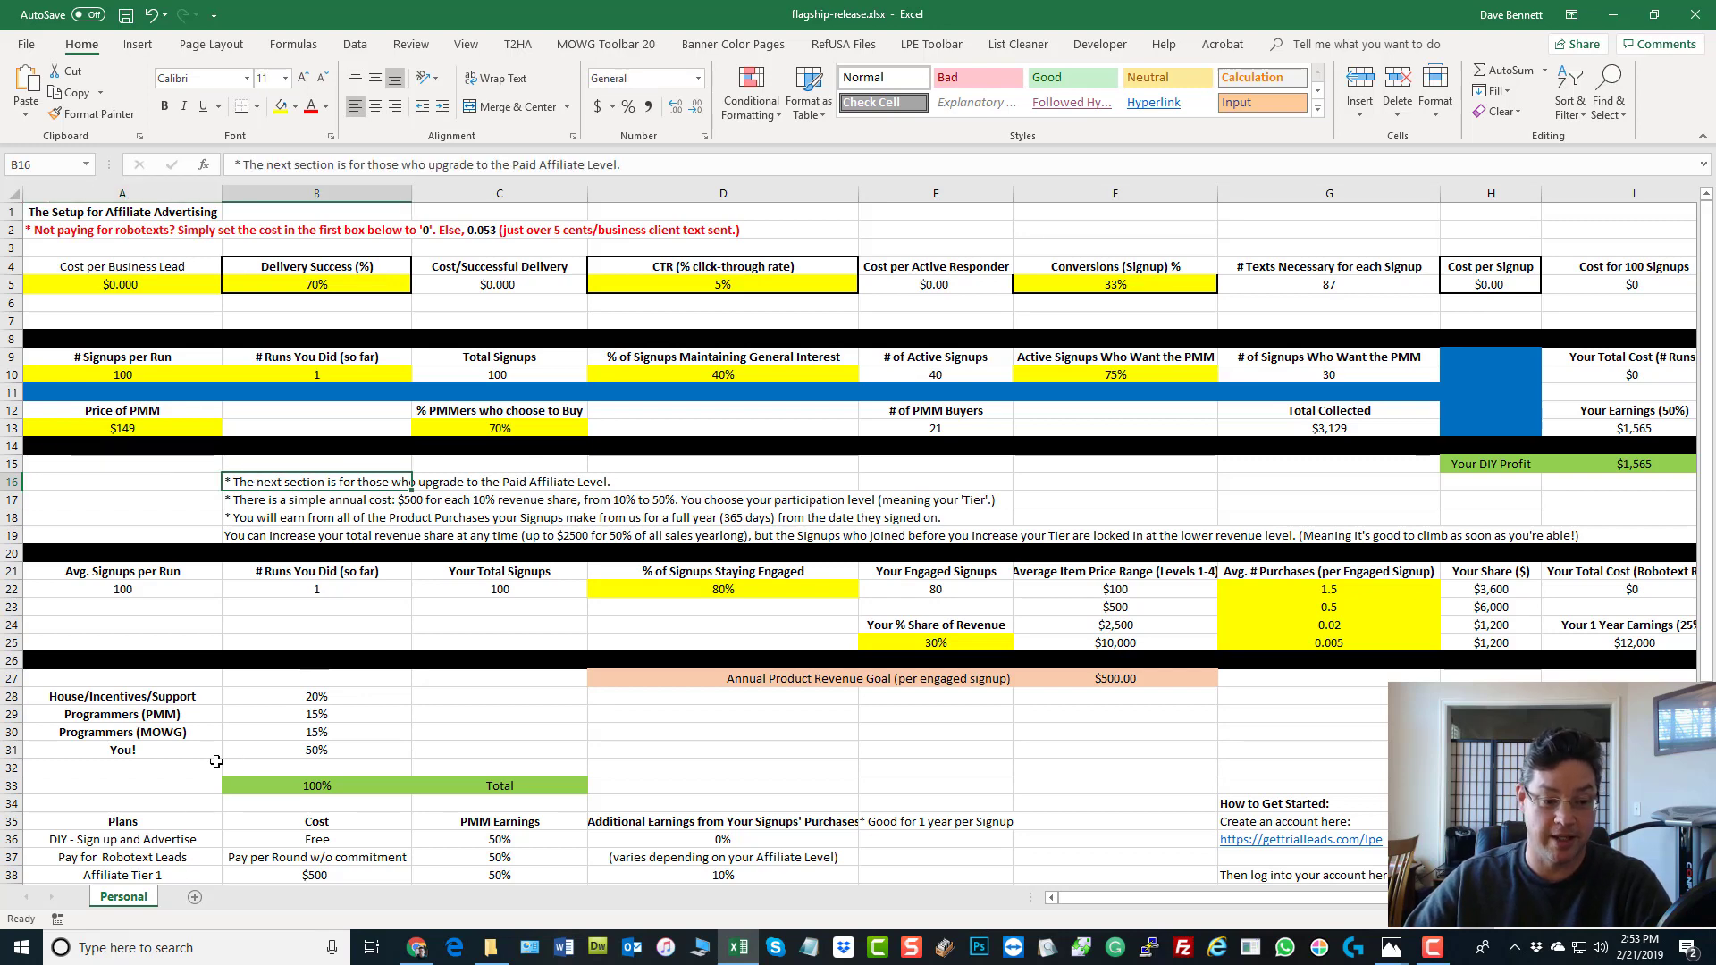
{"action": "mouse_move", "coordinate": [231, 749]}
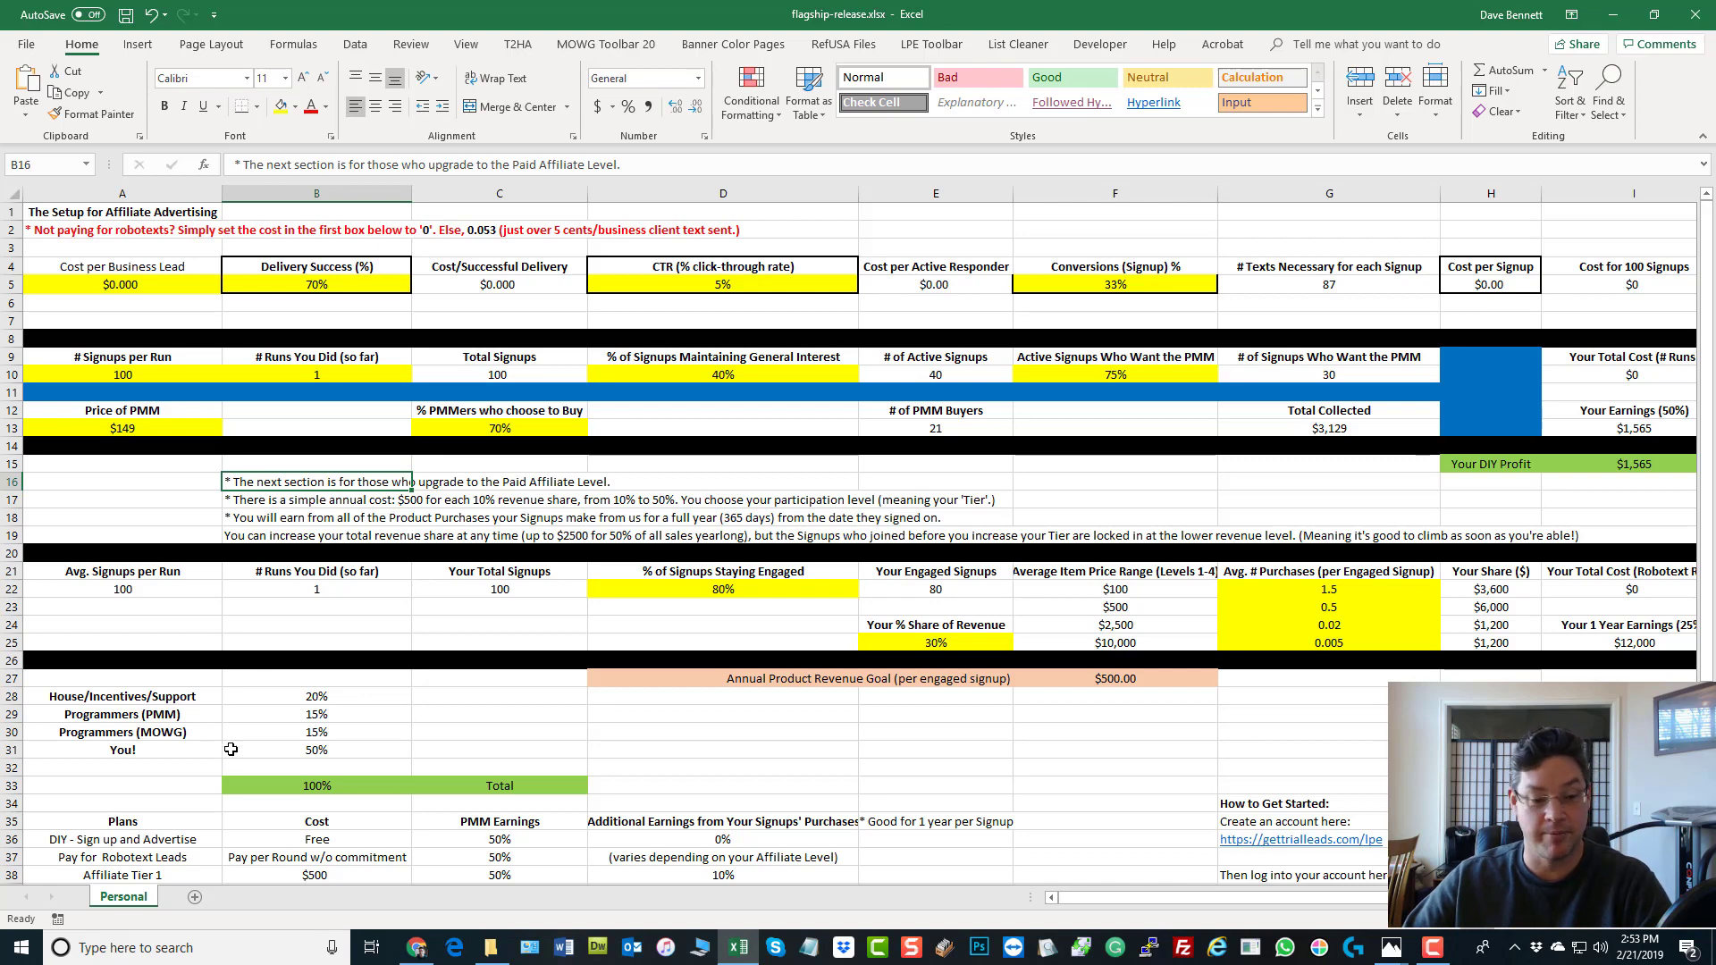
{"action": "left_click", "coordinate": [316, 624]}
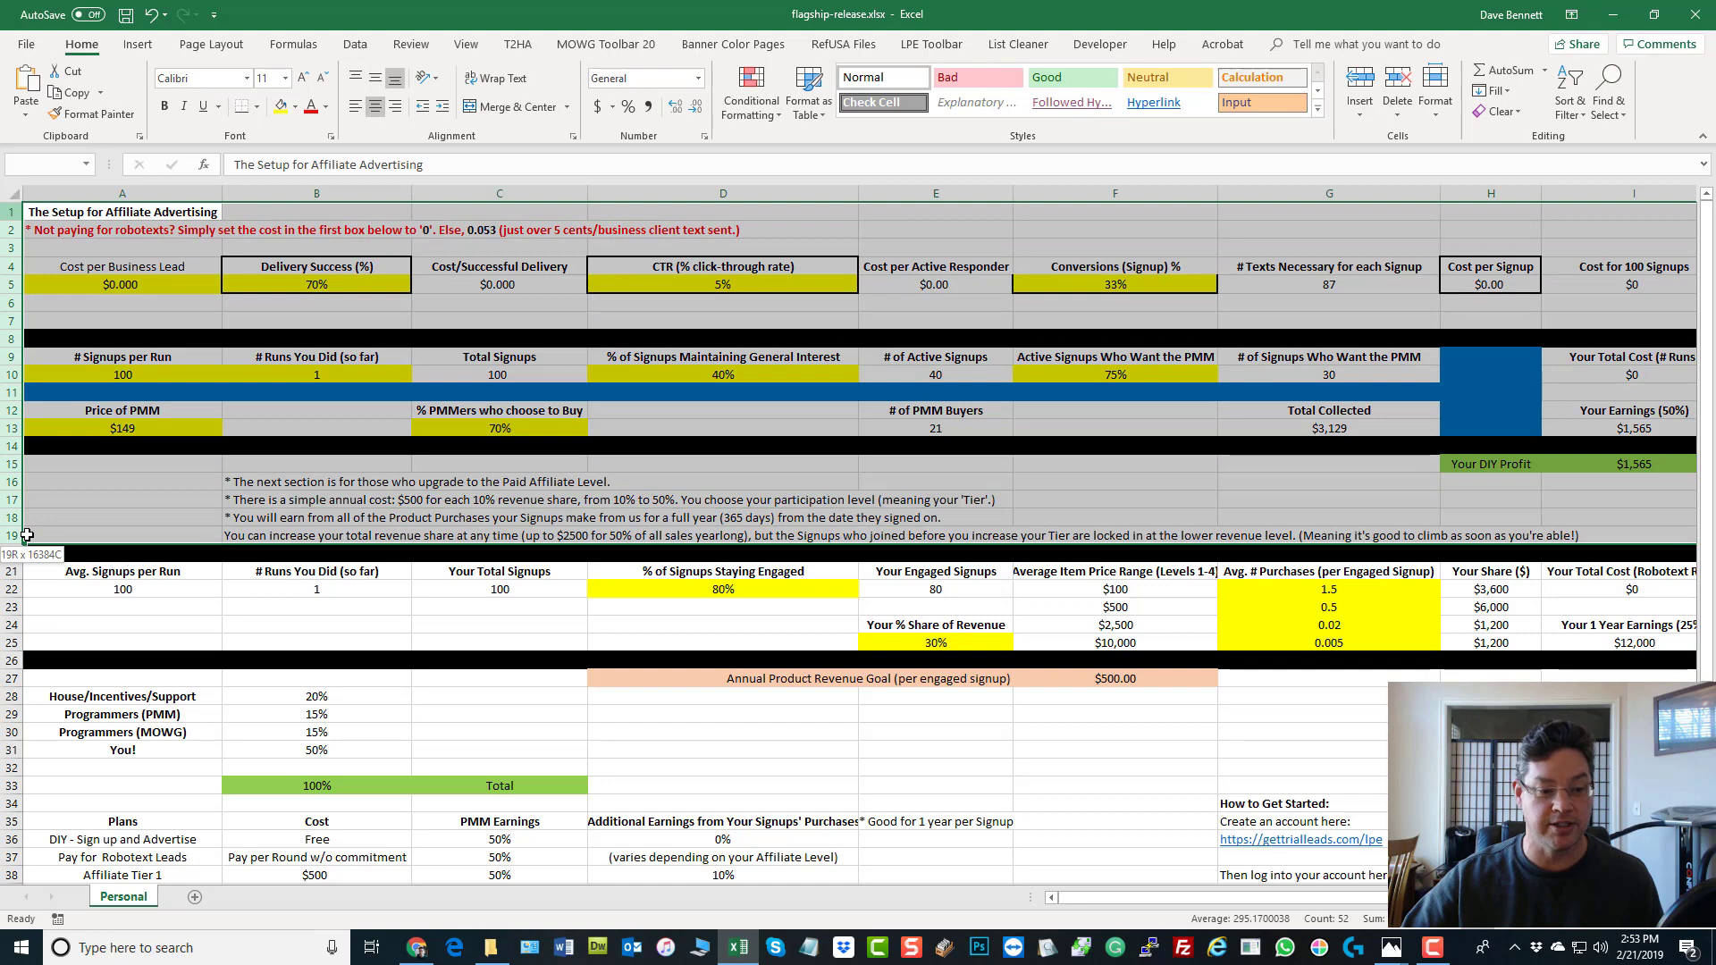
{"action": "left_click", "coordinate": [122, 608]}
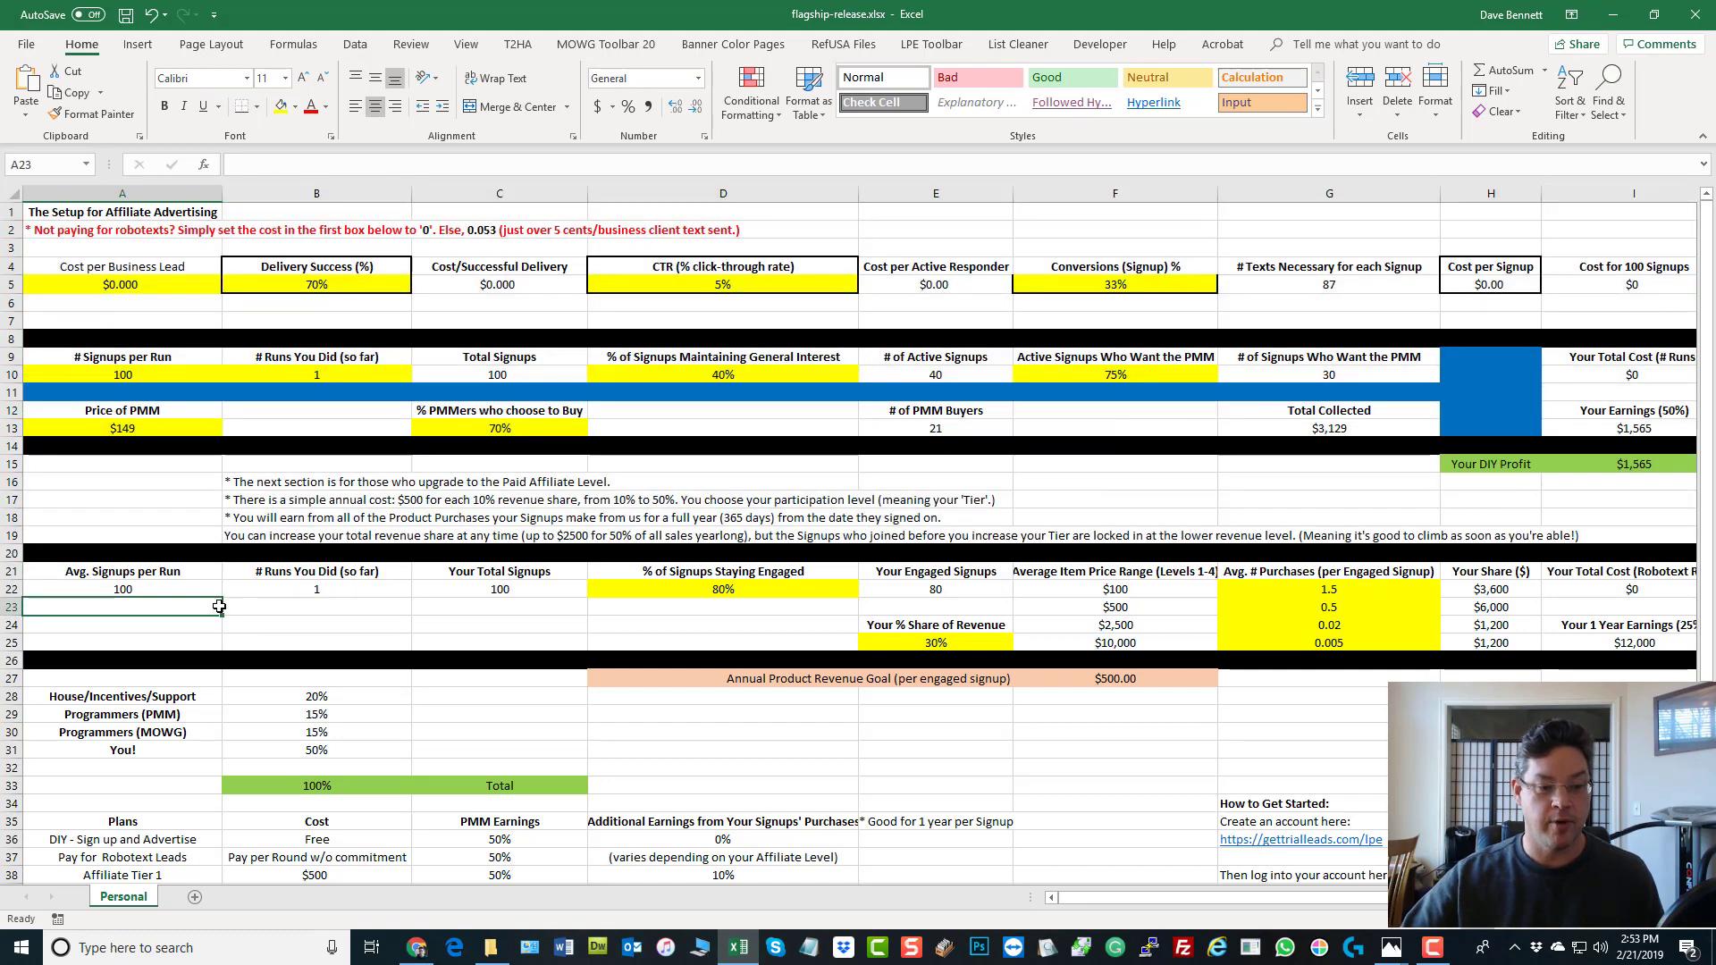
{"action": "left_click", "coordinate": [12, 211]}
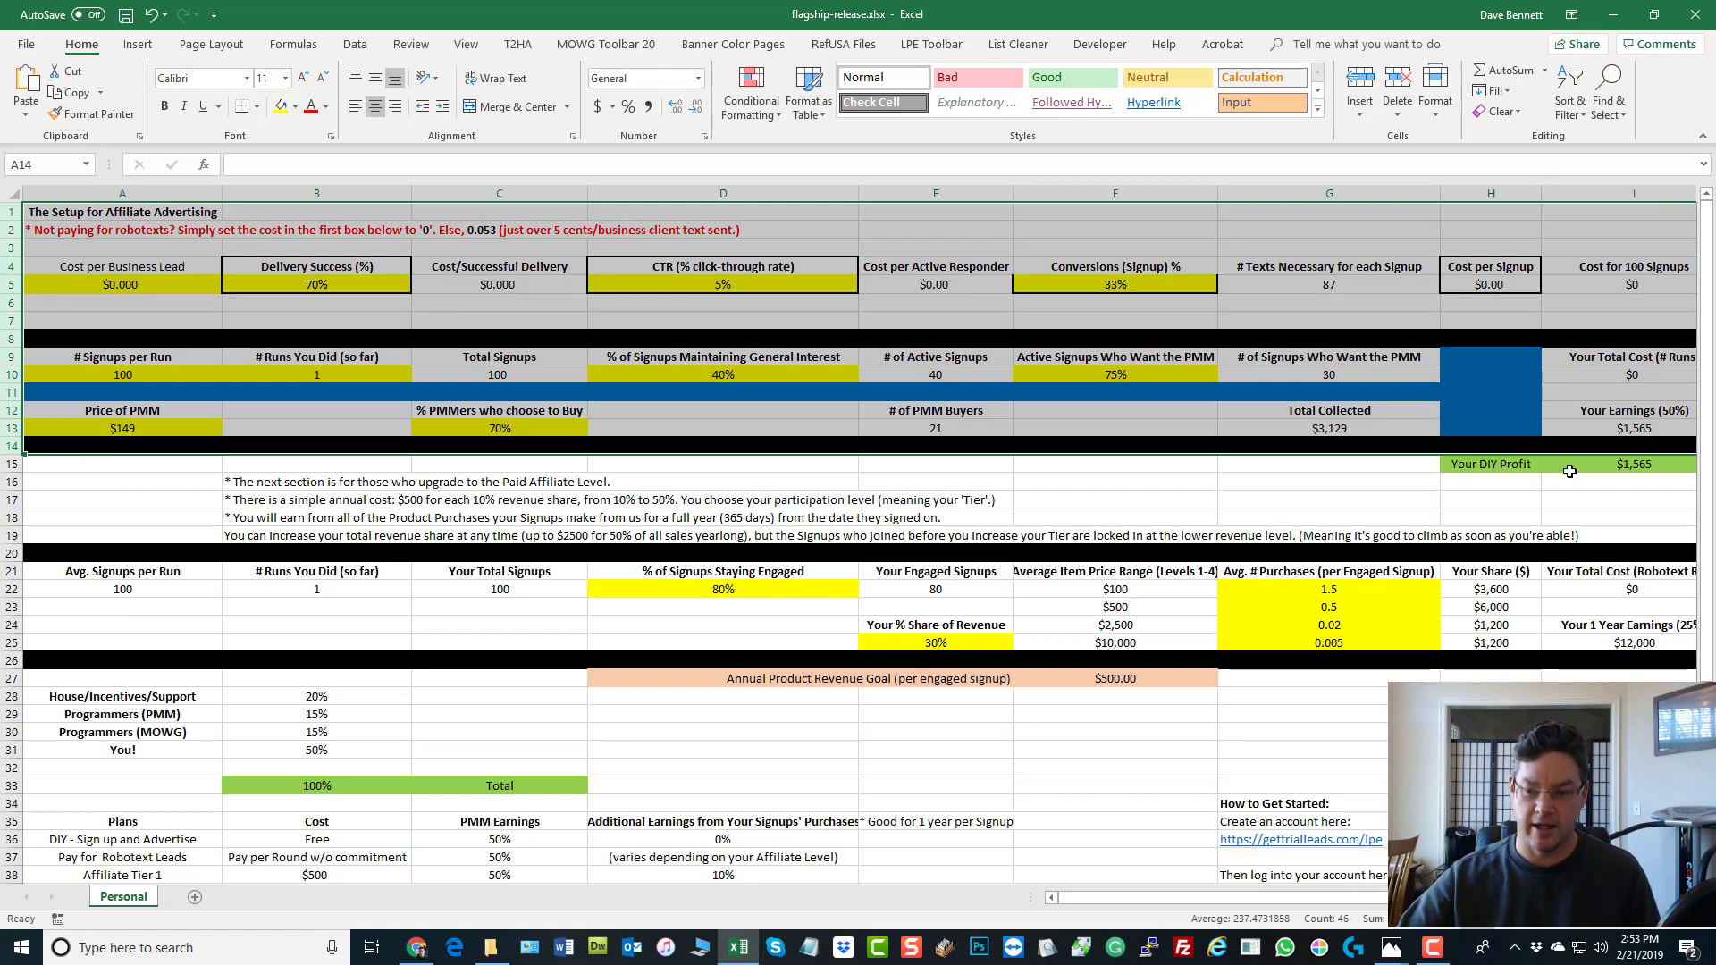
{"action": "left_click", "coordinate": [1629, 464]}
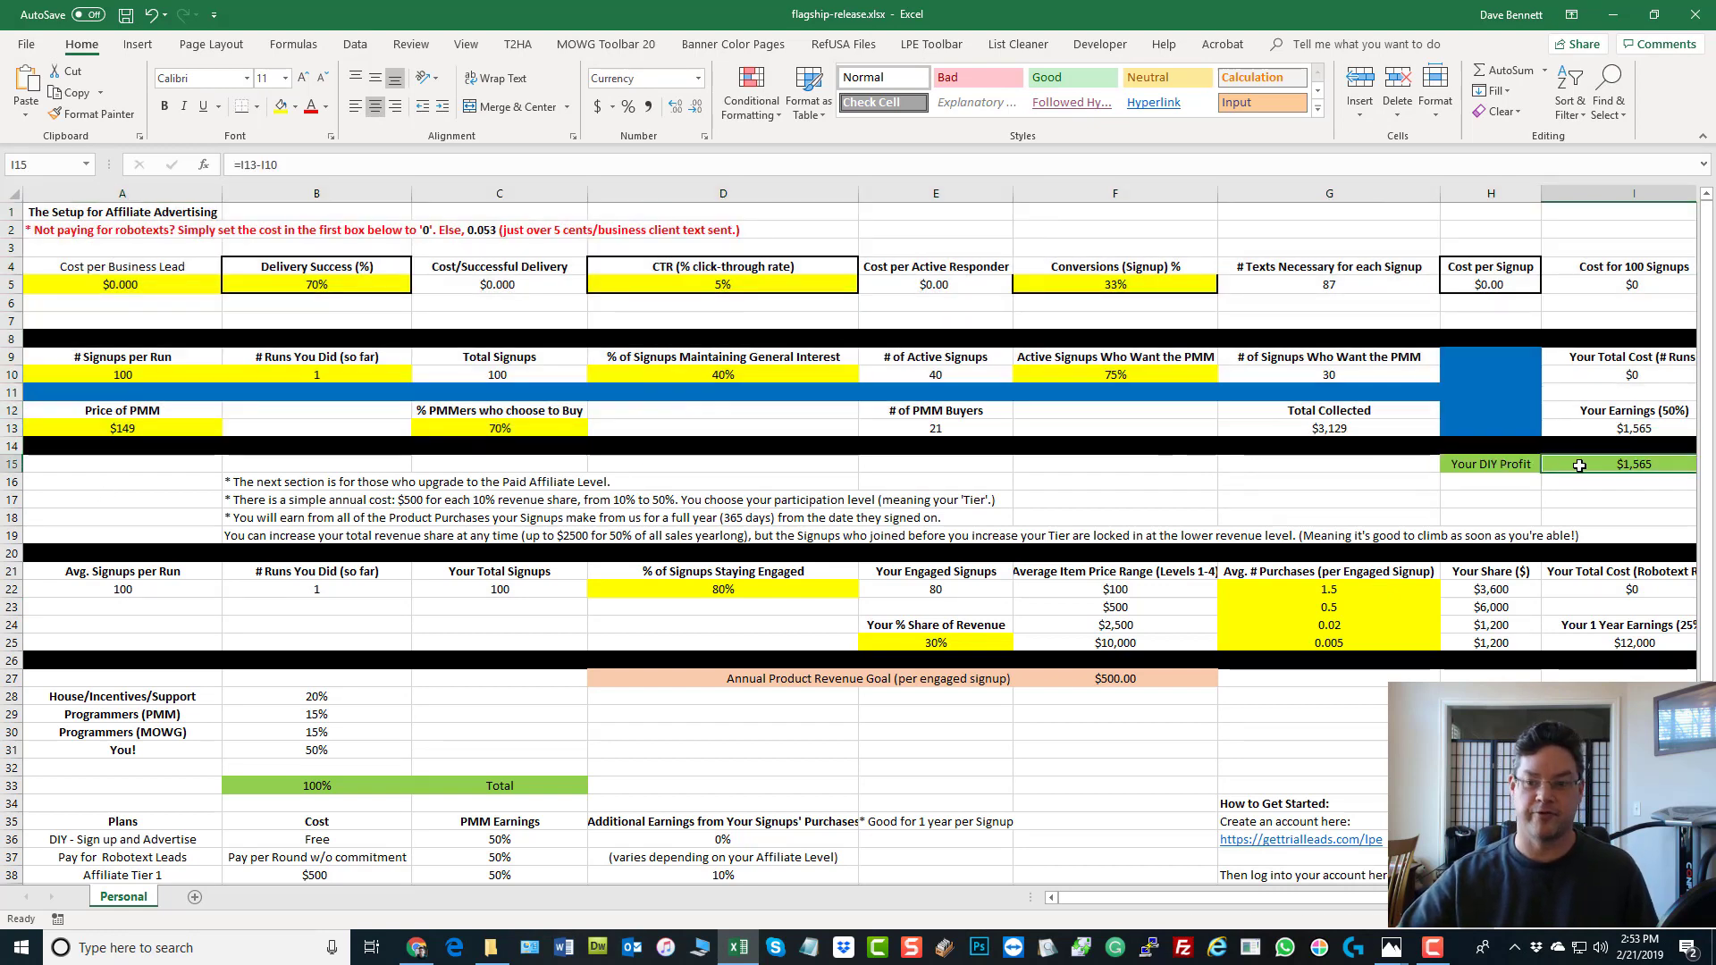
{"action": "left_click", "coordinate": [316, 373]}
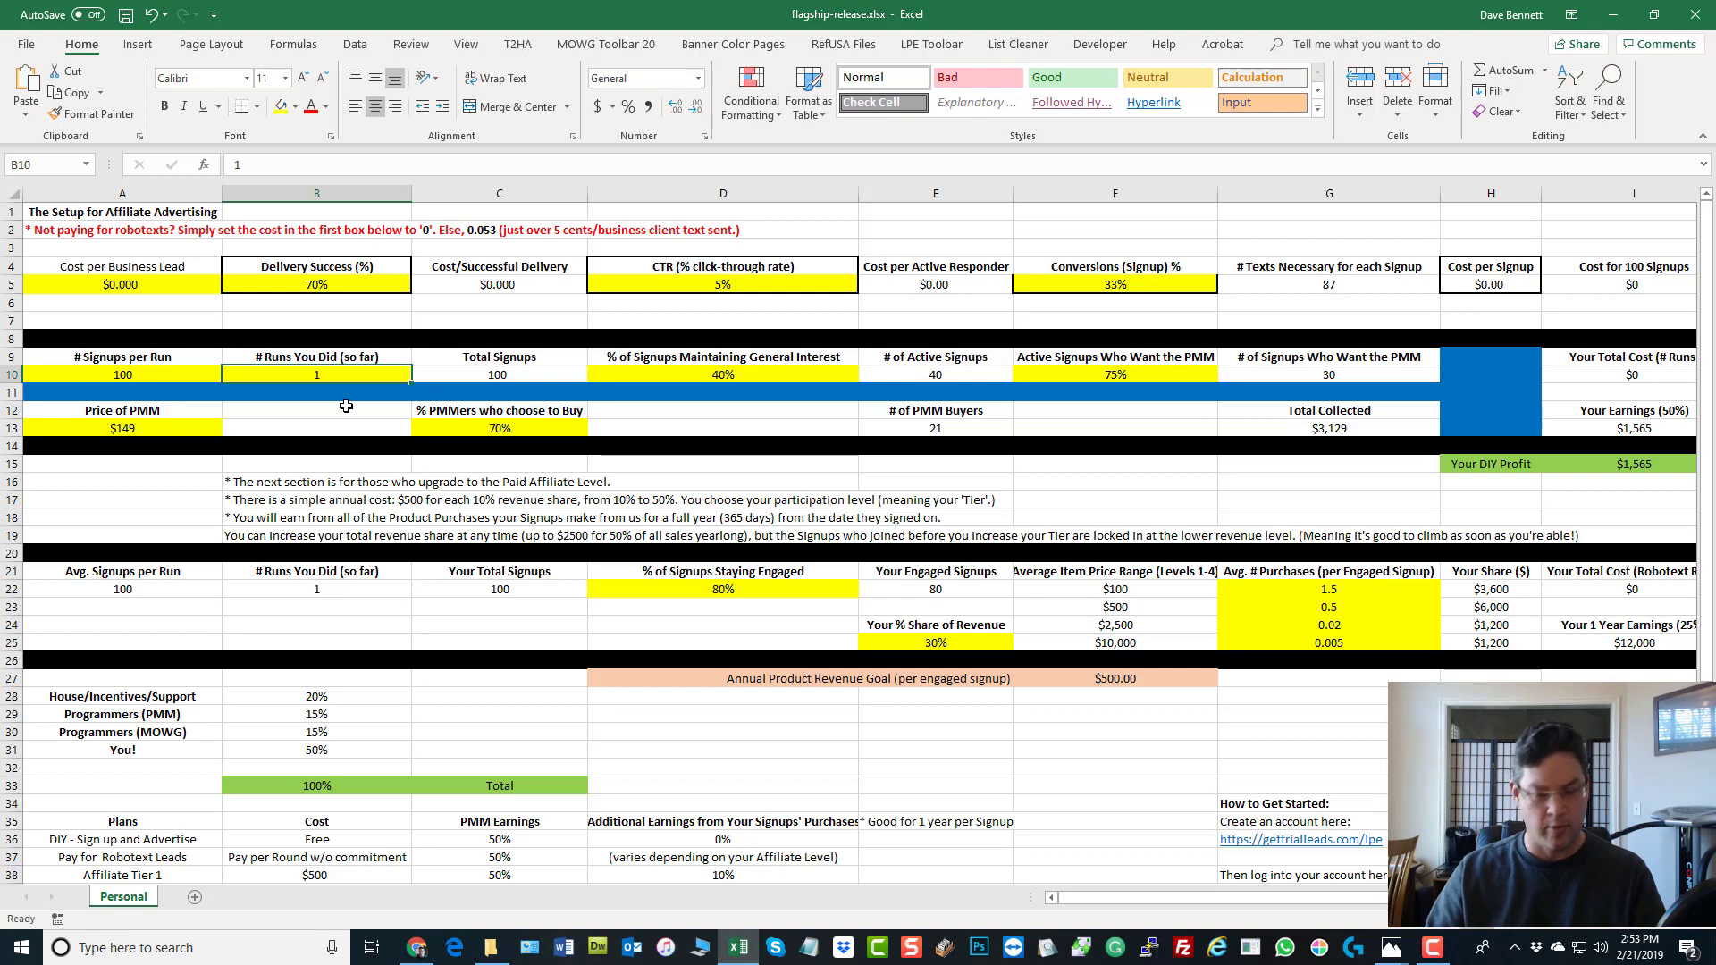
Enter 7 runs in B10 and check DIY profit is now $10,952
{"action": "type", "text": "7"}
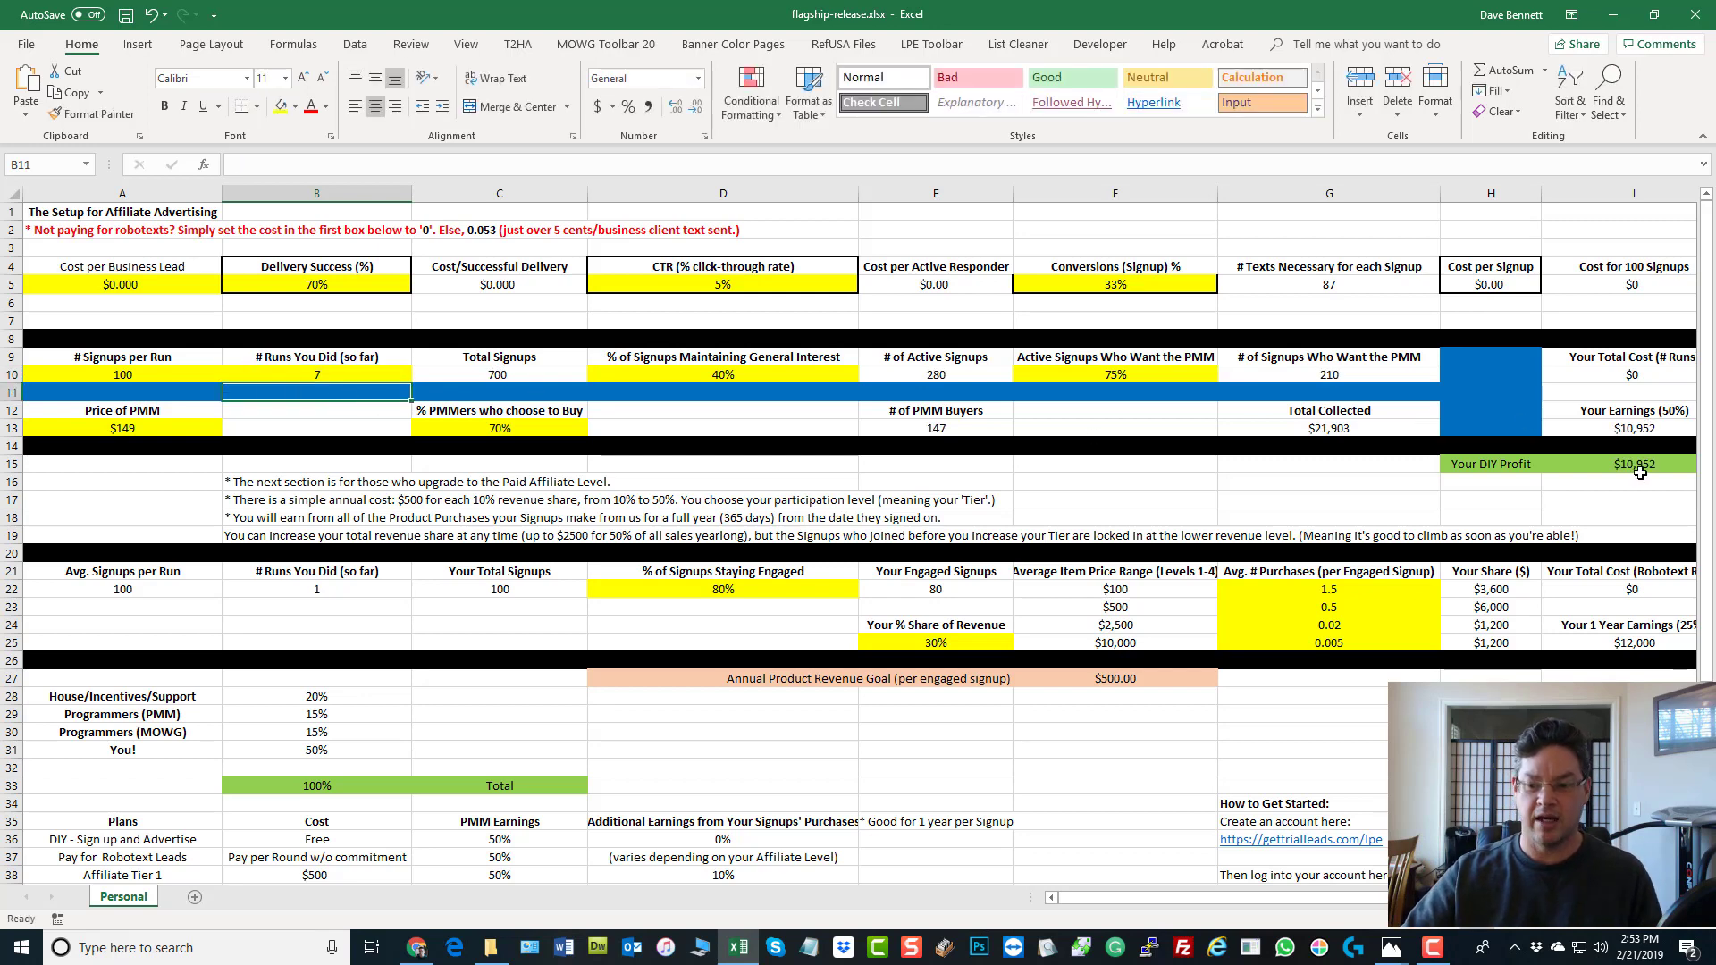
{"action": "left_click", "coordinate": [1634, 462]}
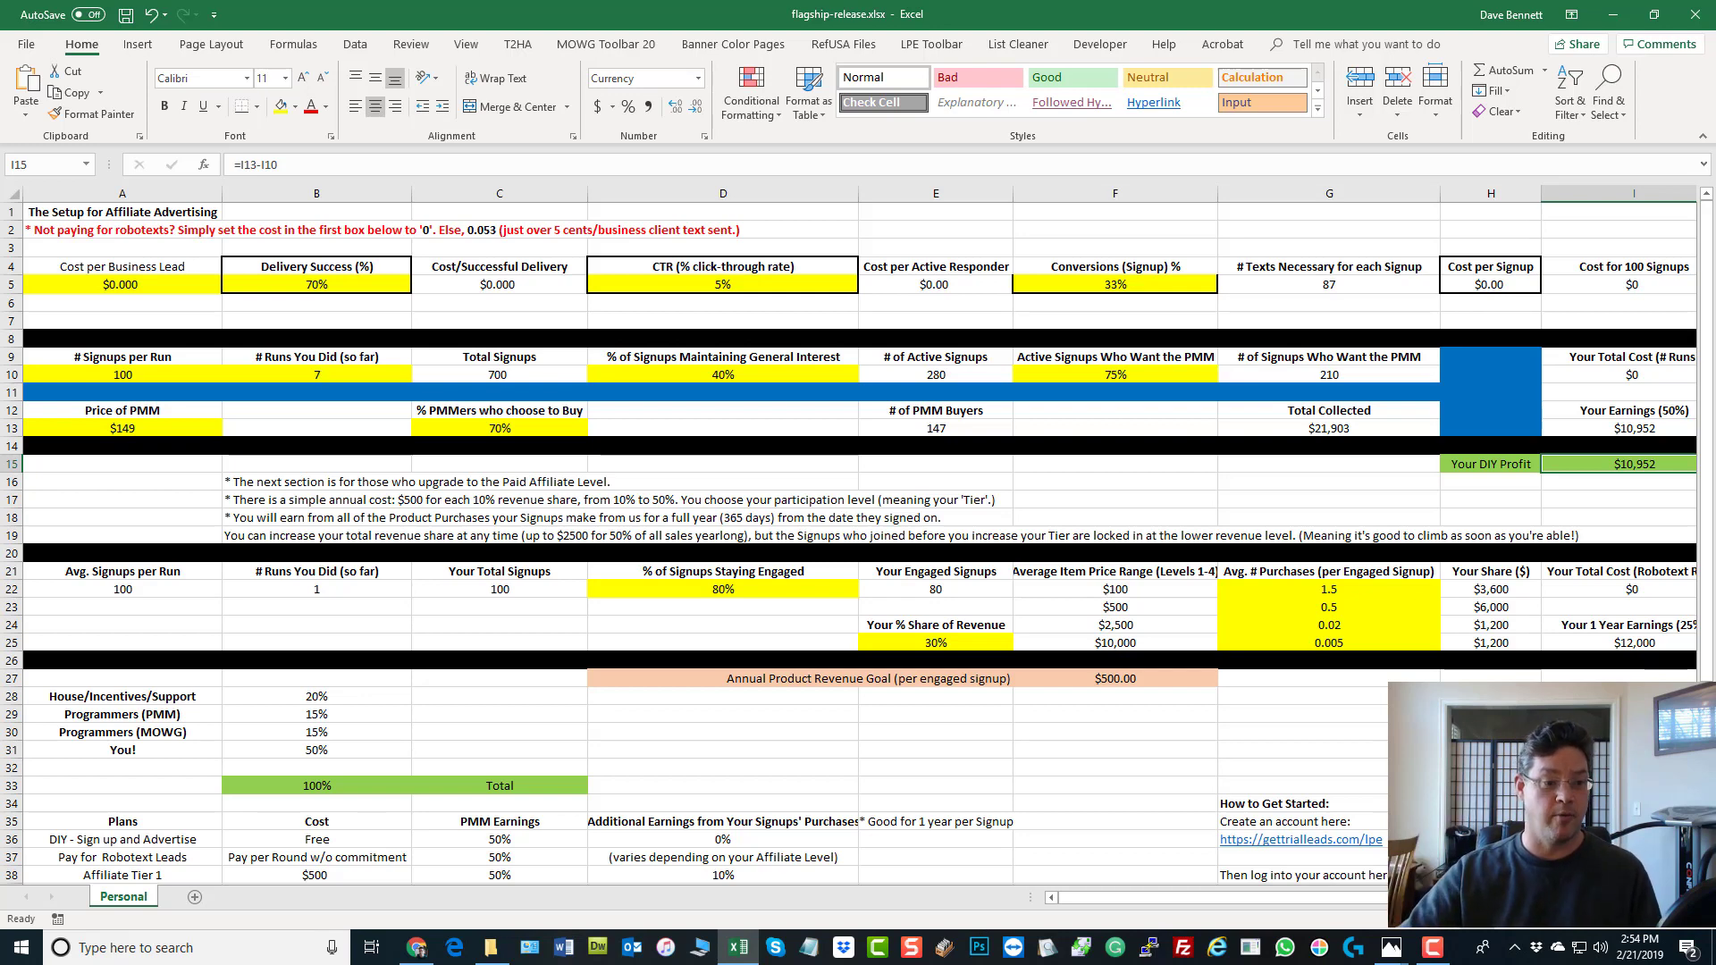
{"action": "left_click", "coordinate": [123, 373]}
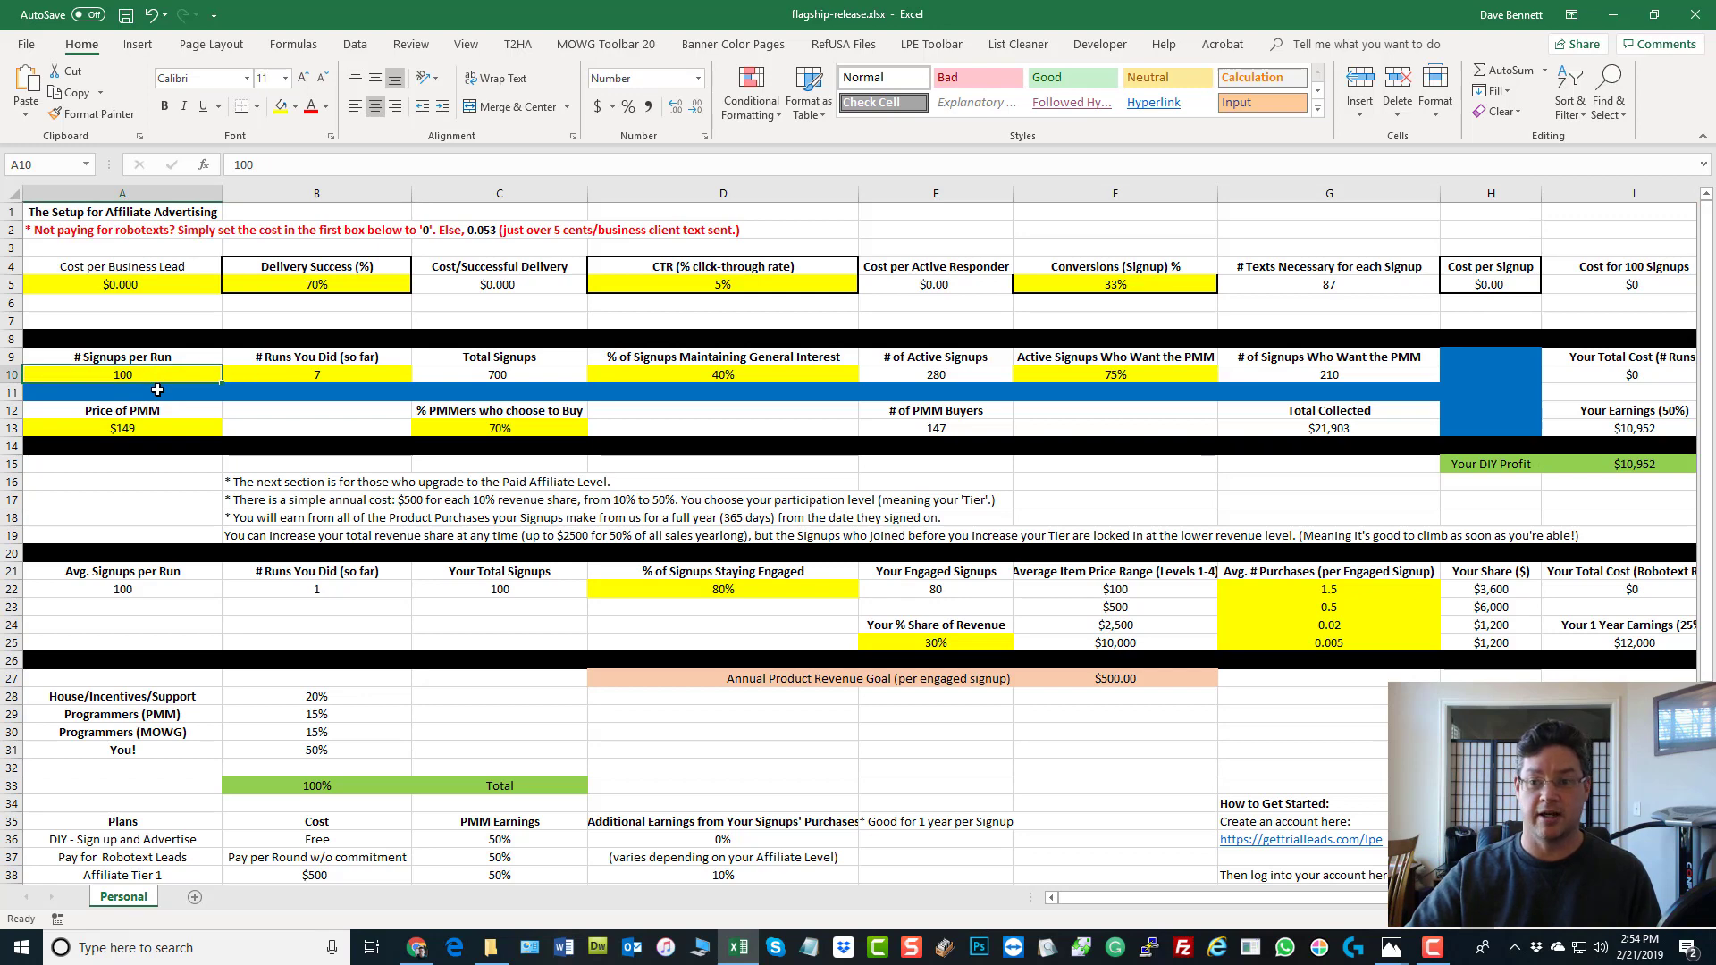
{"action": "left_click", "coordinate": [122, 283]}
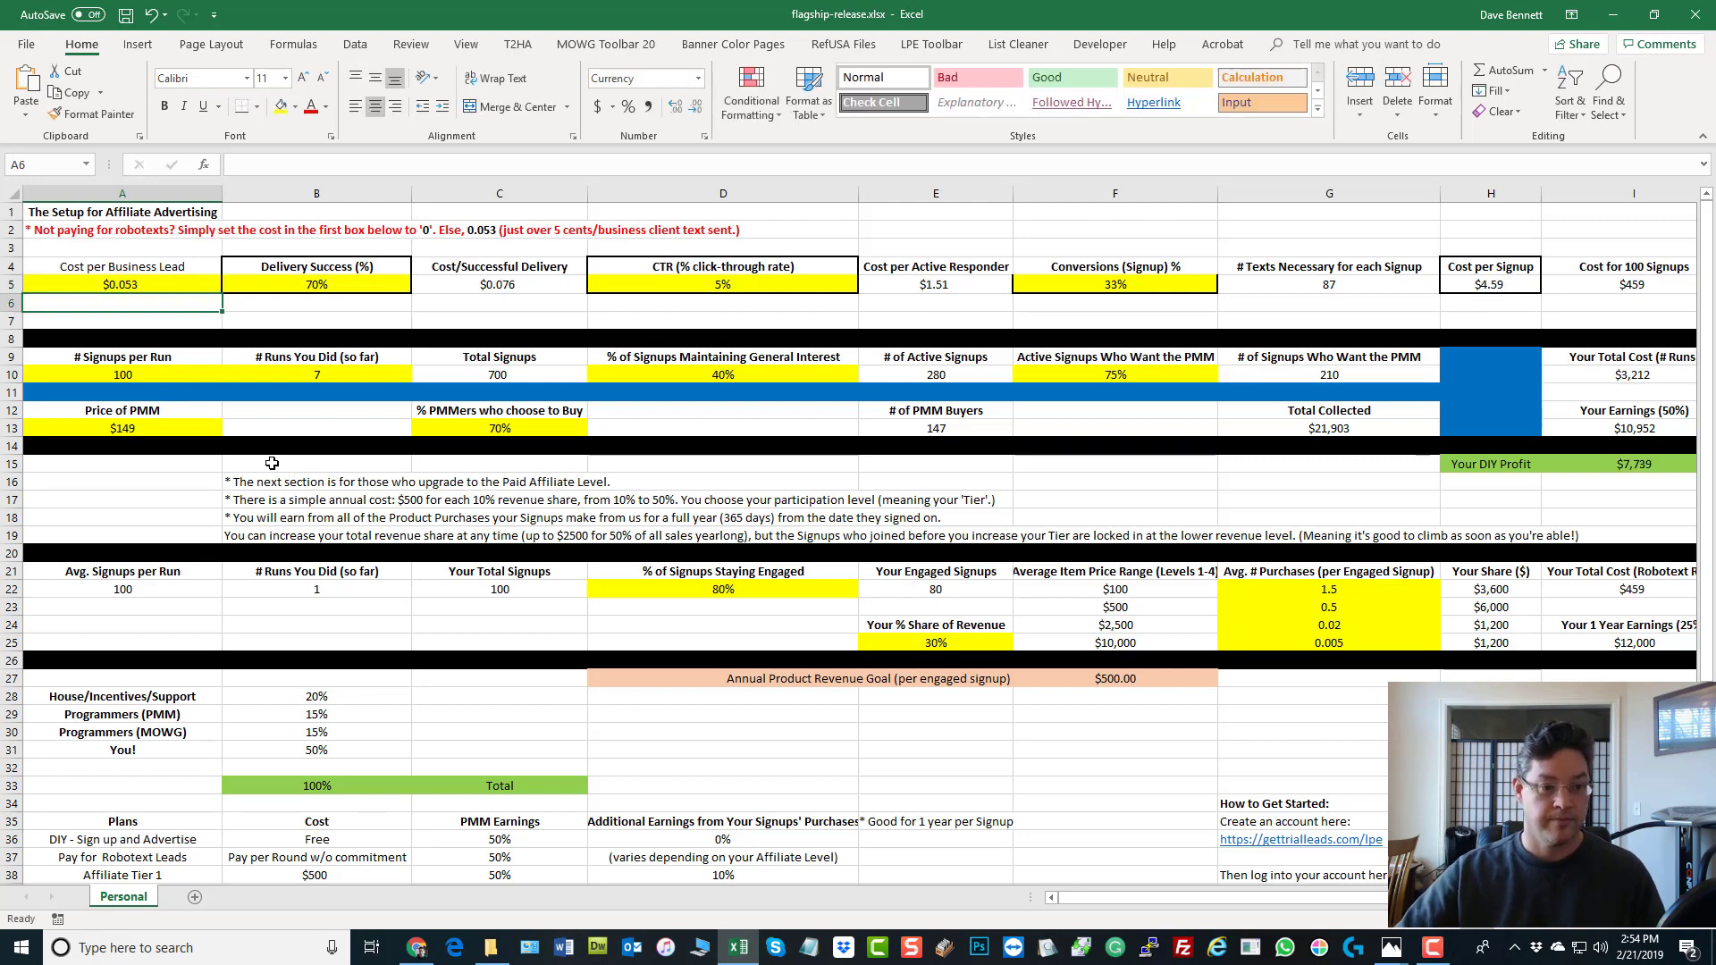
{"action": "mouse_move", "coordinate": [419, 391]}
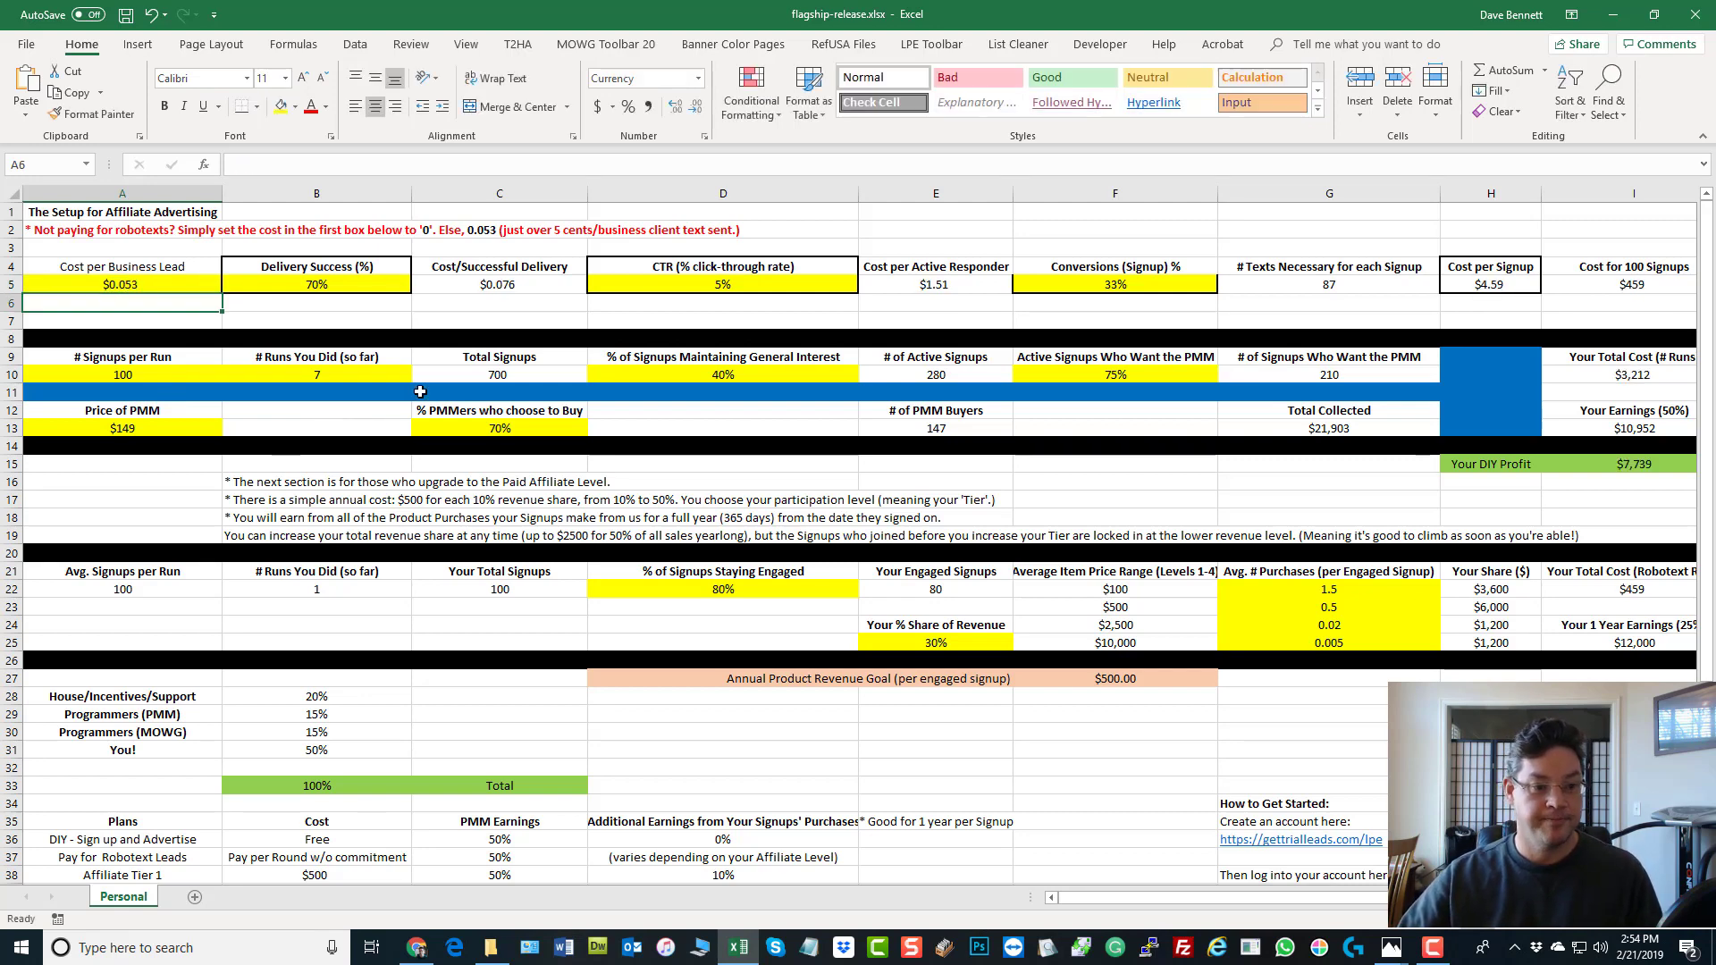
{"action": "mouse_move", "coordinate": [1658, 313]}
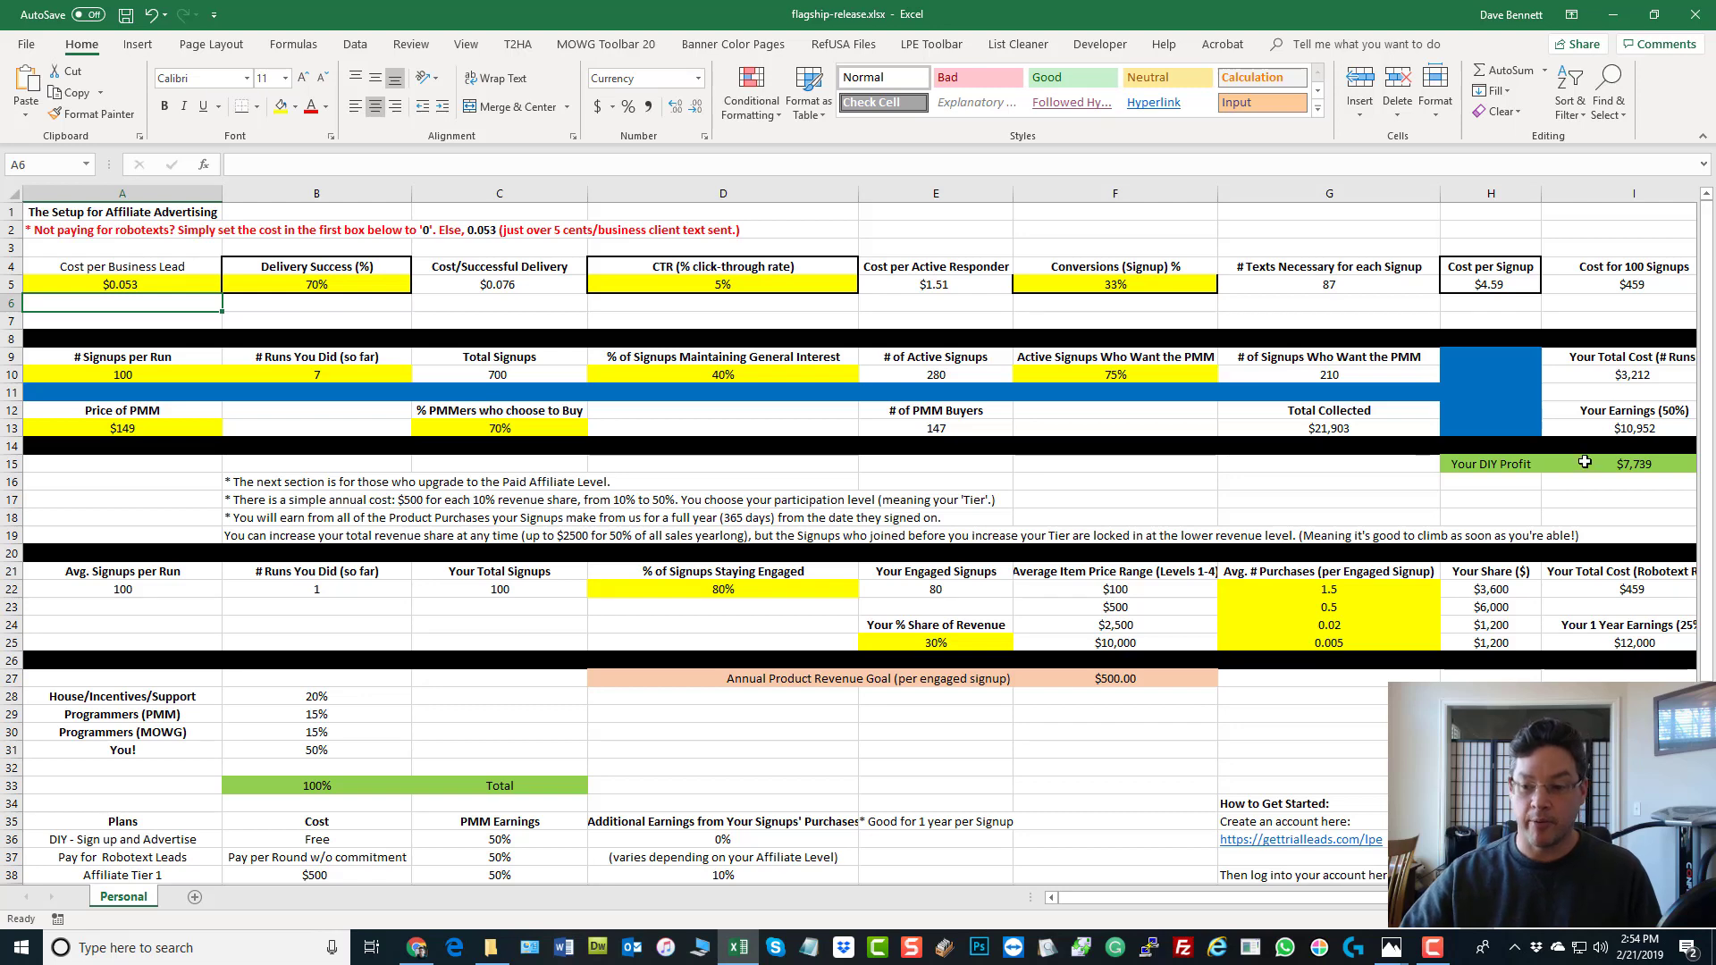
Select the runs count and review the total cost, earnings and DIY profit formulas in I10, I13, I15
{"action": "left_click", "coordinate": [316, 374]}
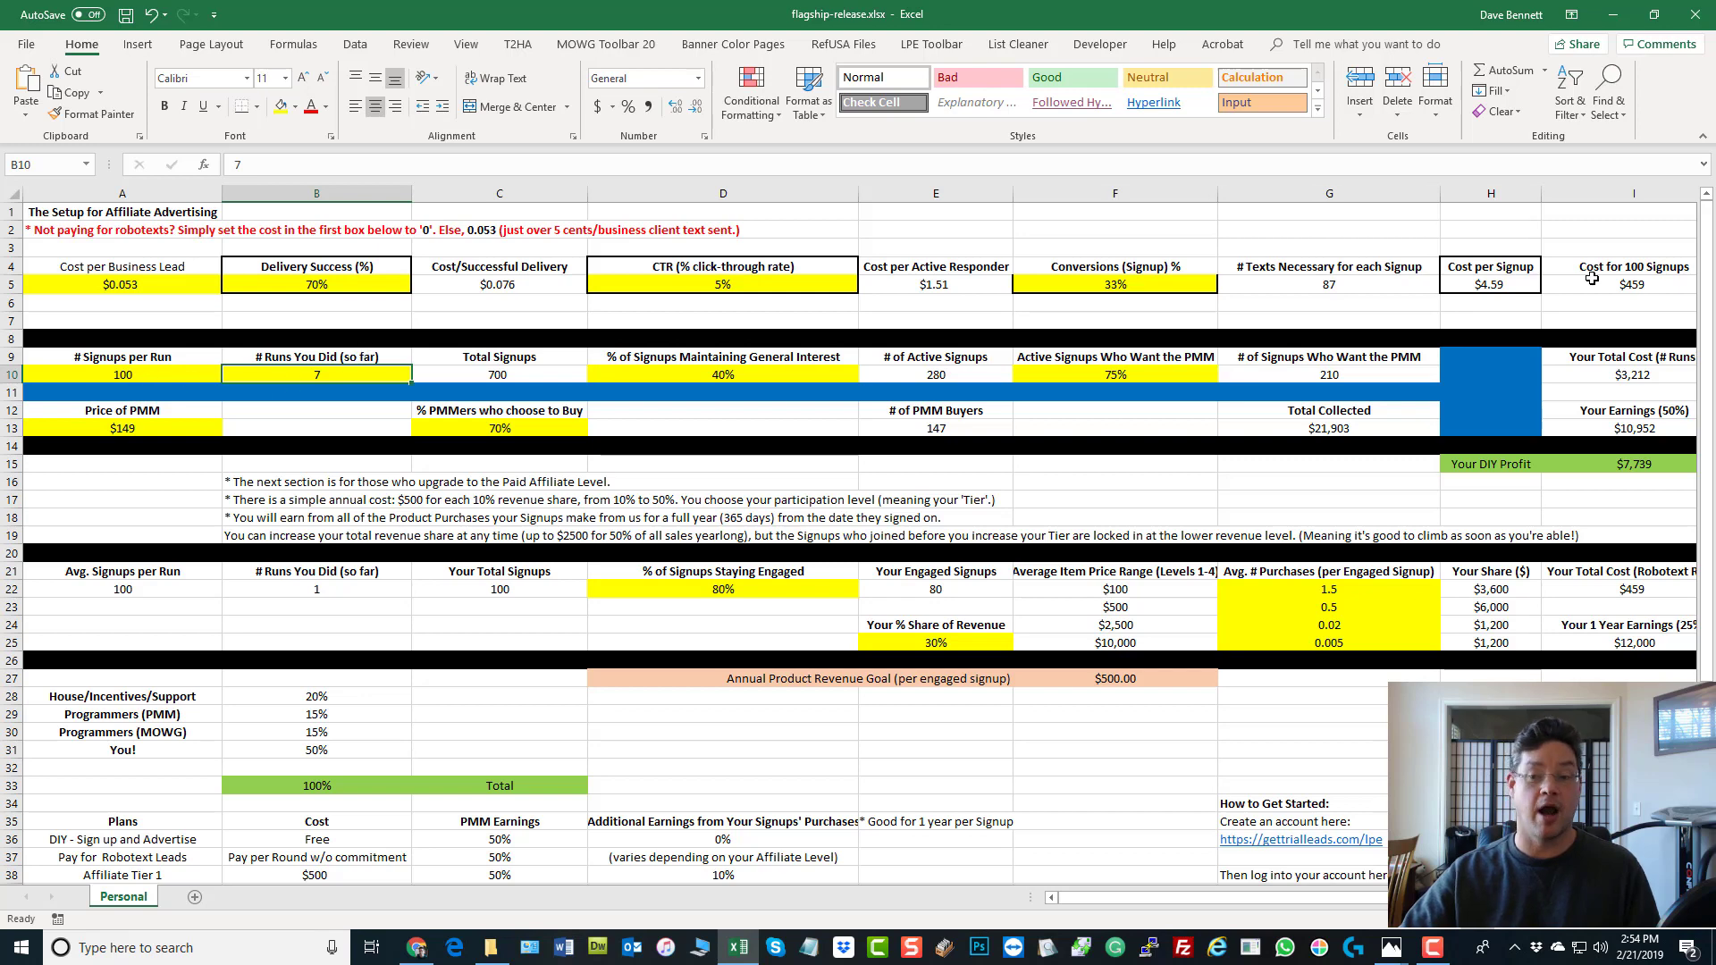
{"action": "mouse_move", "coordinate": [1616, 291]}
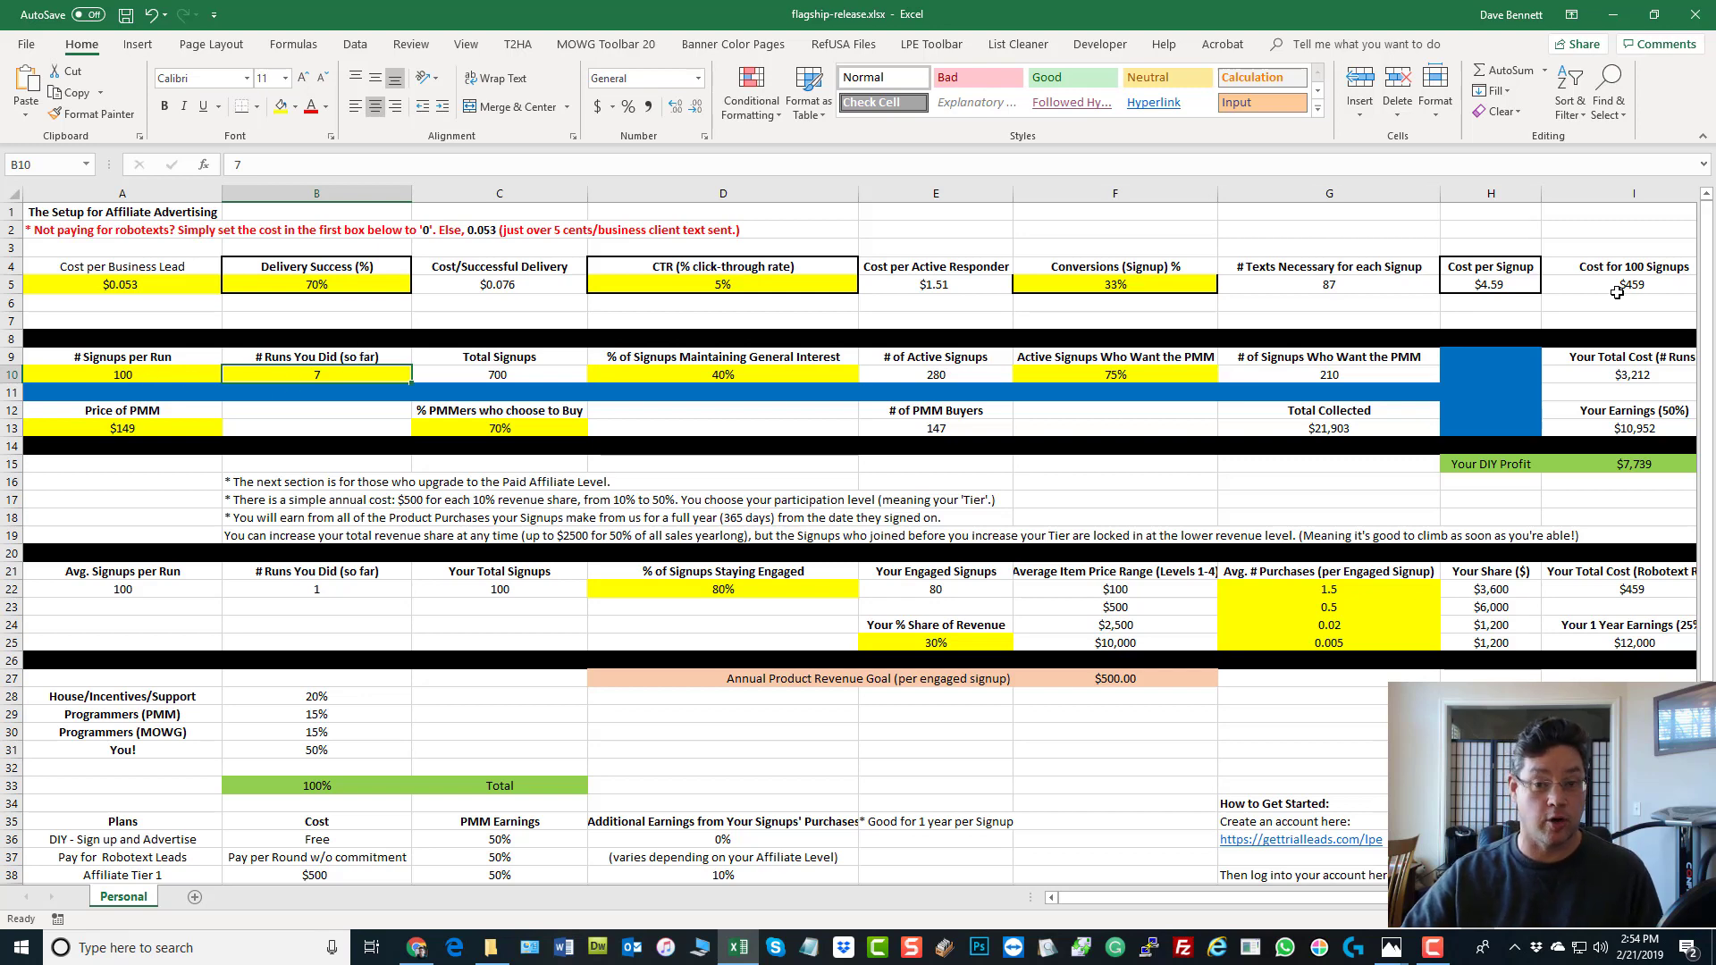
{"action": "mouse_move", "coordinate": [1598, 375]}
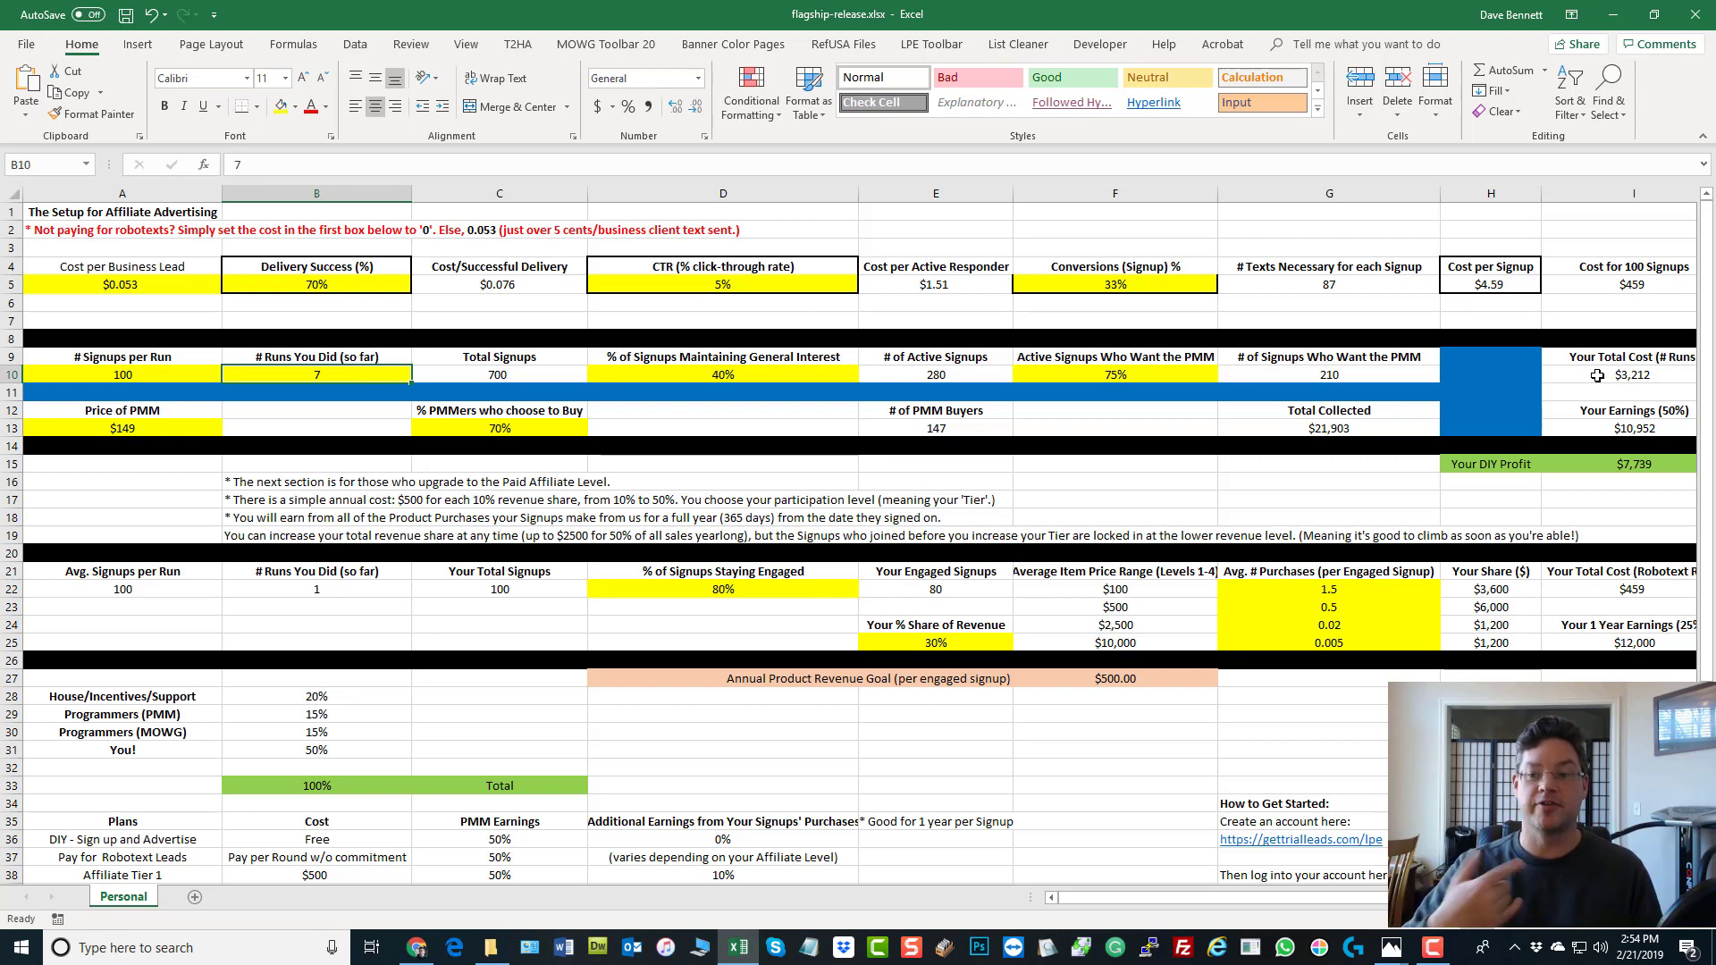
{"action": "mouse_move", "coordinate": [1612, 372]}
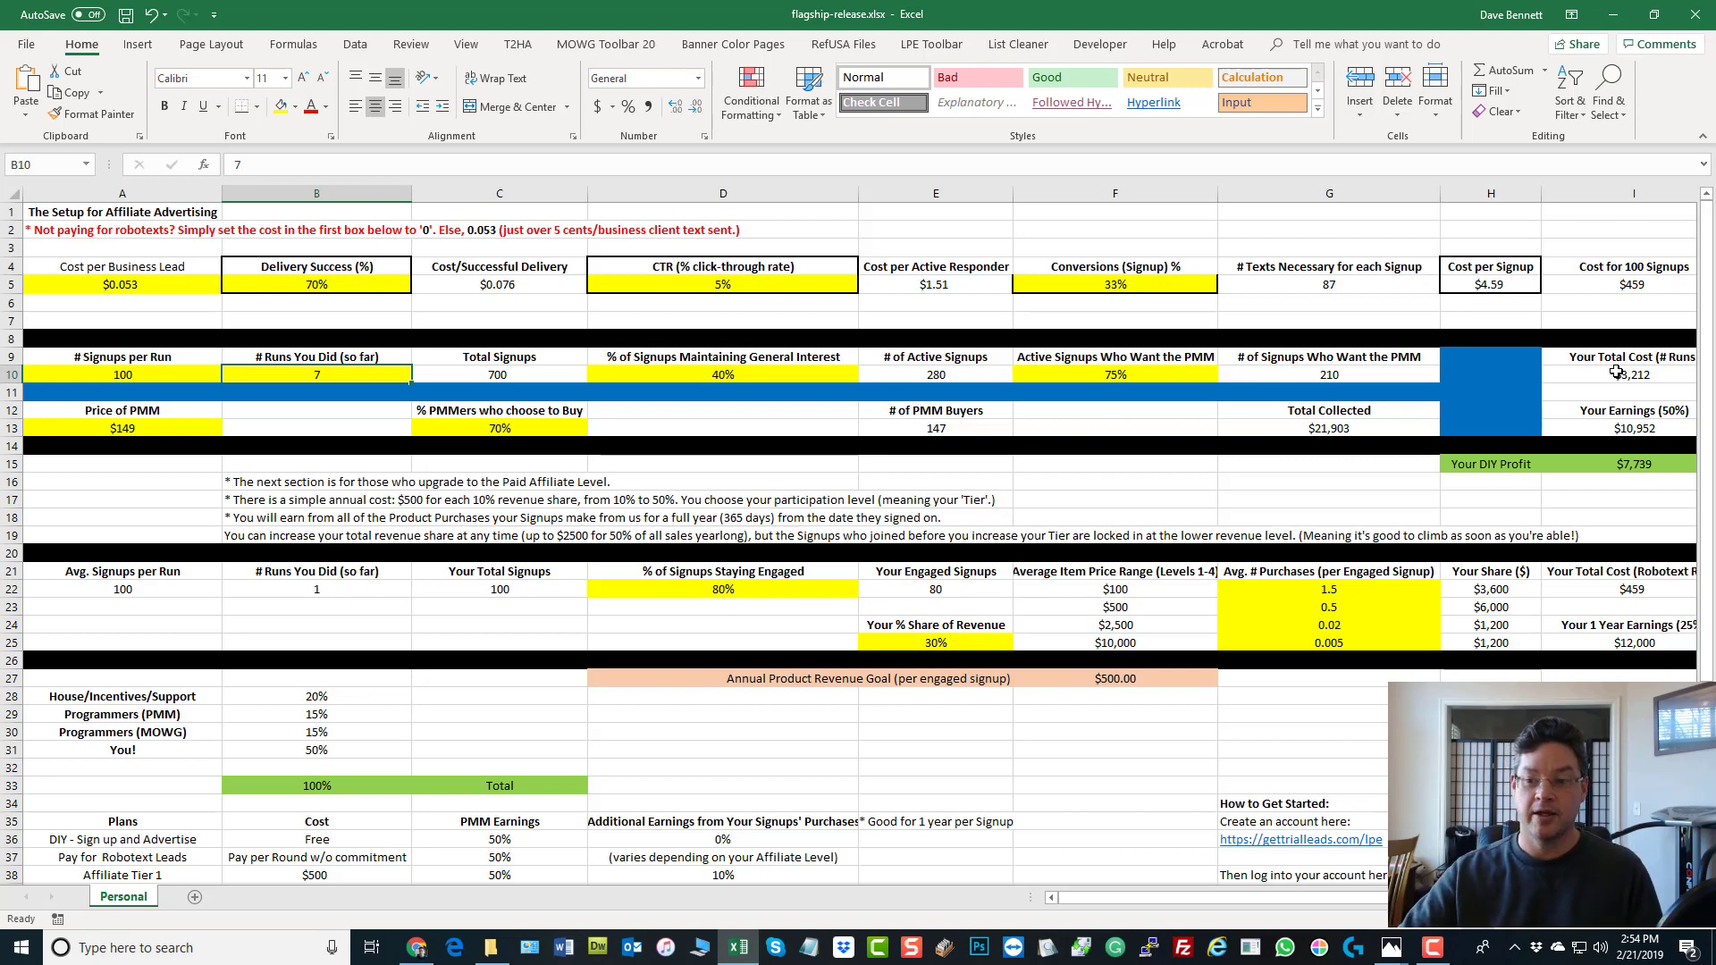
{"action": "left_click", "coordinate": [1633, 374]}
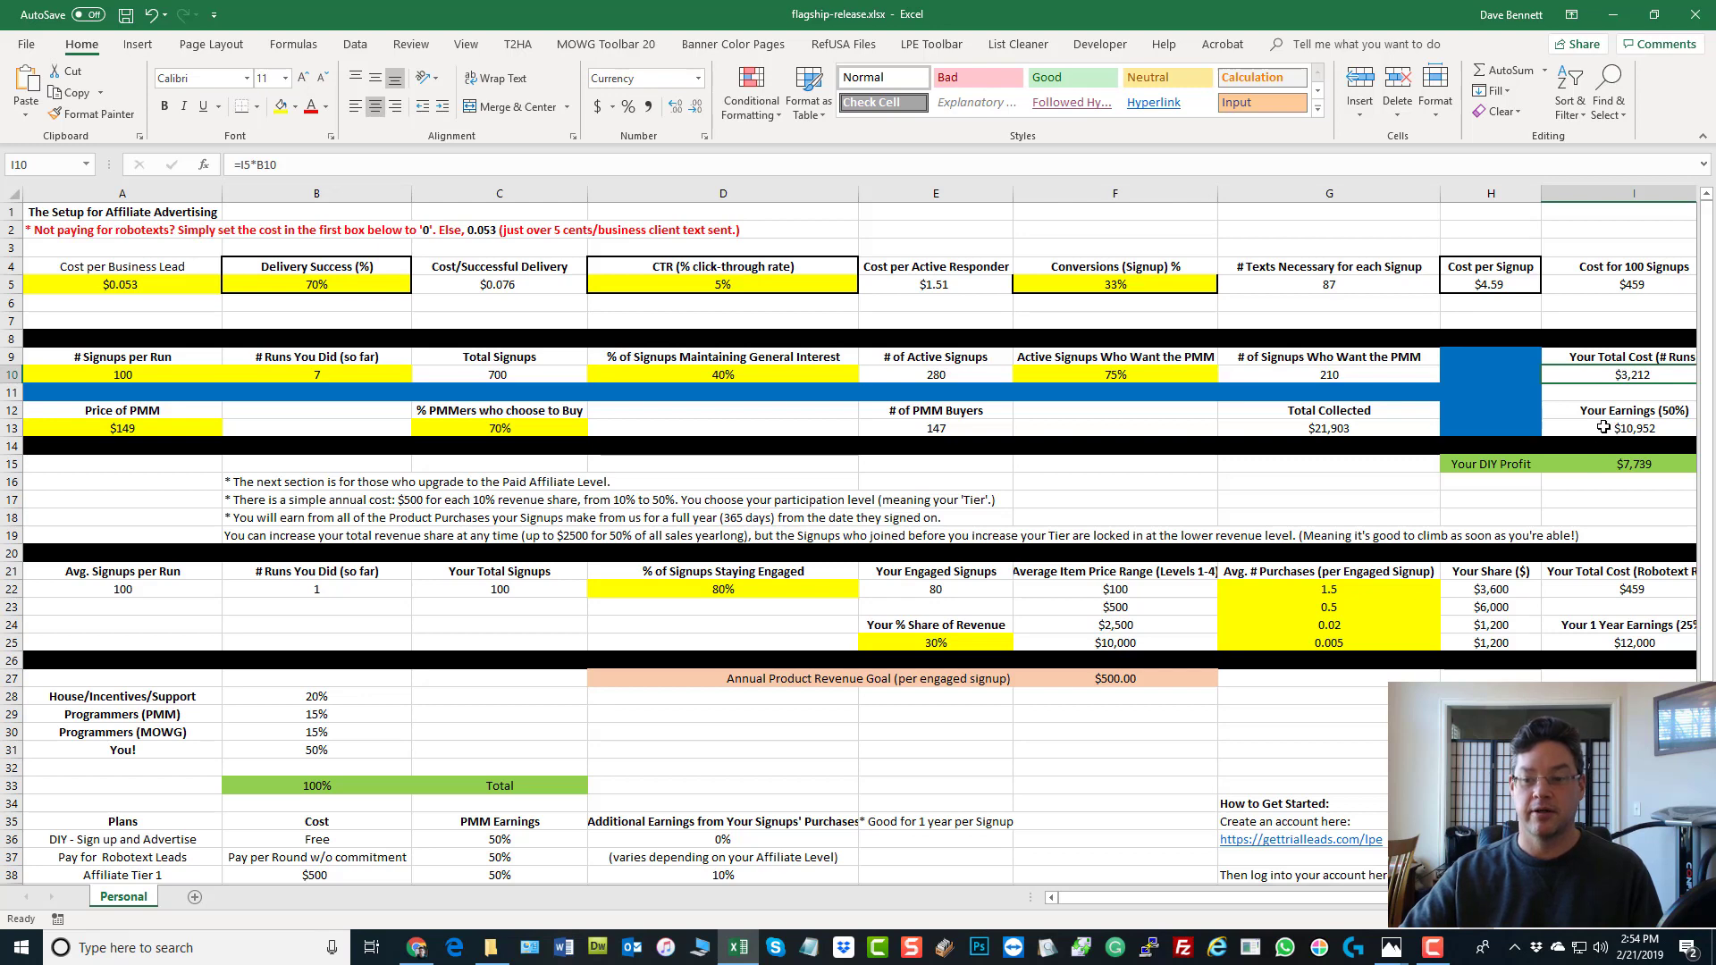
{"action": "left_click", "coordinate": [1612, 428]}
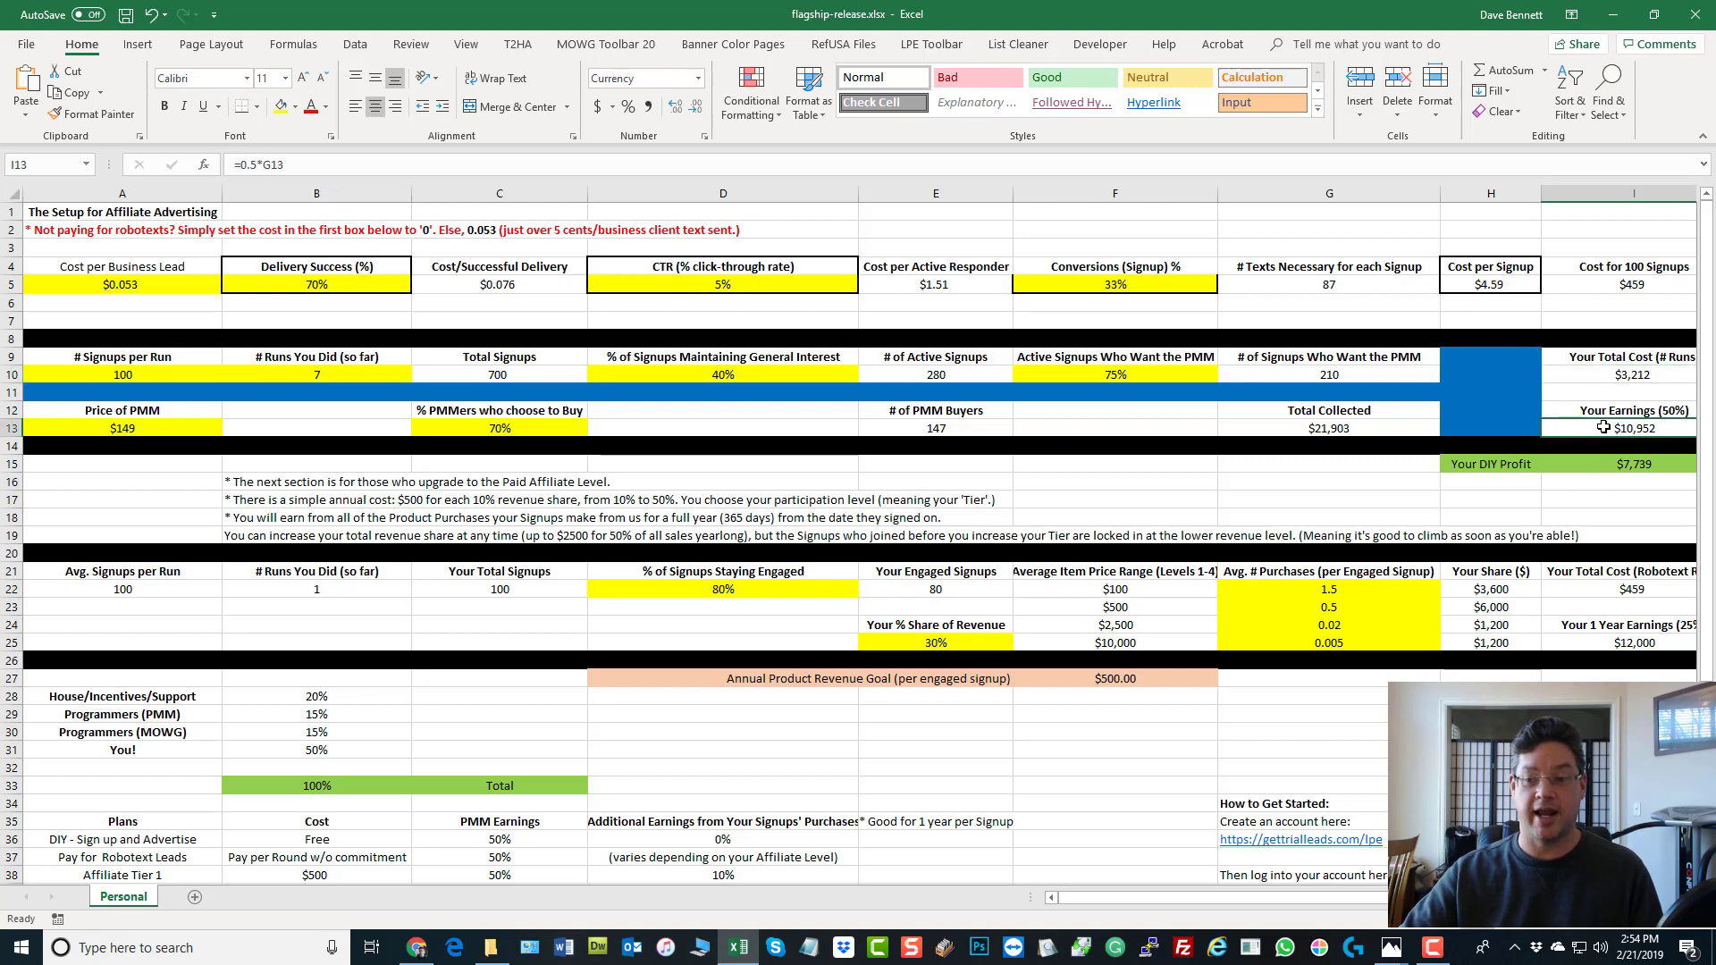
{"action": "mouse_move", "coordinate": [1597, 464]}
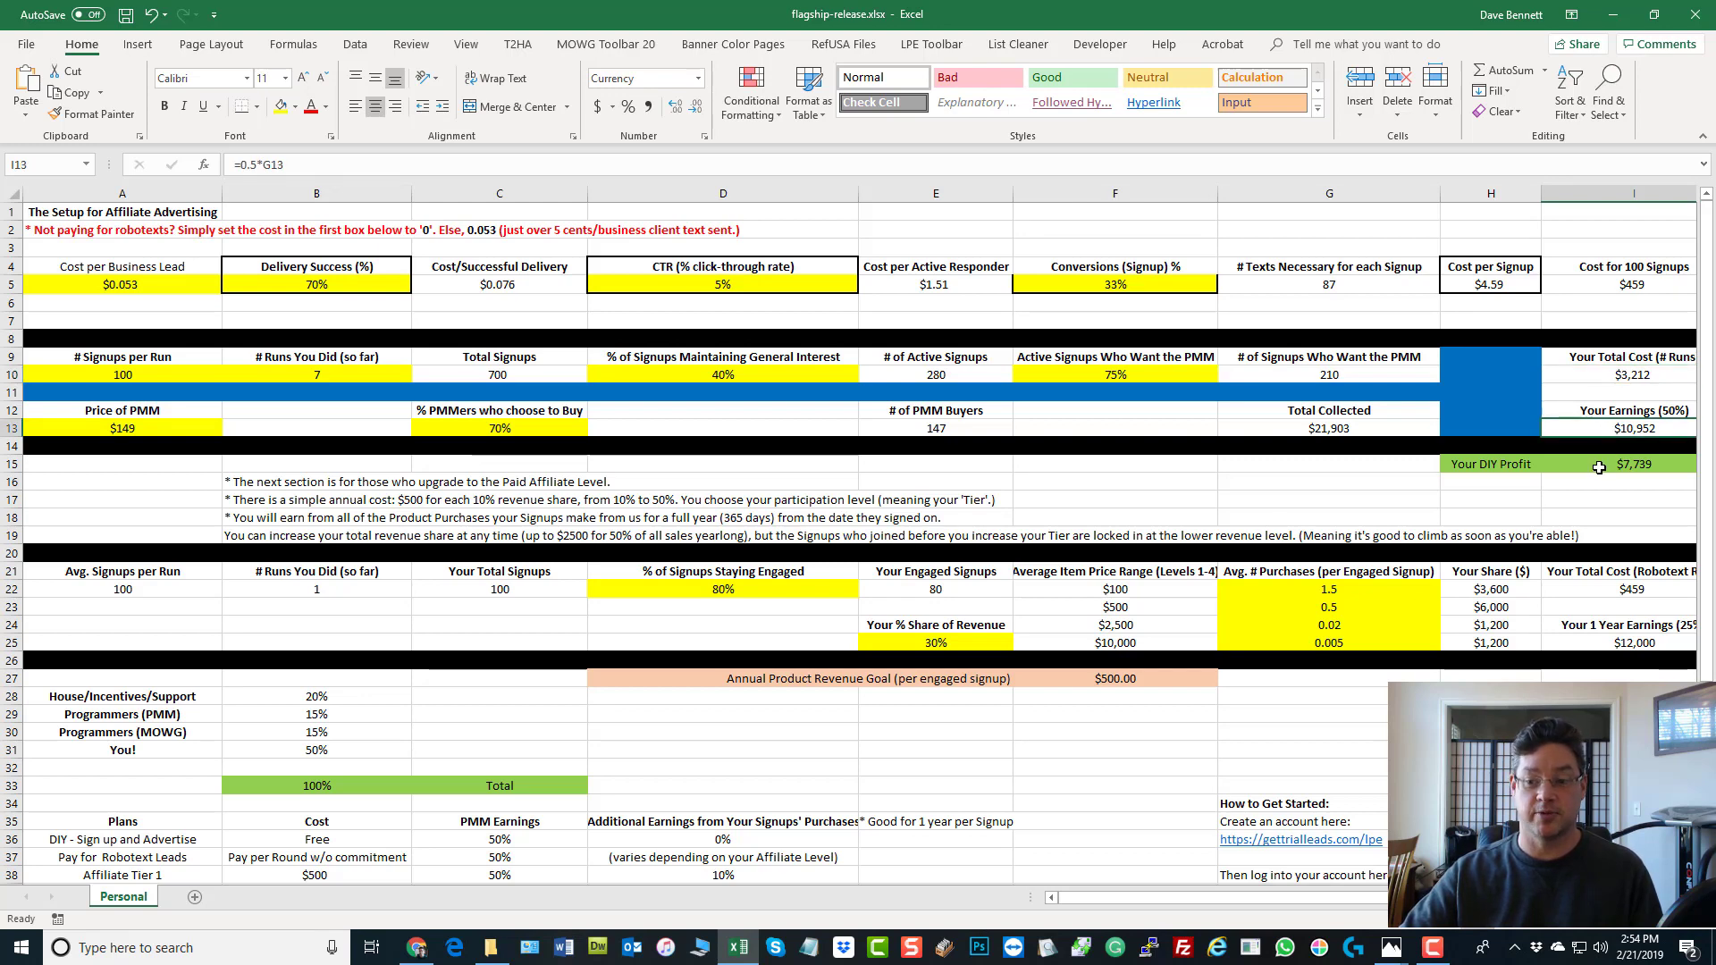
{"action": "left_click", "coordinate": [1613, 463]}
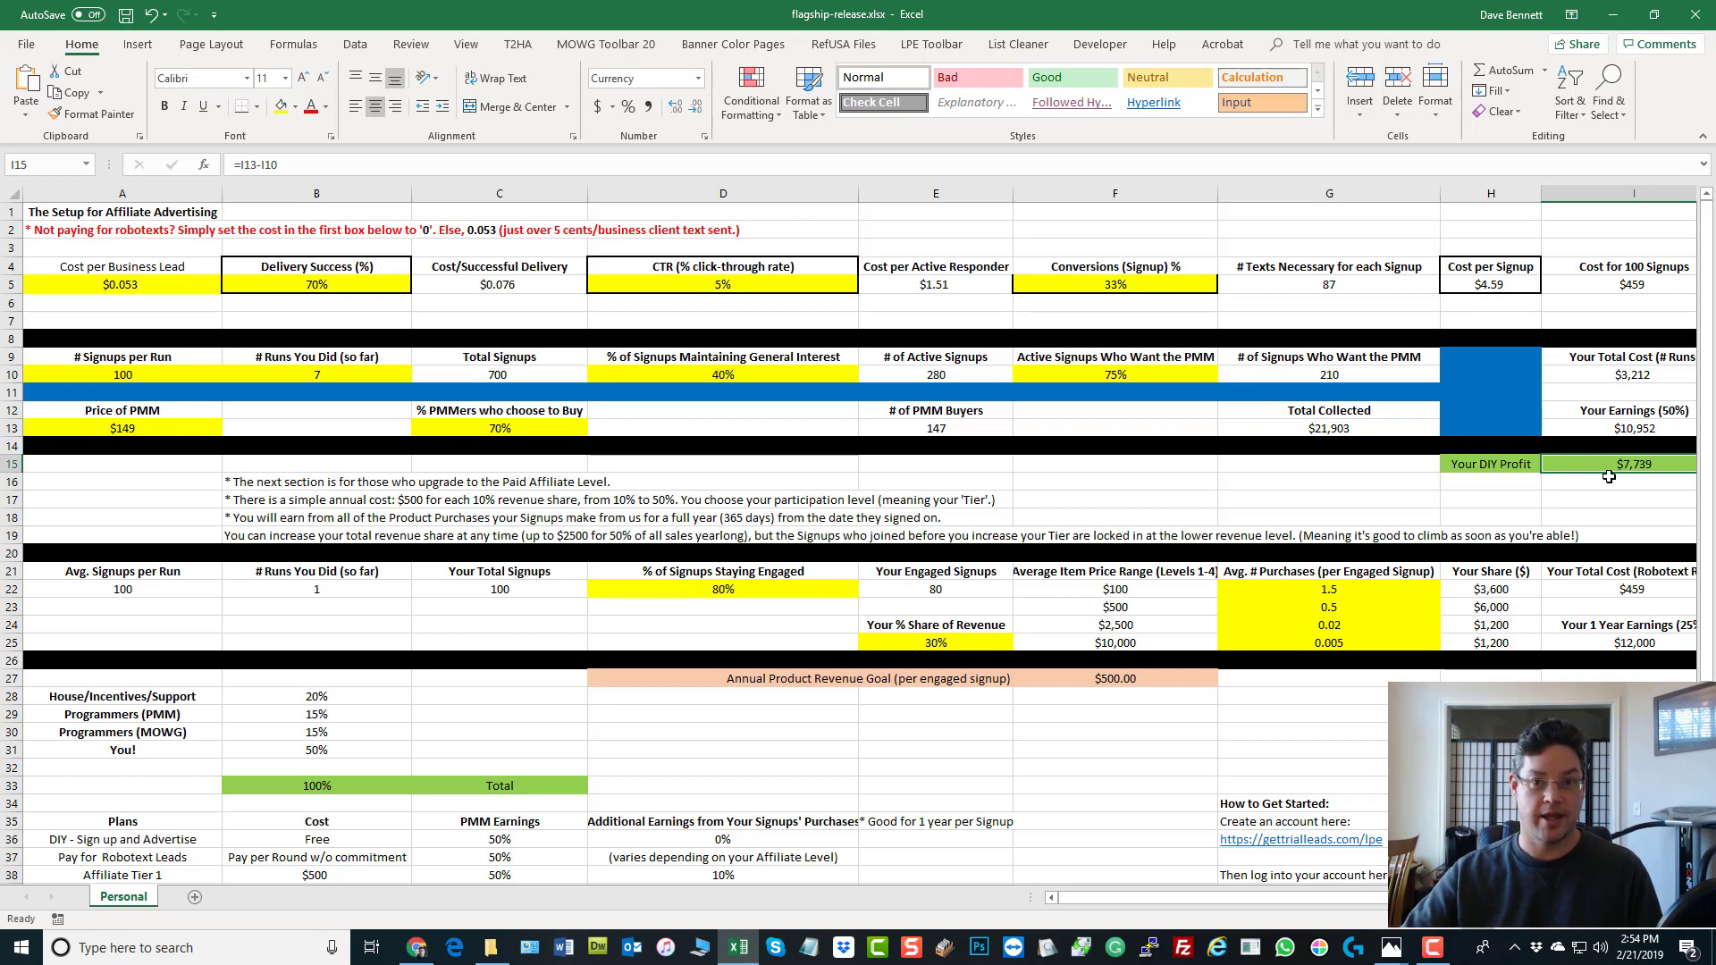
{"action": "left_click", "coordinate": [118, 284]}
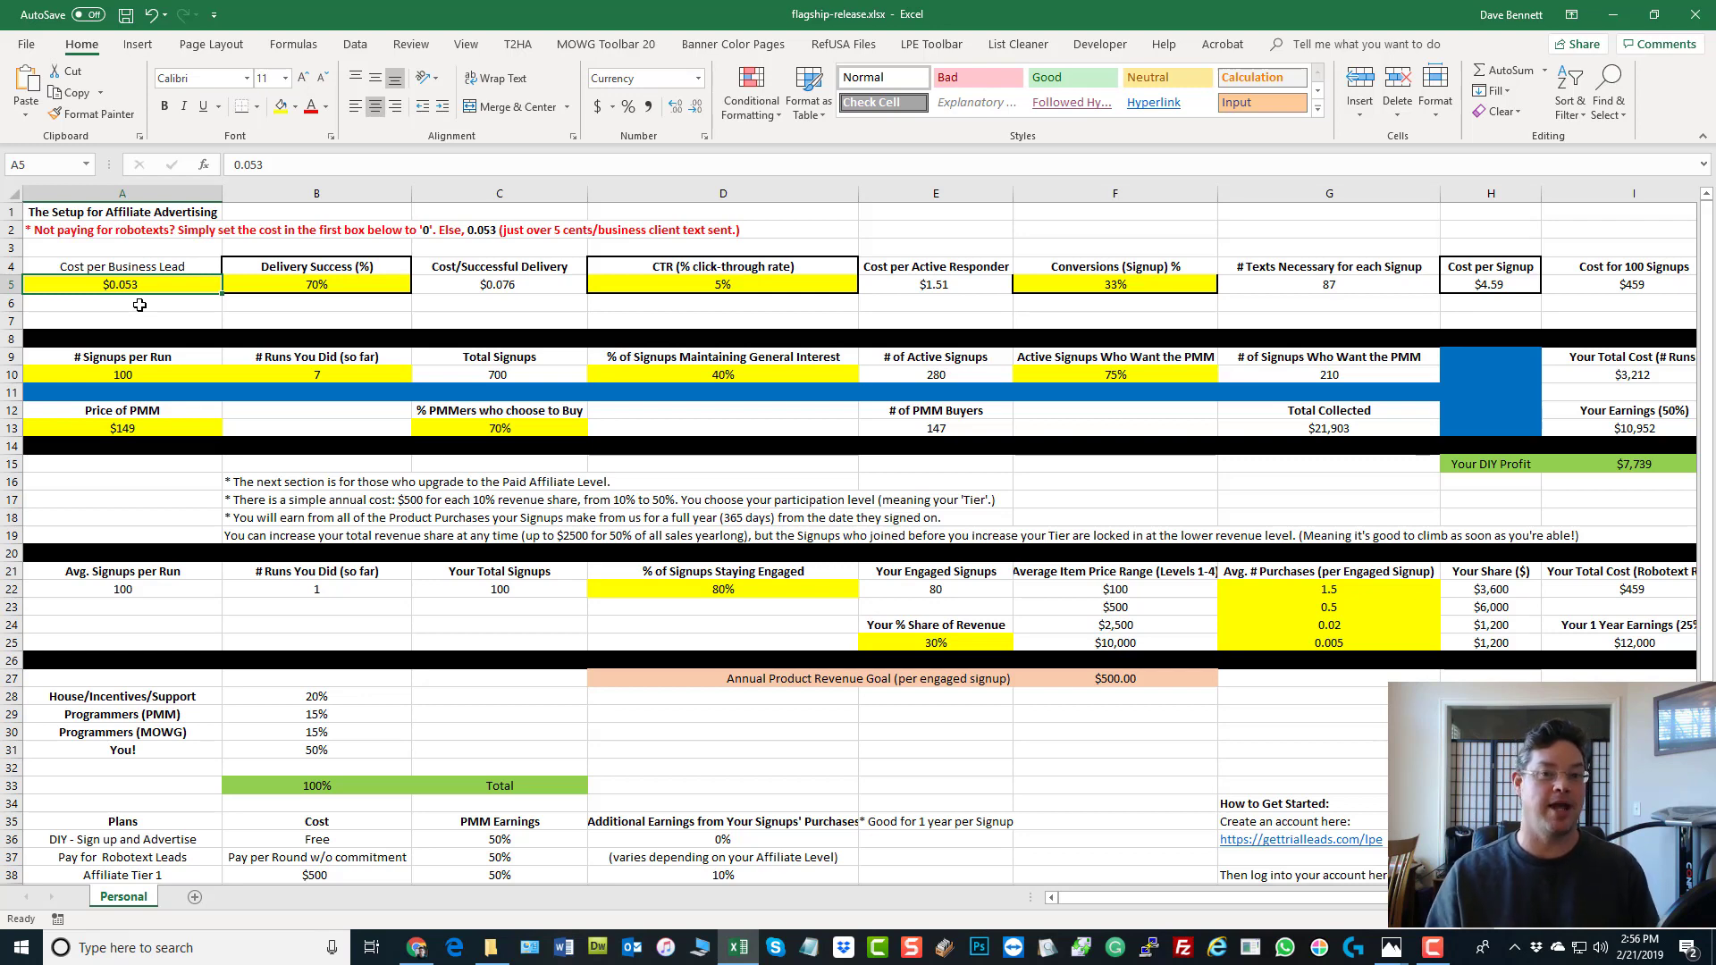
{"action": "mouse_move", "coordinate": [317, 403]}
{"action": "type", "text": "1"}
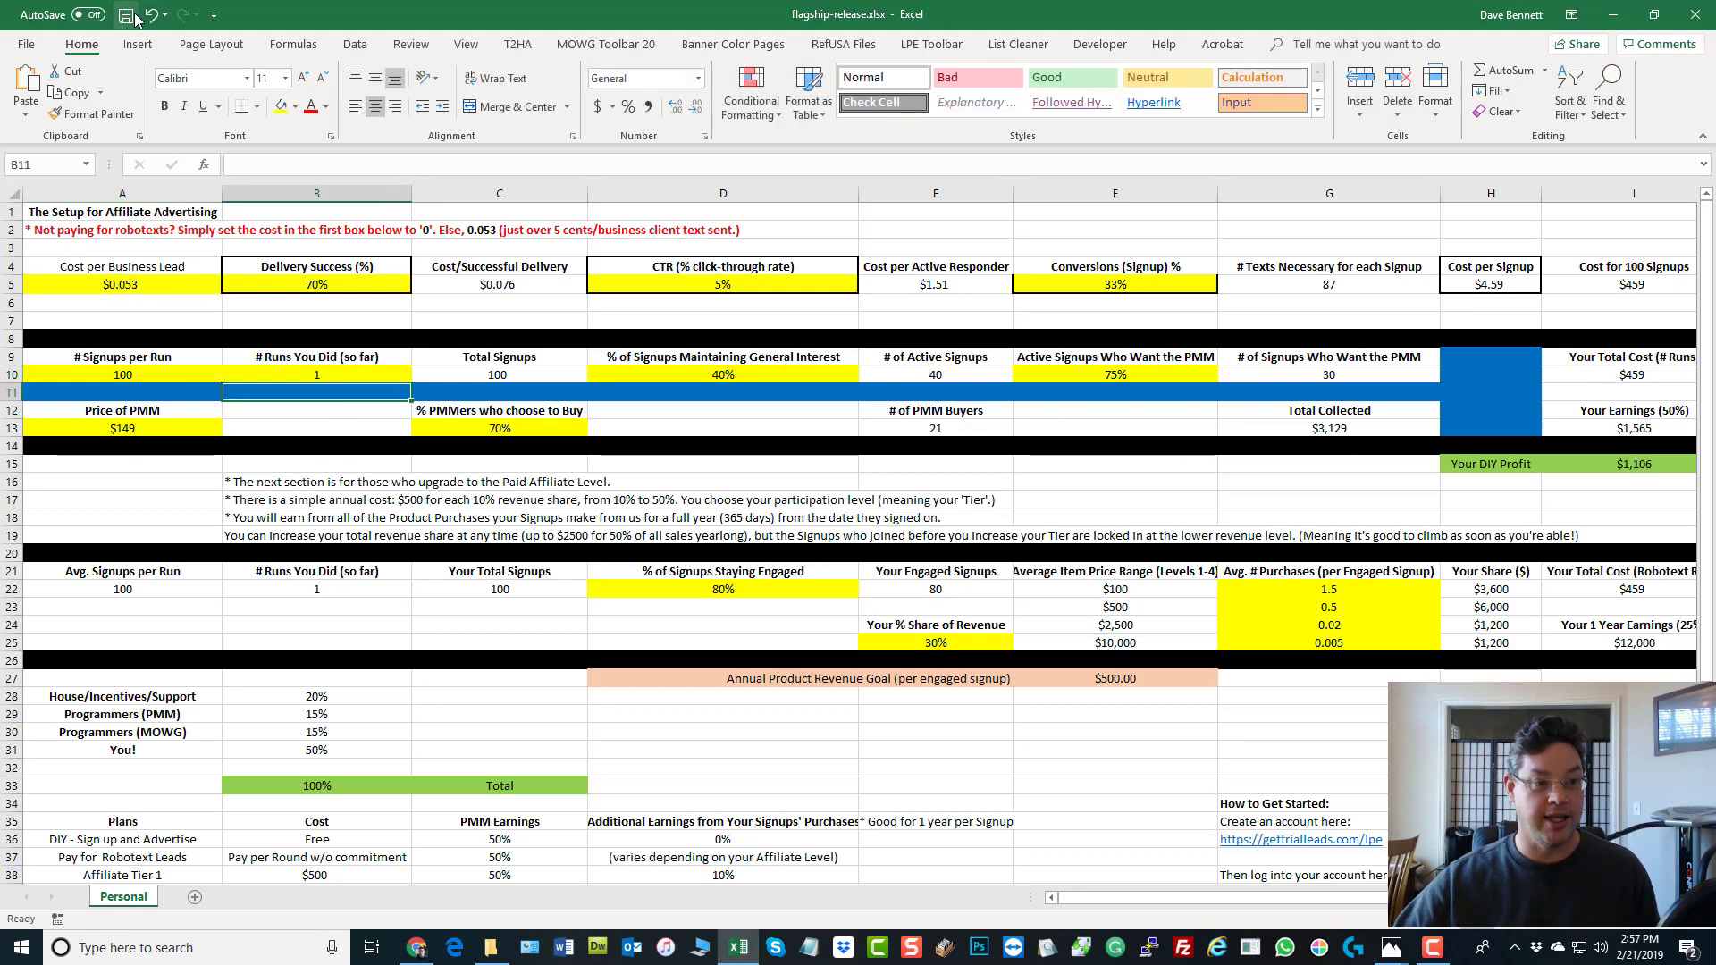
Save the workbook, jot gettrialleads.com/flagship/ in Notepad, then close the note
{"action": "left_click", "coordinate": [125, 14]}
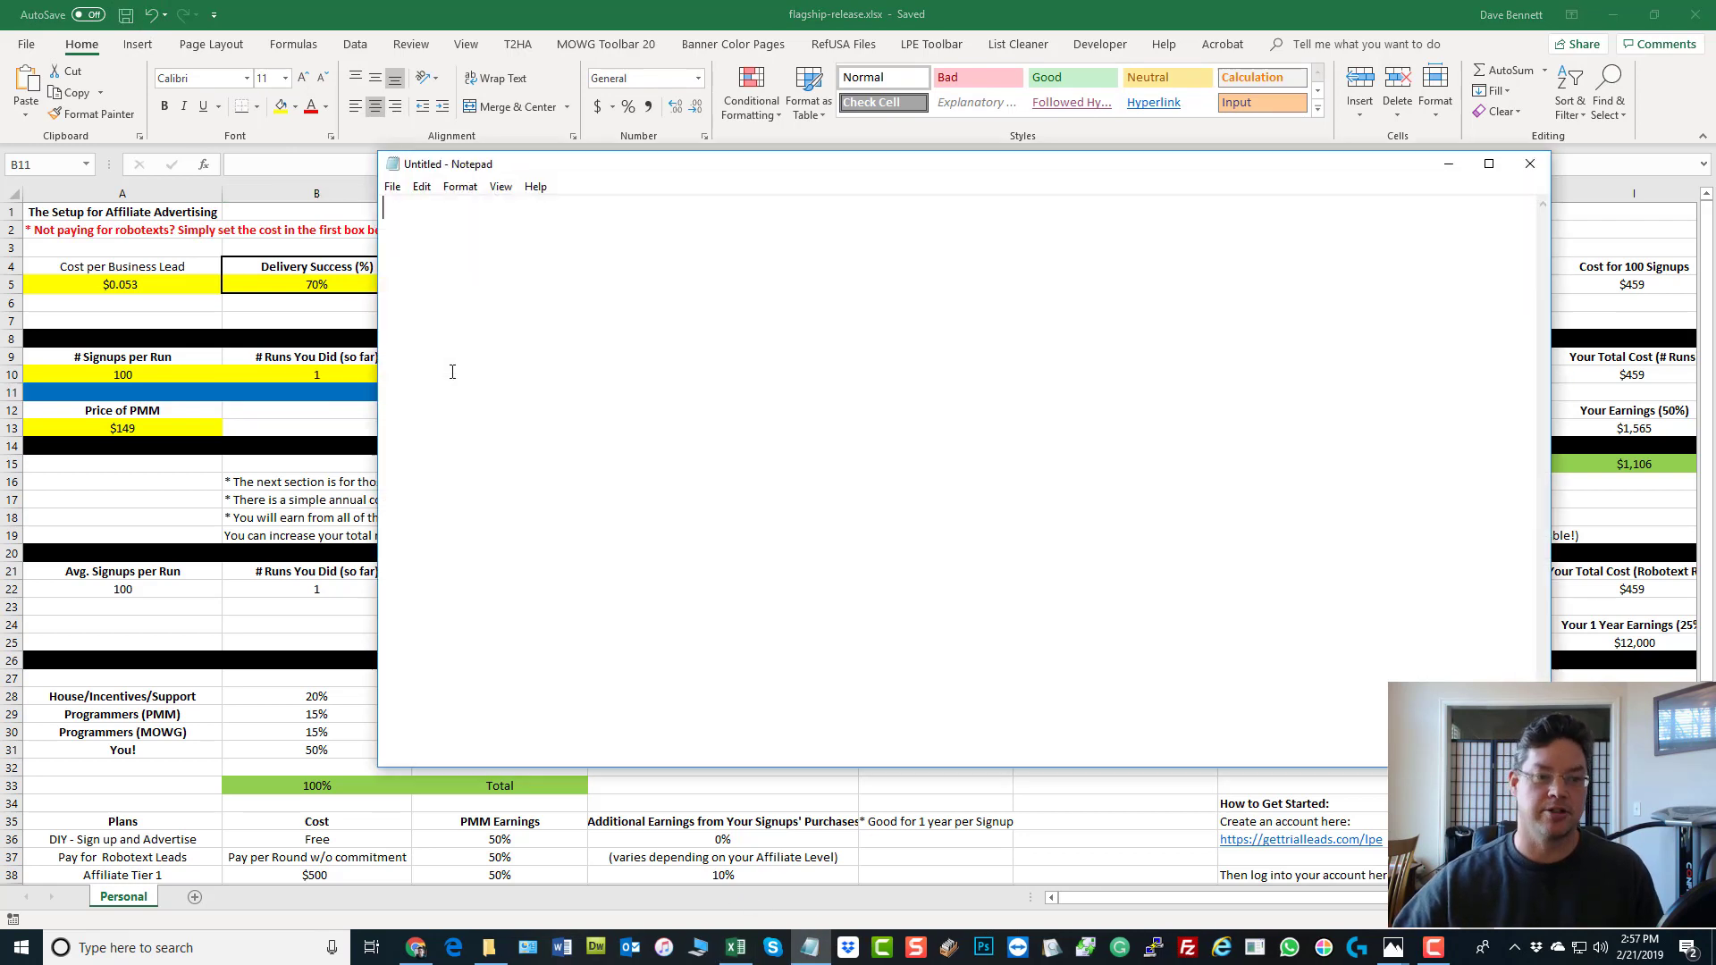
{"action": "type", "text": "gettra"}
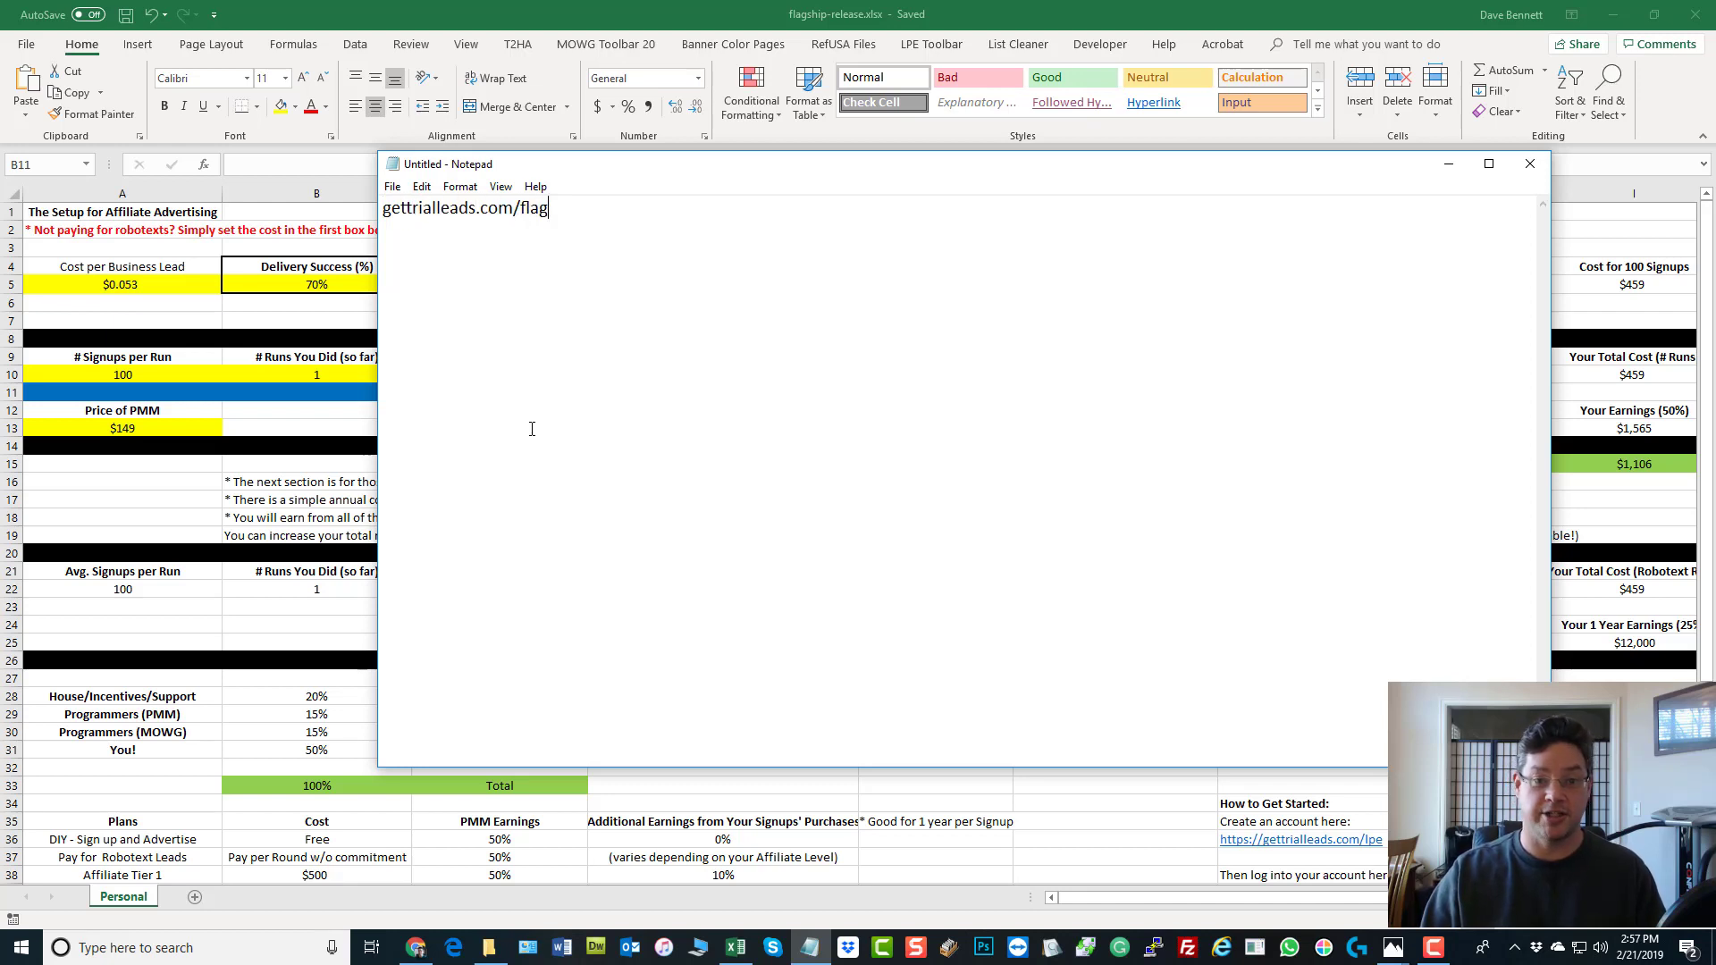
{"action": "type", "text": "ship"}
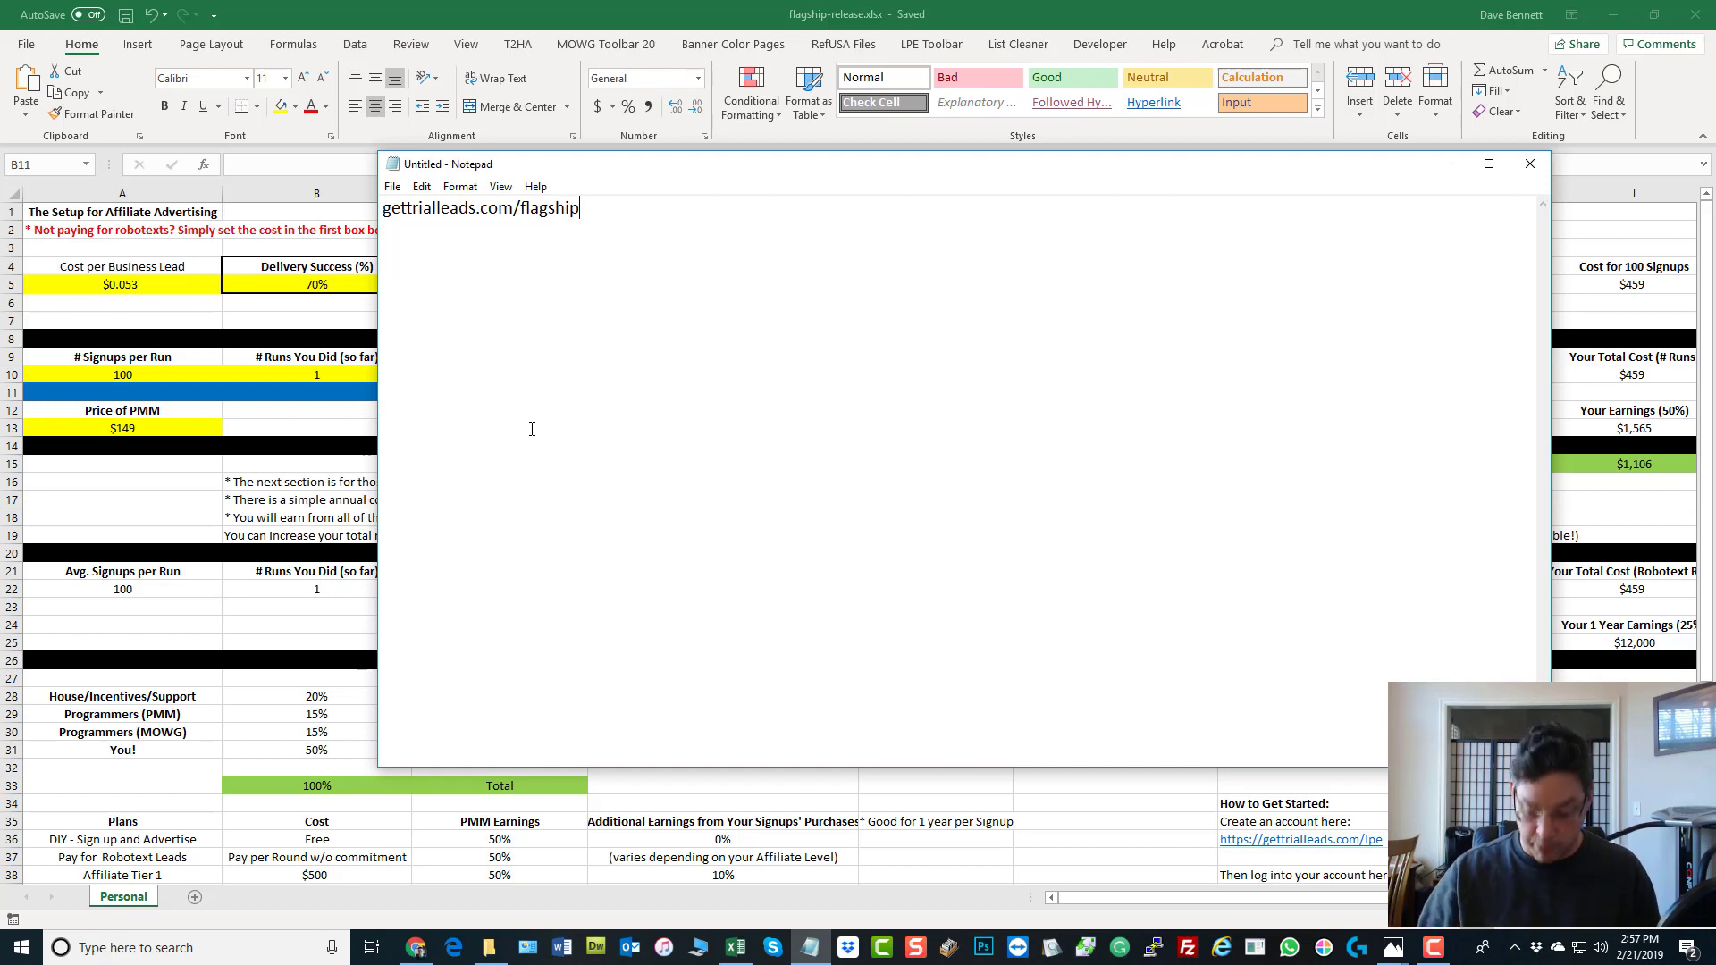
{"action": "type", "text": "/"}
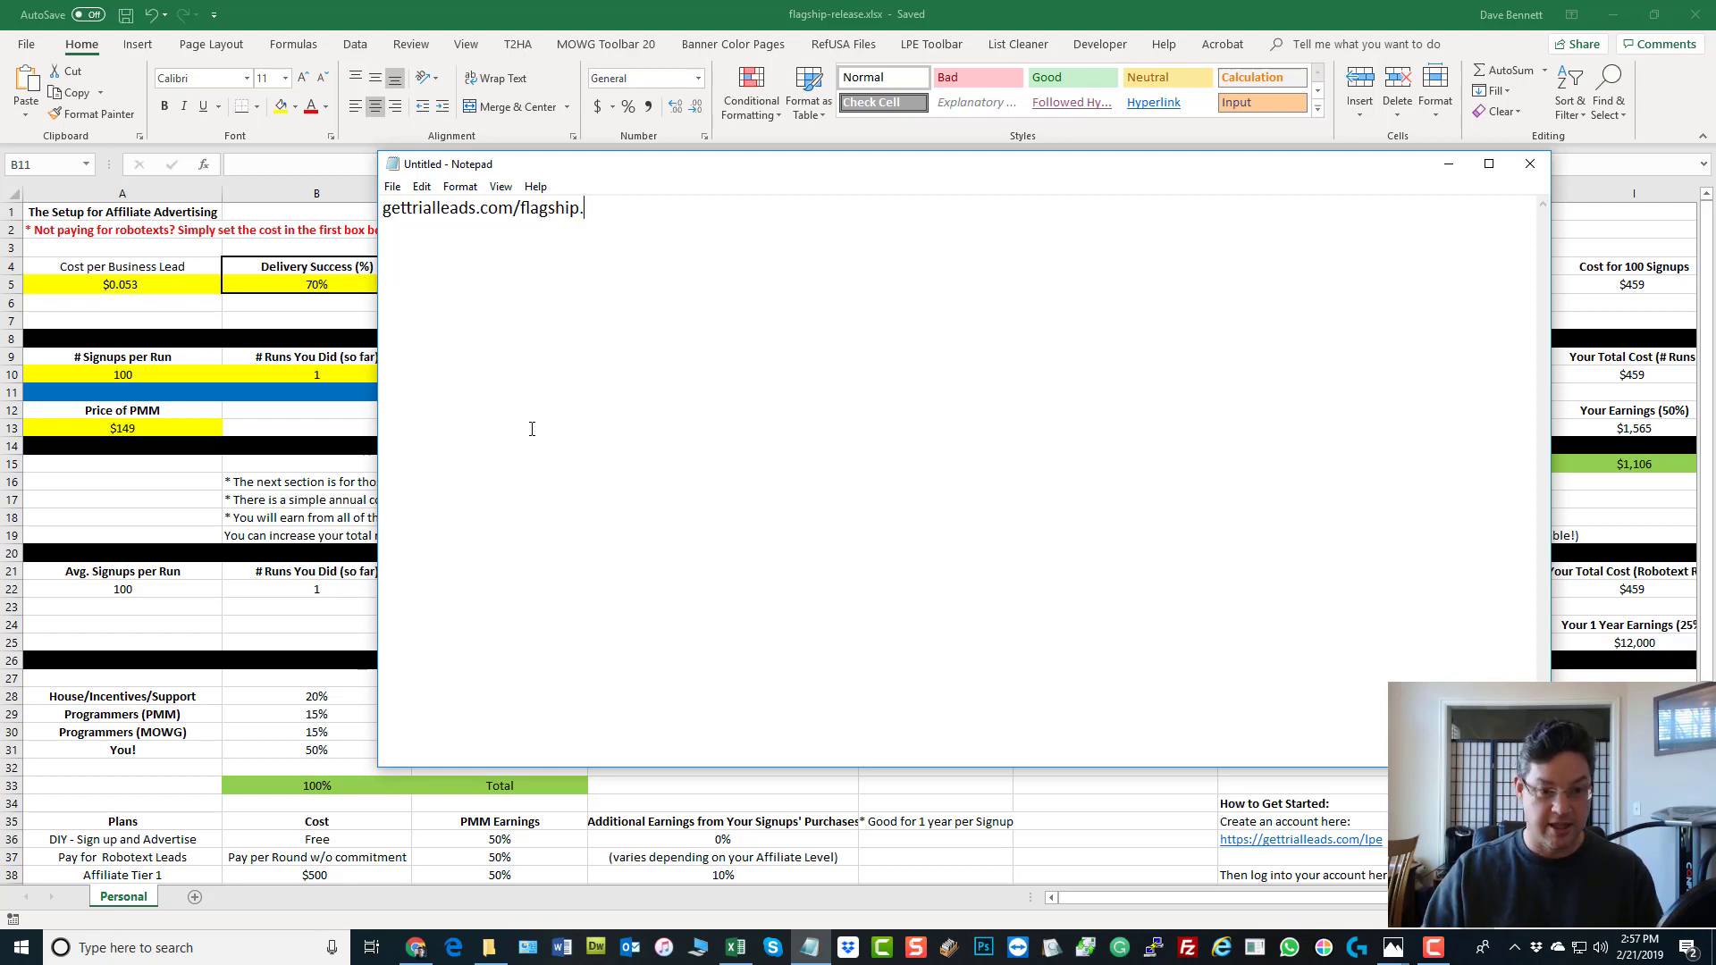
{"action": "type", "text": "php"}
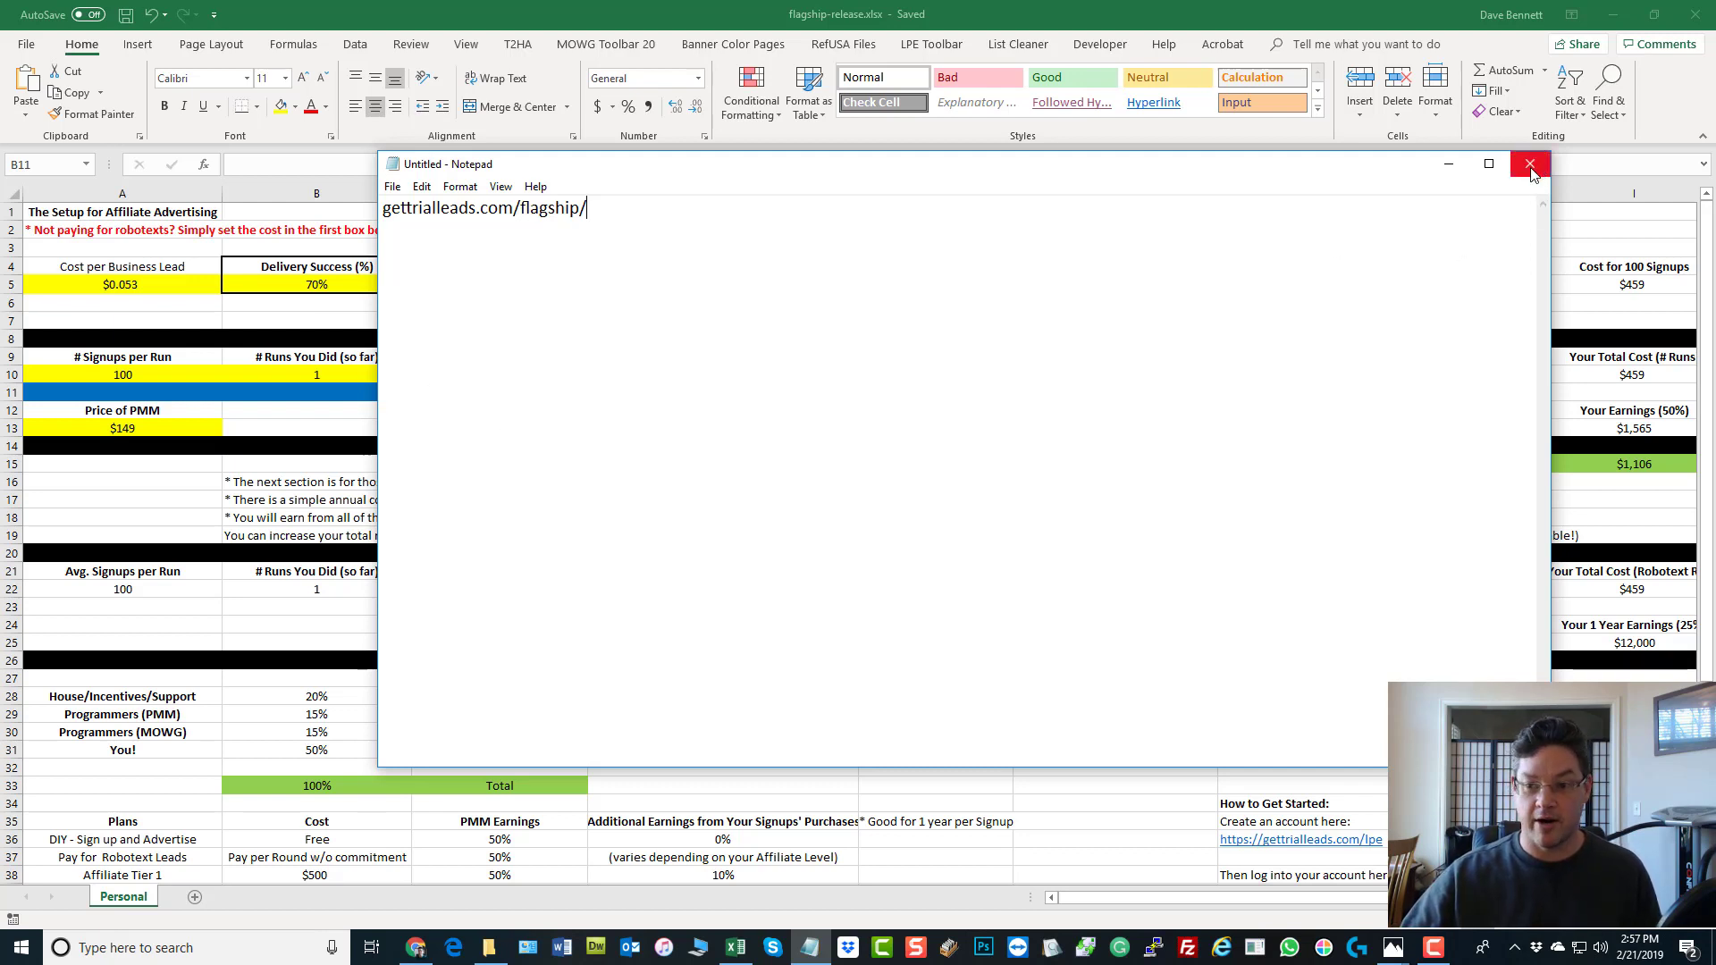
{"action": "left_click", "coordinate": [1529, 165]}
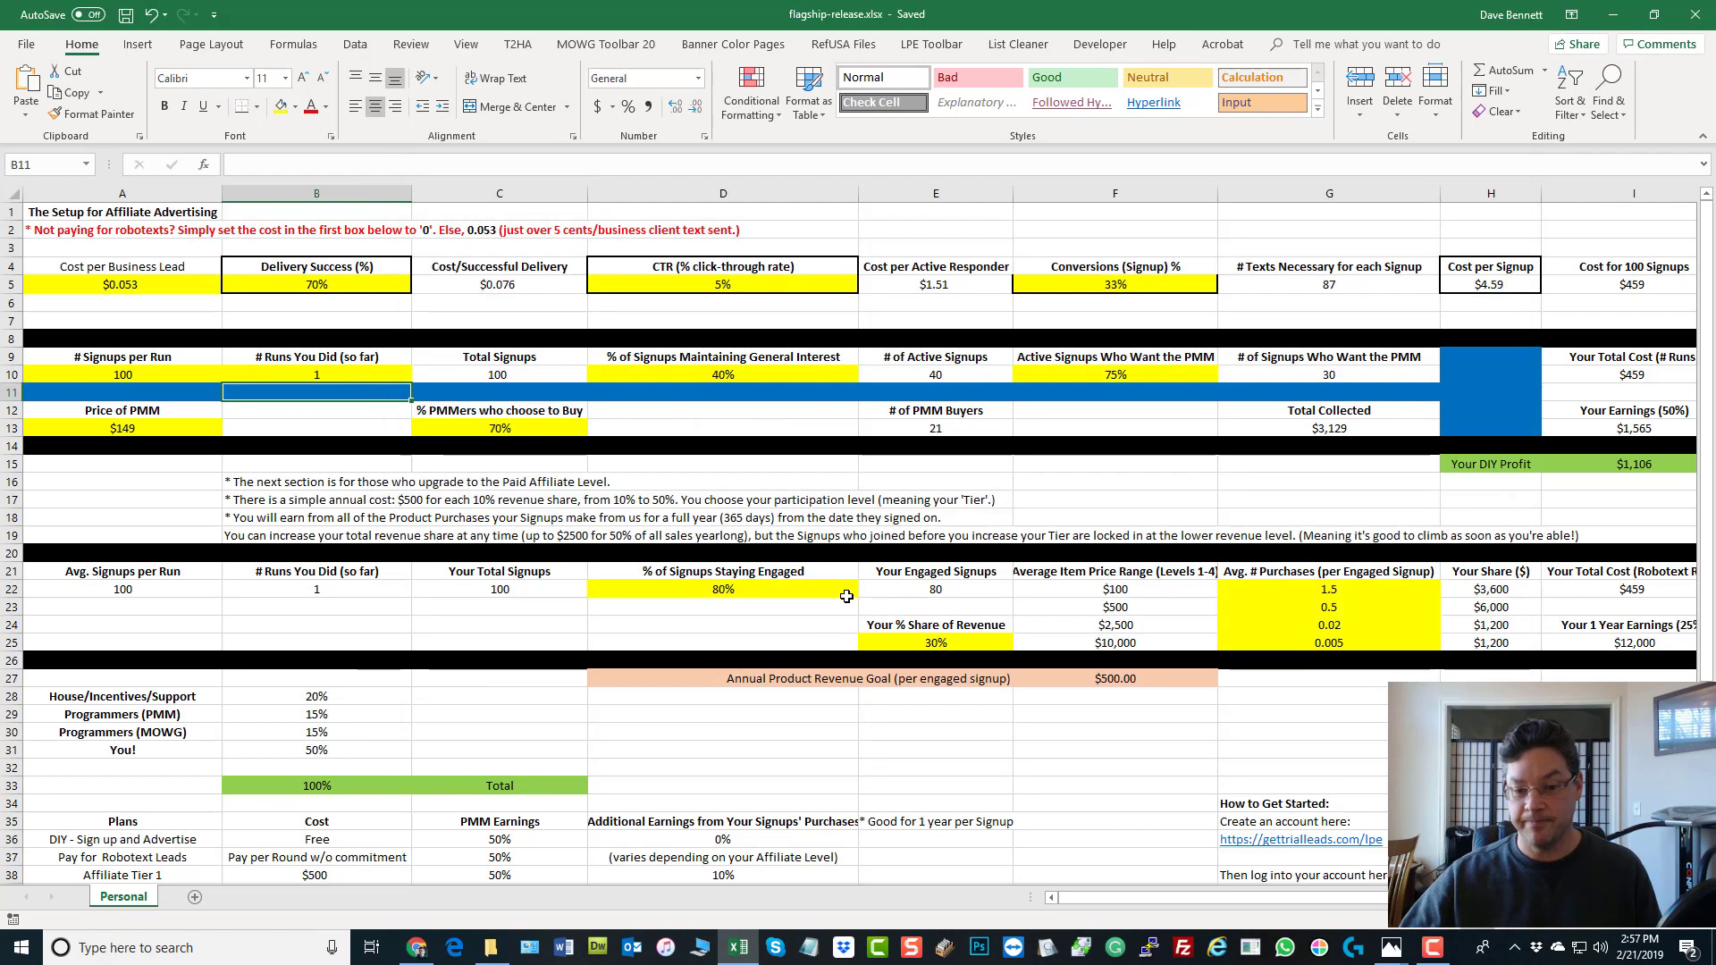
{"action": "mouse_move", "coordinate": [137, 691]}
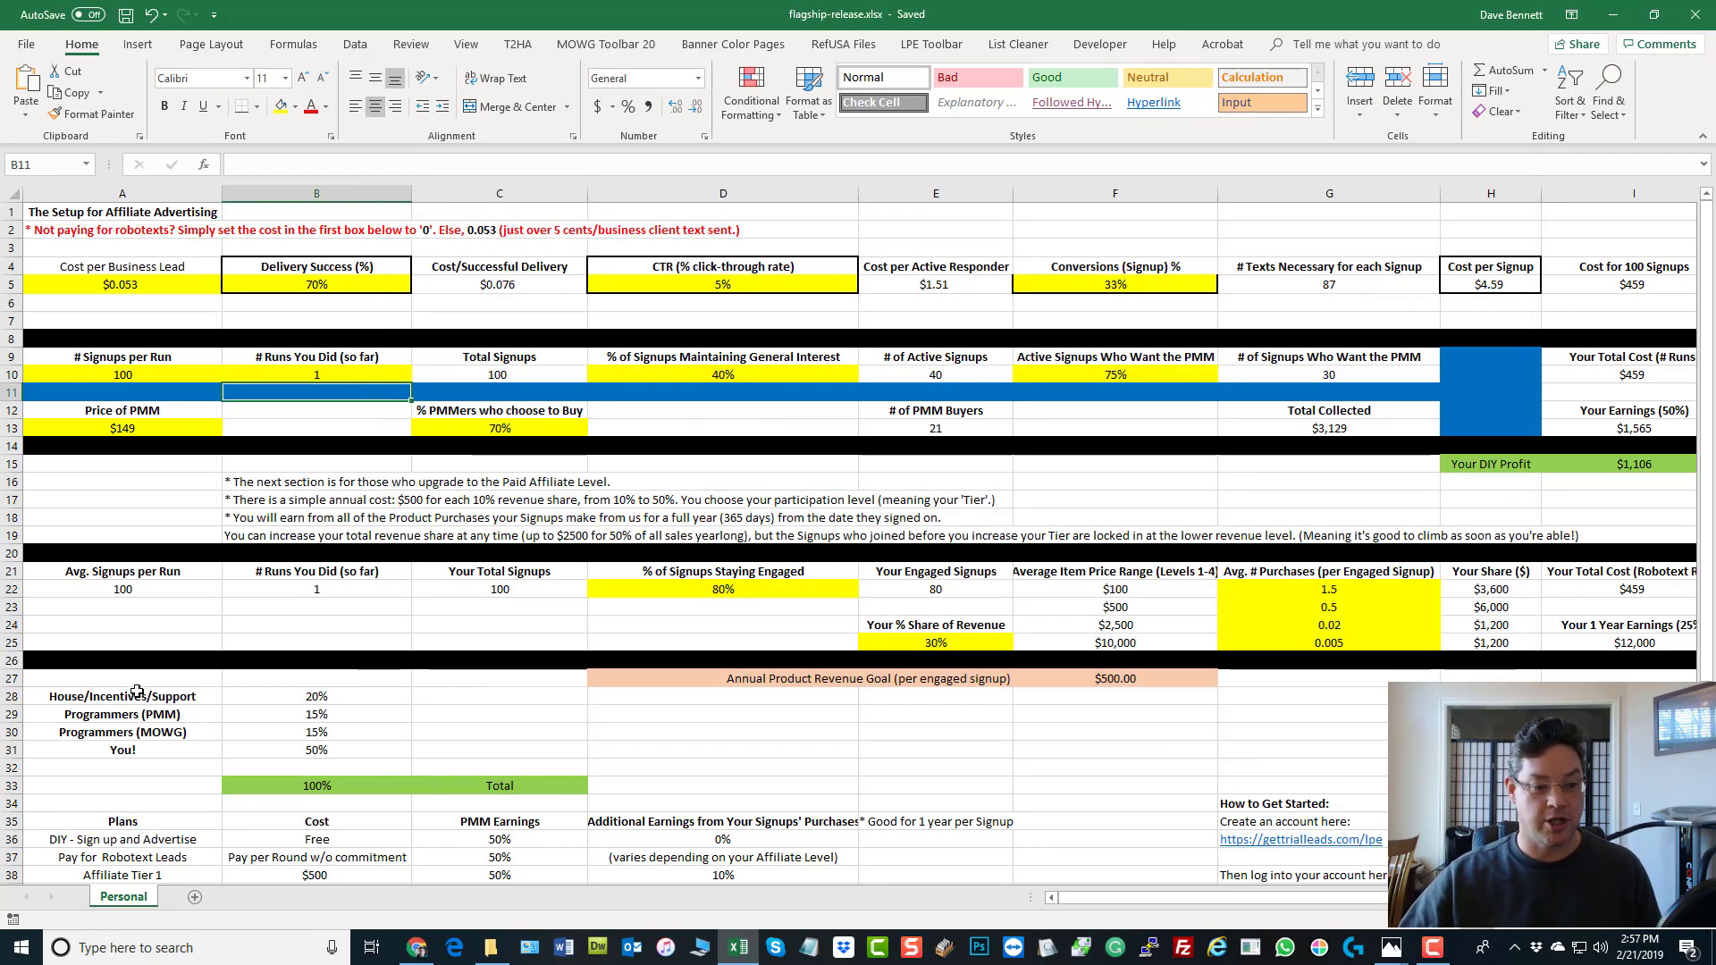
{"action": "left_click", "coordinate": [123, 695]}
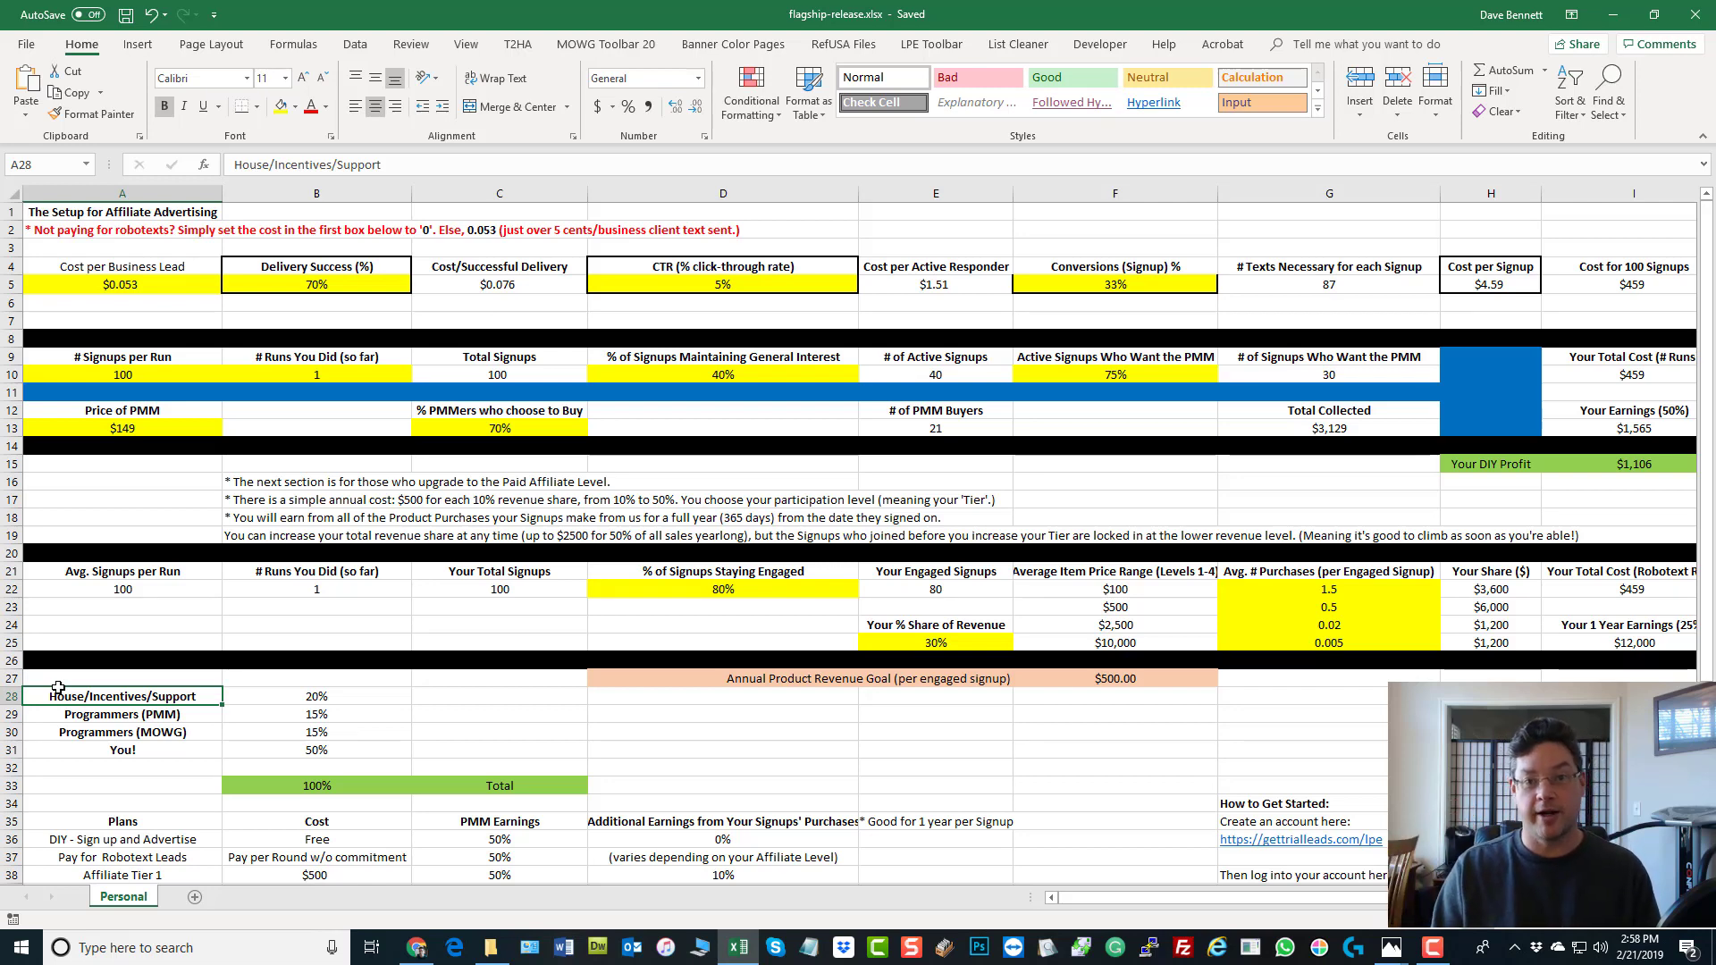
{"action": "mouse_move", "coordinate": [230, 606]}
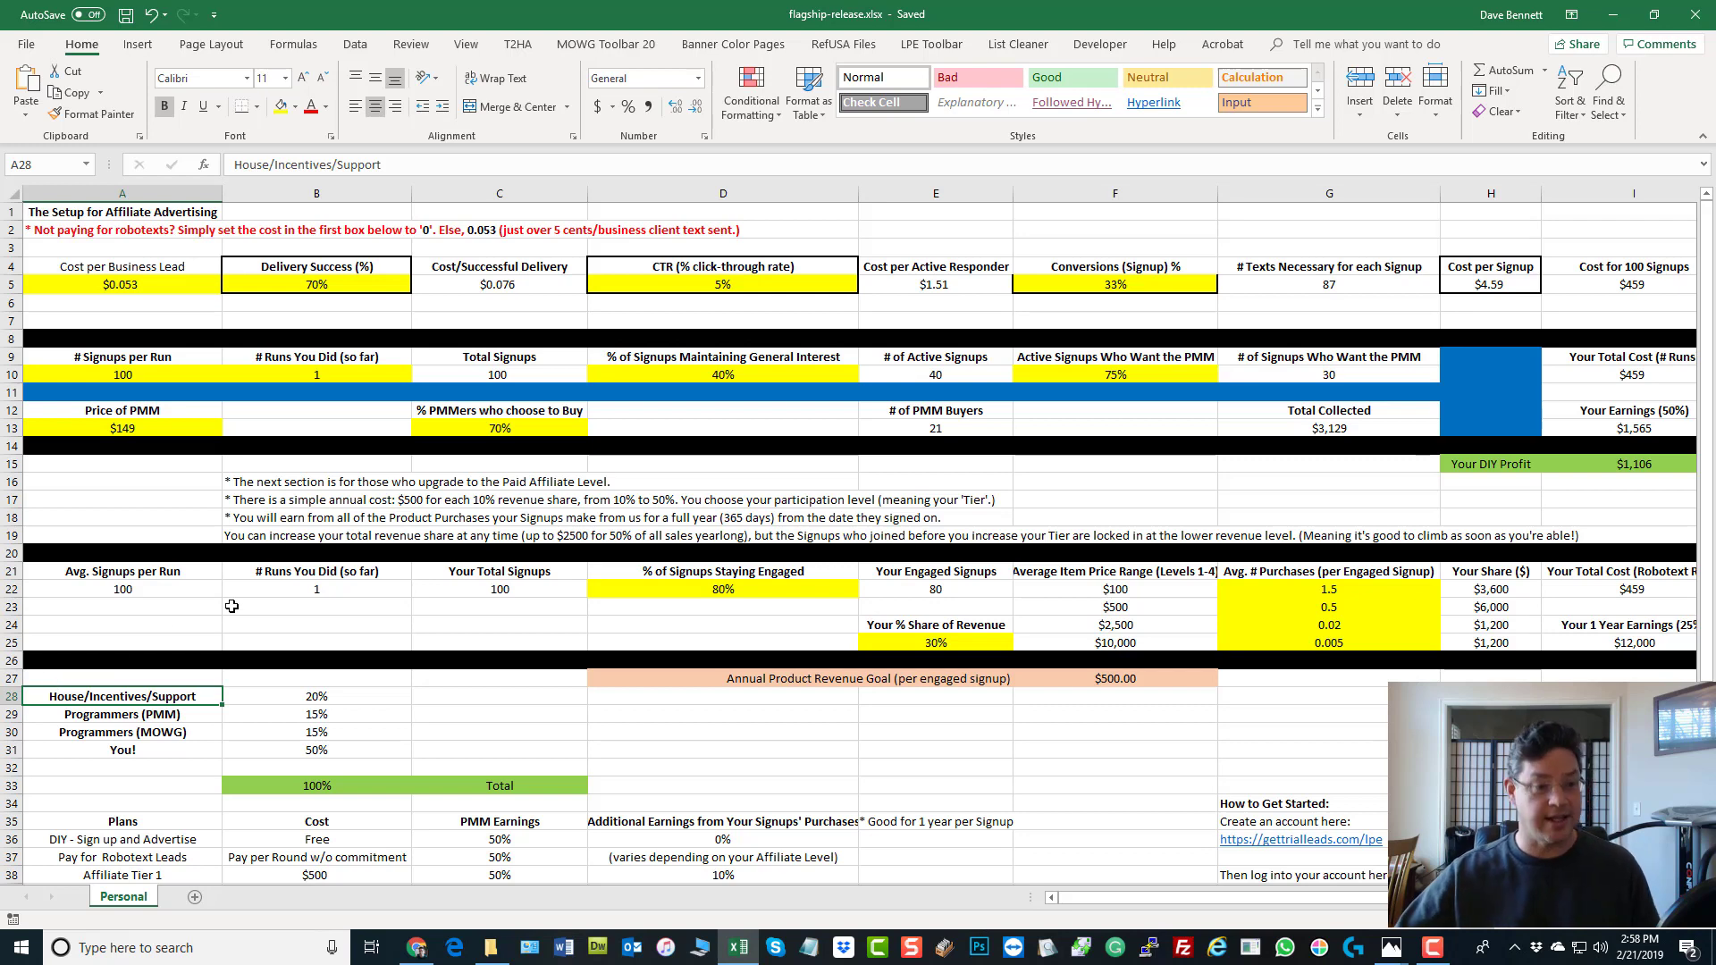
{"action": "mouse_move", "coordinate": [185, 315]}
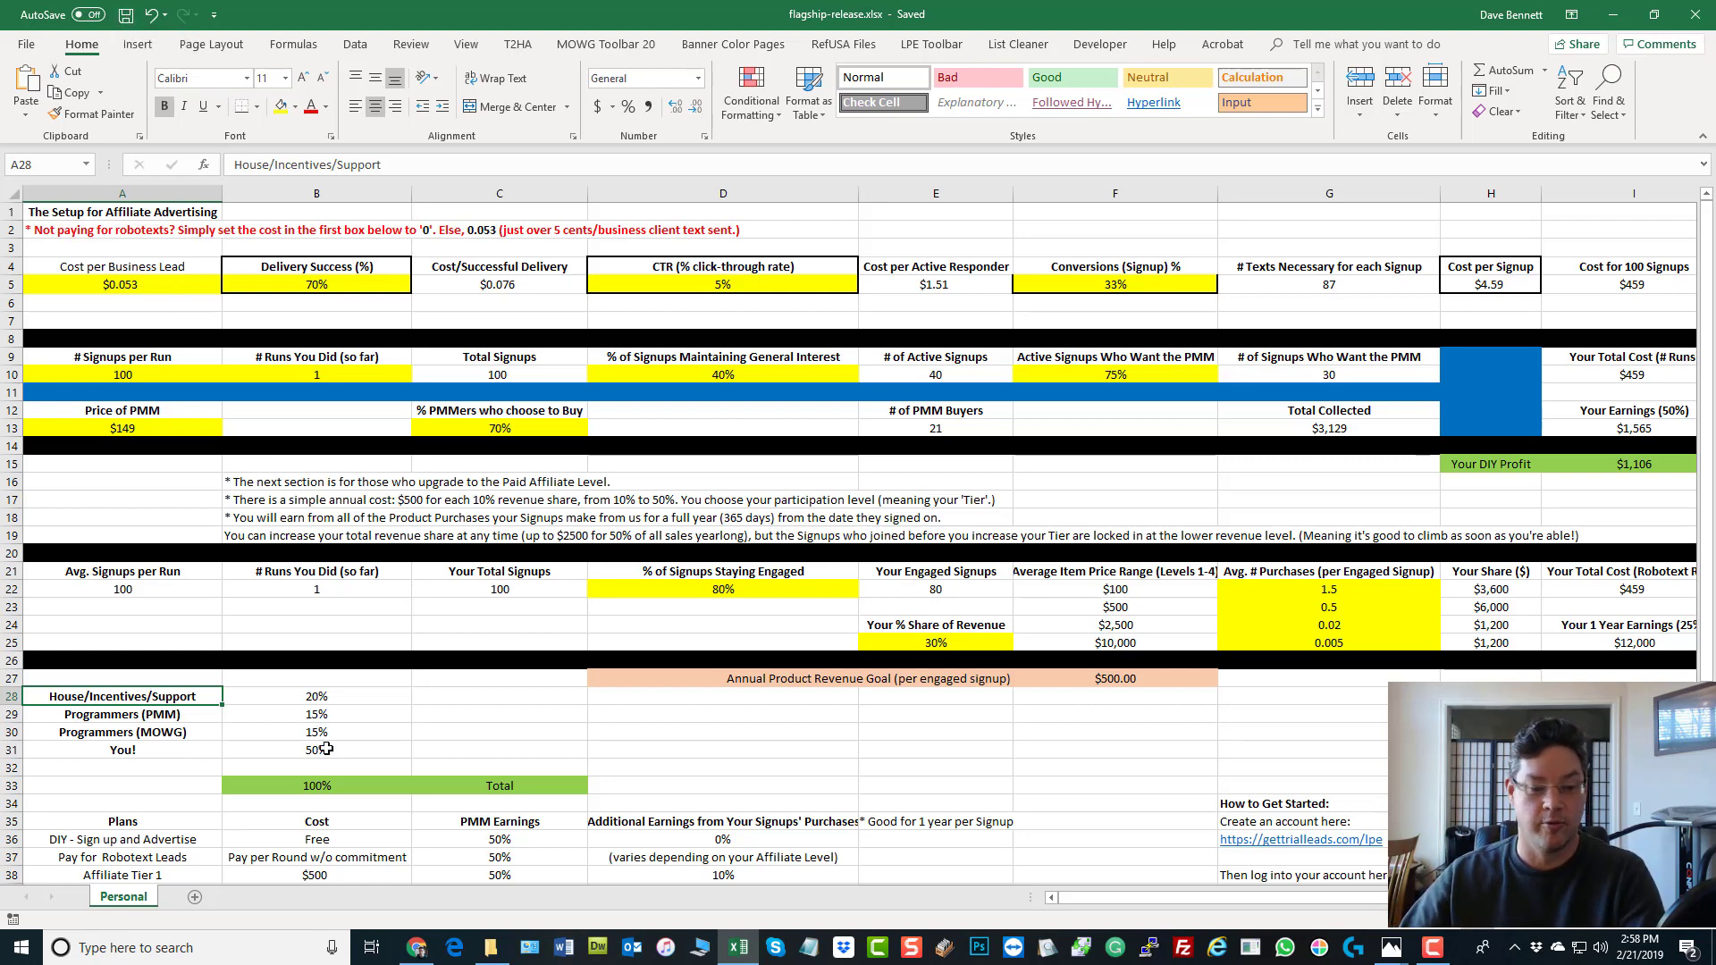
{"action": "mouse_move", "coordinate": [330, 730]}
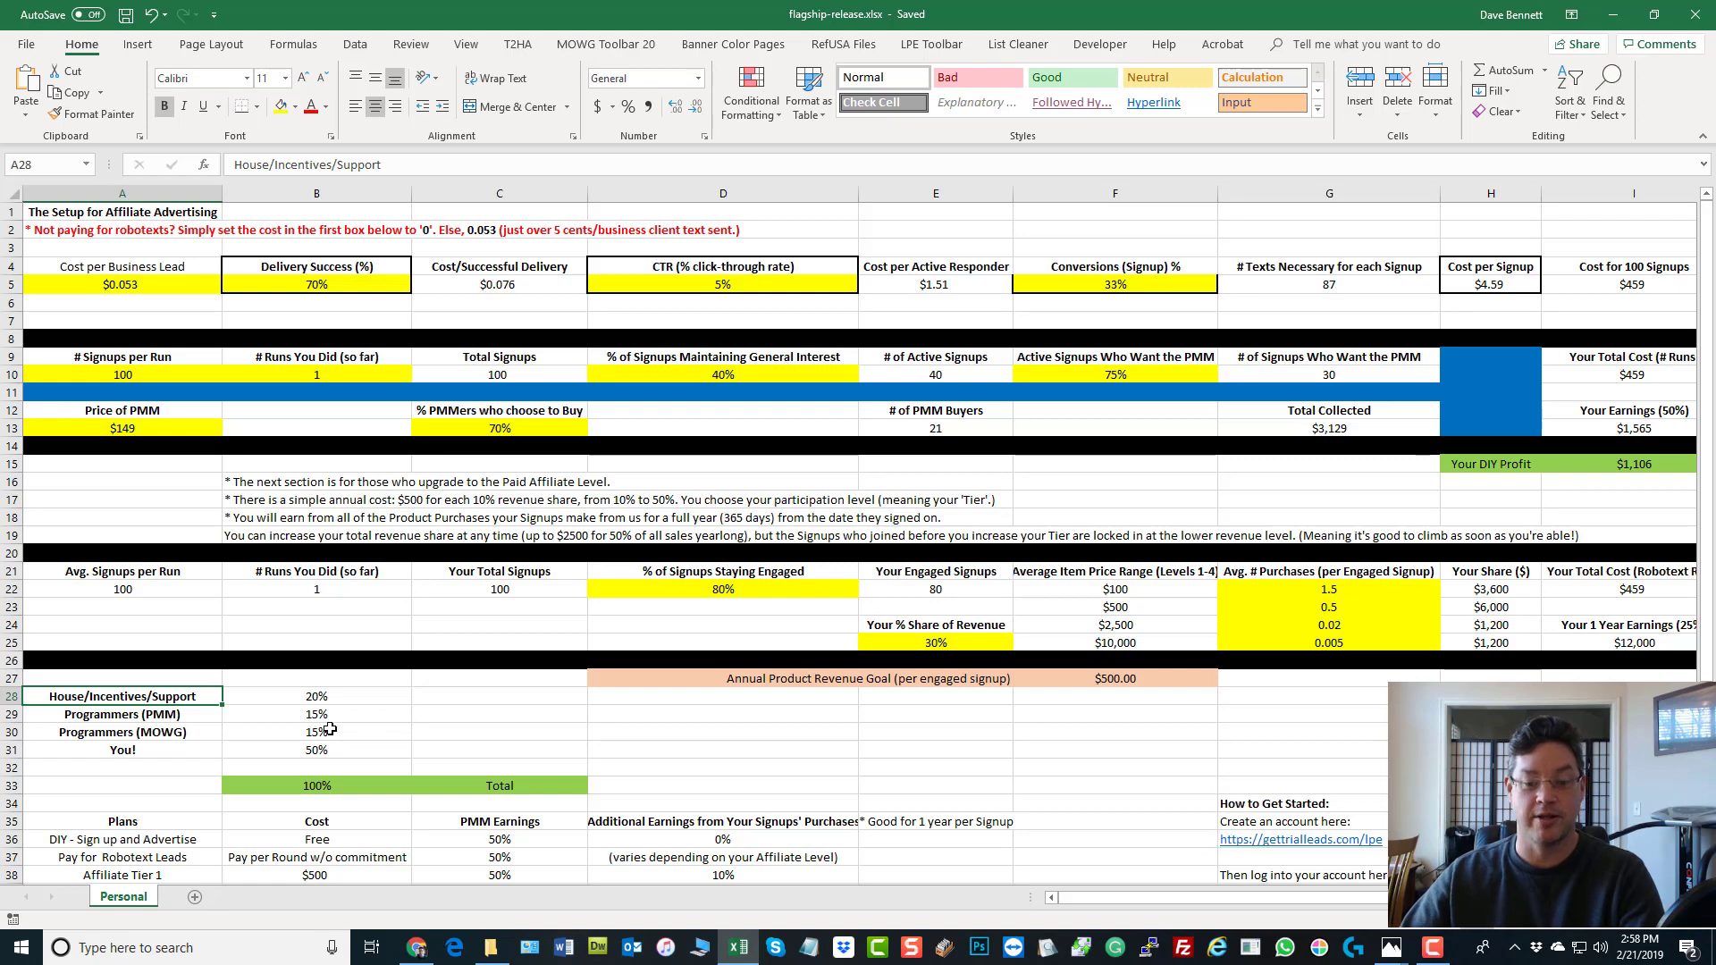
{"action": "mouse_move", "coordinate": [705, 737]}
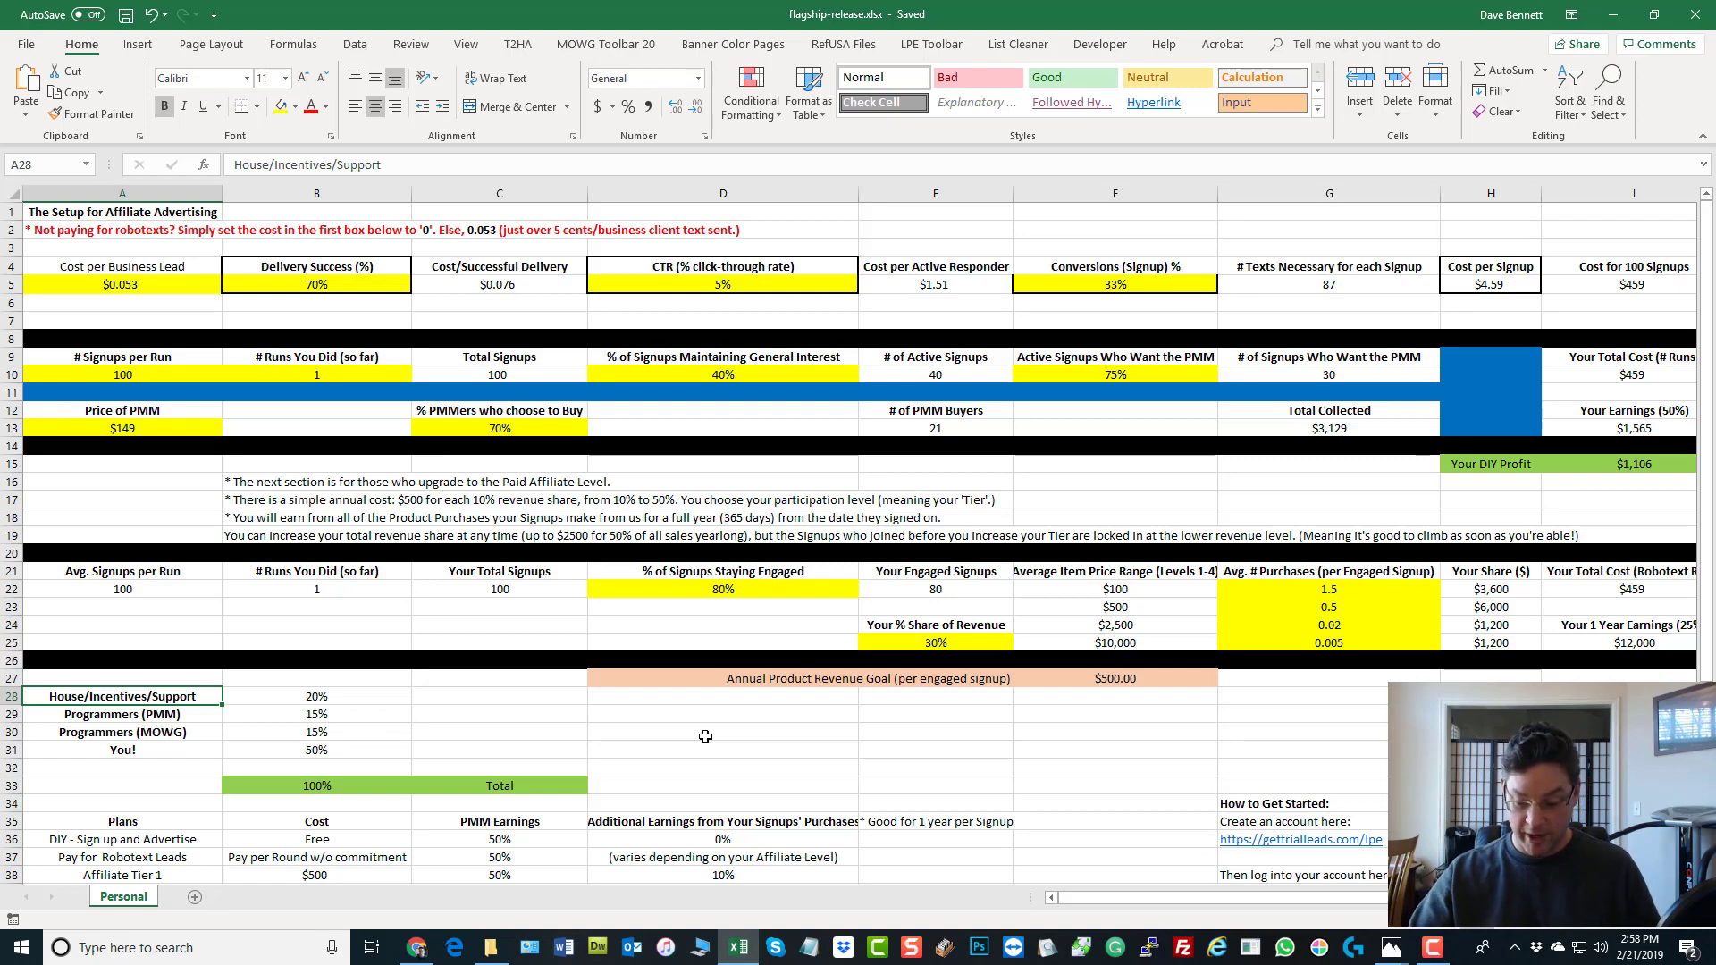